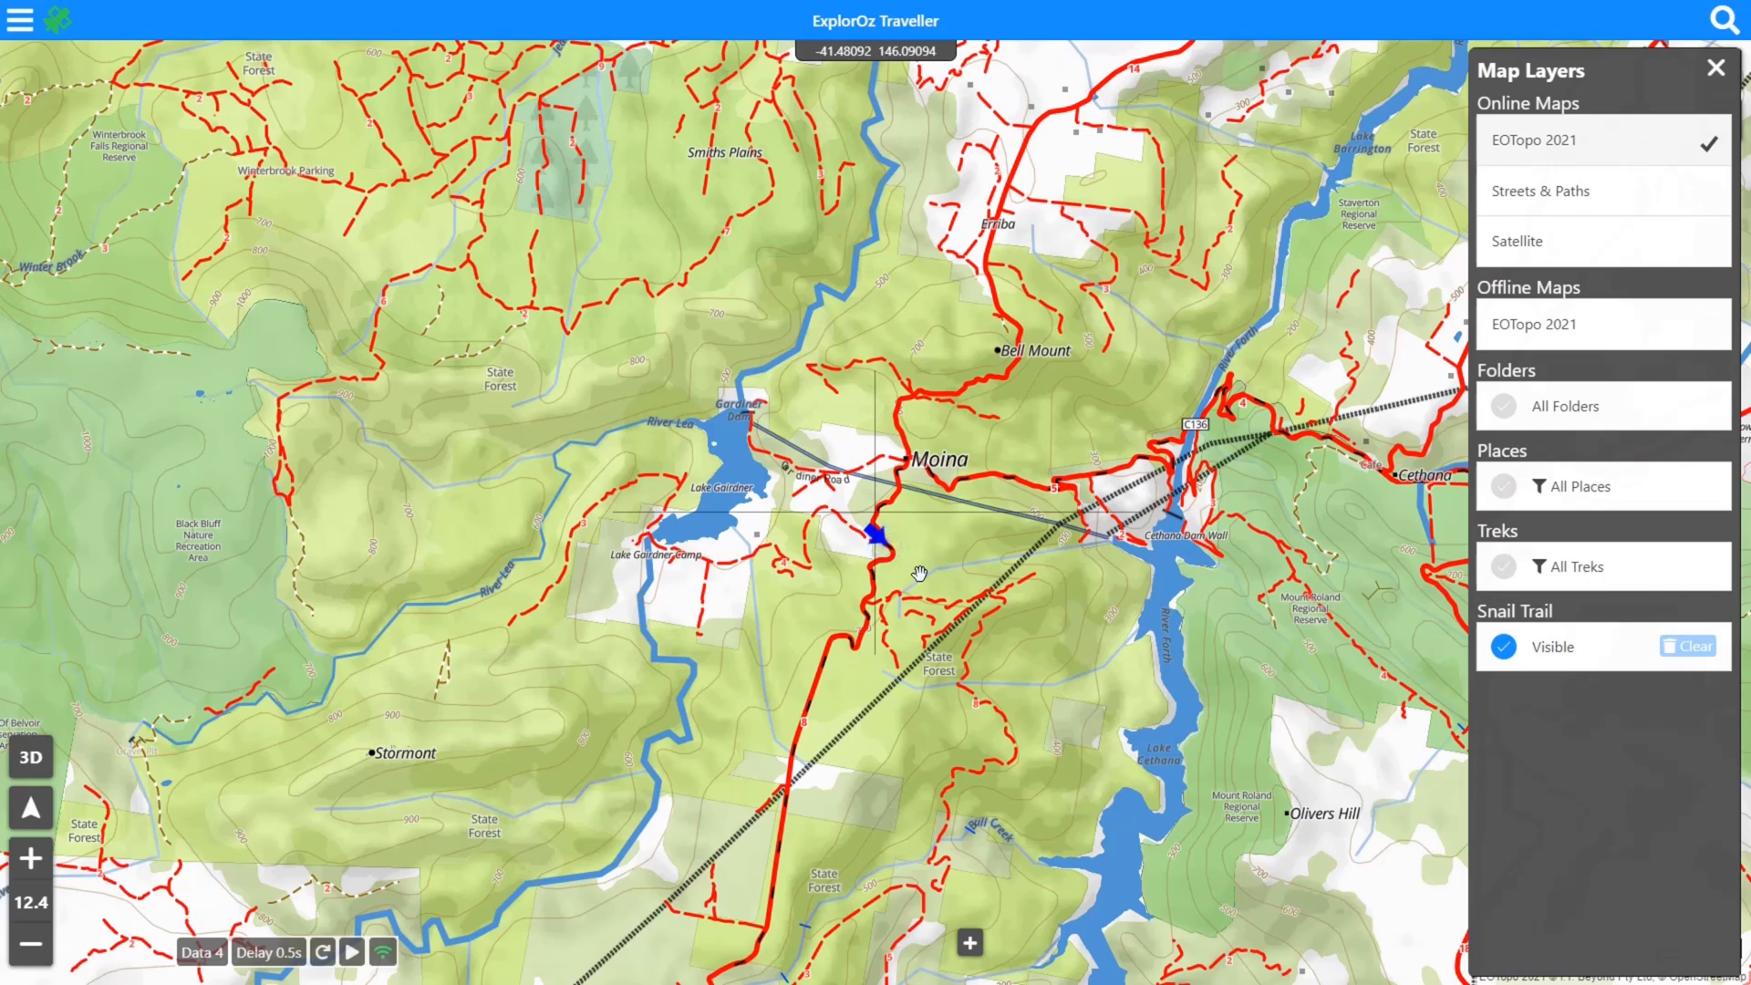
{"action": "mouse_move", "coordinate": [1357, 357]}
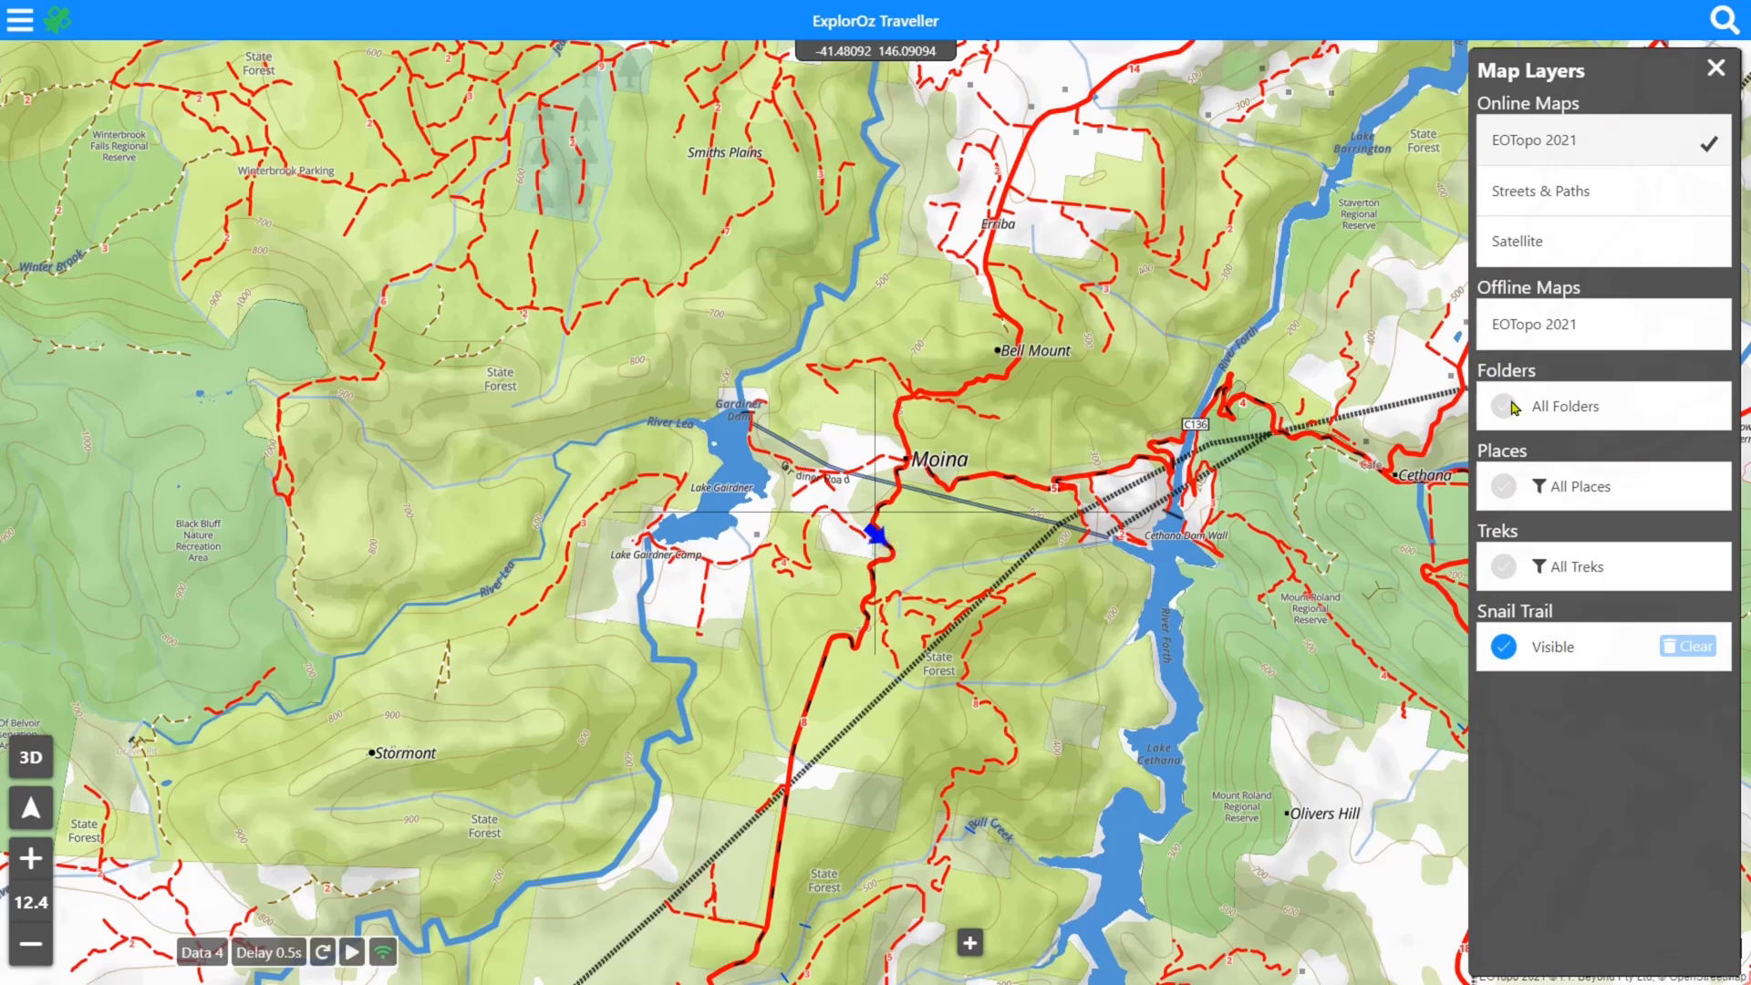
{"action": "mouse_move", "coordinate": [1515, 575]}
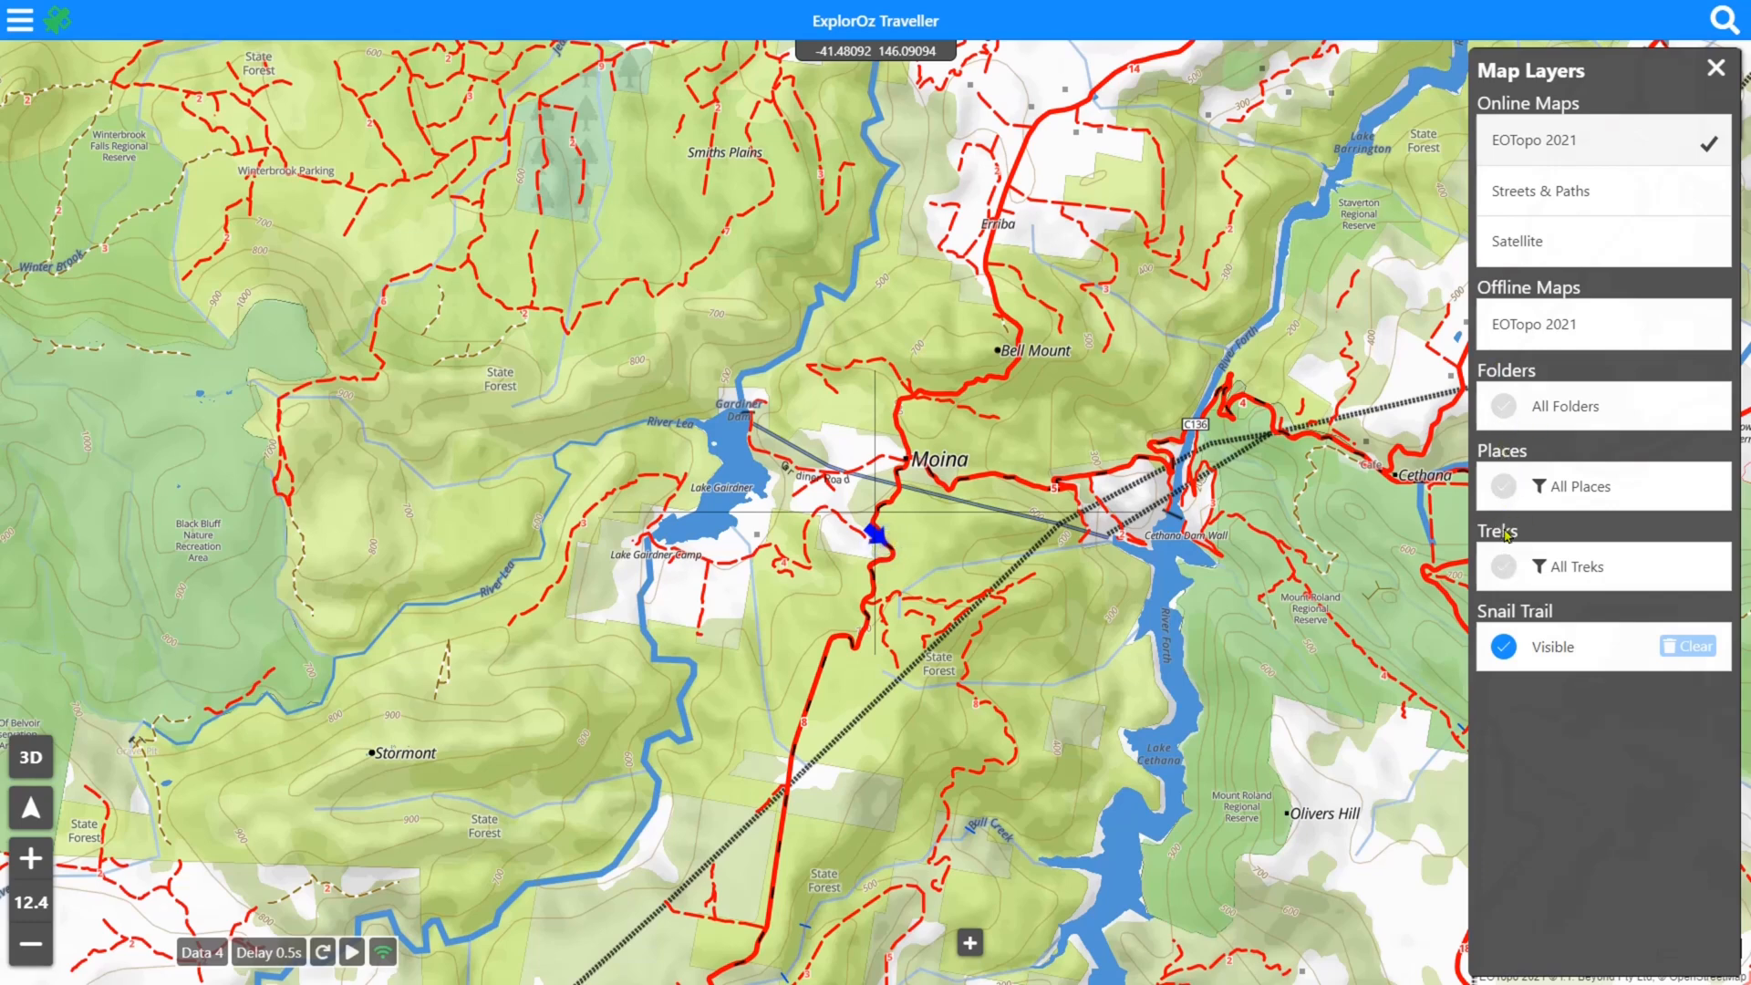
{"action": "mouse_move", "coordinate": [1505, 549]}
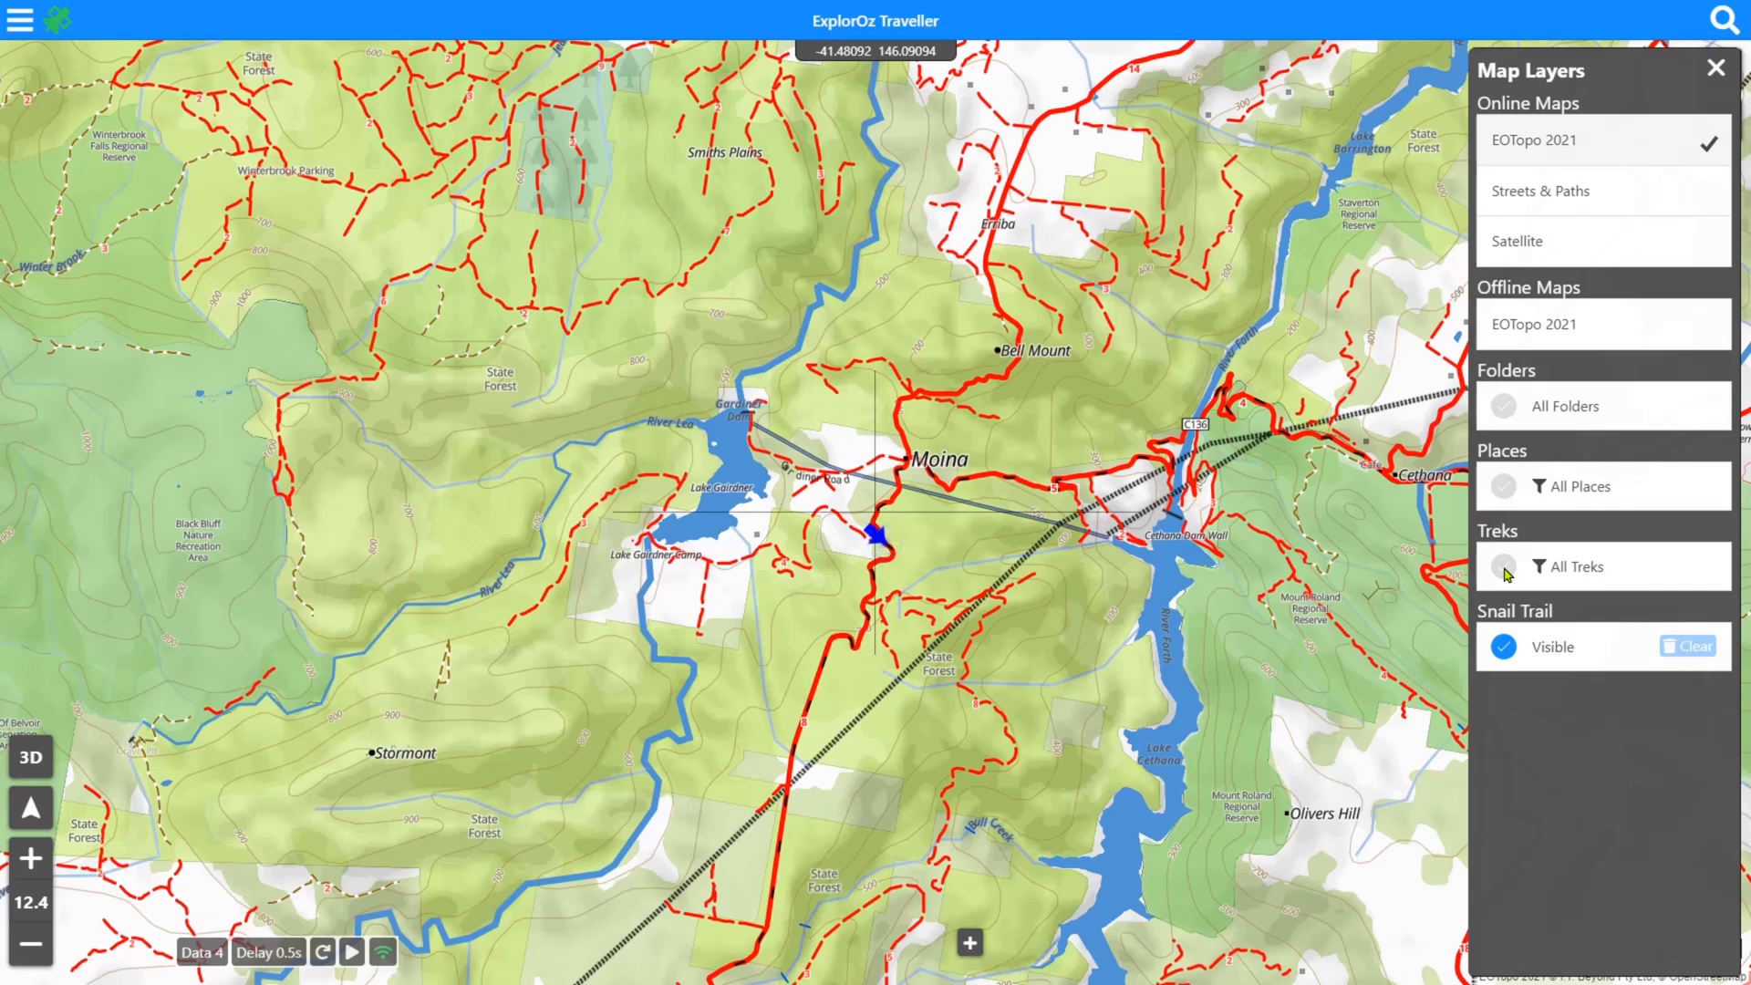
{"action": "mouse_move", "coordinate": [163, 121]}
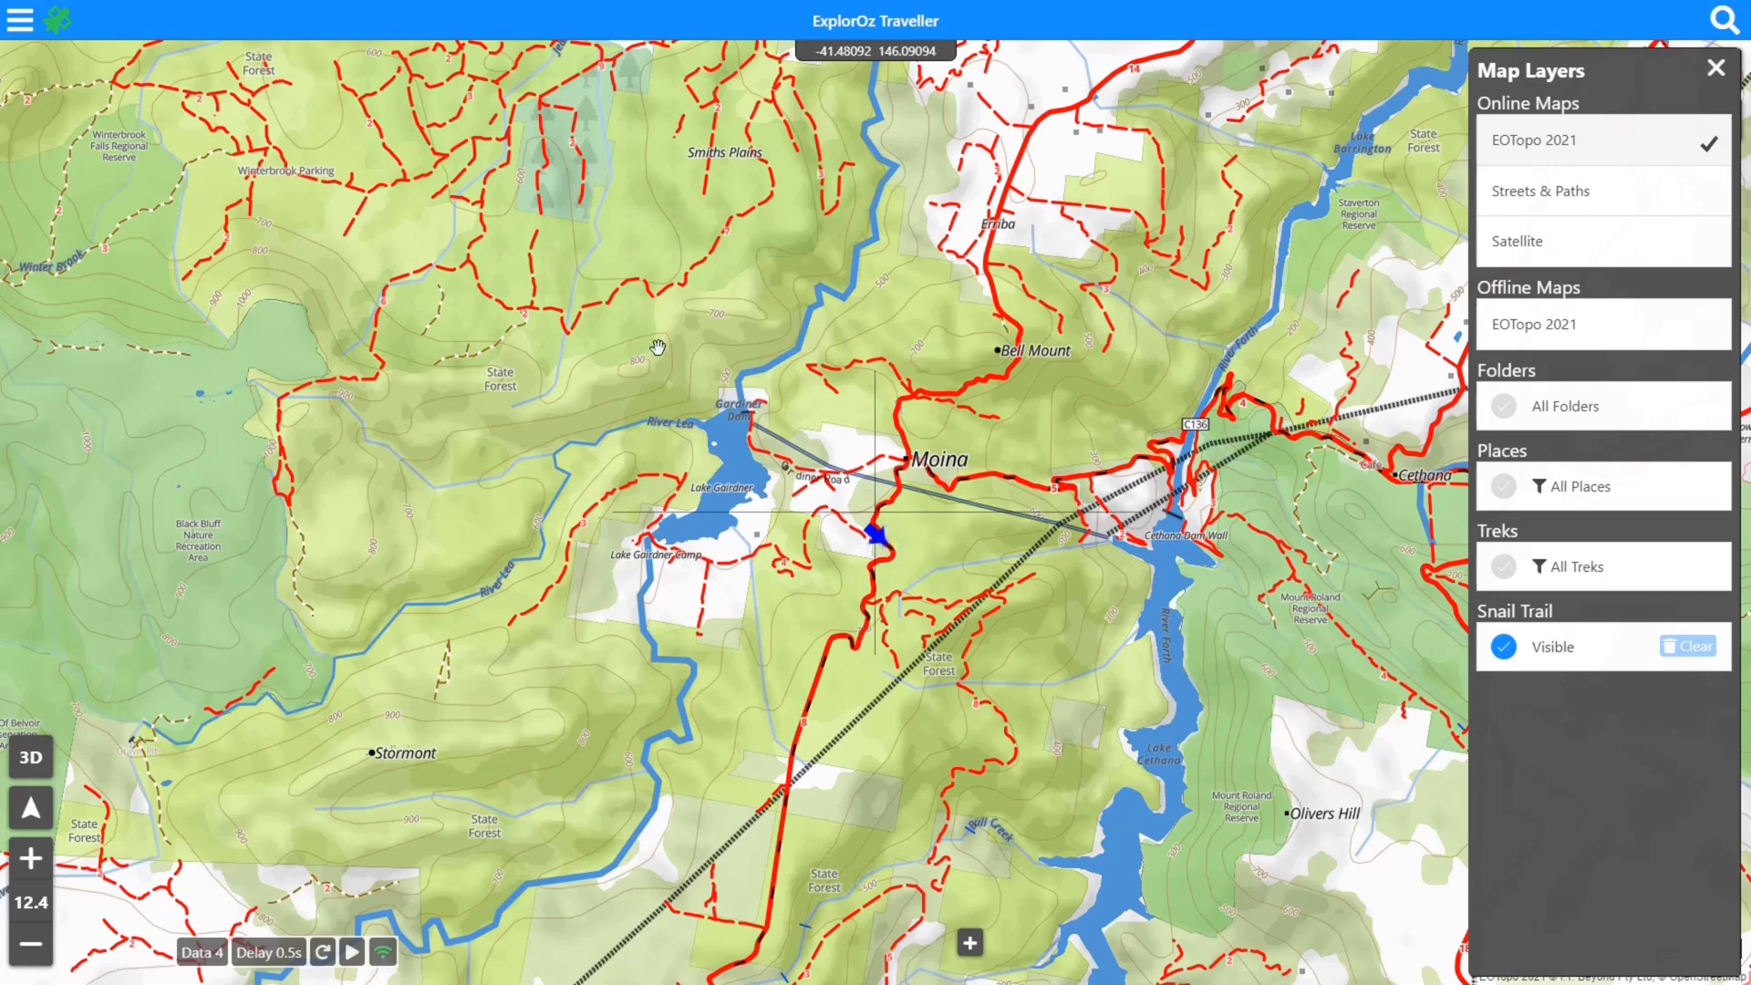
Close the Map Layers panel and show the main menu beside the map
{"action": "left_click", "coordinate": [1717, 68]}
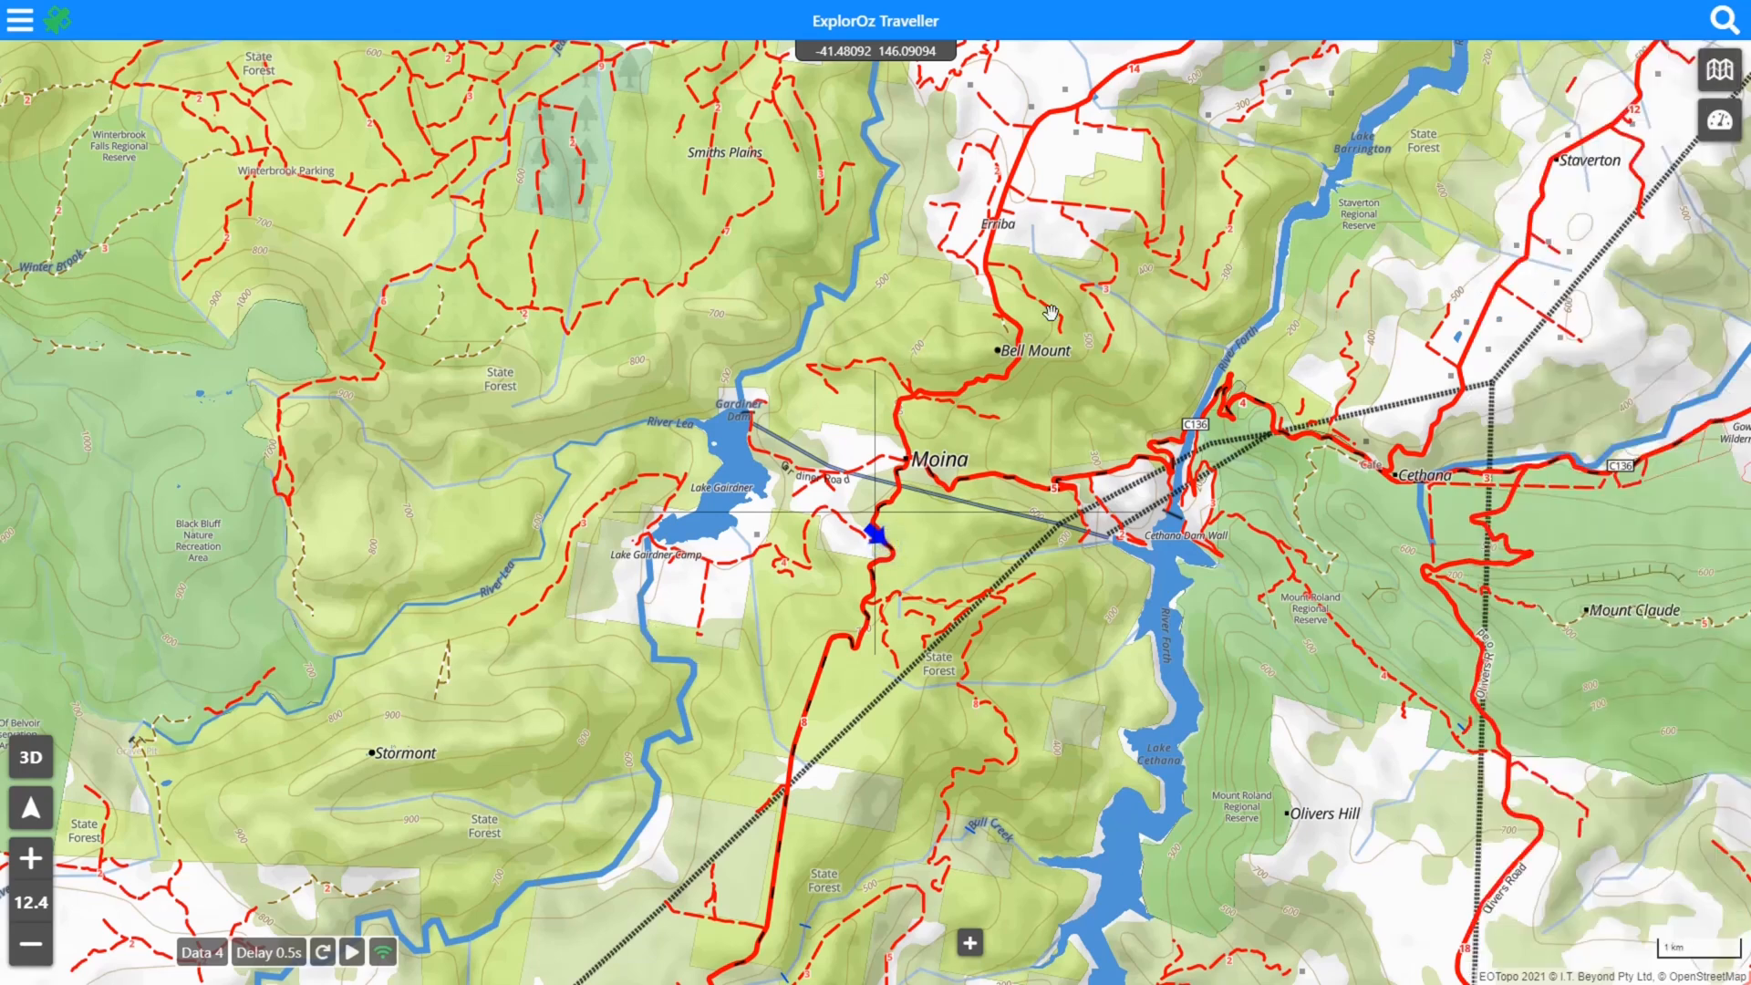
{"action": "left_click", "coordinate": [20, 20]}
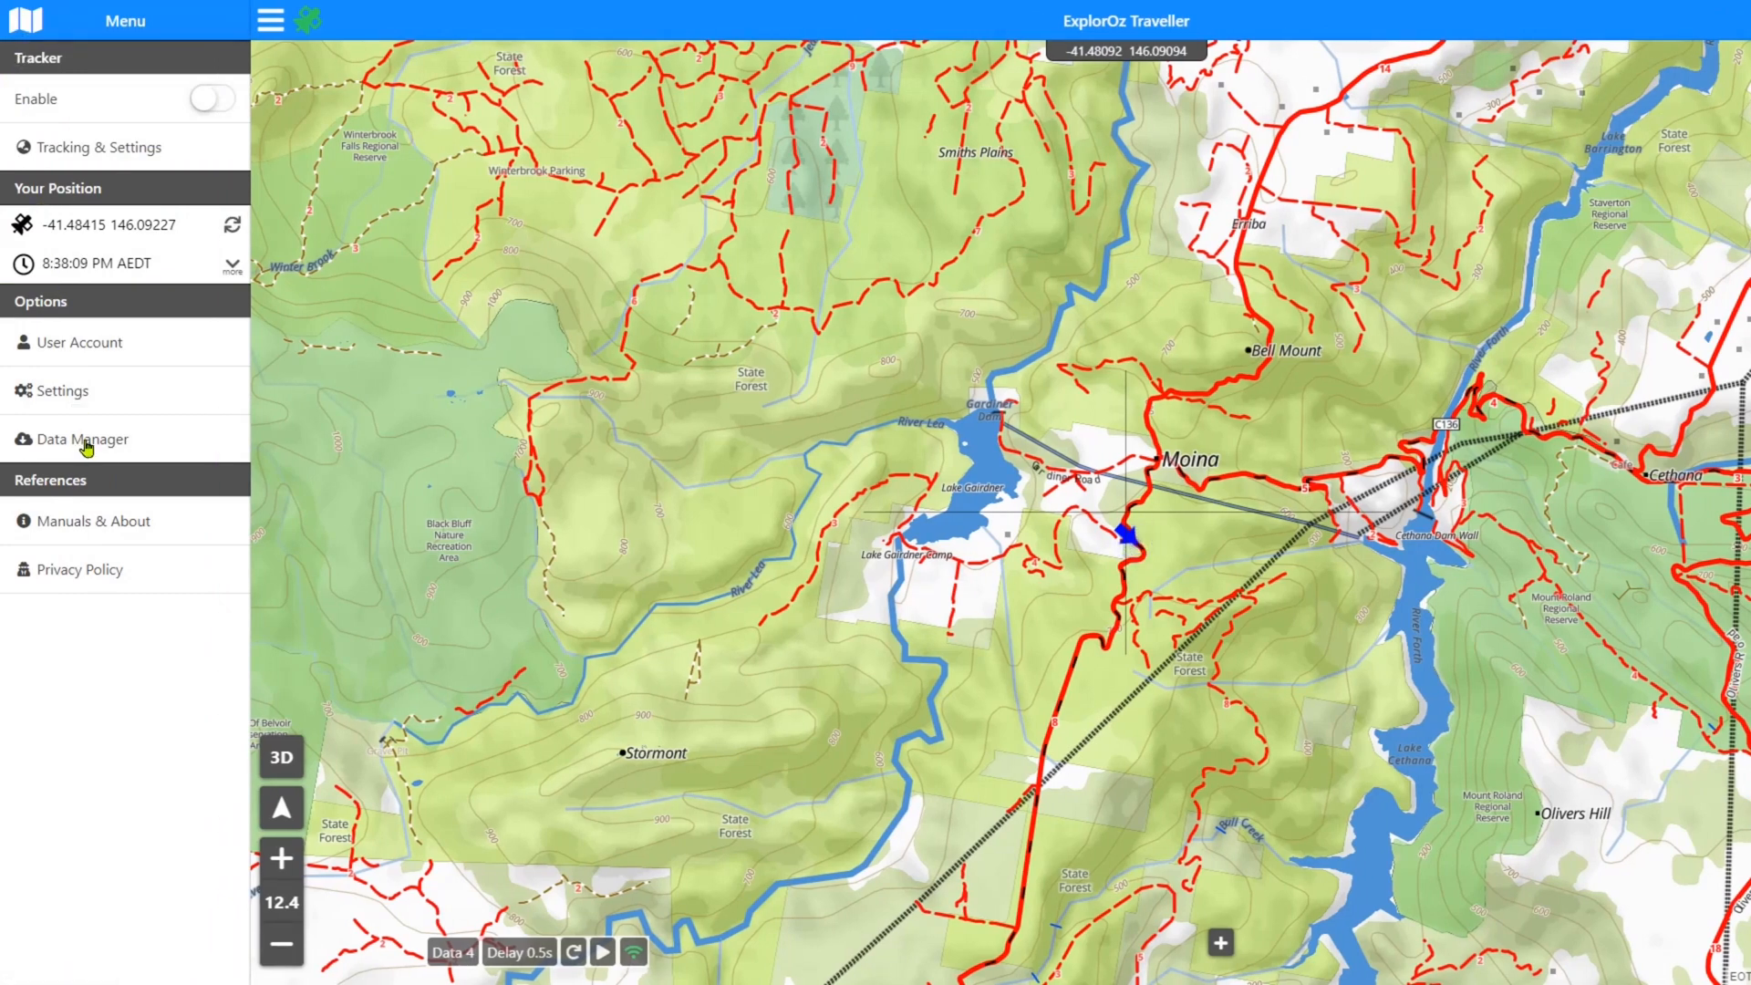
Choose Data Manager under Options, showing places, treks, comments and map packs not loaded
{"action": "left_click", "coordinate": [80, 440]}
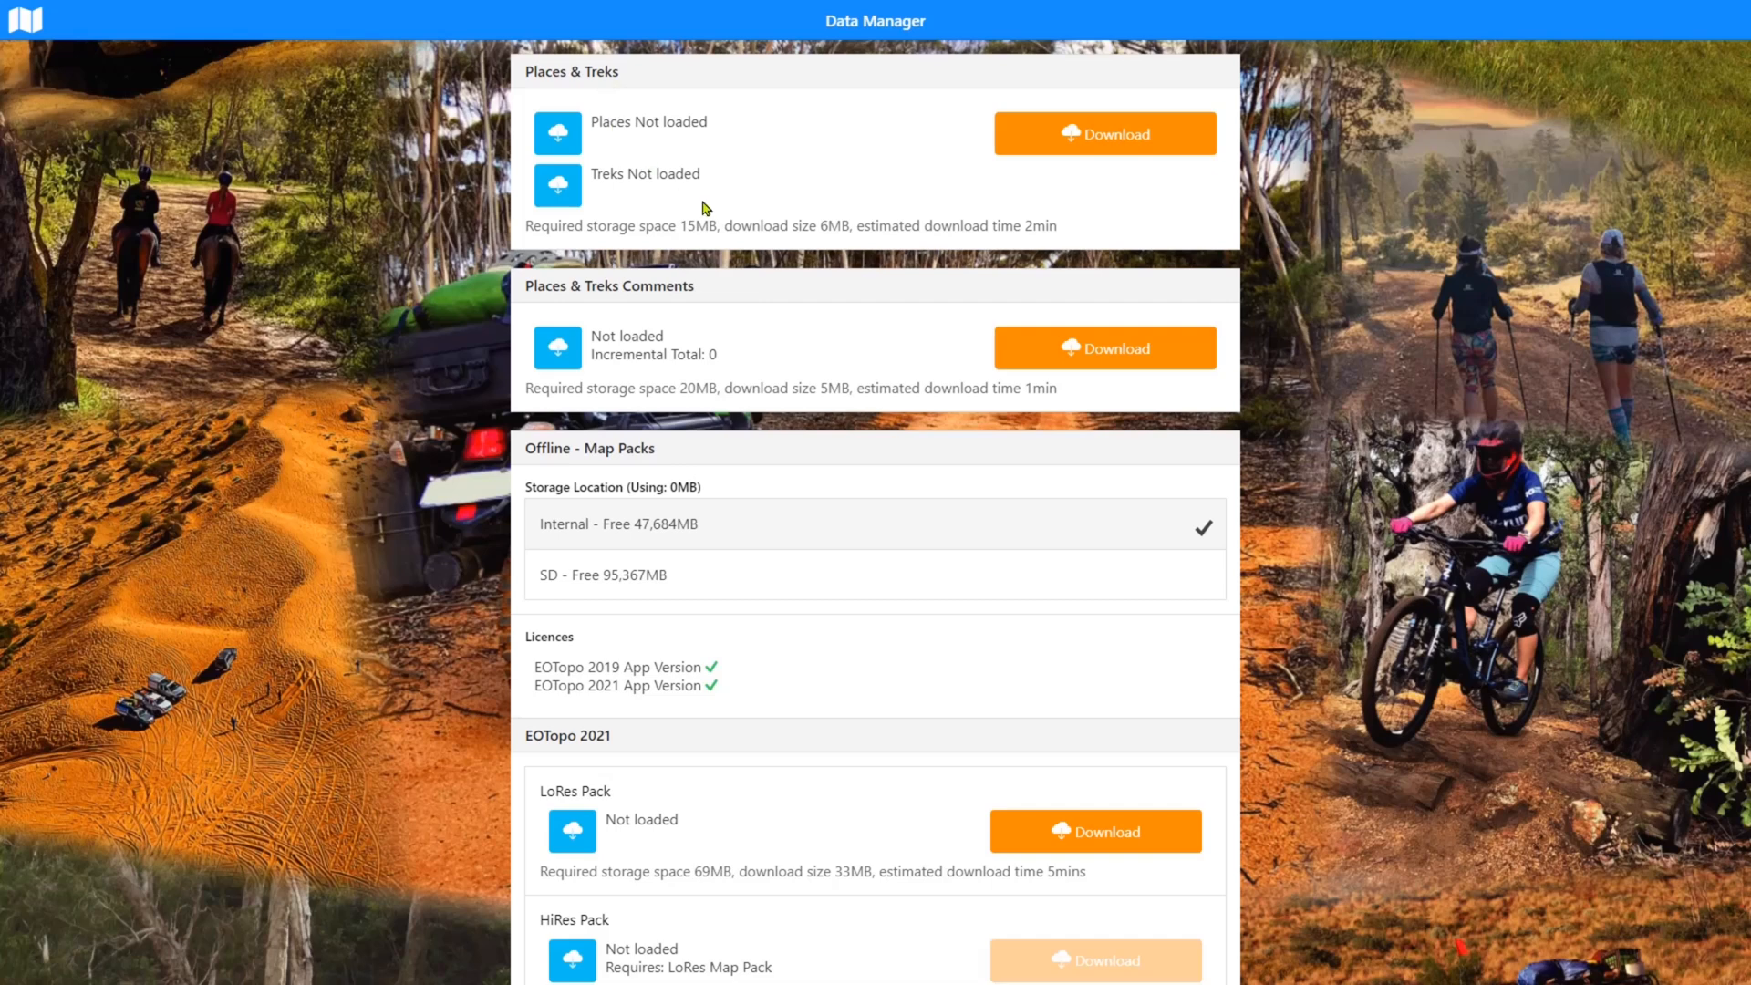
{"action": "mouse_move", "coordinate": [651, 157]}
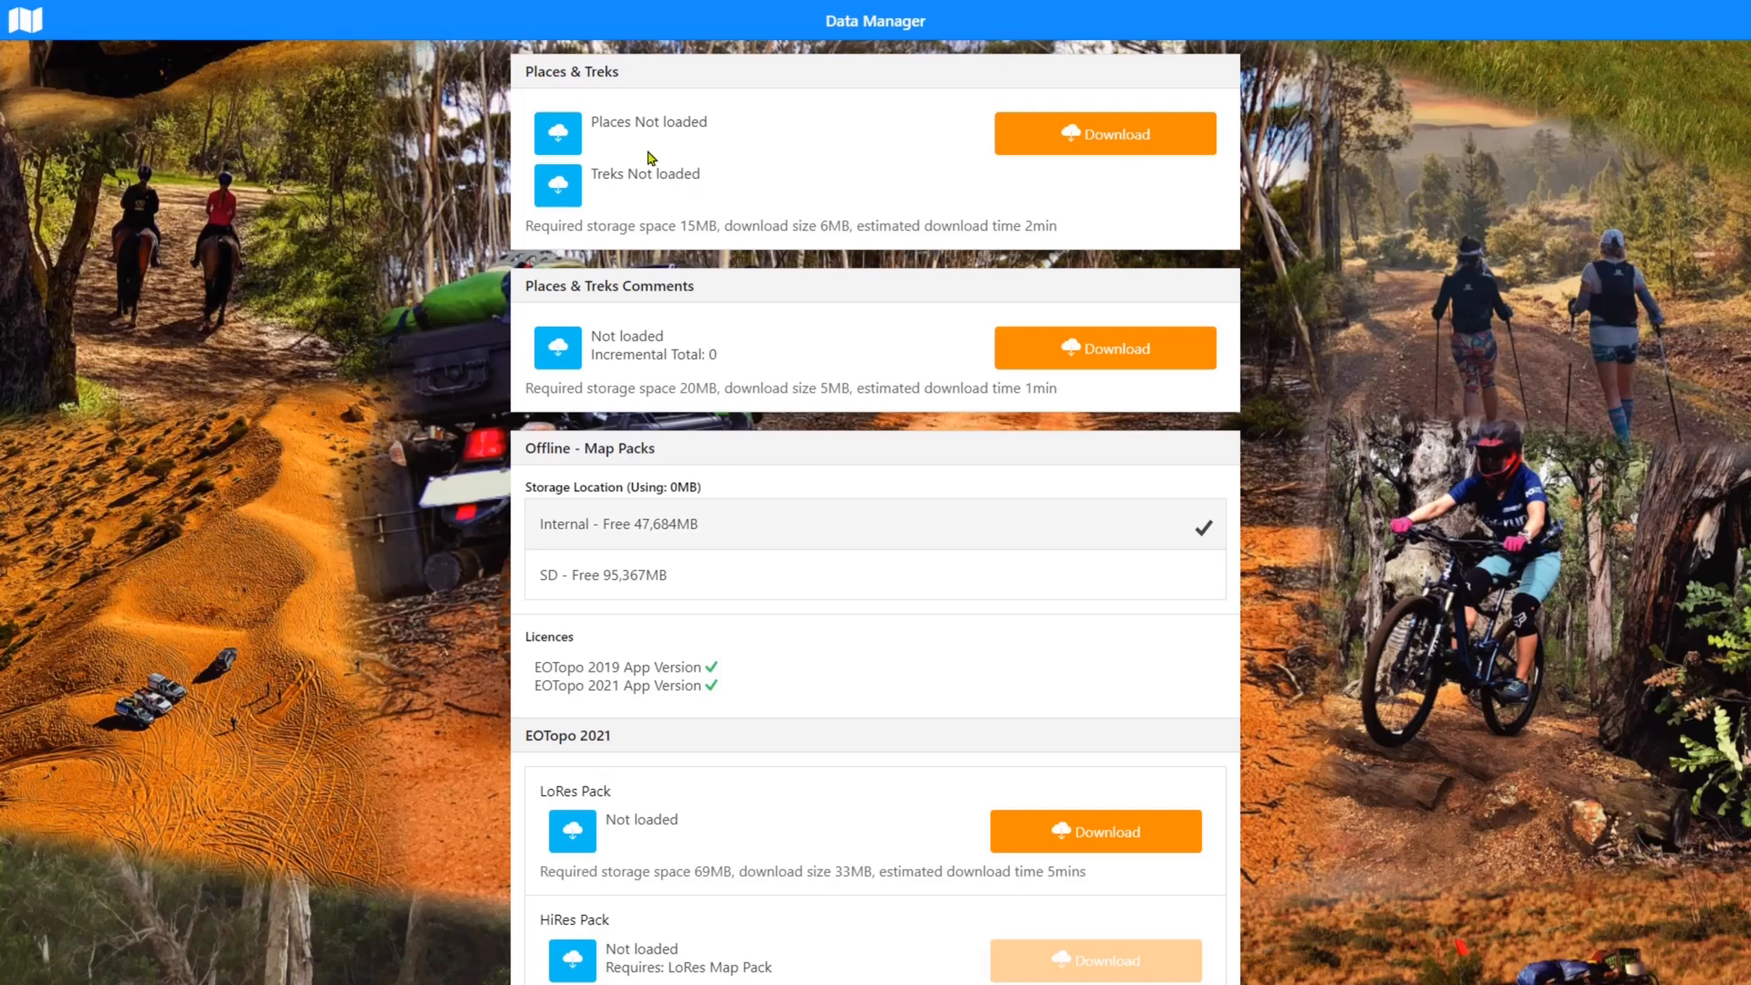
{"action": "mouse_move", "coordinate": [651, 181]}
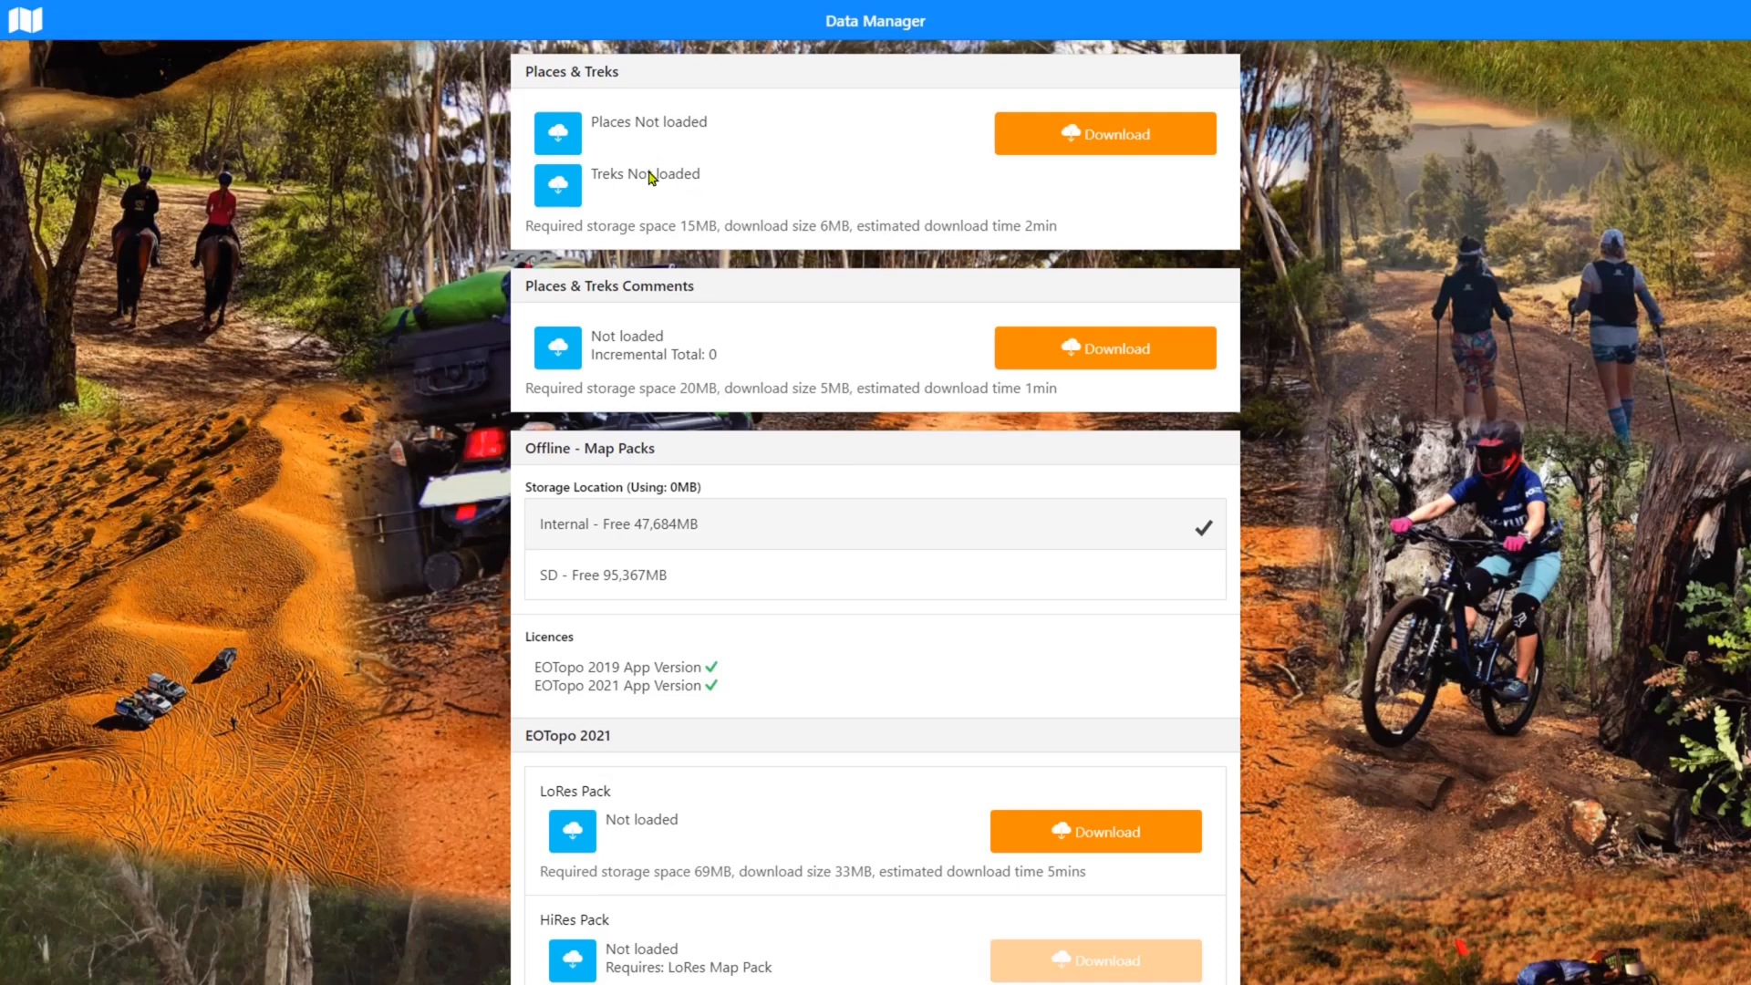
{"action": "mouse_move", "coordinate": [675, 133]}
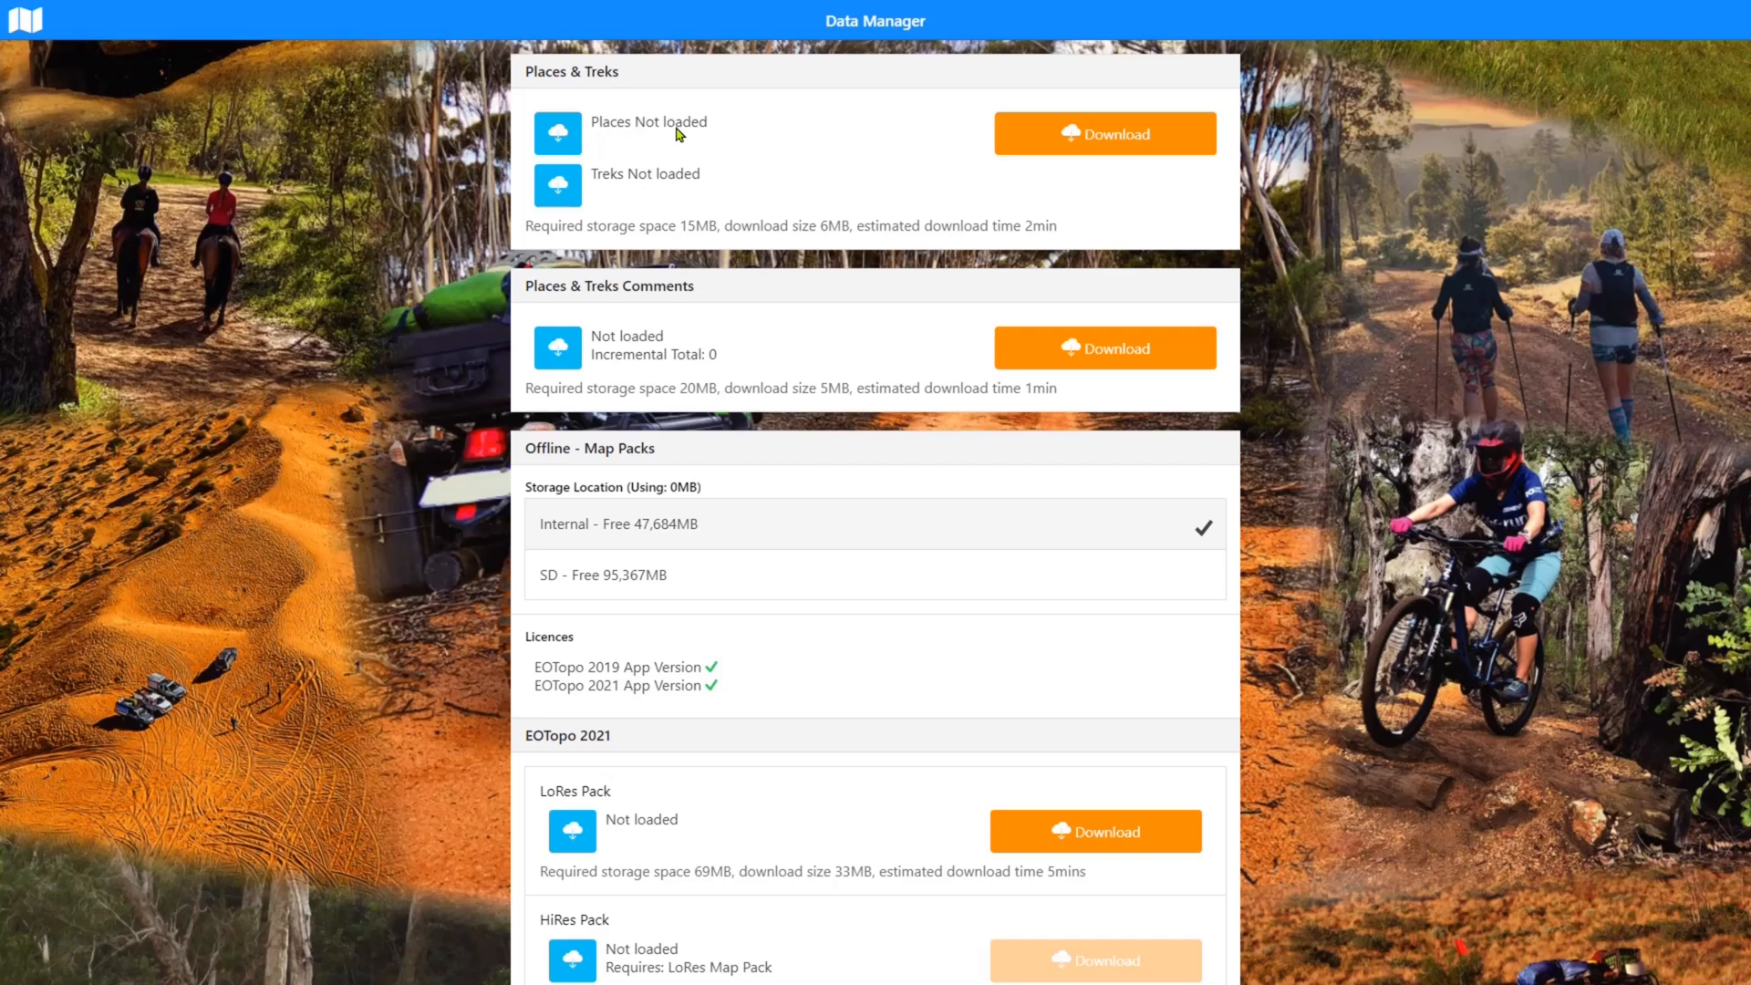
{"action": "mouse_move", "coordinate": [737, 128]}
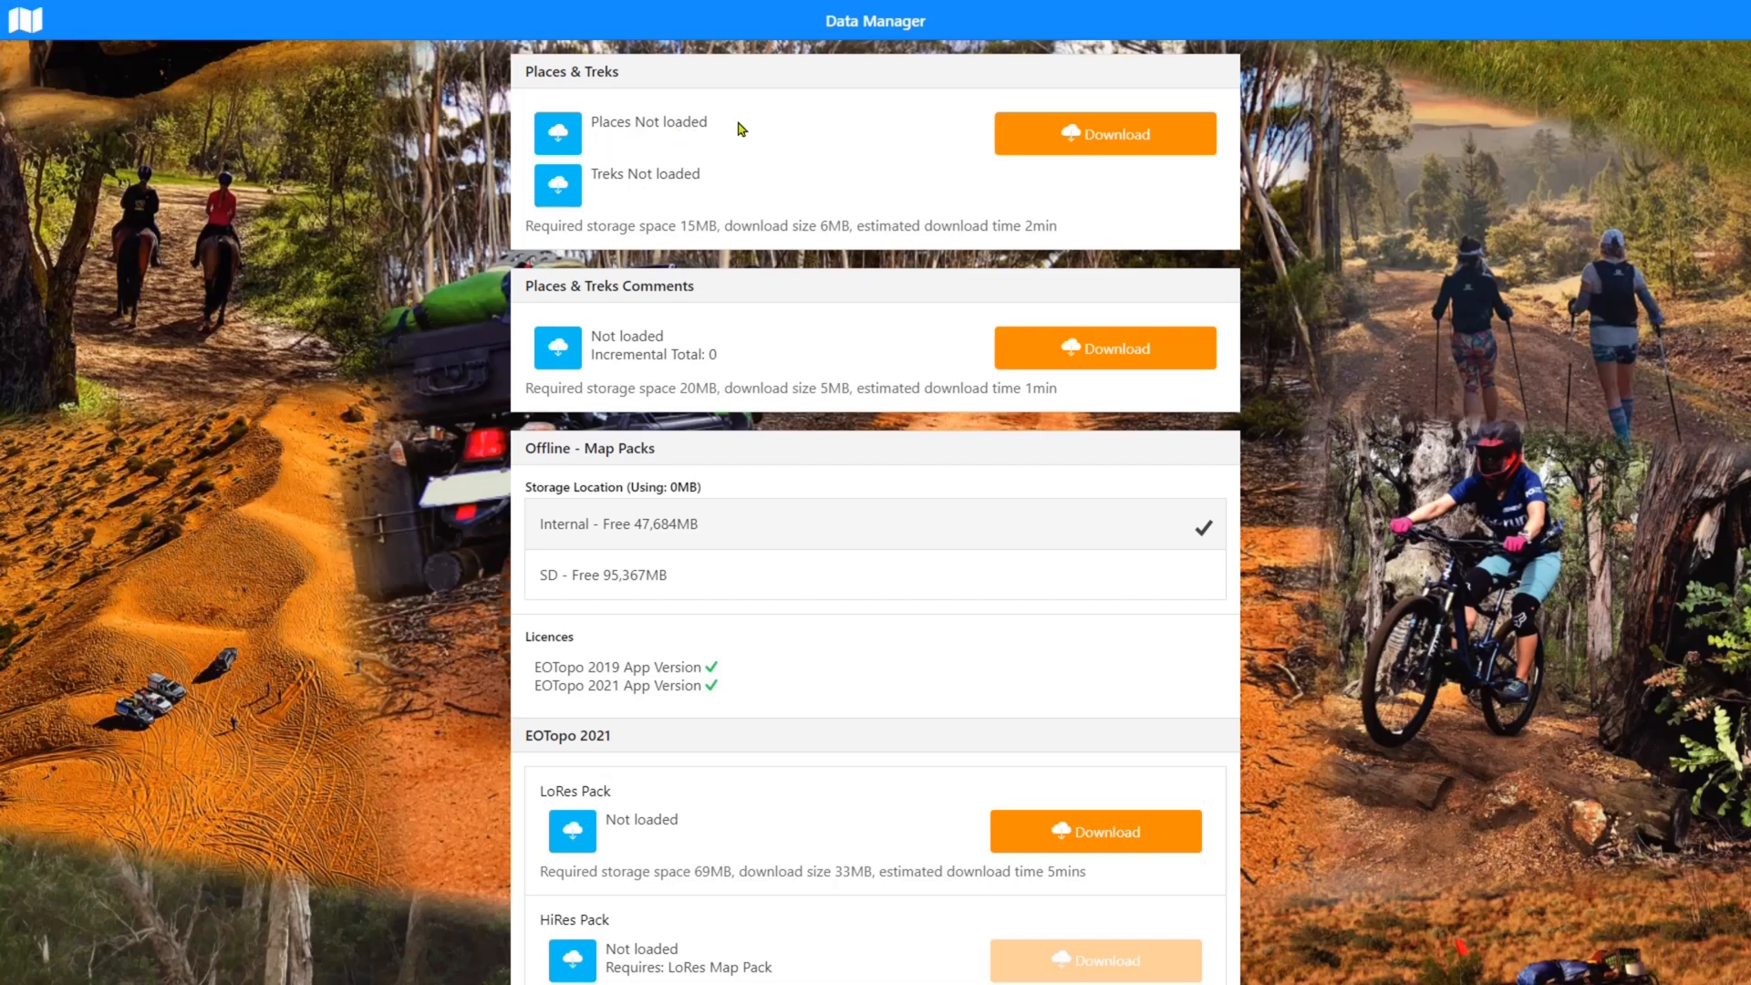
{"action": "mouse_move", "coordinate": [755, 131]}
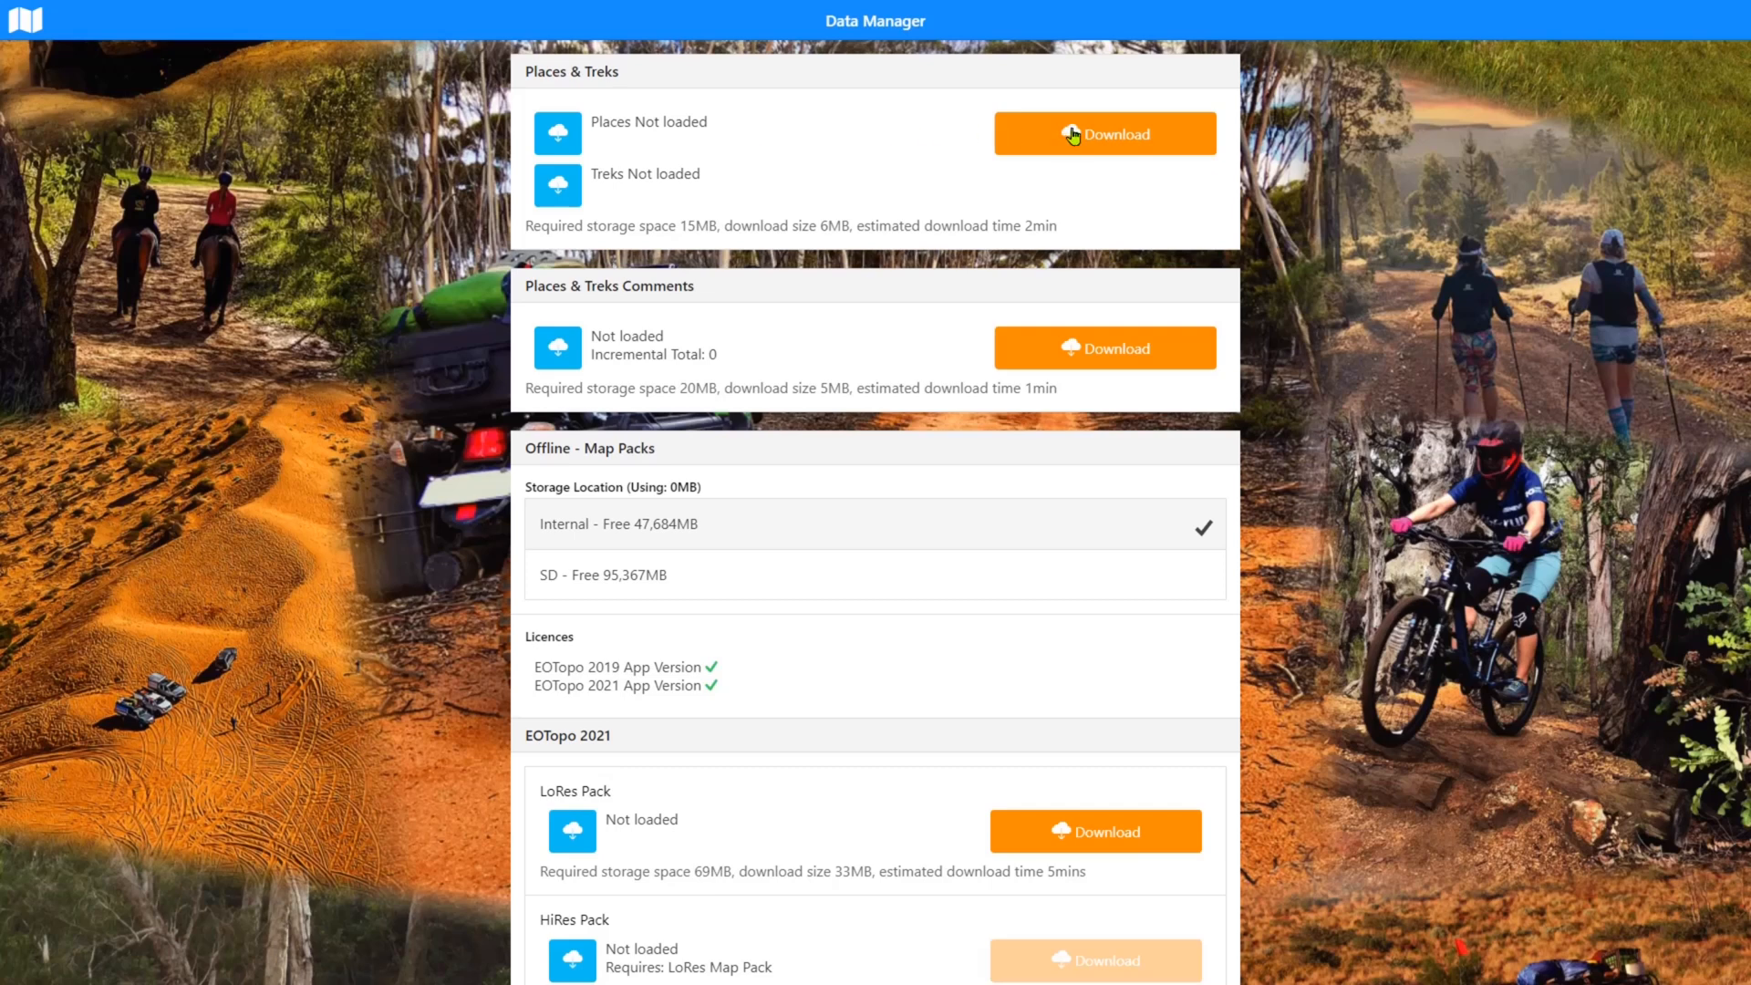
{"action": "mouse_move", "coordinate": [651, 230]}
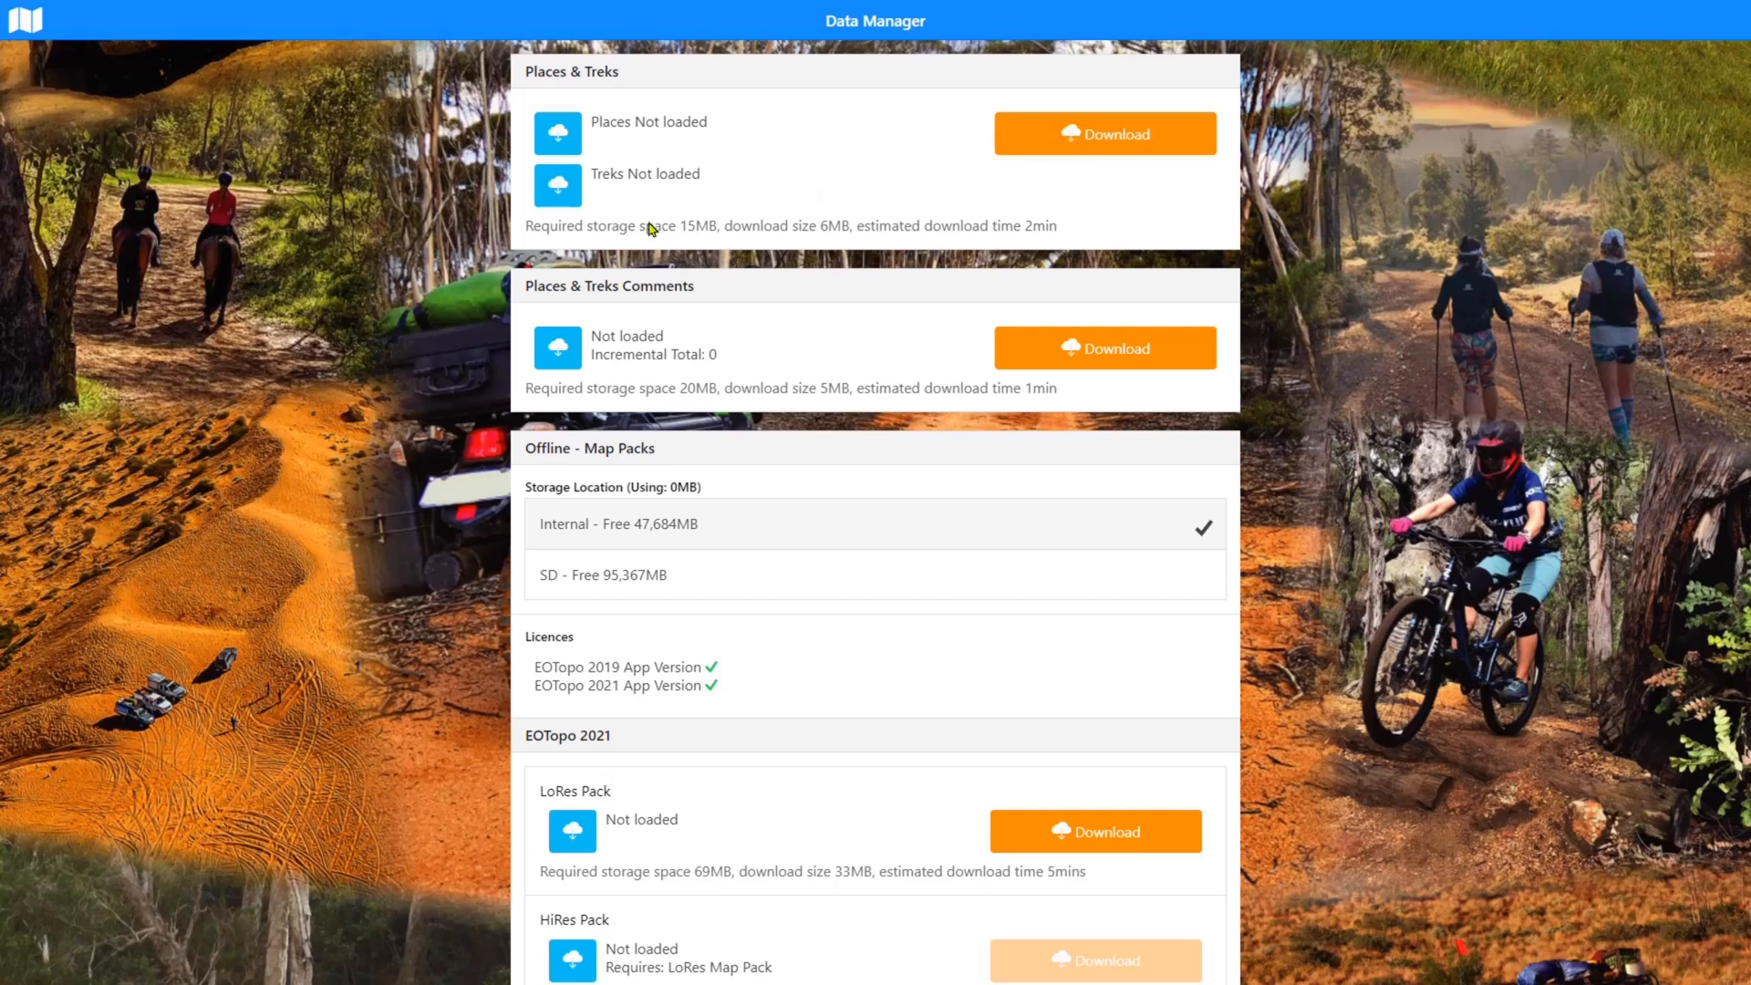
{"action": "mouse_move", "coordinate": [728, 234]}
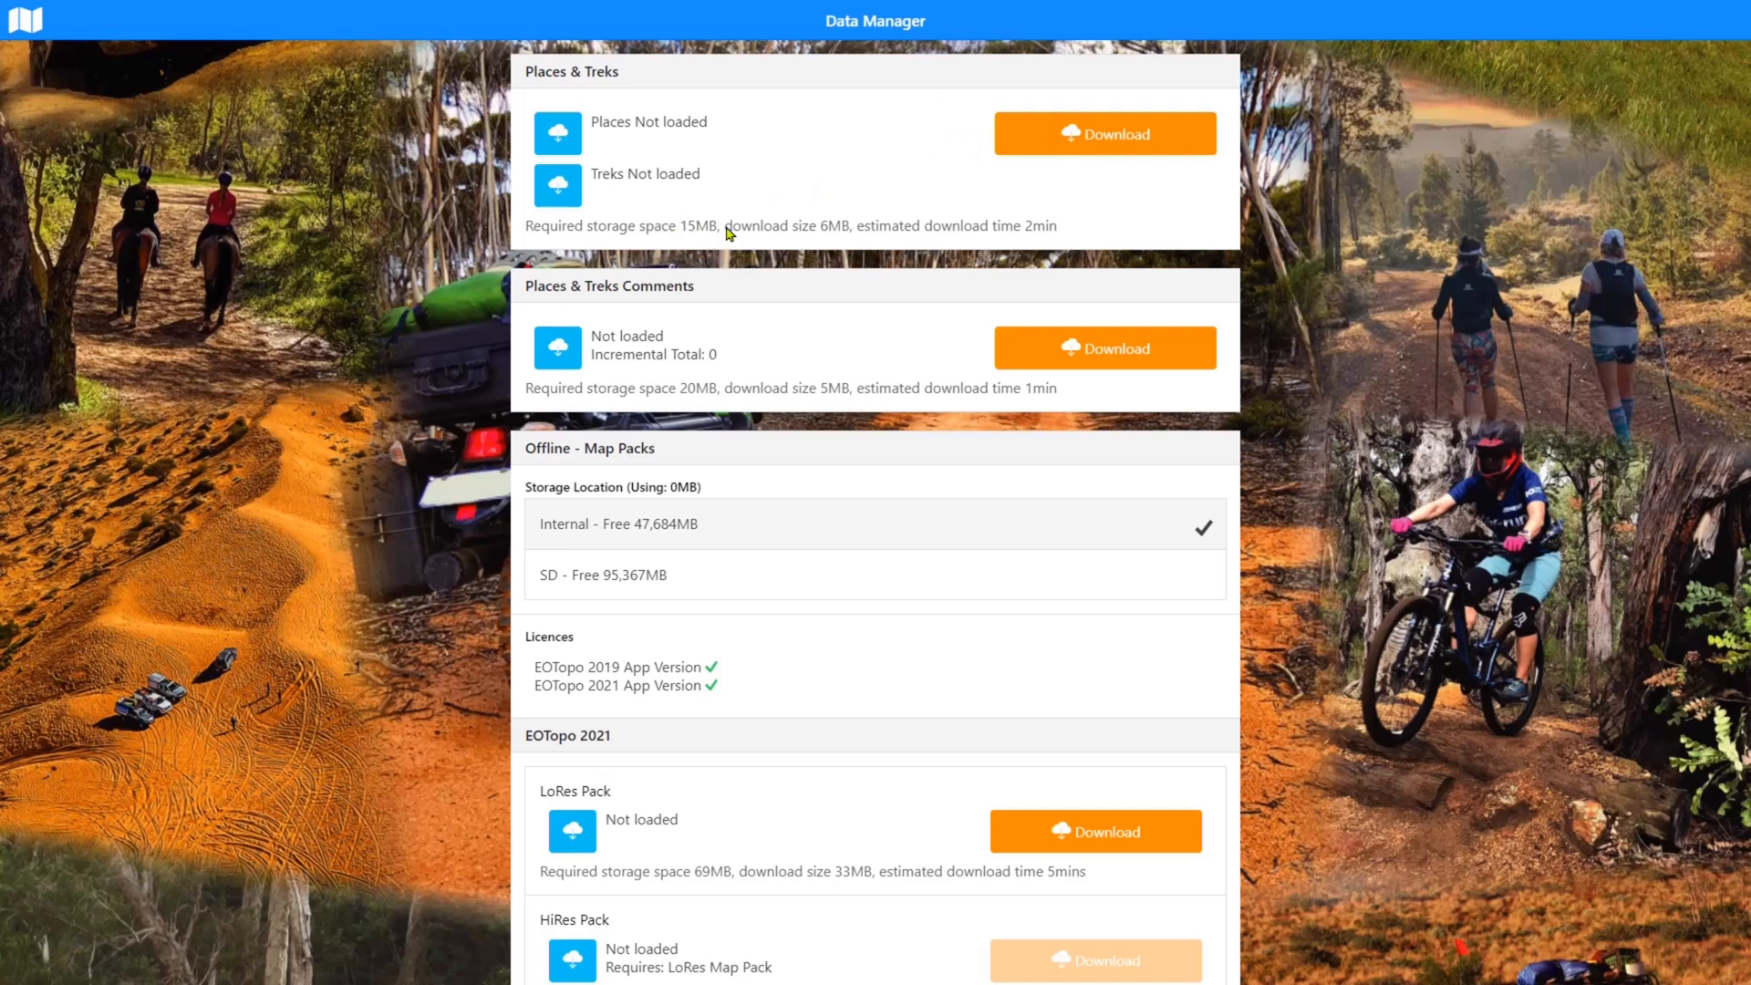
{"action": "mouse_move", "coordinate": [853, 240]}
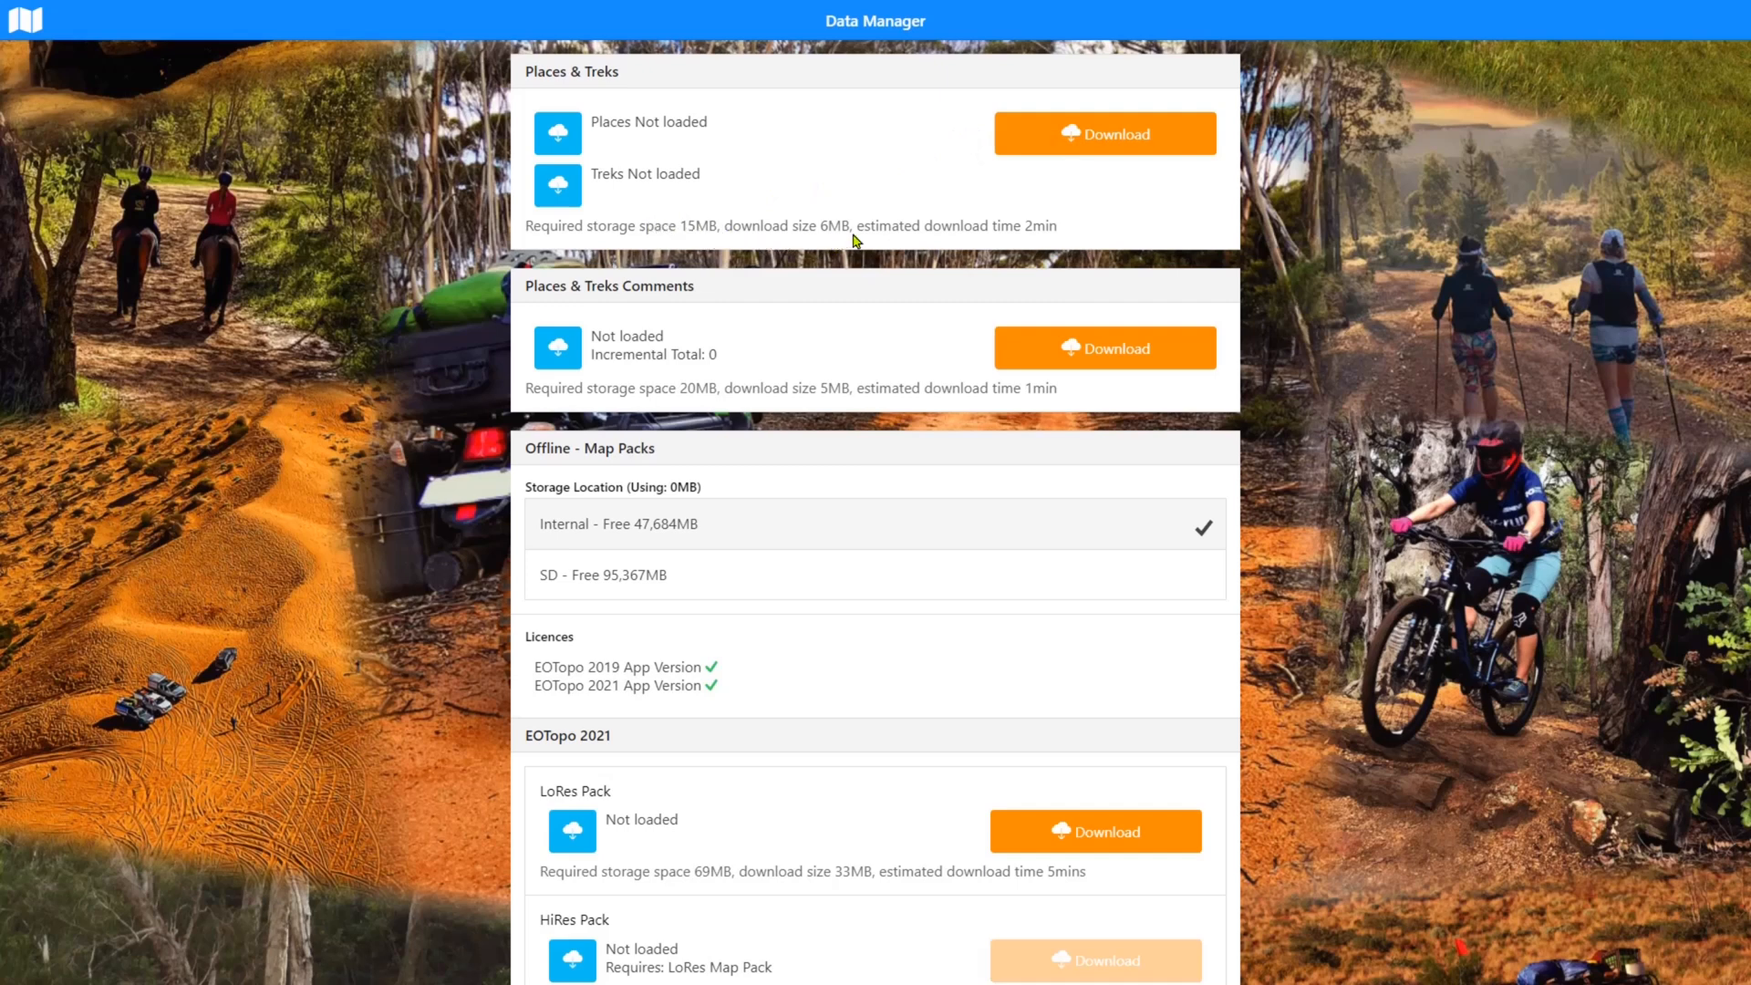
{"action": "mouse_move", "coordinate": [1043, 242]}
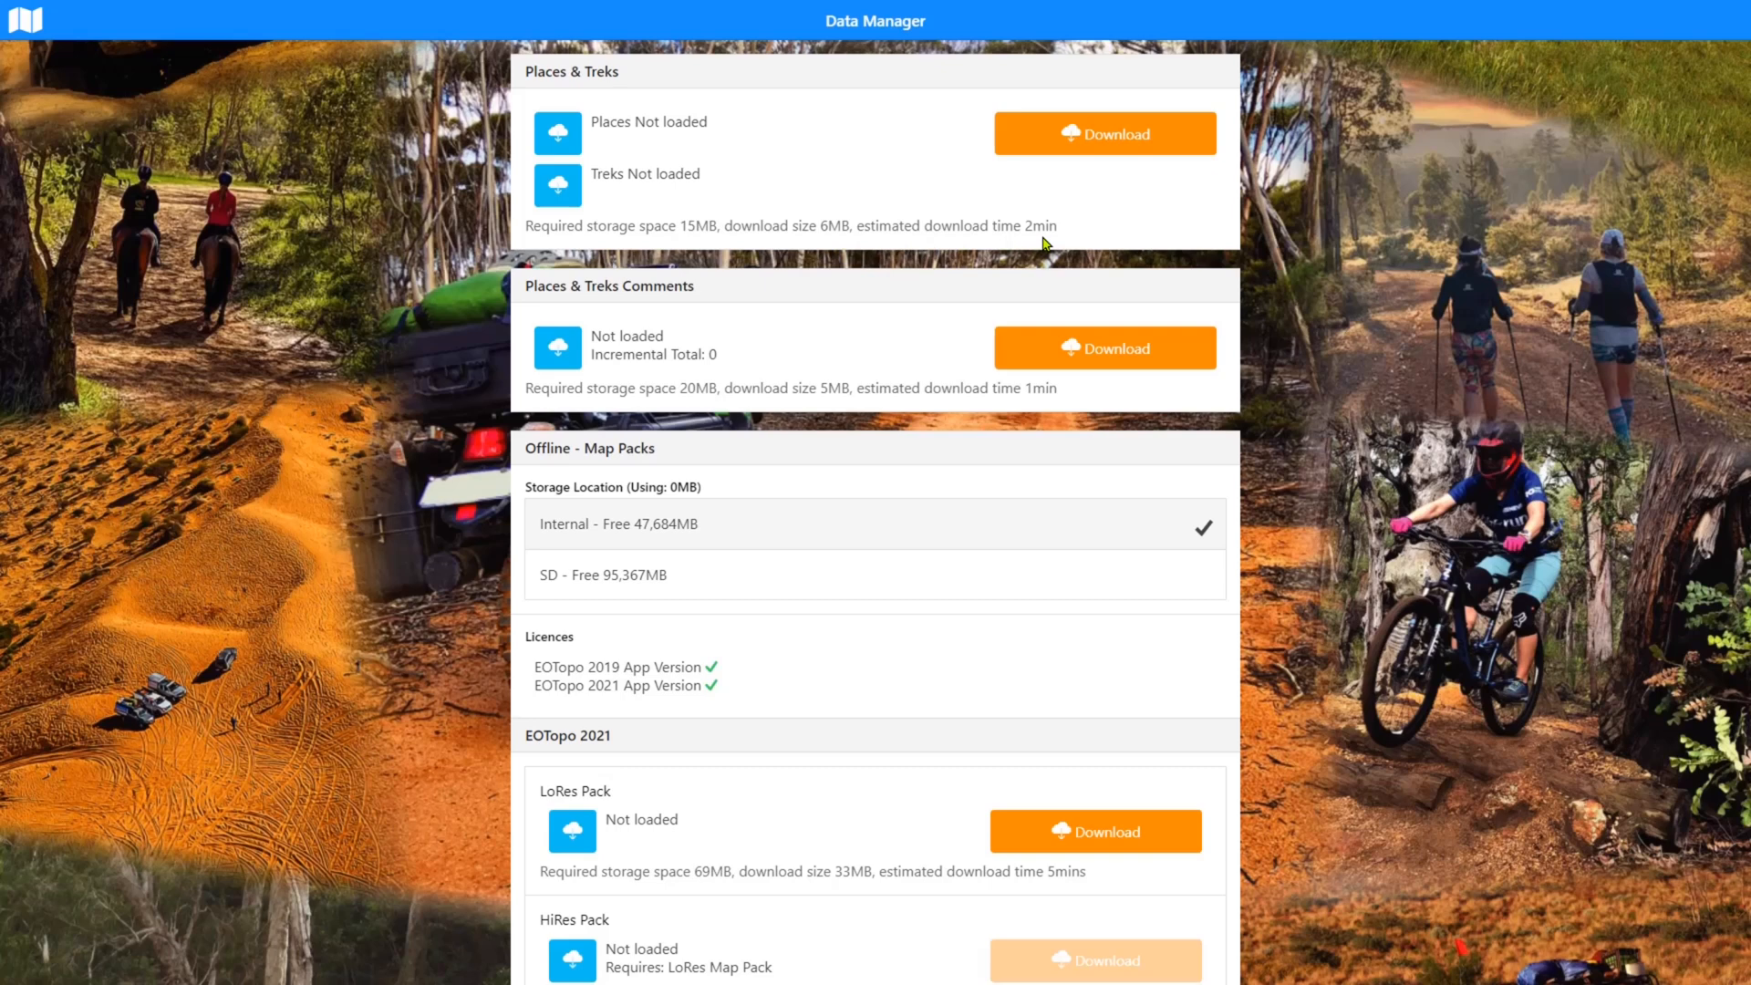
{"action": "mouse_move", "coordinate": [1046, 237]}
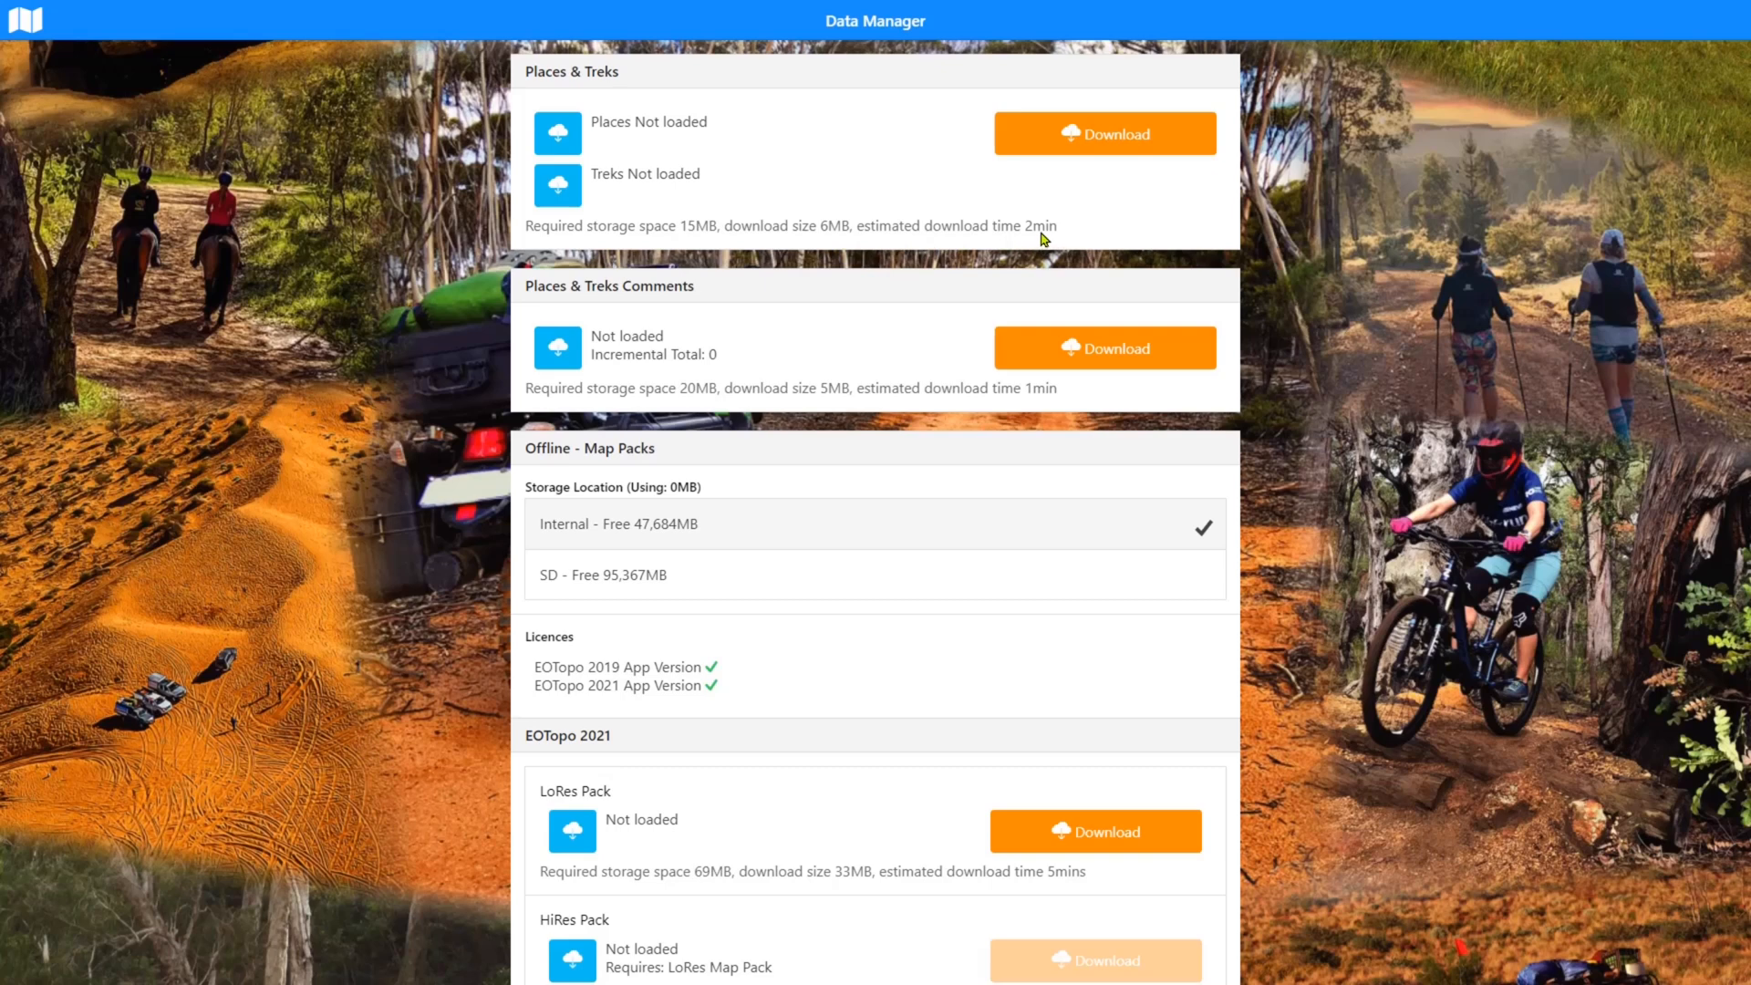
Download Places & Treks data, giving 90,098 places and 195 treks
{"action": "left_click", "coordinate": [1104, 133]}
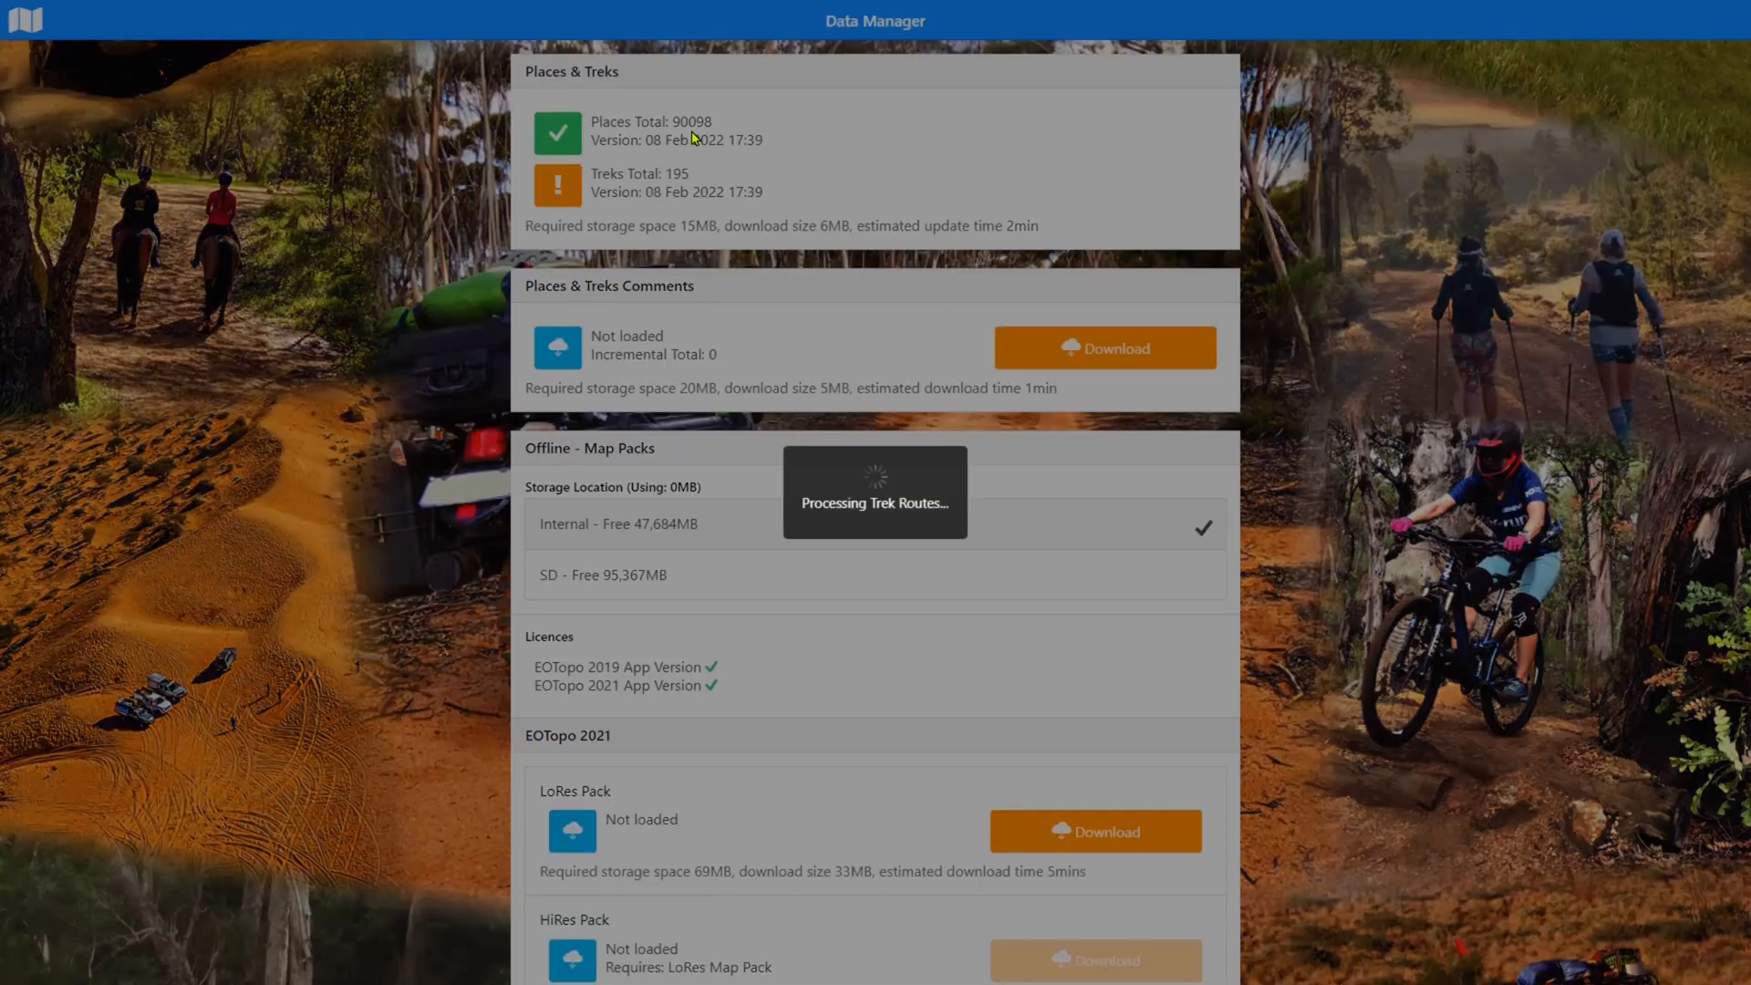
{"action": "mouse_move", "coordinate": [852, 504]}
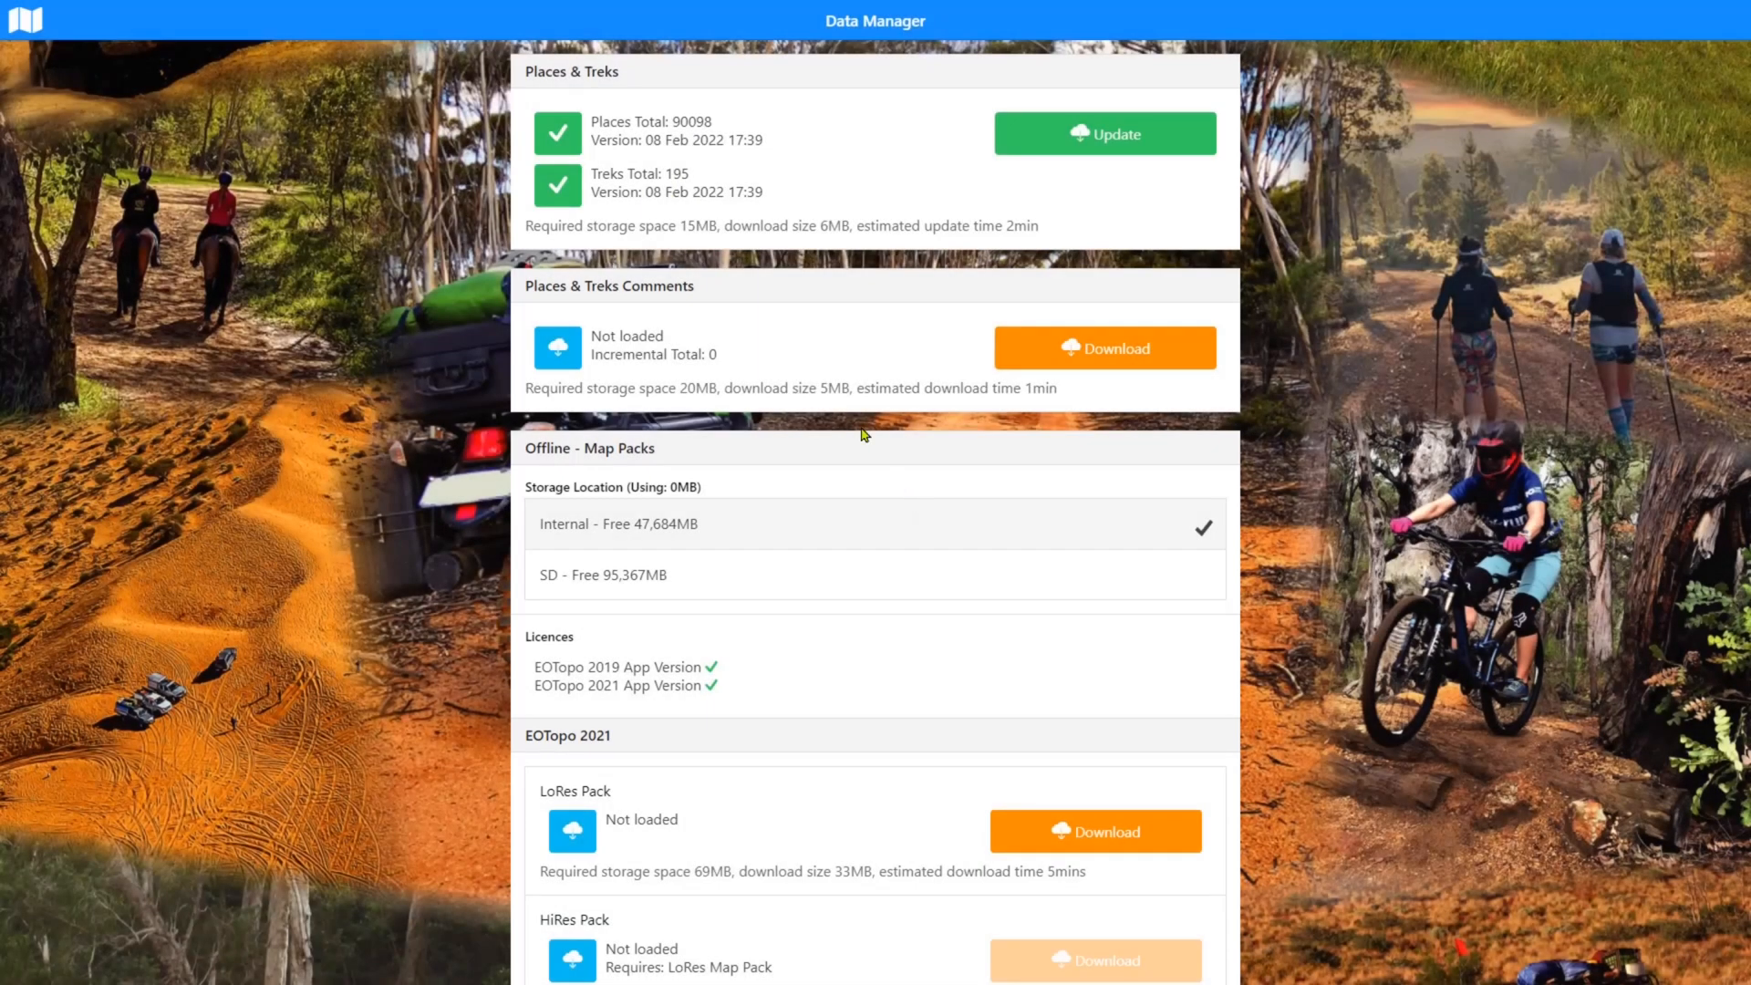
{"action": "mouse_move", "coordinate": [695, 131]}
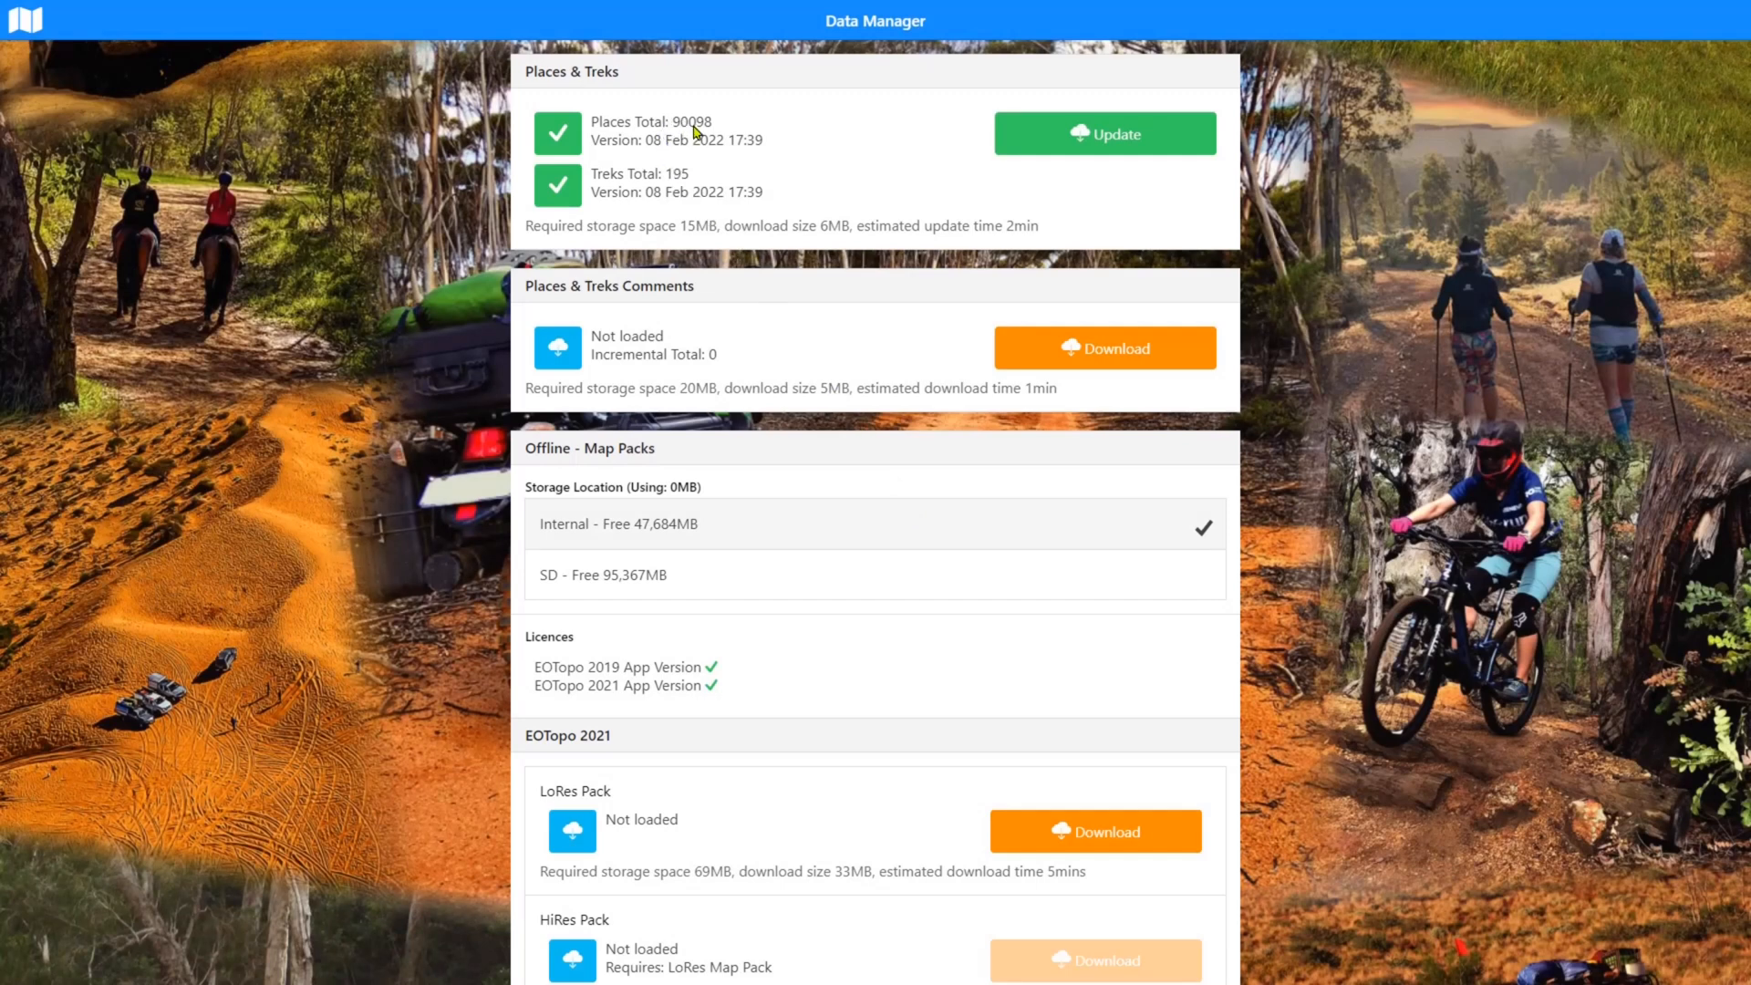
{"action": "mouse_move", "coordinate": [708, 133]}
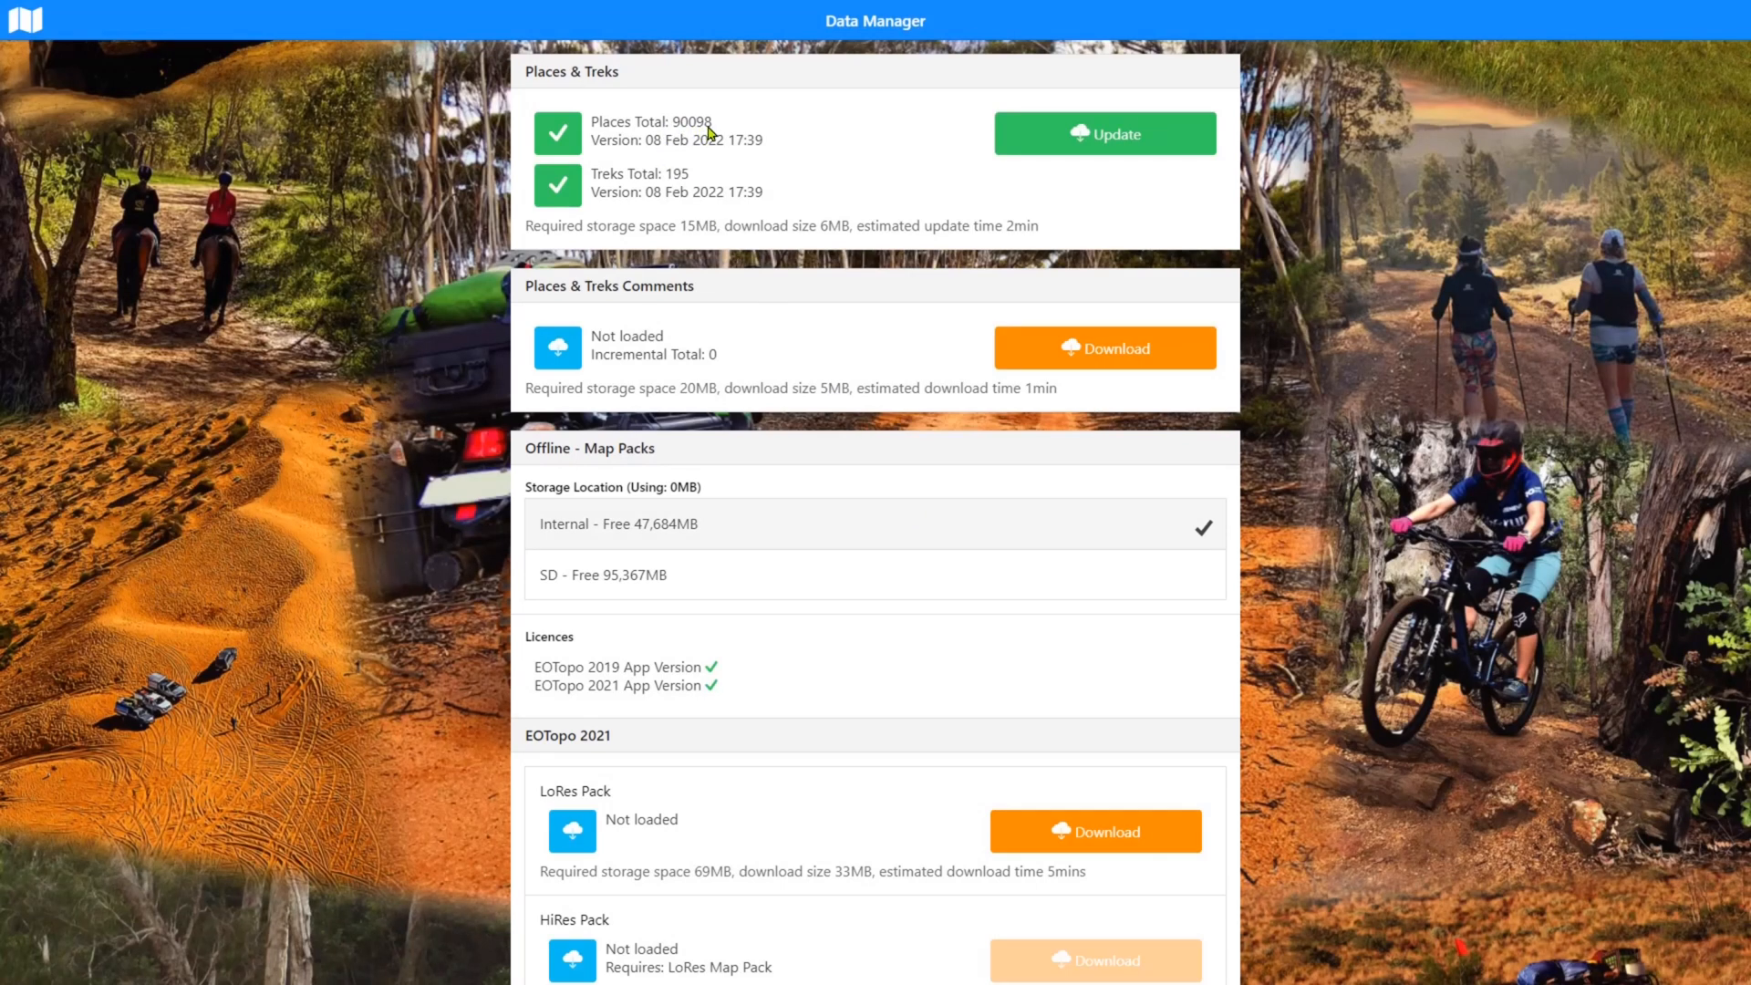
{"action": "mouse_move", "coordinate": [695, 199]}
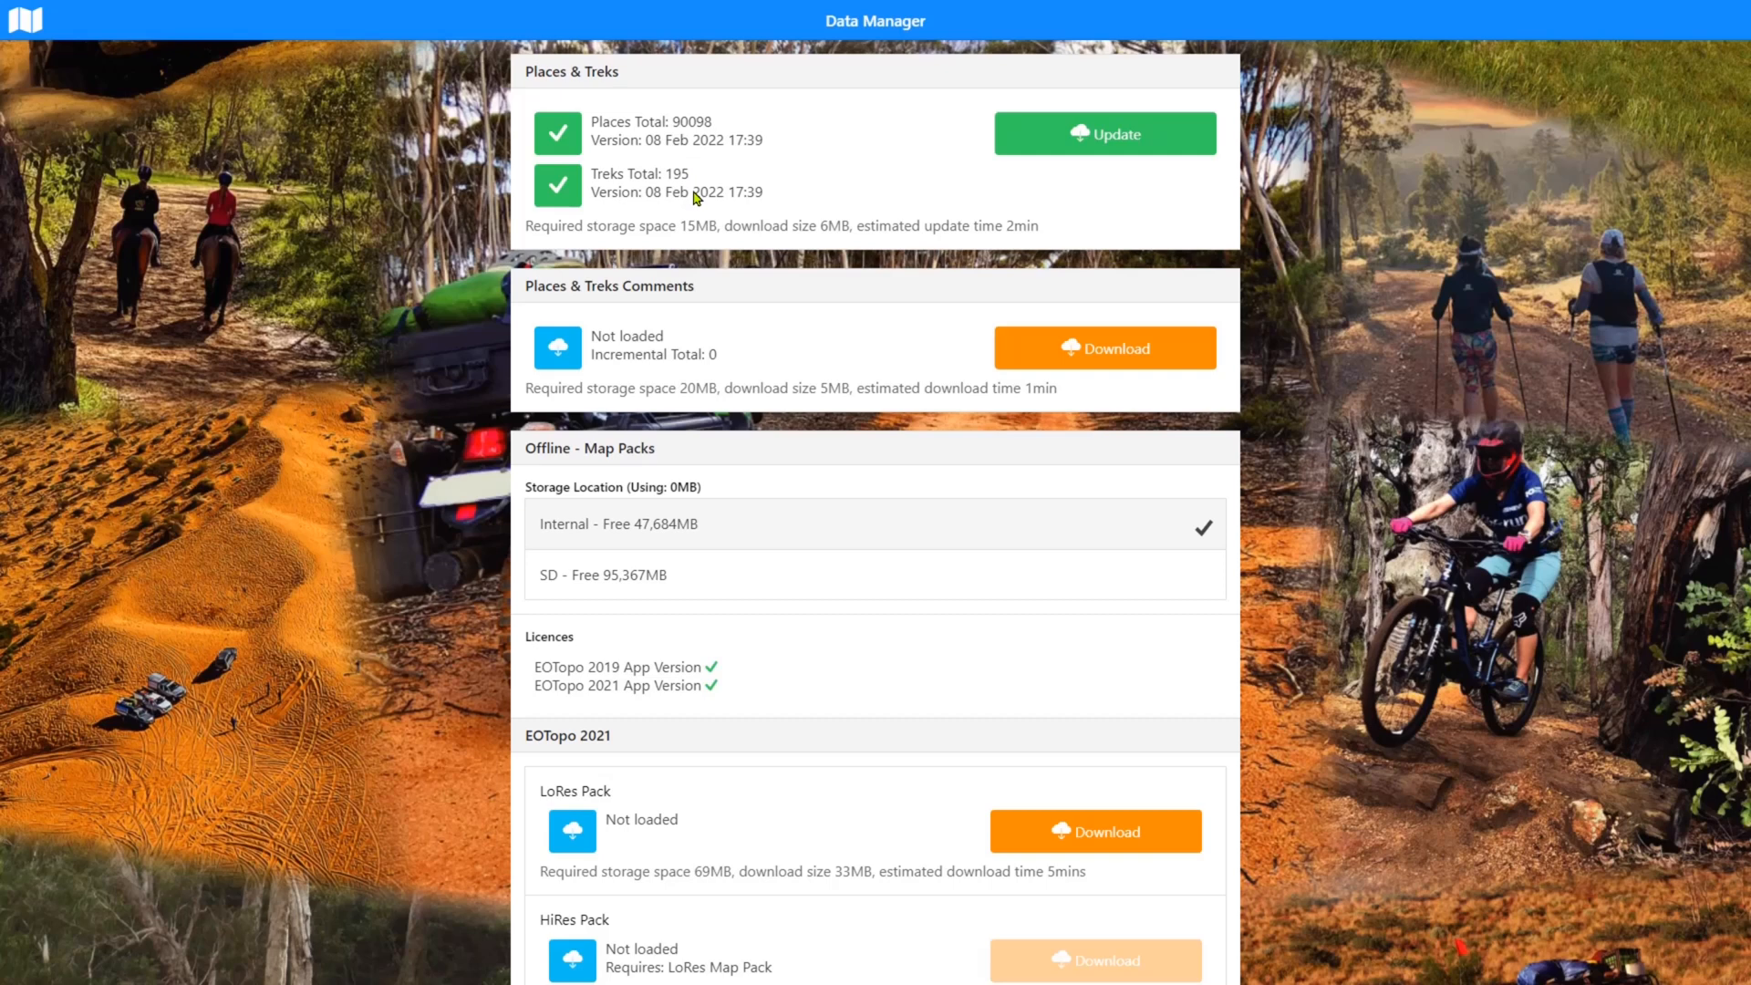
{"action": "mouse_move", "coordinate": [694, 168]}
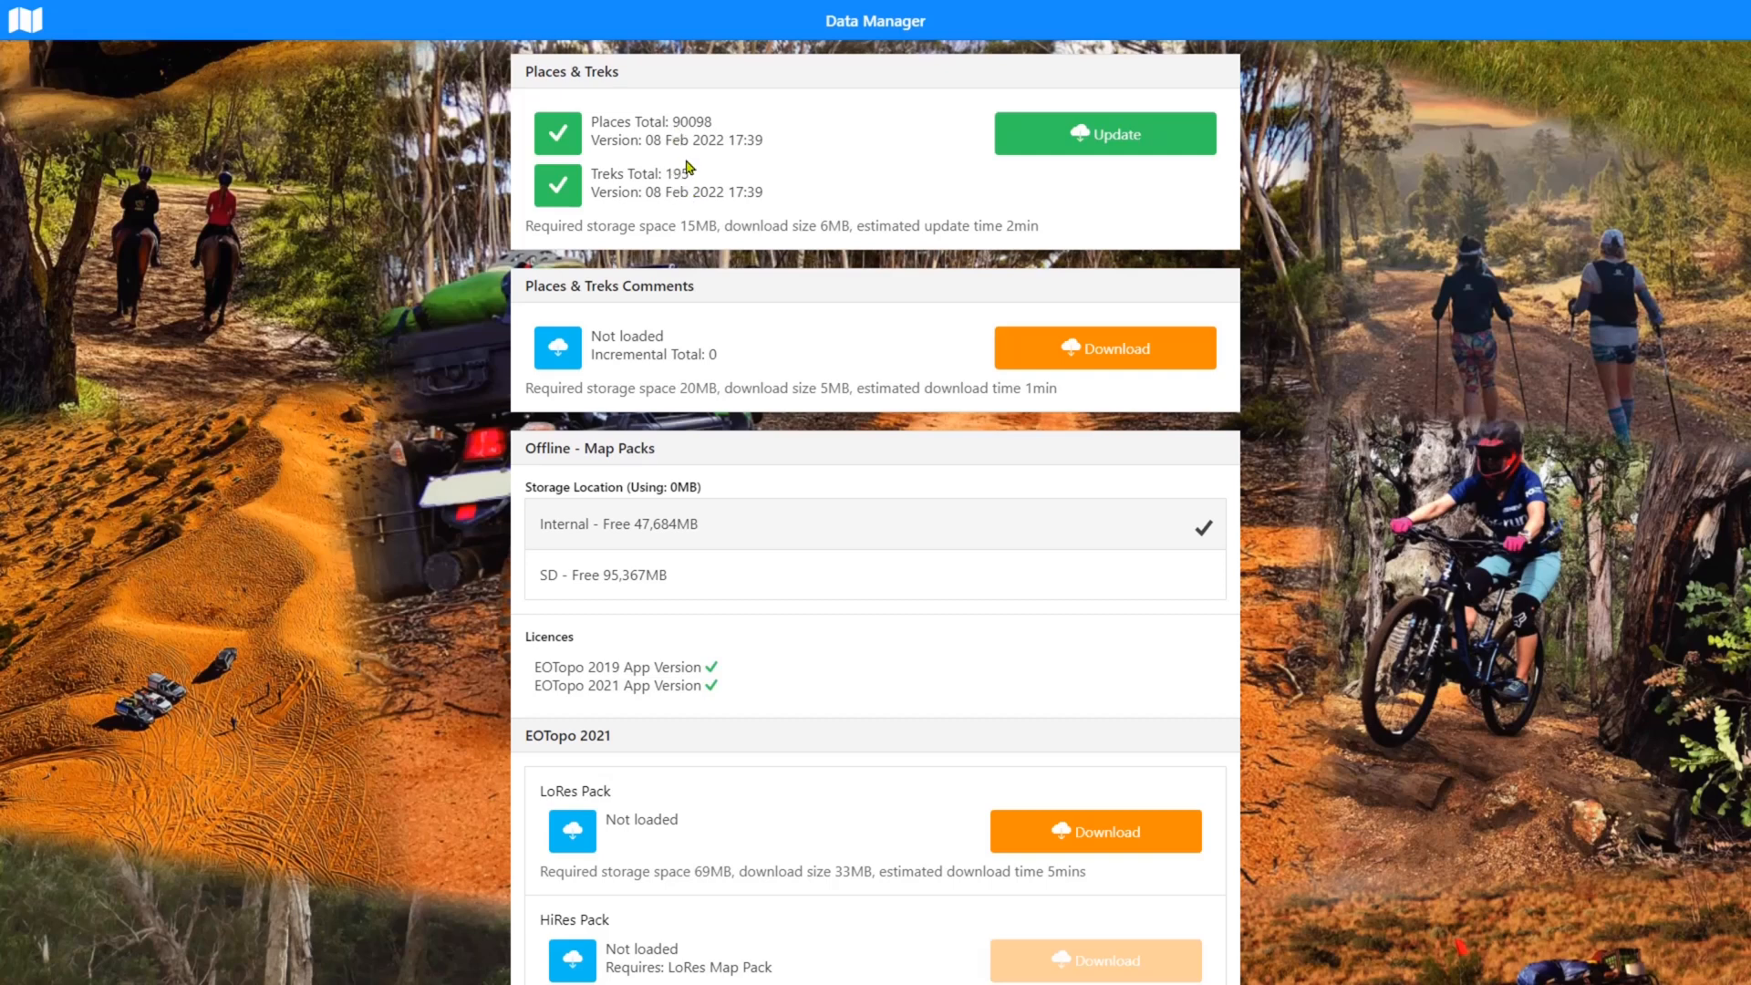
{"action": "mouse_move", "coordinate": [693, 182]}
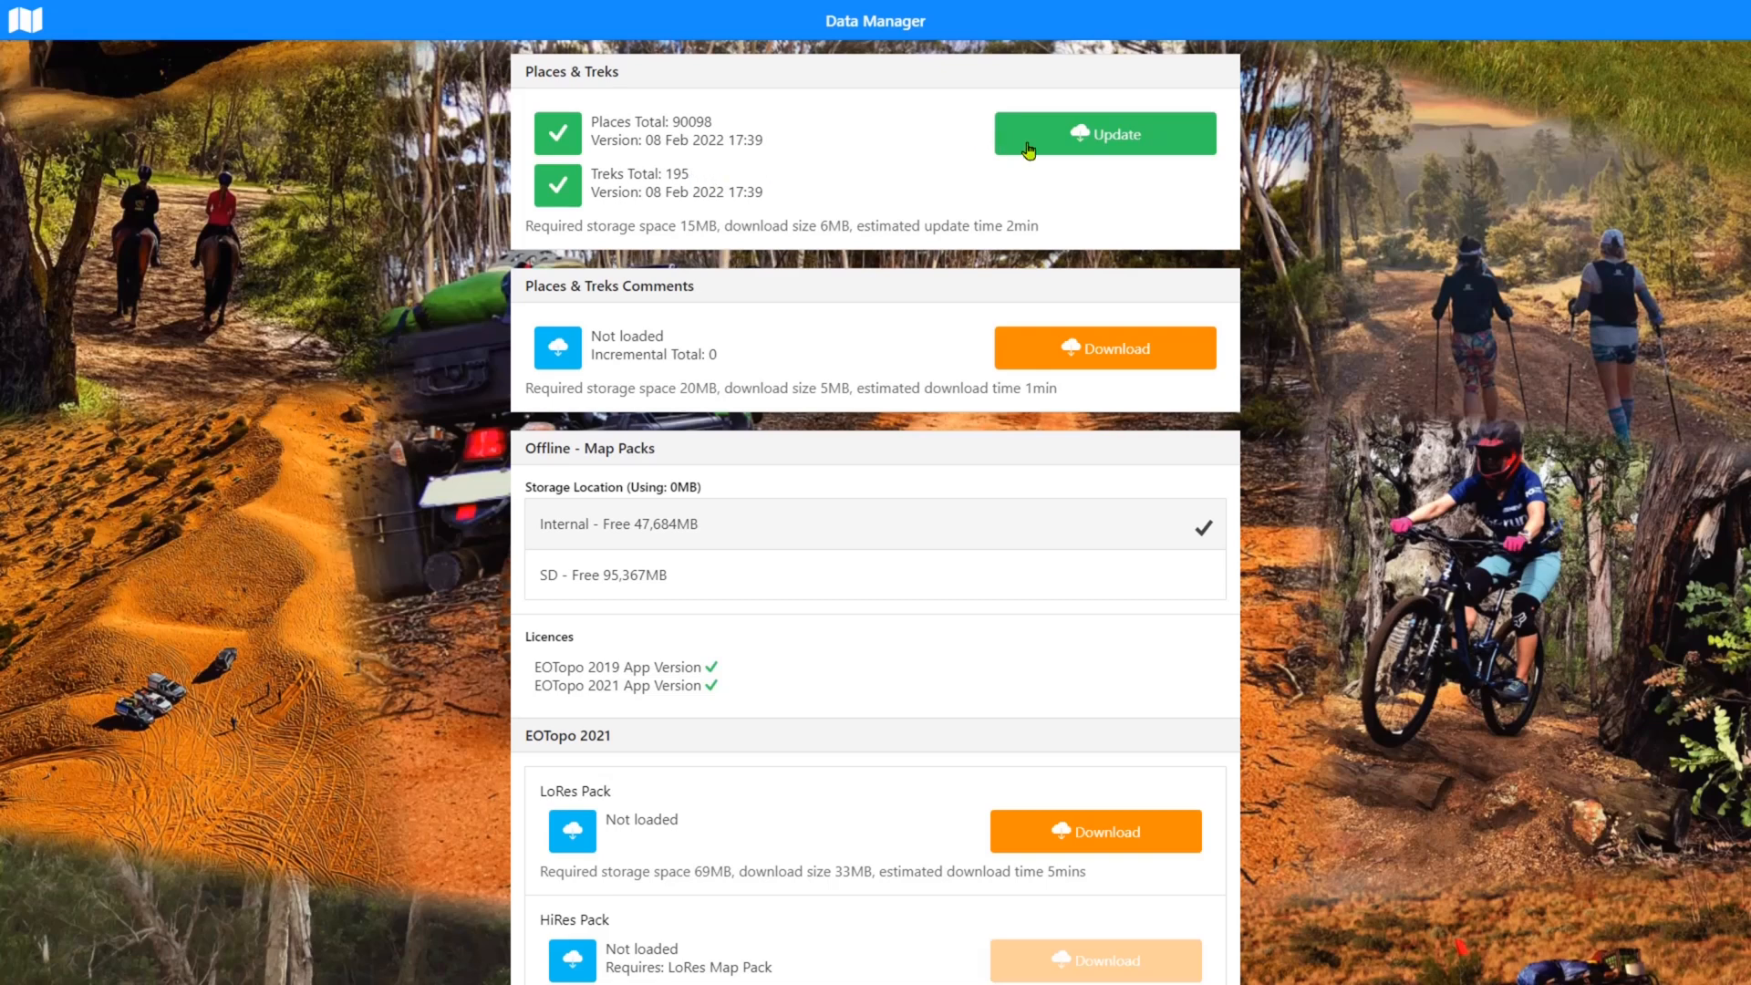
{"action": "mouse_move", "coordinate": [1027, 162]}
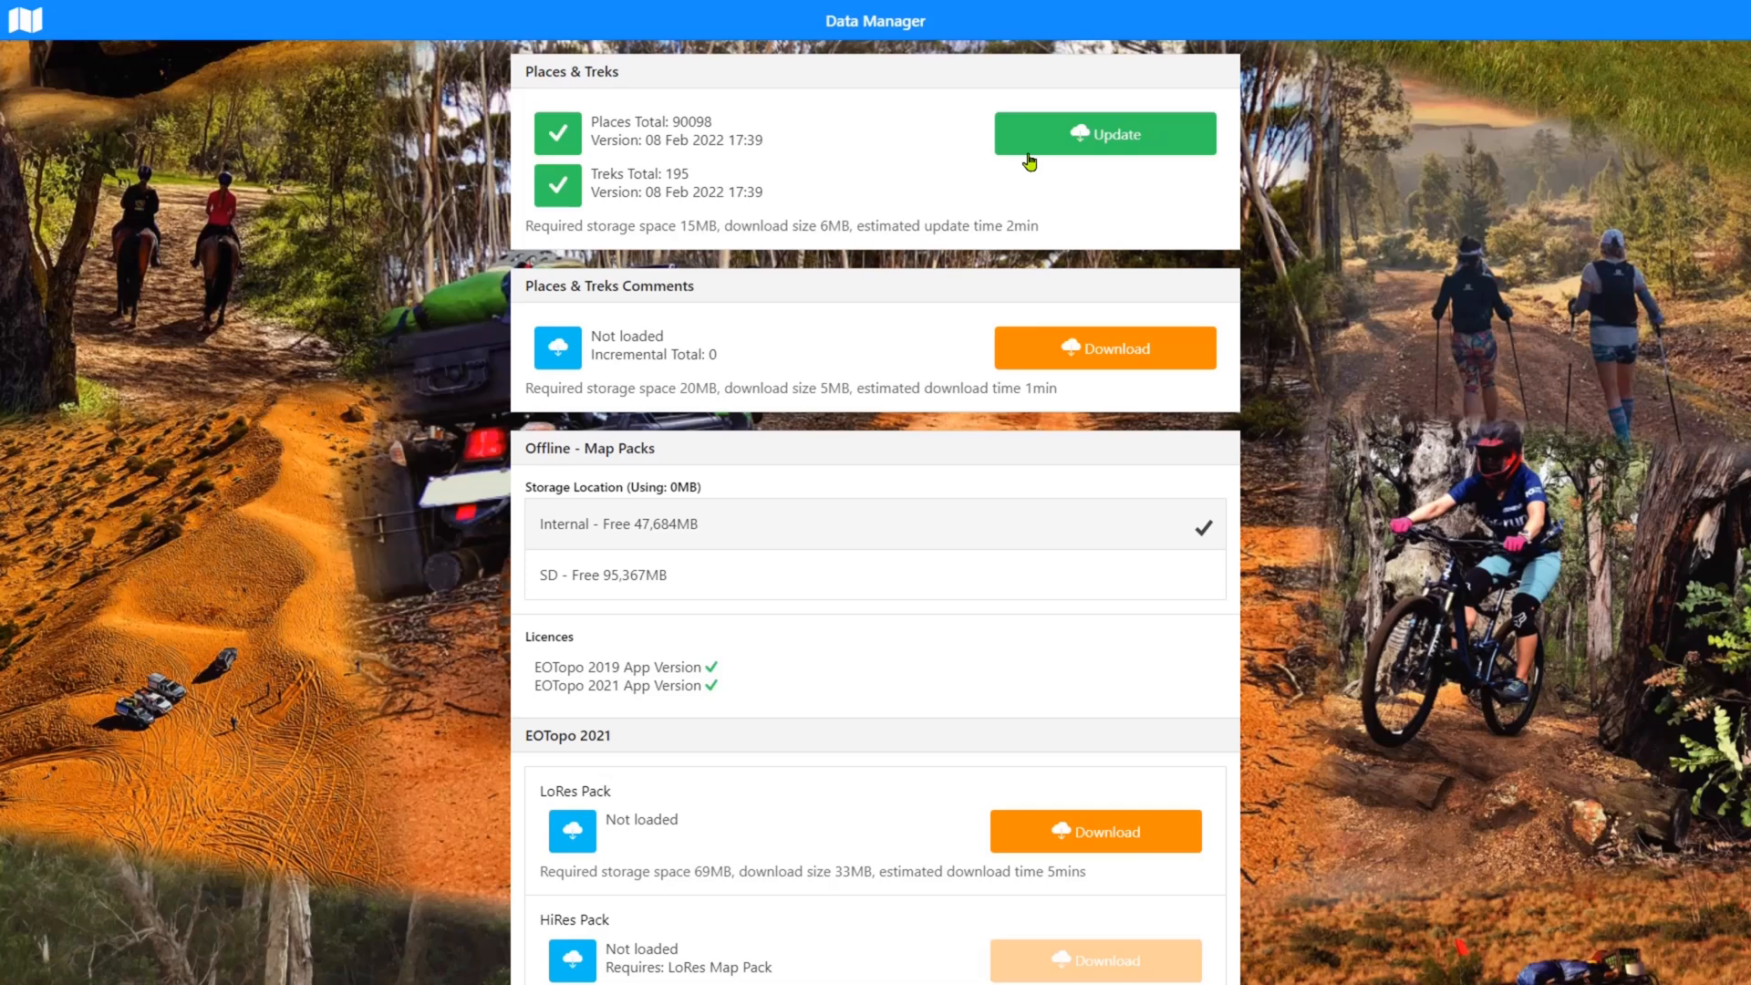
{"action": "mouse_move", "coordinate": [764, 265]}
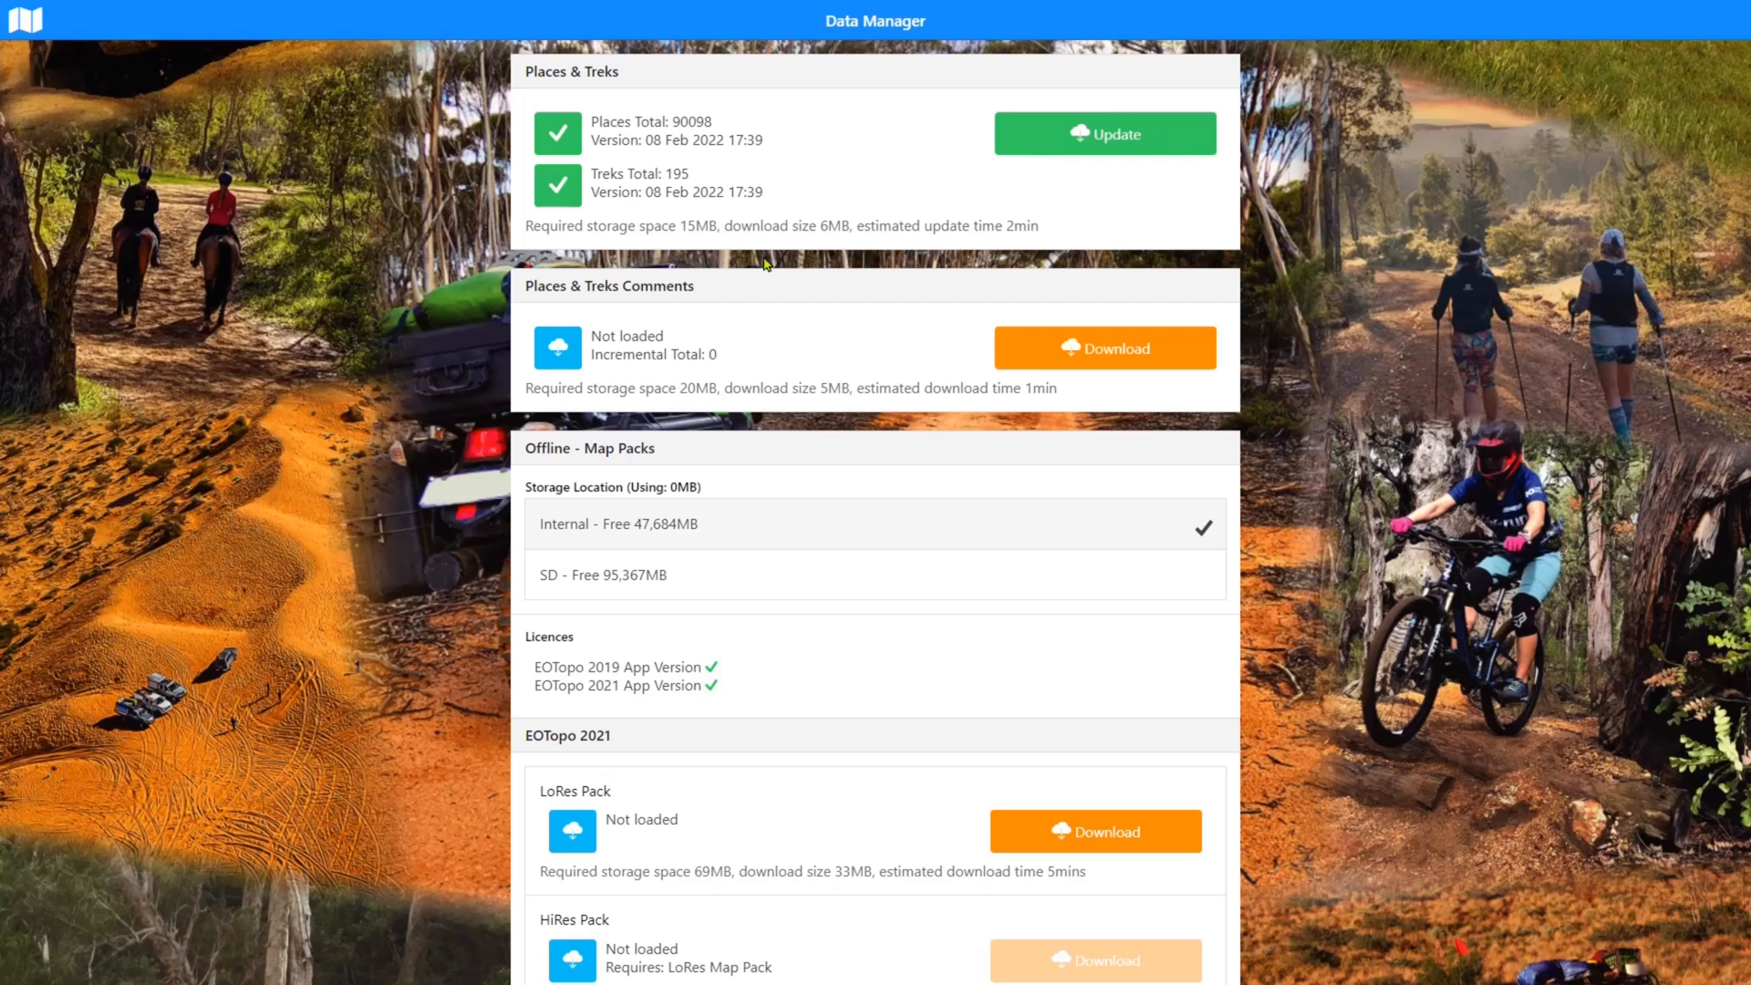
{"action": "mouse_move", "coordinate": [768, 399]}
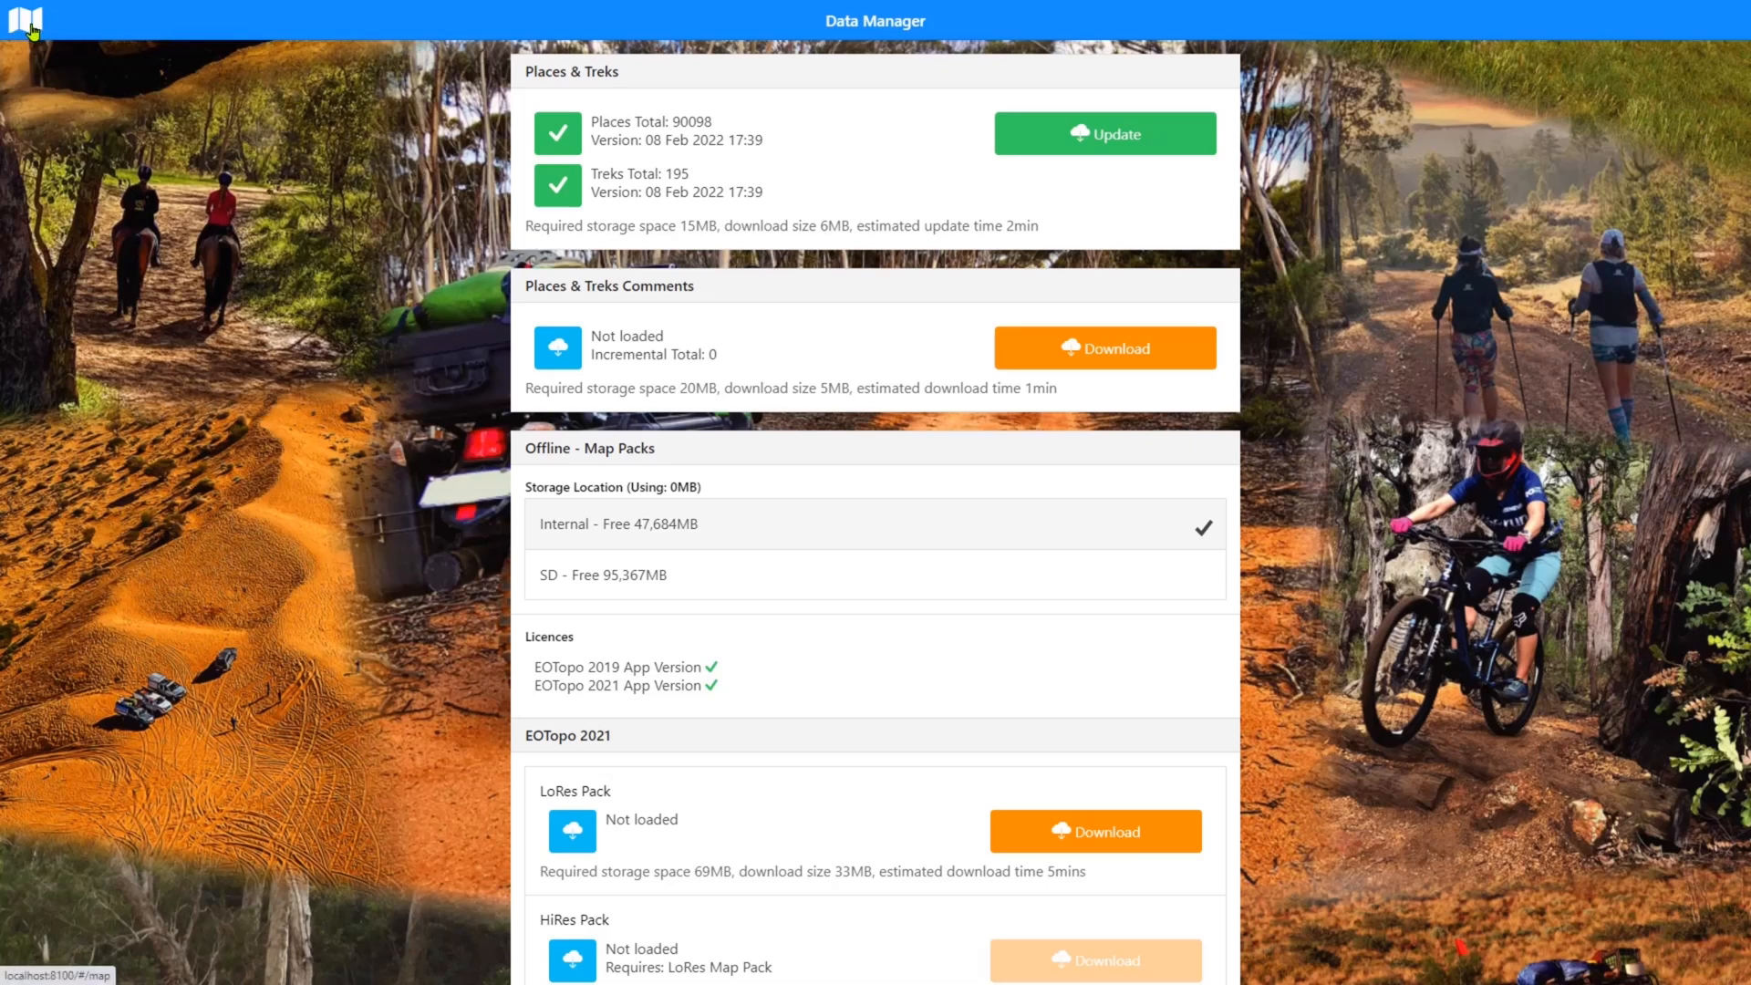
List the 90,050 Tasmanian ExplorOz places by distance and browse down to Cradle Valley
{"action": "left_click", "coordinate": [24, 20]}
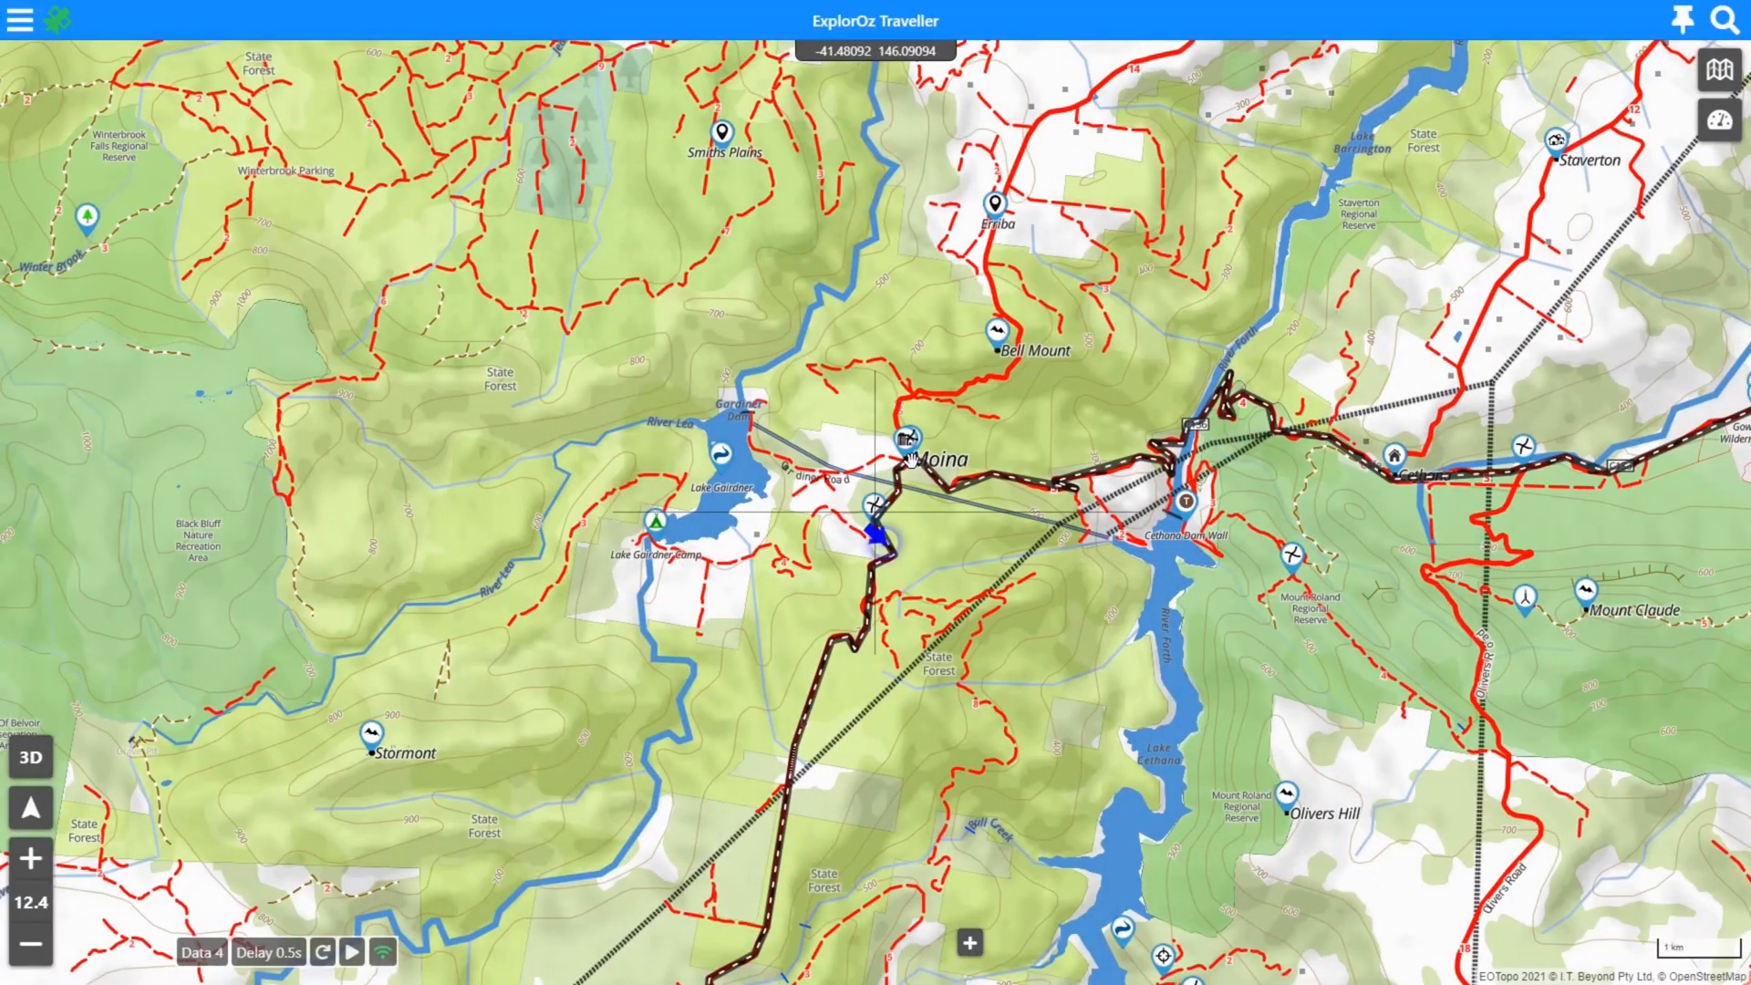
{"action": "left_click", "coordinate": [1718, 20]}
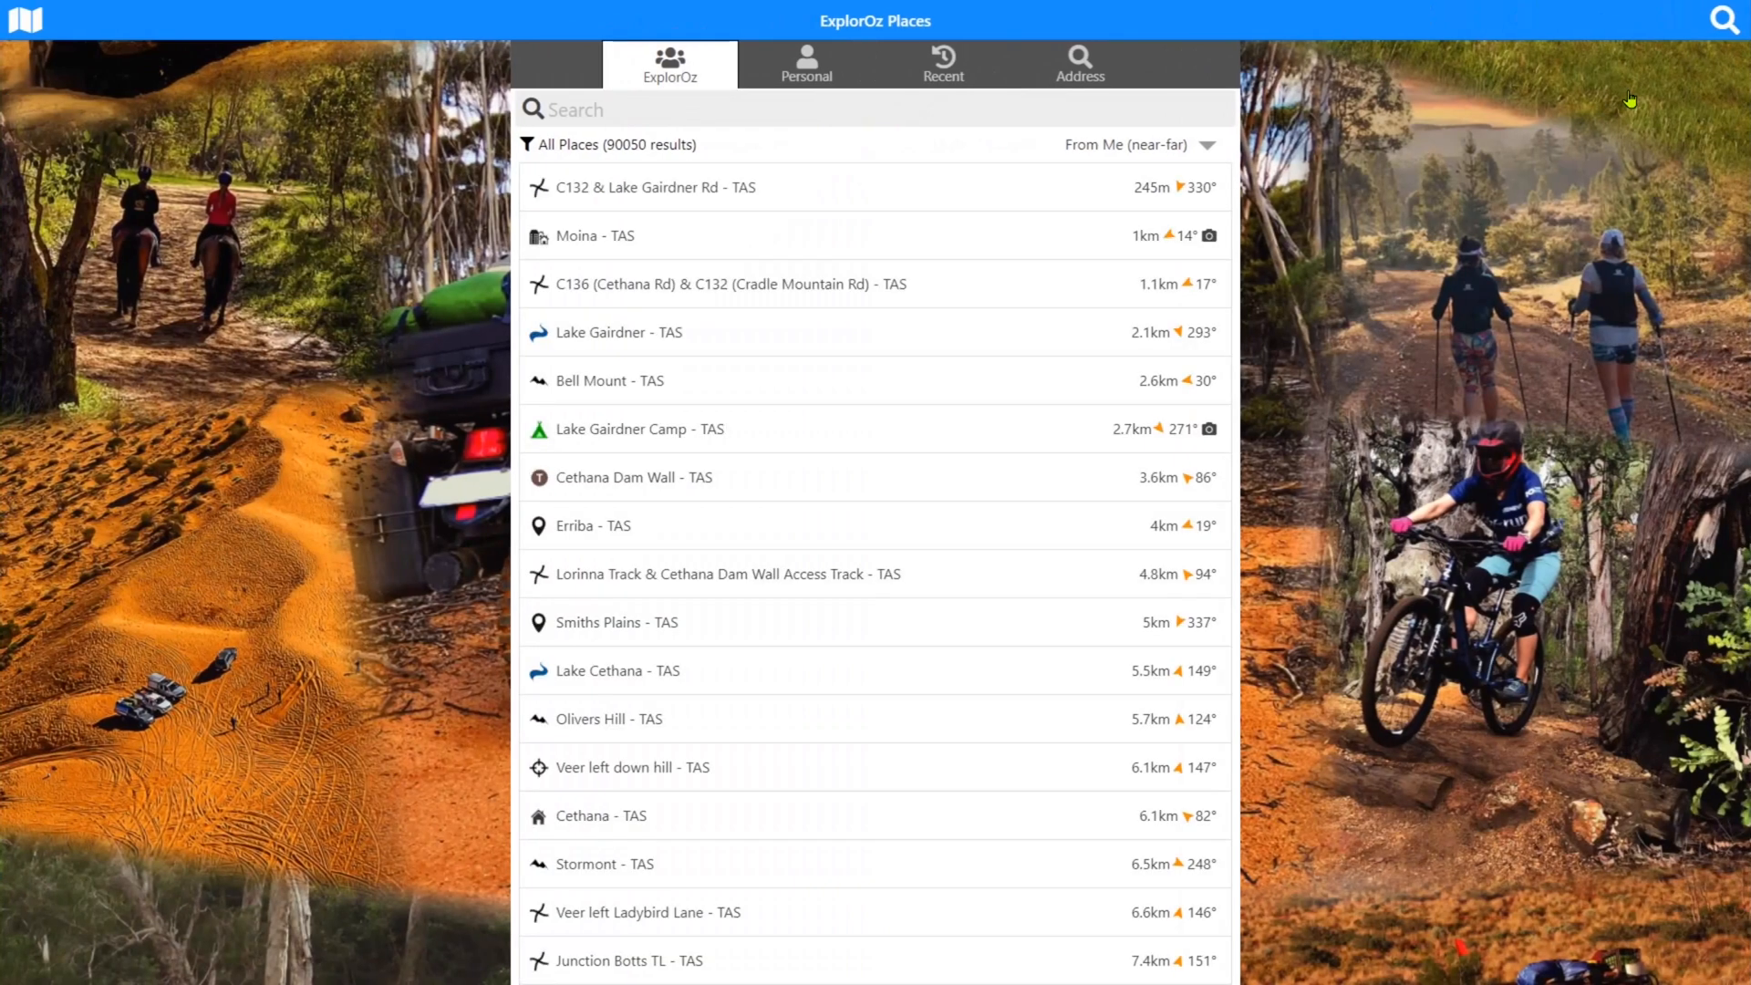
{"action": "scroll", "scroll_direction": "down", "scroll_amount": 3}
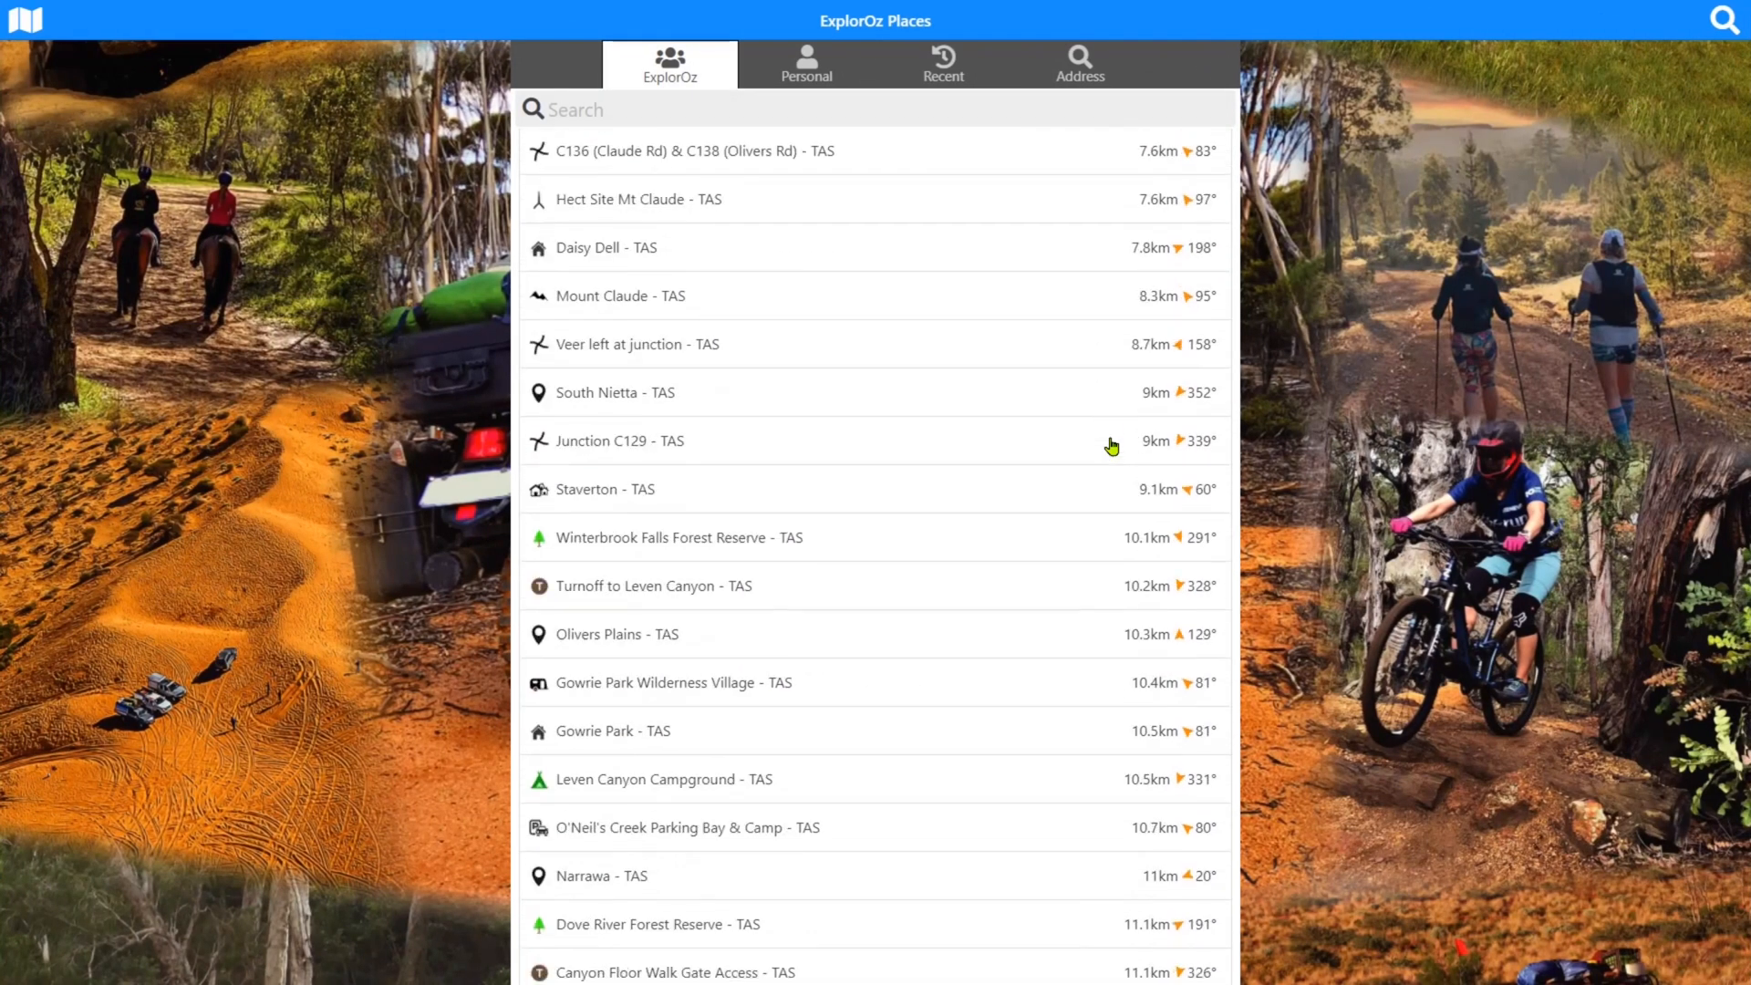
{"action": "scroll", "scroll_direction": "down", "scroll_amount": 3}
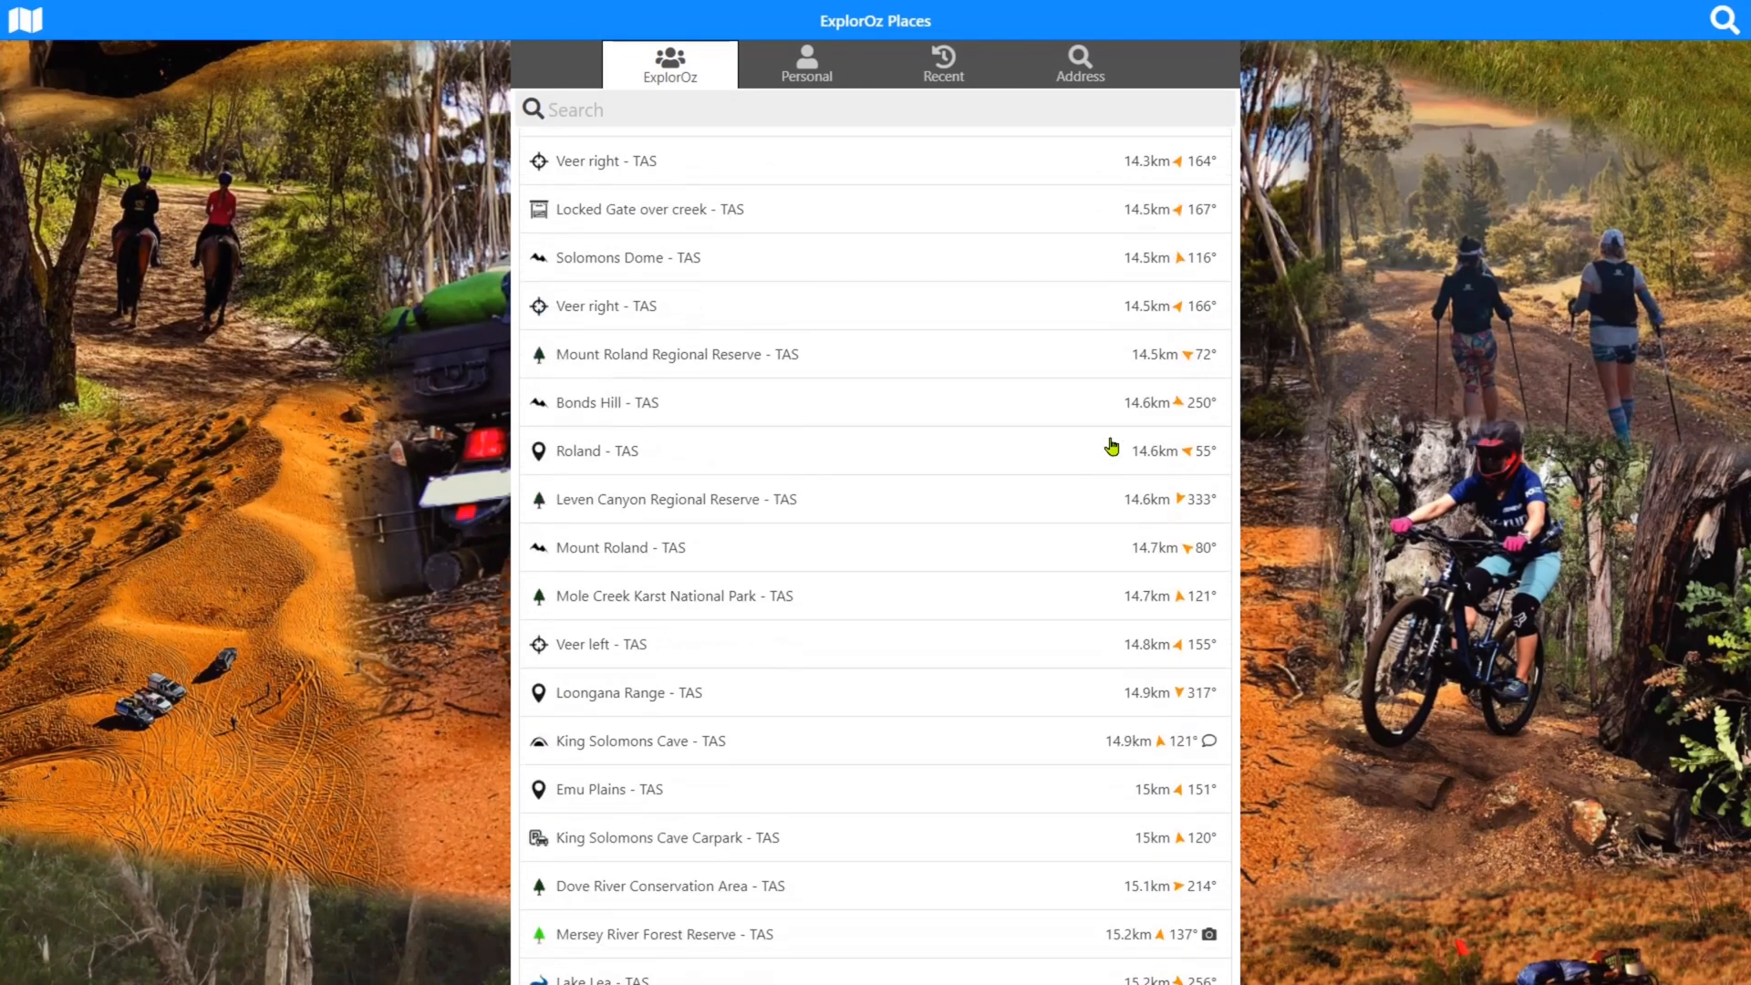
{"action": "scroll", "scroll_direction": "down", "scroll_amount": 3}
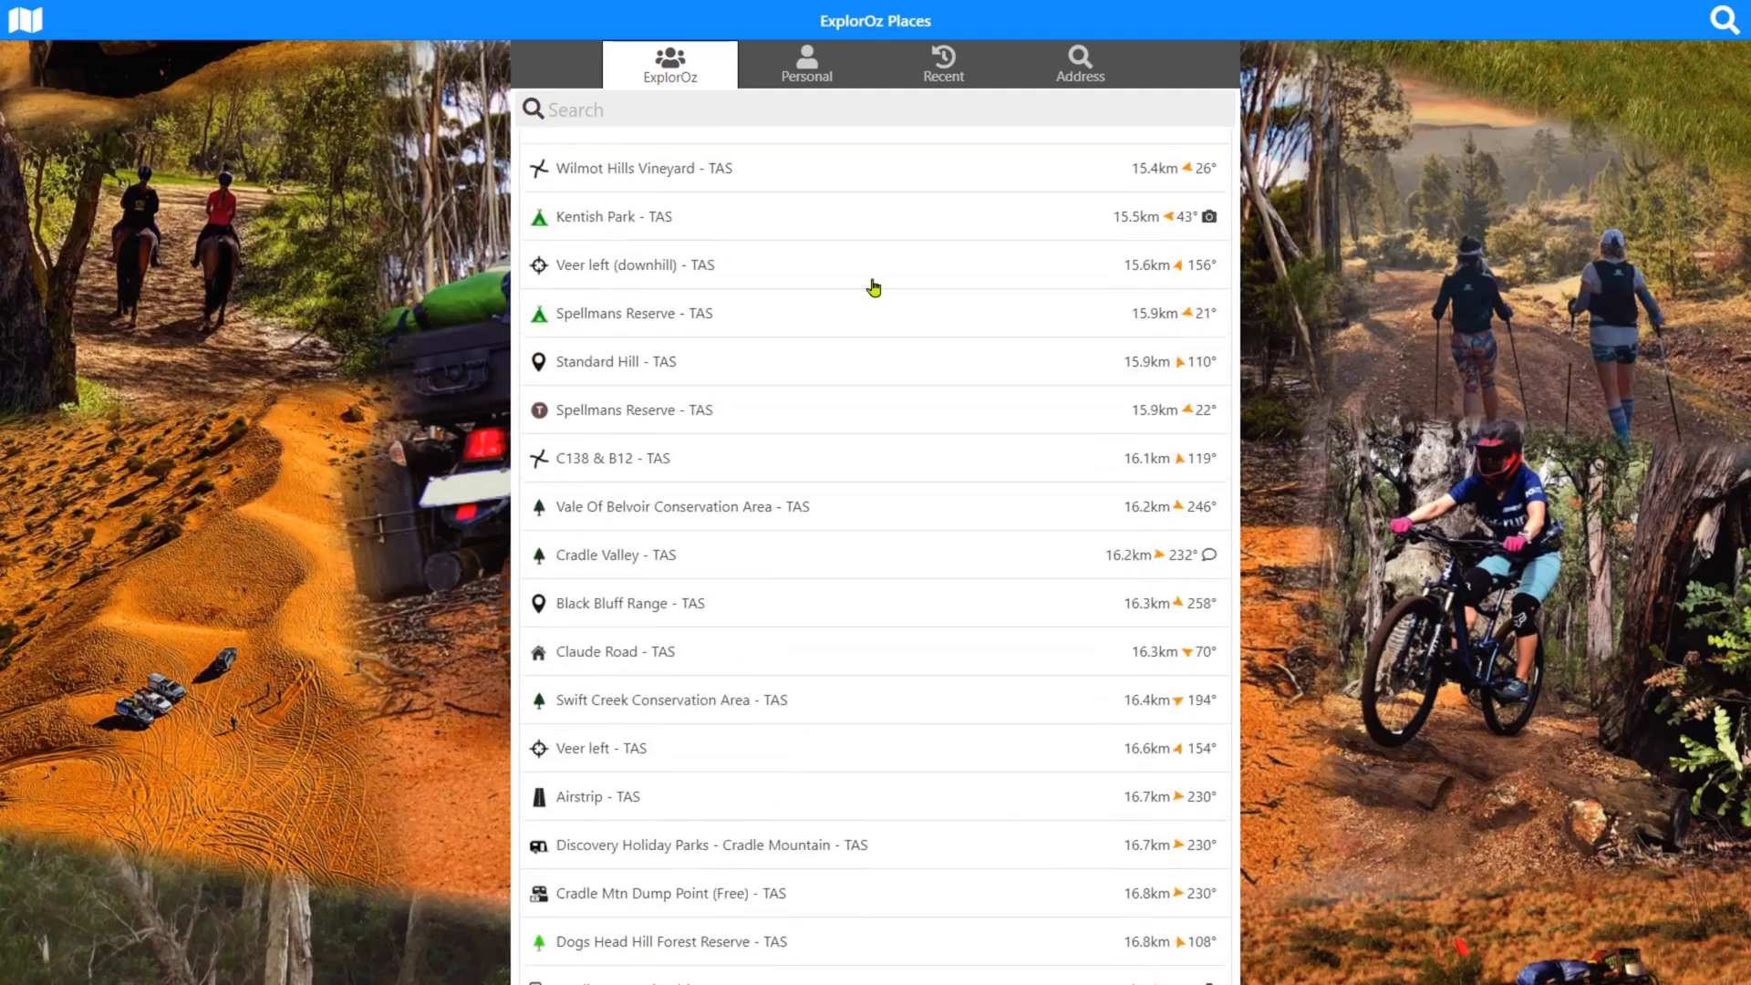
{"action": "mouse_move", "coordinate": [892, 570]}
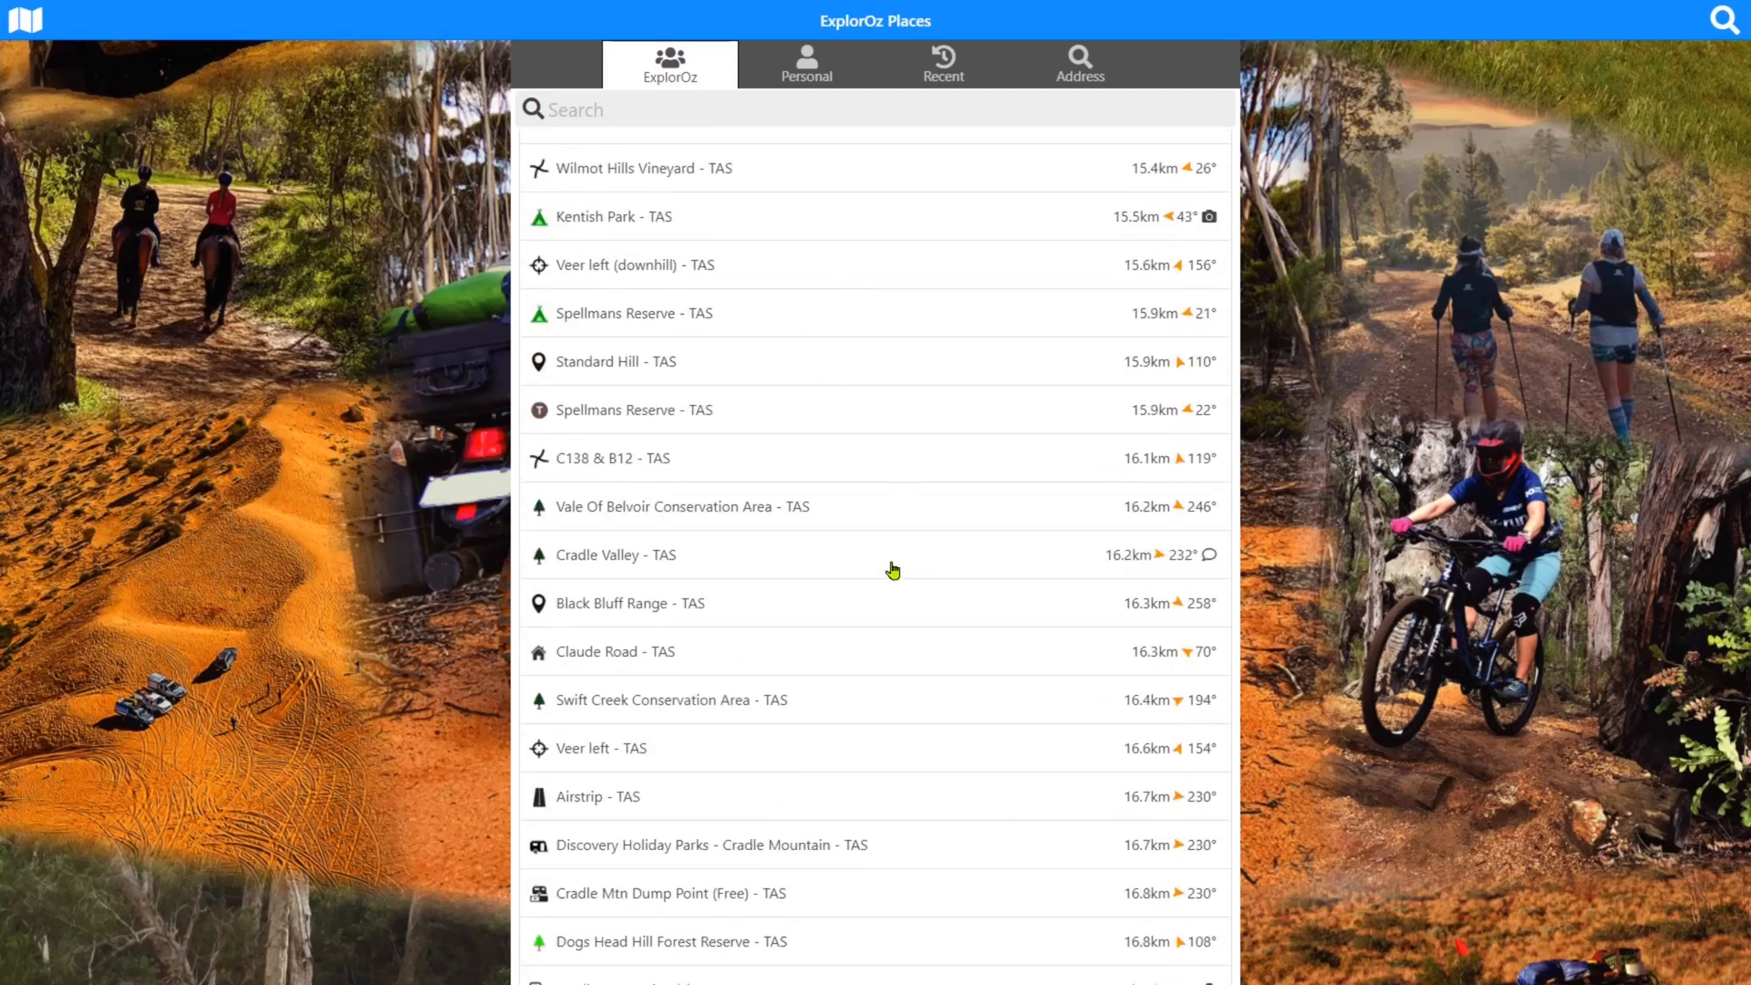
View Cradle Valley's place details and its two 2007 public comments
{"action": "left_click", "coordinate": [614, 555]}
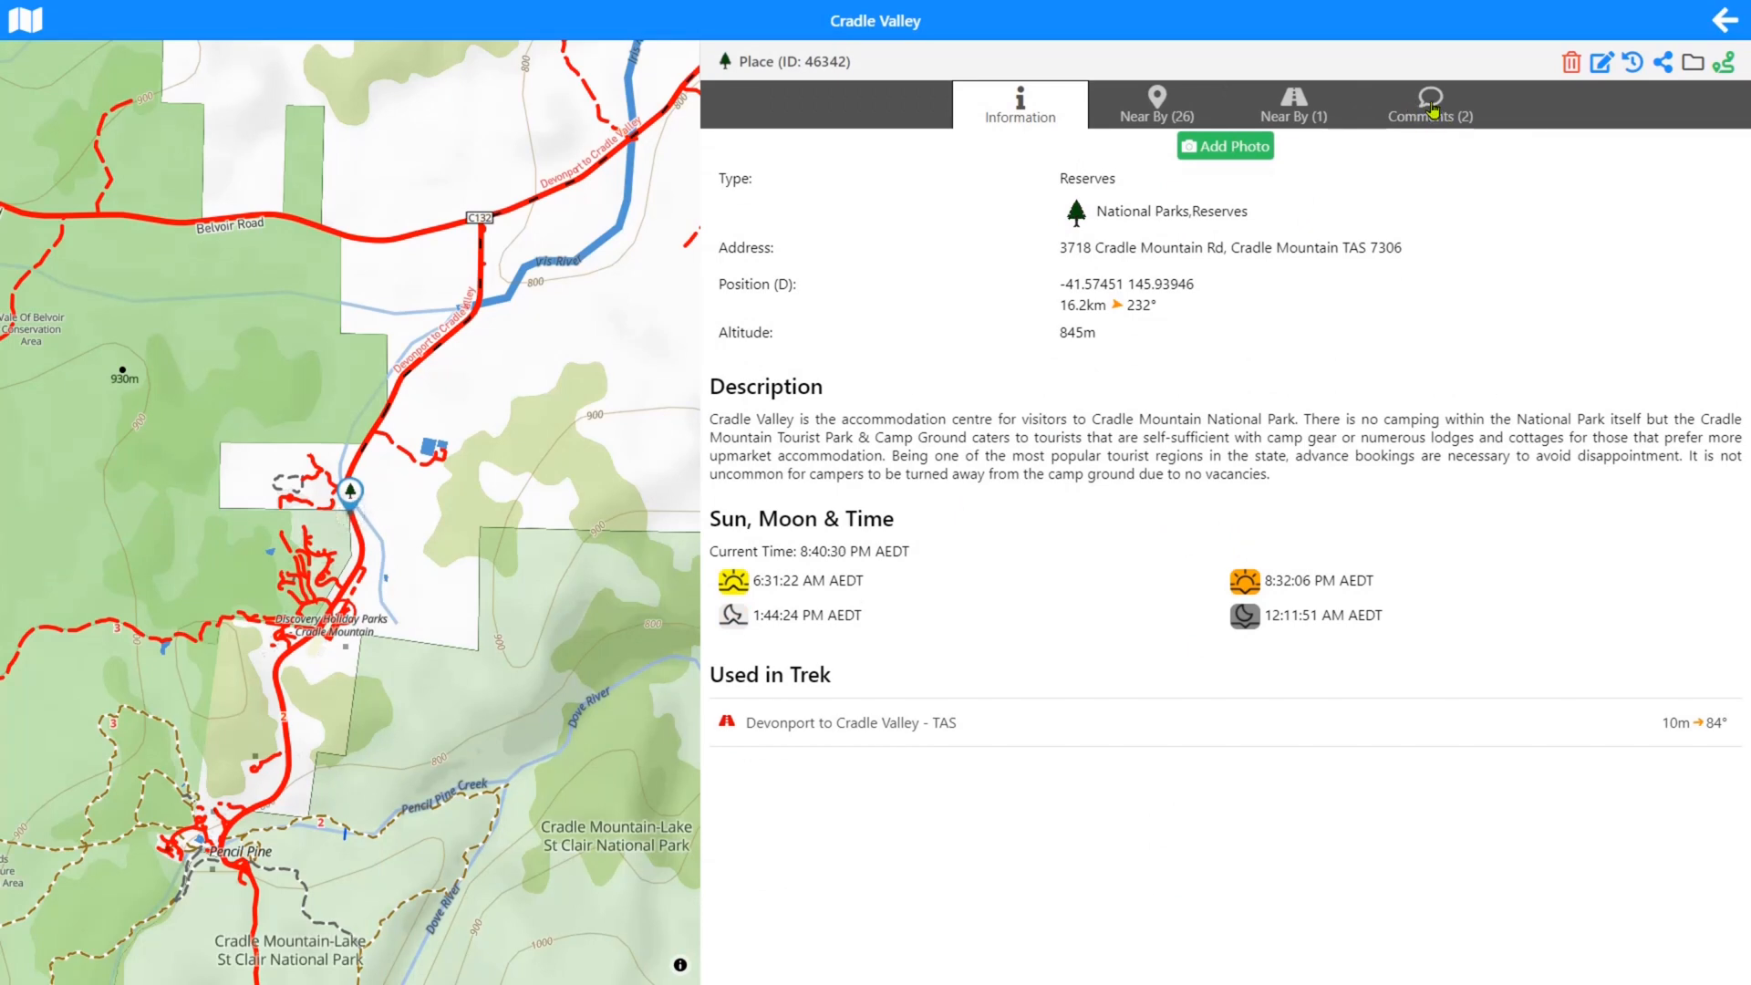
{"action": "left_click", "coordinate": [1430, 104]}
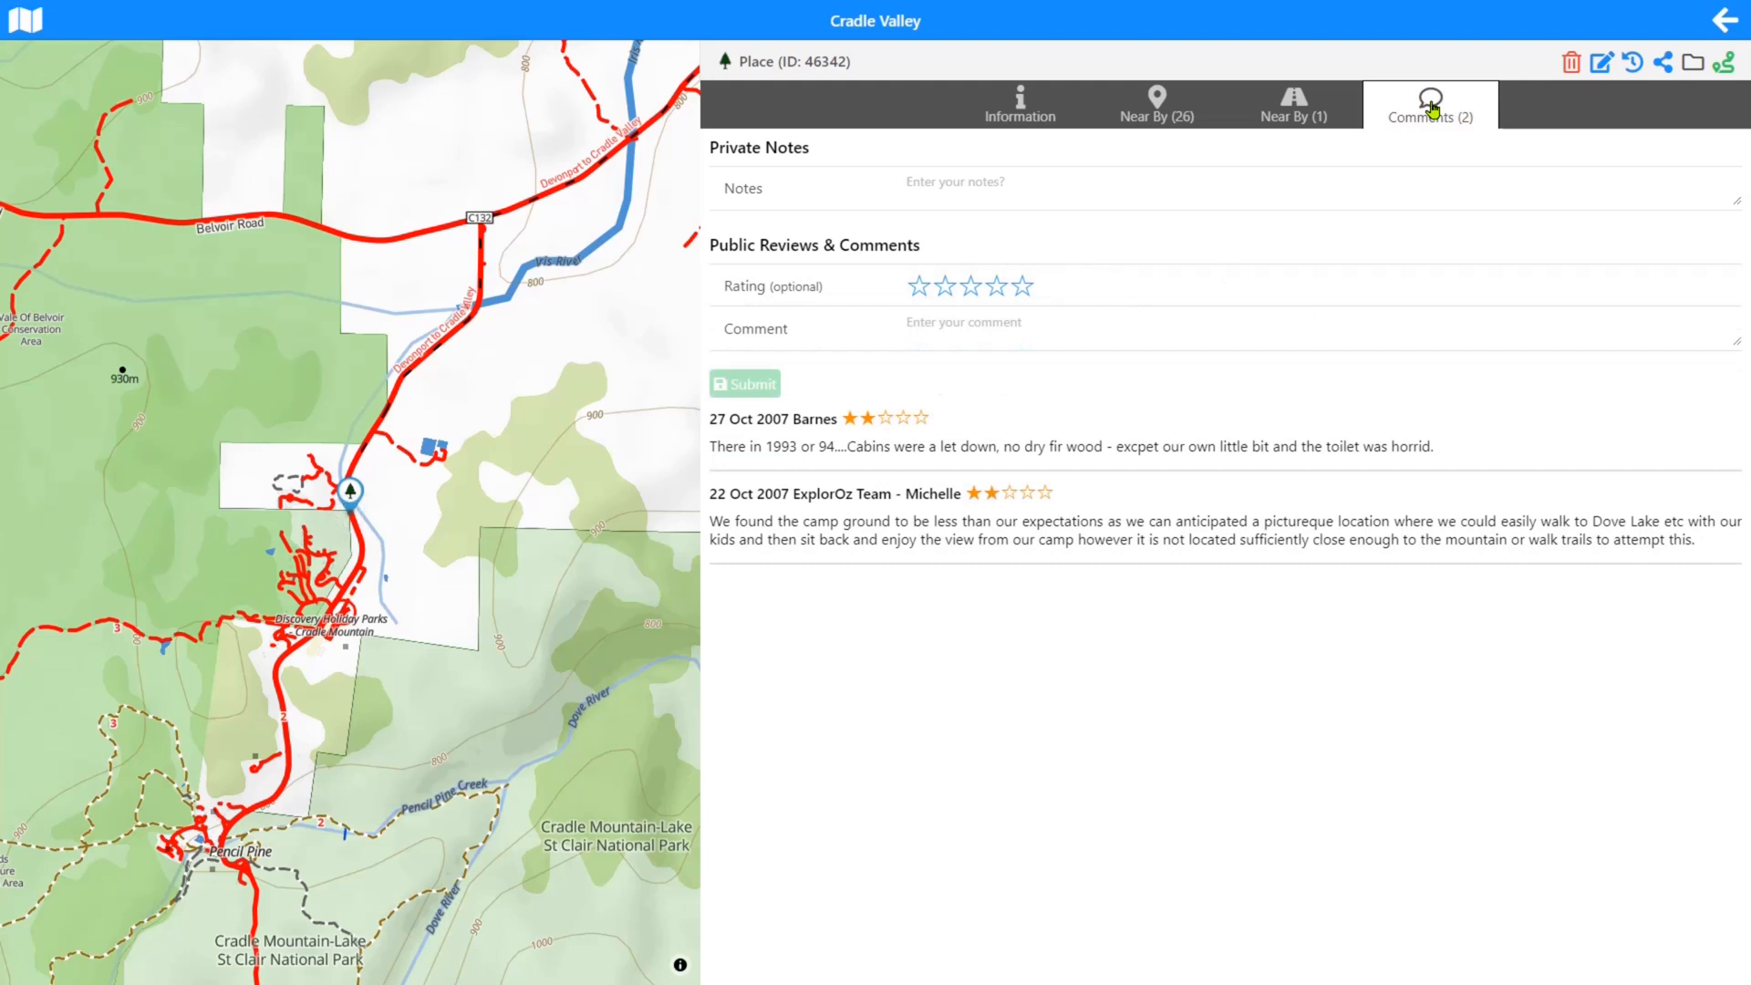
{"action": "mouse_move", "coordinate": [1435, 162]}
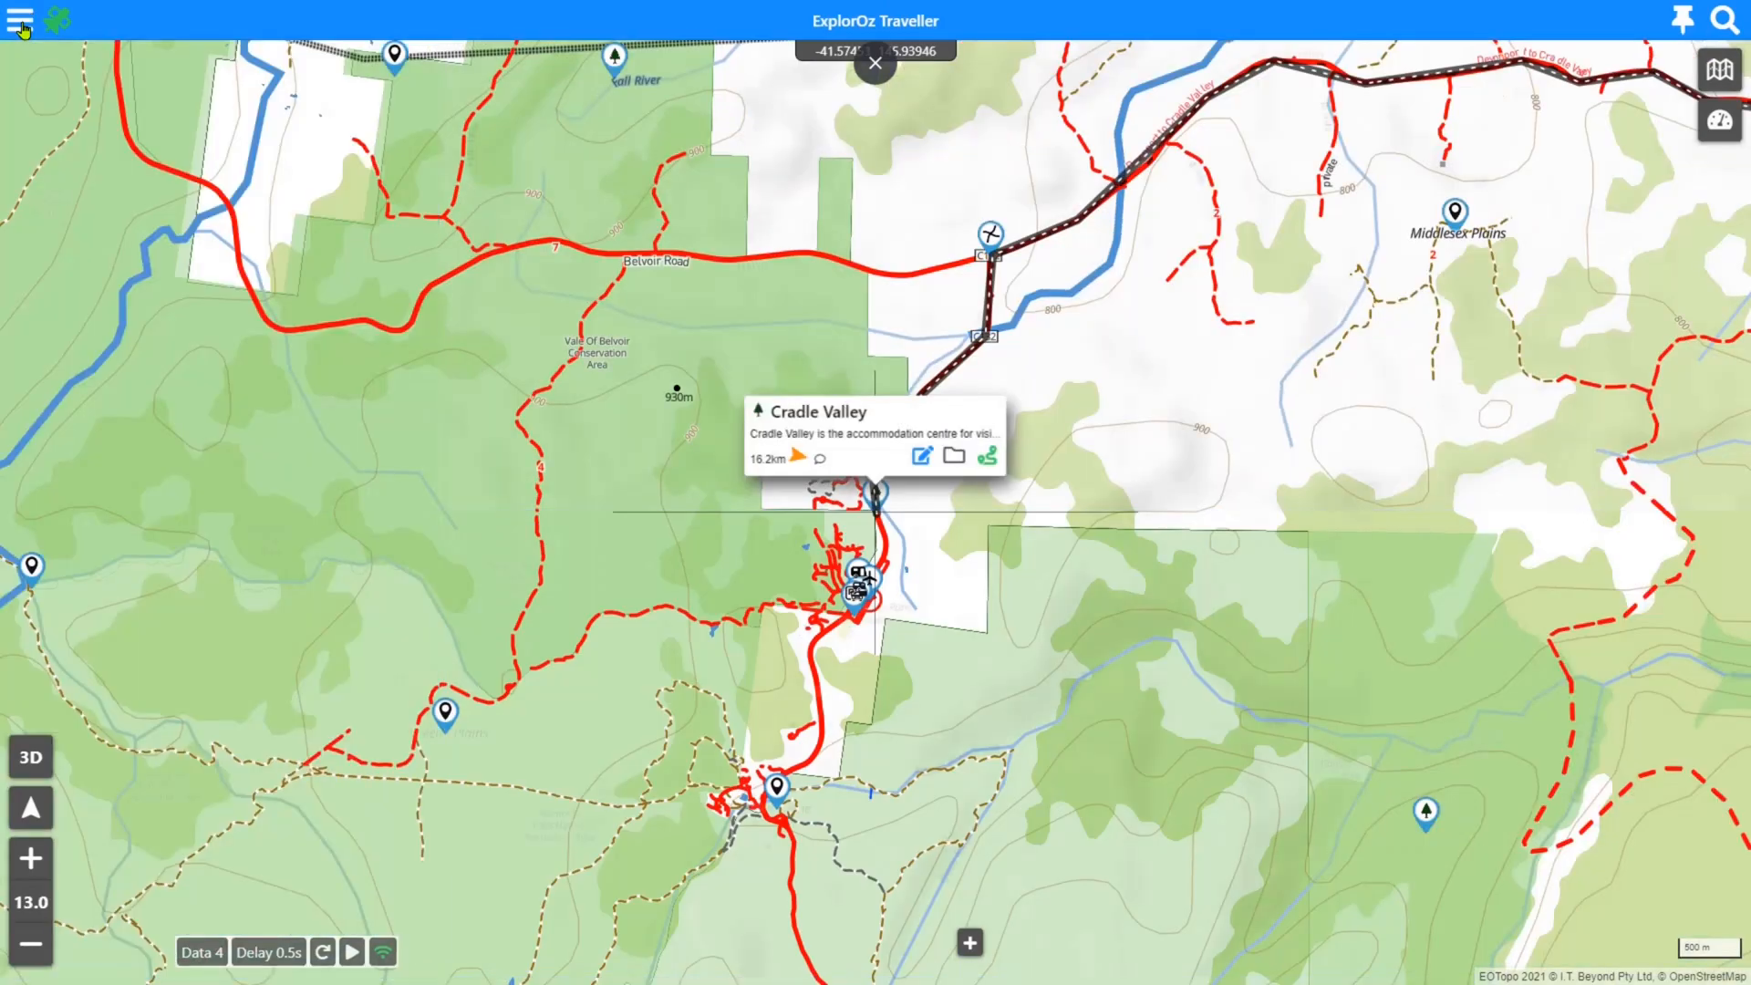
Return to the Data Manager, where Places & Treks Comments still show not loaded
{"action": "left_click", "coordinate": [20, 20]}
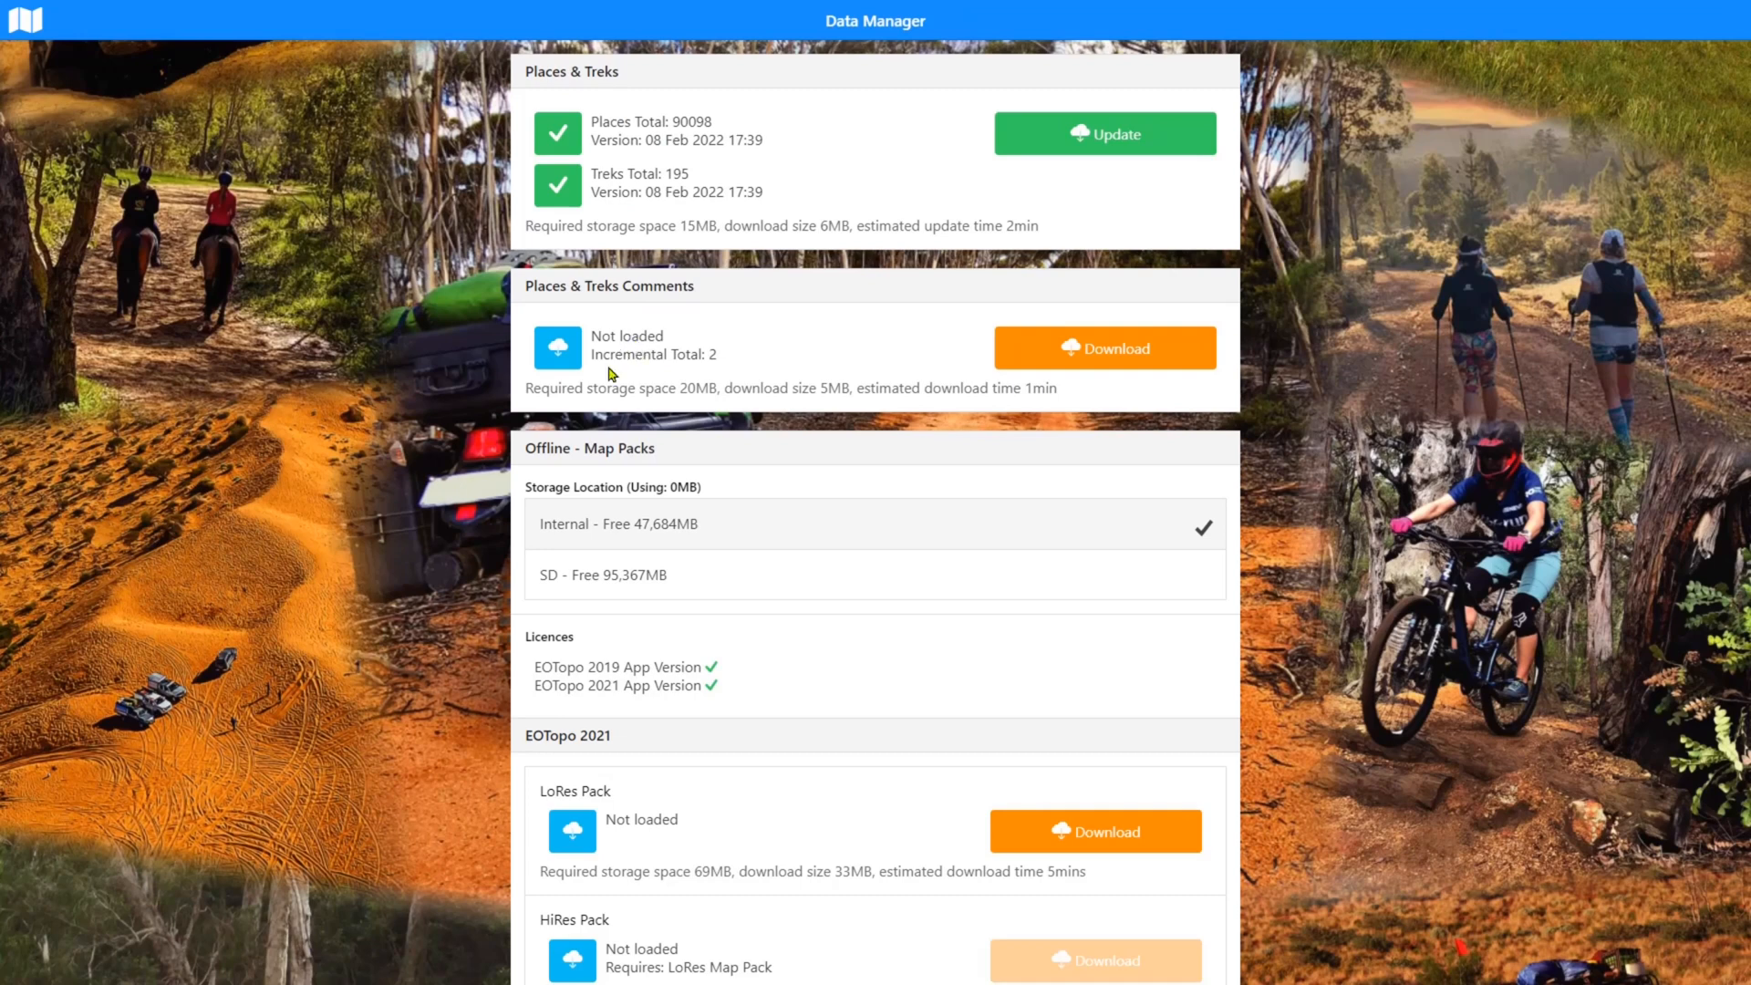
{"action": "mouse_move", "coordinate": [715, 367]}
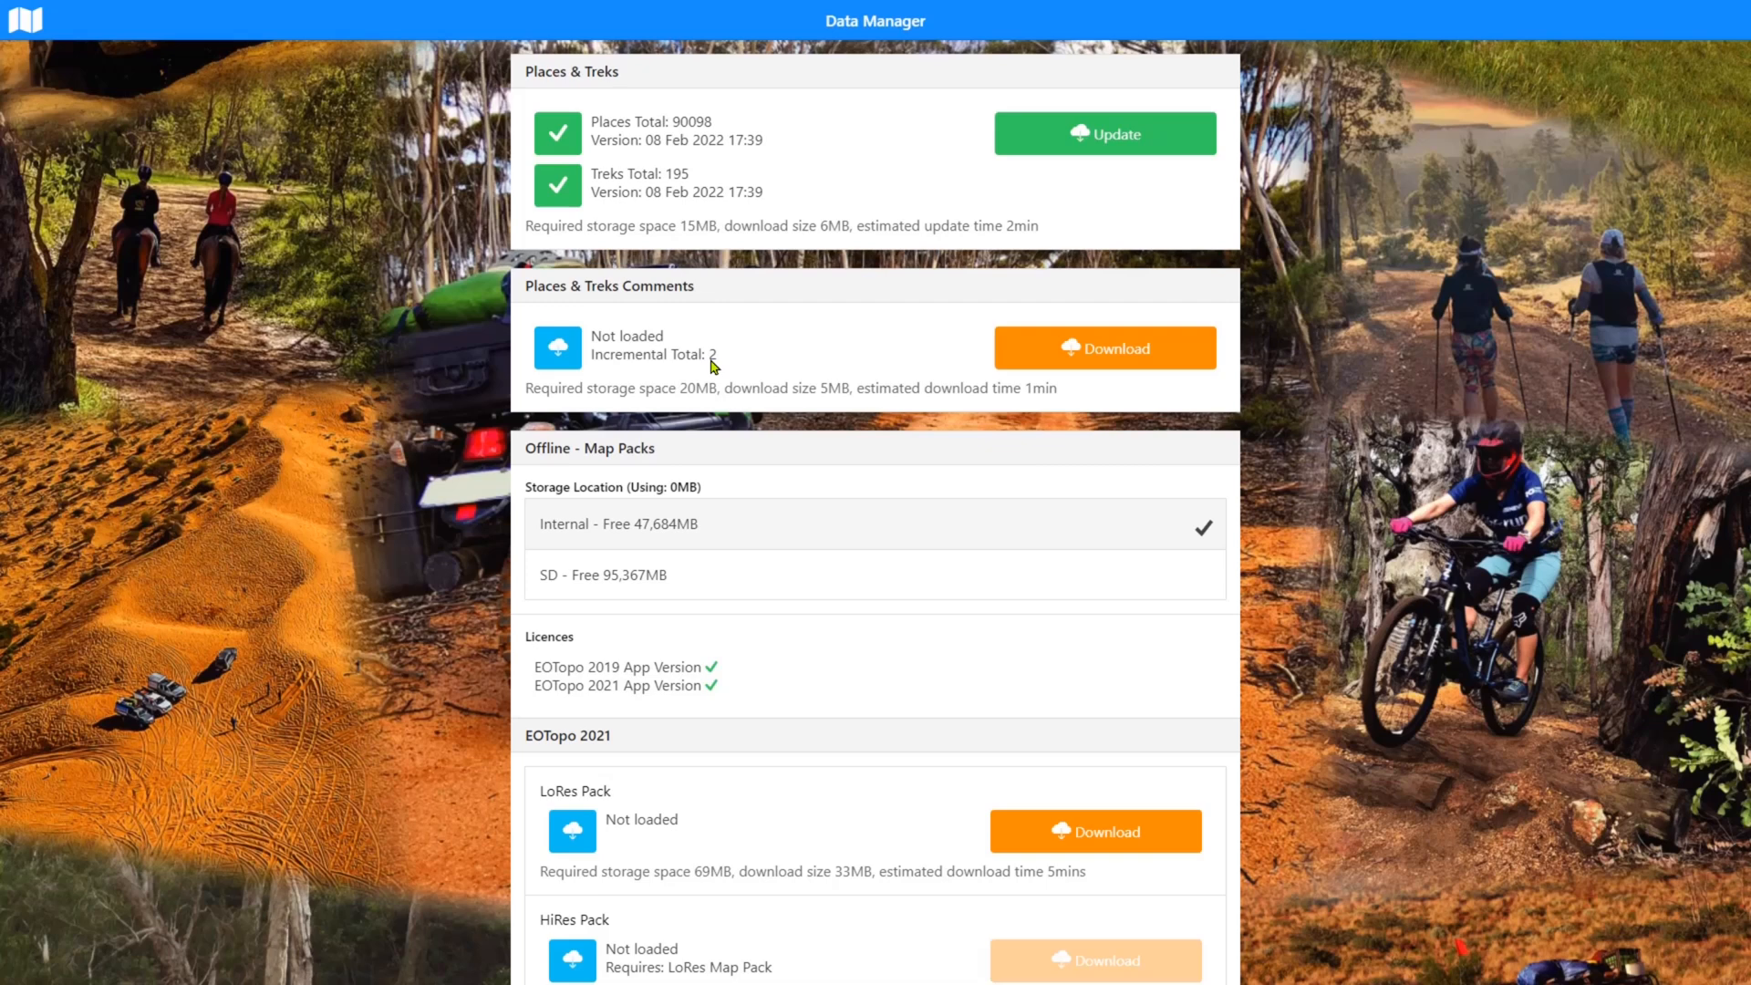
{"action": "mouse_move", "coordinate": [575, 294]}
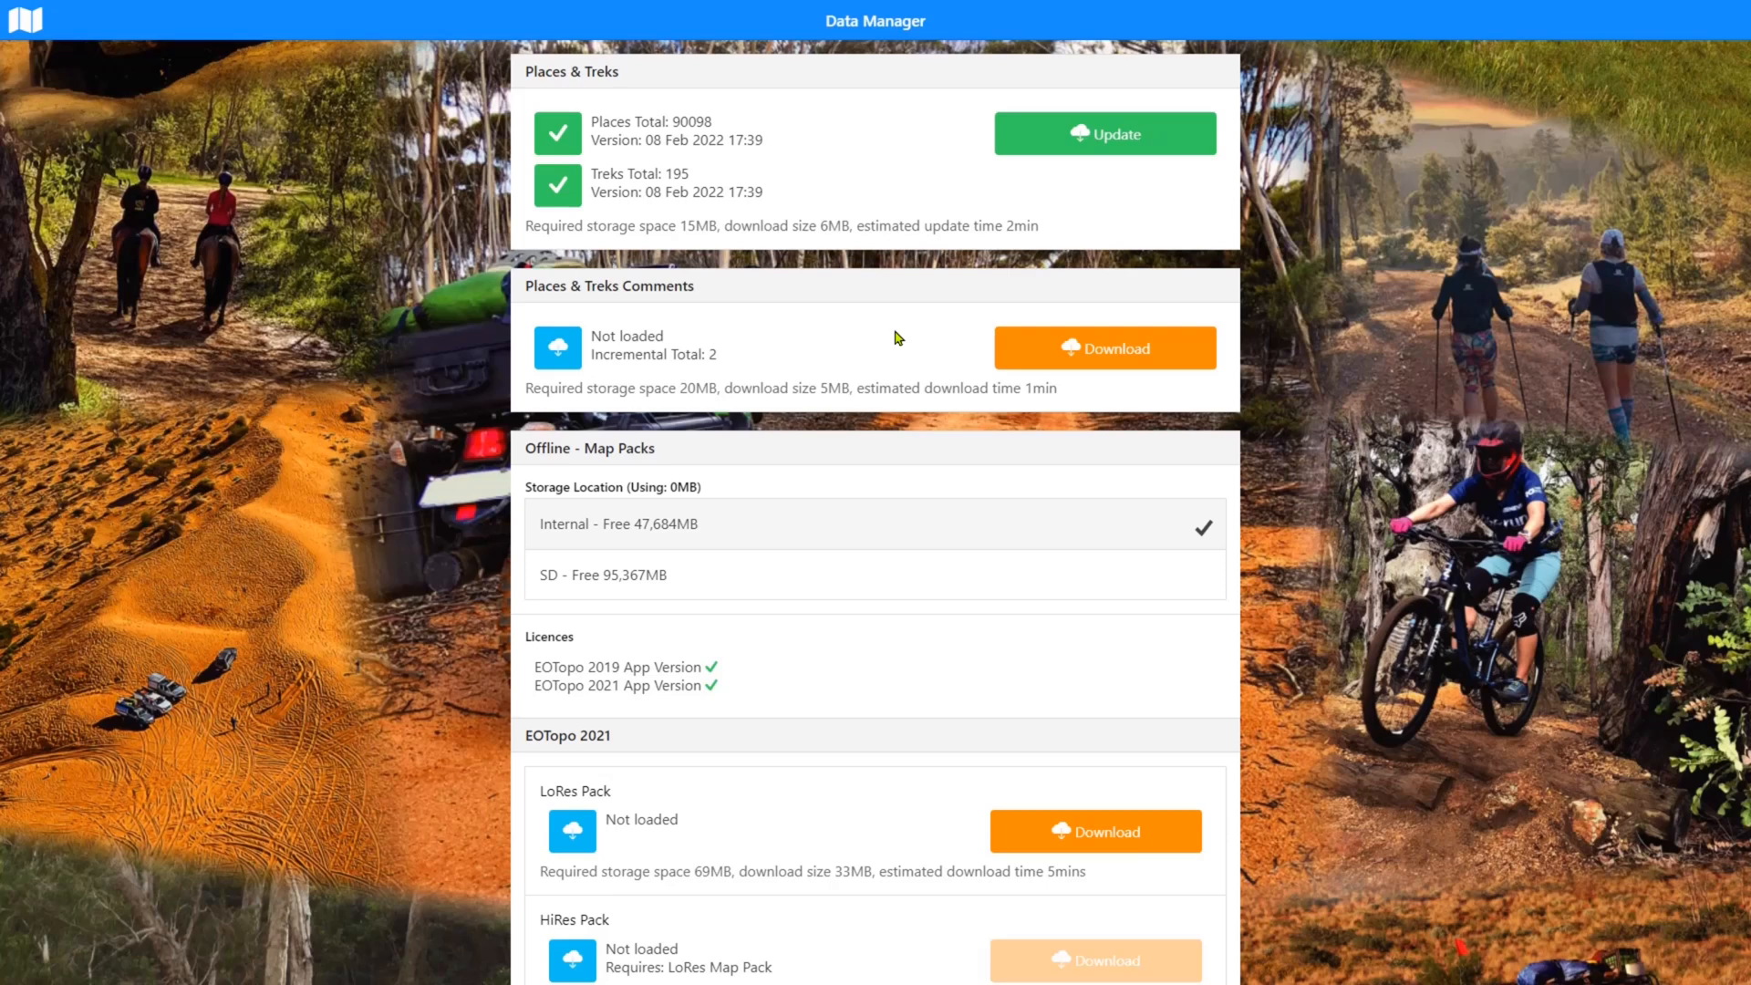
{"action": "mouse_move", "coordinate": [783, 312]}
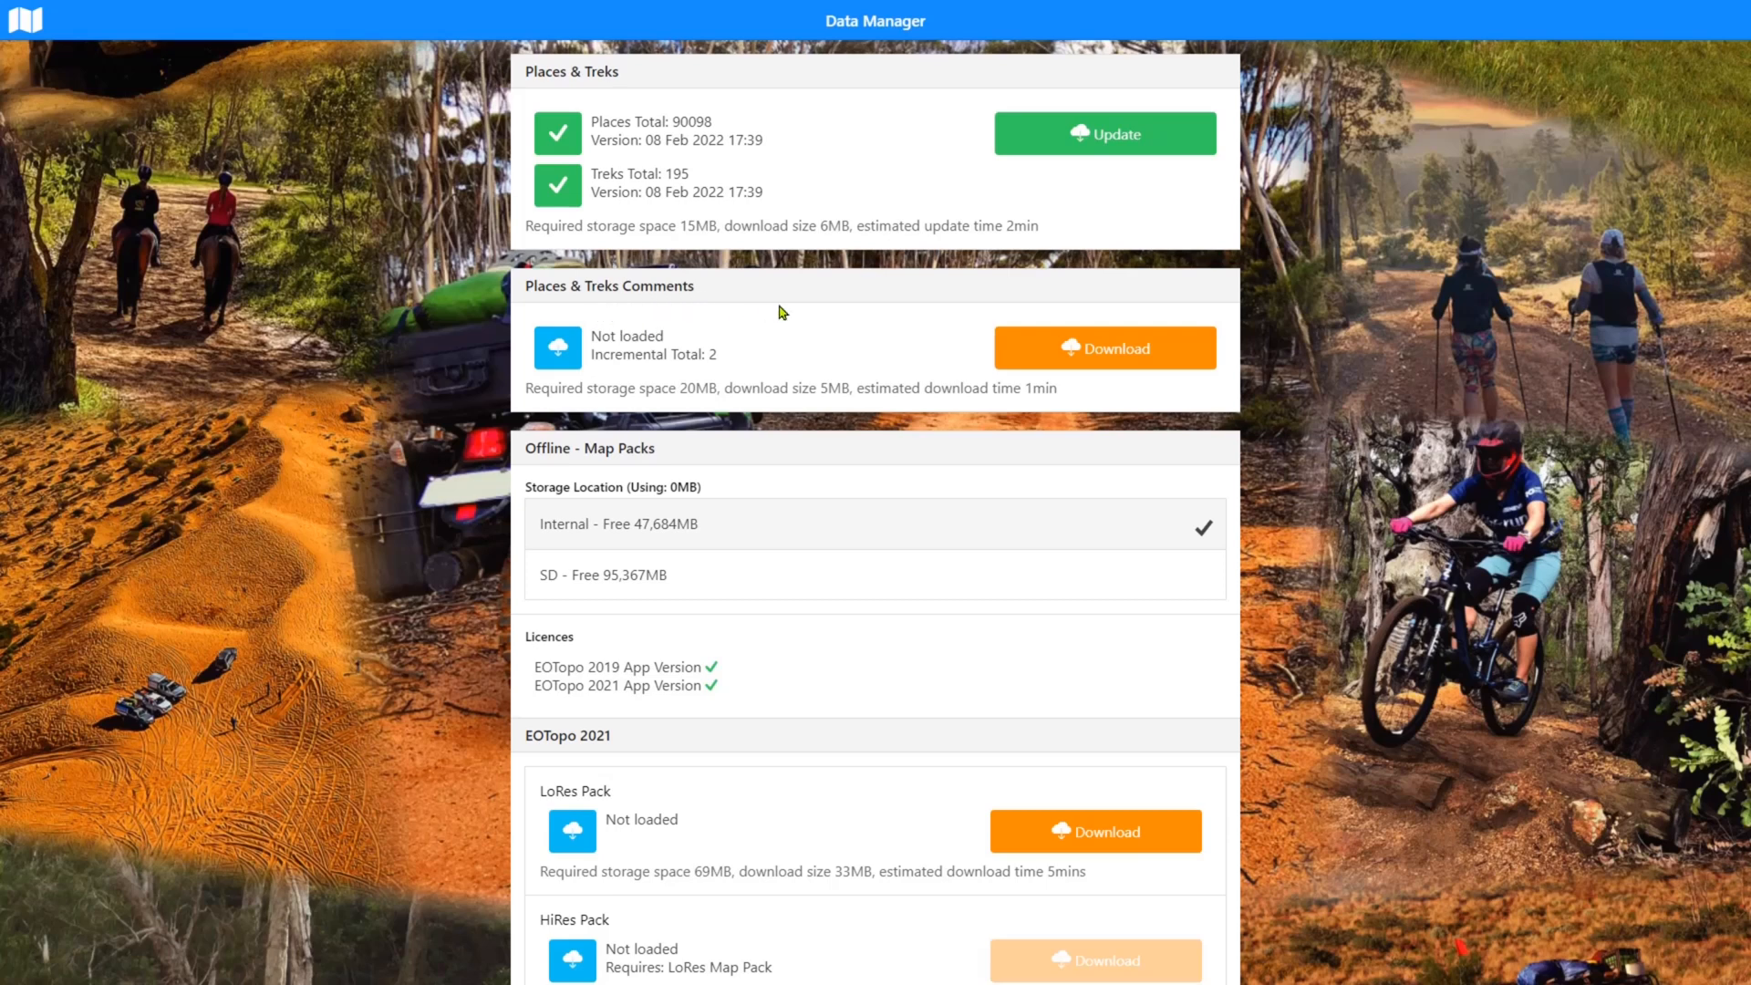
Download Places & Treks Comments (7,292 total, 08 Feb 2022 17:41) and check Track Logs
{"action": "left_click", "coordinate": [1105, 346]}
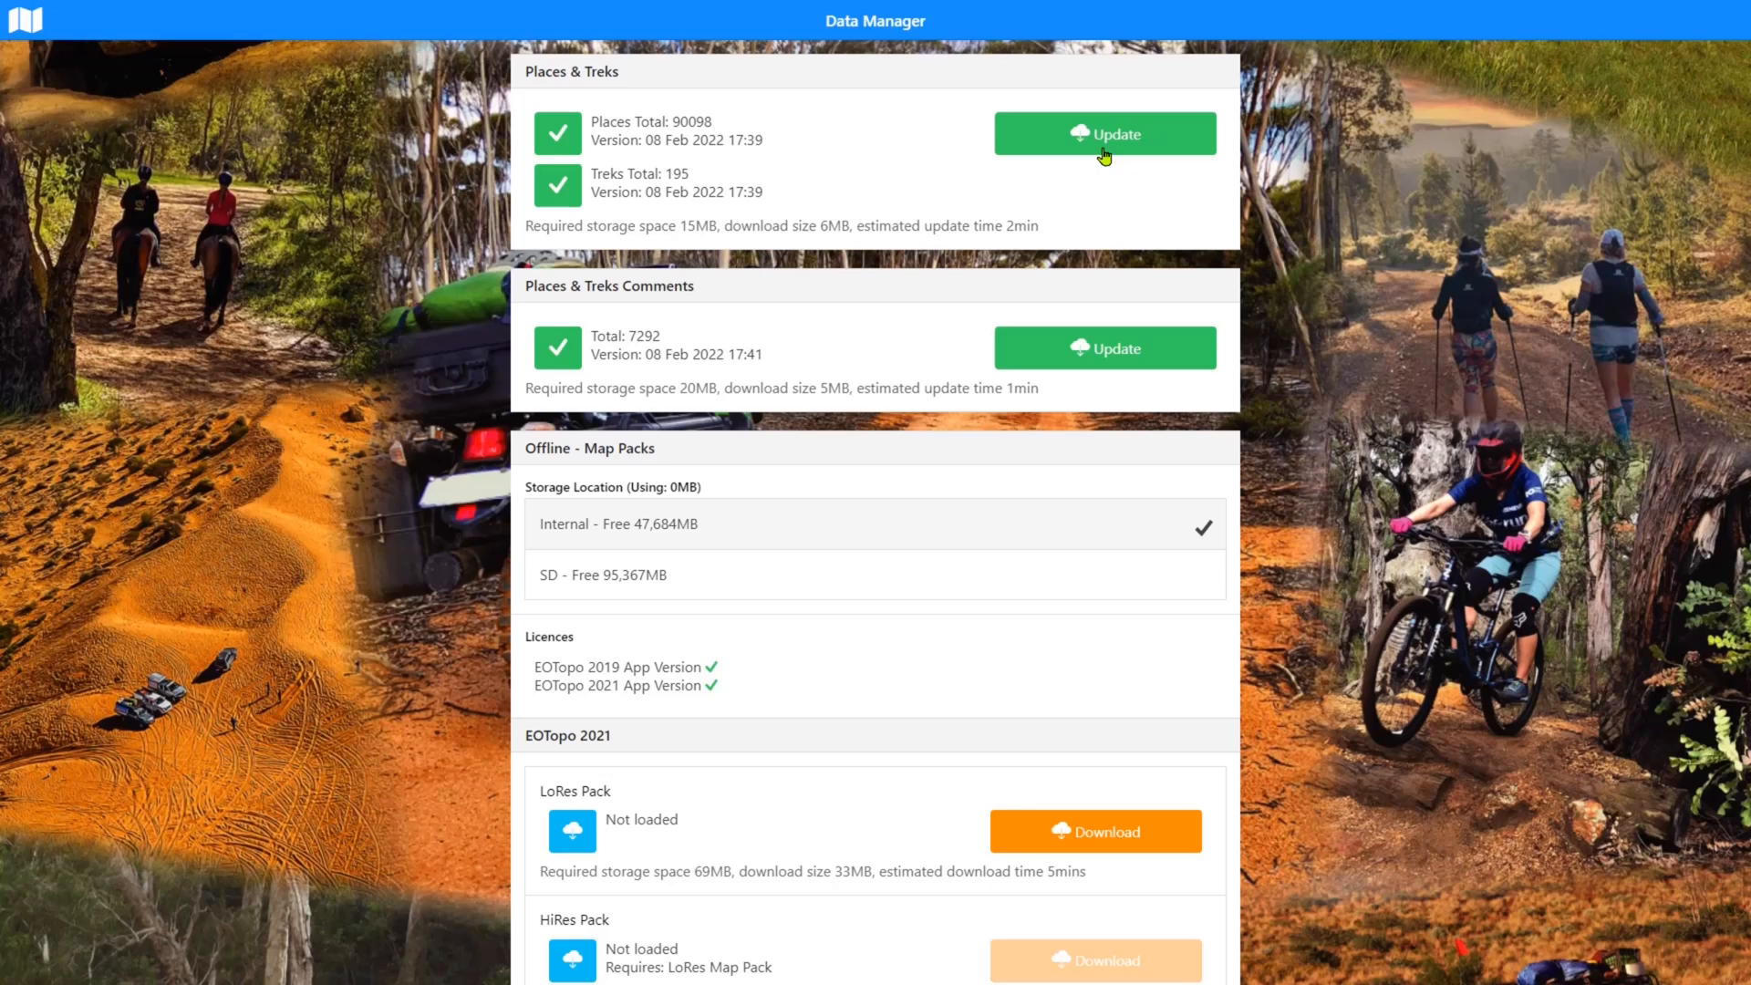
{"action": "mouse_move", "coordinate": [1101, 189]}
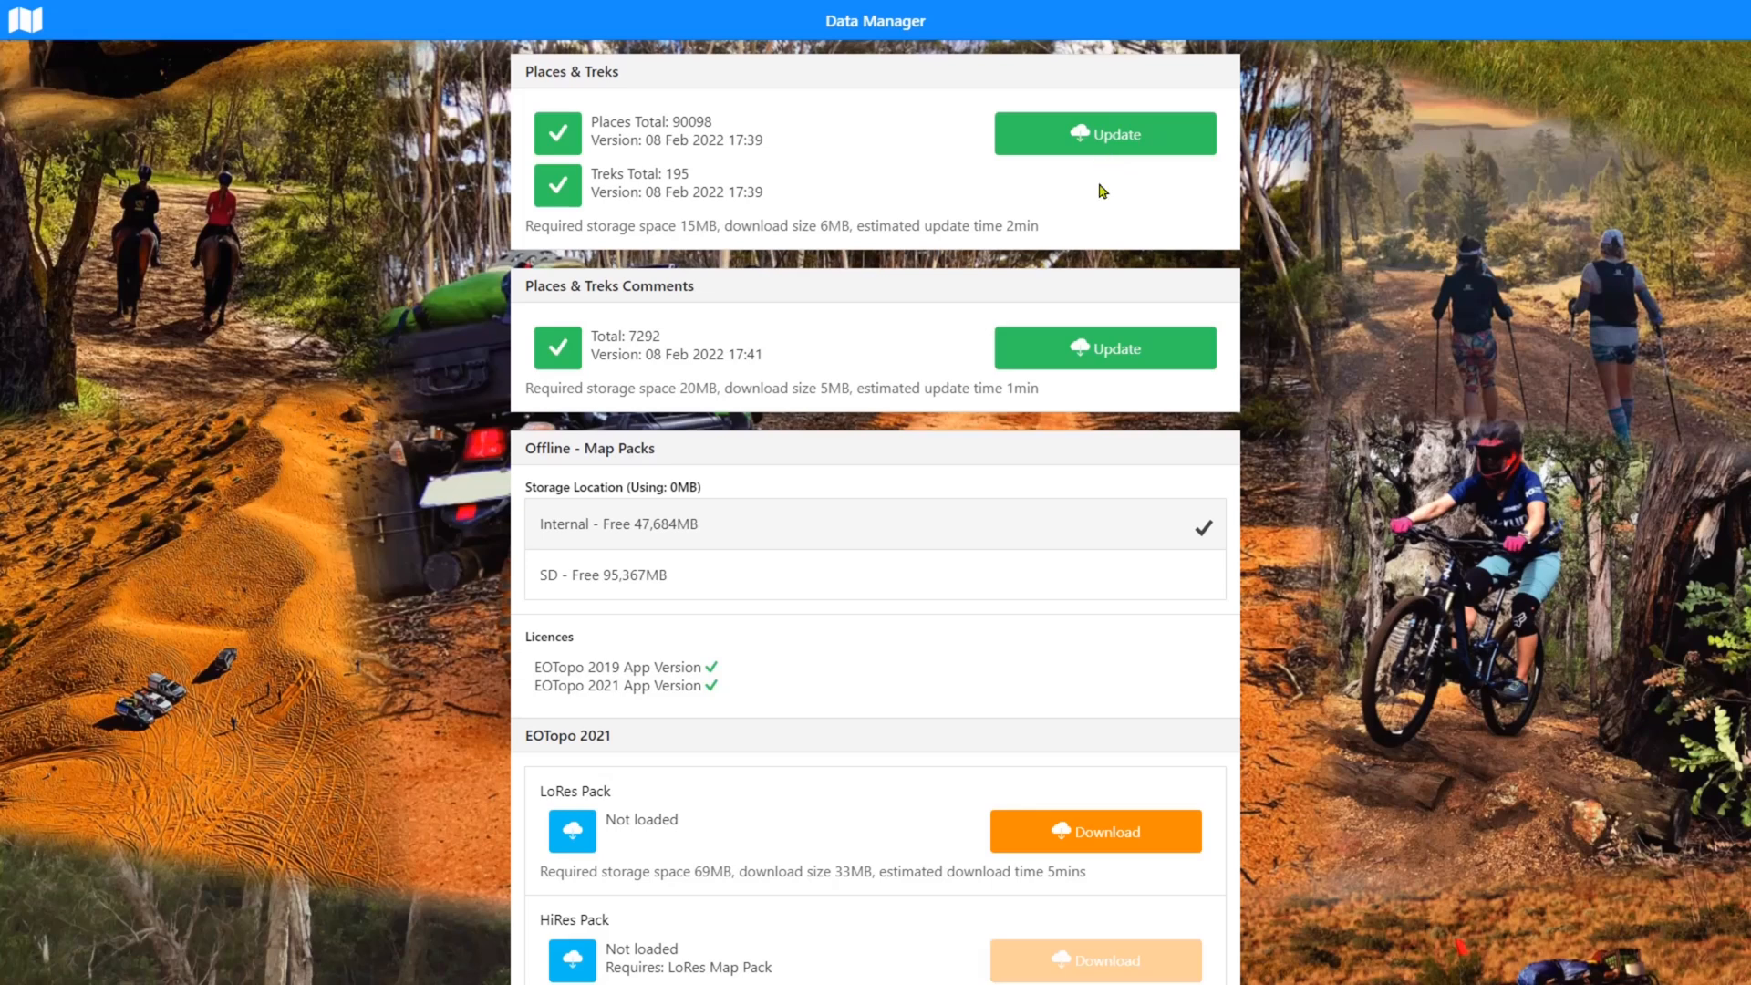
{"action": "scroll", "scroll_direction": "down", "scroll_amount": 3}
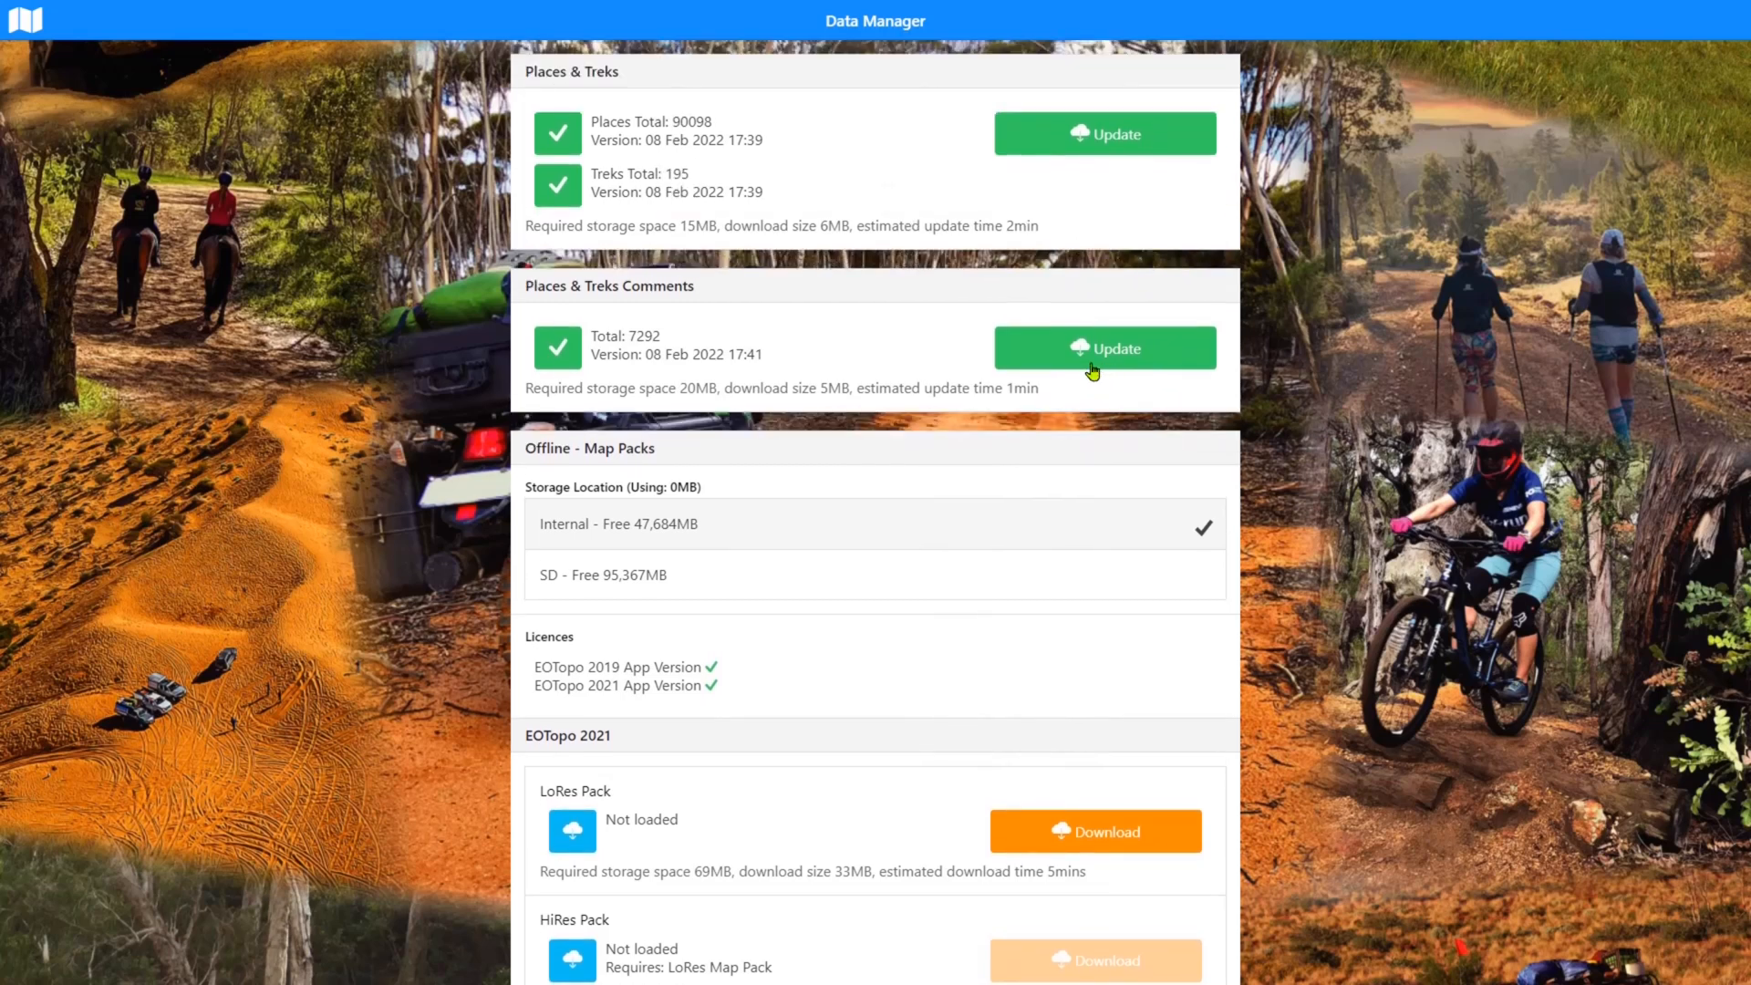
{"action": "mouse_move", "coordinate": [1119, 350]}
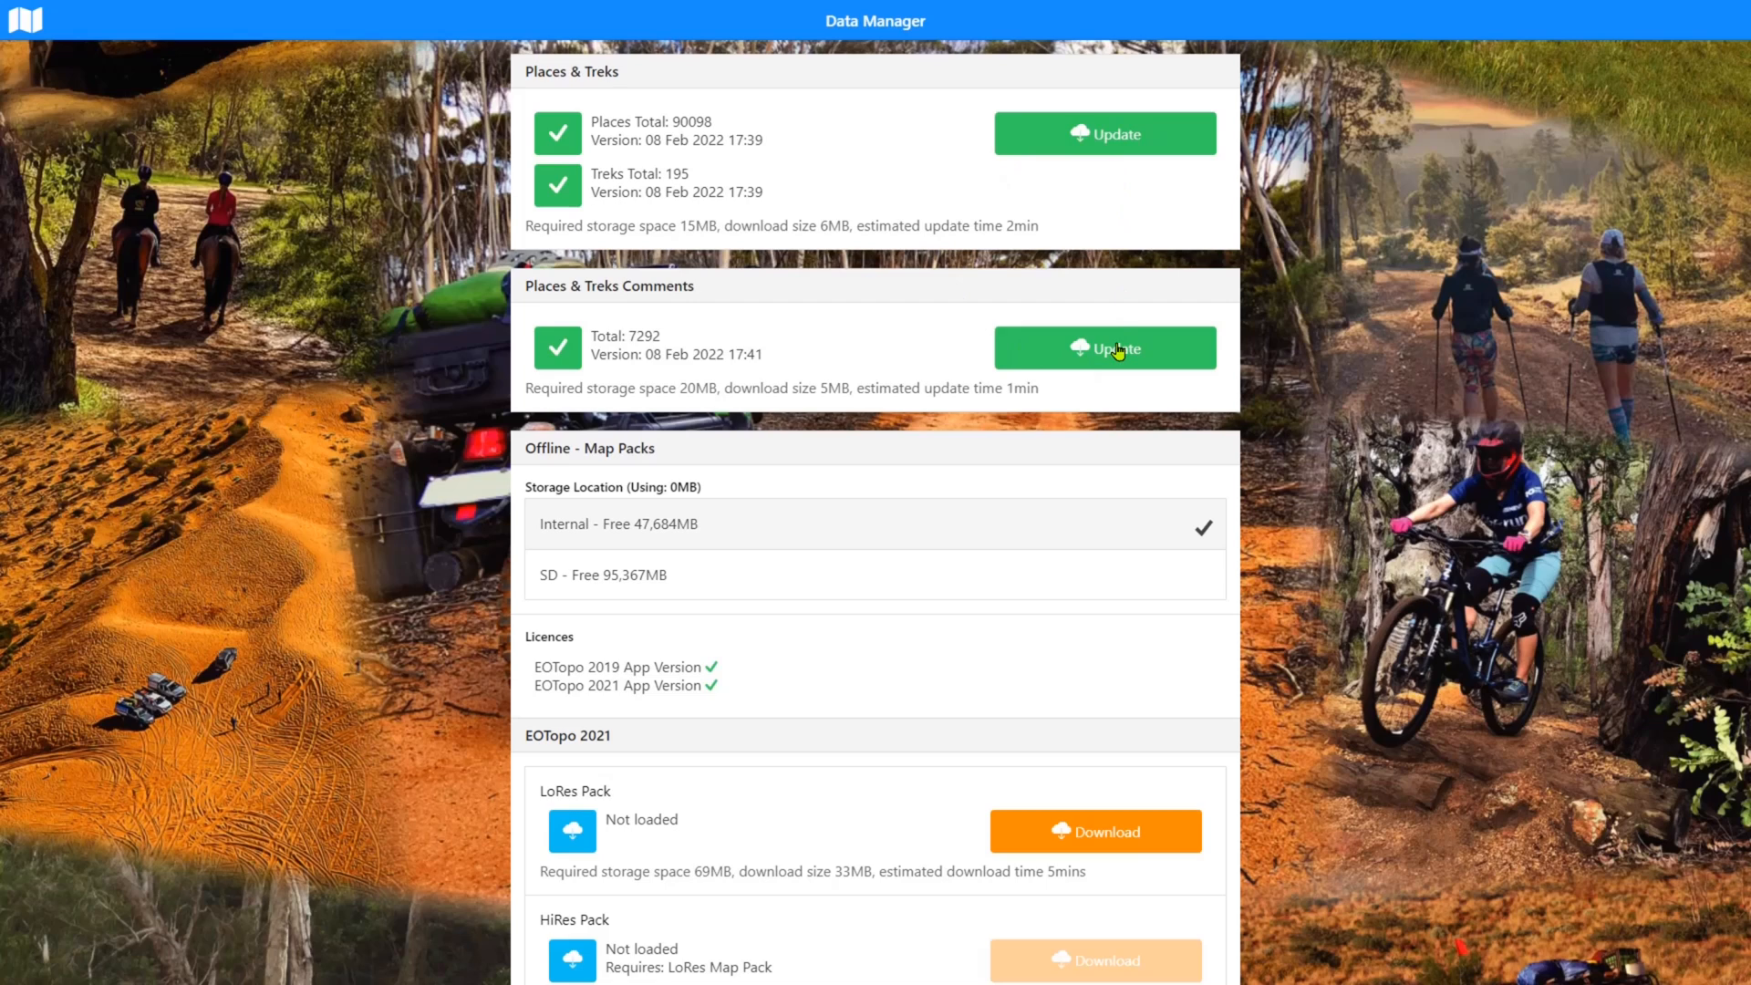
{"action": "scroll", "scroll_direction": "down", "scroll_amount": 3}
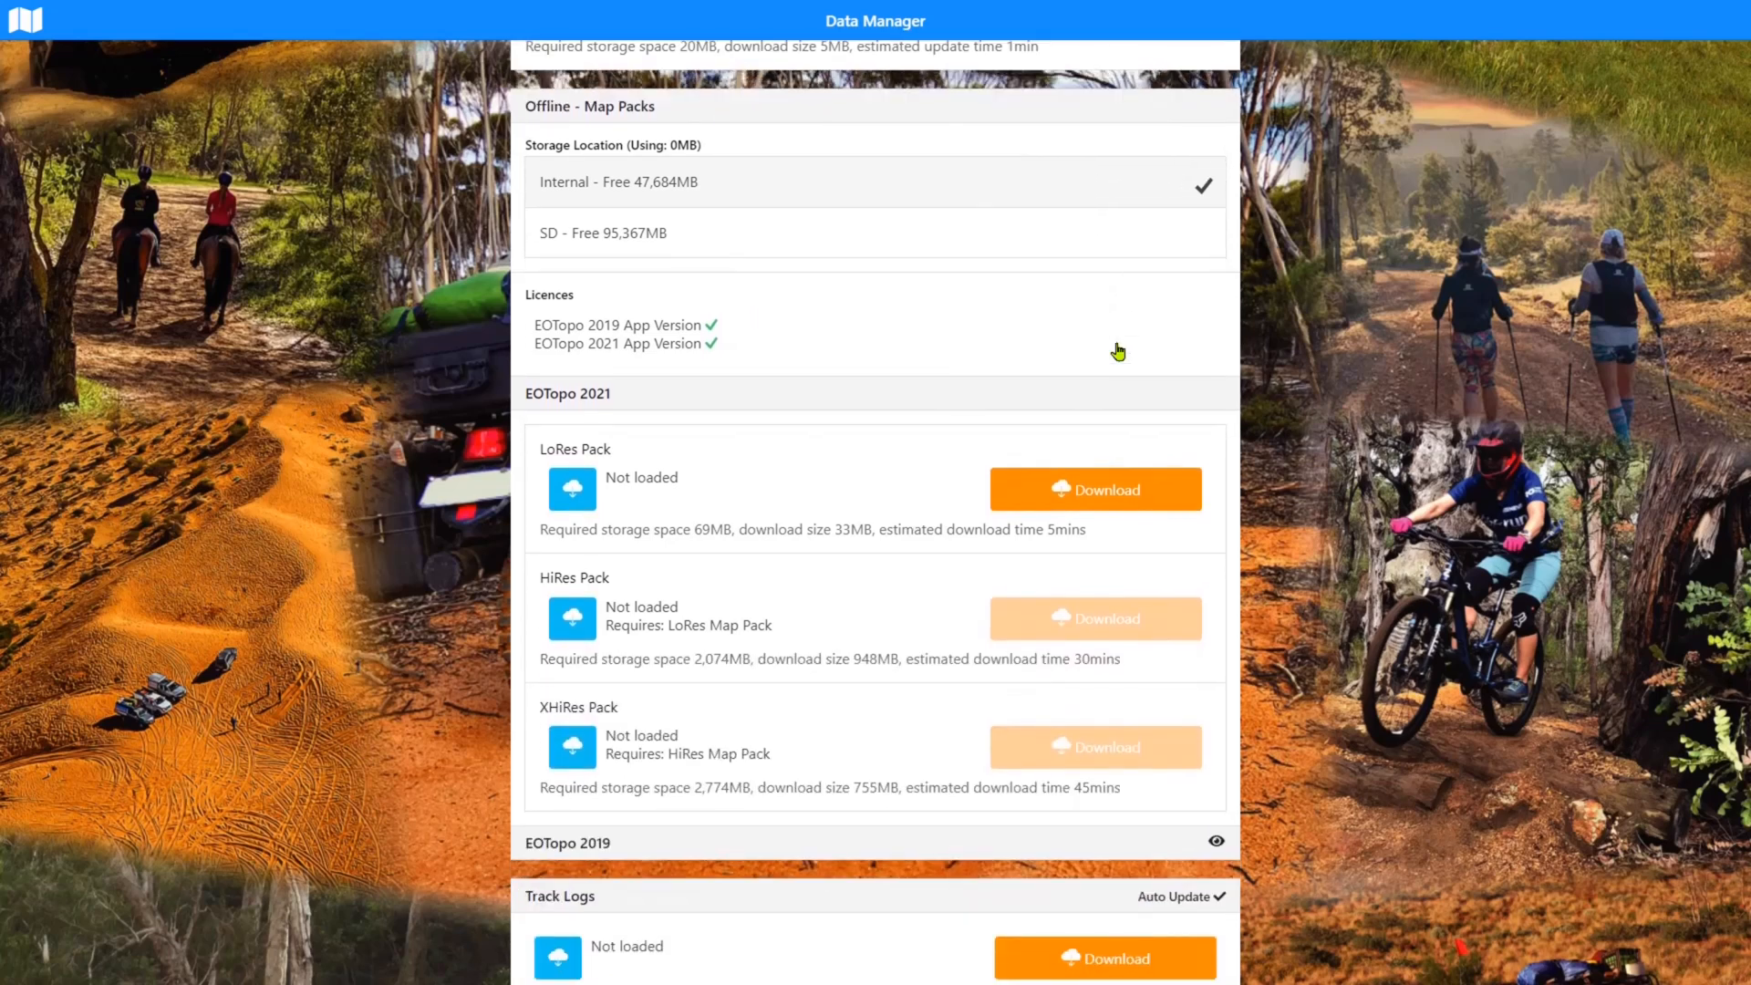
Scroll to Offline Map Packs showing EOTopo 2021 LoRes, HiRes and XHiRes packs not loaded
{"action": "scroll", "scroll_direction": "down", "scroll_amount": 3}
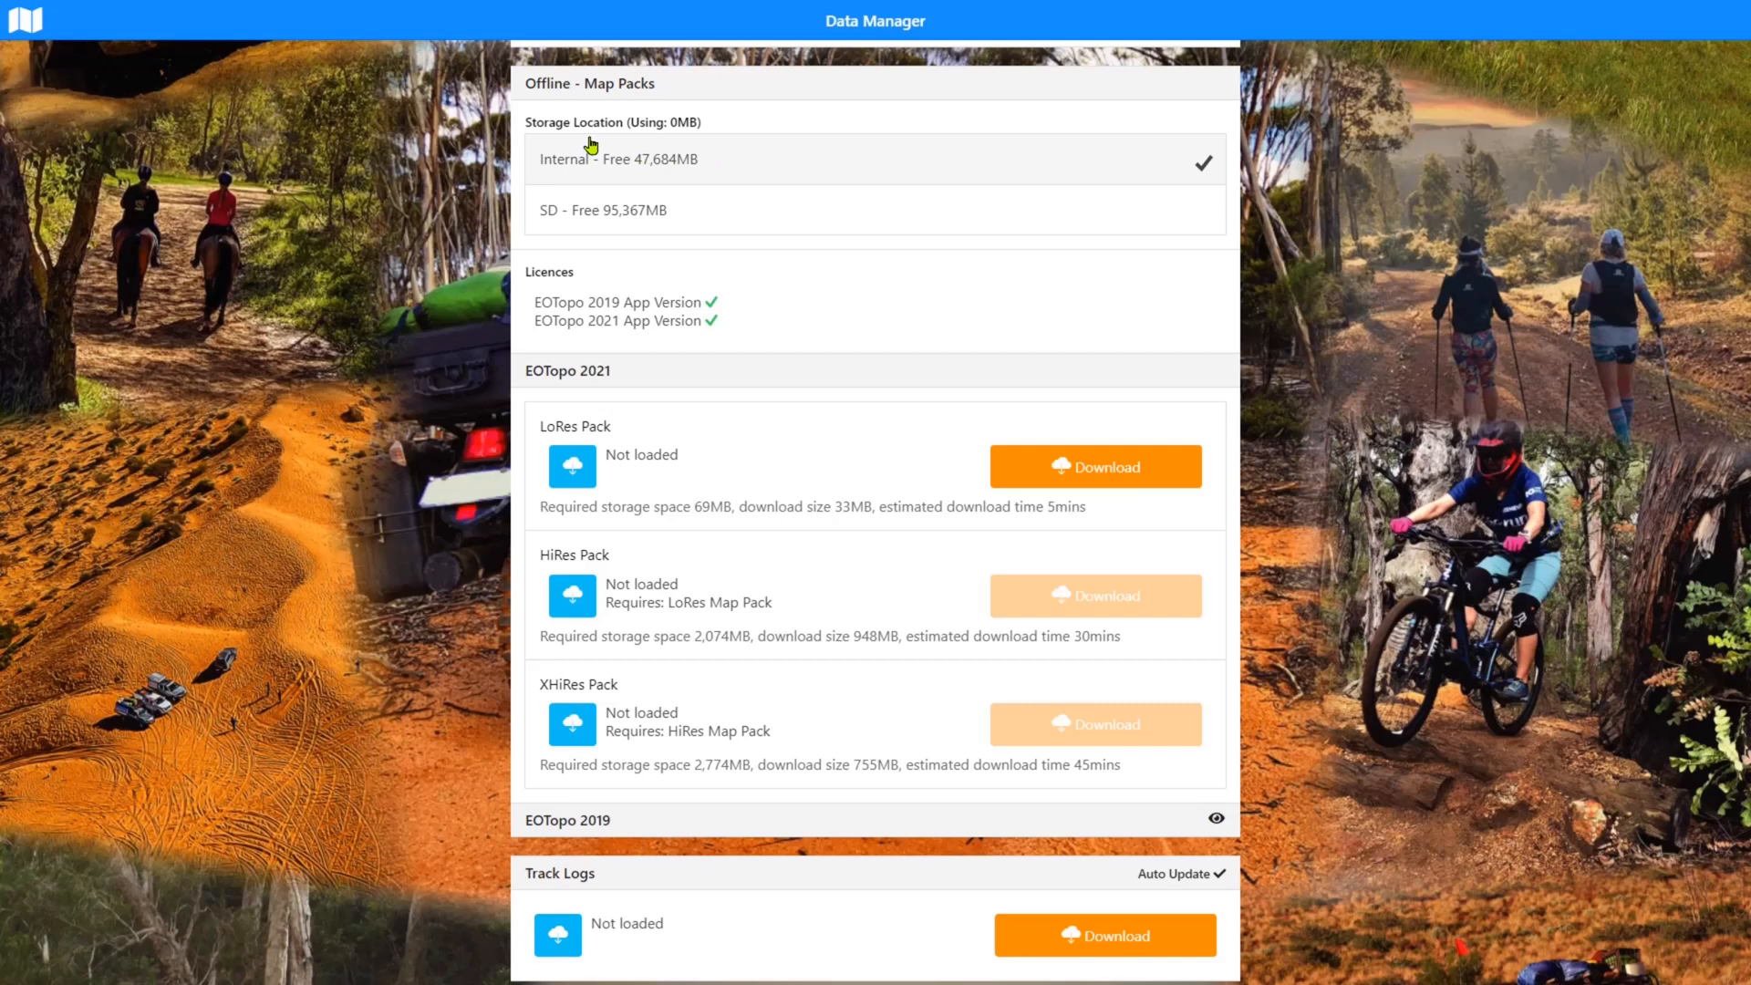
{"action": "mouse_move", "coordinate": [639, 173]}
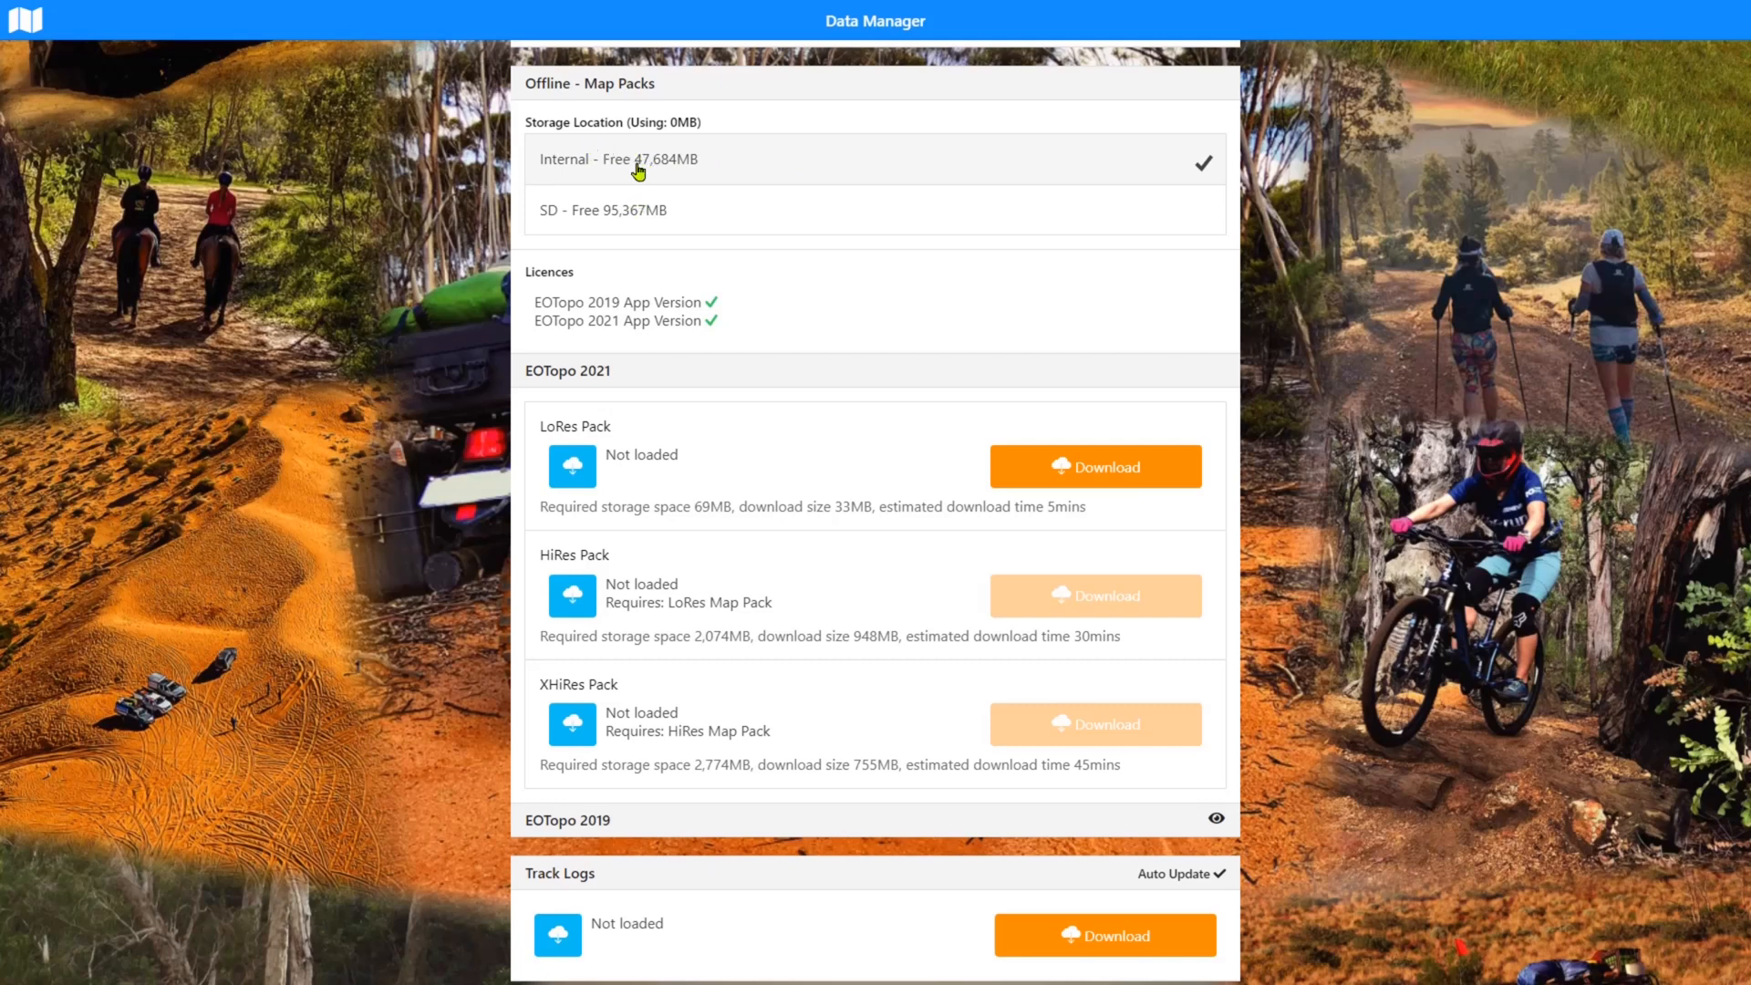
{"action": "mouse_move", "coordinate": [646, 222]}
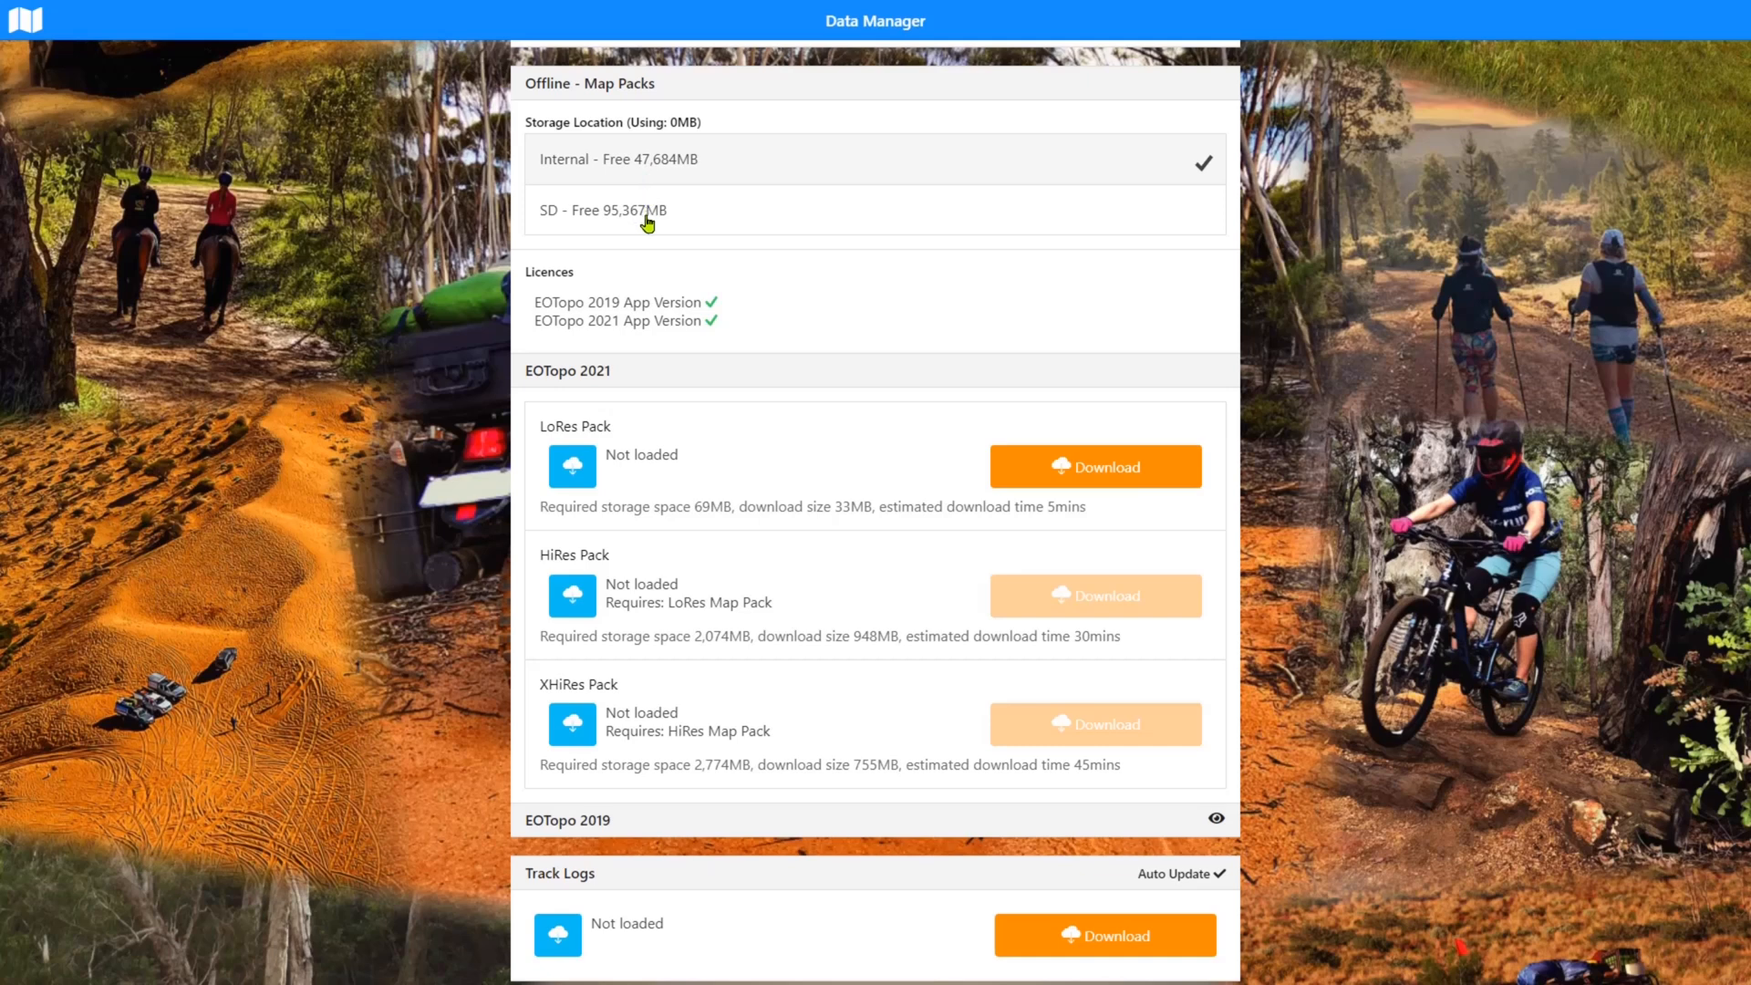
{"action": "mouse_move", "coordinate": [655, 226]}
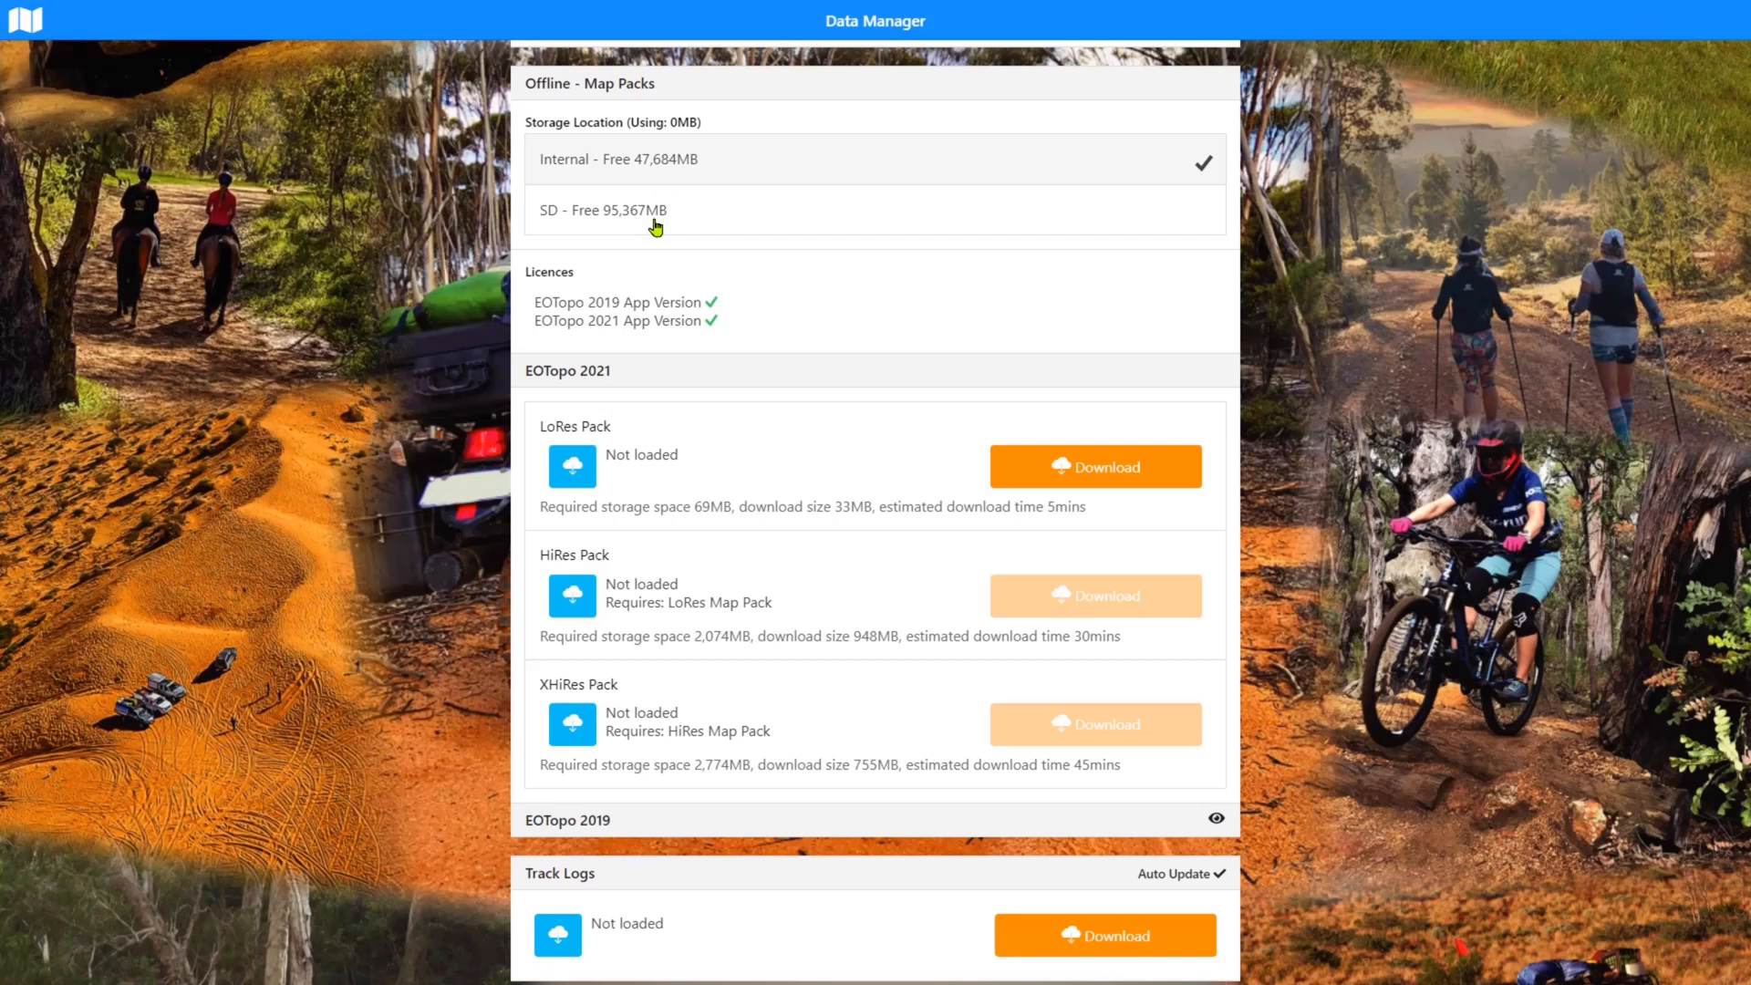
{"action": "mouse_move", "coordinate": [599, 380]}
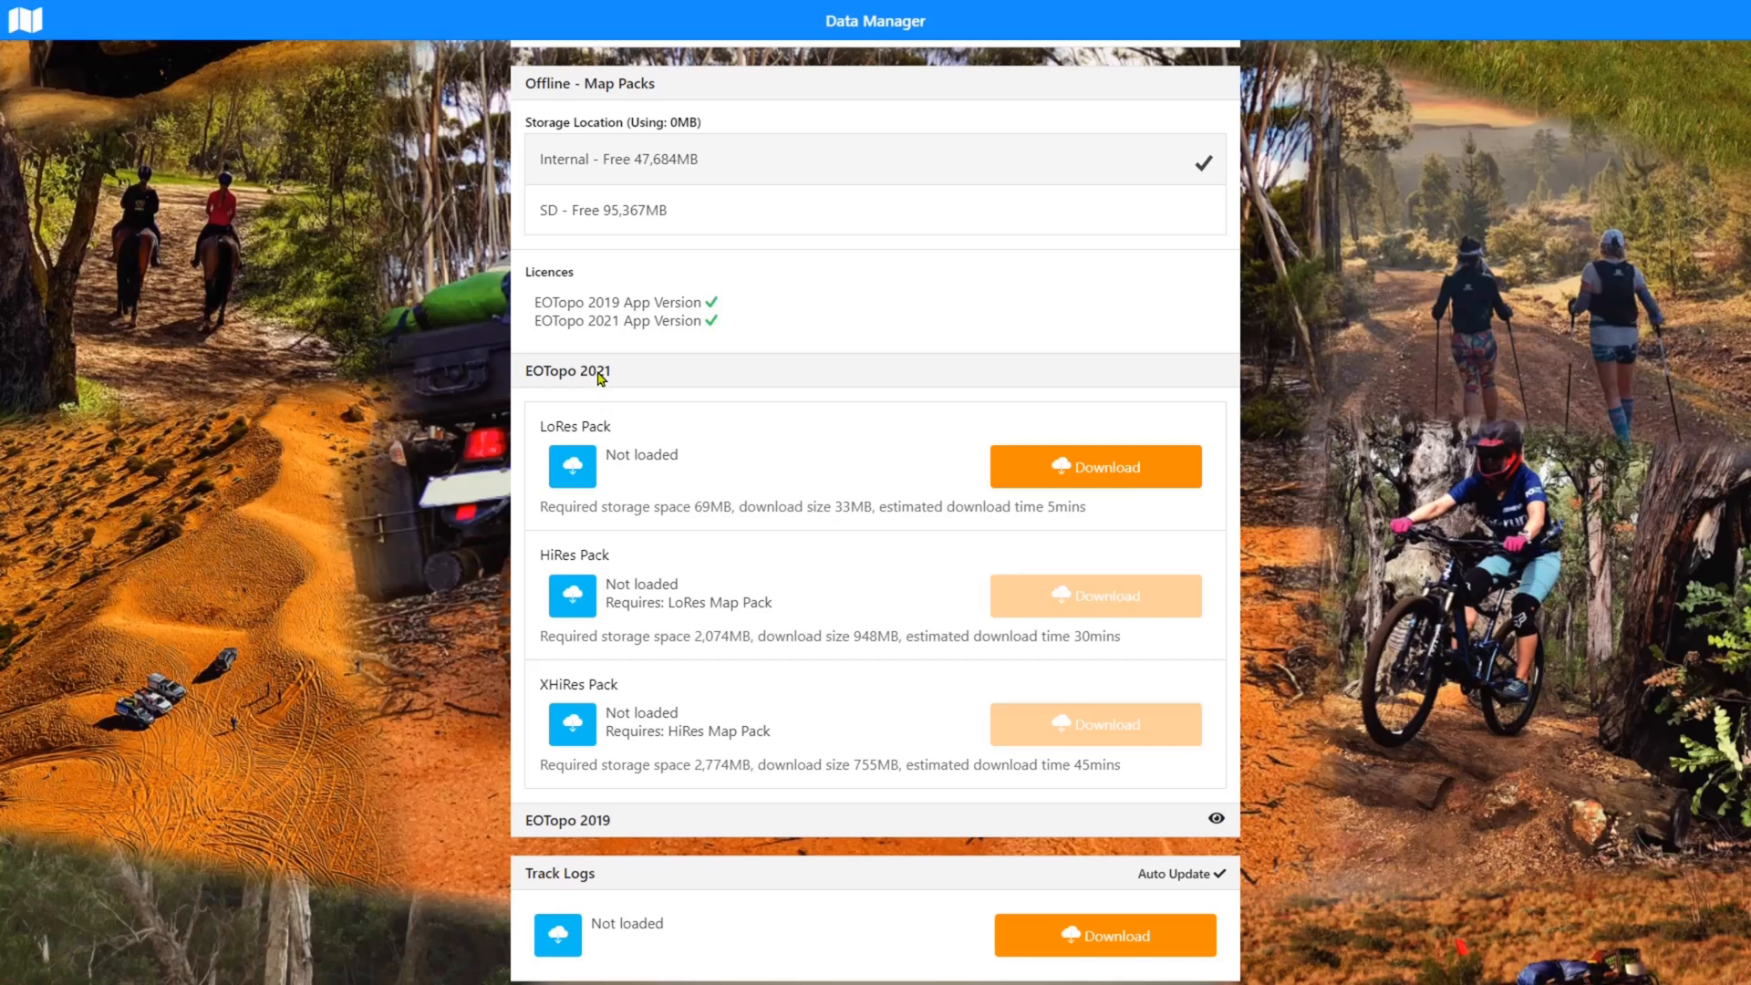
{"action": "mouse_move", "coordinate": [621, 849]}
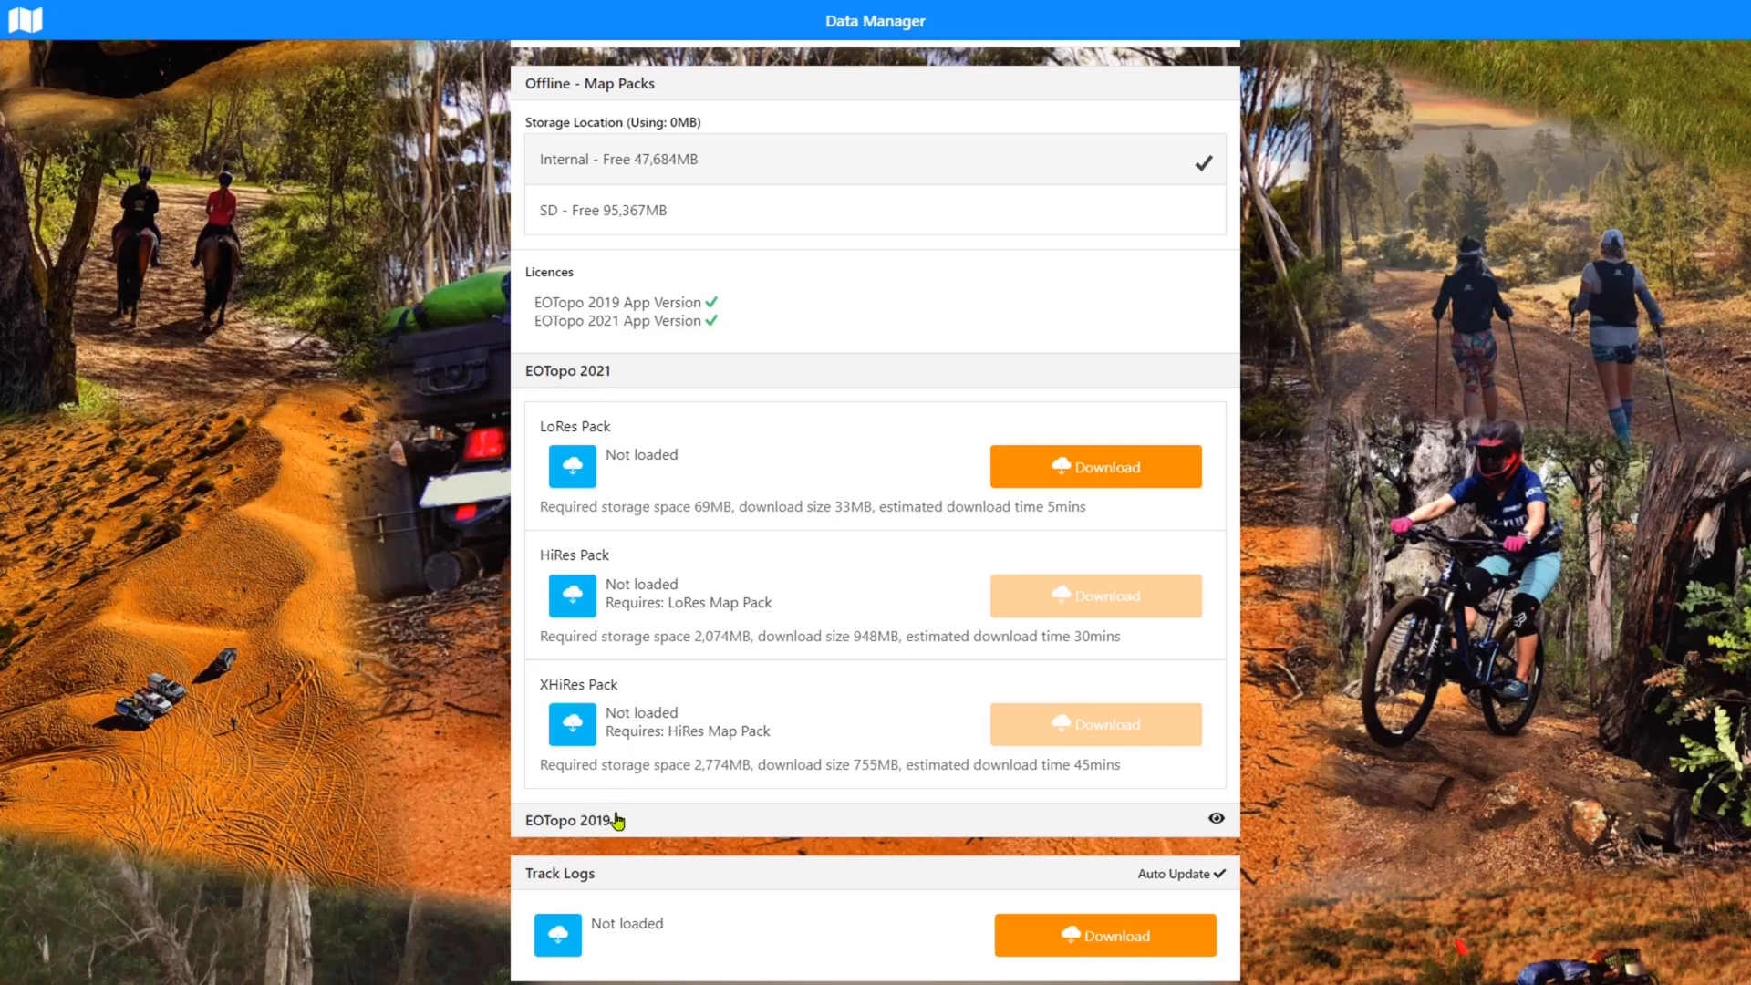
{"action": "mouse_move", "coordinate": [641, 330]}
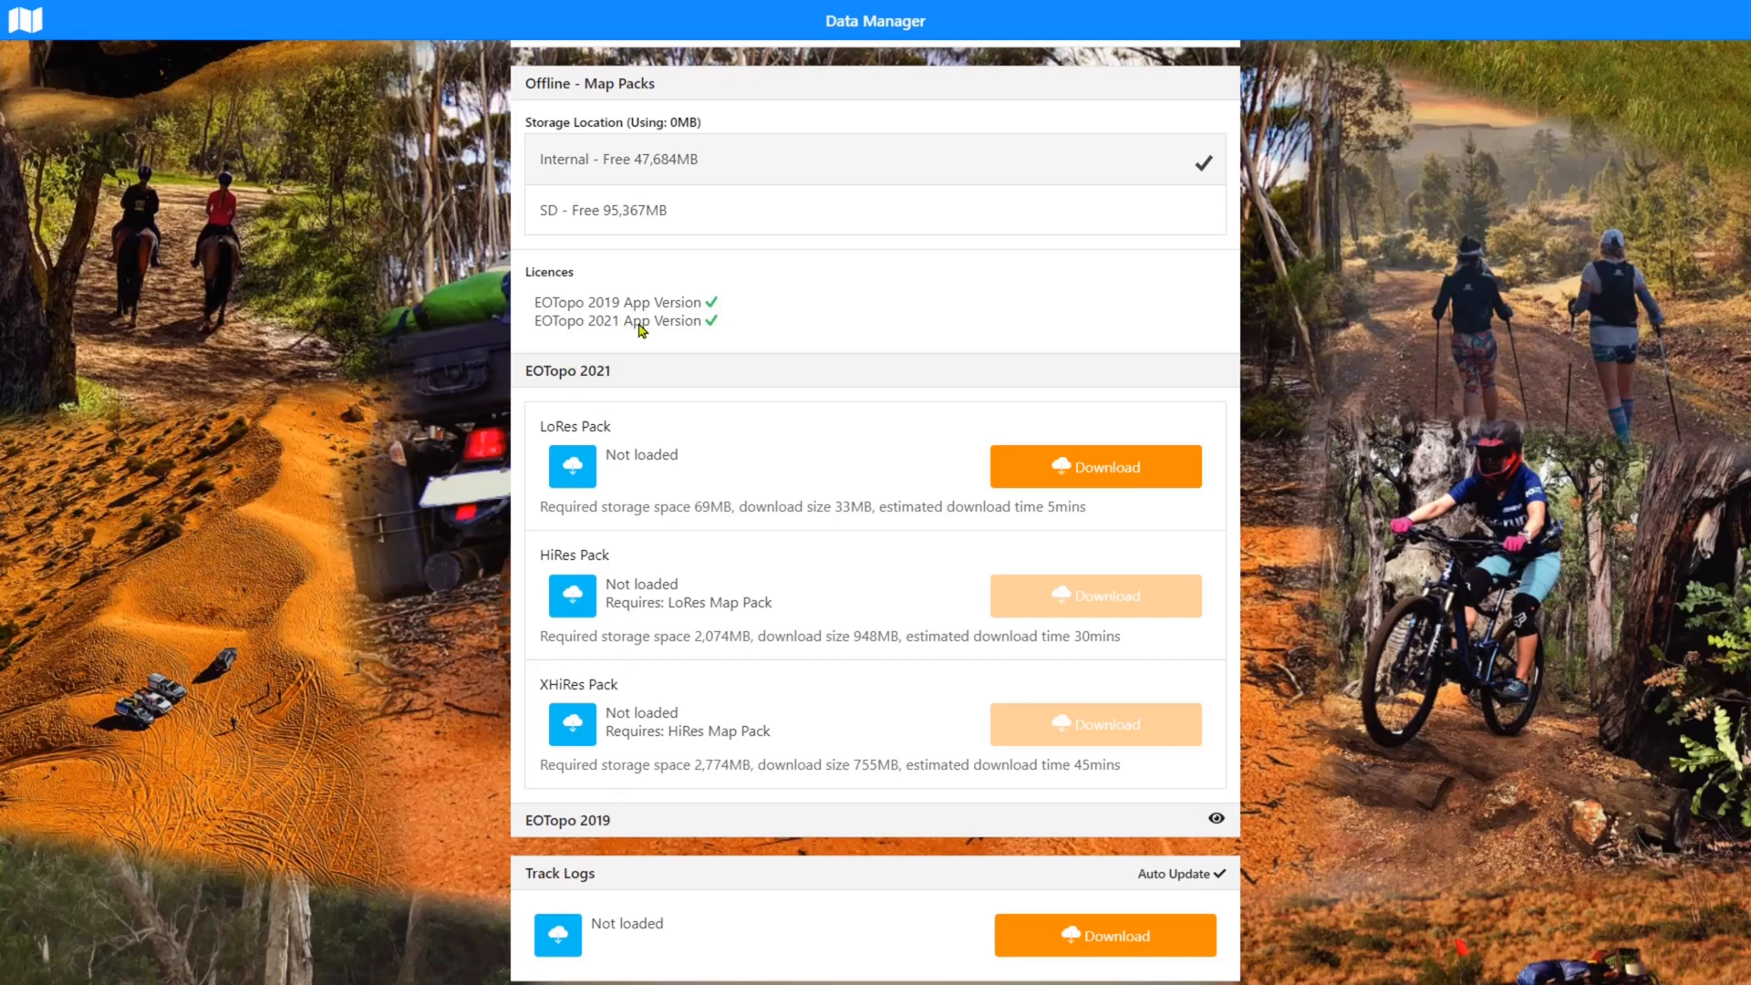
{"action": "mouse_move", "coordinate": [641, 330]}
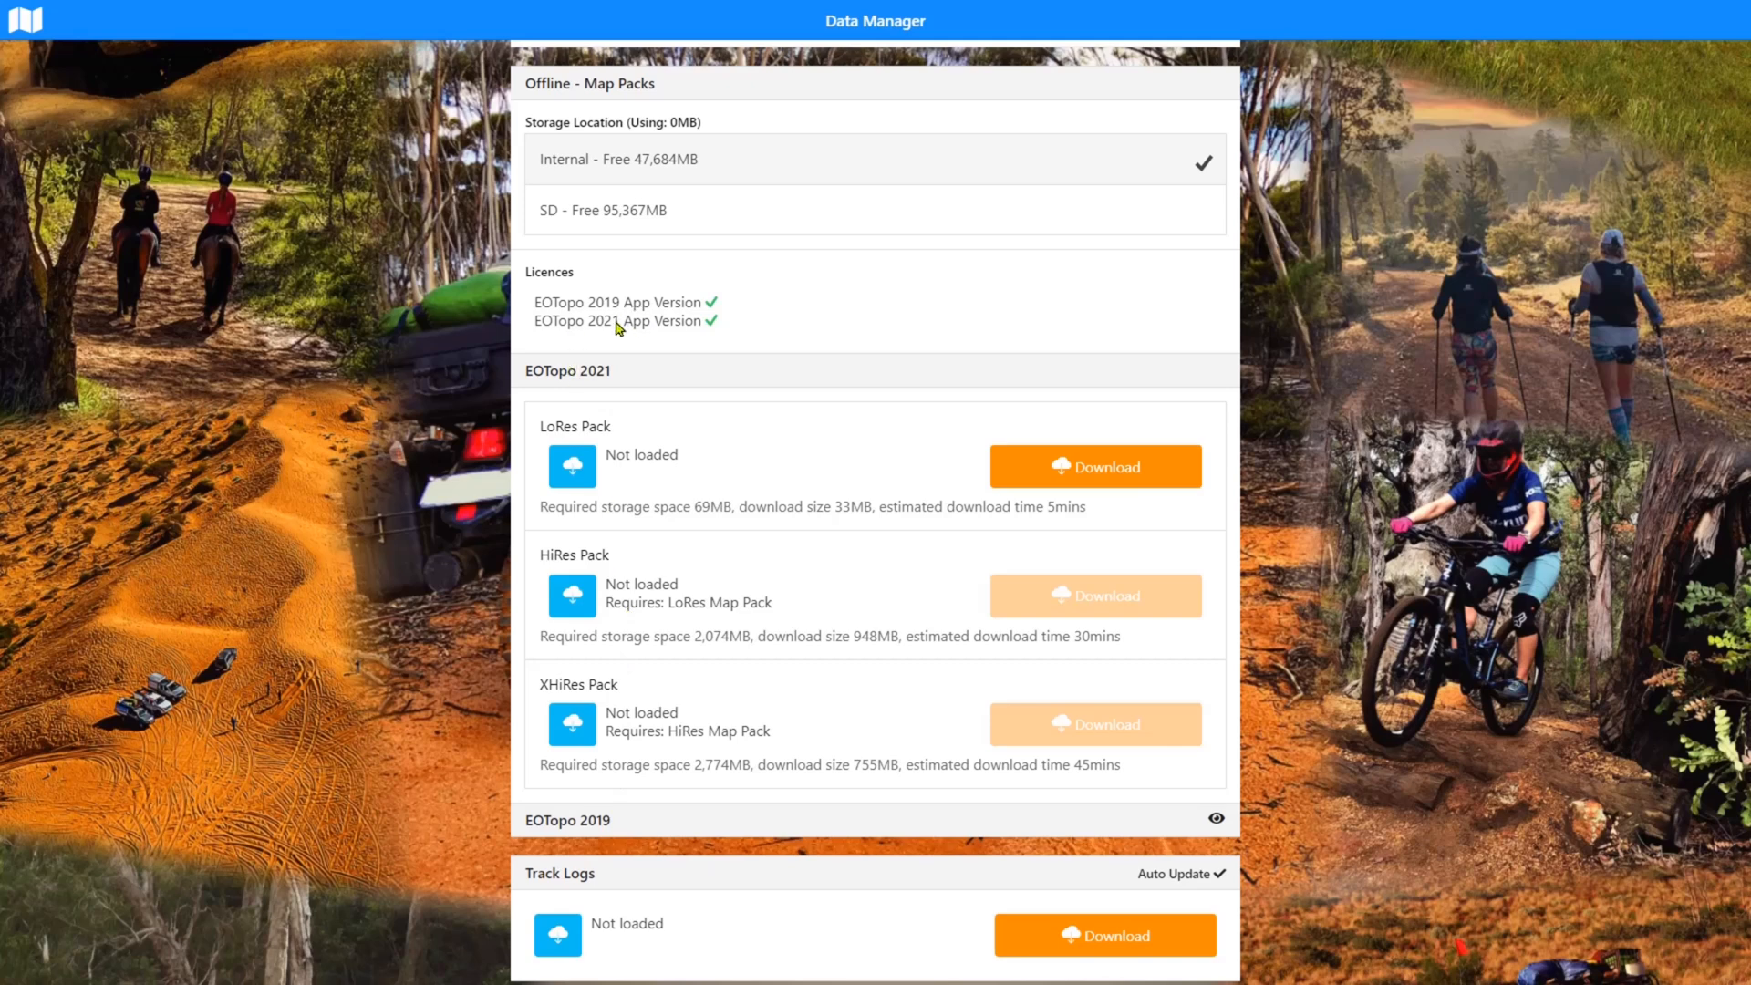
{"action": "mouse_move", "coordinate": [639, 355]}
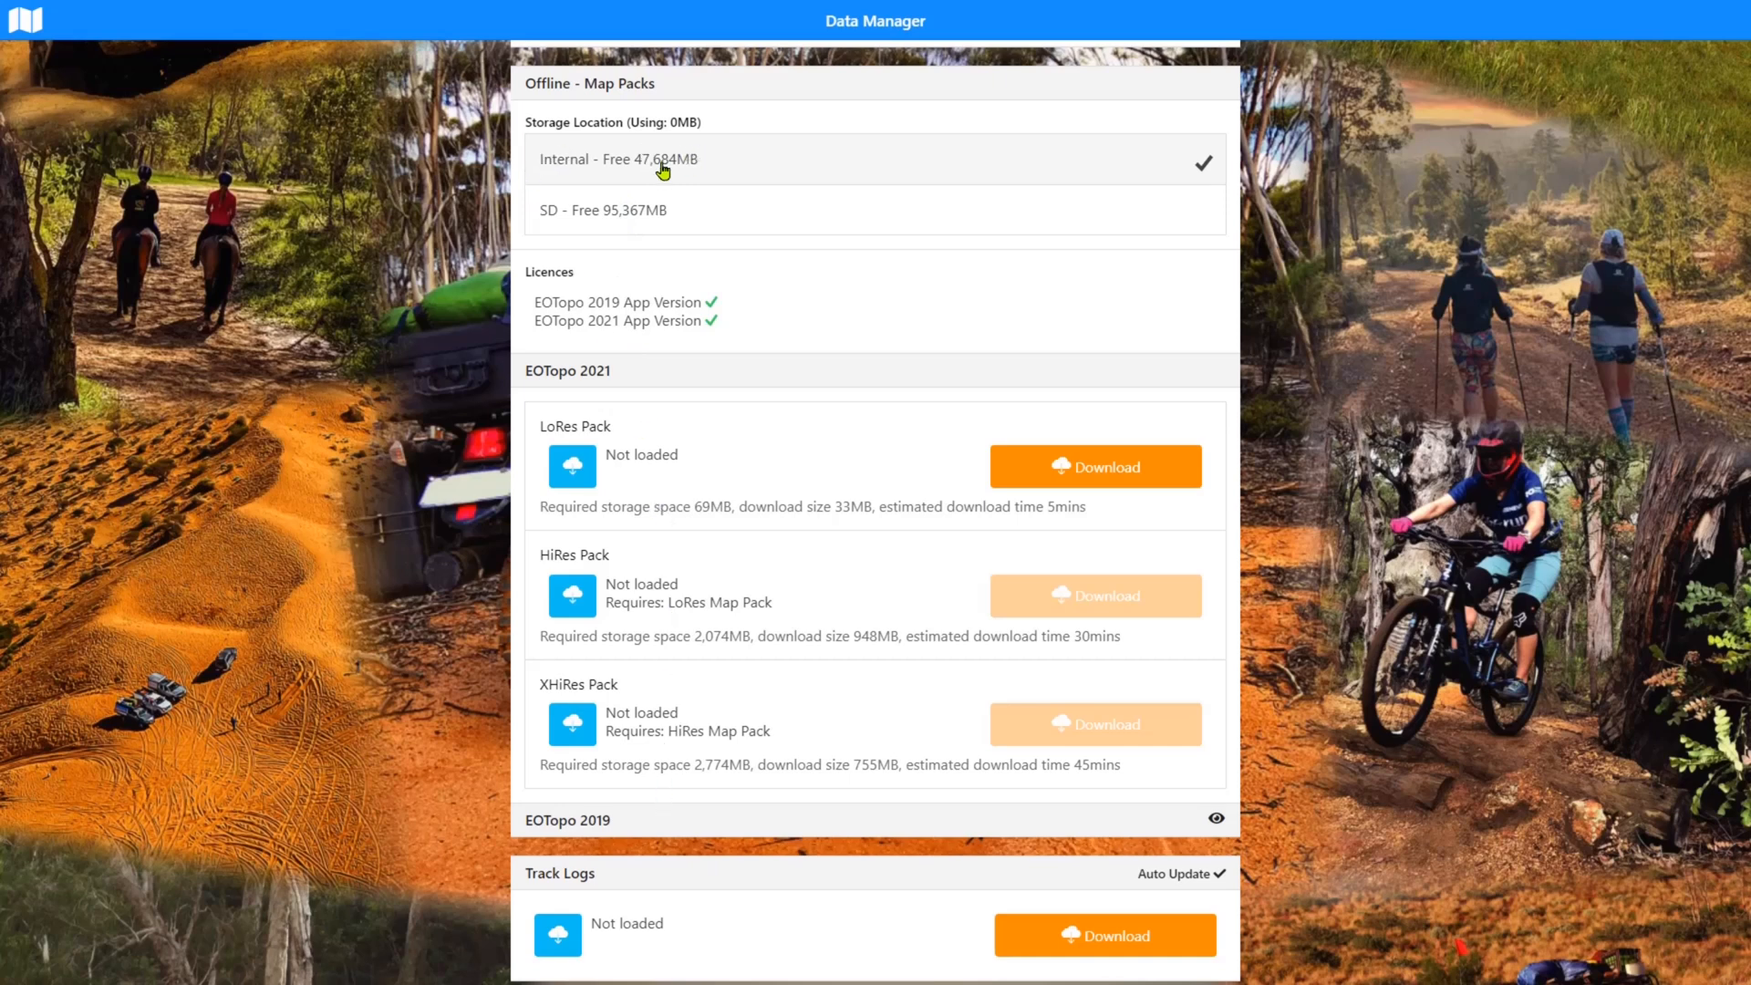
{"action": "mouse_move", "coordinate": [699, 208]}
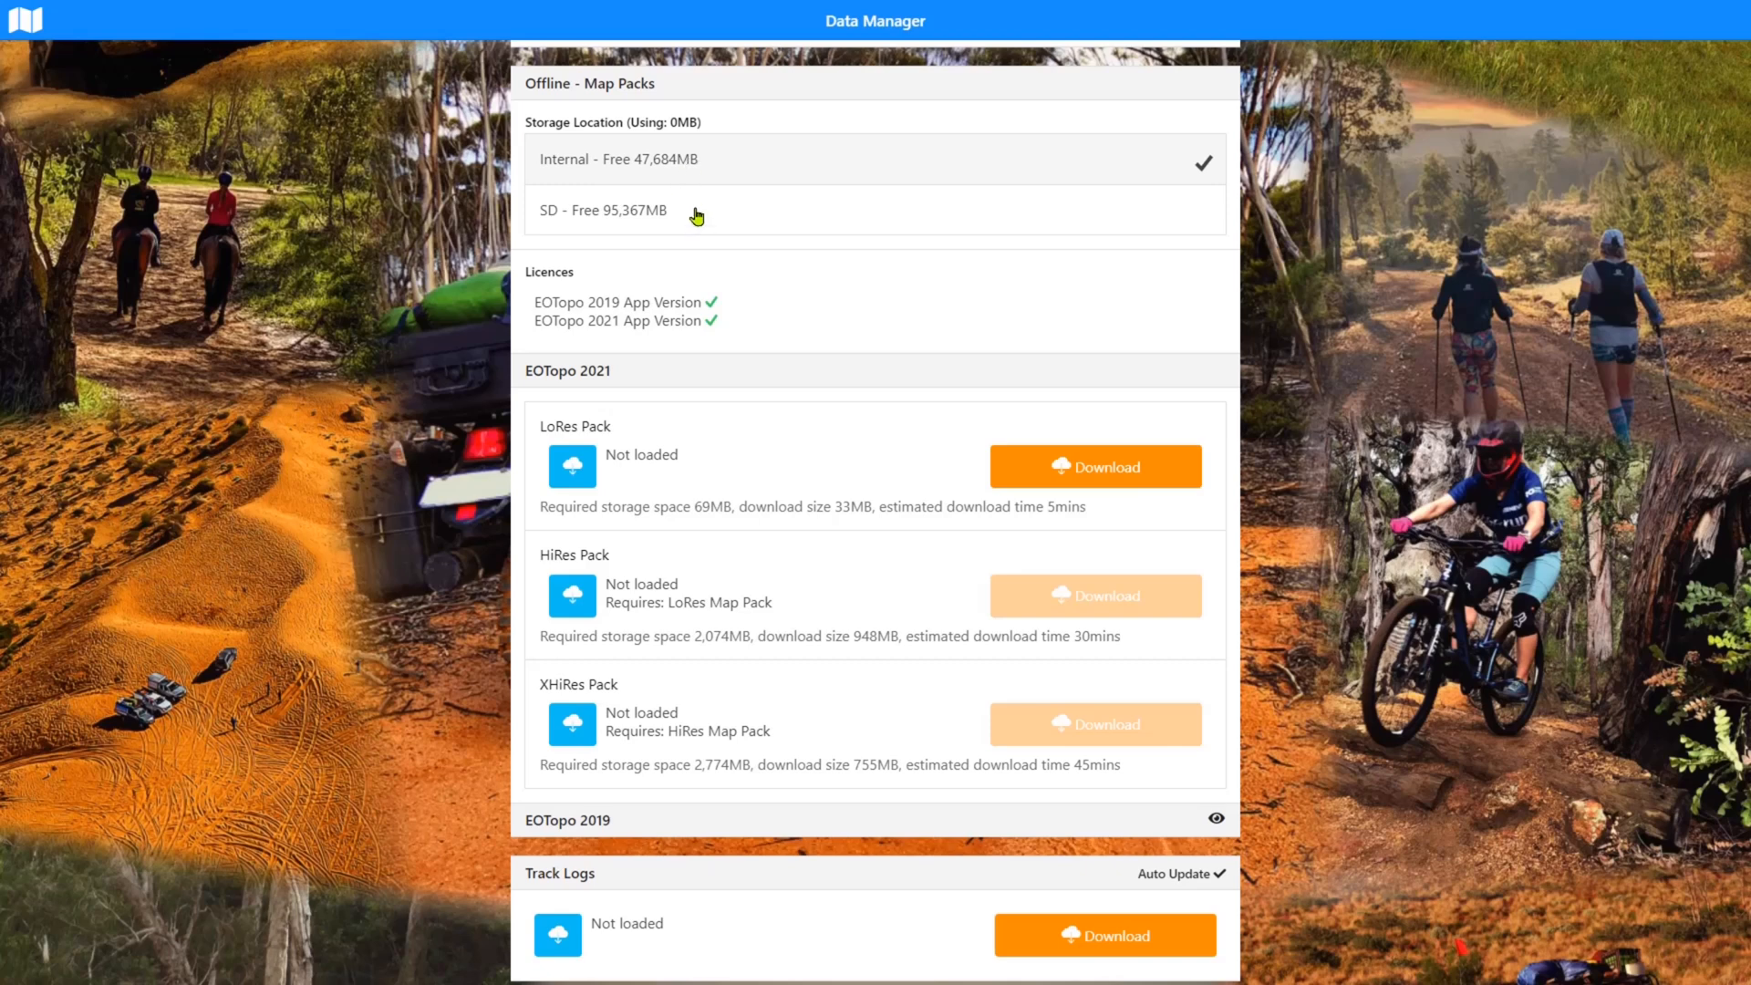
{"action": "mouse_move", "coordinate": [728, 295]}
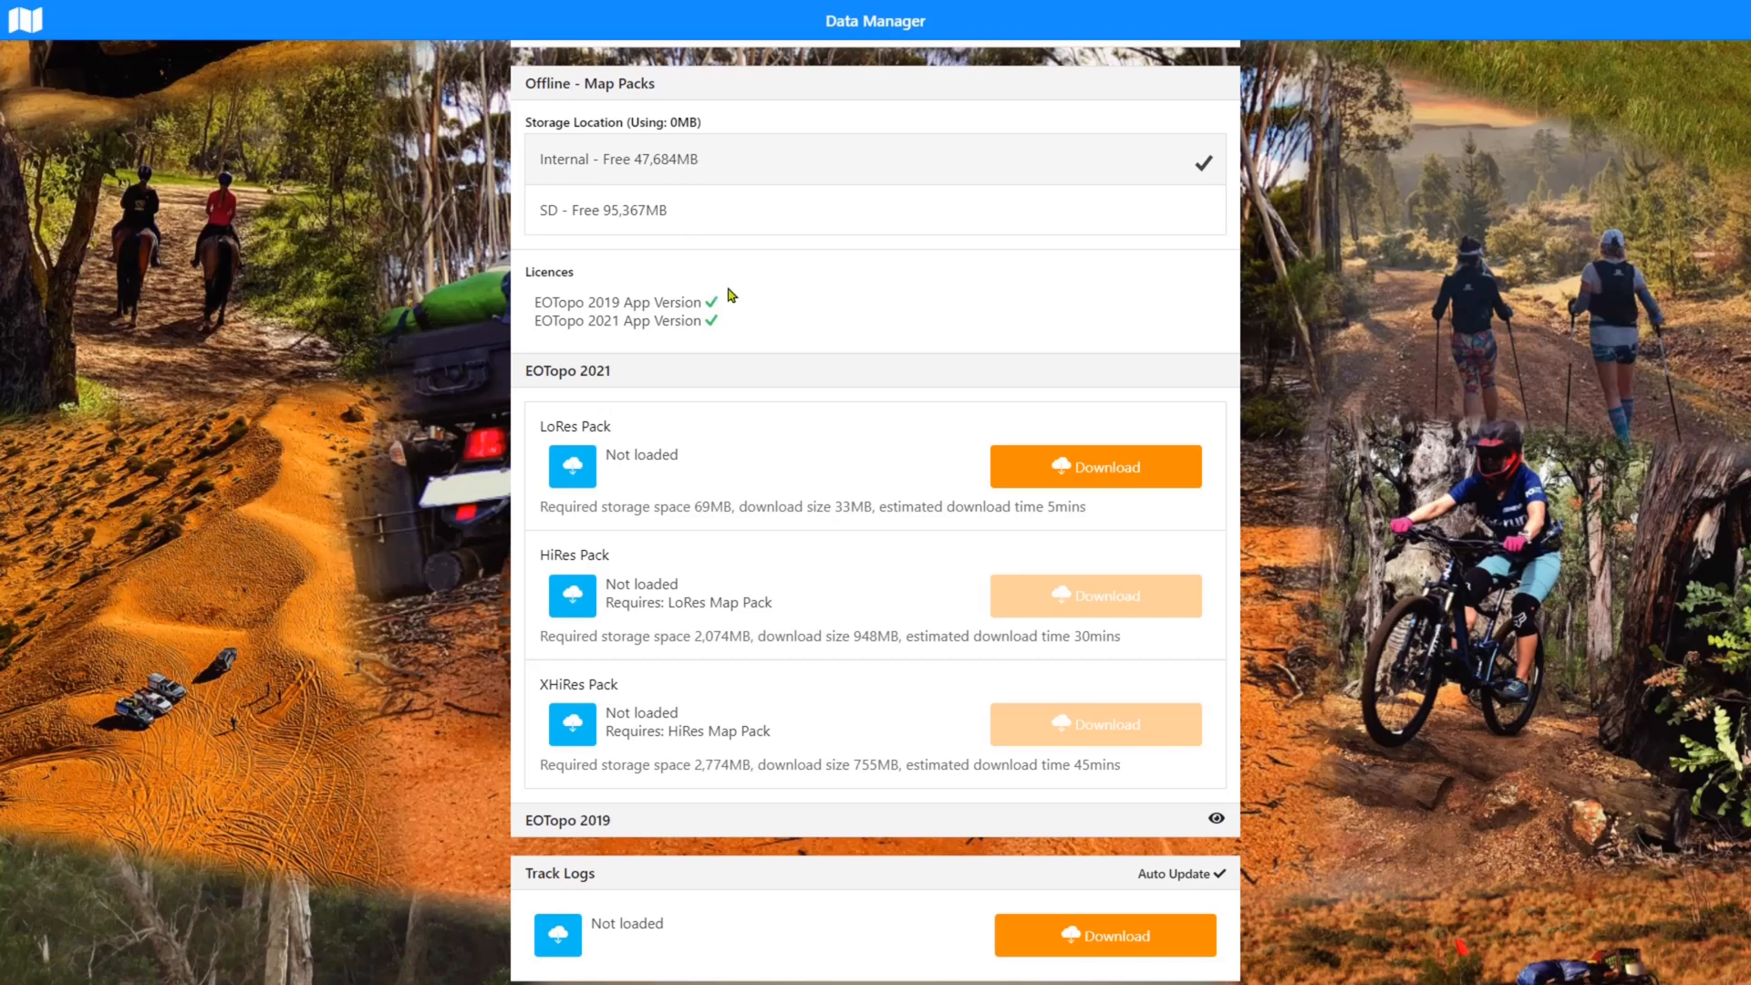
{"action": "scroll", "scroll_direction": "down", "scroll_amount": 3}
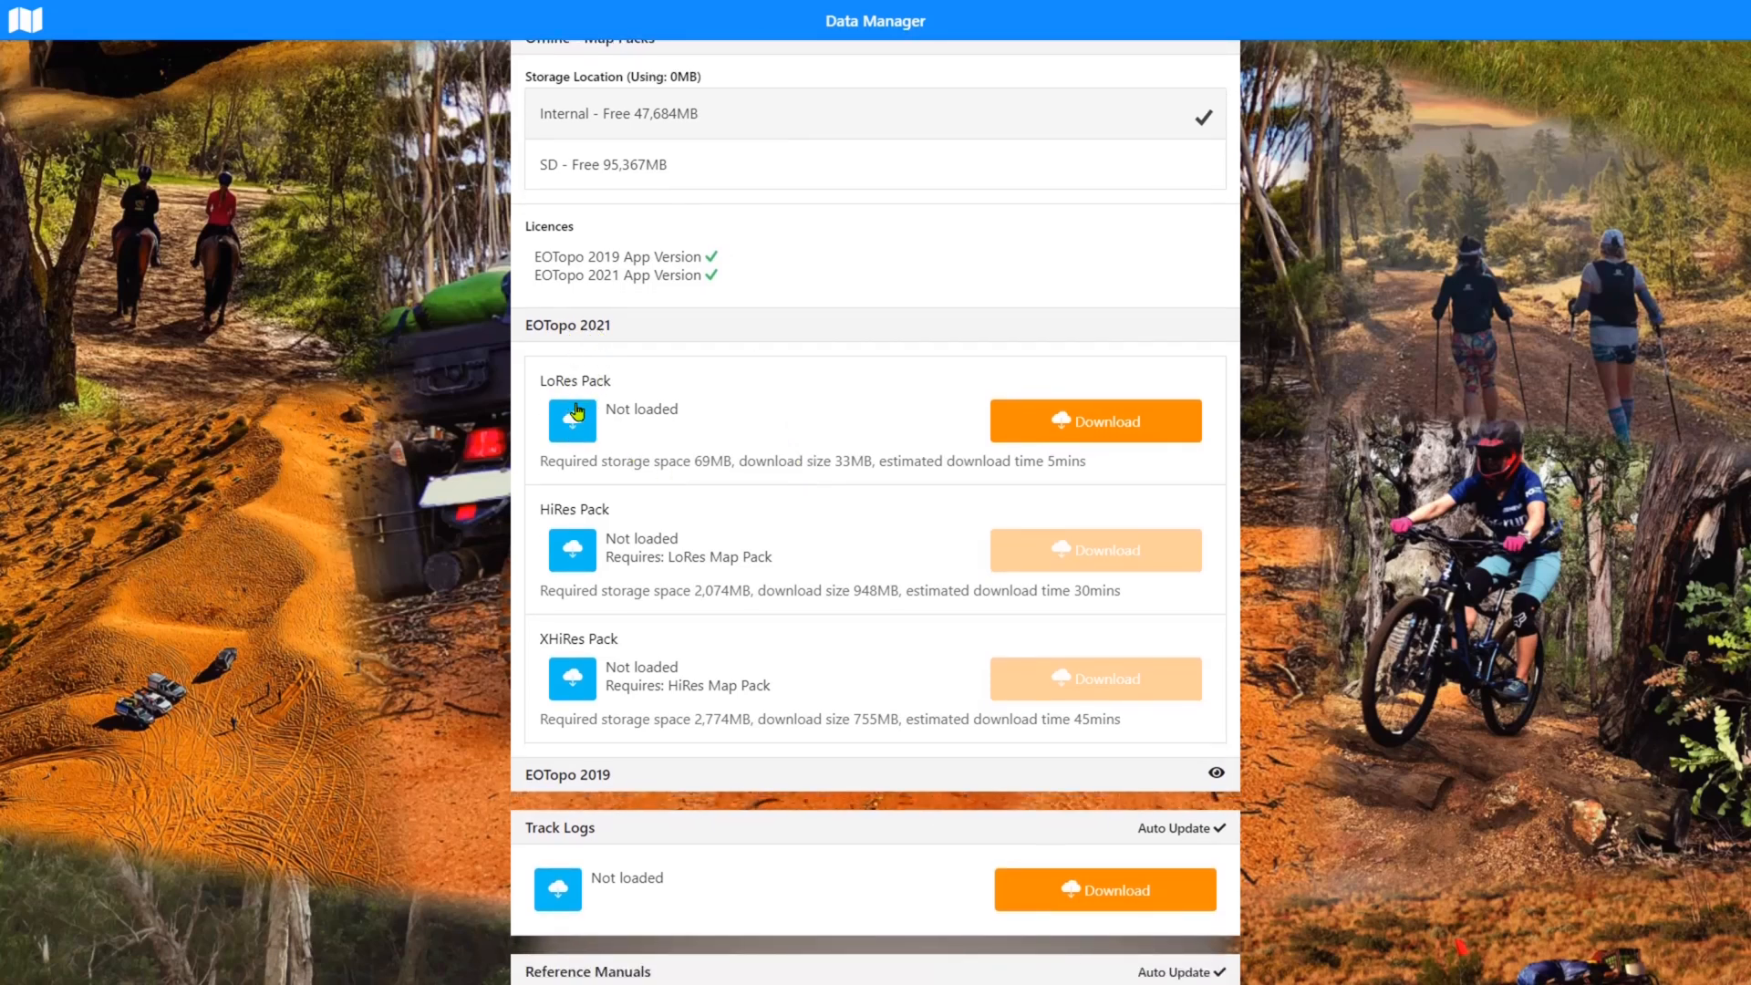
{"action": "mouse_move", "coordinate": [622, 635]}
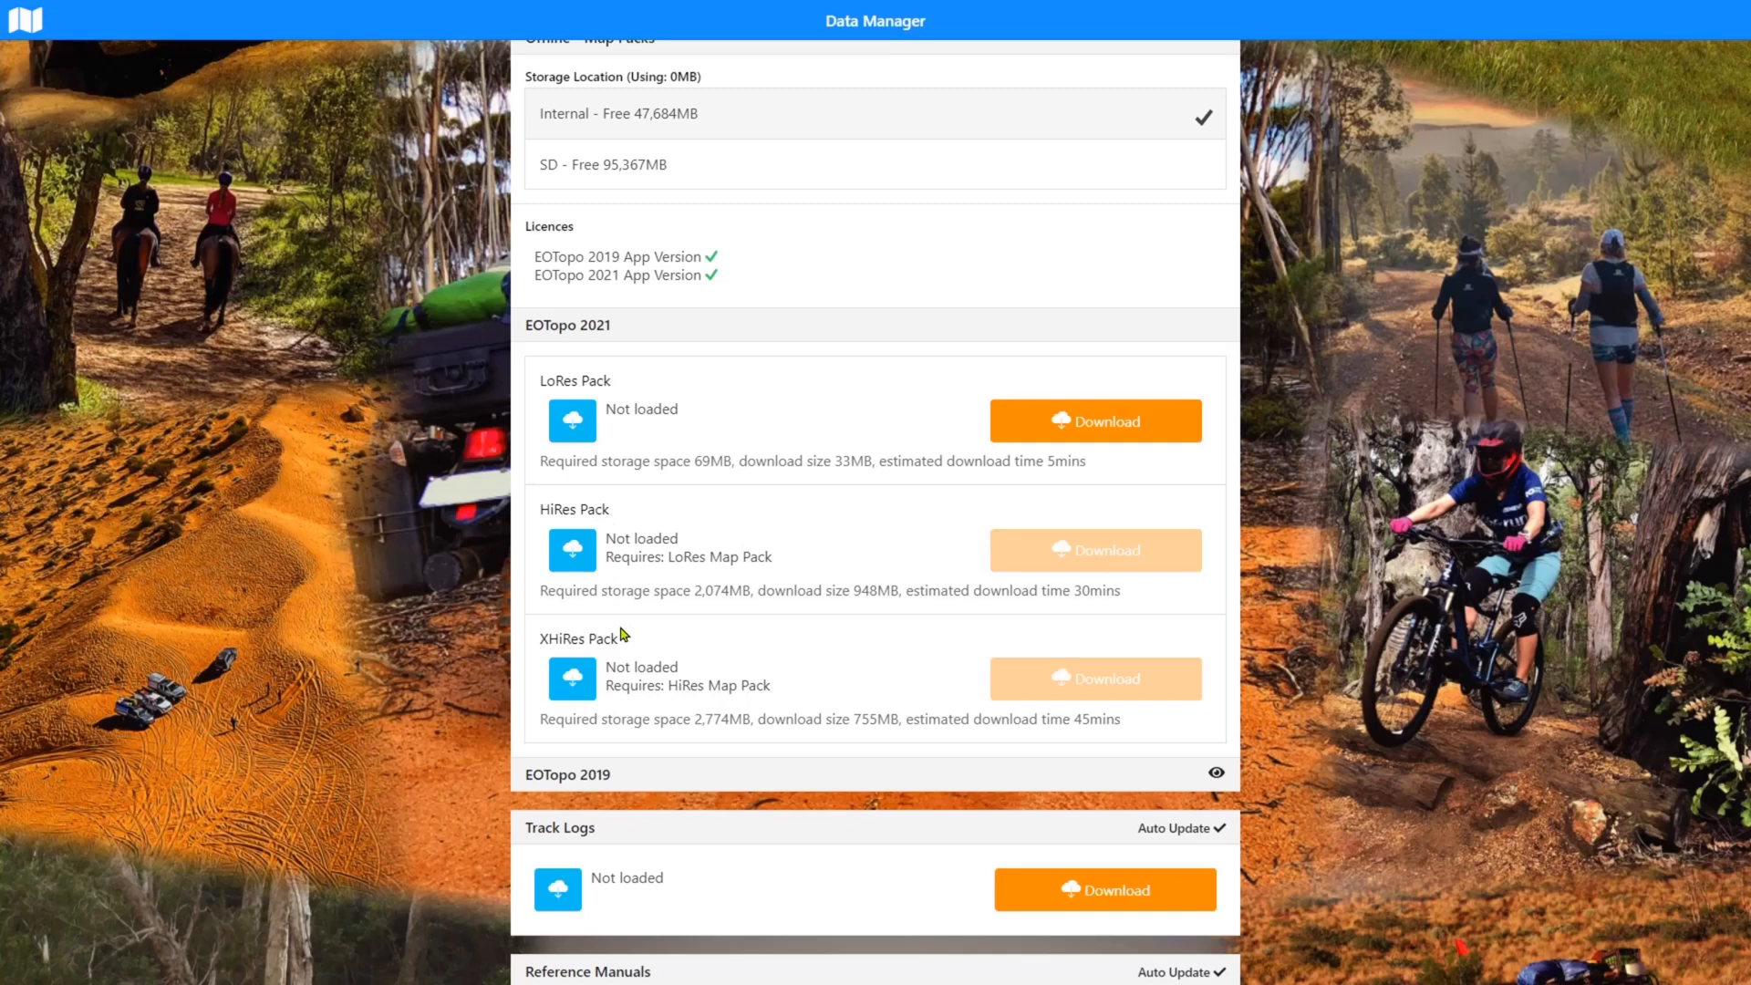
{"action": "mouse_move", "coordinate": [624, 633]}
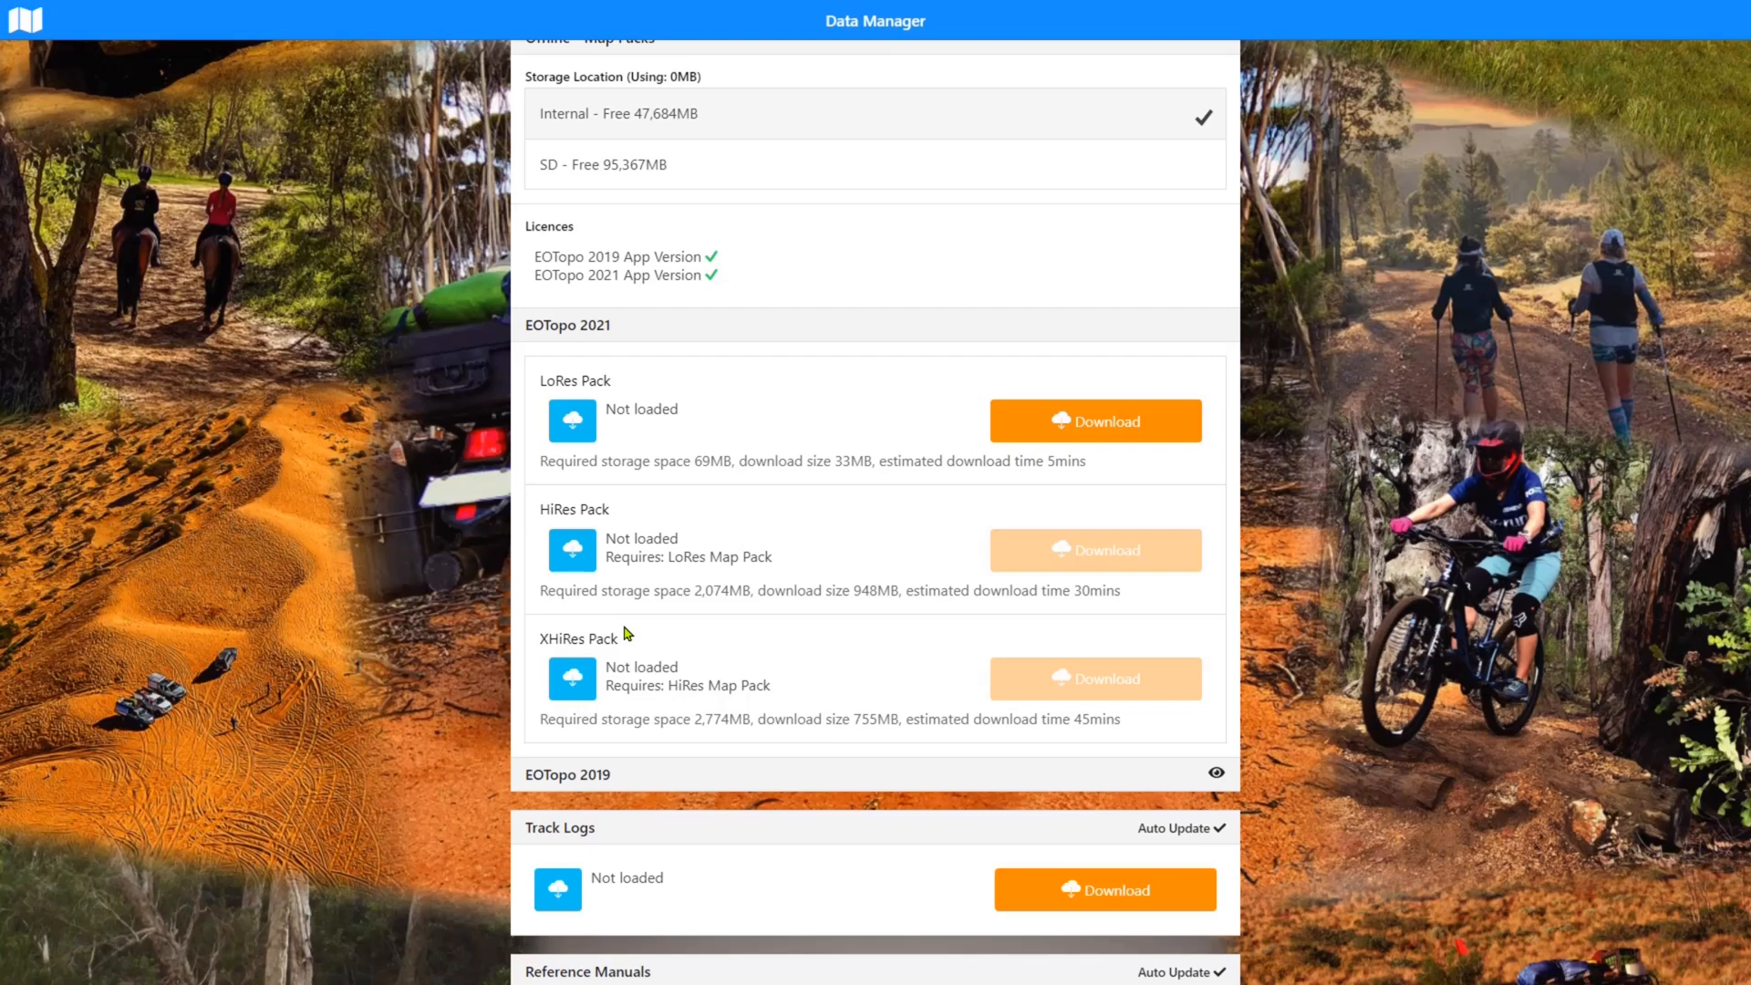
{"action": "mouse_move", "coordinate": [599, 396]}
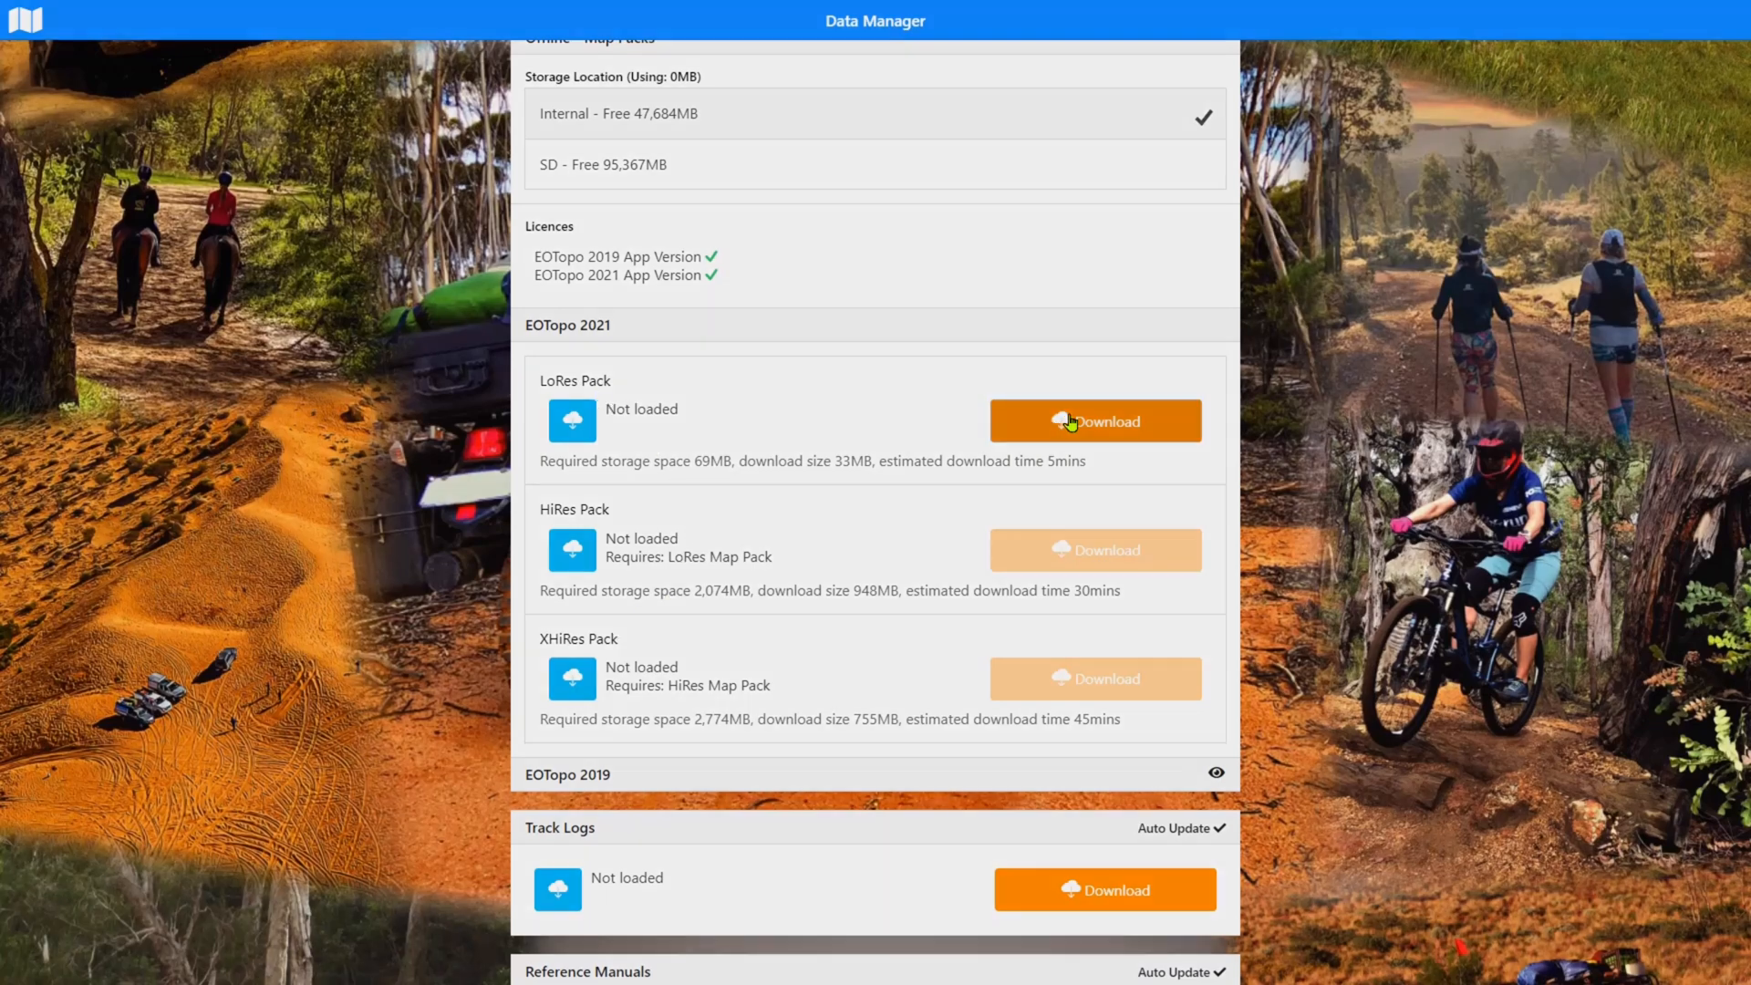
Download and confirm the EOTopo 2021 LoRes pack (1192 tiles, 69MB storage)
{"action": "left_click", "coordinate": [1092, 421]}
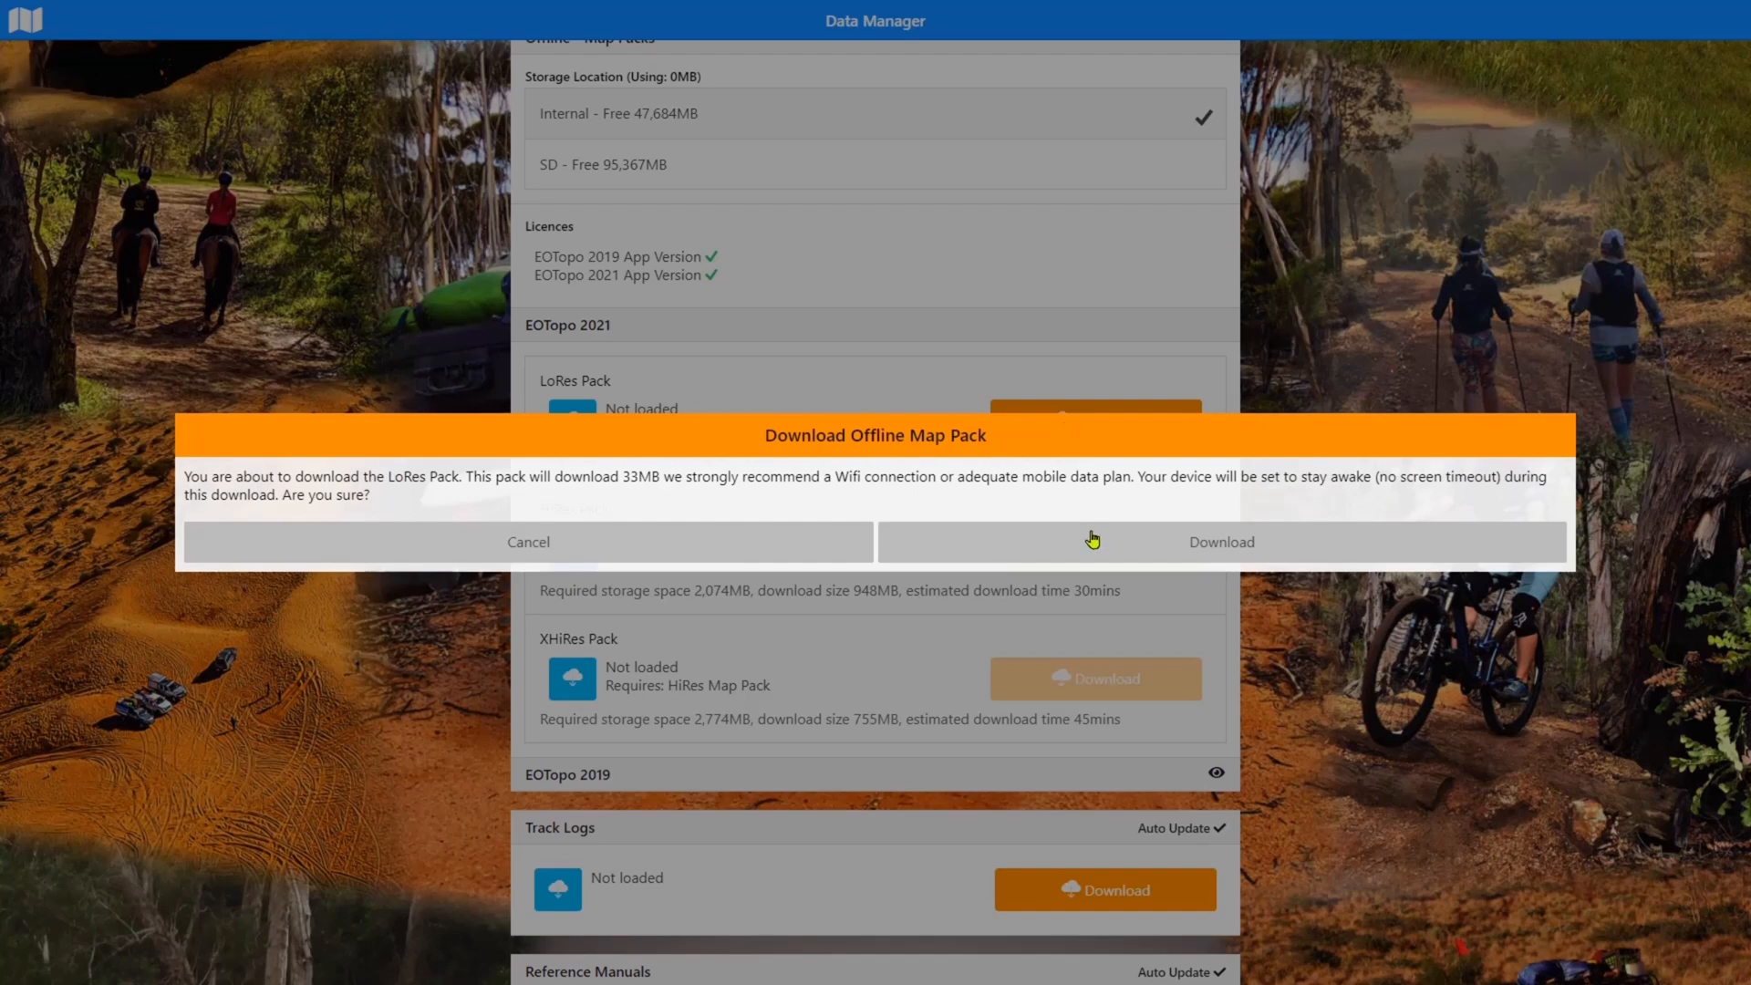
{"action": "mouse_move", "coordinate": [361, 482]}
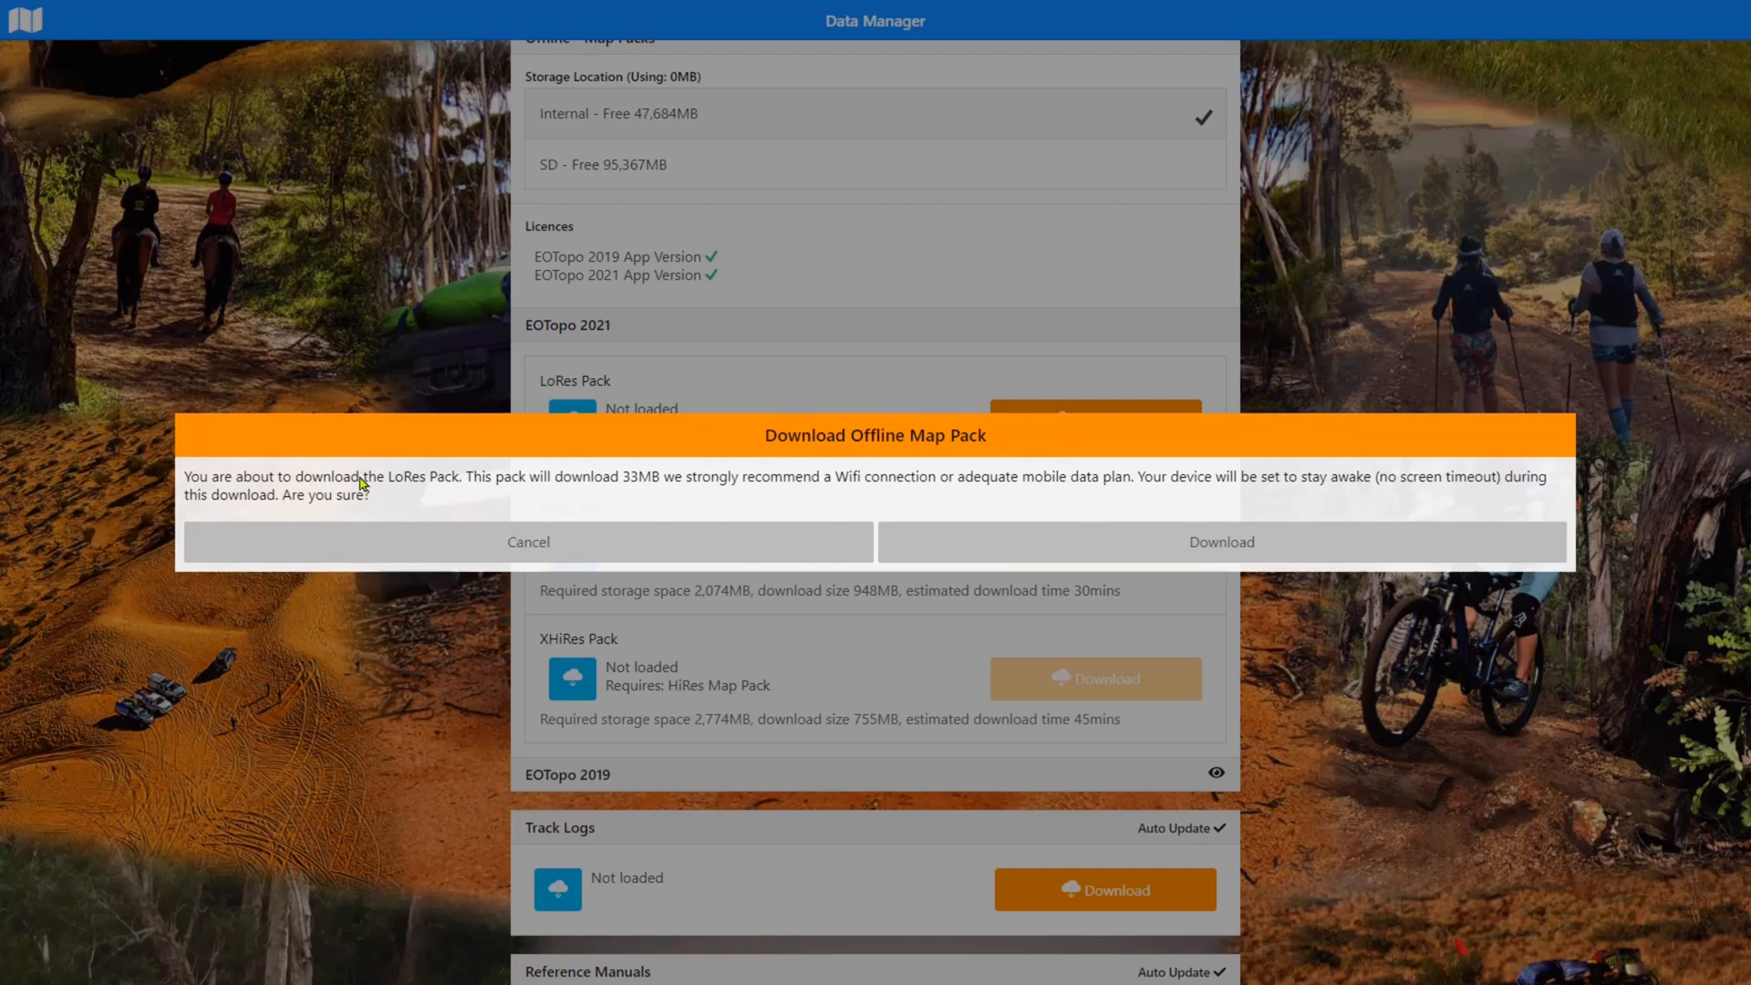
{"action": "mouse_move", "coordinate": [655, 500]}
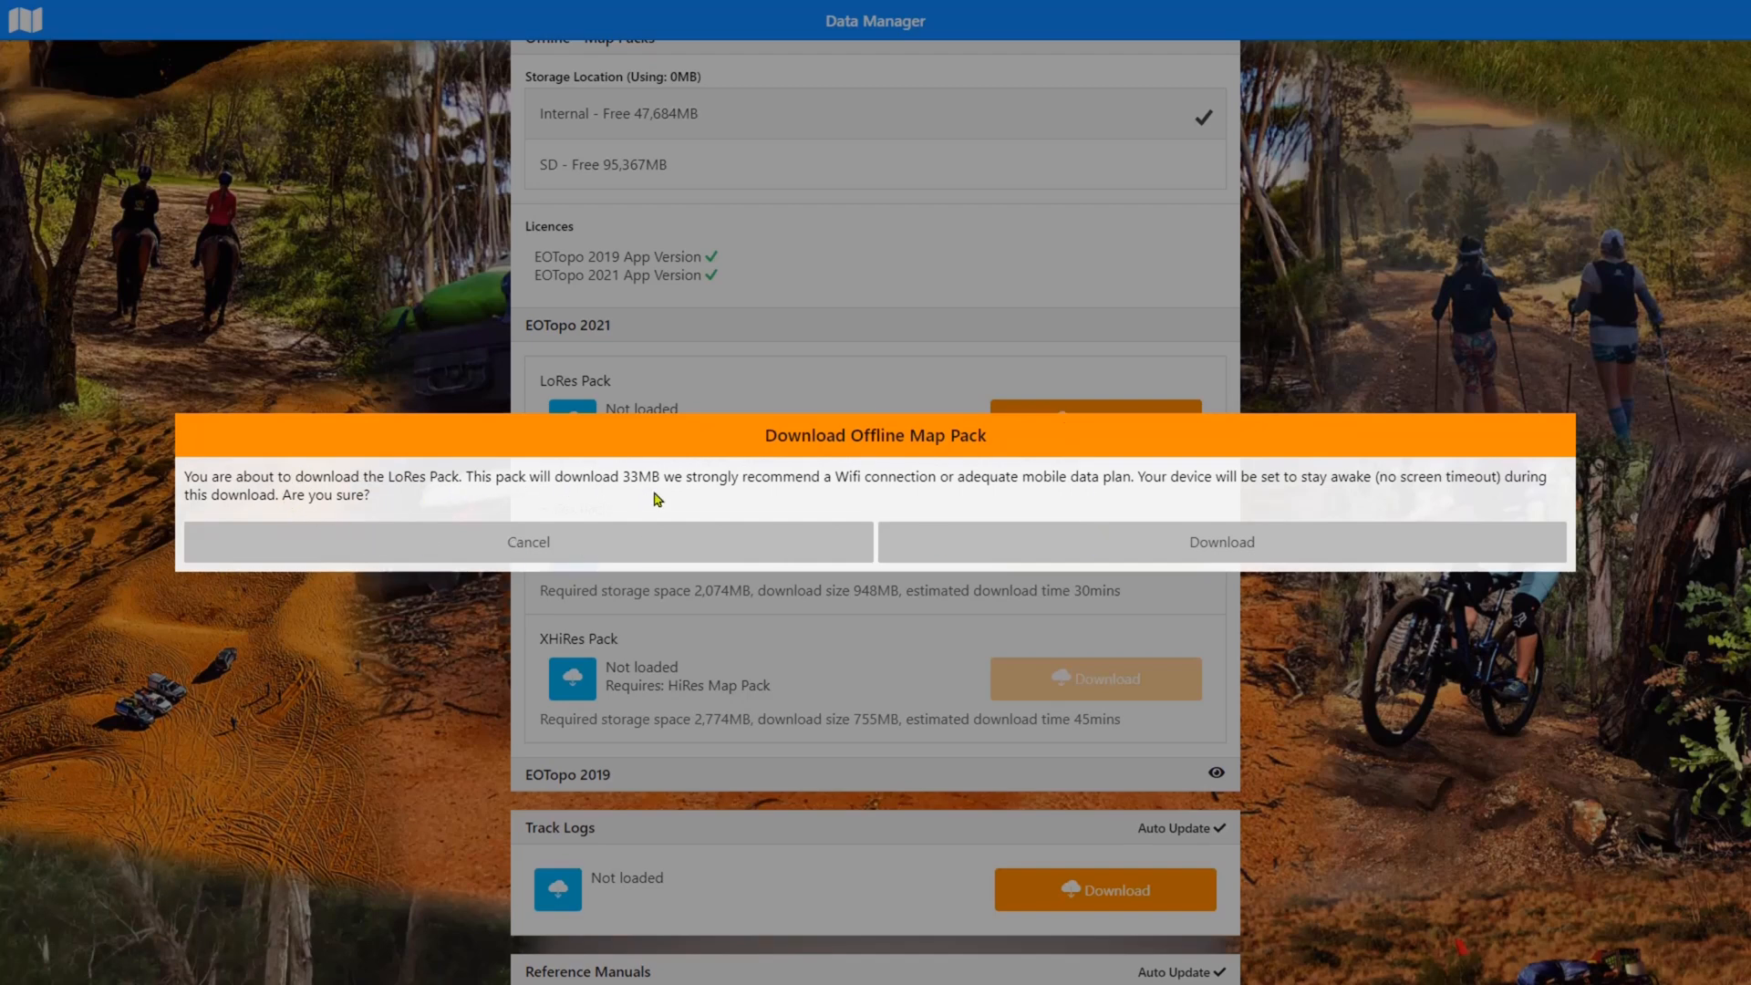
{"action": "mouse_move", "coordinate": [887, 496]}
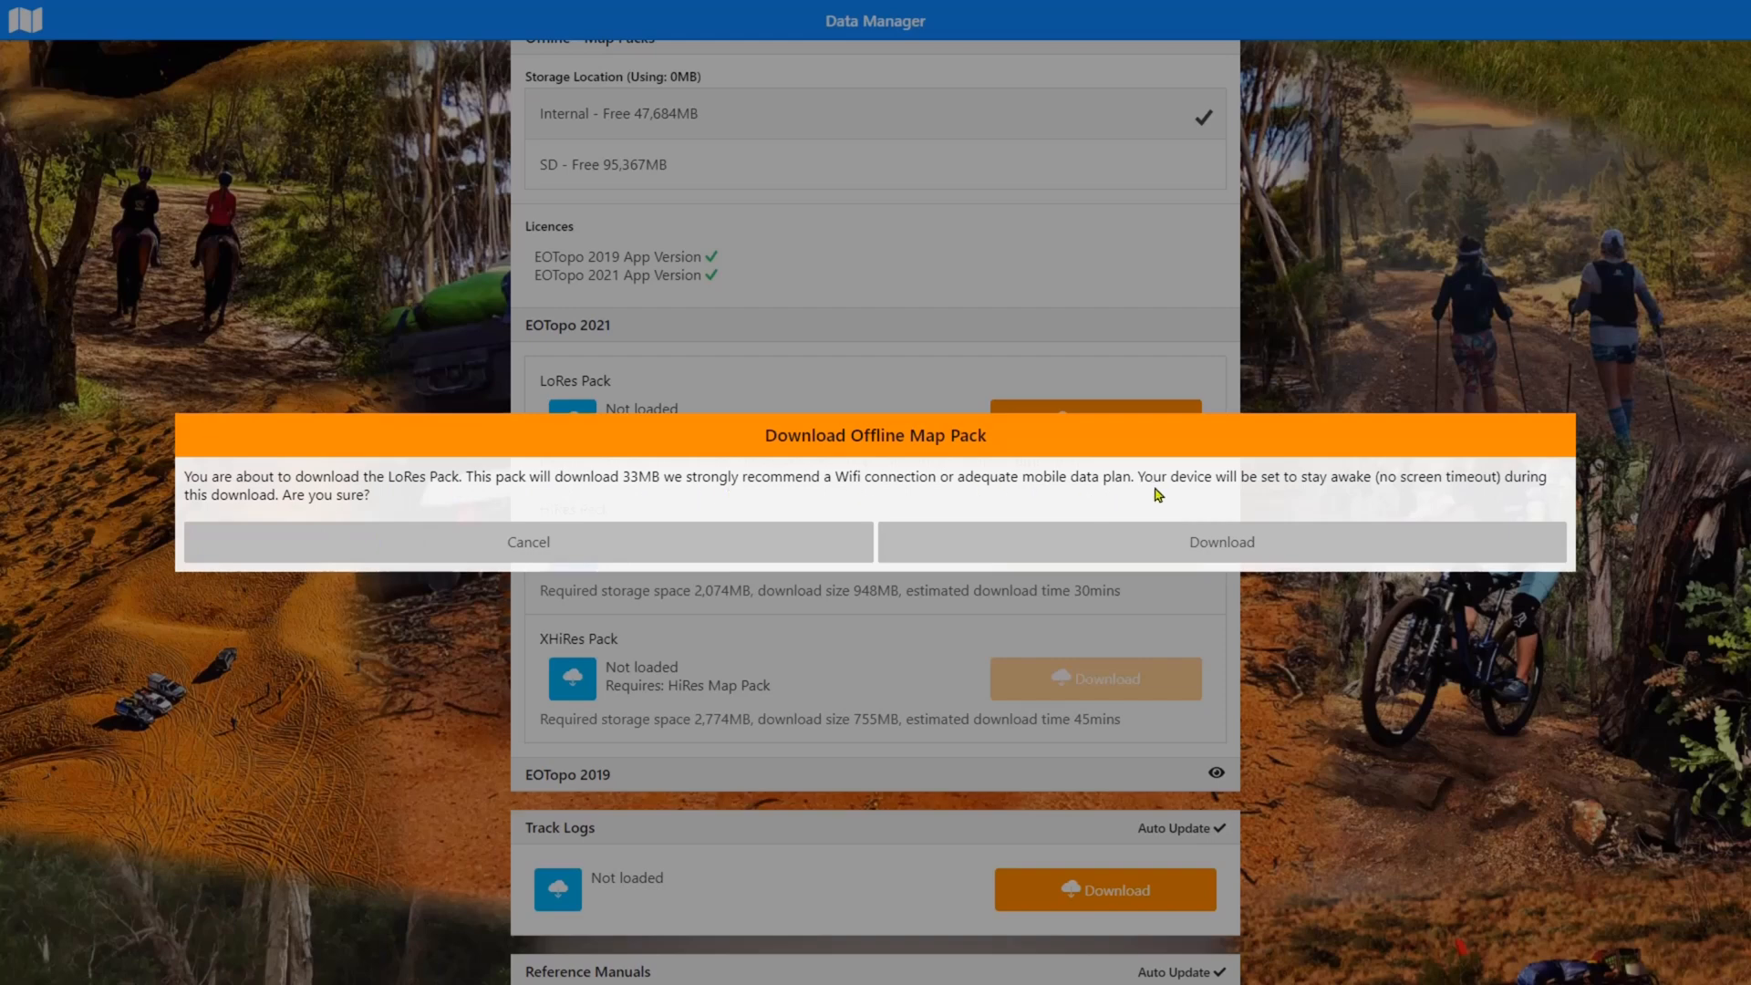
{"action": "mouse_move", "coordinate": [1292, 491]}
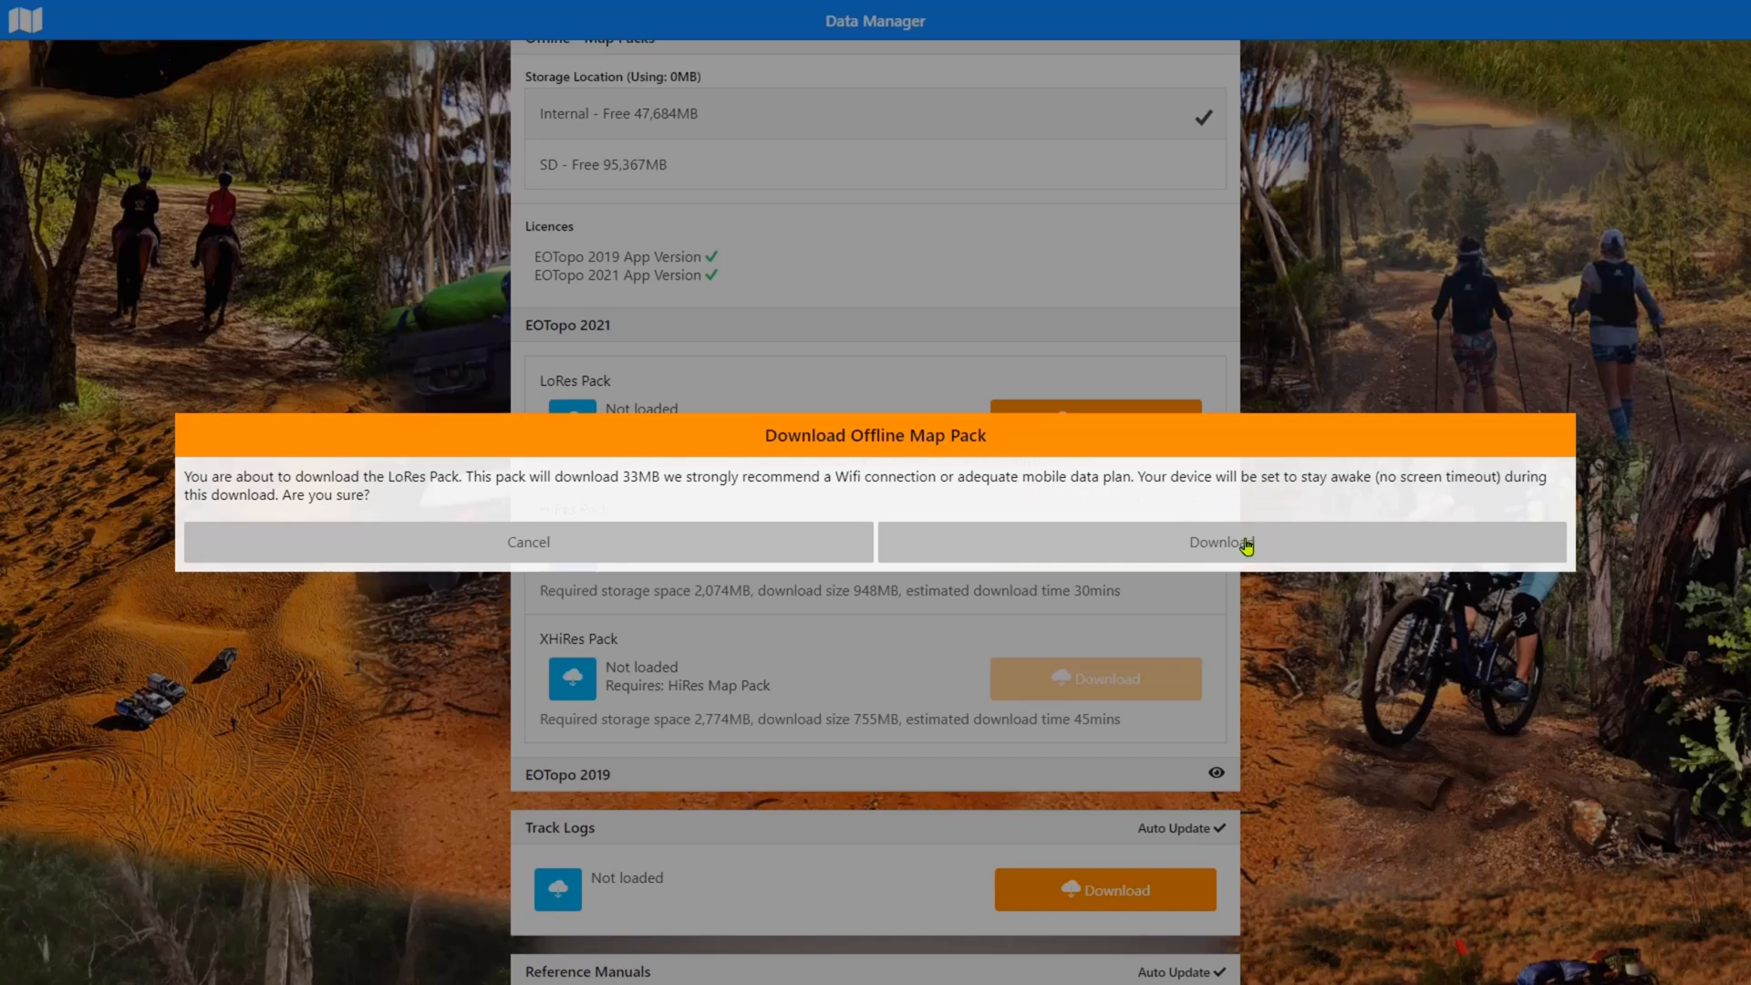
{"action": "mouse_move", "coordinate": [1248, 546]}
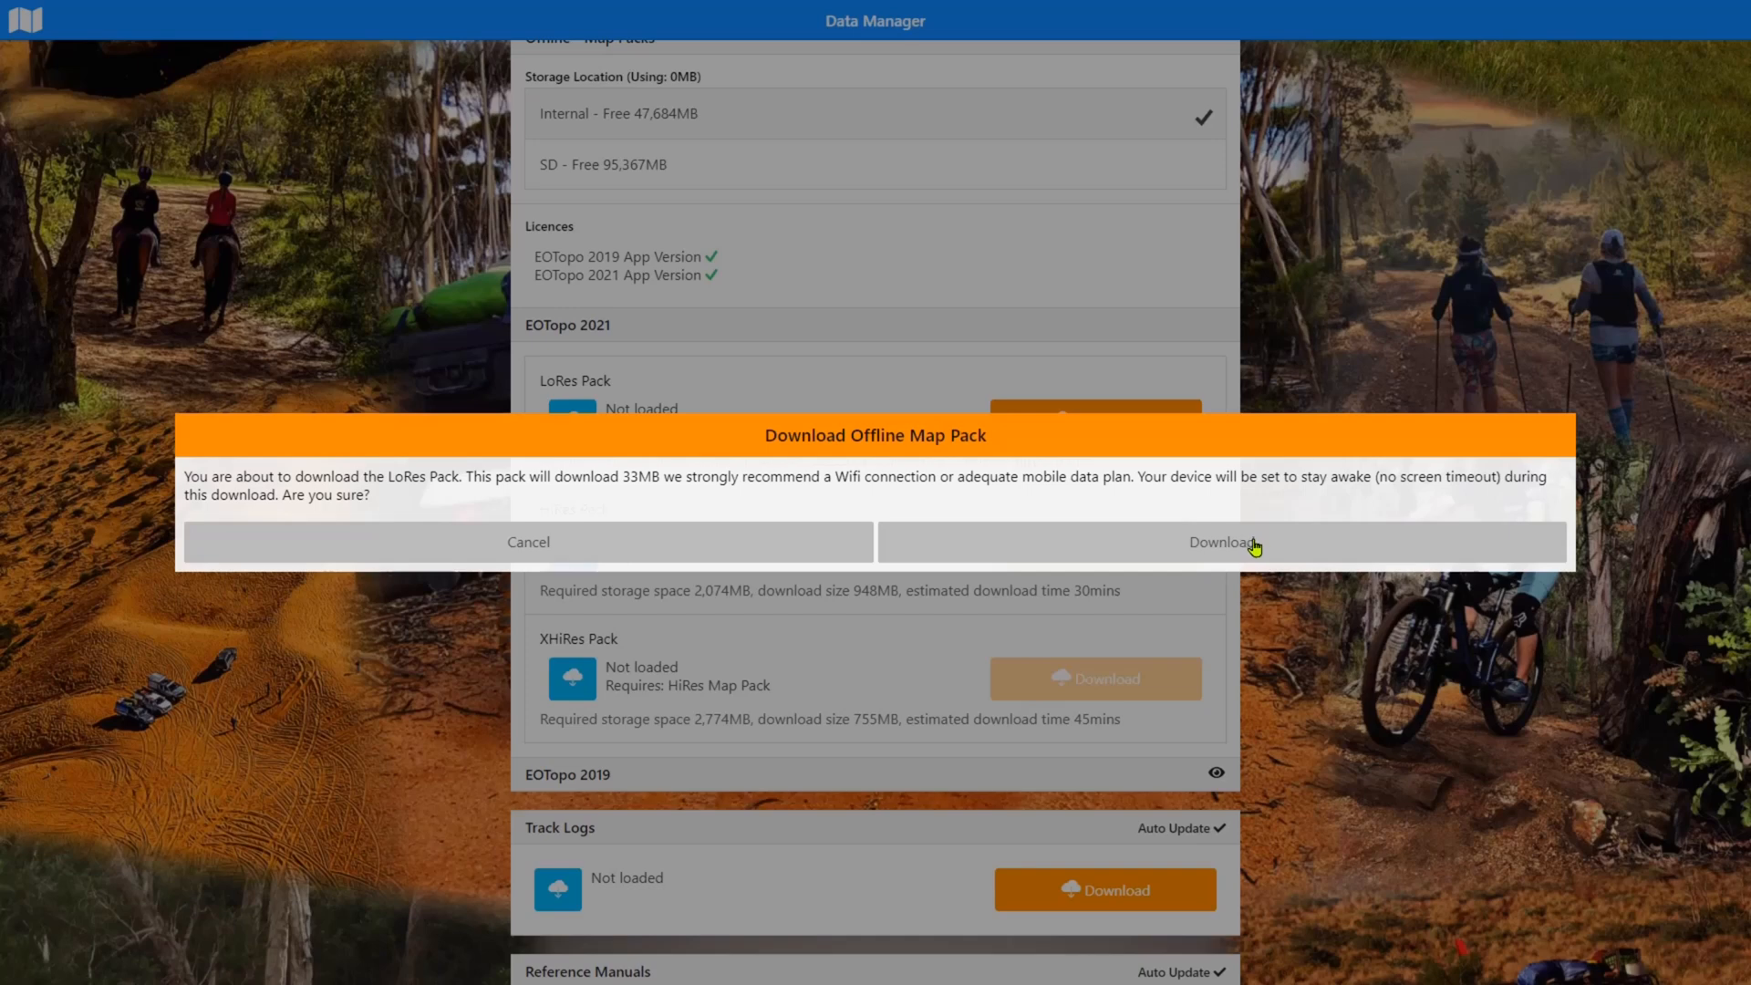
{"action": "left_click", "coordinate": [1220, 542]}
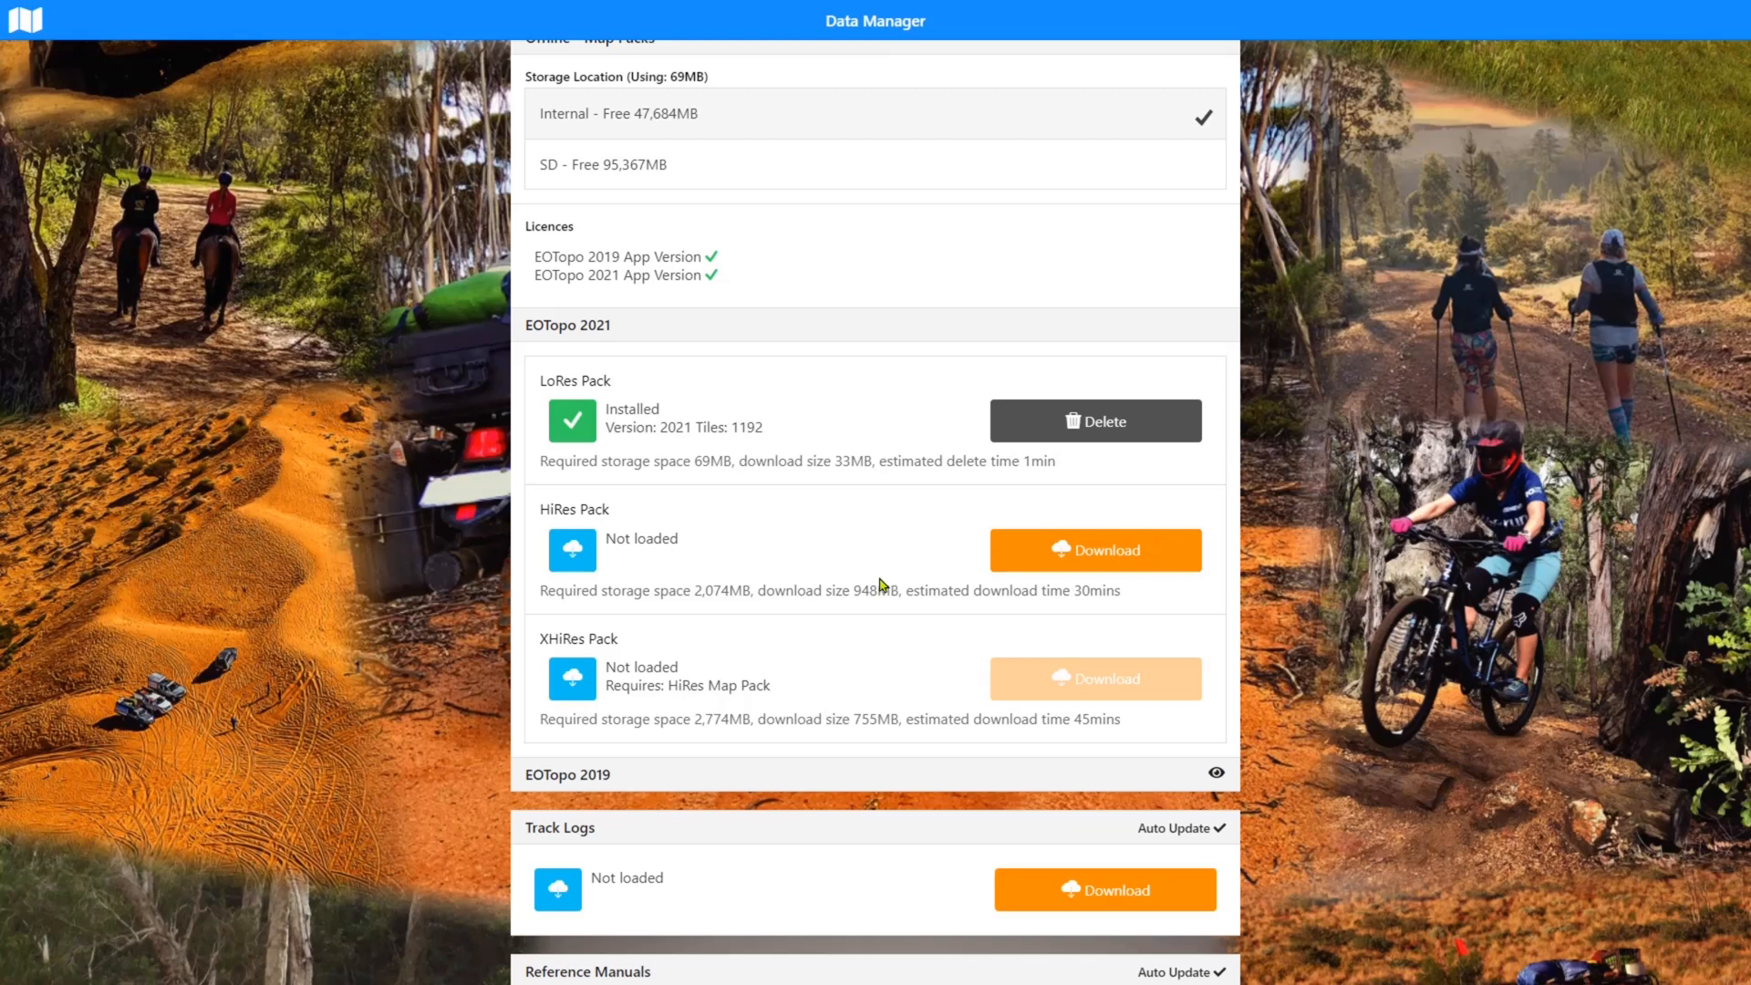
{"action": "scroll", "scroll_direction": "down", "scroll_amount": 3}
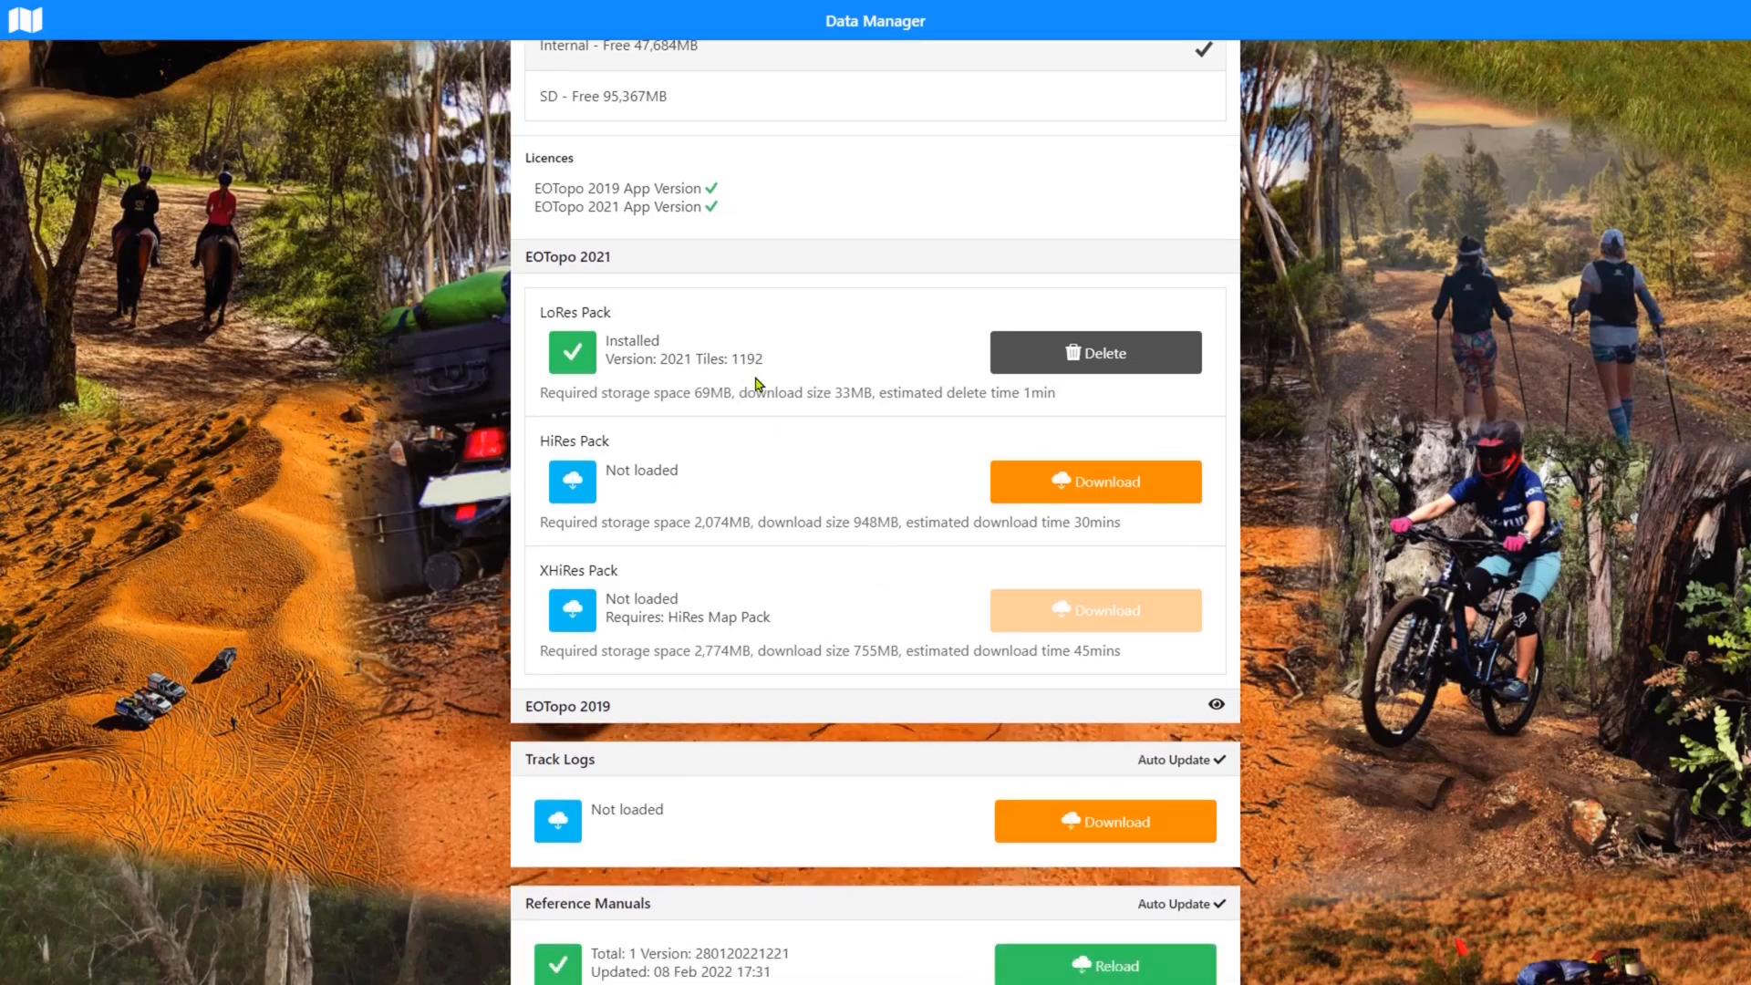
{"action": "mouse_move", "coordinate": [633, 463]}
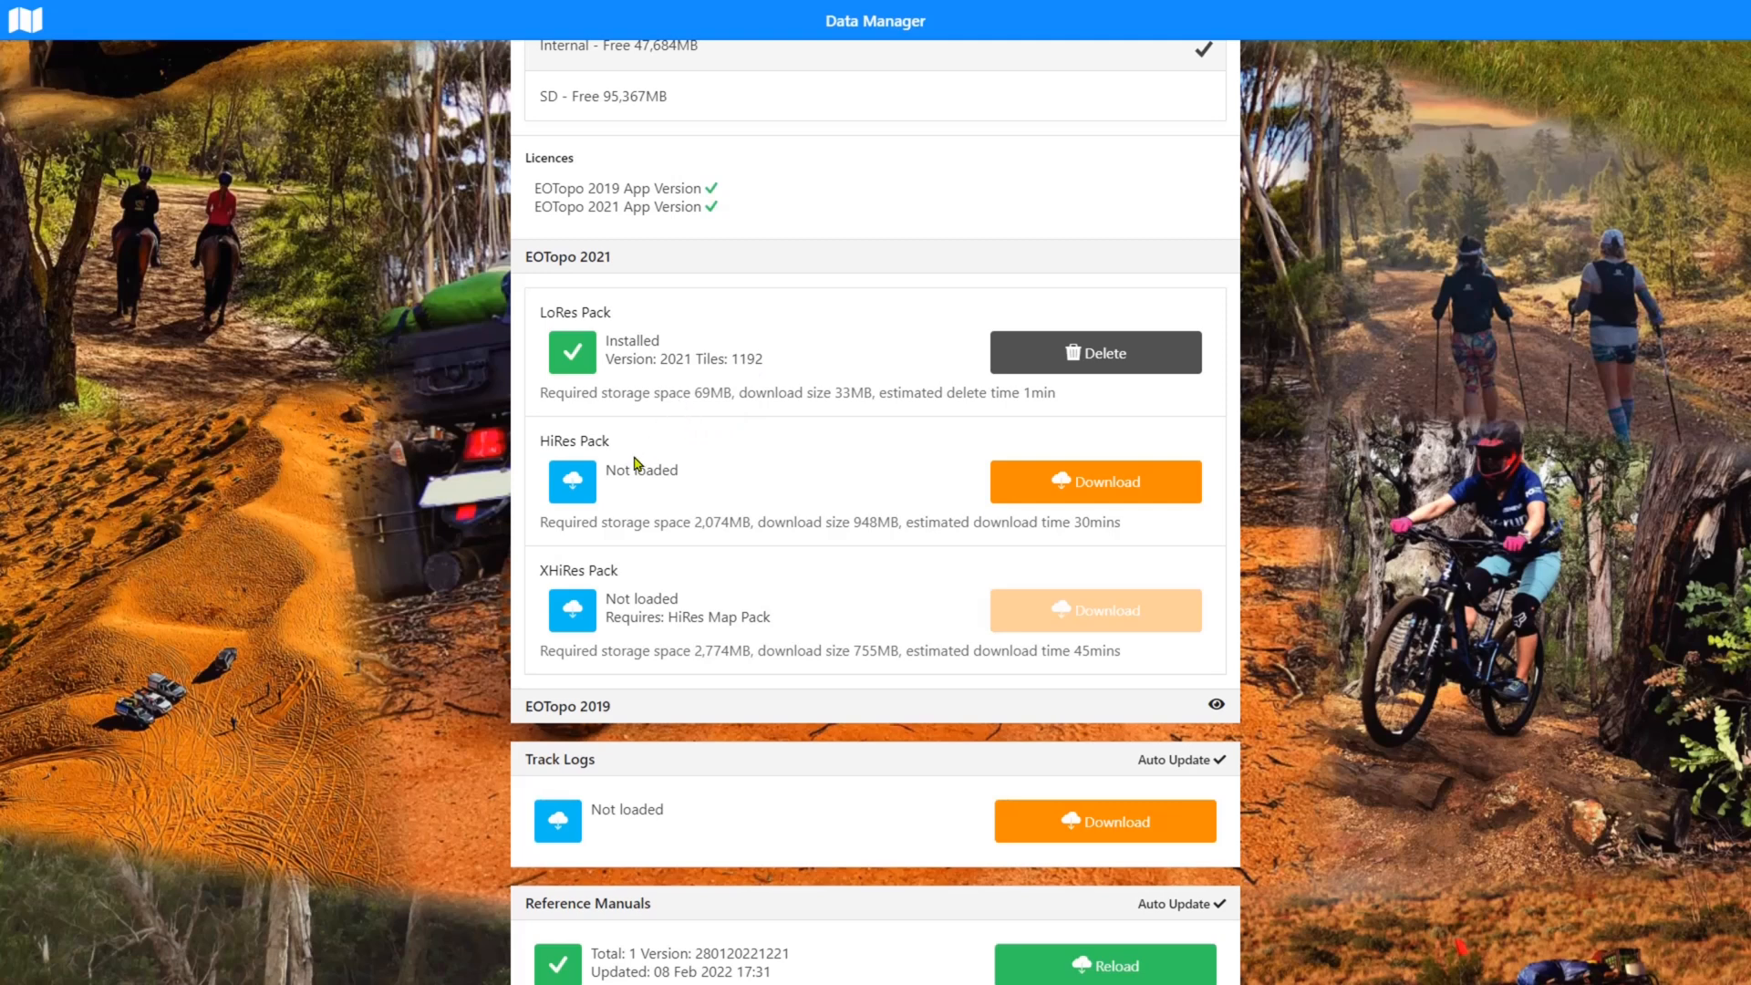
{"action": "mouse_move", "coordinate": [636, 491]}
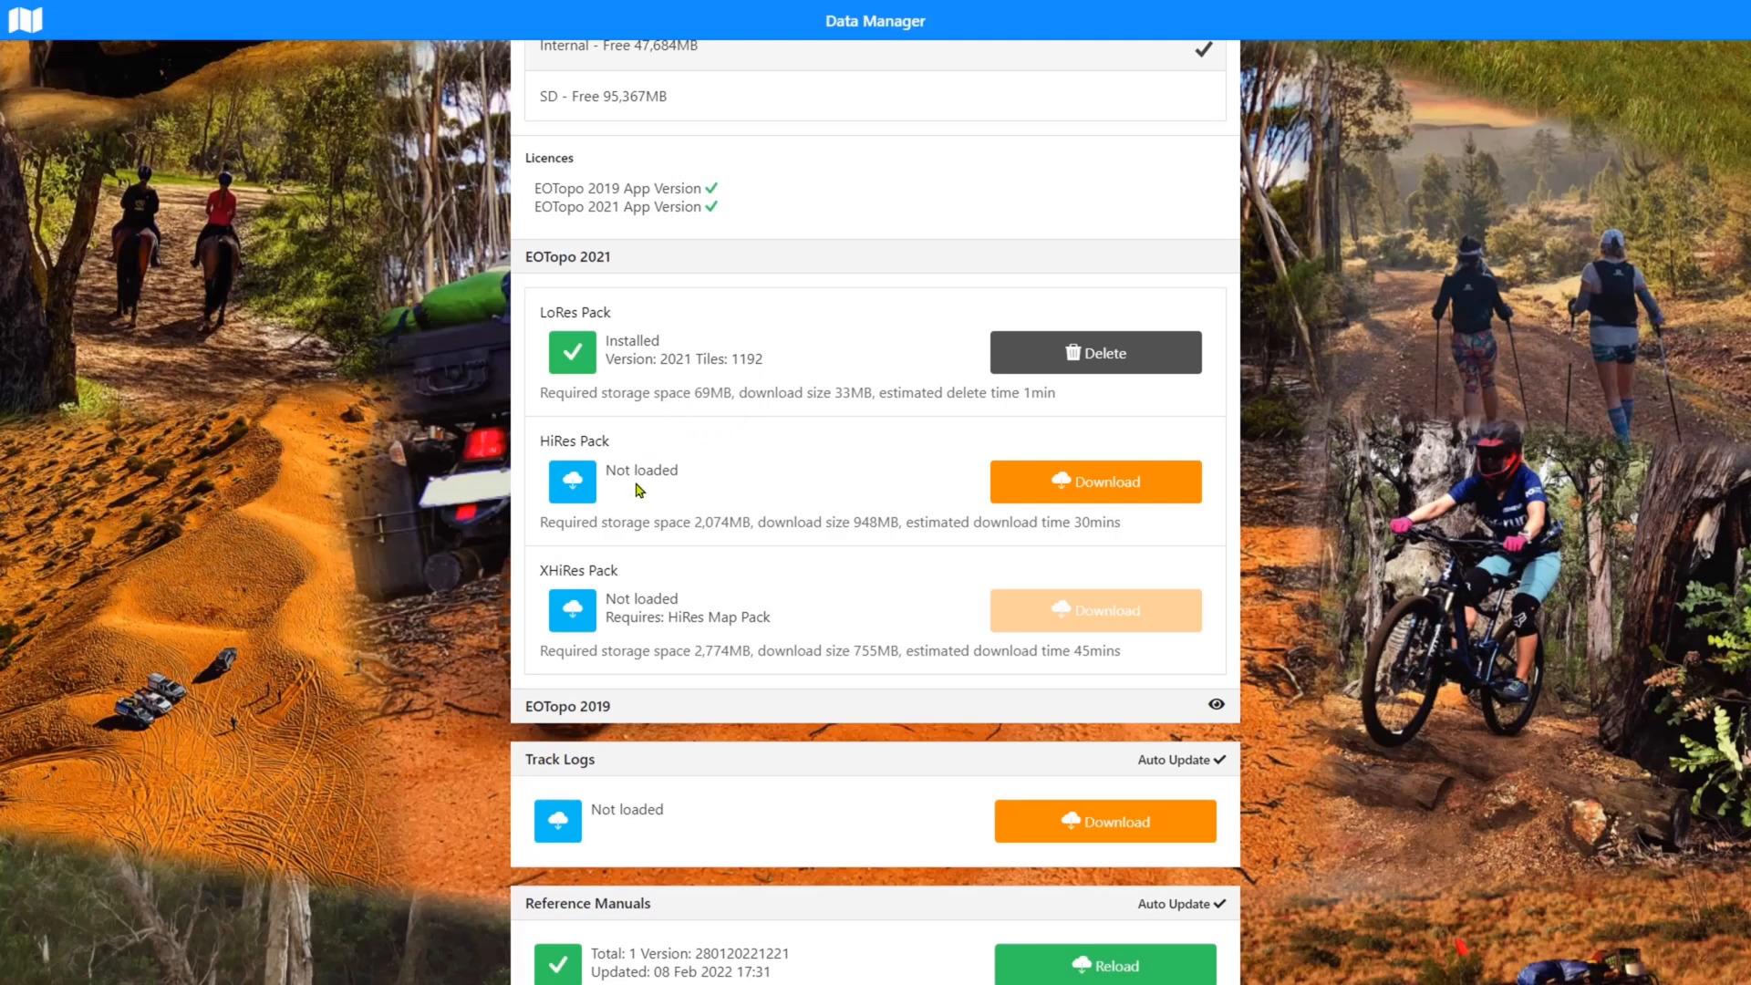
{"action": "mouse_move", "coordinate": [626, 498]}
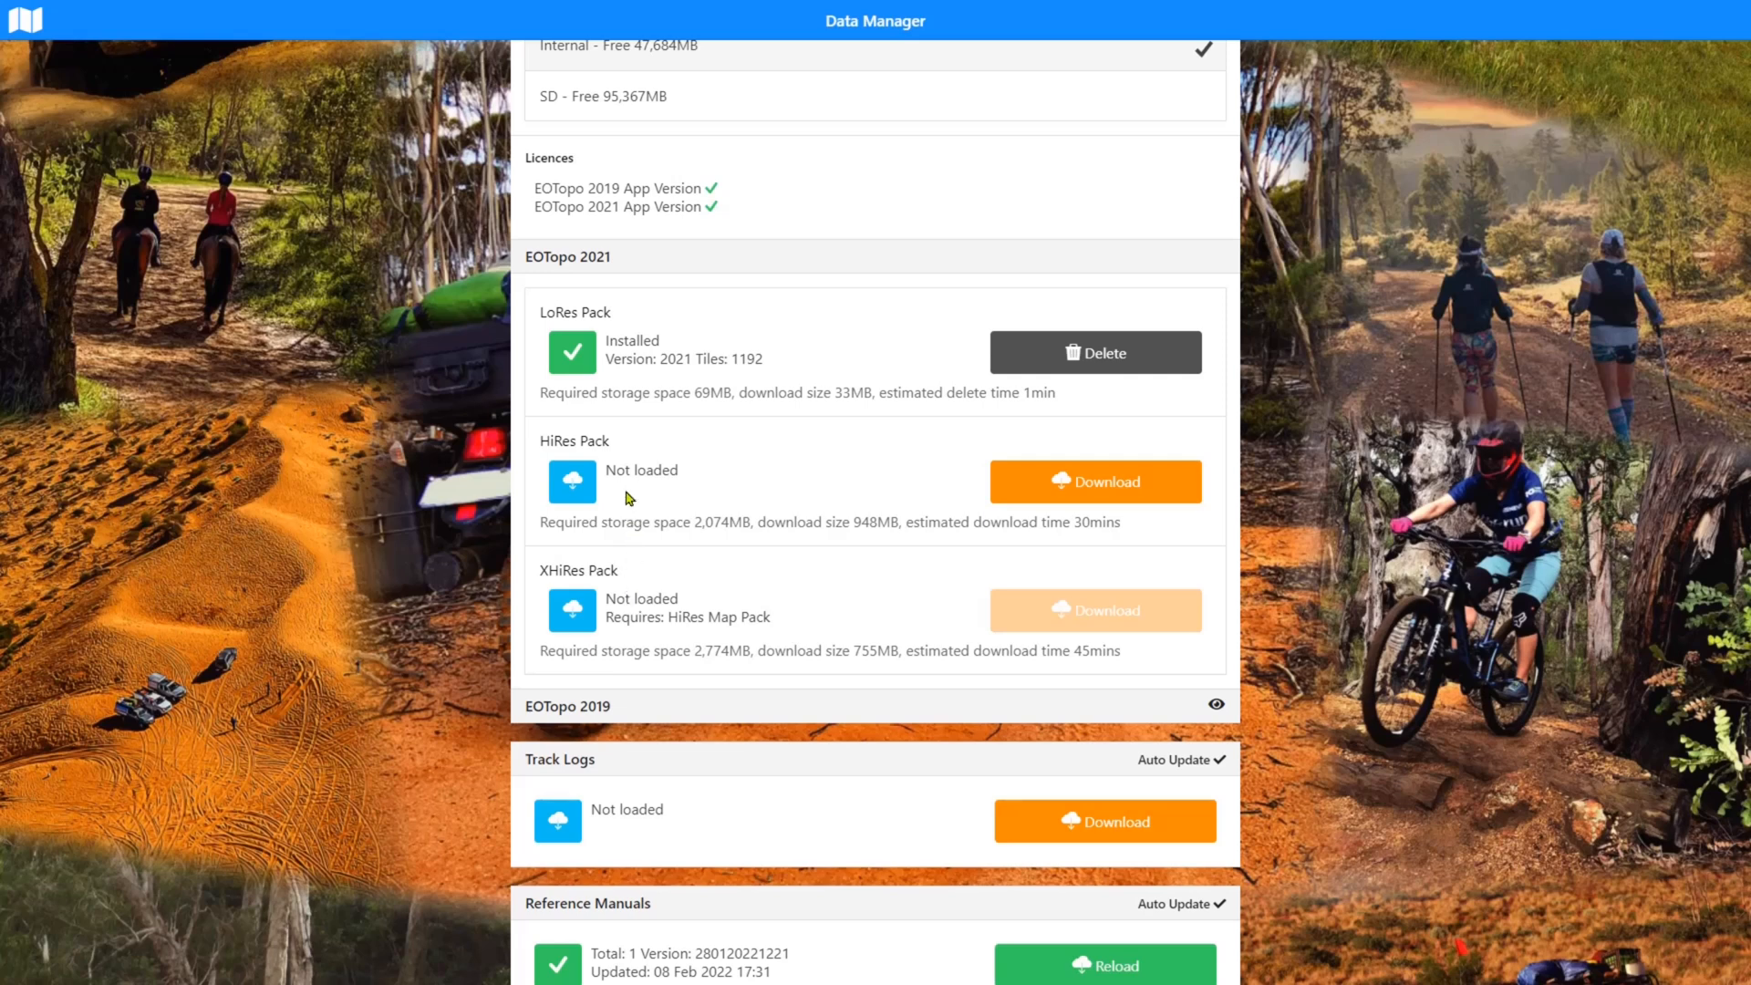
{"action": "mouse_move", "coordinate": [633, 603]}
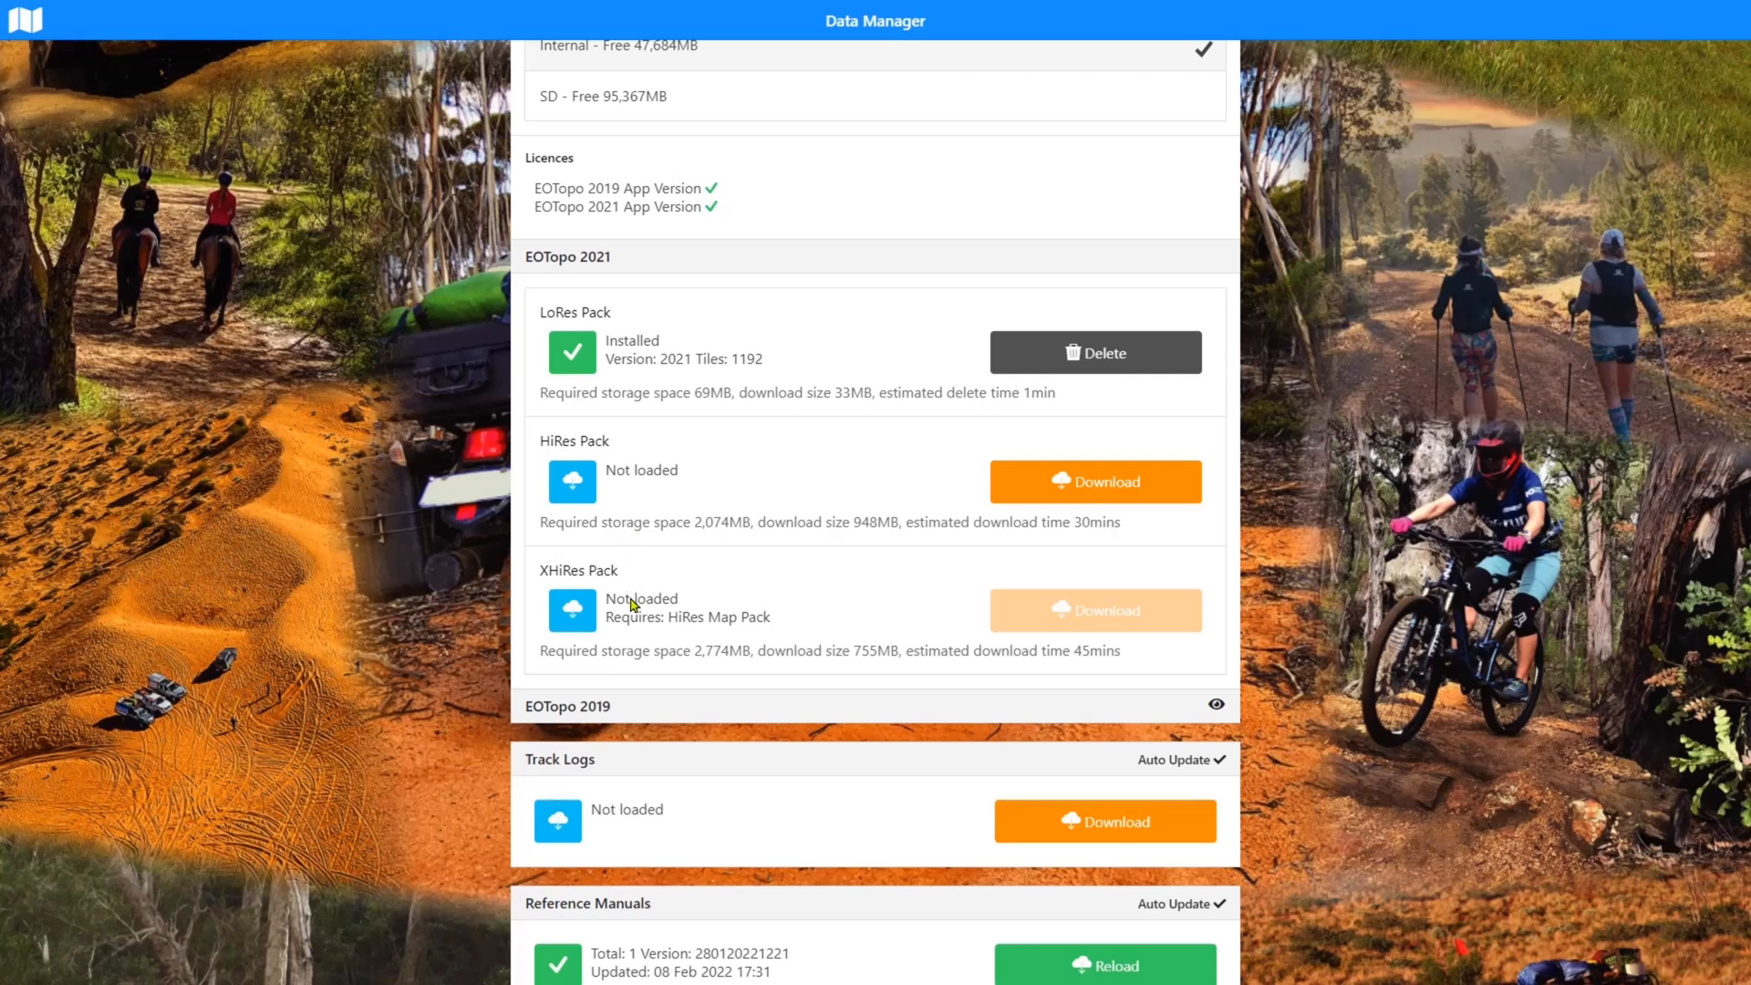
{"action": "mouse_move", "coordinate": [619, 622]}
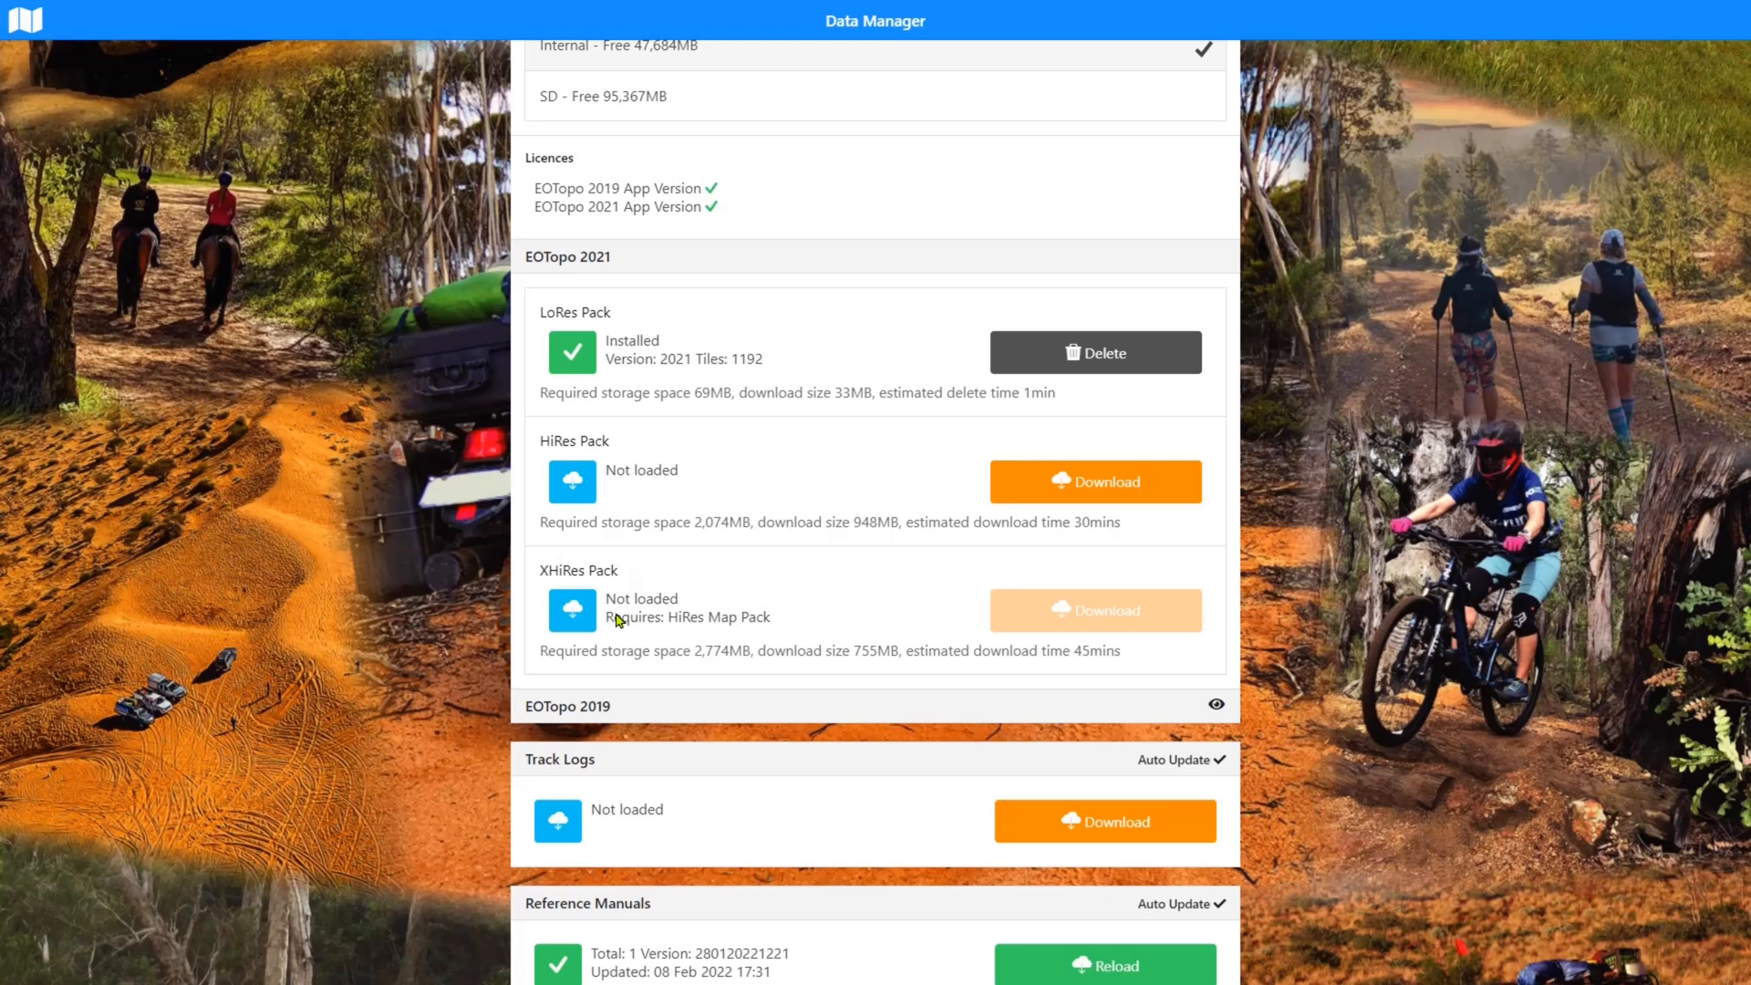
{"action": "mouse_move", "coordinate": [609, 506]}
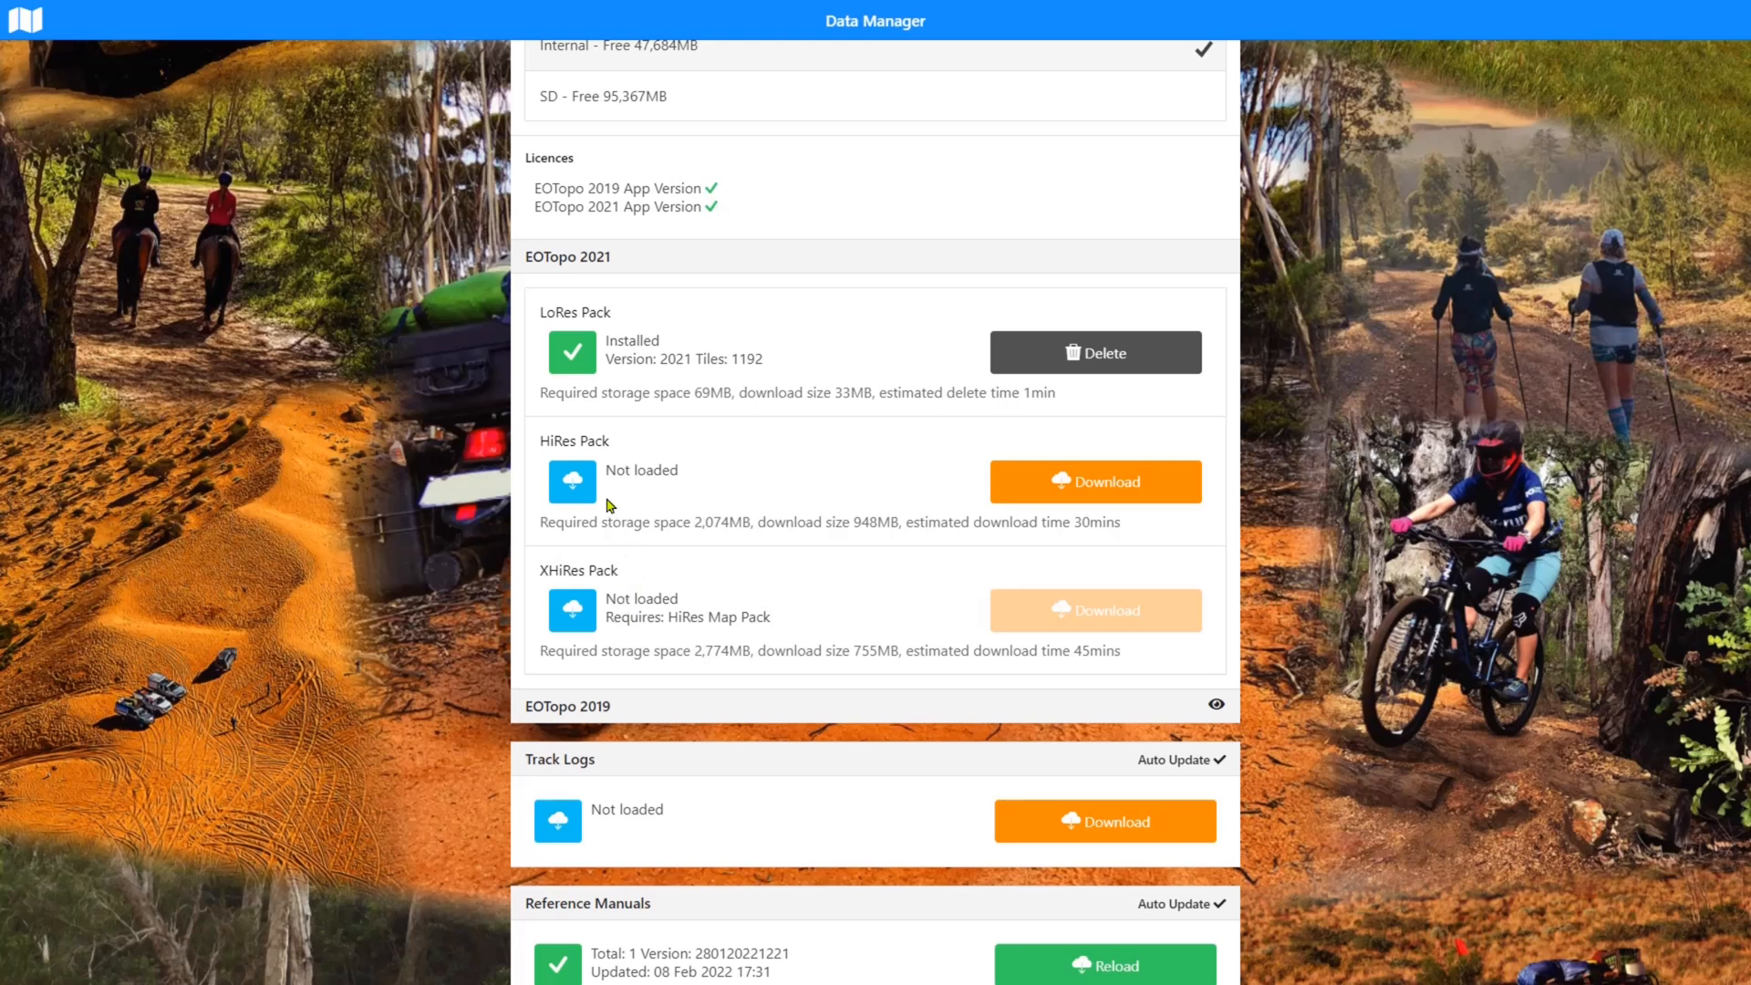
{"action": "mouse_move", "coordinate": [657, 498]}
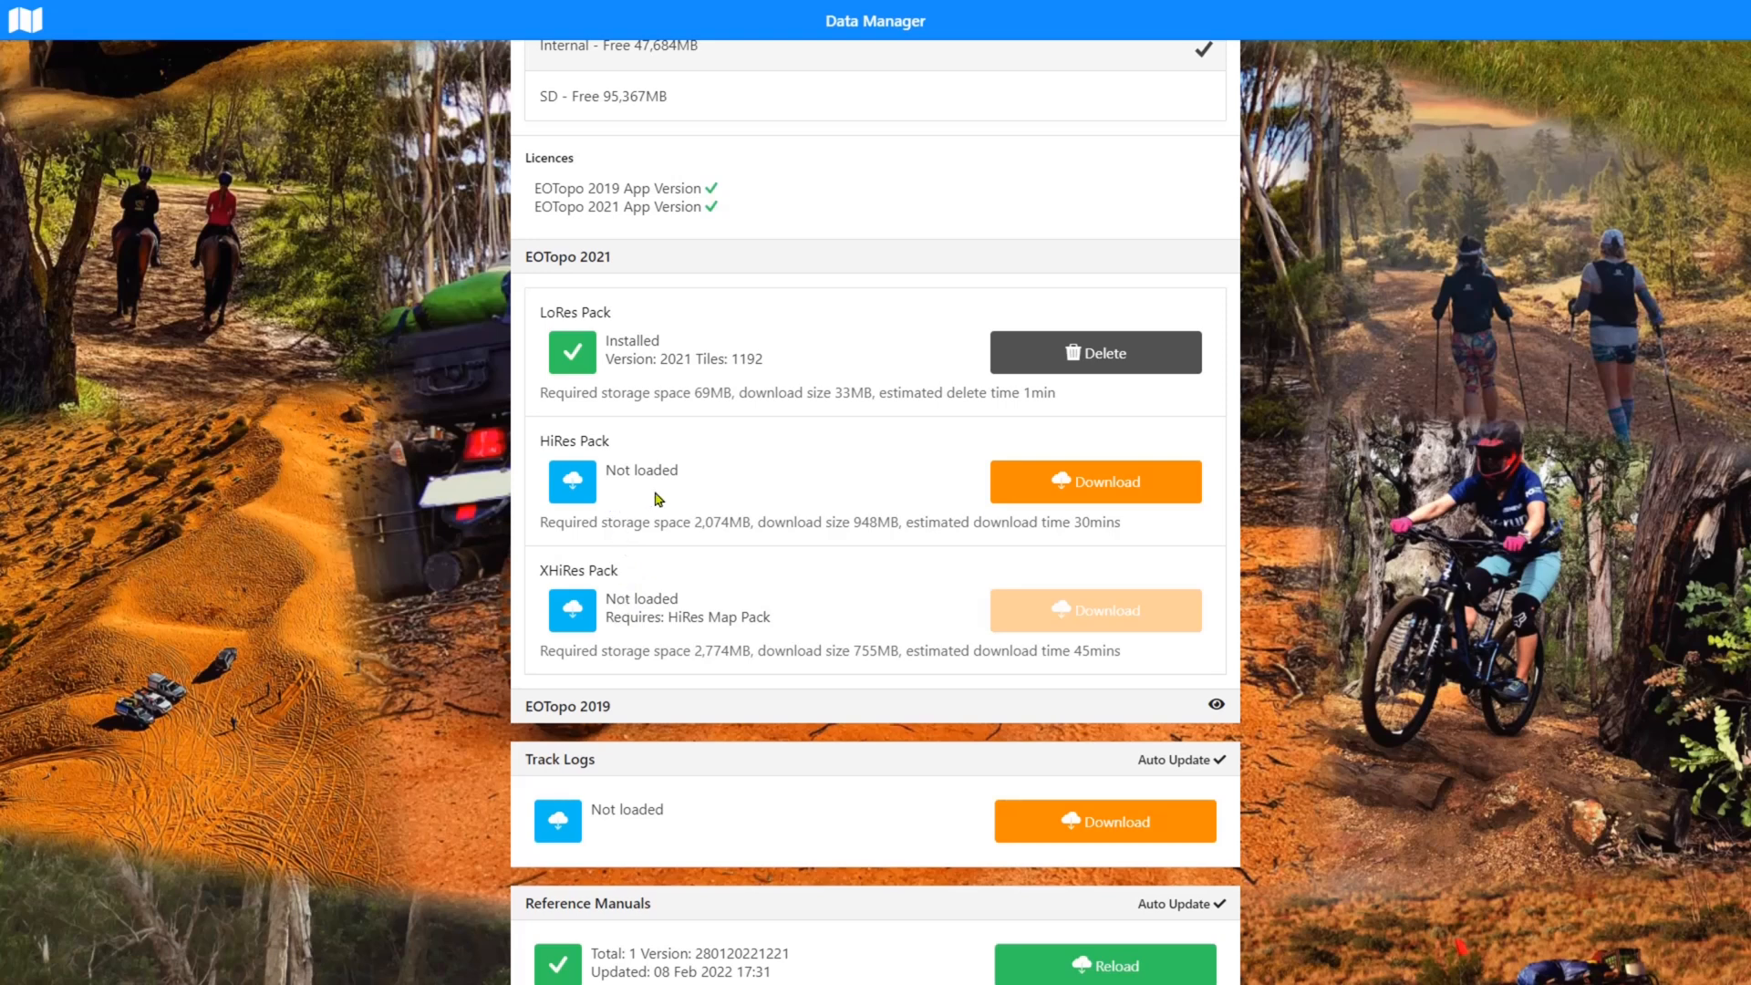
{"action": "mouse_move", "coordinate": [659, 499]}
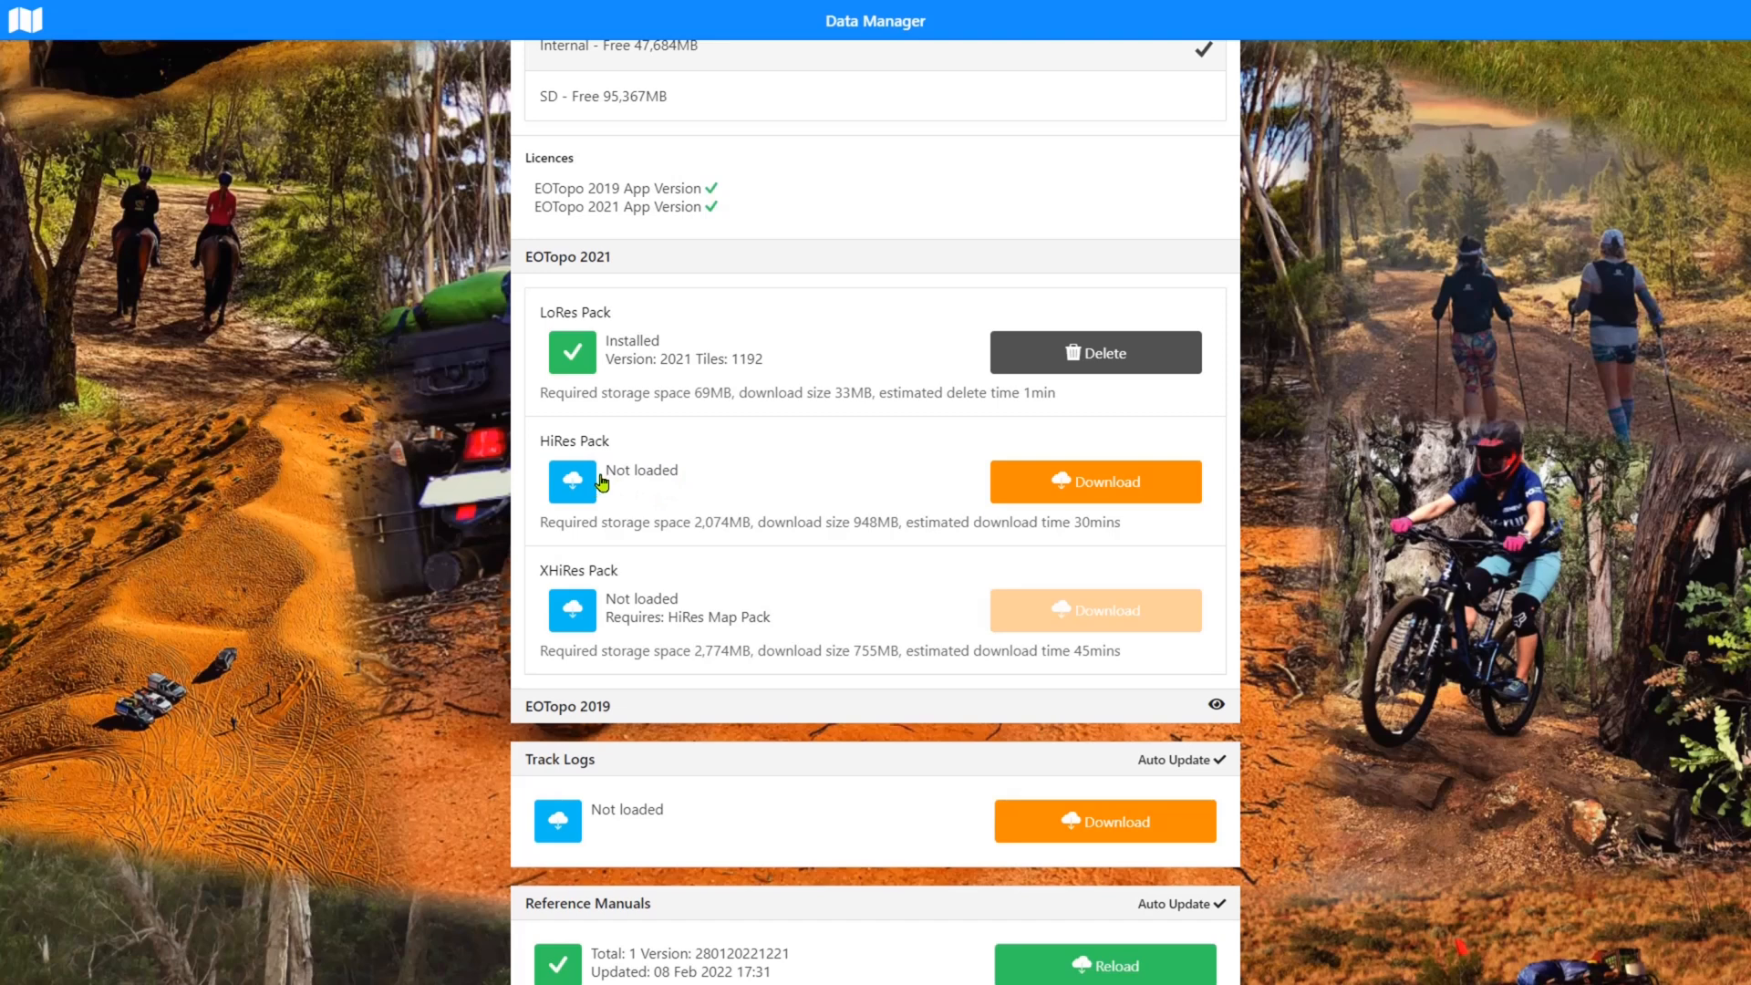
{"action": "mouse_move", "coordinate": [604, 480]}
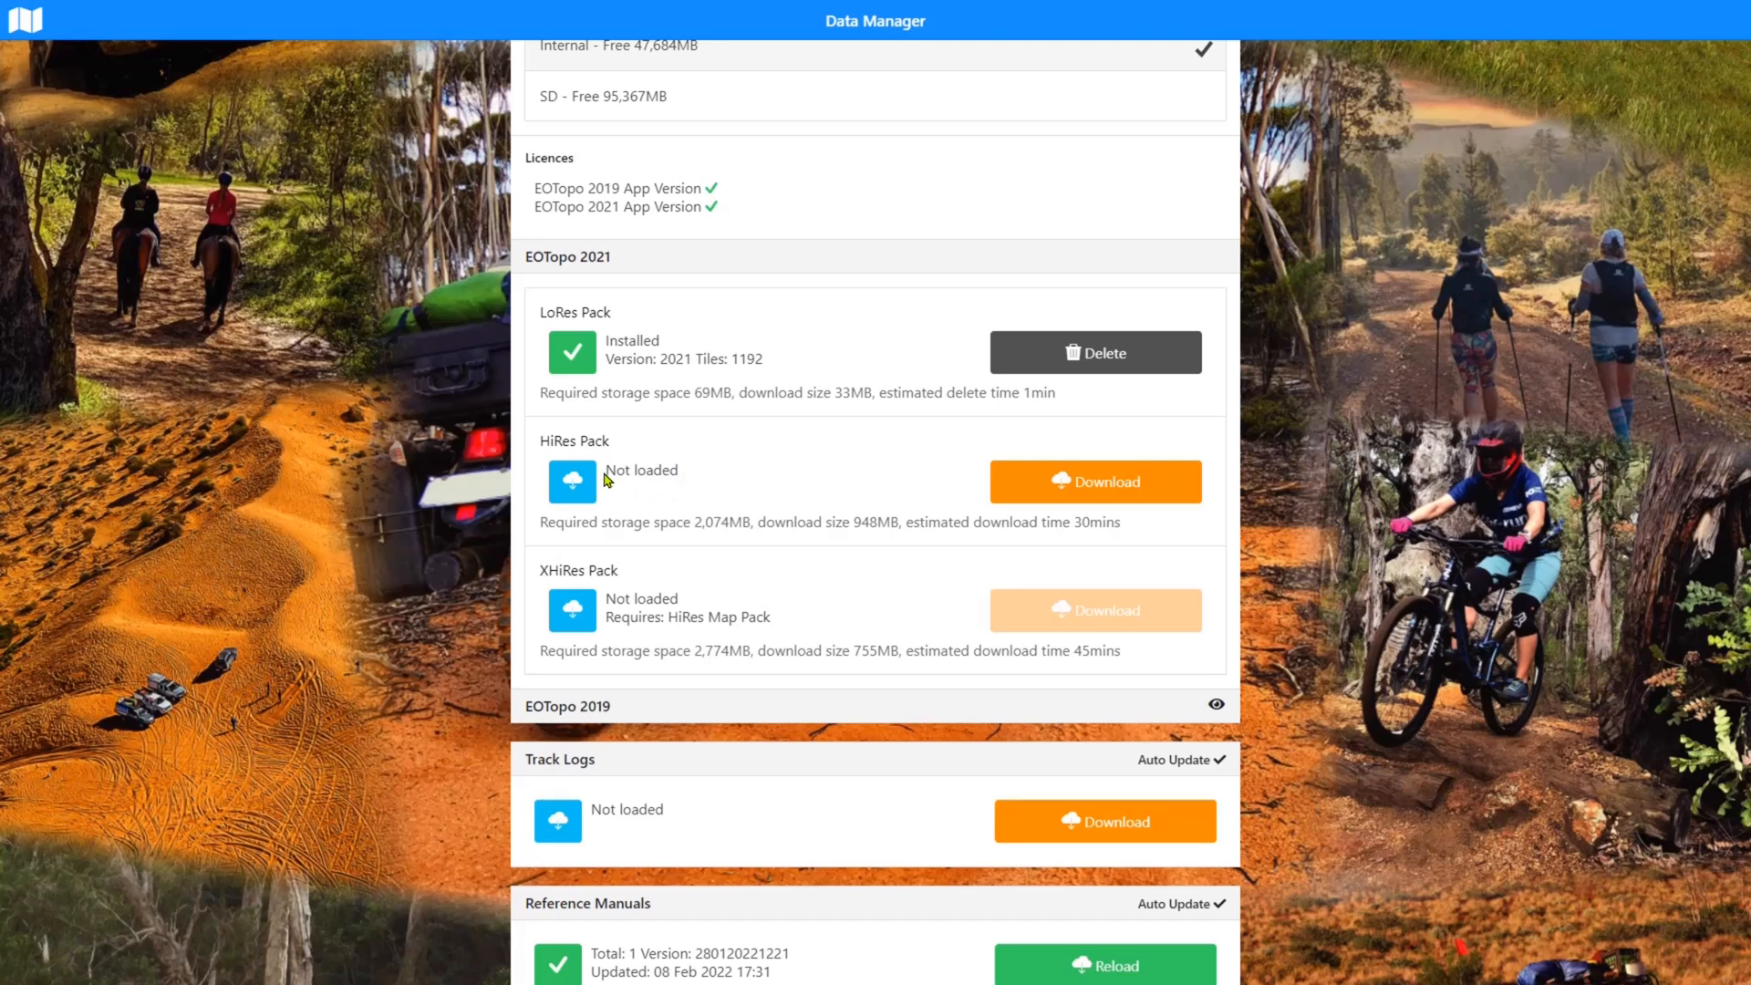
{"action": "mouse_move", "coordinate": [629, 478]}
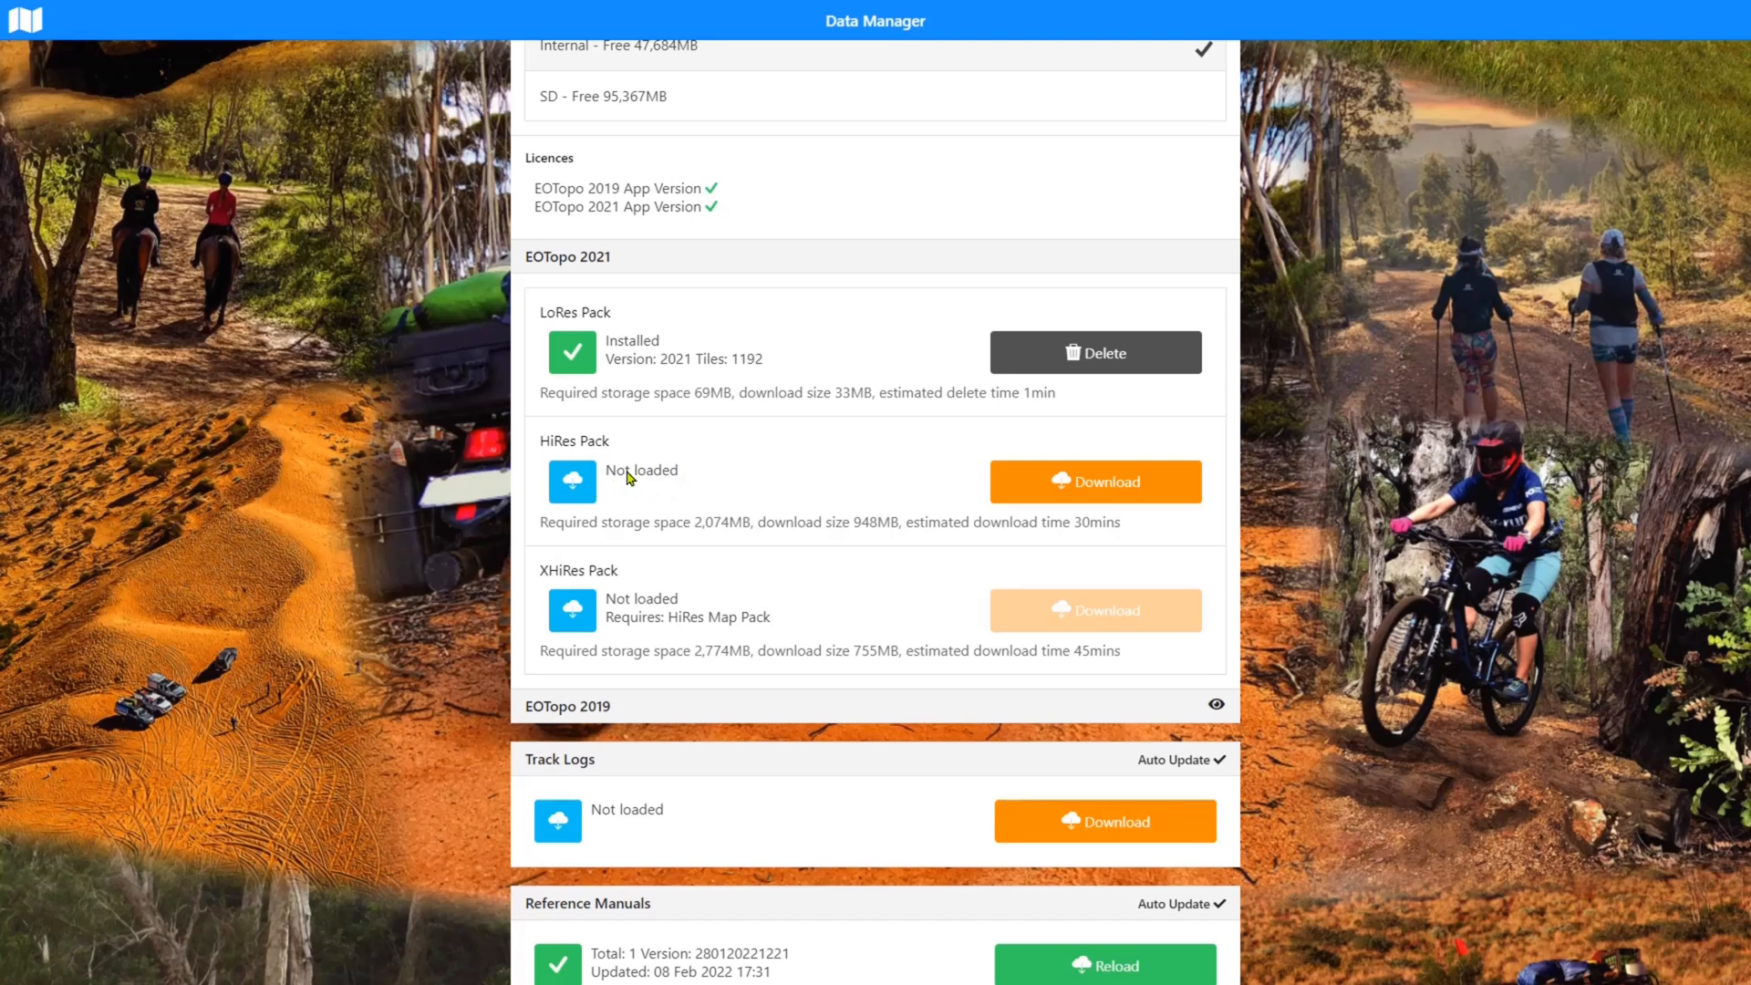
{"action": "mouse_move", "coordinate": [672, 569]}
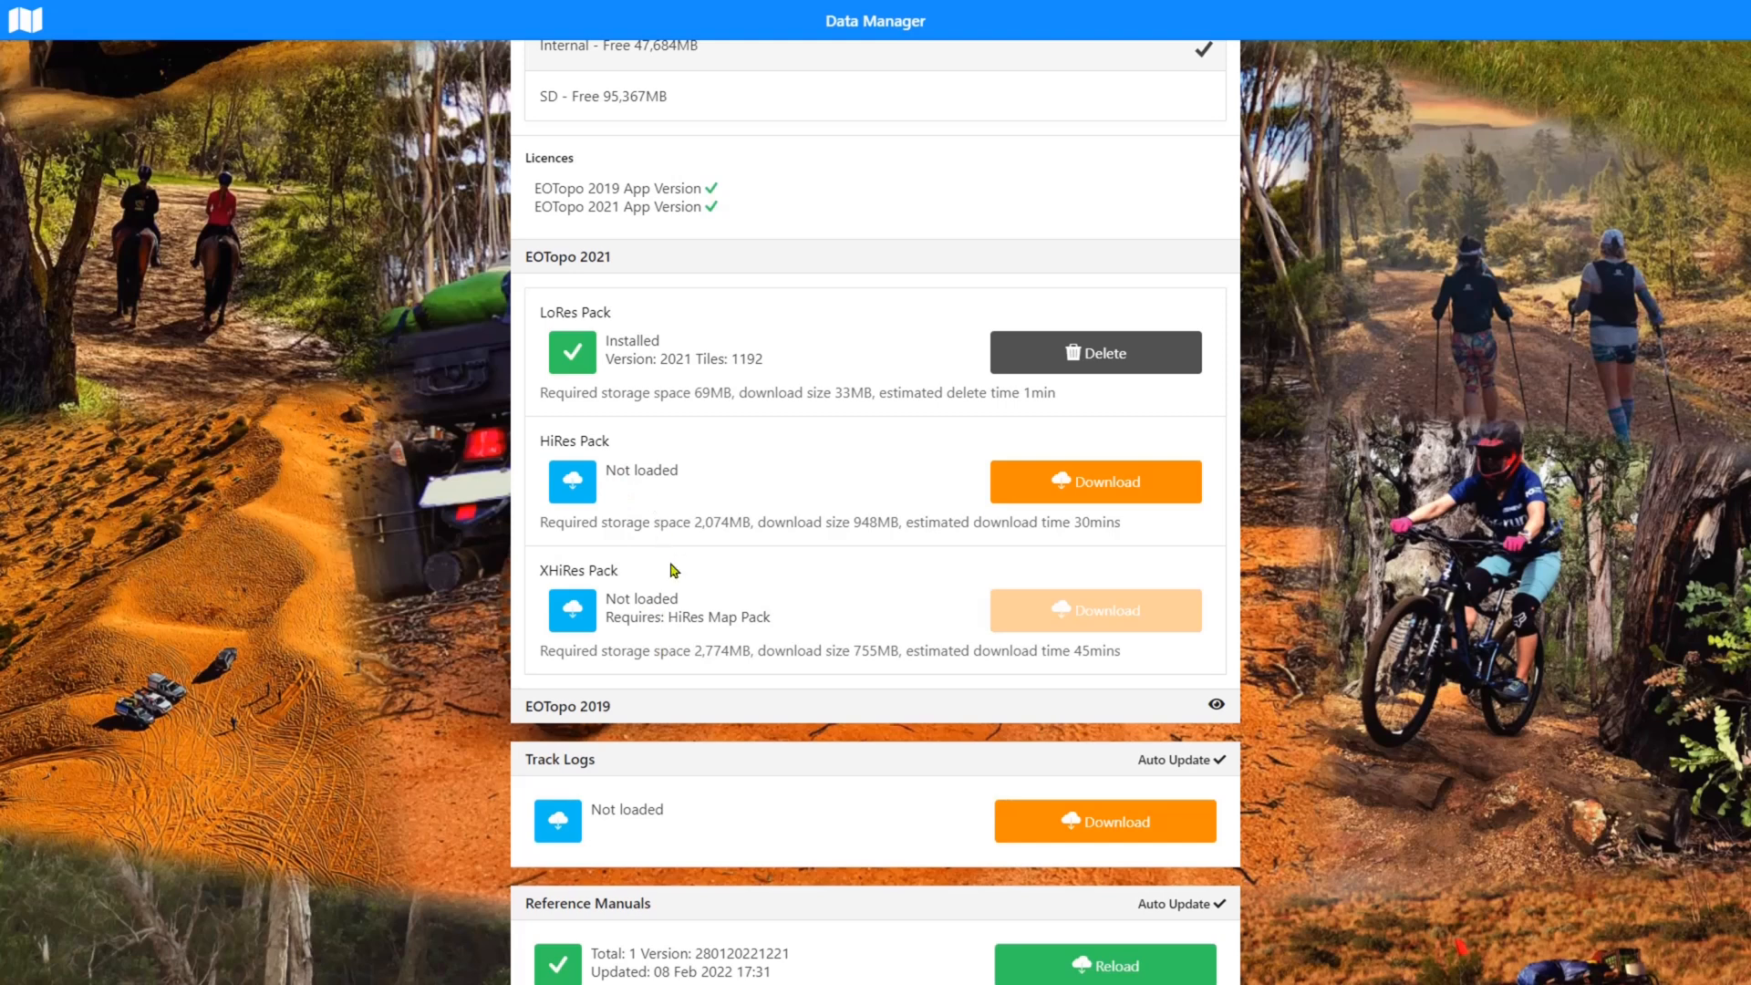
{"action": "mouse_move", "coordinate": [684, 641]}
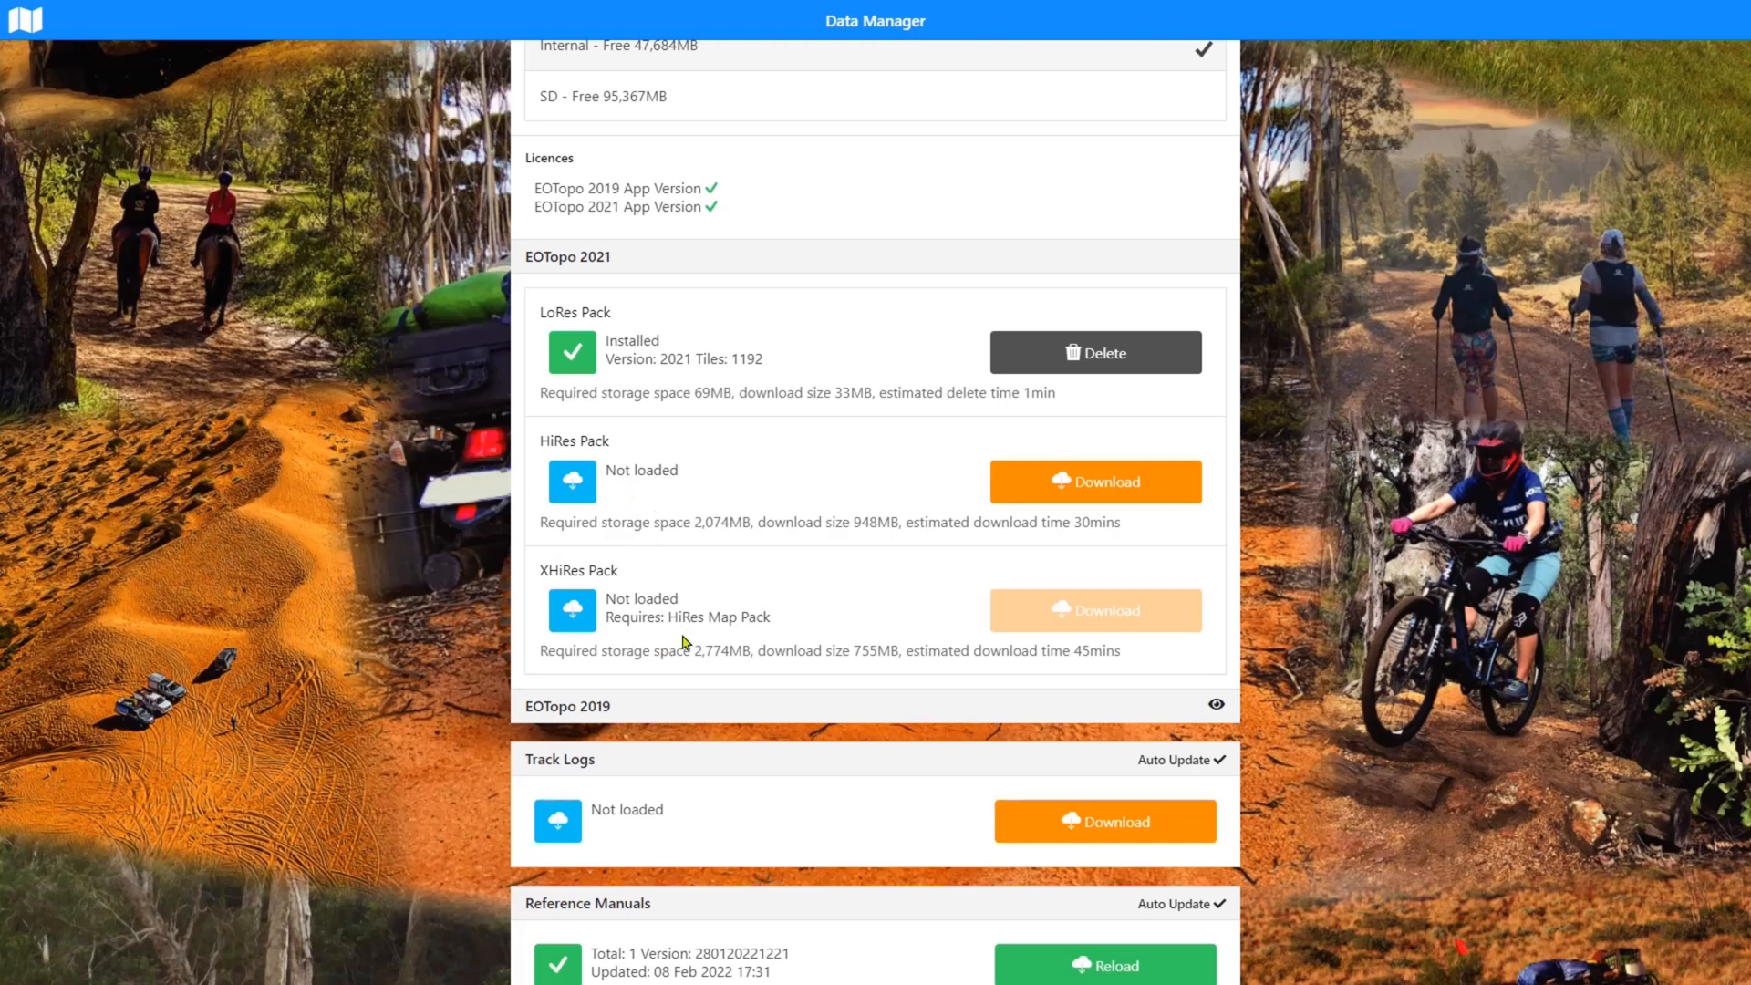
{"action": "mouse_move", "coordinate": [653, 473]}
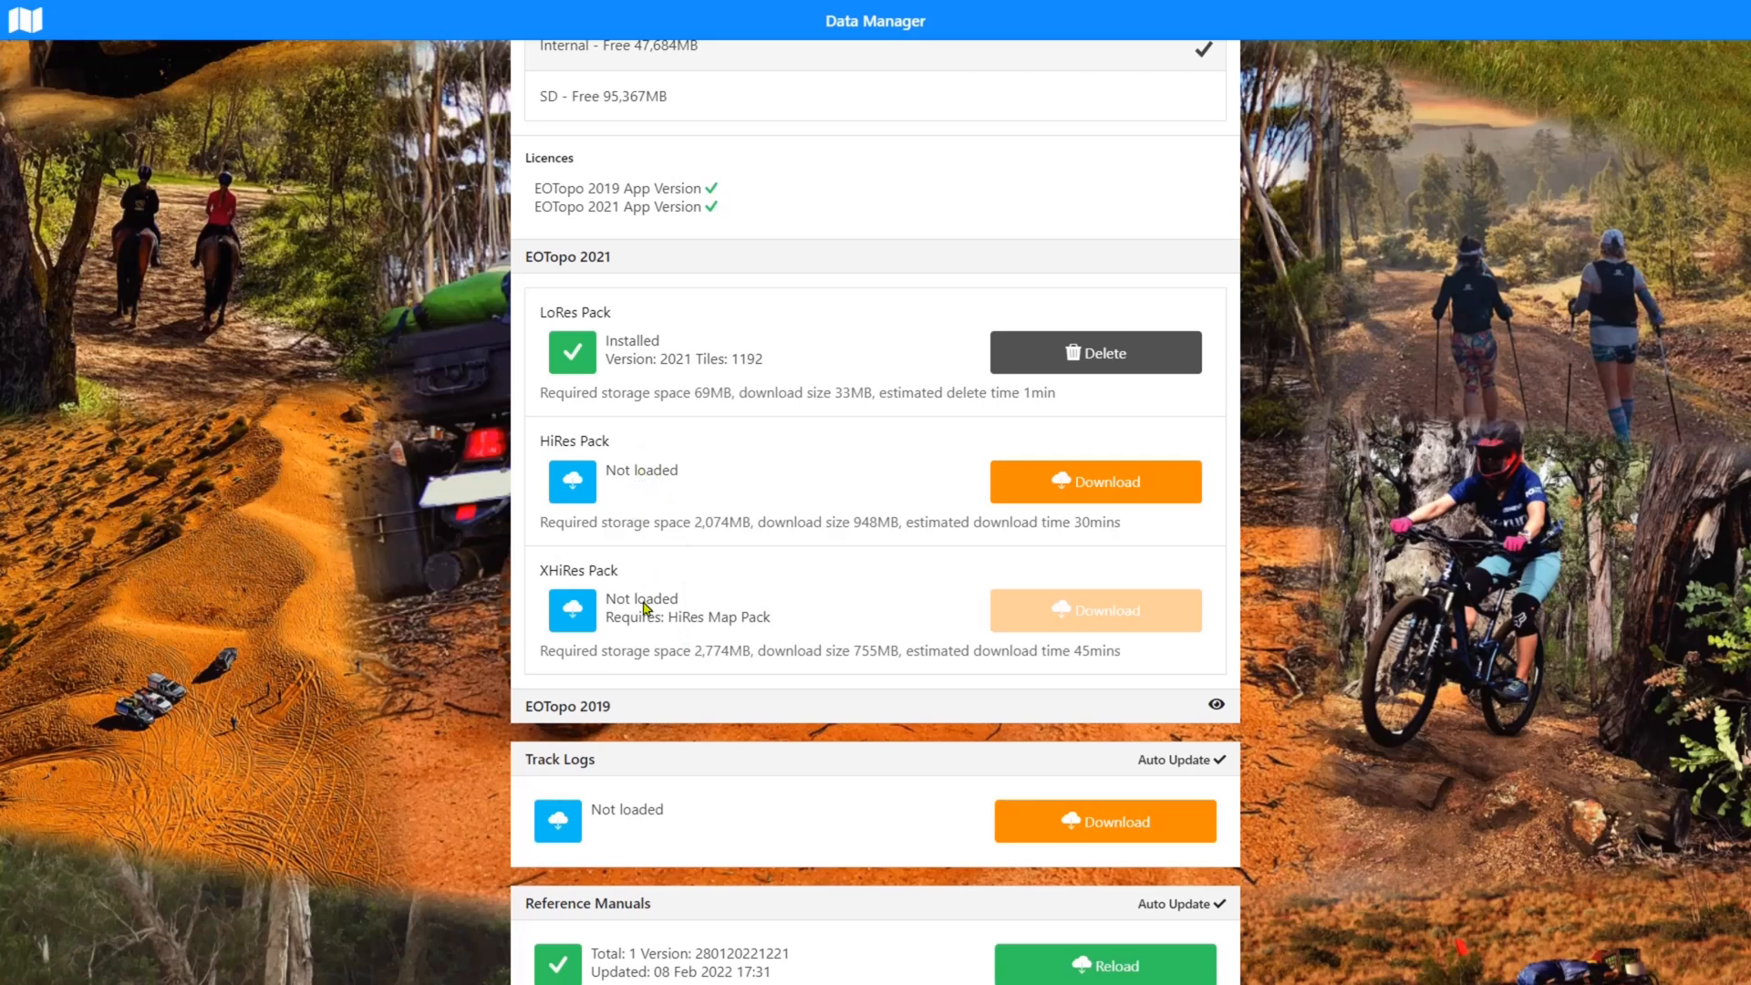
{"action": "scroll", "scroll_direction": "down", "scroll_amount": 3}
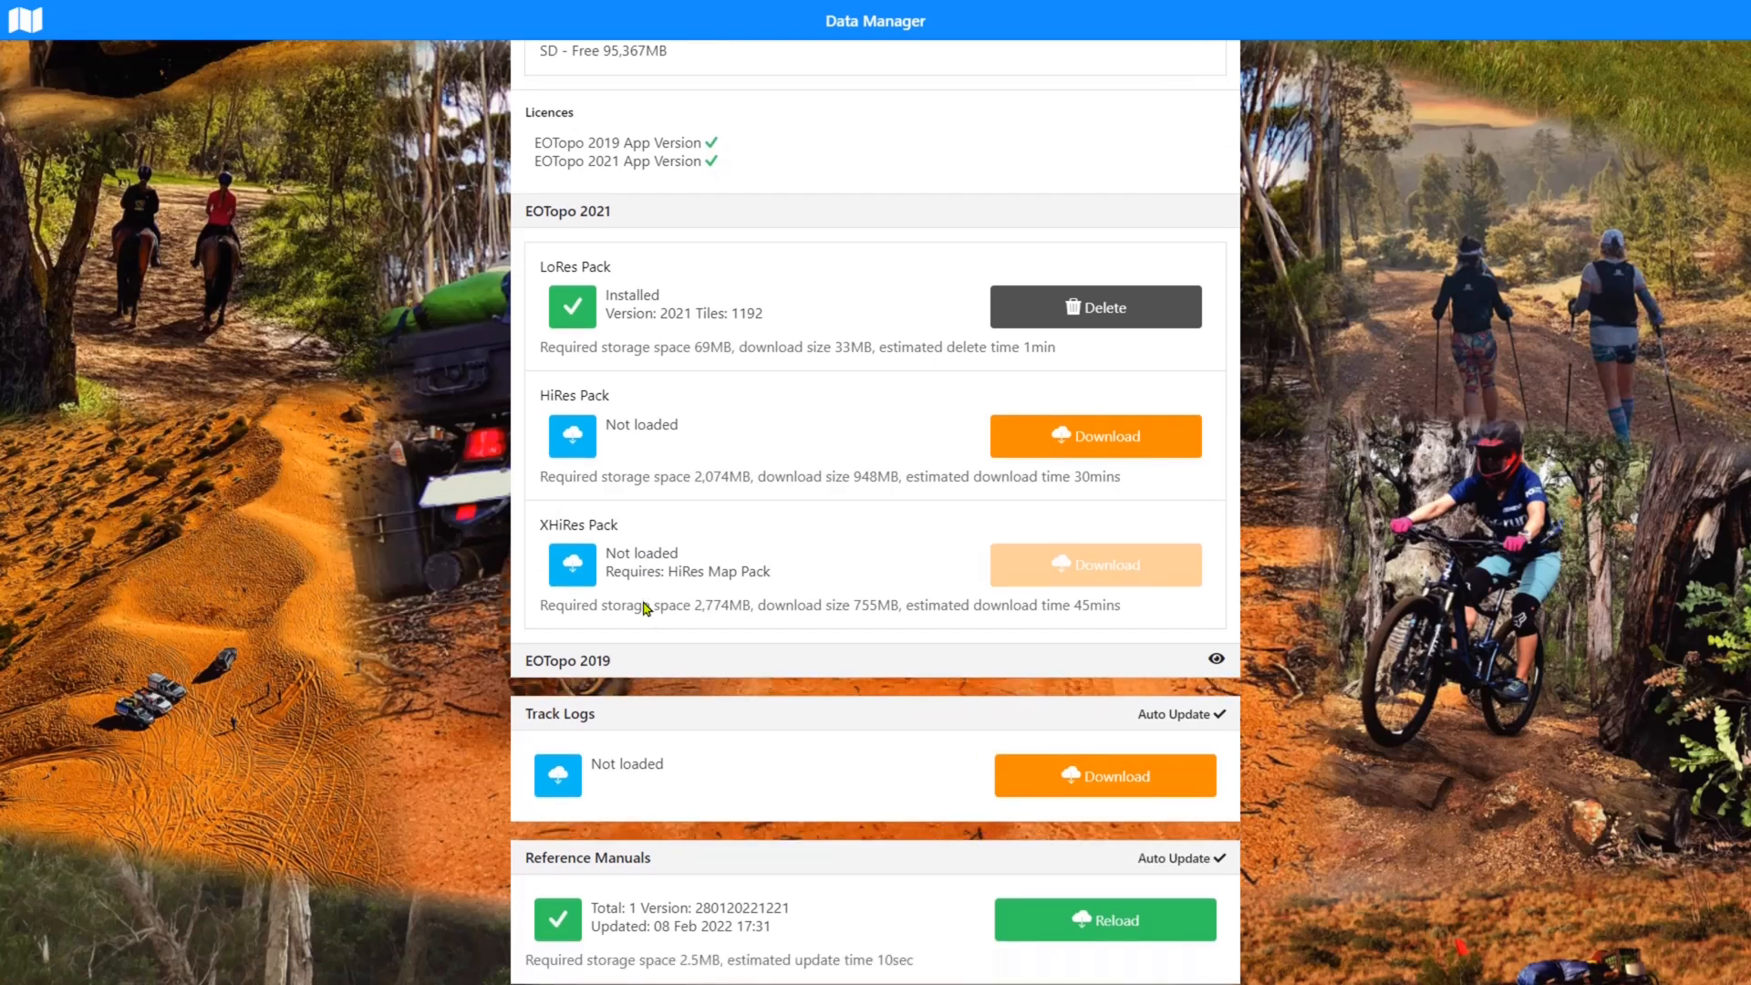
{"action": "scroll", "scroll_direction": "down", "scroll_amount": 3}
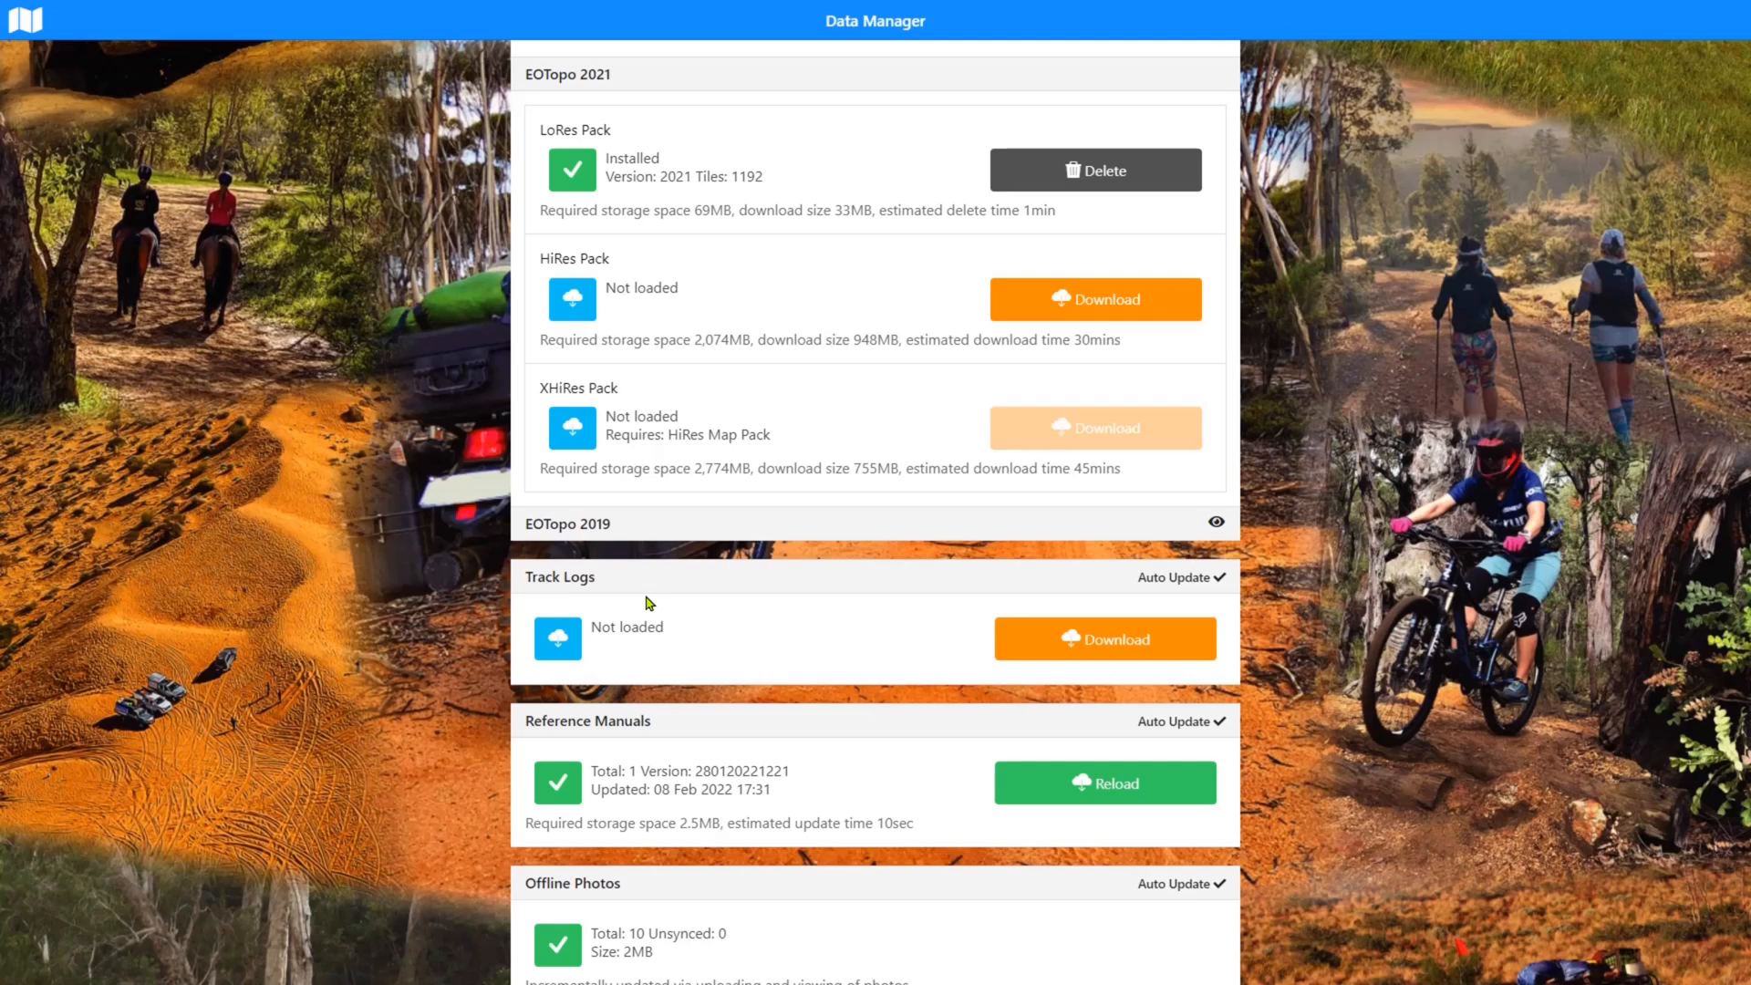
{"action": "mouse_move", "coordinate": [668, 359]}
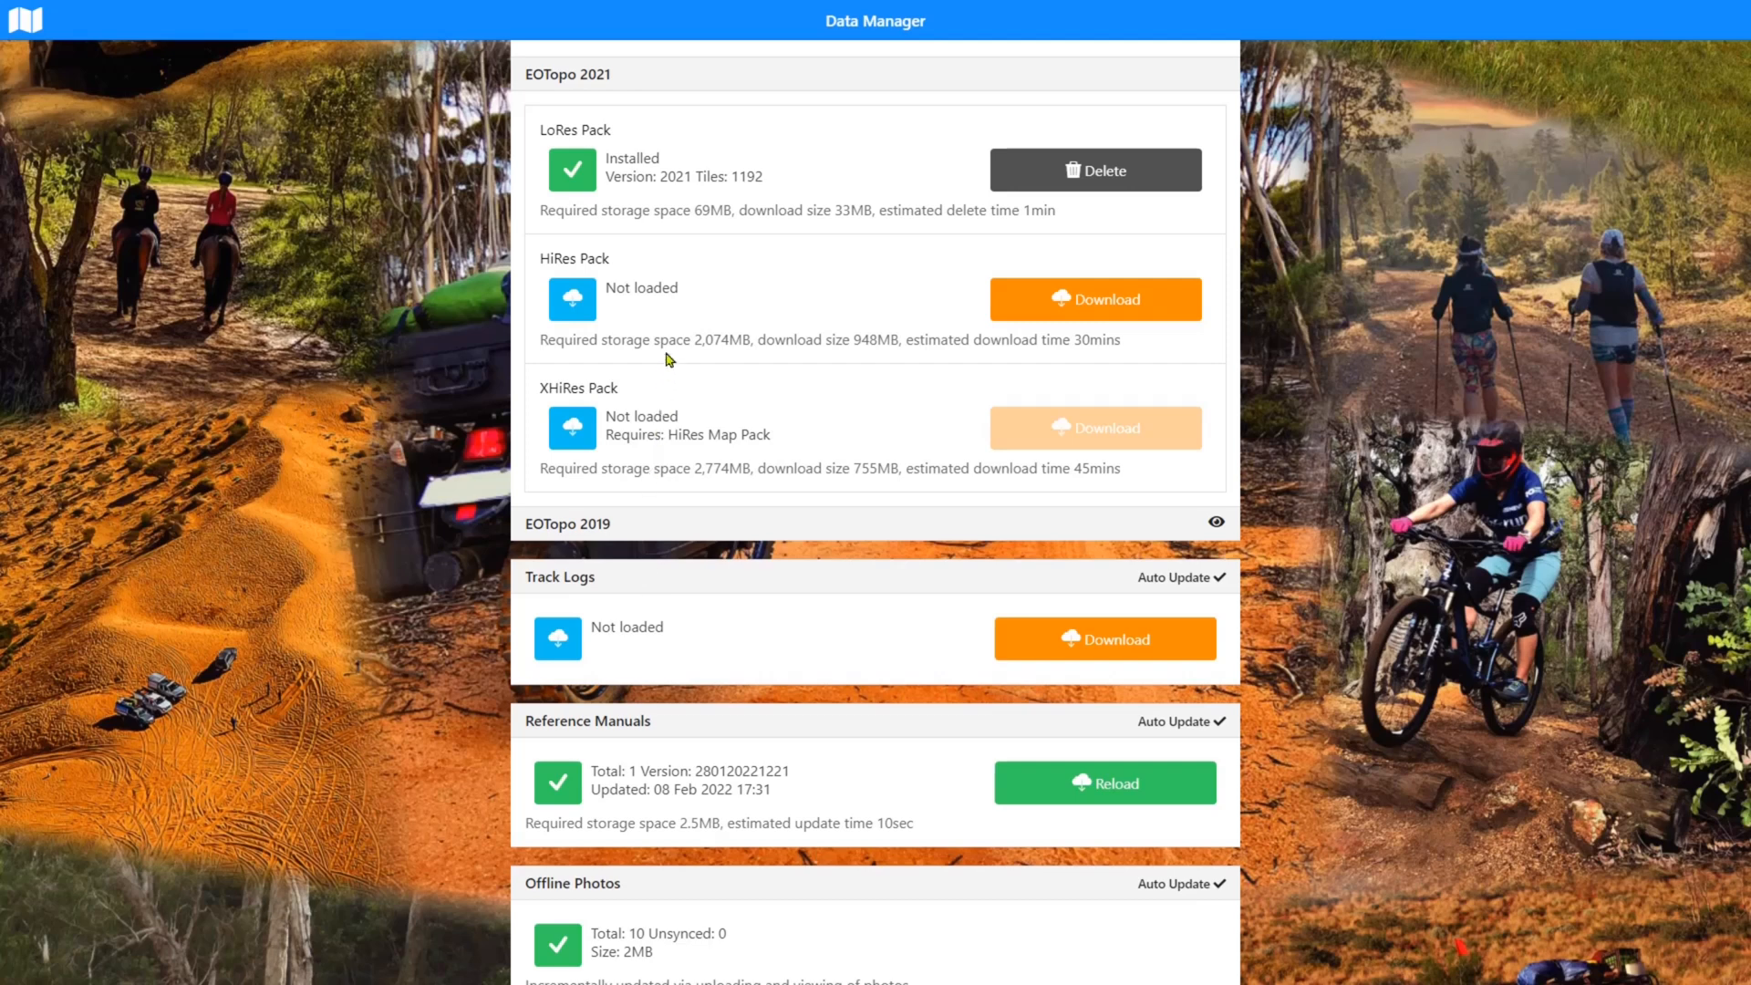
{"action": "mouse_move", "coordinate": [746, 401]}
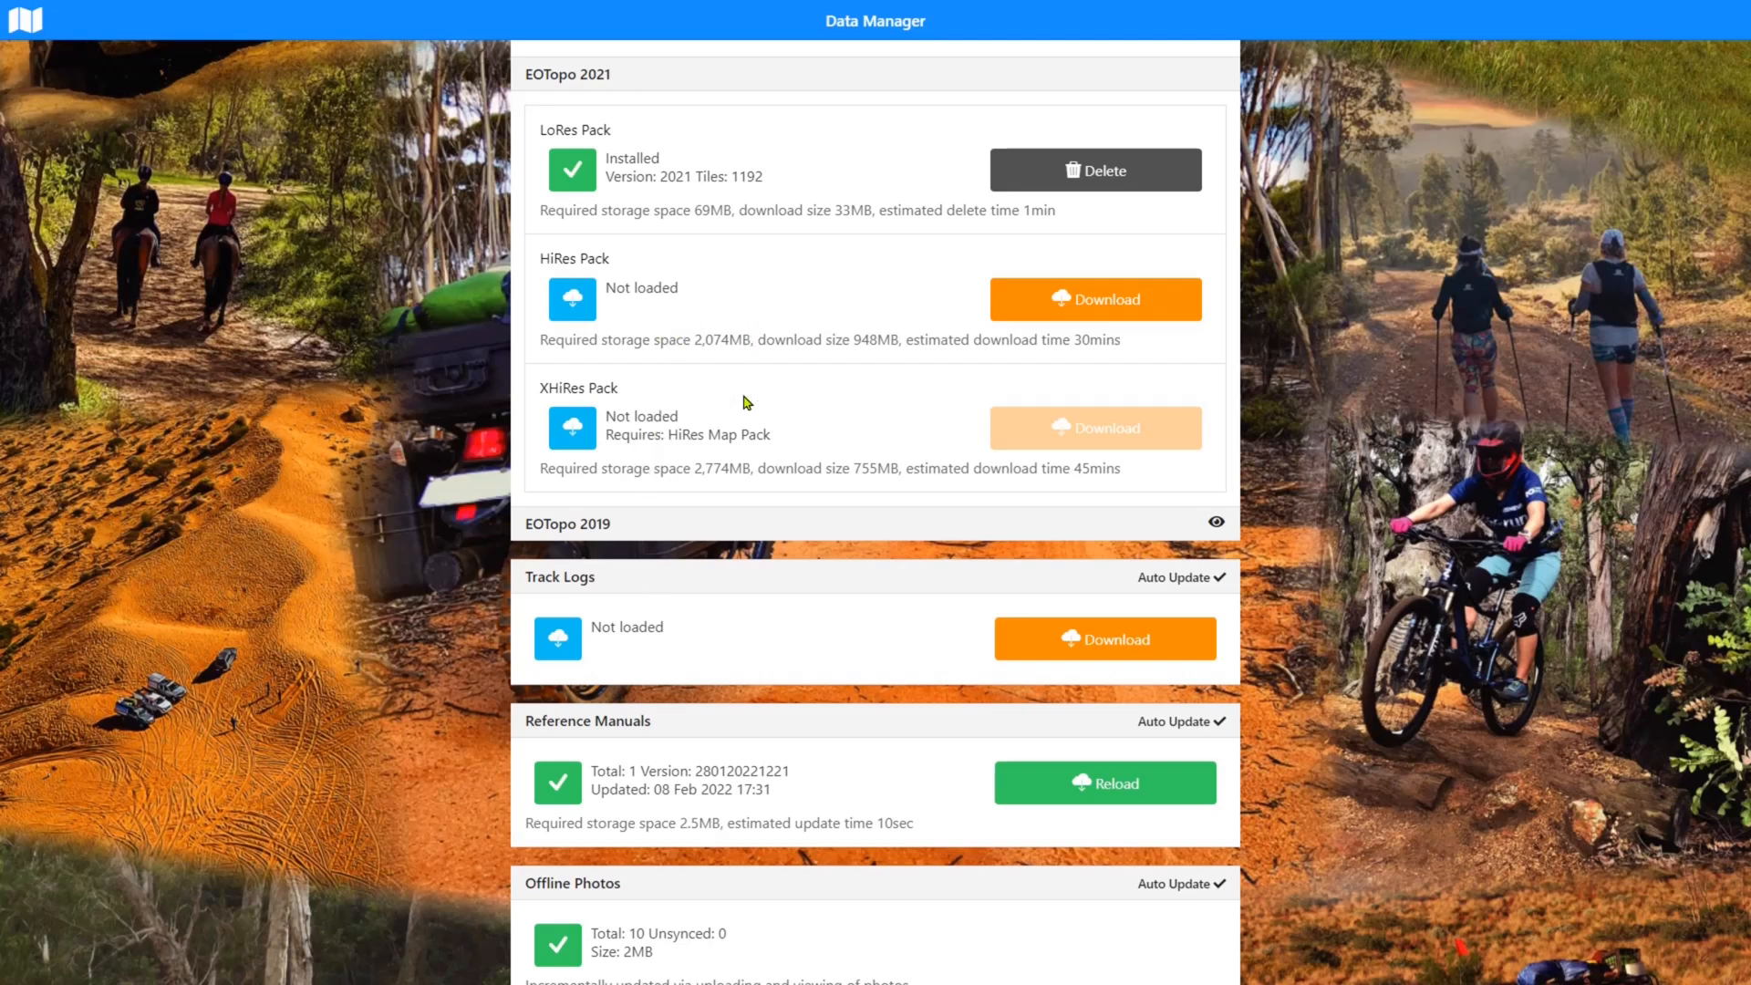
{"action": "mouse_move", "coordinate": [746, 436]}
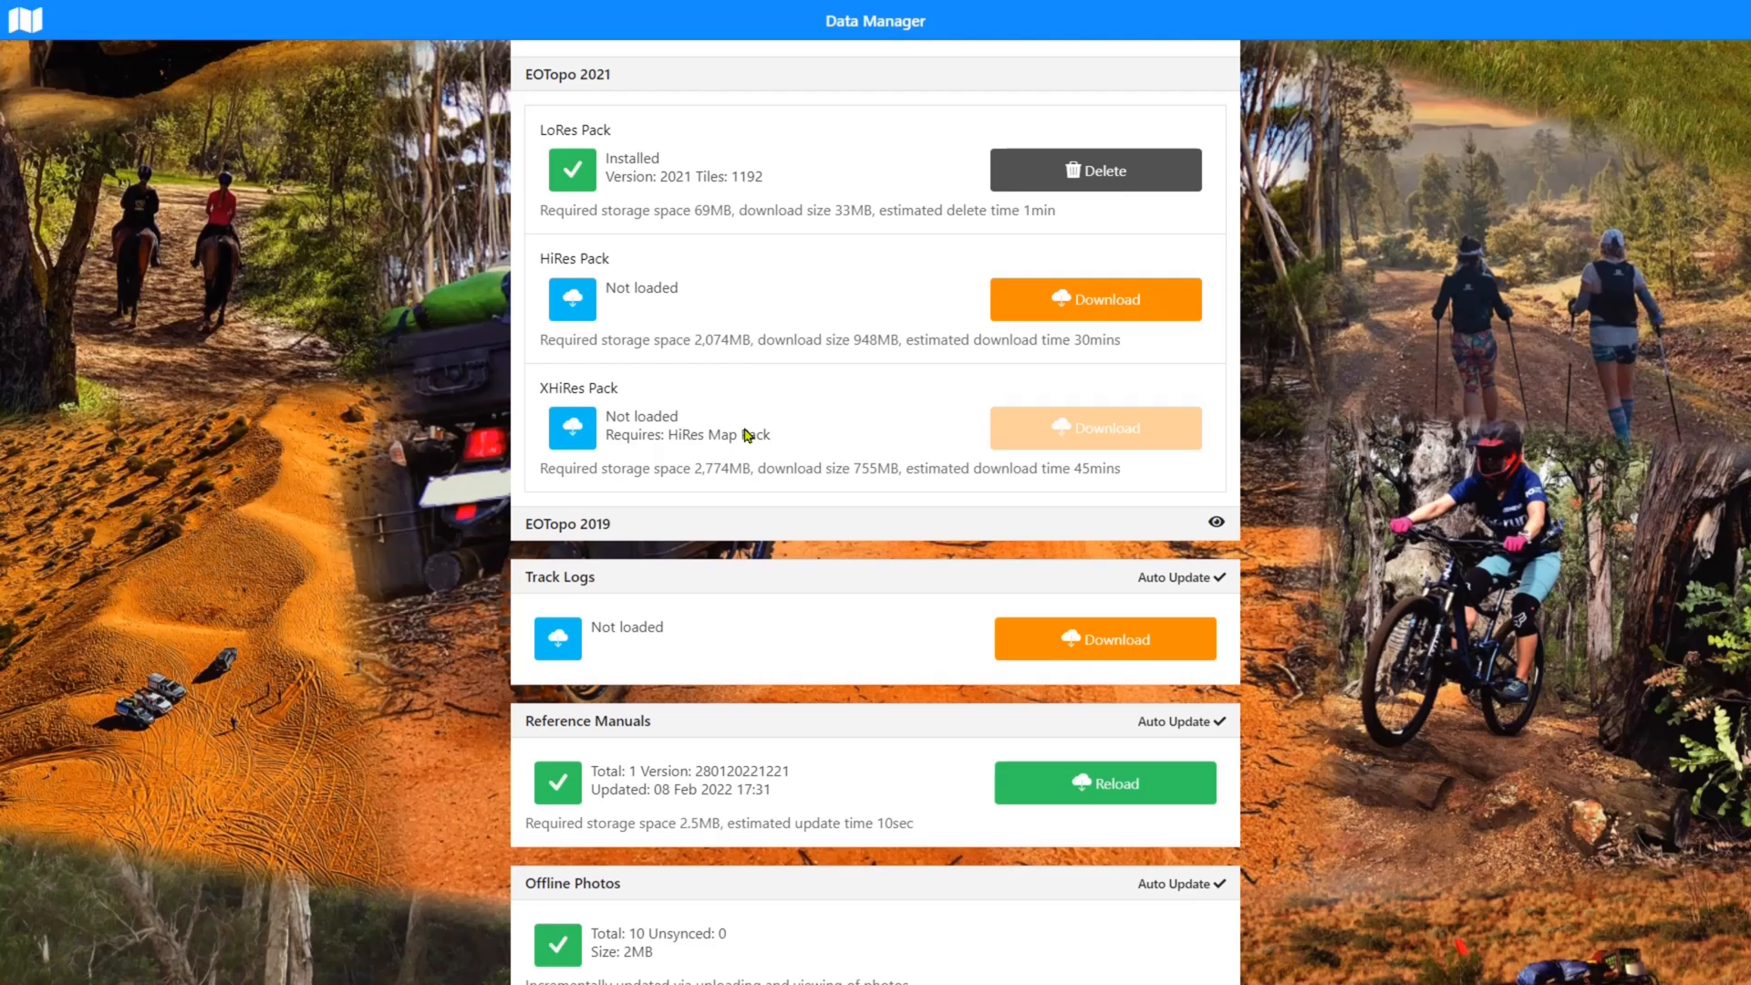
{"action": "mouse_move", "coordinate": [1029, 321]}
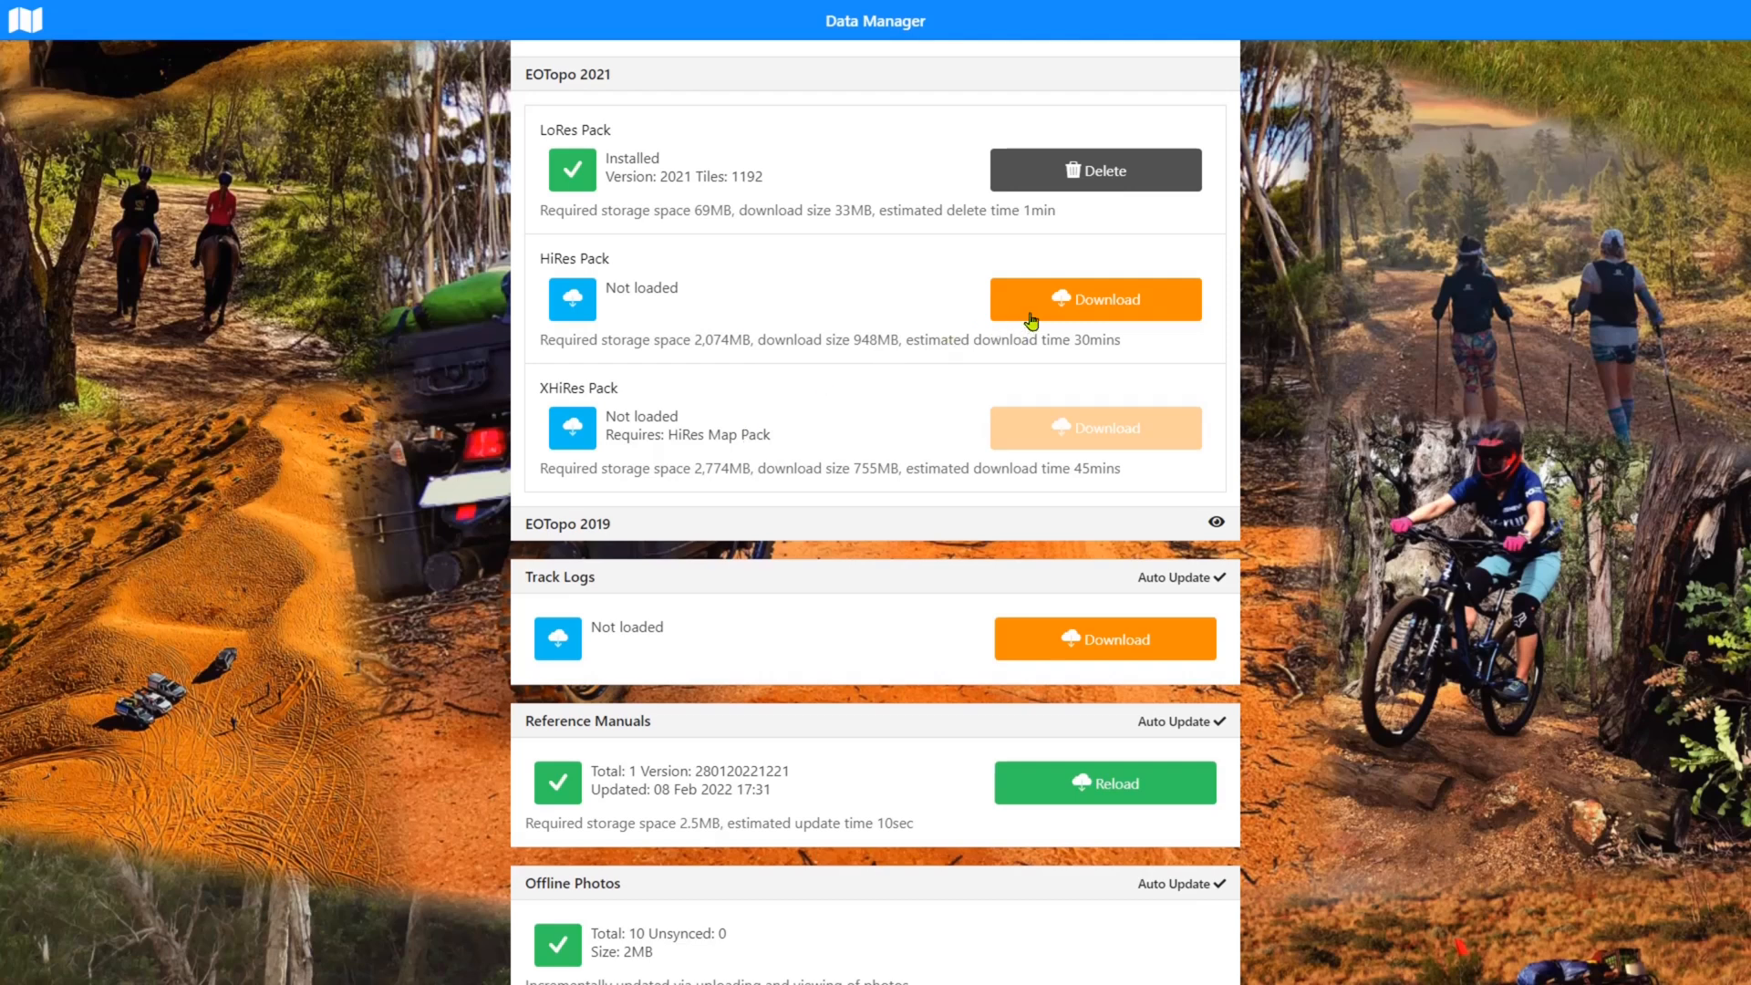
{"action": "mouse_move", "coordinate": [1047, 312]}
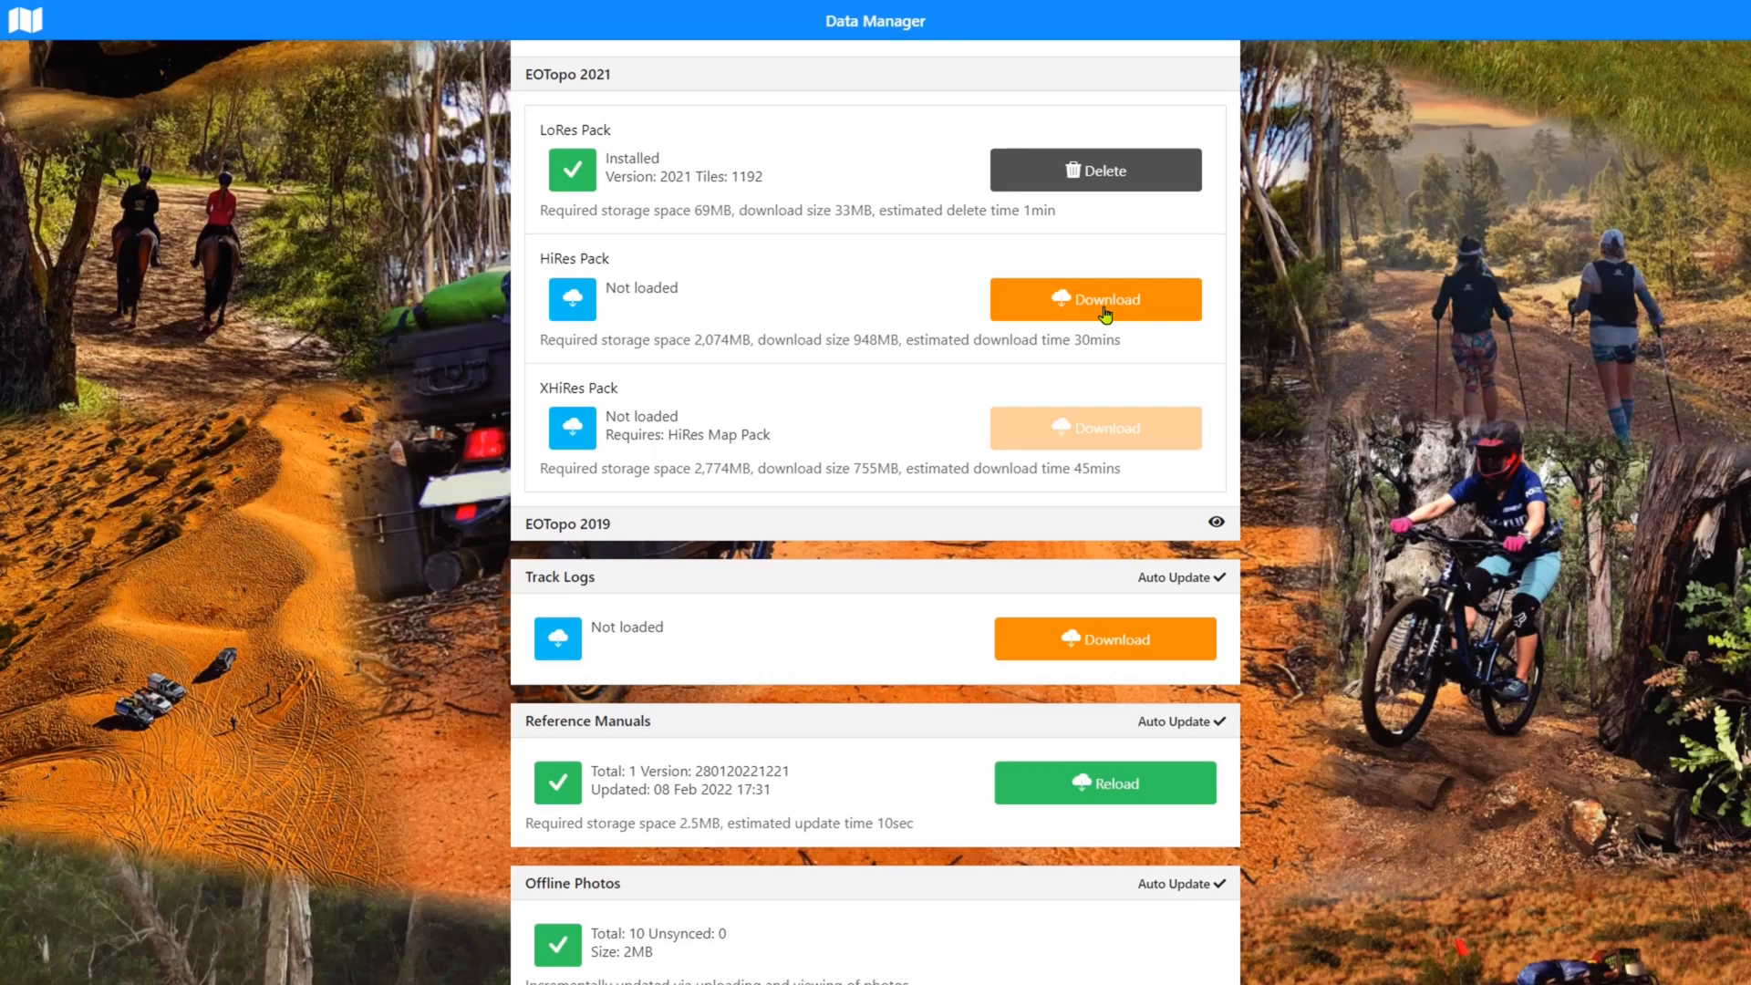
{"action": "mouse_move", "coordinate": [658, 290]}
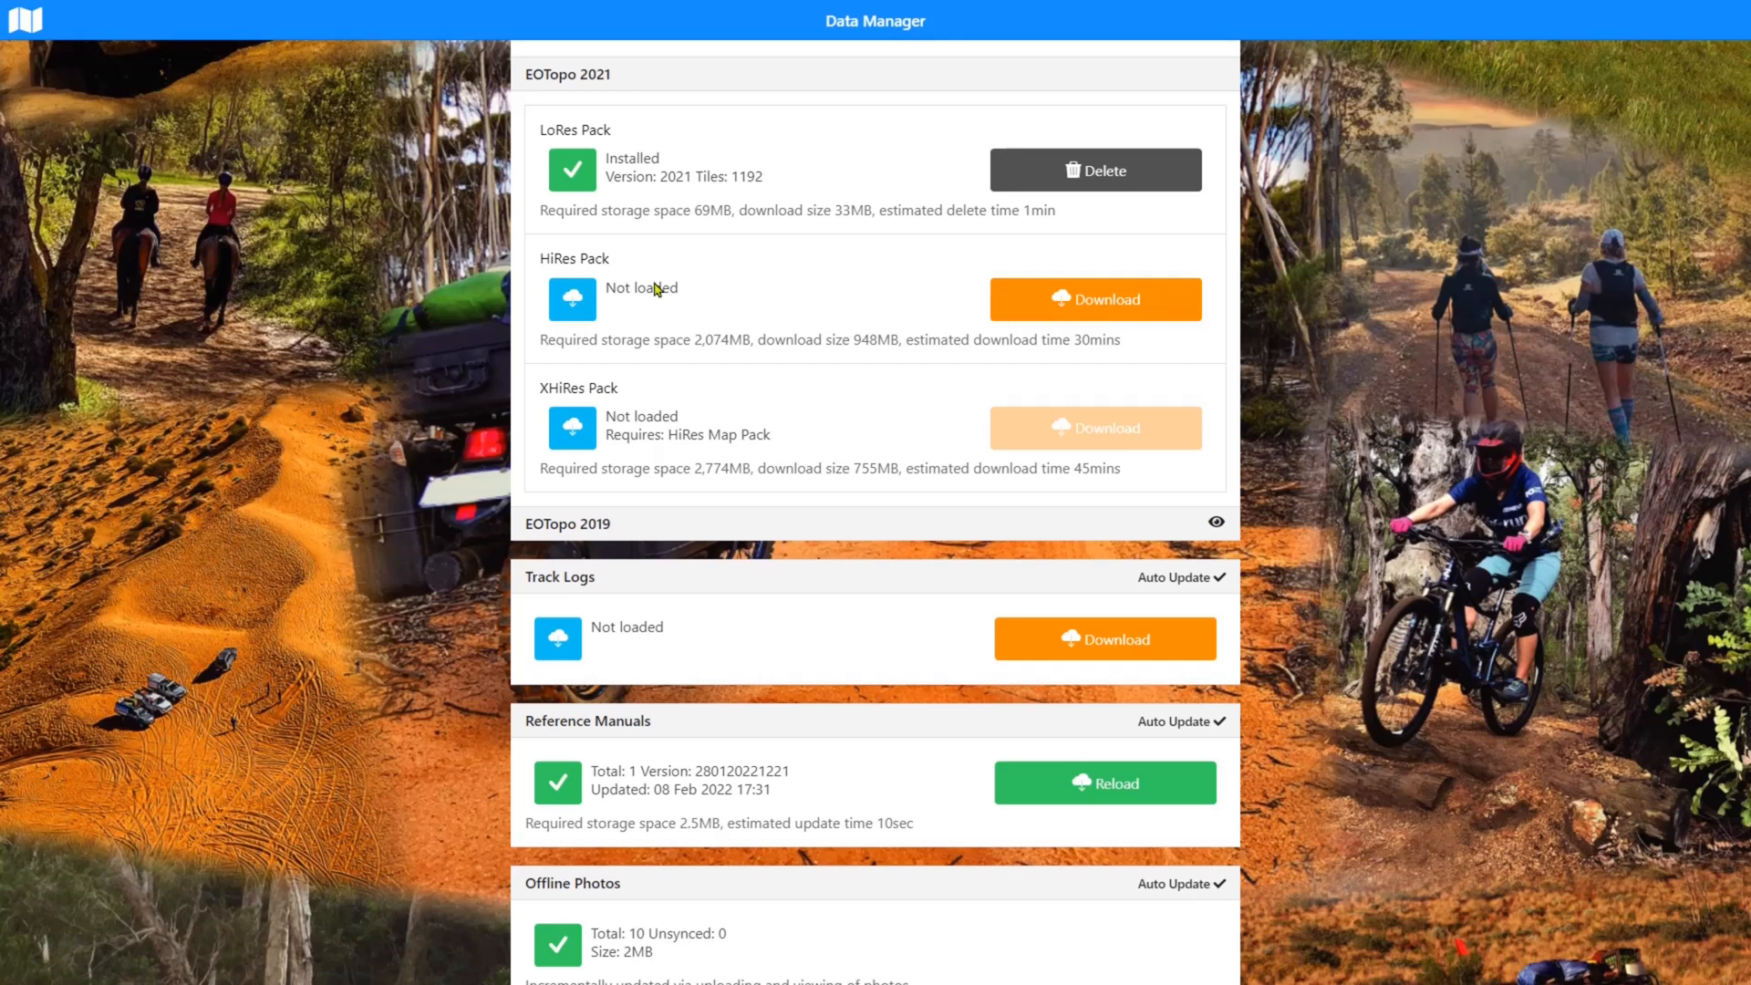
{"action": "mouse_move", "coordinate": [700, 427]}
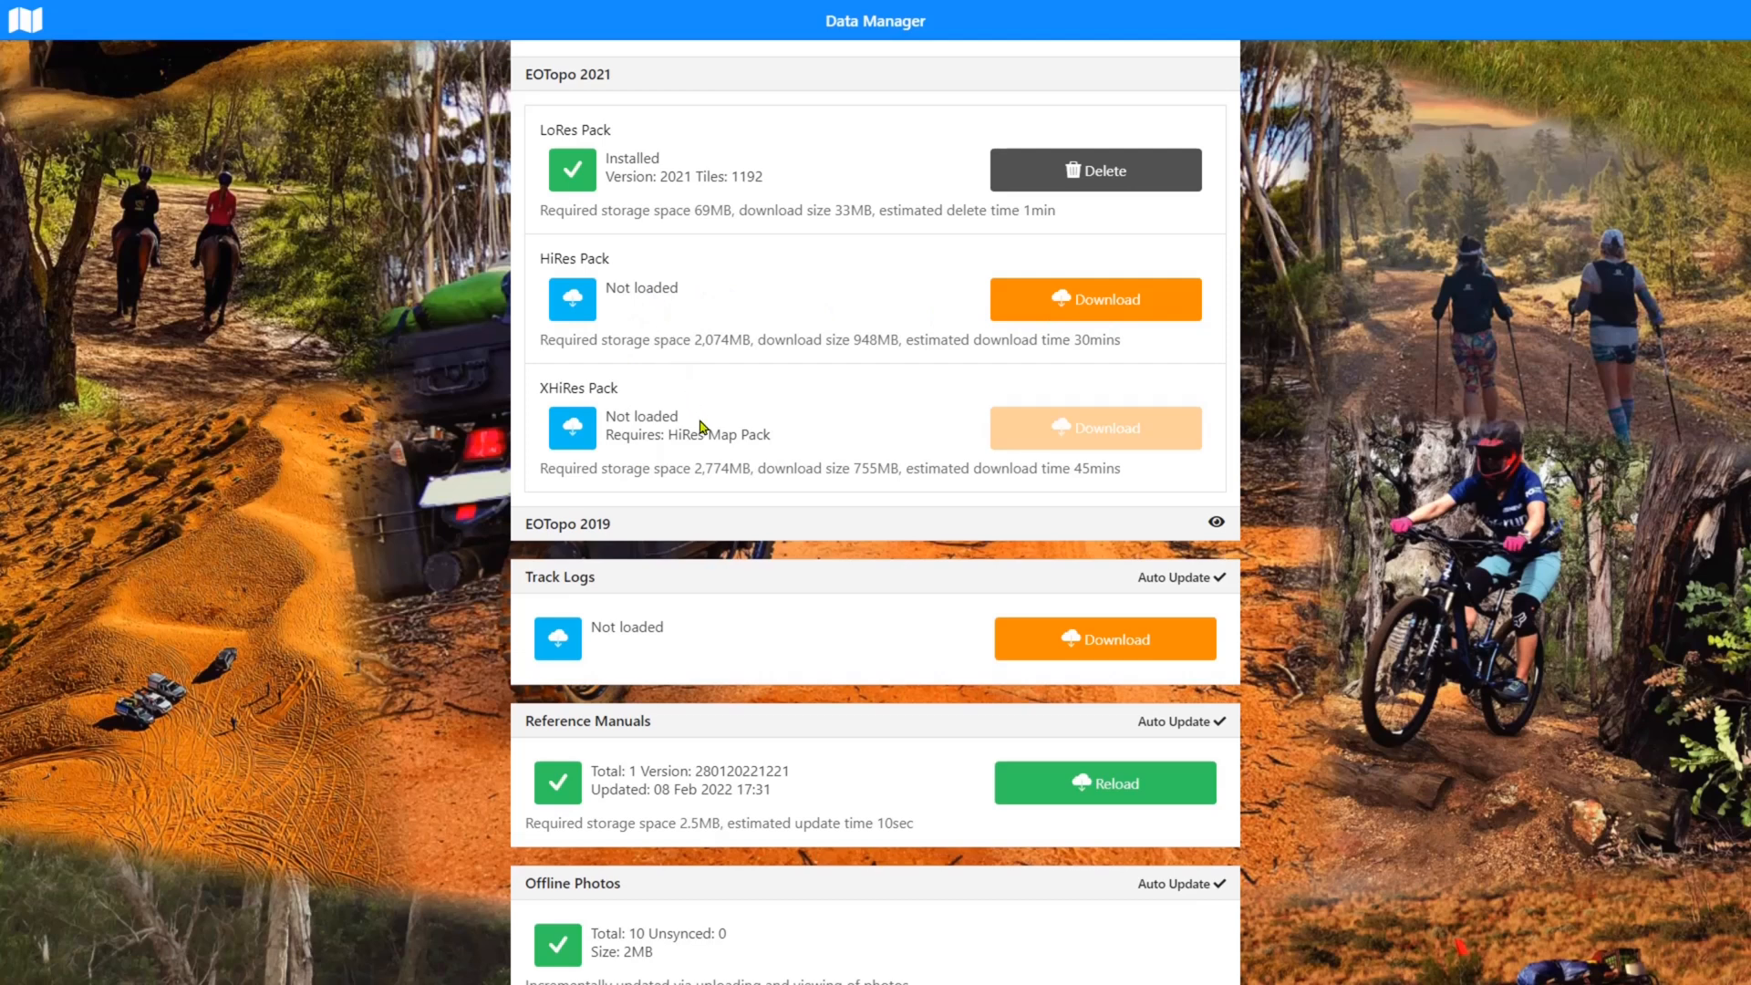
{"action": "mouse_move", "coordinate": [904, 345]}
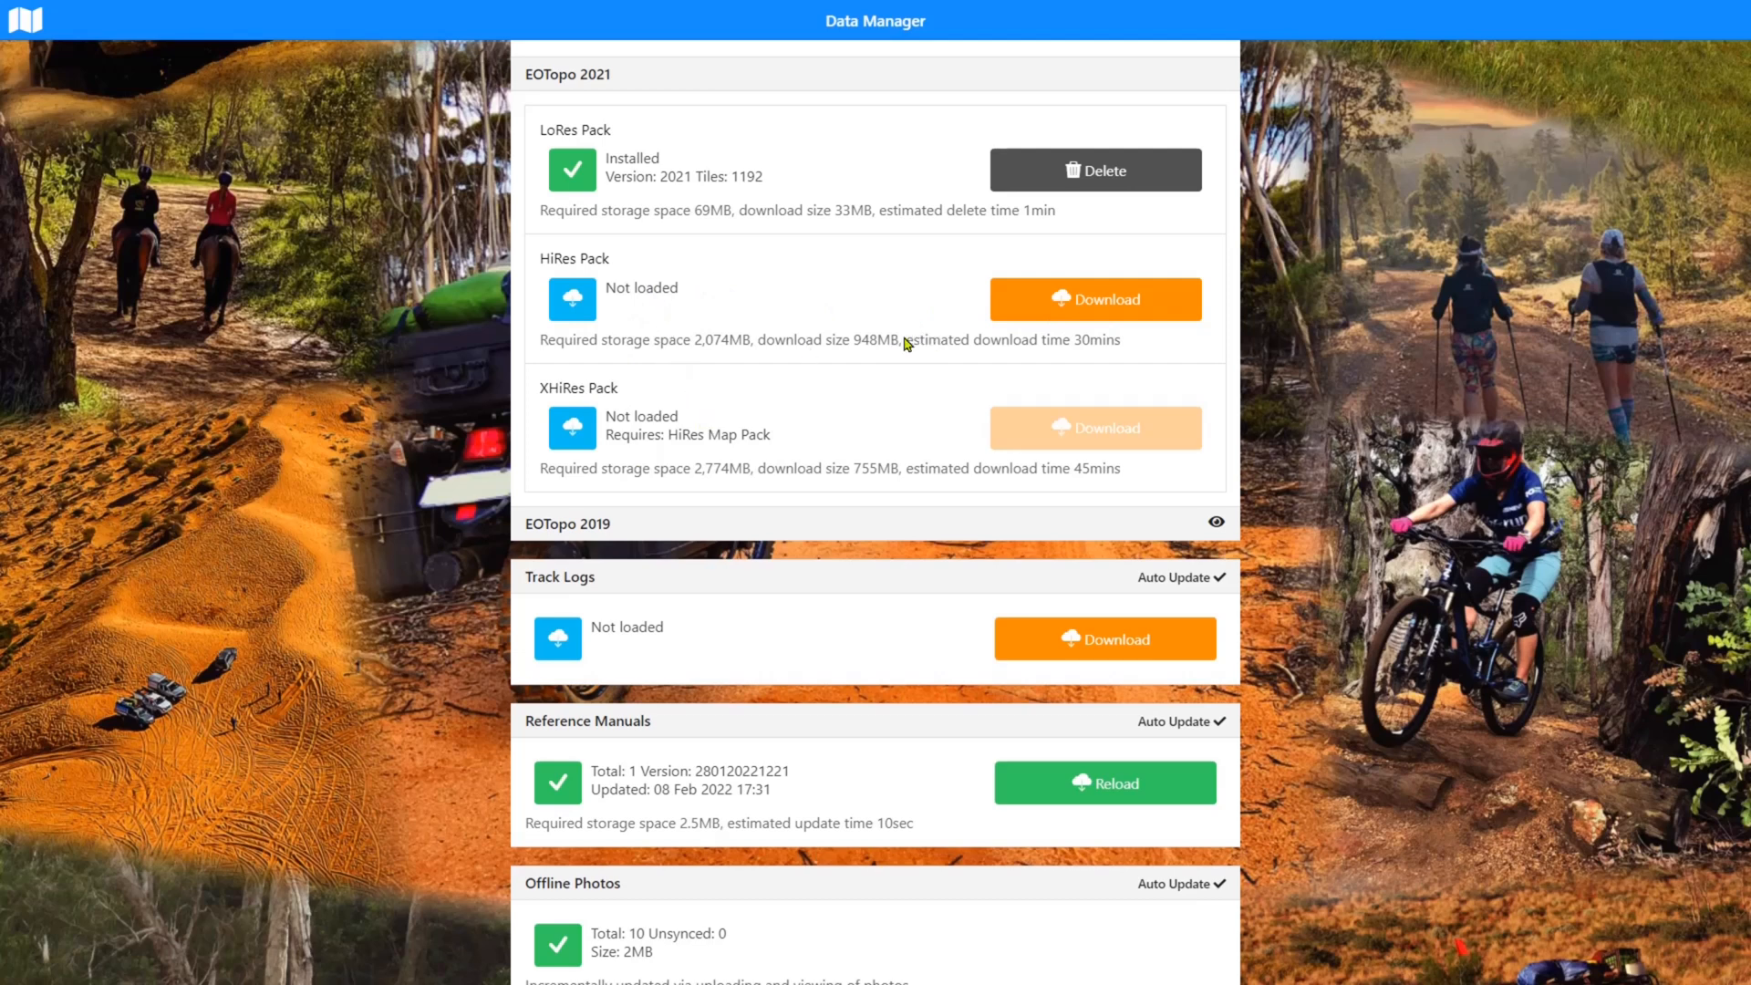
{"action": "mouse_move", "coordinate": [1058, 355]}
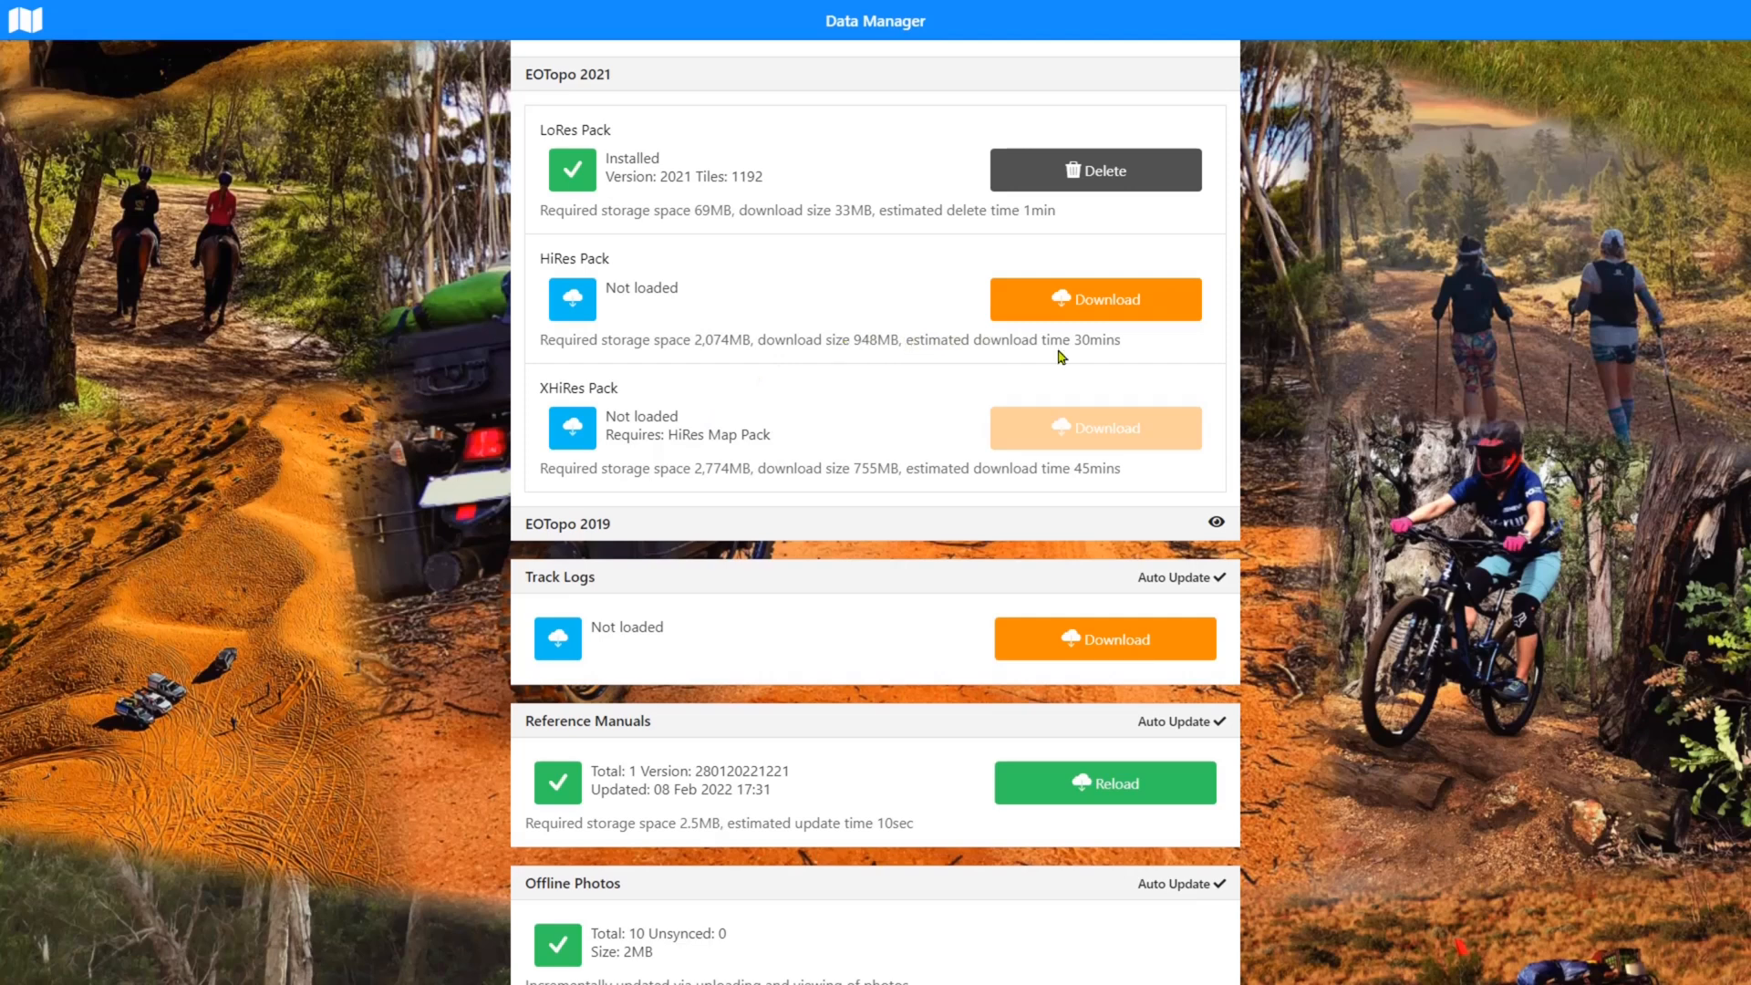
{"action": "mouse_move", "coordinate": [944, 485]}
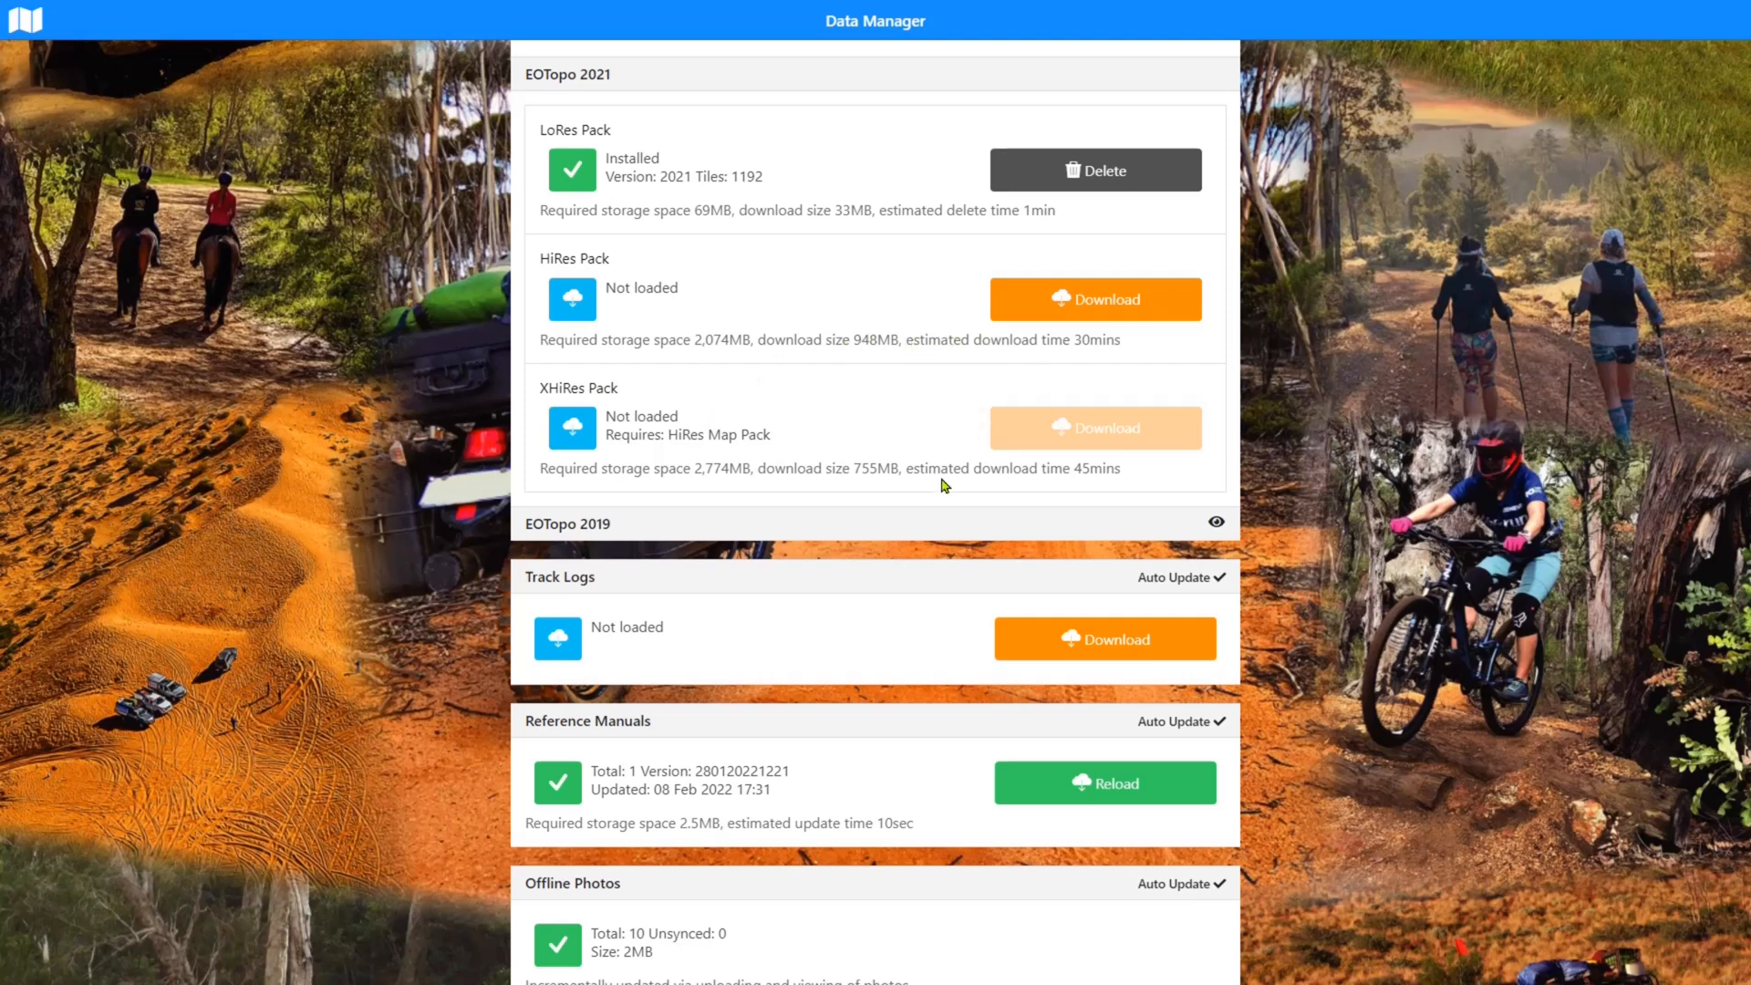
Download the Track Logs so 284 logs show loaded, updated 08 Feb 2022 17:46
{"action": "scroll", "scroll_direction": "down", "scroll_amount": 3}
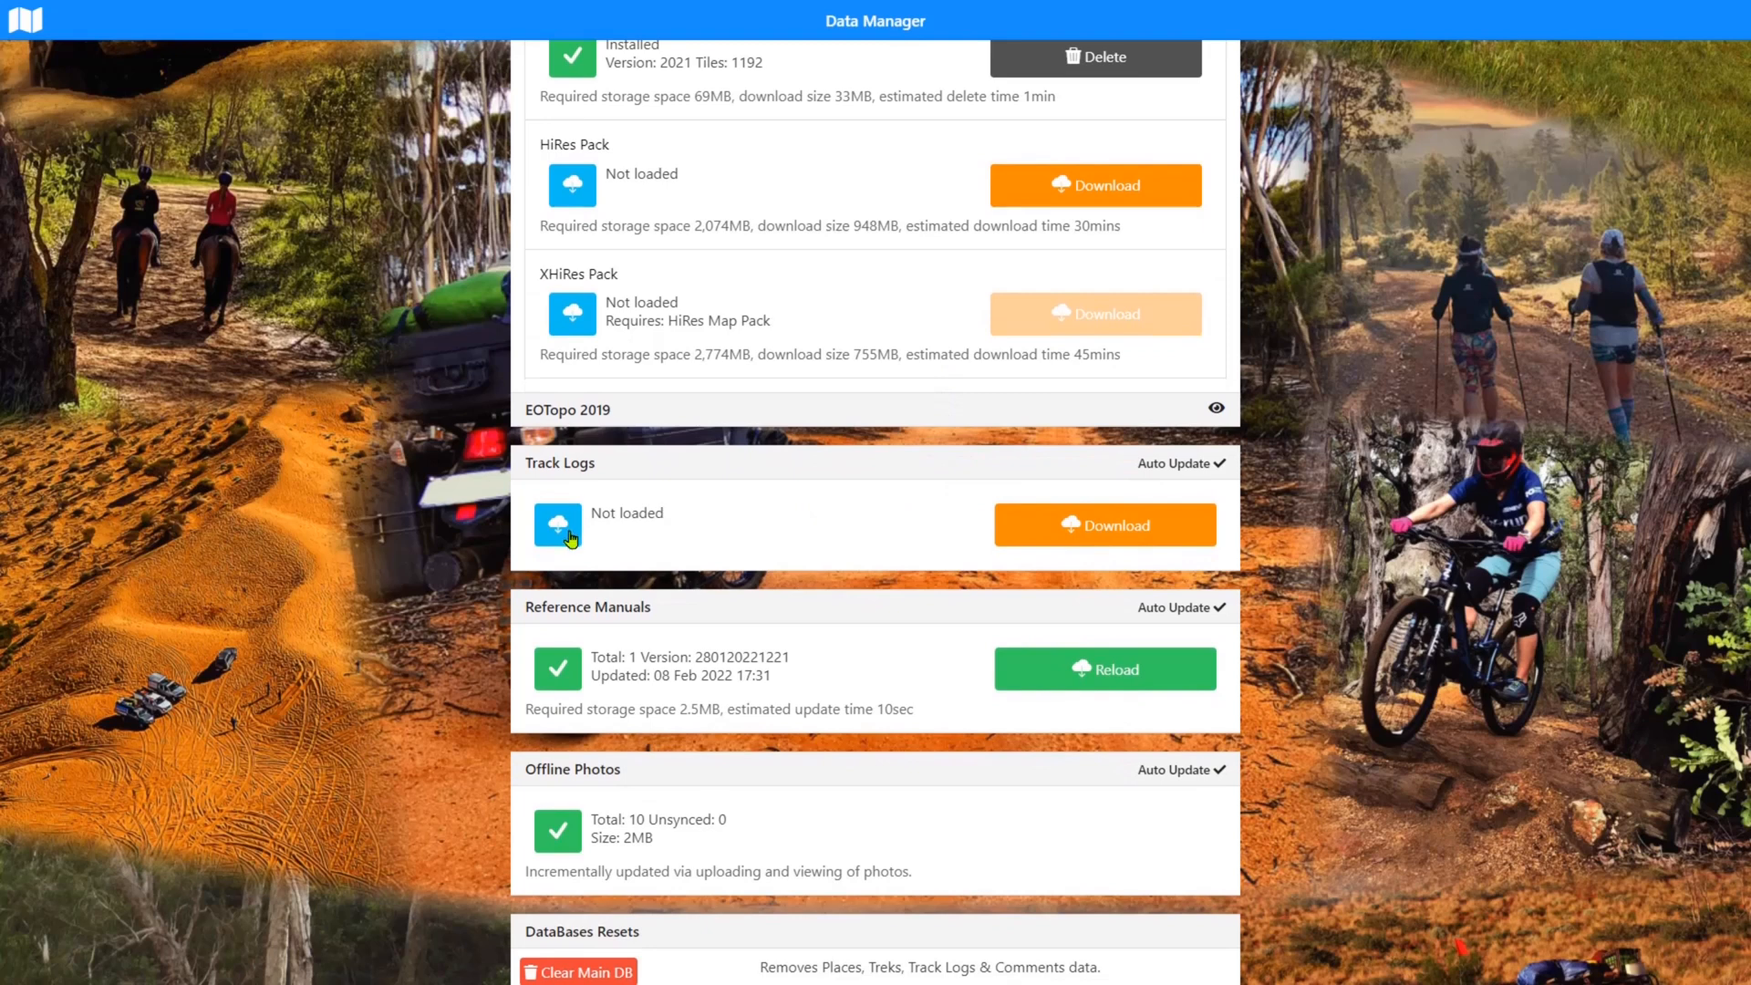
{"action": "mouse_move", "coordinate": [1182, 478]}
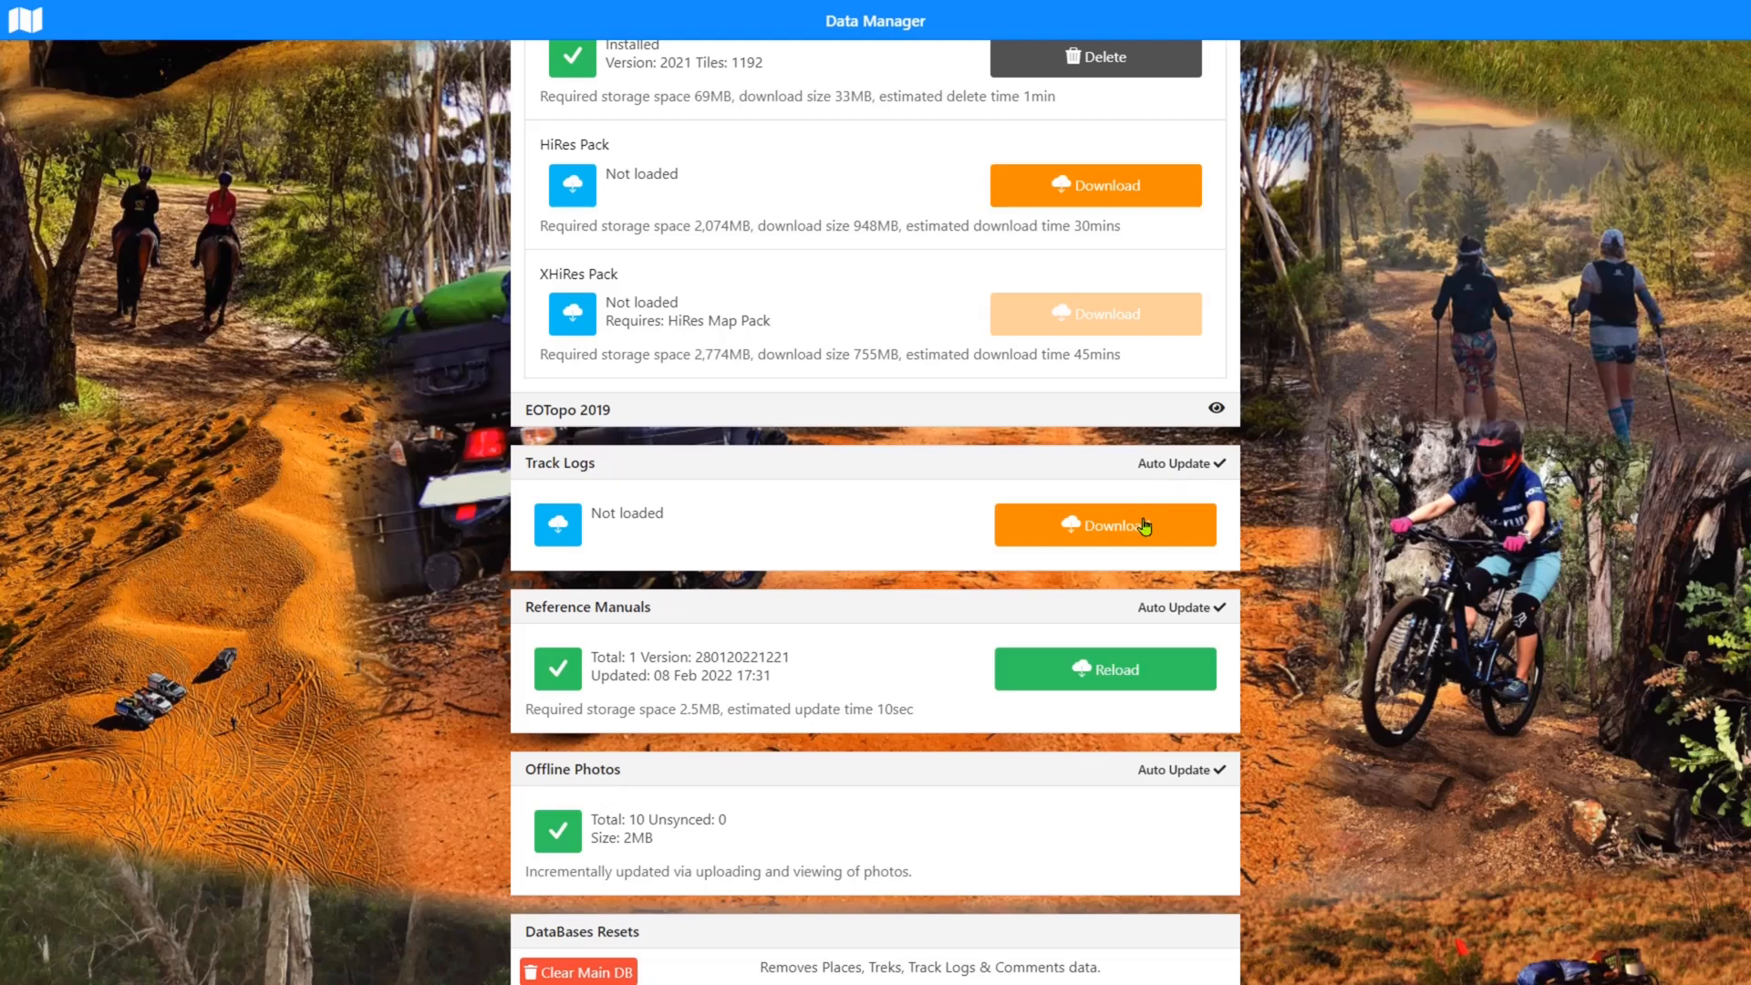
{"action": "left_click", "coordinate": [1106, 525]}
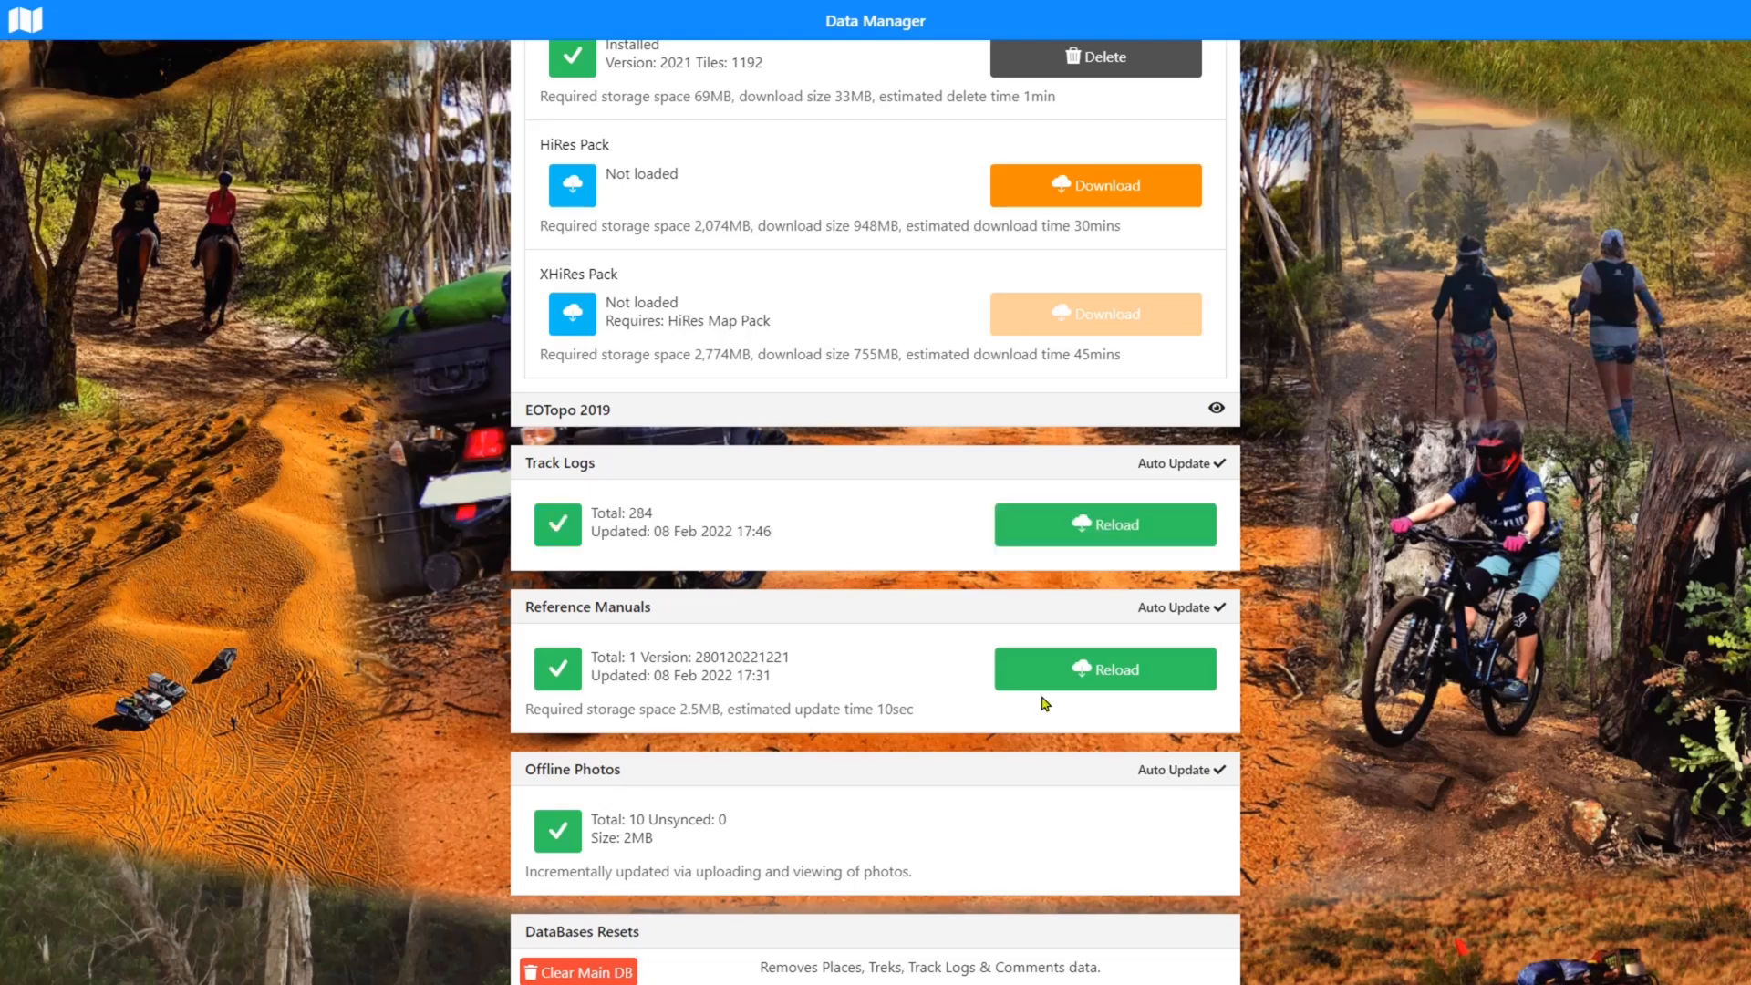
{"action": "mouse_move", "coordinate": [962, 759]}
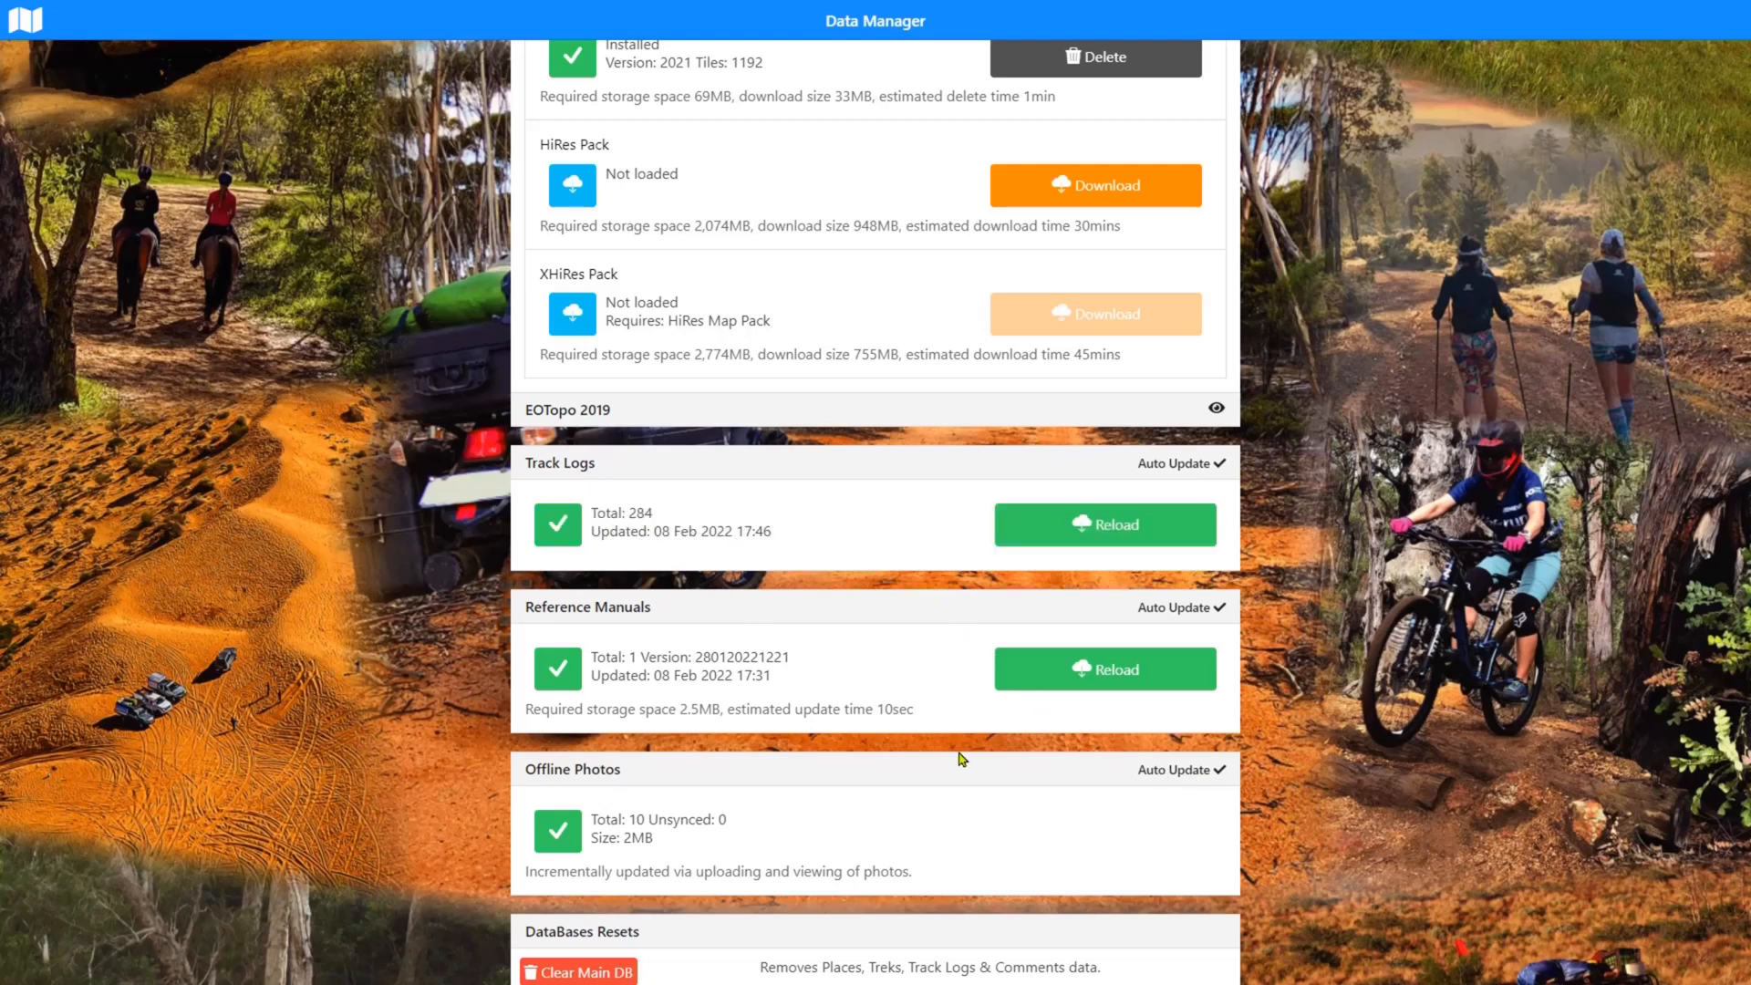
{"action": "mouse_move", "coordinate": [633, 537]}
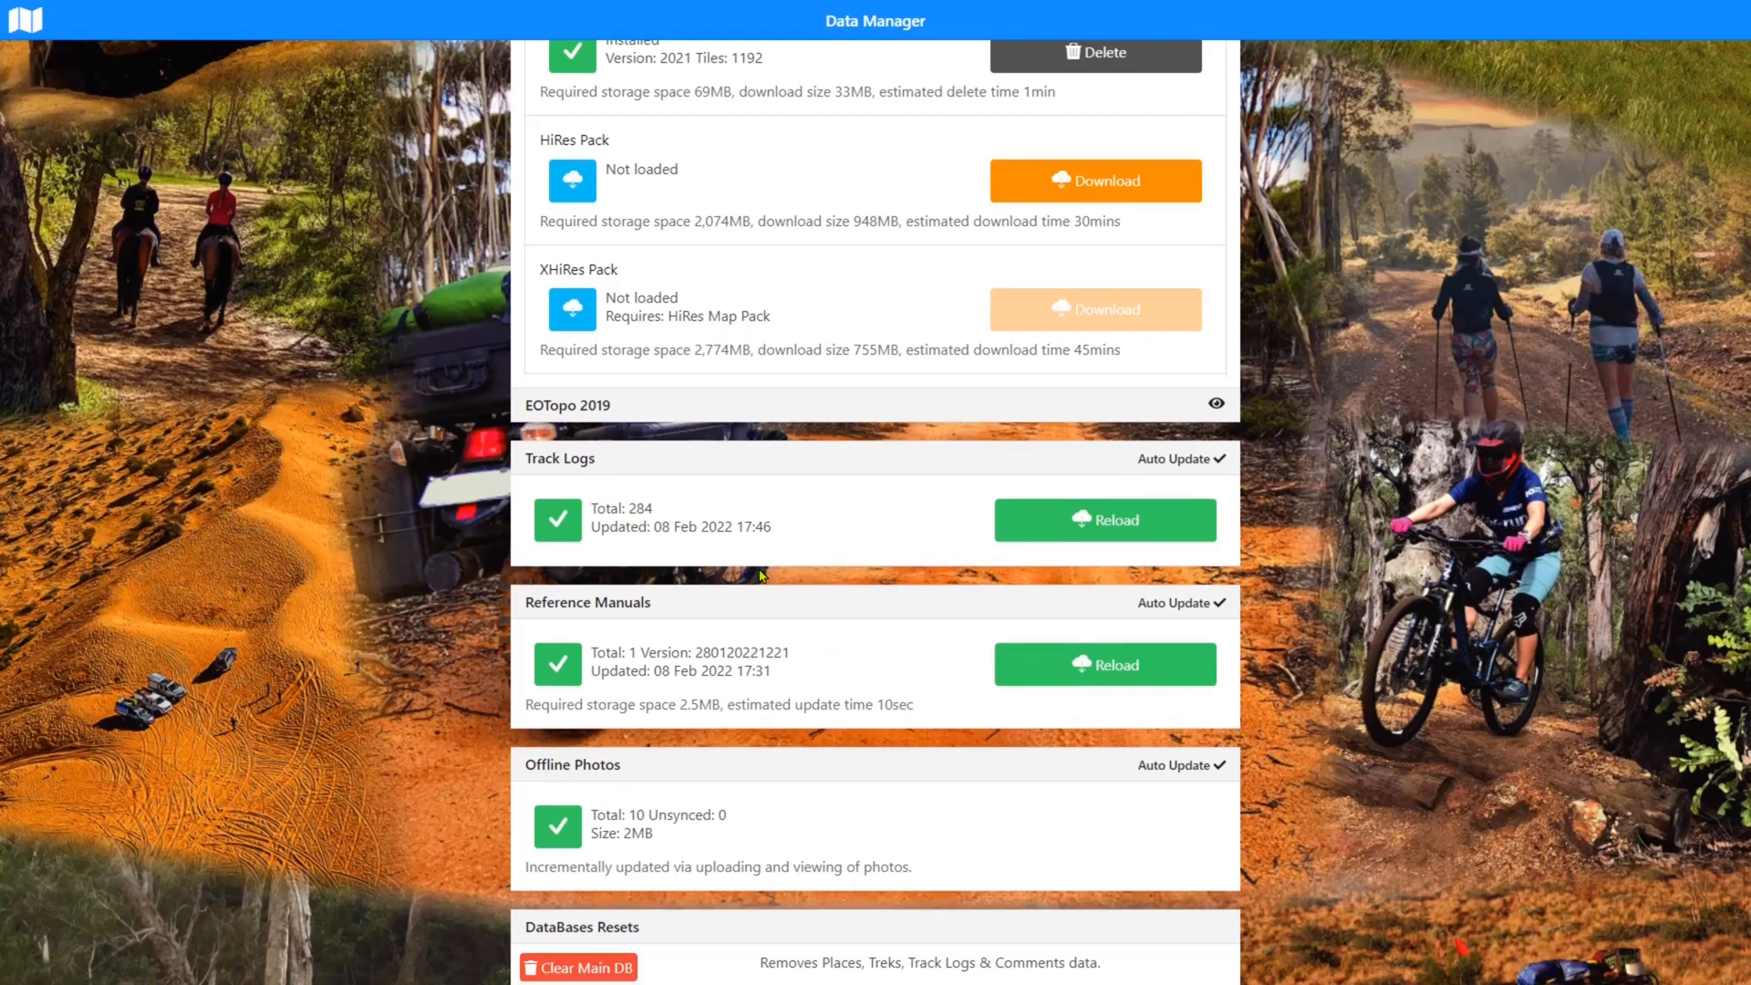
Scroll the Data Manager down to the Offline Photos and DataBases Resets sections
{"action": "scroll", "scroll_direction": "down", "scroll_amount": 3}
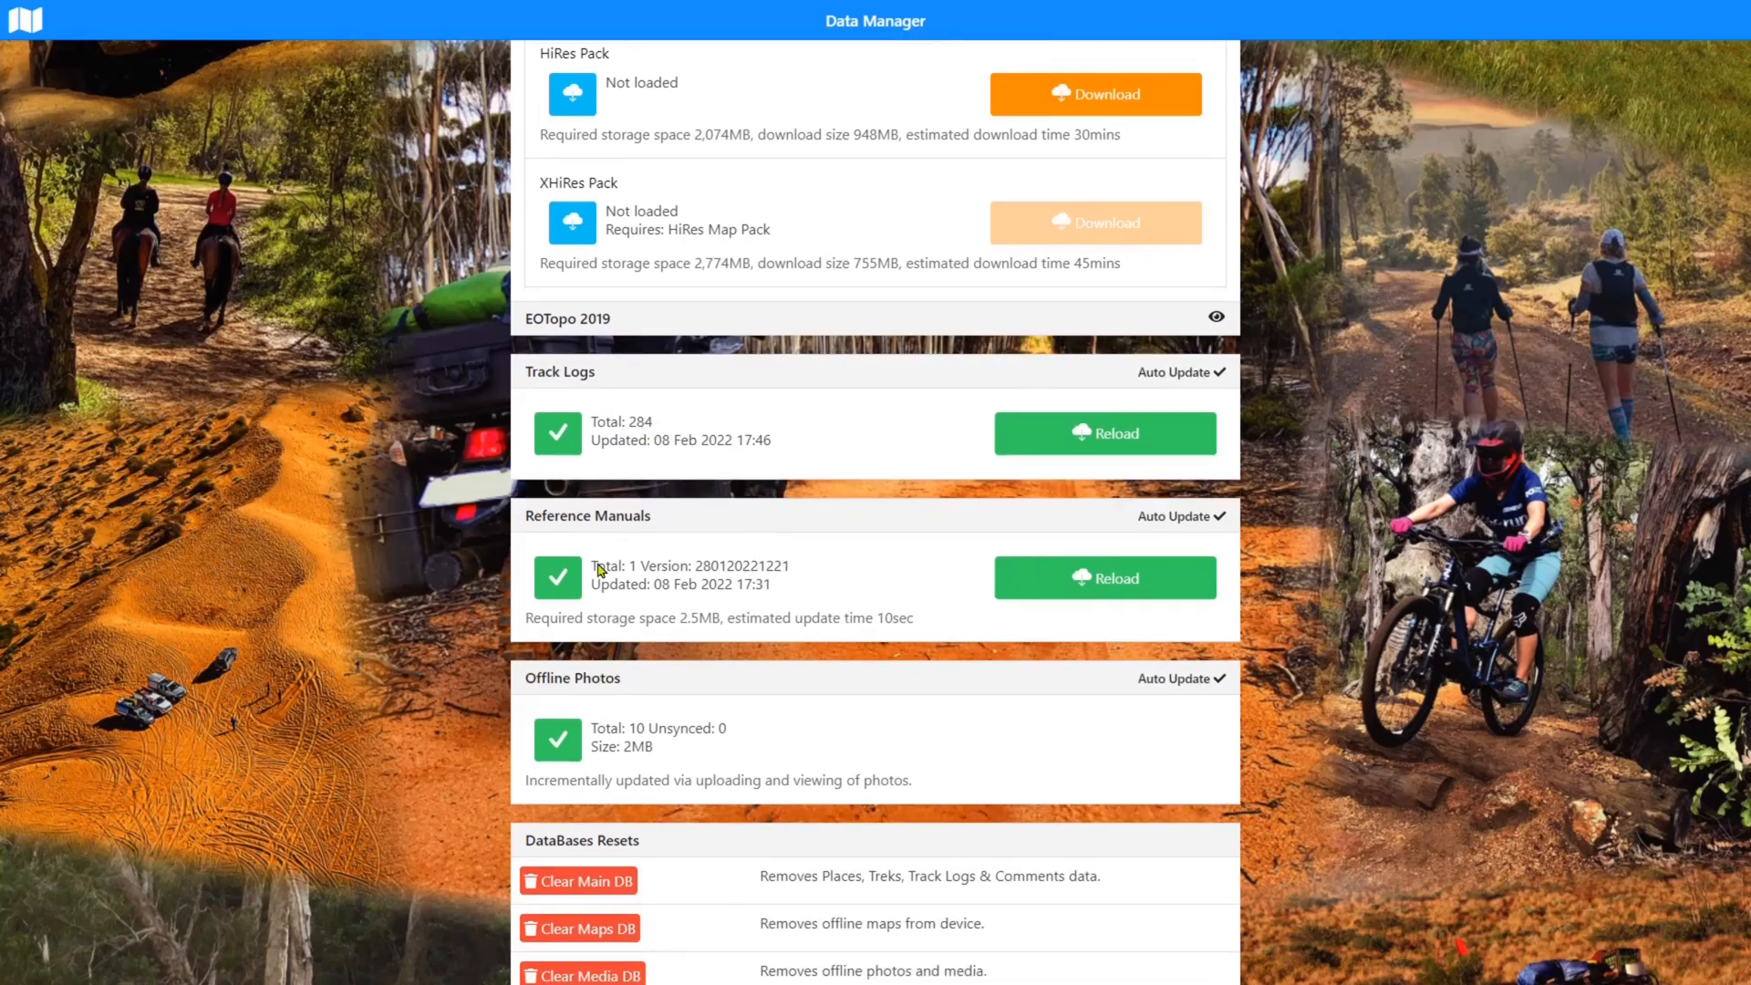
{"action": "mouse_move", "coordinate": [628, 465]}
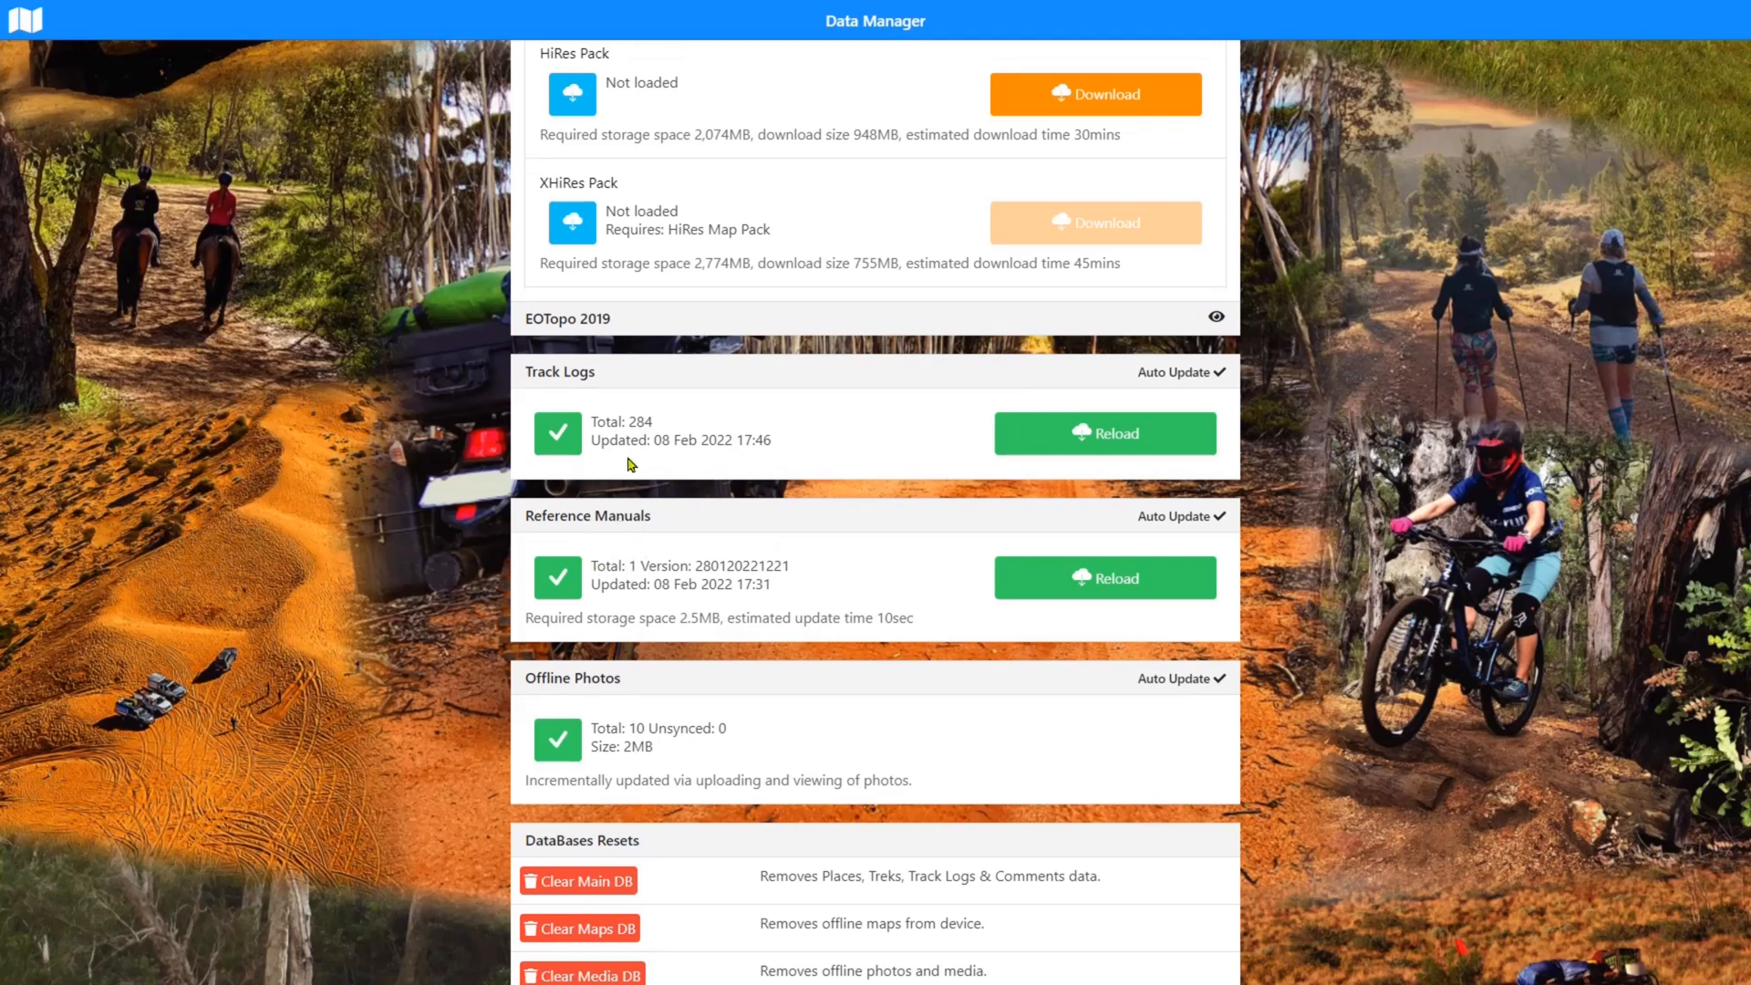
{"action": "mouse_move", "coordinate": [1080, 769]}
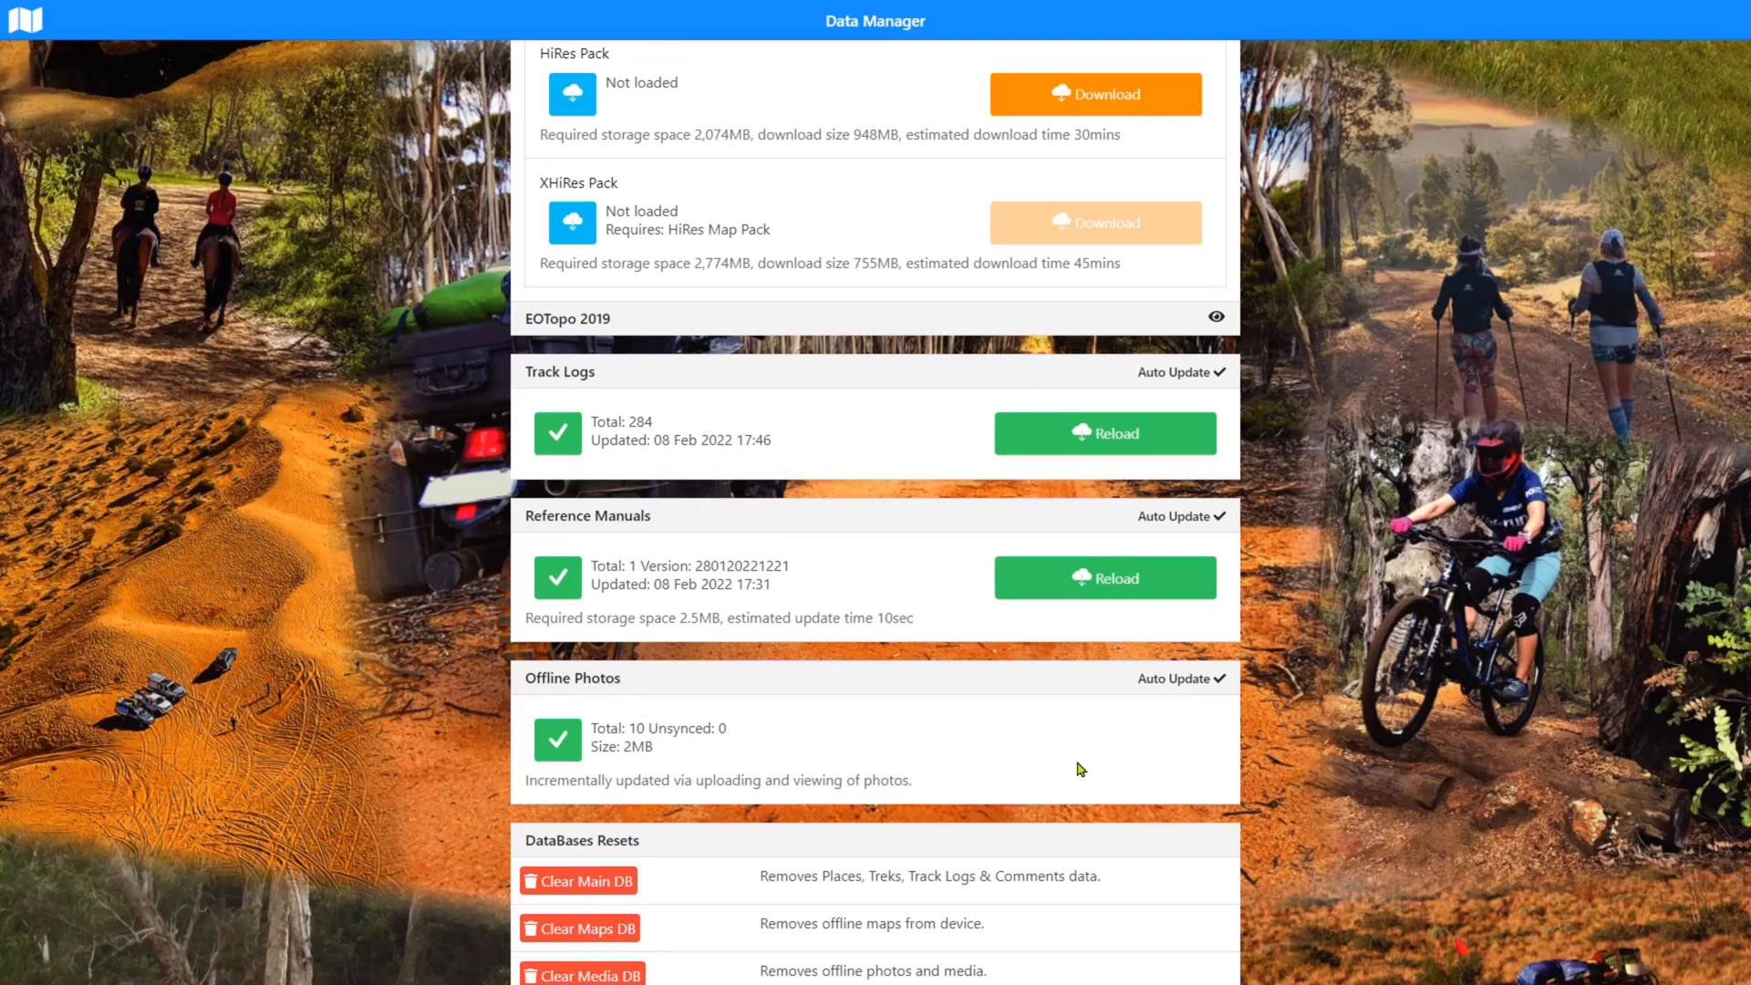
{"action": "mouse_move", "coordinate": [631, 568]}
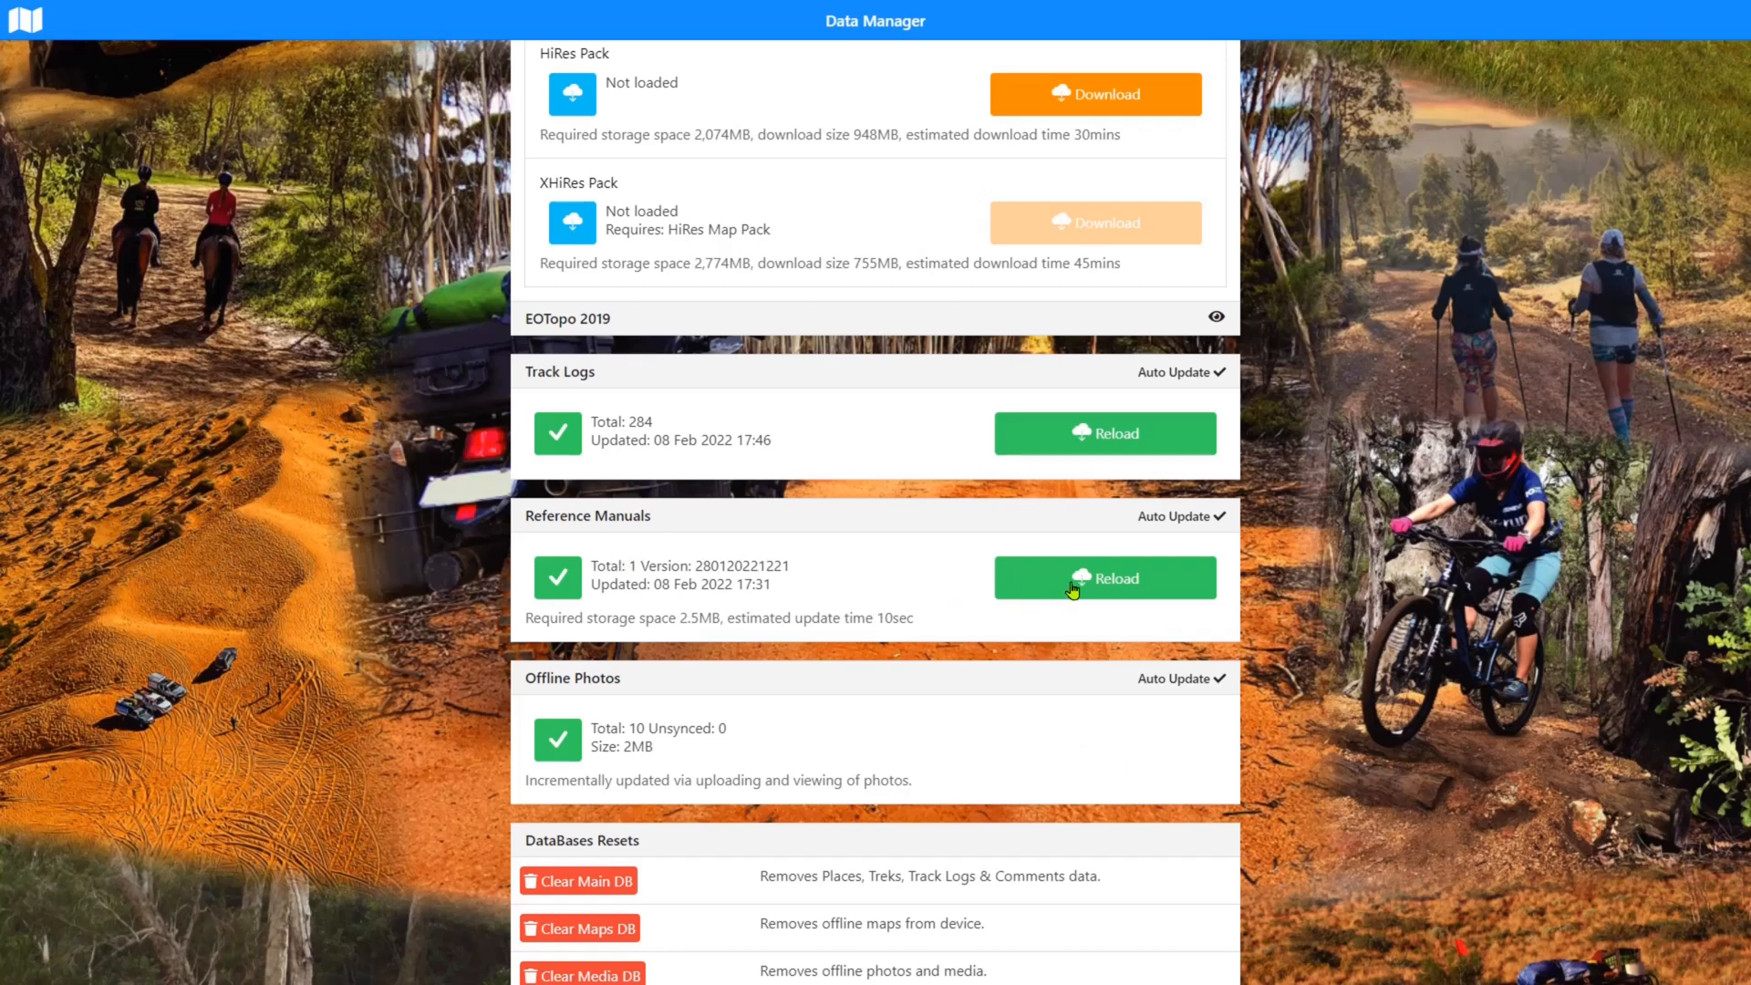
{"action": "scroll", "scroll_direction": "down", "scroll_amount": 3}
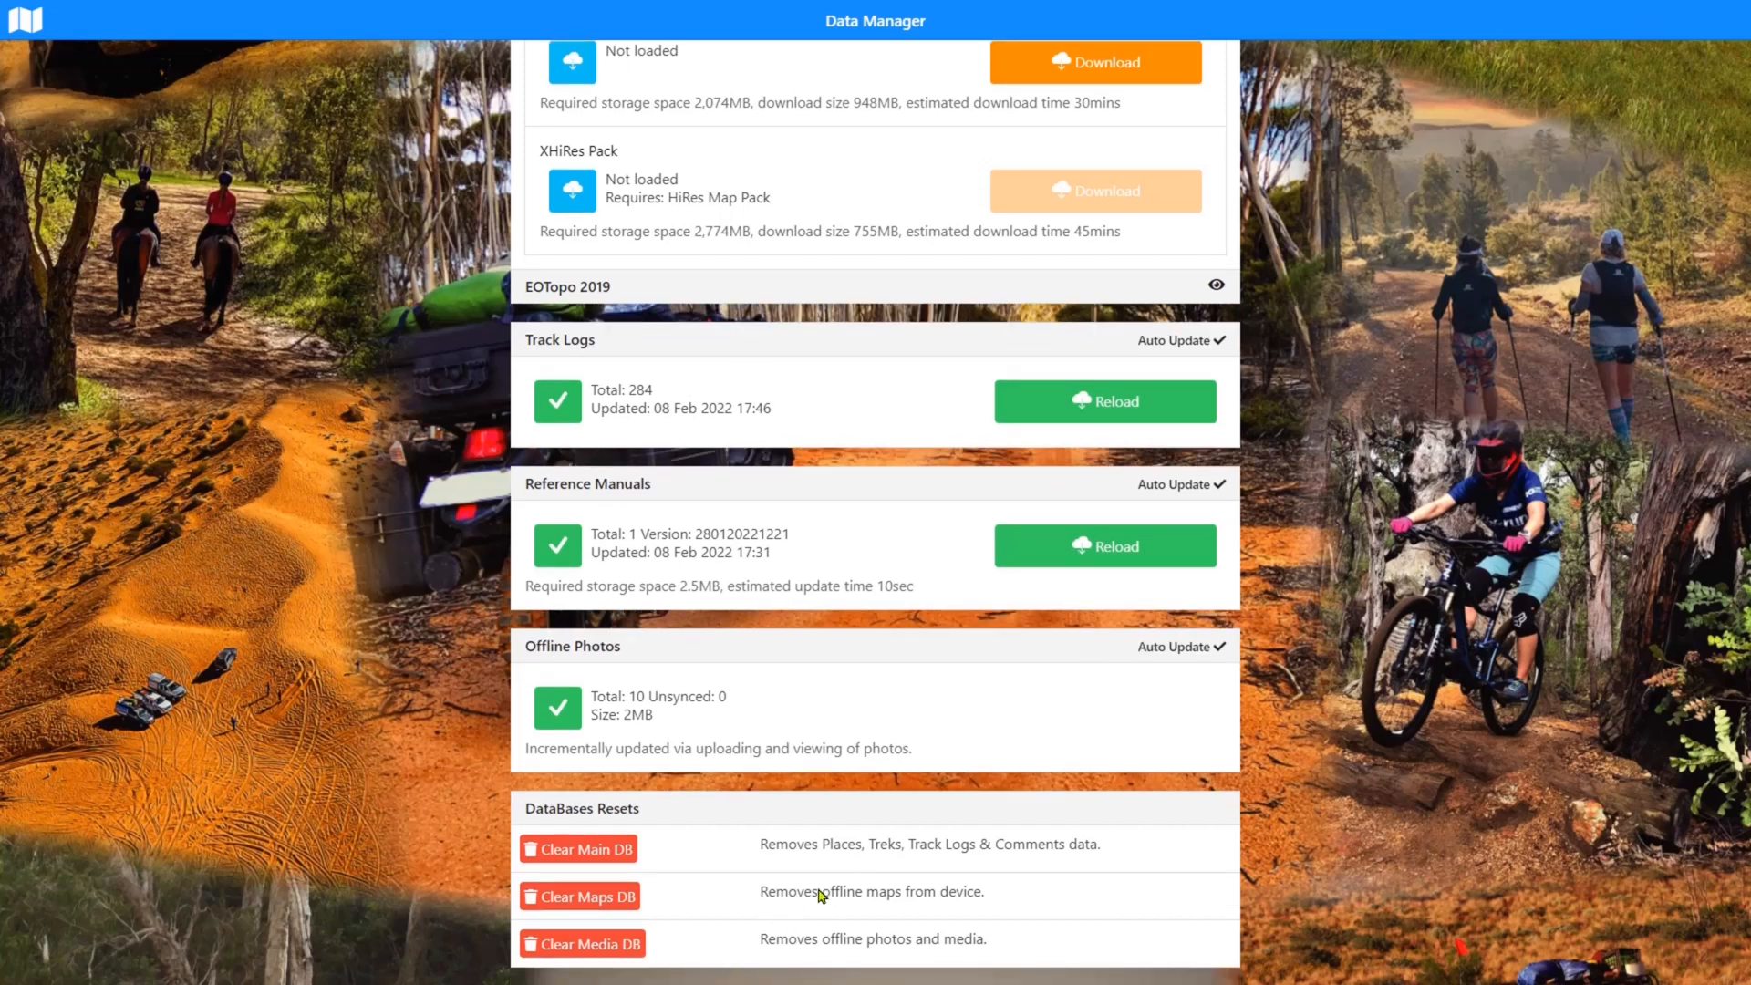
{"action": "mouse_move", "coordinate": [1012, 638]}
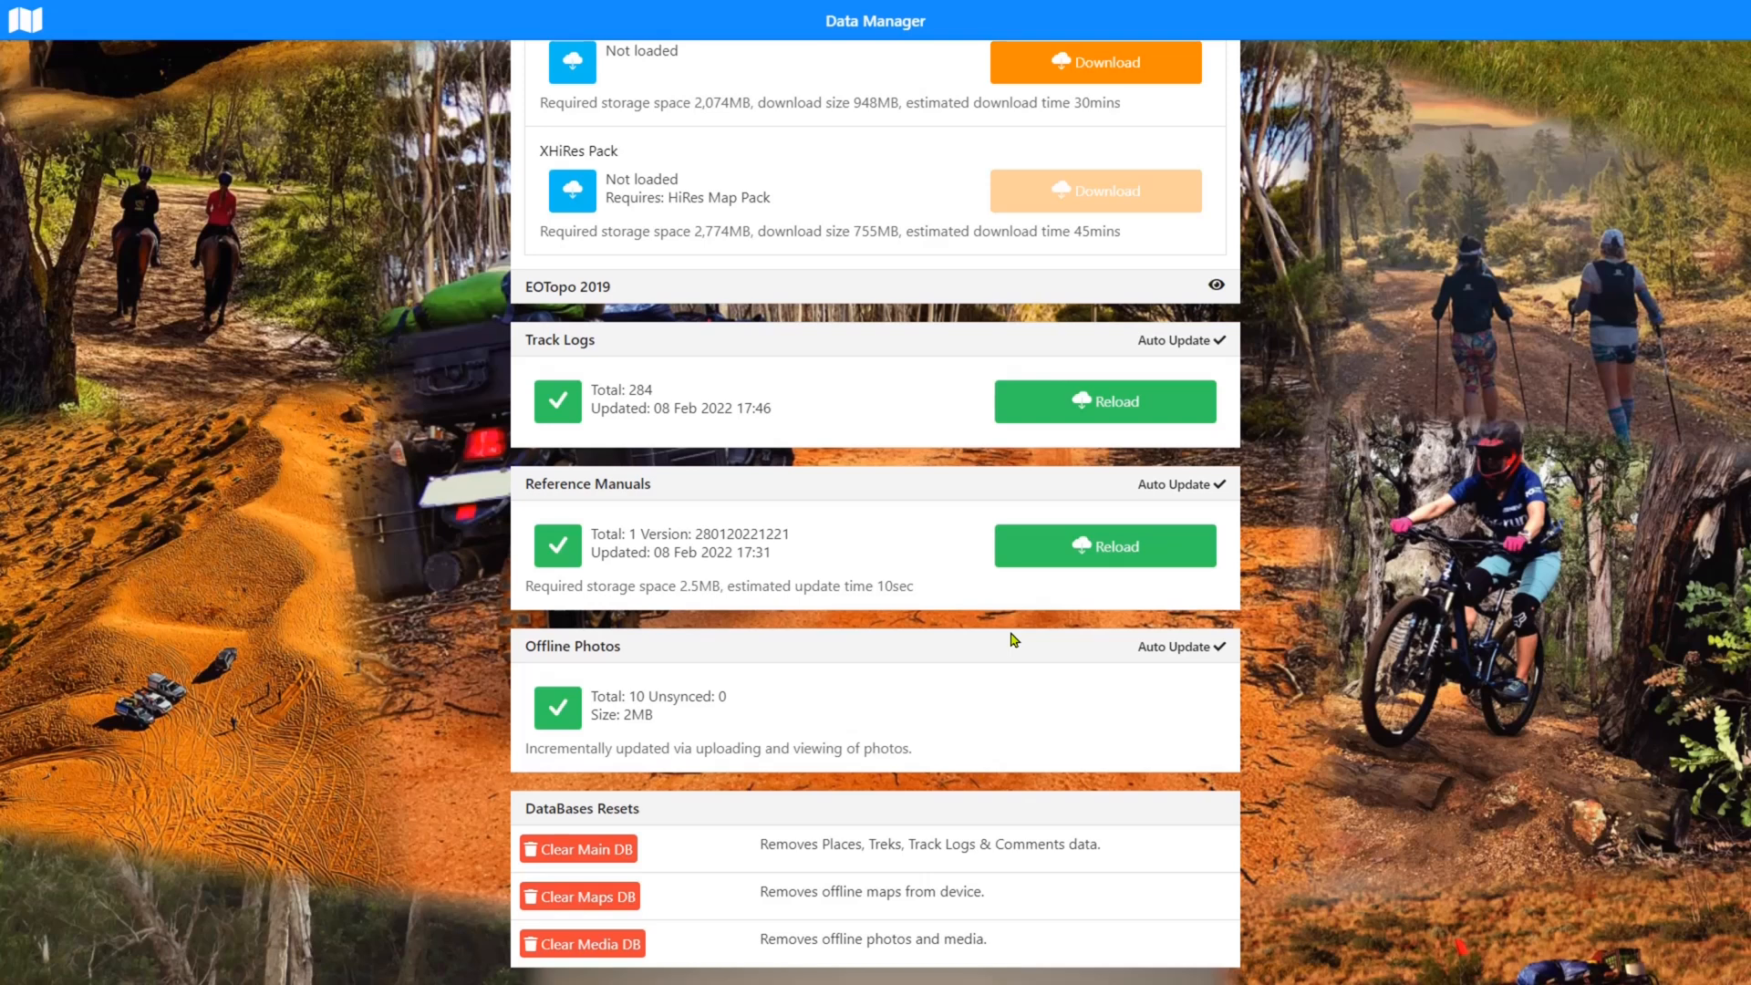
{"action": "scroll", "scroll_direction": "down", "scroll_amount": 3}
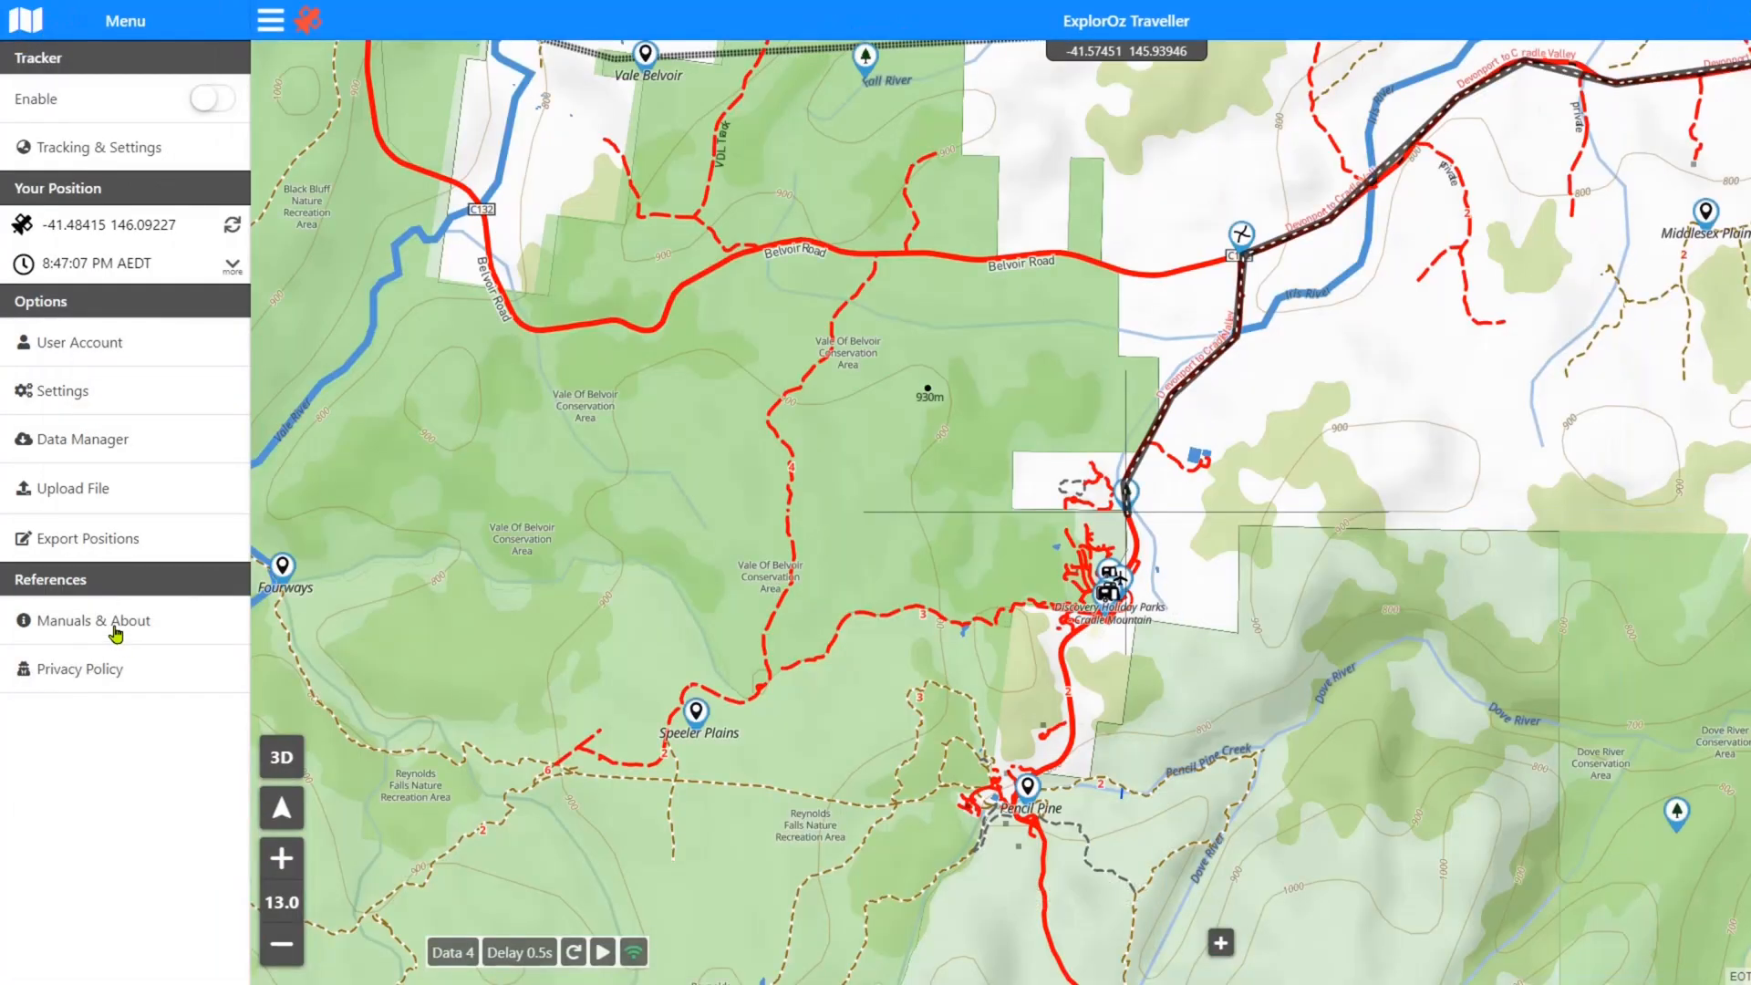
Choose Manuals & About from the menu to view the V7 Beta manual and version 7.0.2 details
{"action": "left_click", "coordinate": [93, 621]}
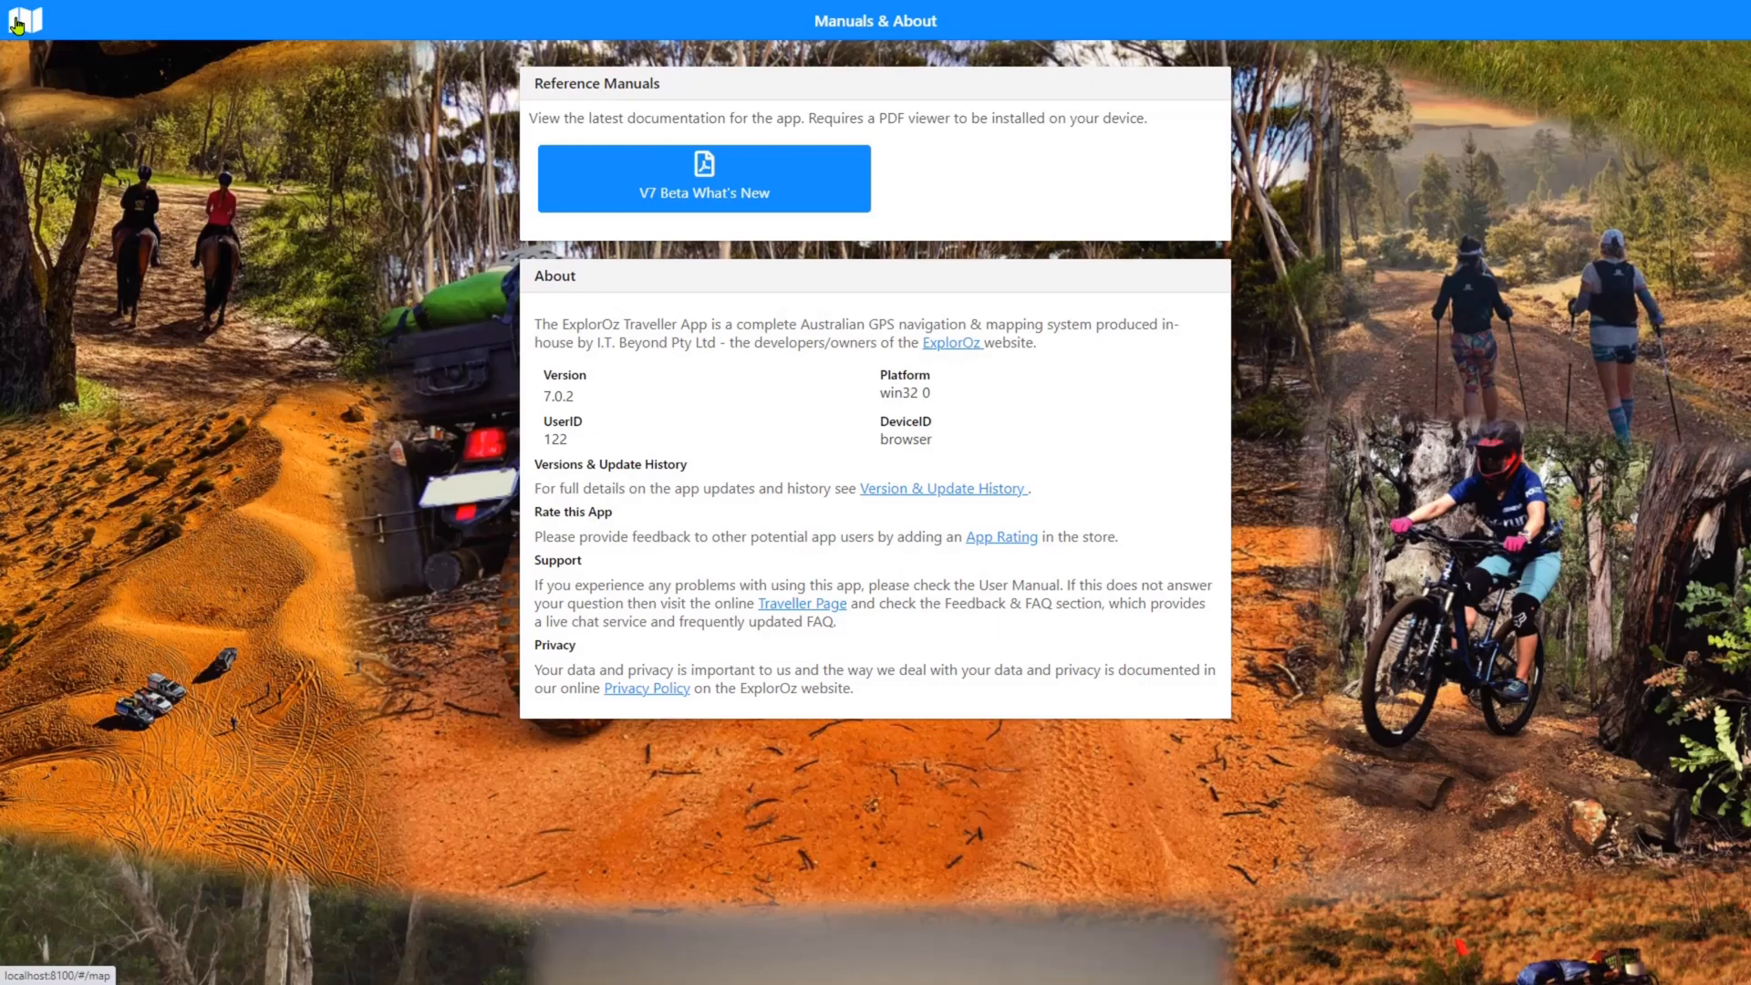
{"action": "mouse_move", "coordinate": [20, 28]}
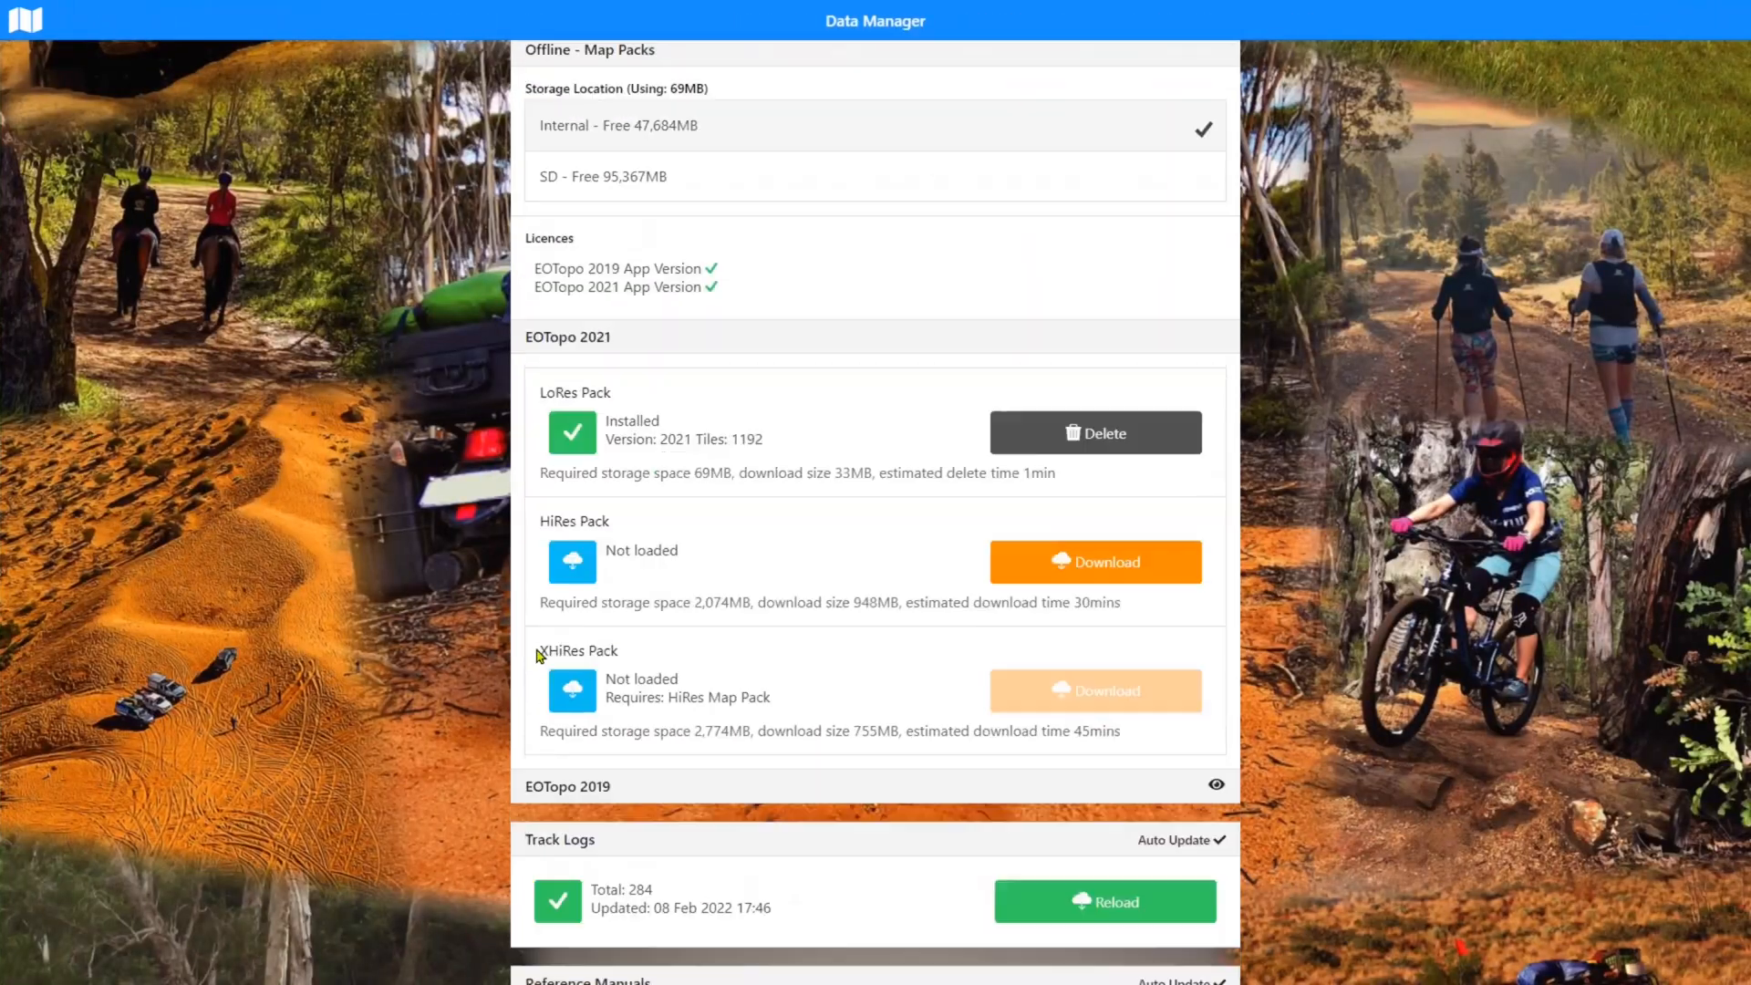
{"action": "scroll", "scroll_direction": "down", "scroll_amount": 3}
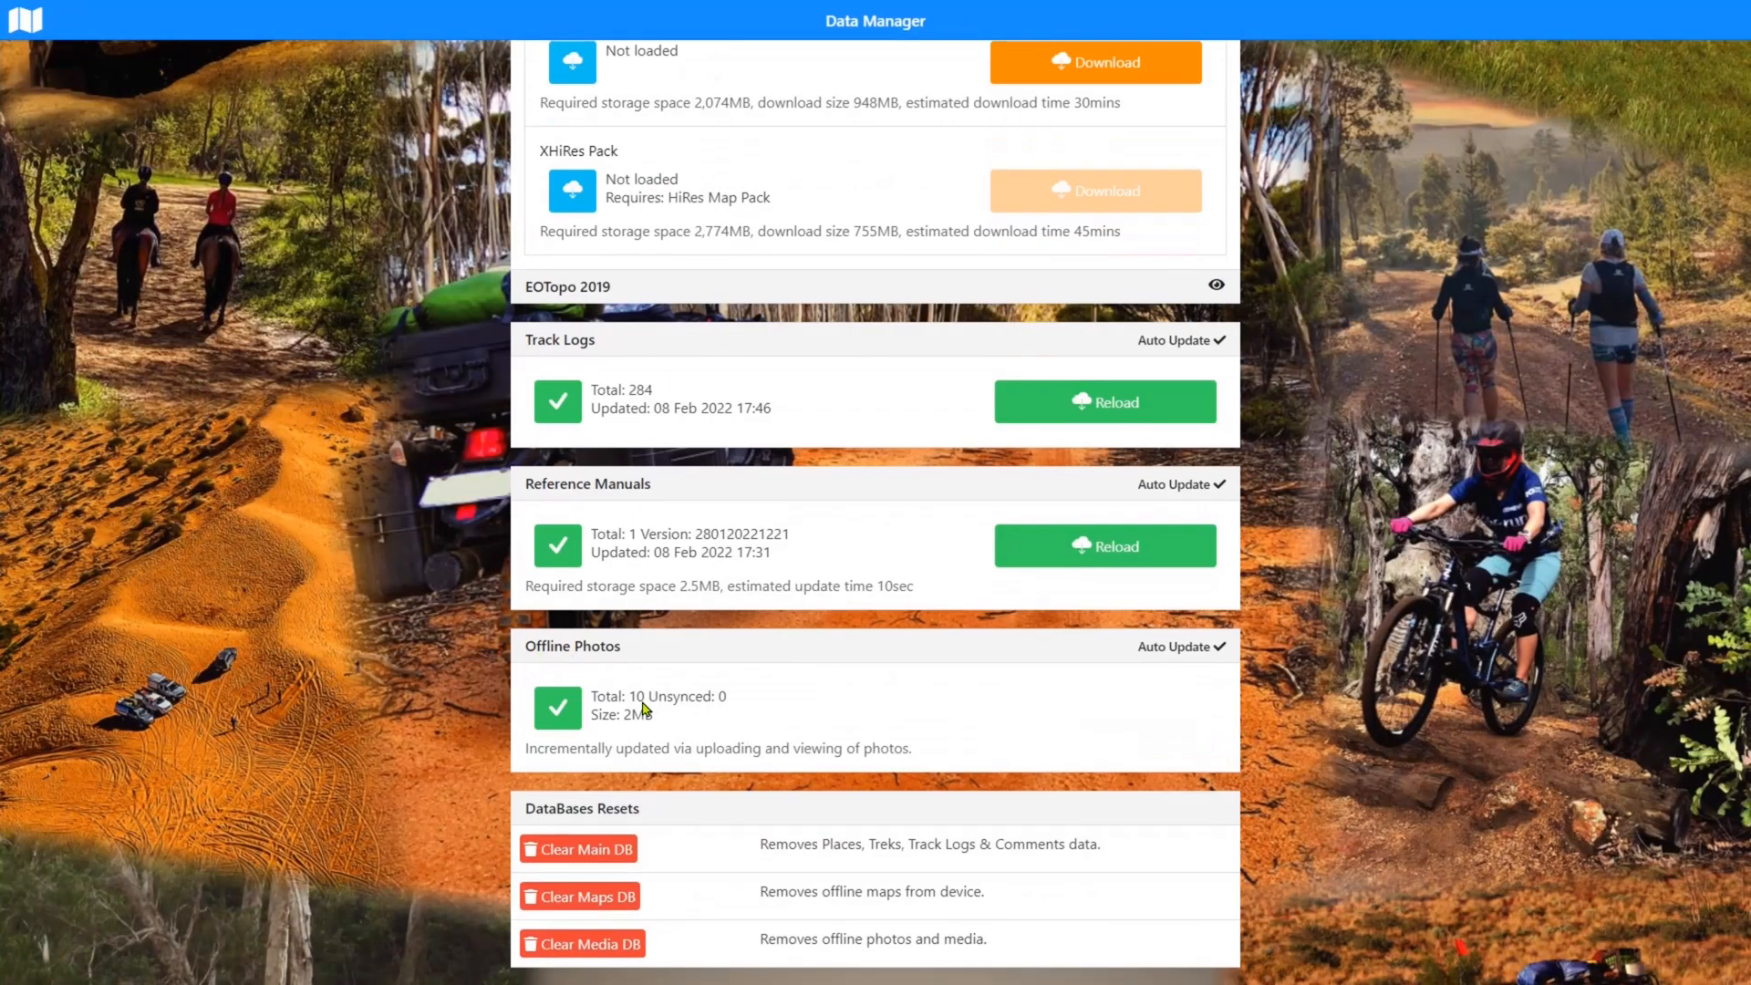
{"action": "mouse_move", "coordinate": [799, 710]}
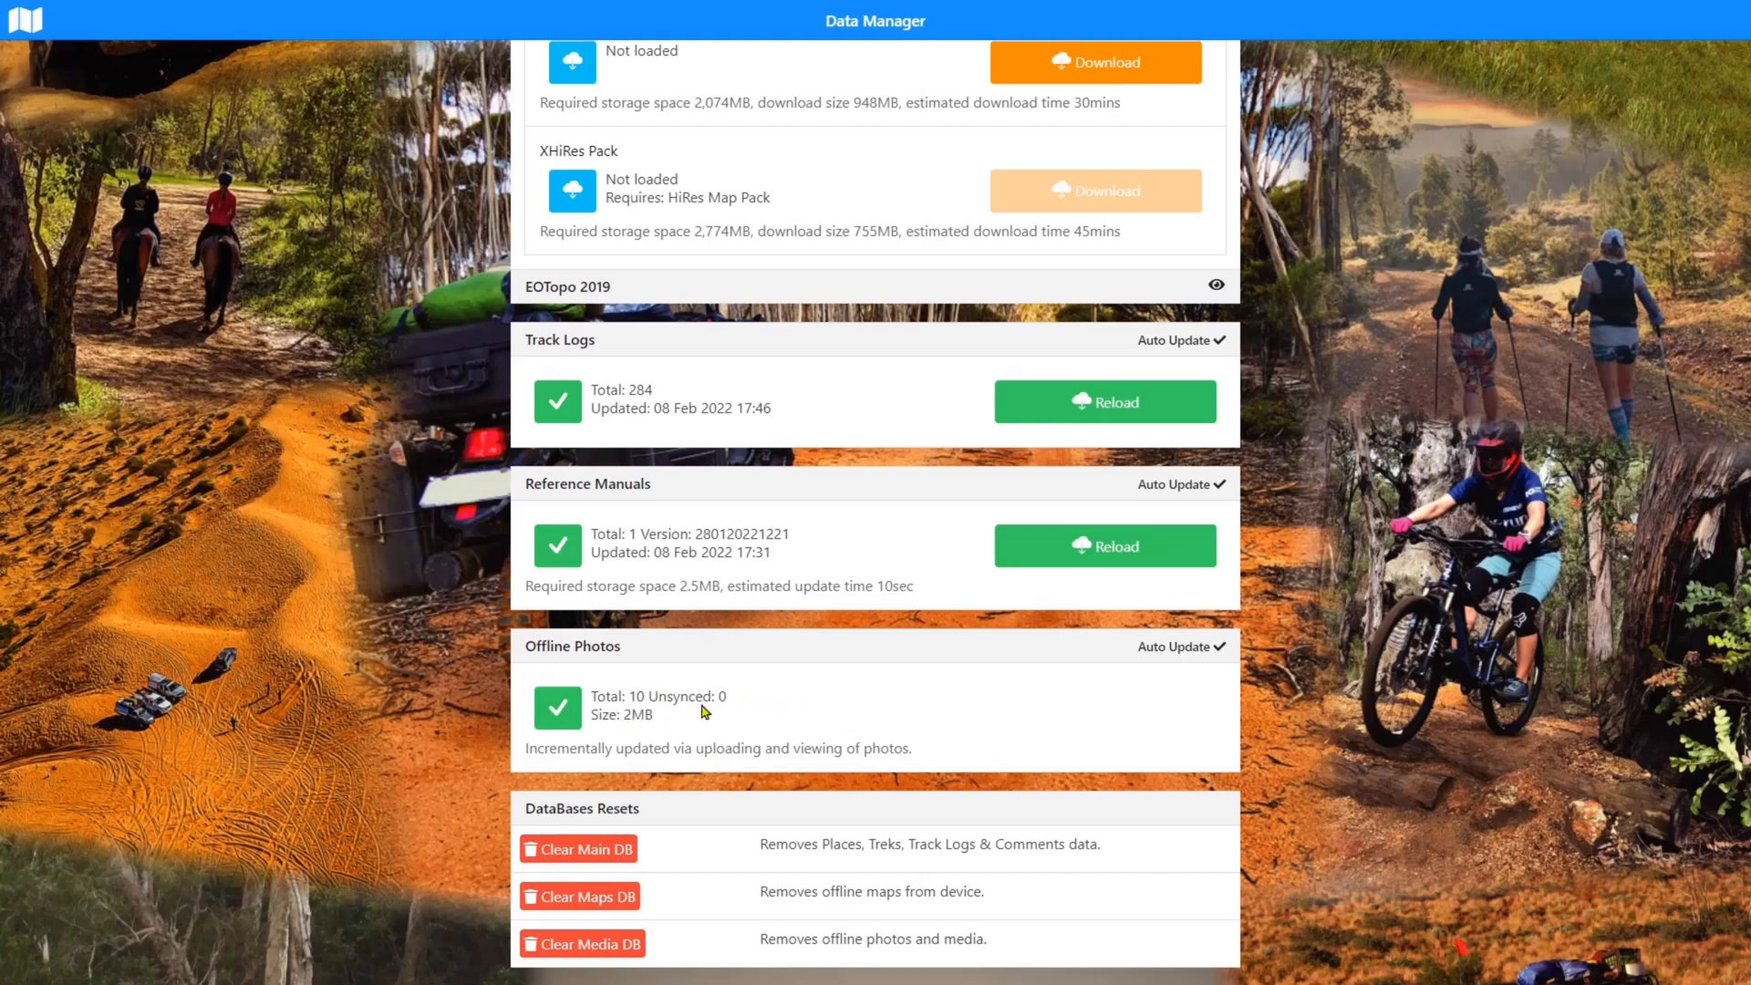
{"action": "mouse_move", "coordinate": [739, 763]}
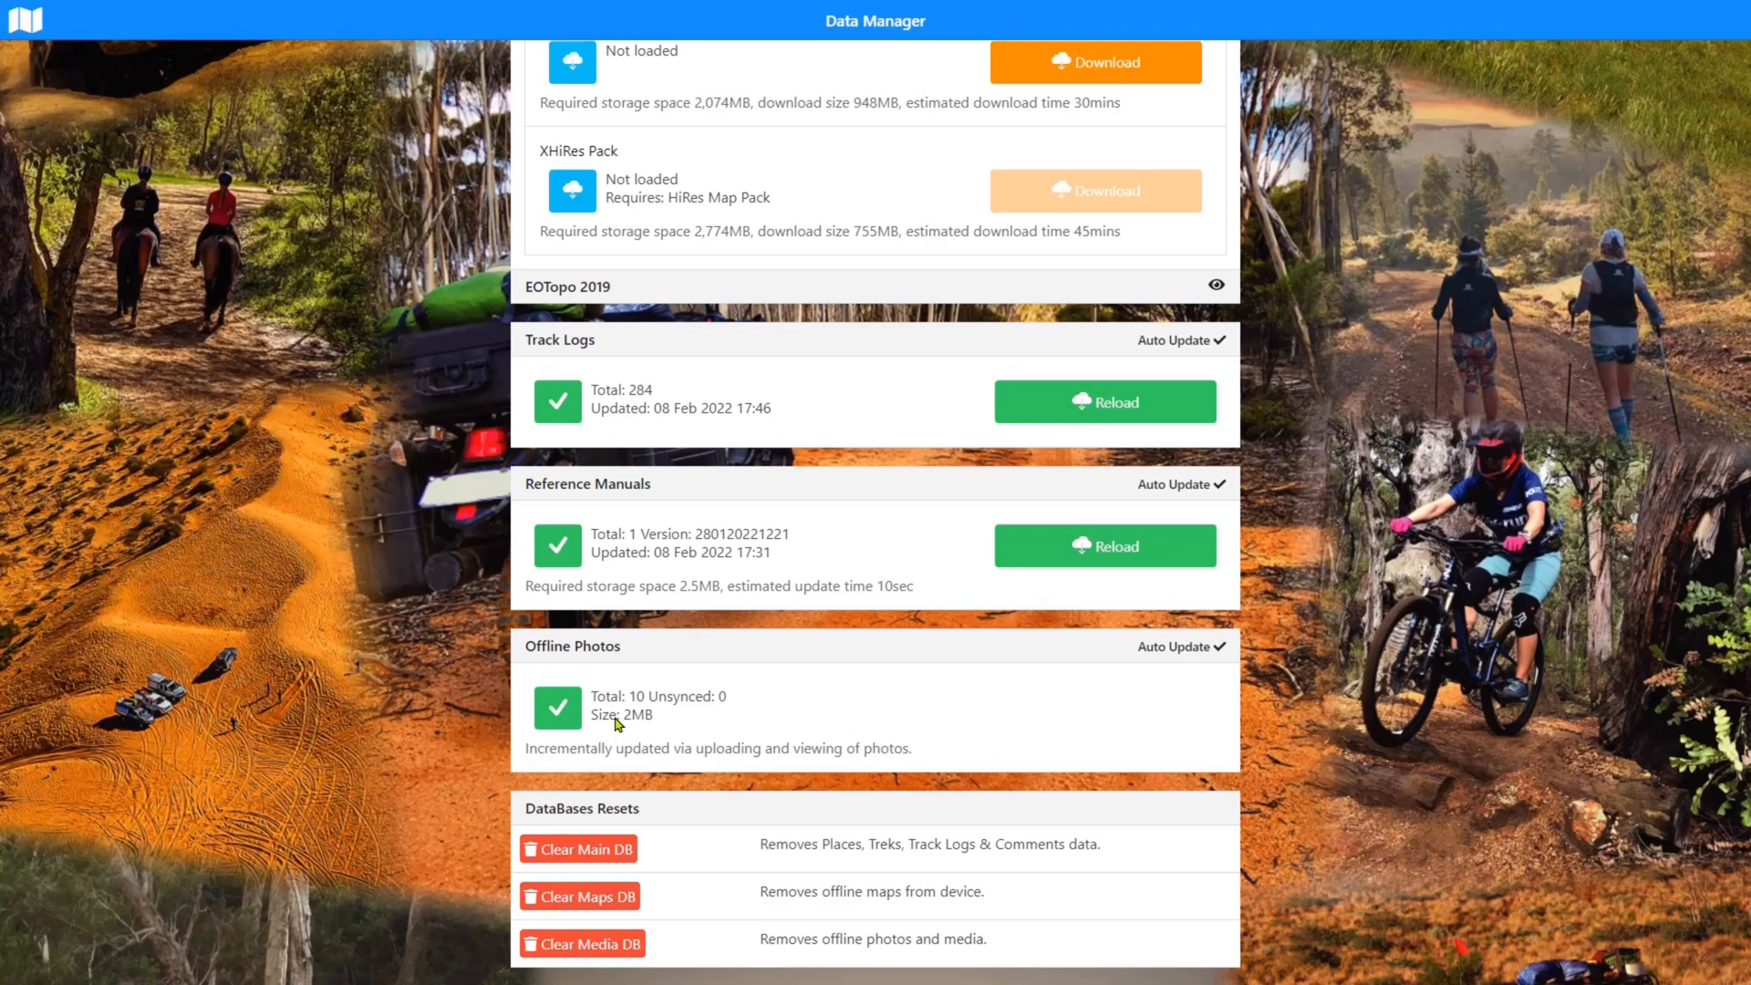
{"action": "mouse_move", "coordinate": [619, 721]}
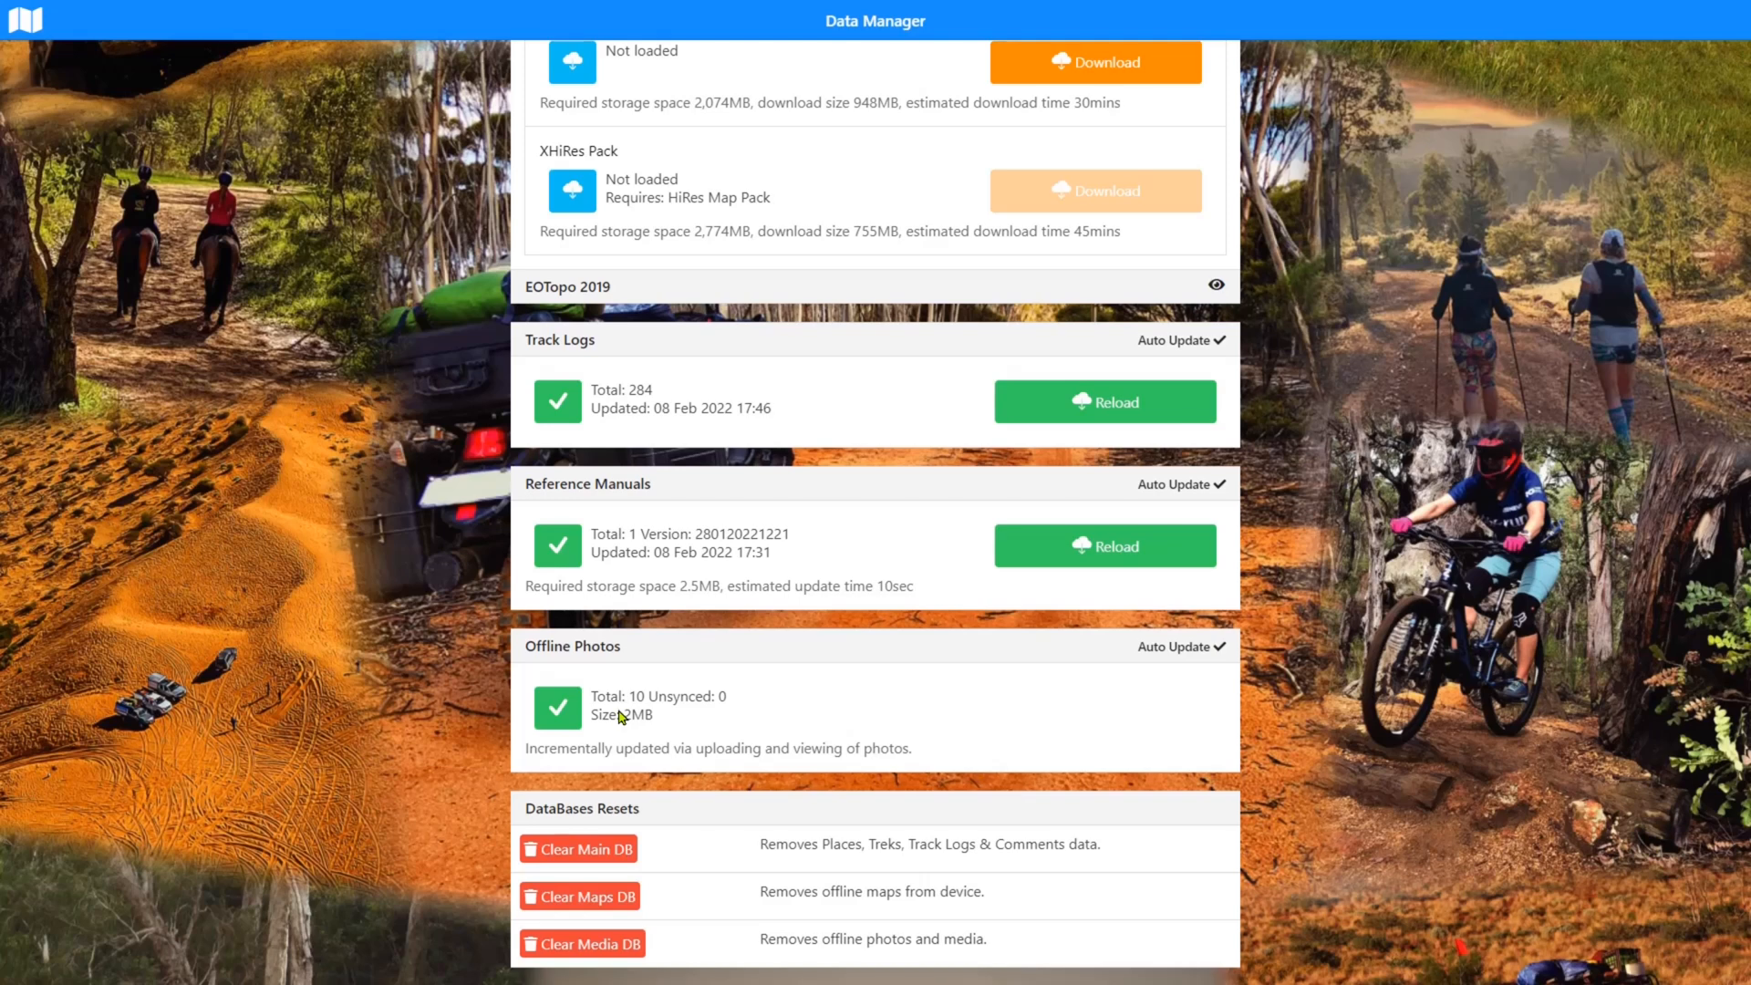
{"action": "mouse_move", "coordinate": [668, 690]}
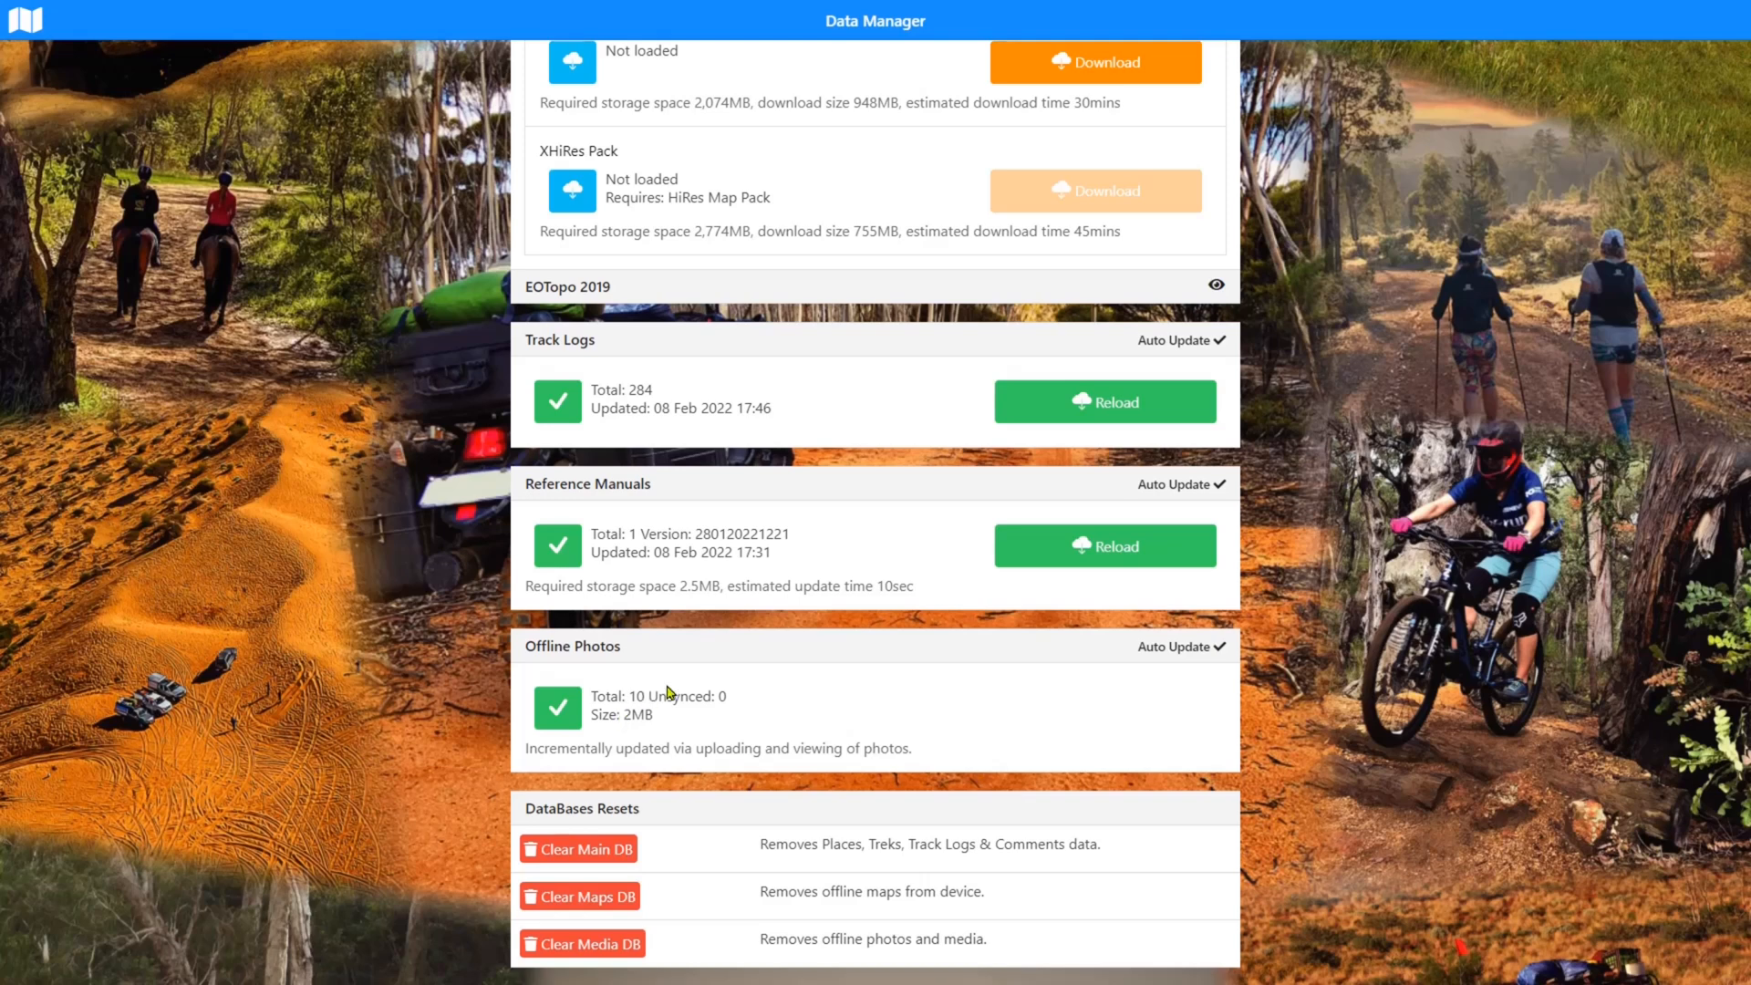
{"action": "mouse_move", "coordinate": [679, 730]}
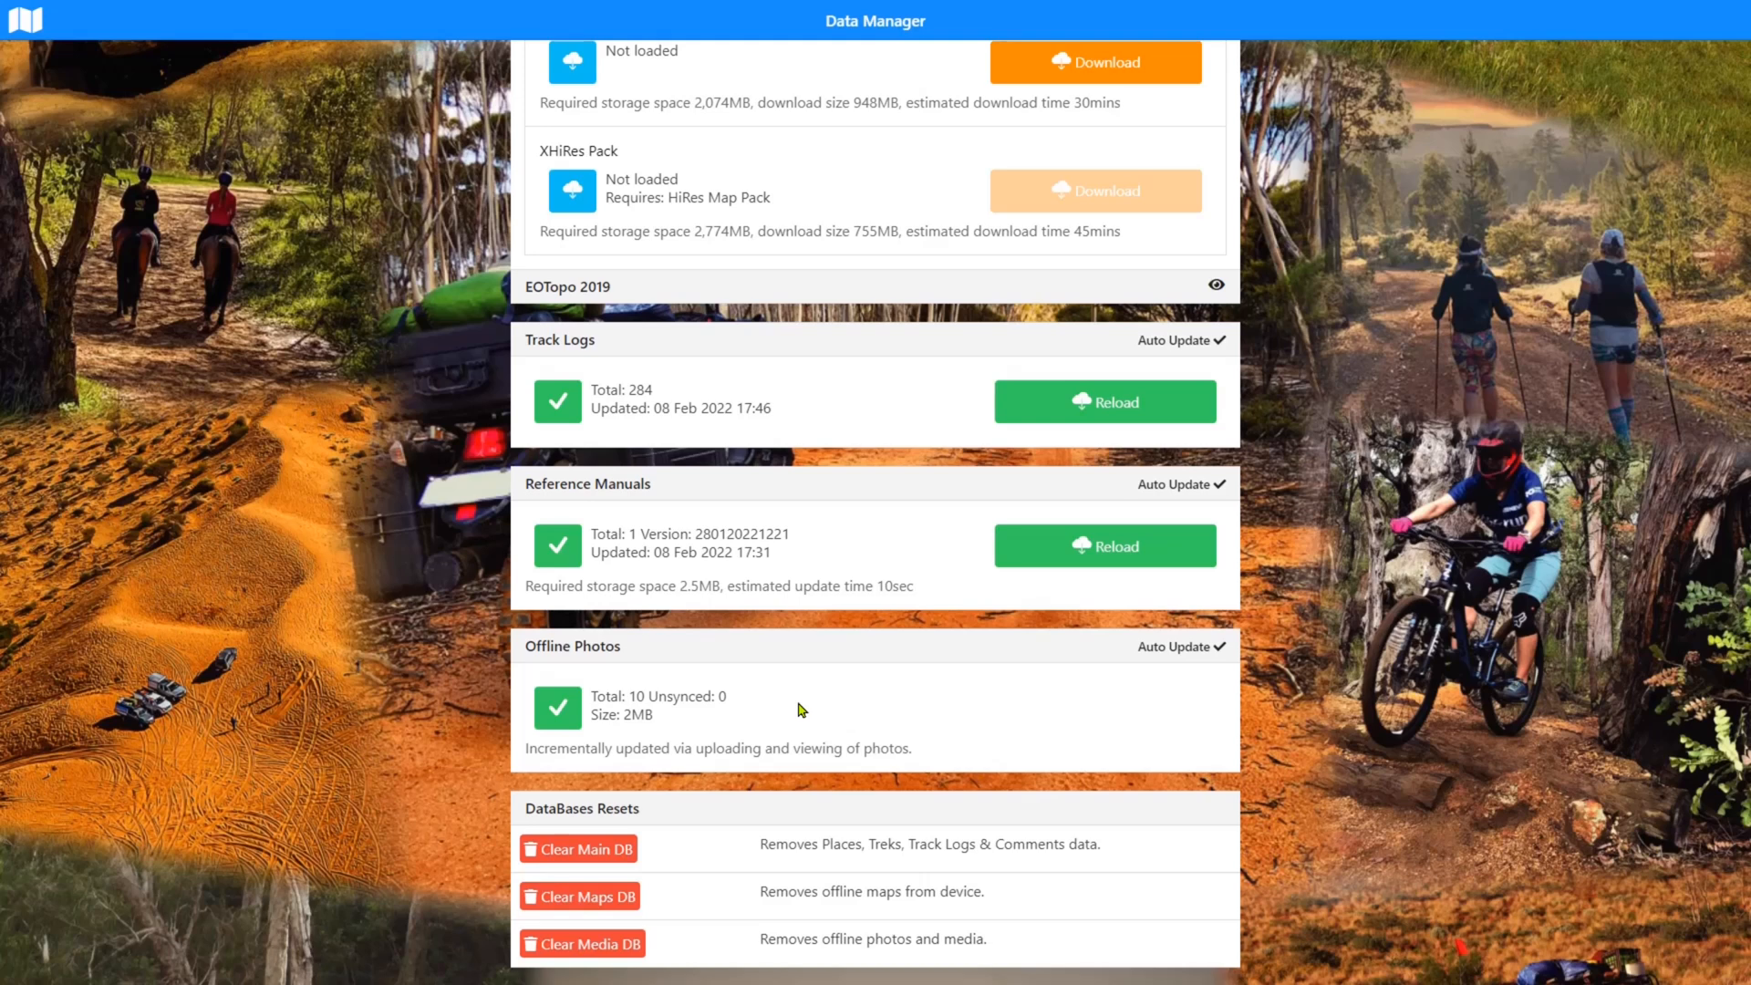
{"action": "mouse_move", "coordinate": [904, 704]}
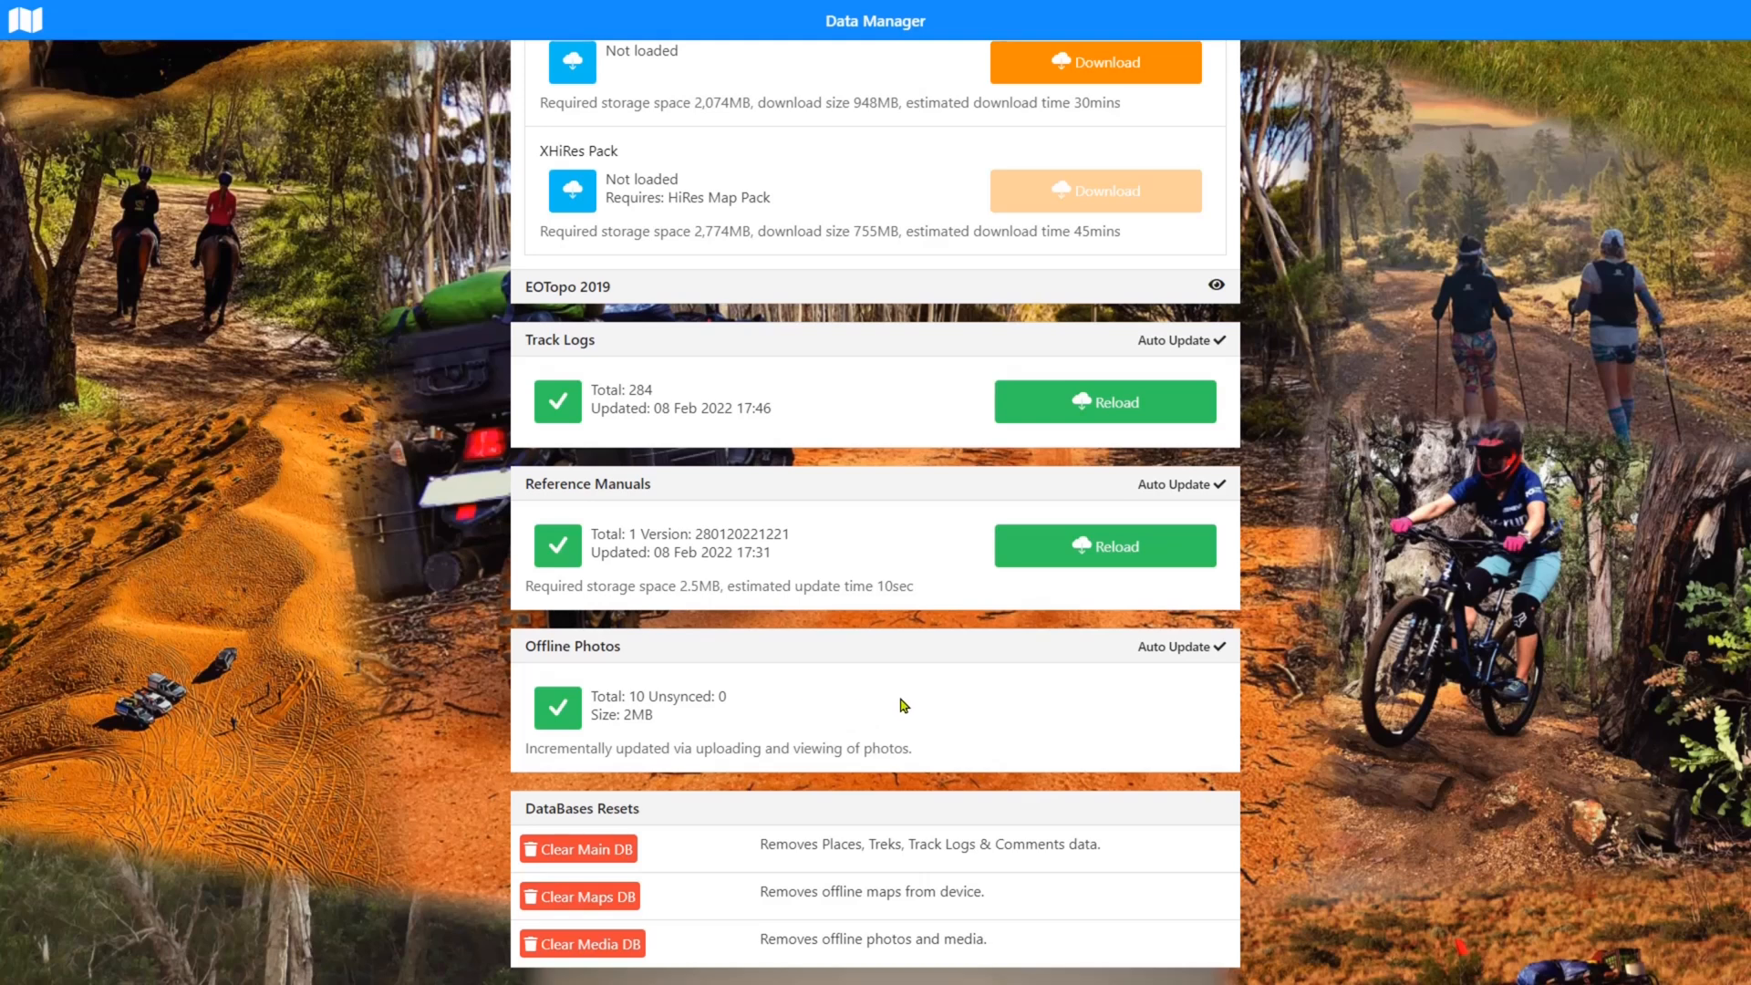
{"action": "mouse_move", "coordinate": [706, 717]}
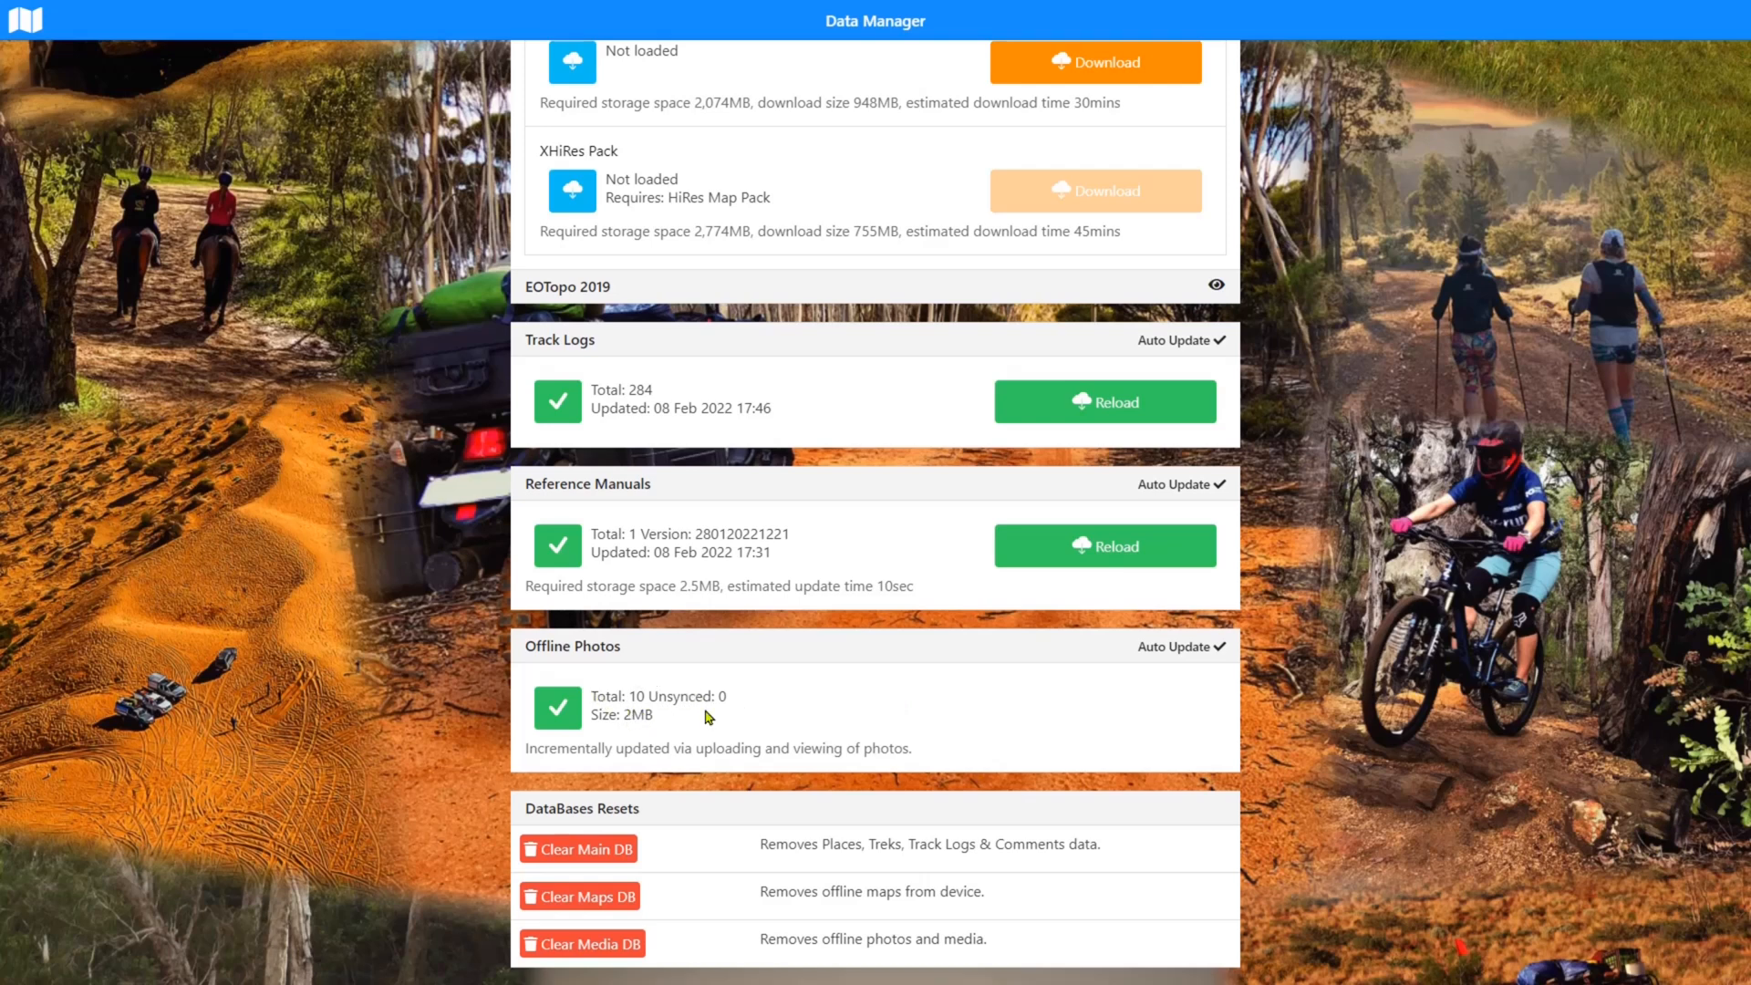
{"action": "mouse_move", "coordinate": [706, 732]}
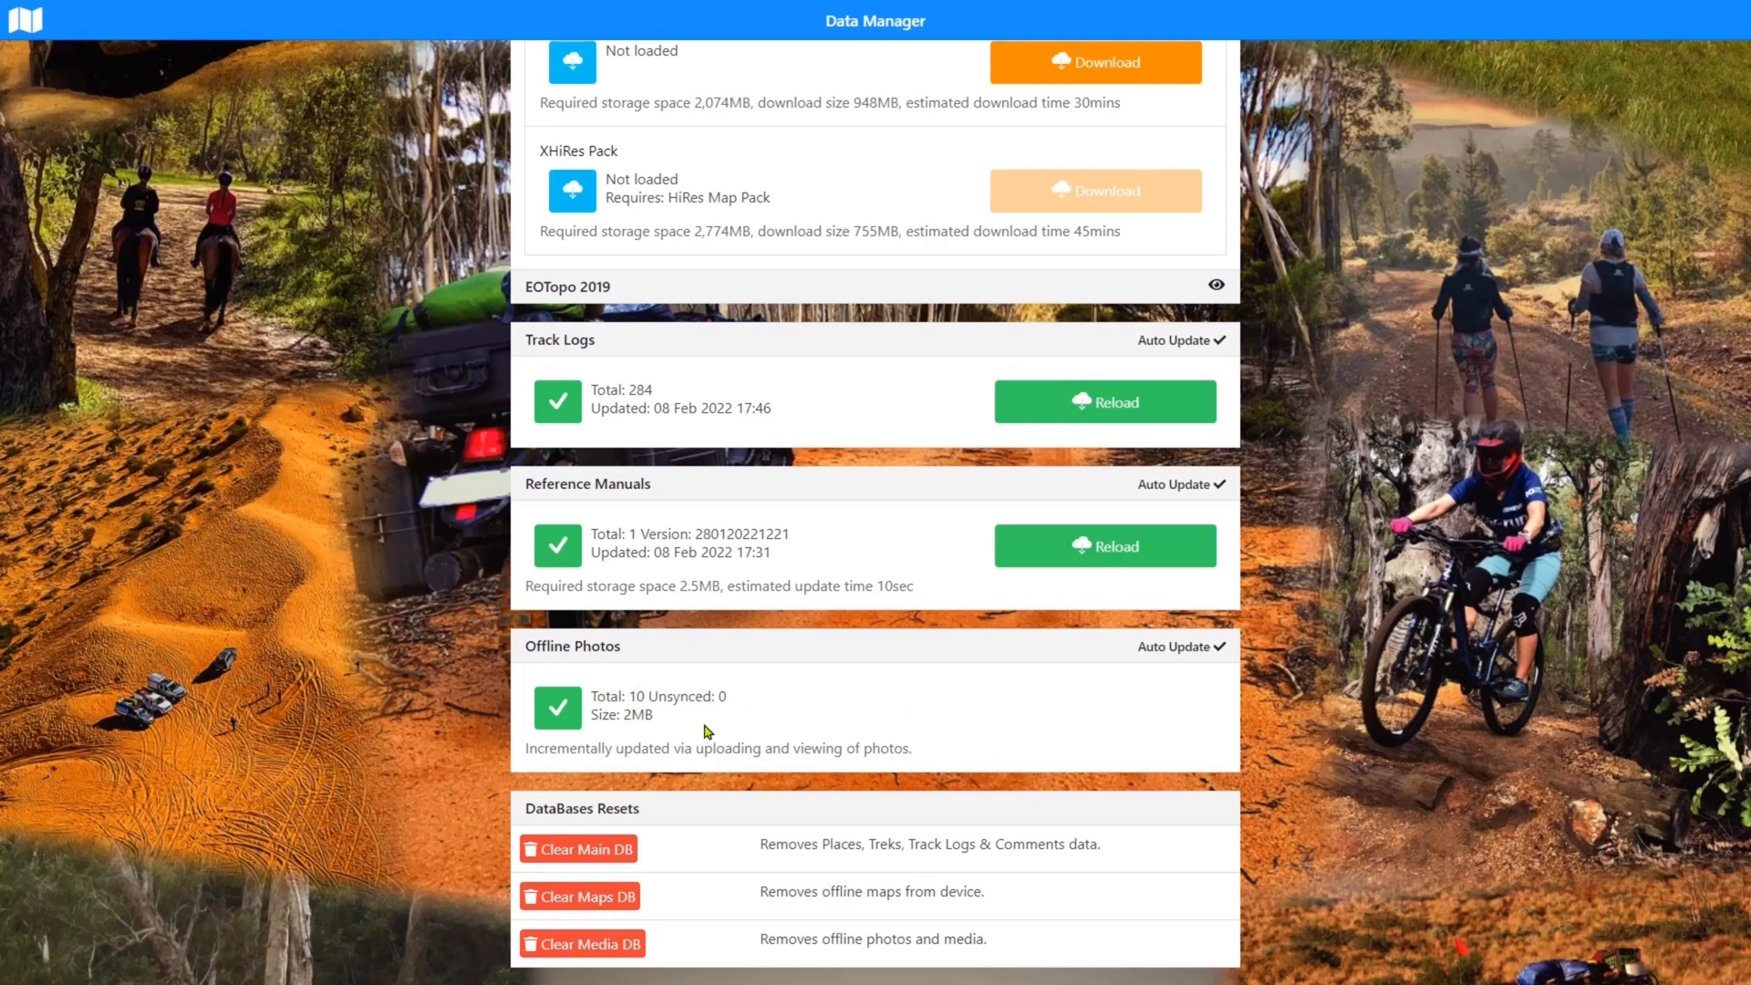
{"action": "mouse_move", "coordinate": [790, 689]}
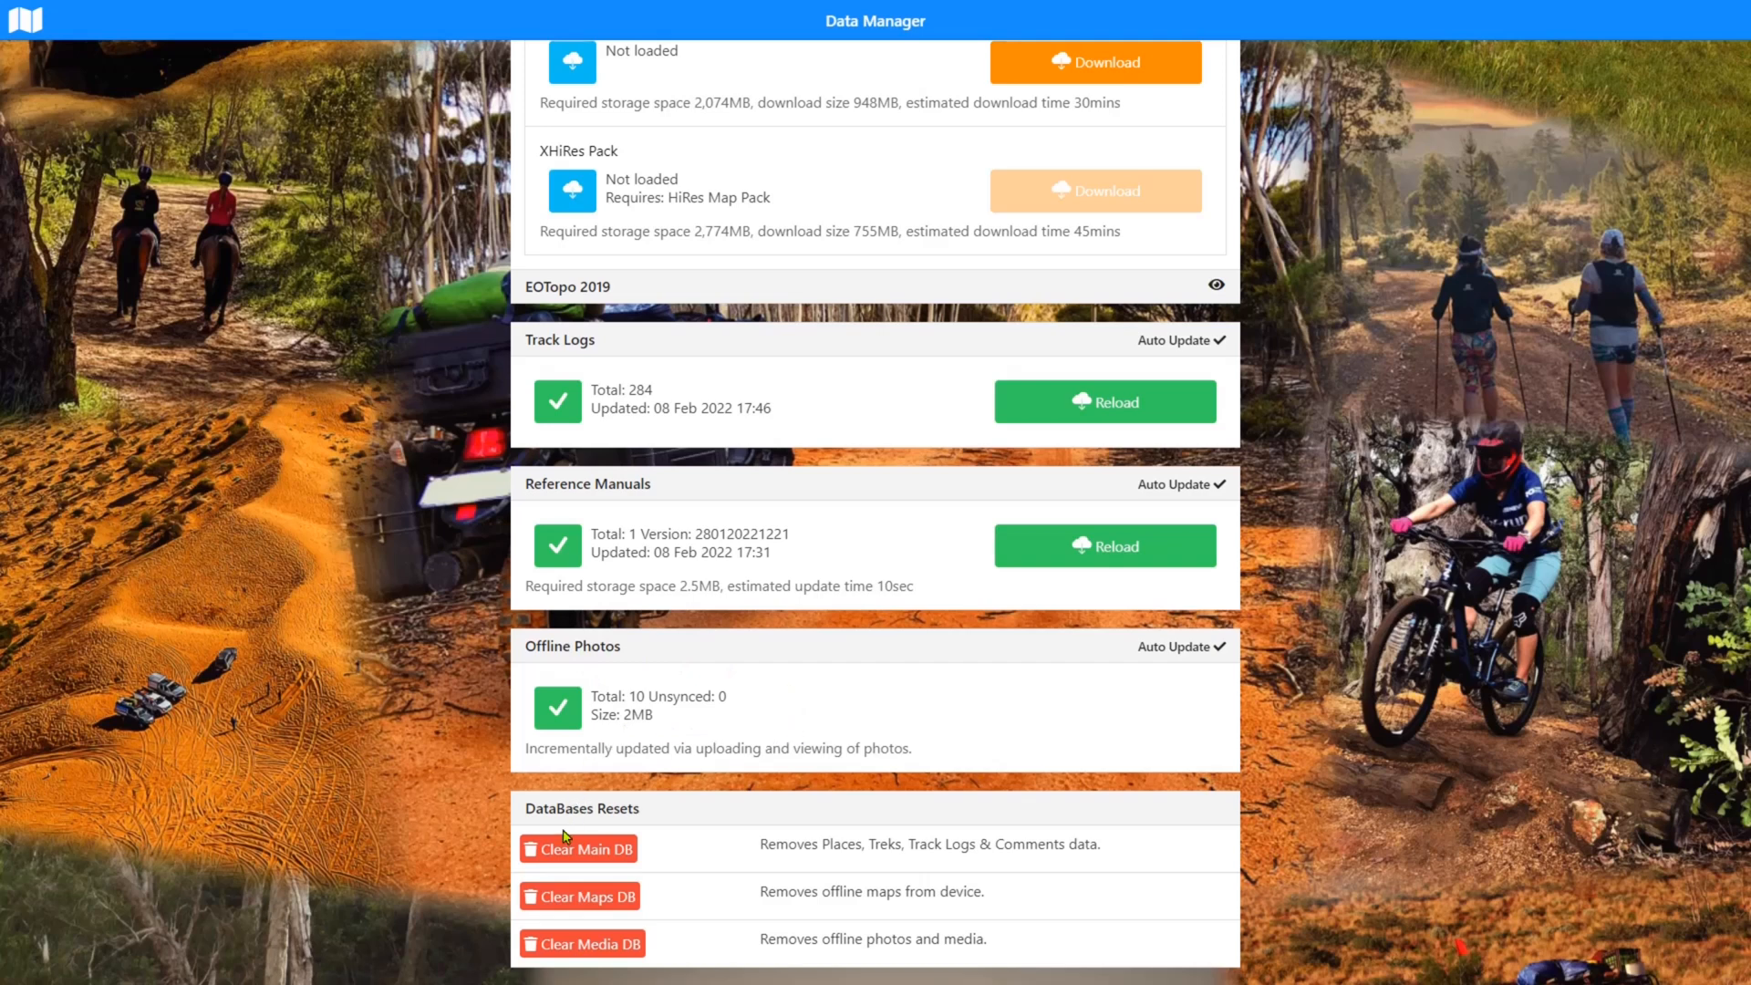
{"action": "mouse_move", "coordinate": [642, 823]}
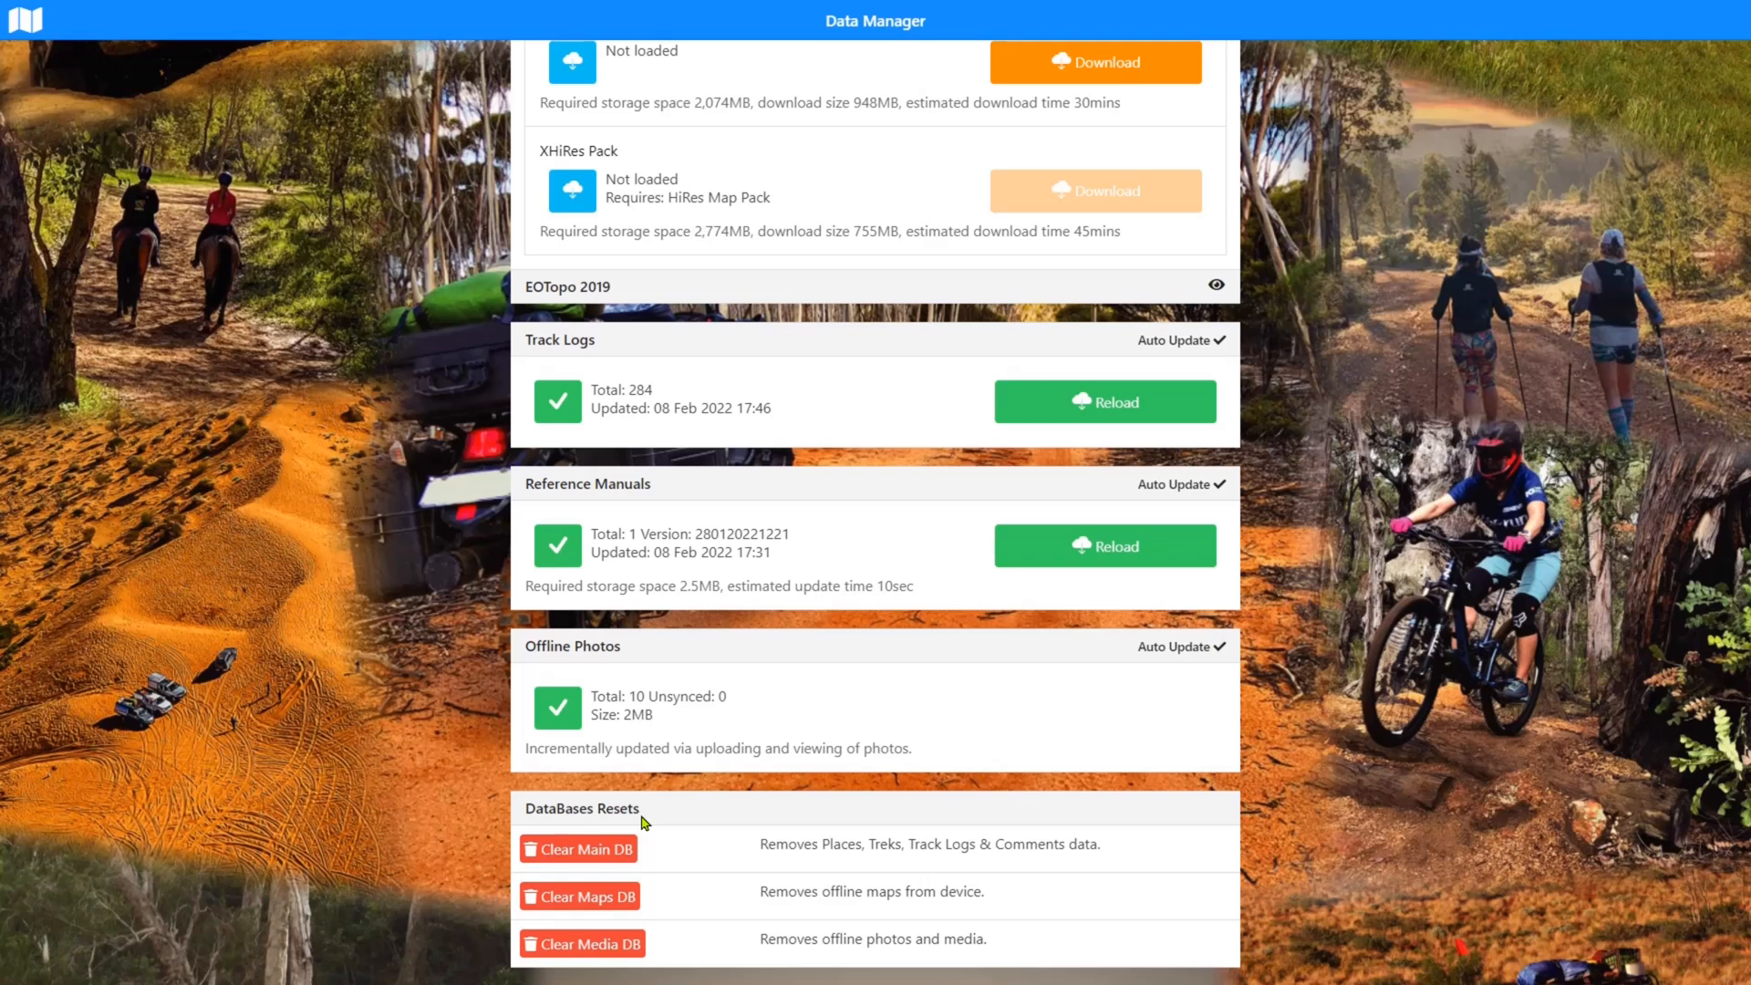
{"action": "mouse_move", "coordinate": [685, 840]}
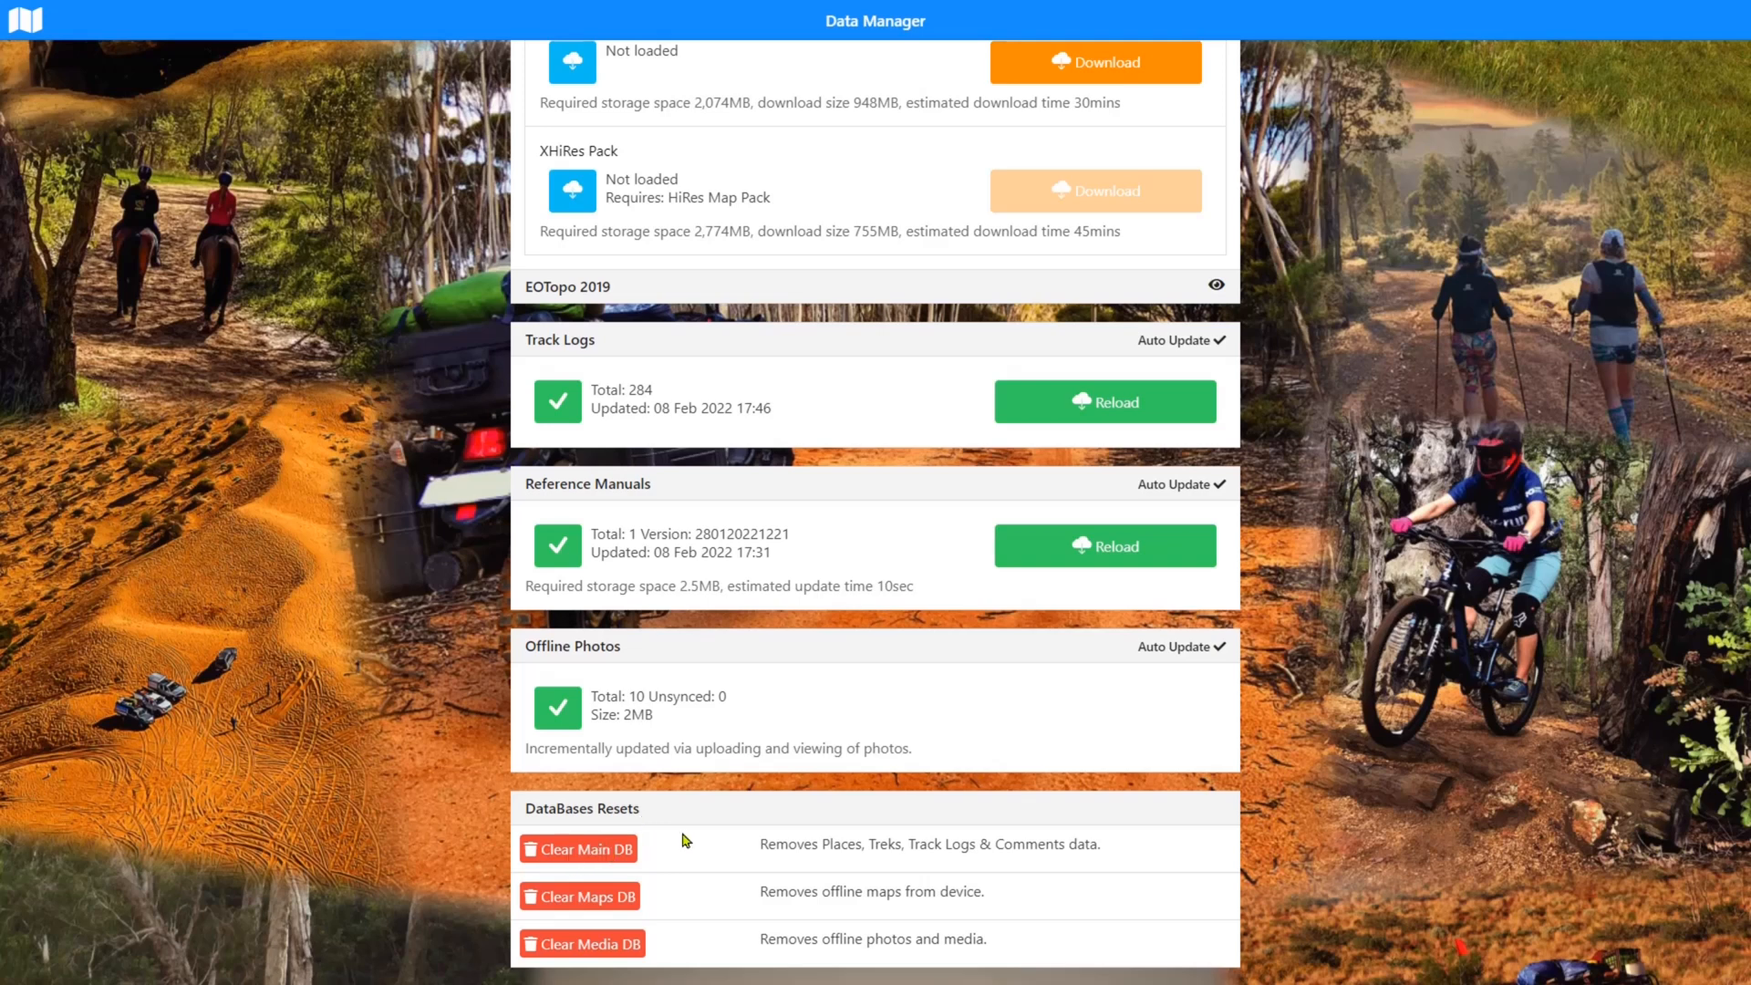
{"action": "mouse_move", "coordinate": [779, 863]}
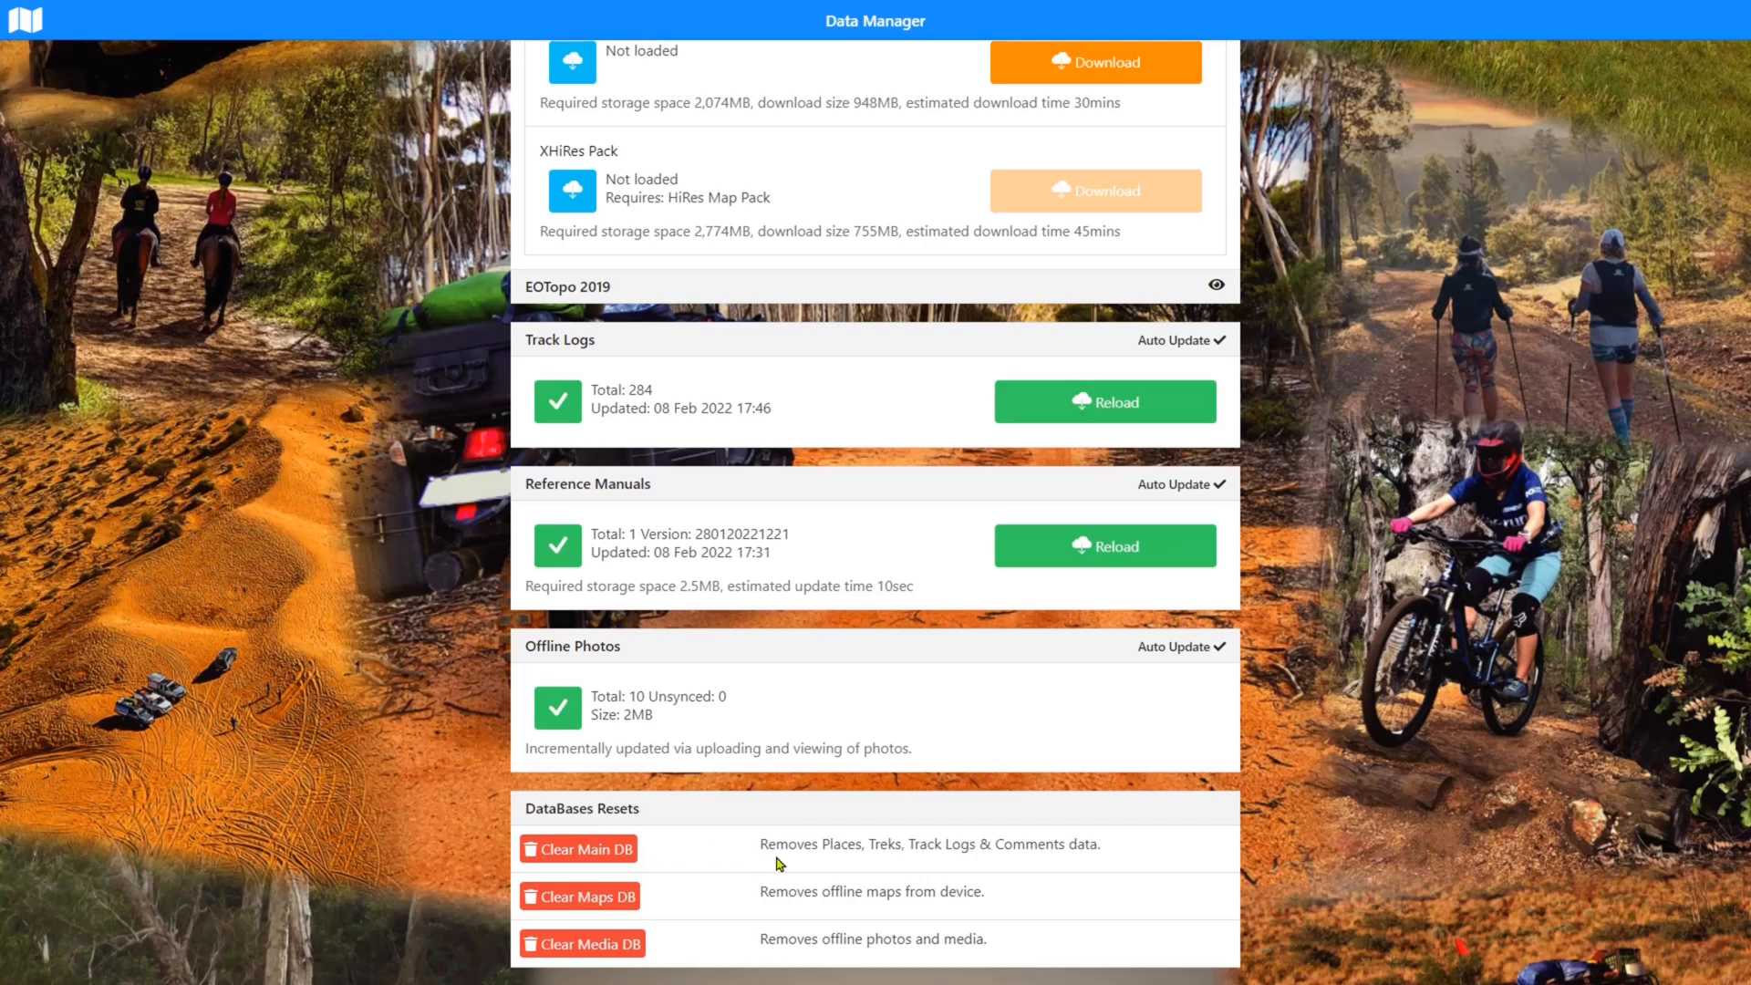
{"action": "mouse_move", "coordinate": [838, 821]}
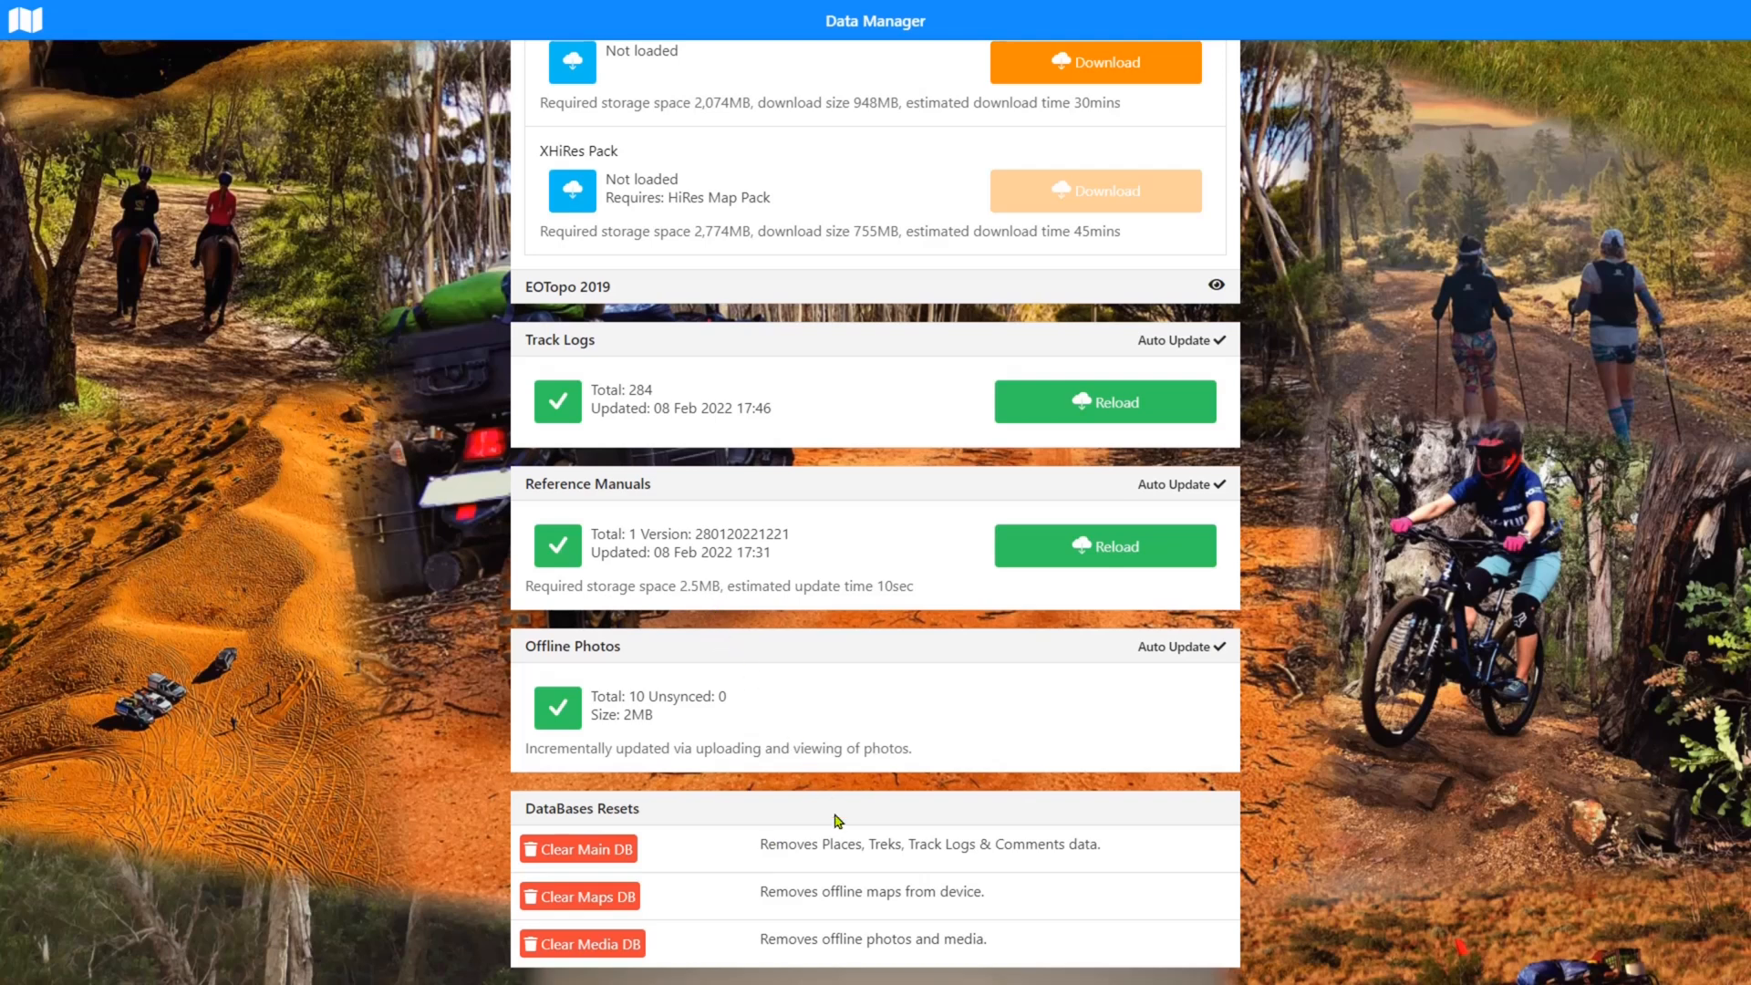
{"action": "mouse_move", "coordinate": [843, 839]}
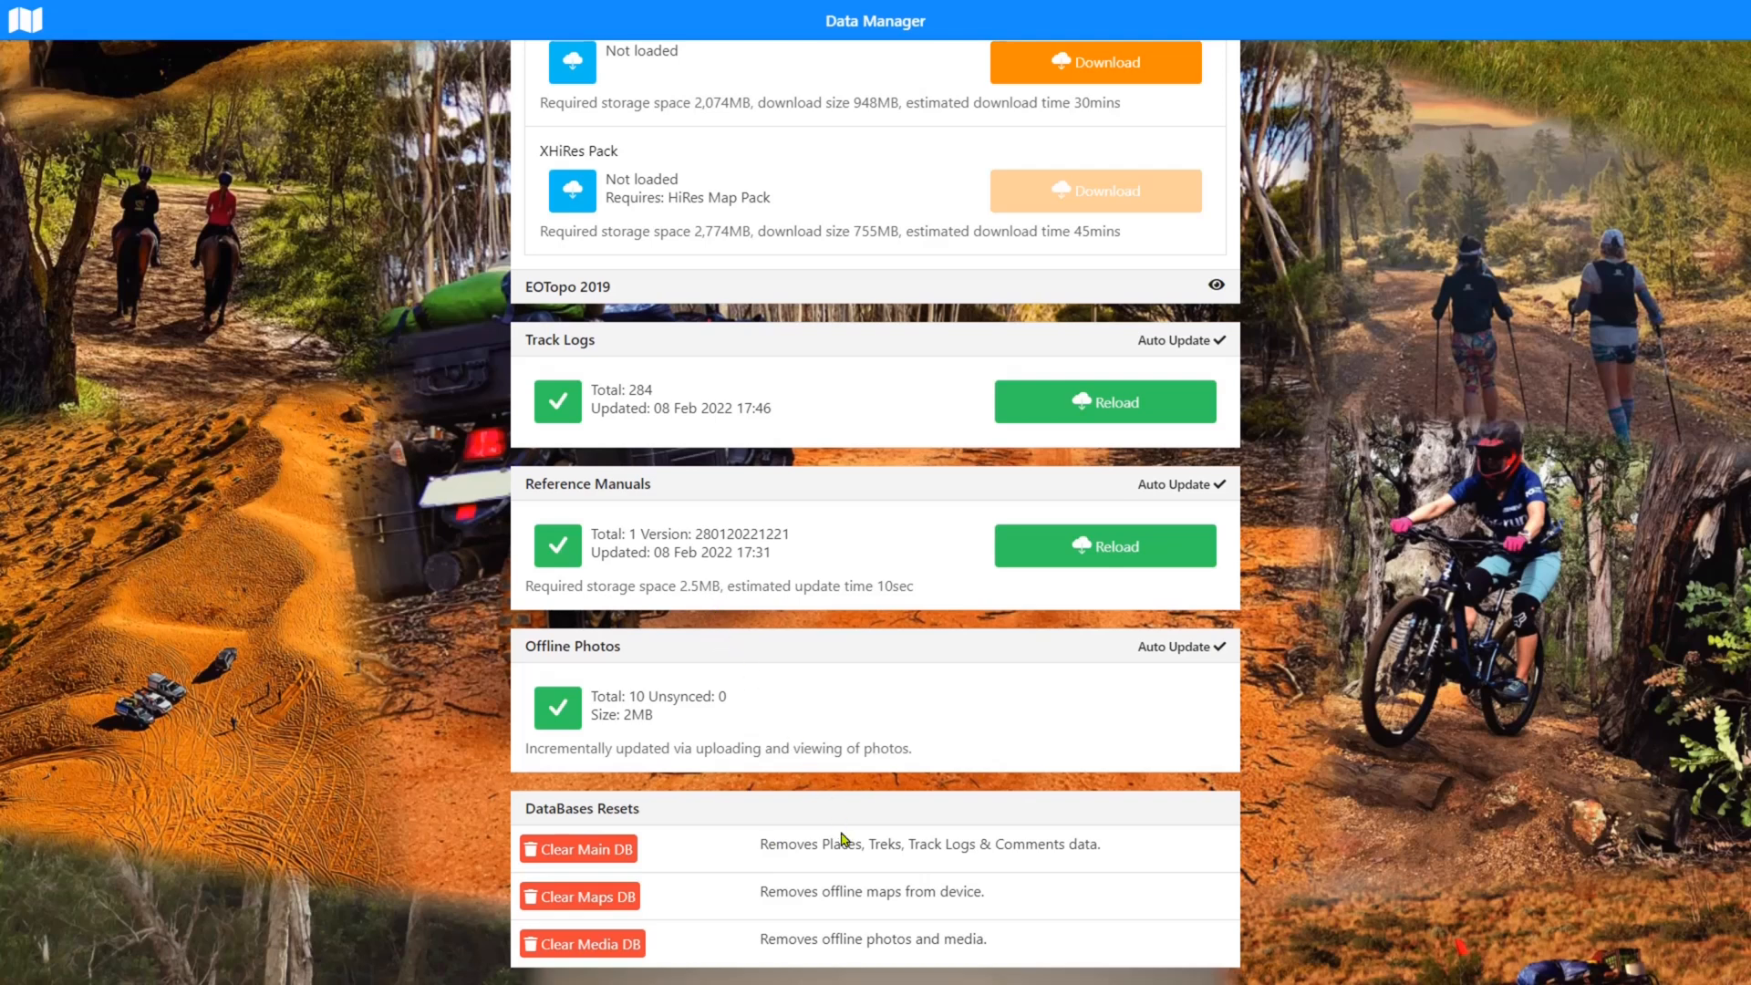
{"action": "mouse_move", "coordinate": [843, 848]}
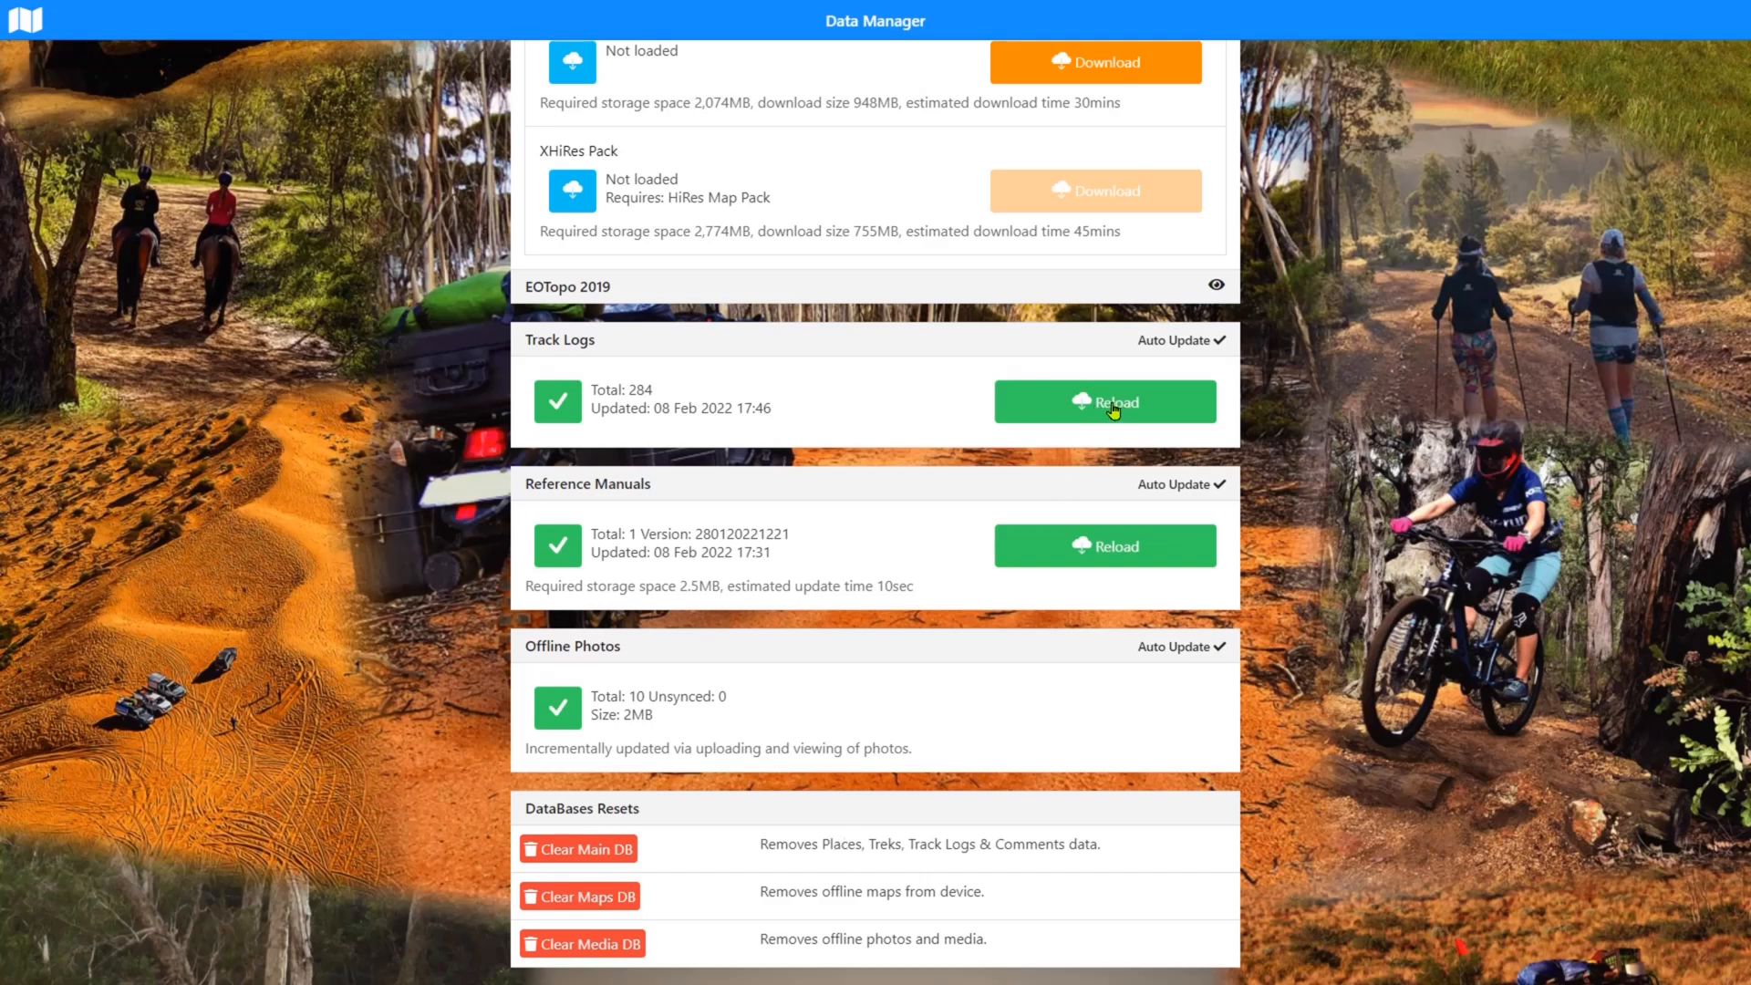
{"action": "mouse_move", "coordinate": [1051, 560]}
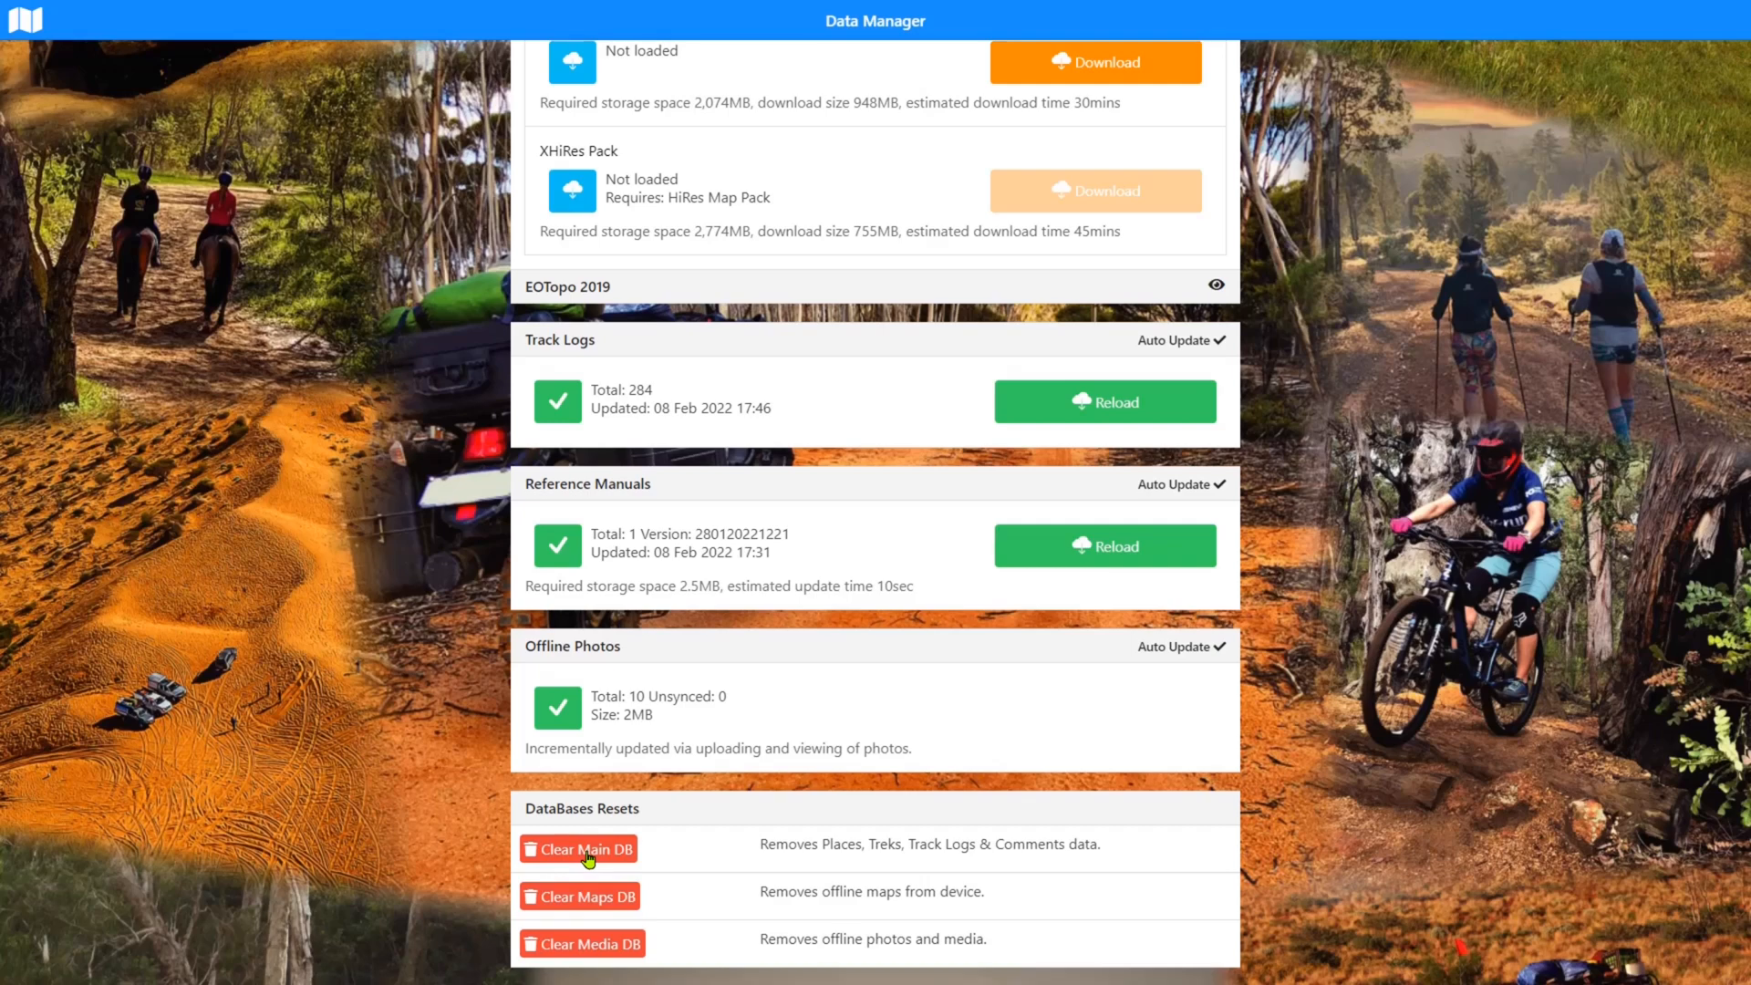
Clear Main DB under DataBases Resets, leaving Places, Treks and Track Logs not loaded
{"action": "left_click", "coordinate": [578, 848]}
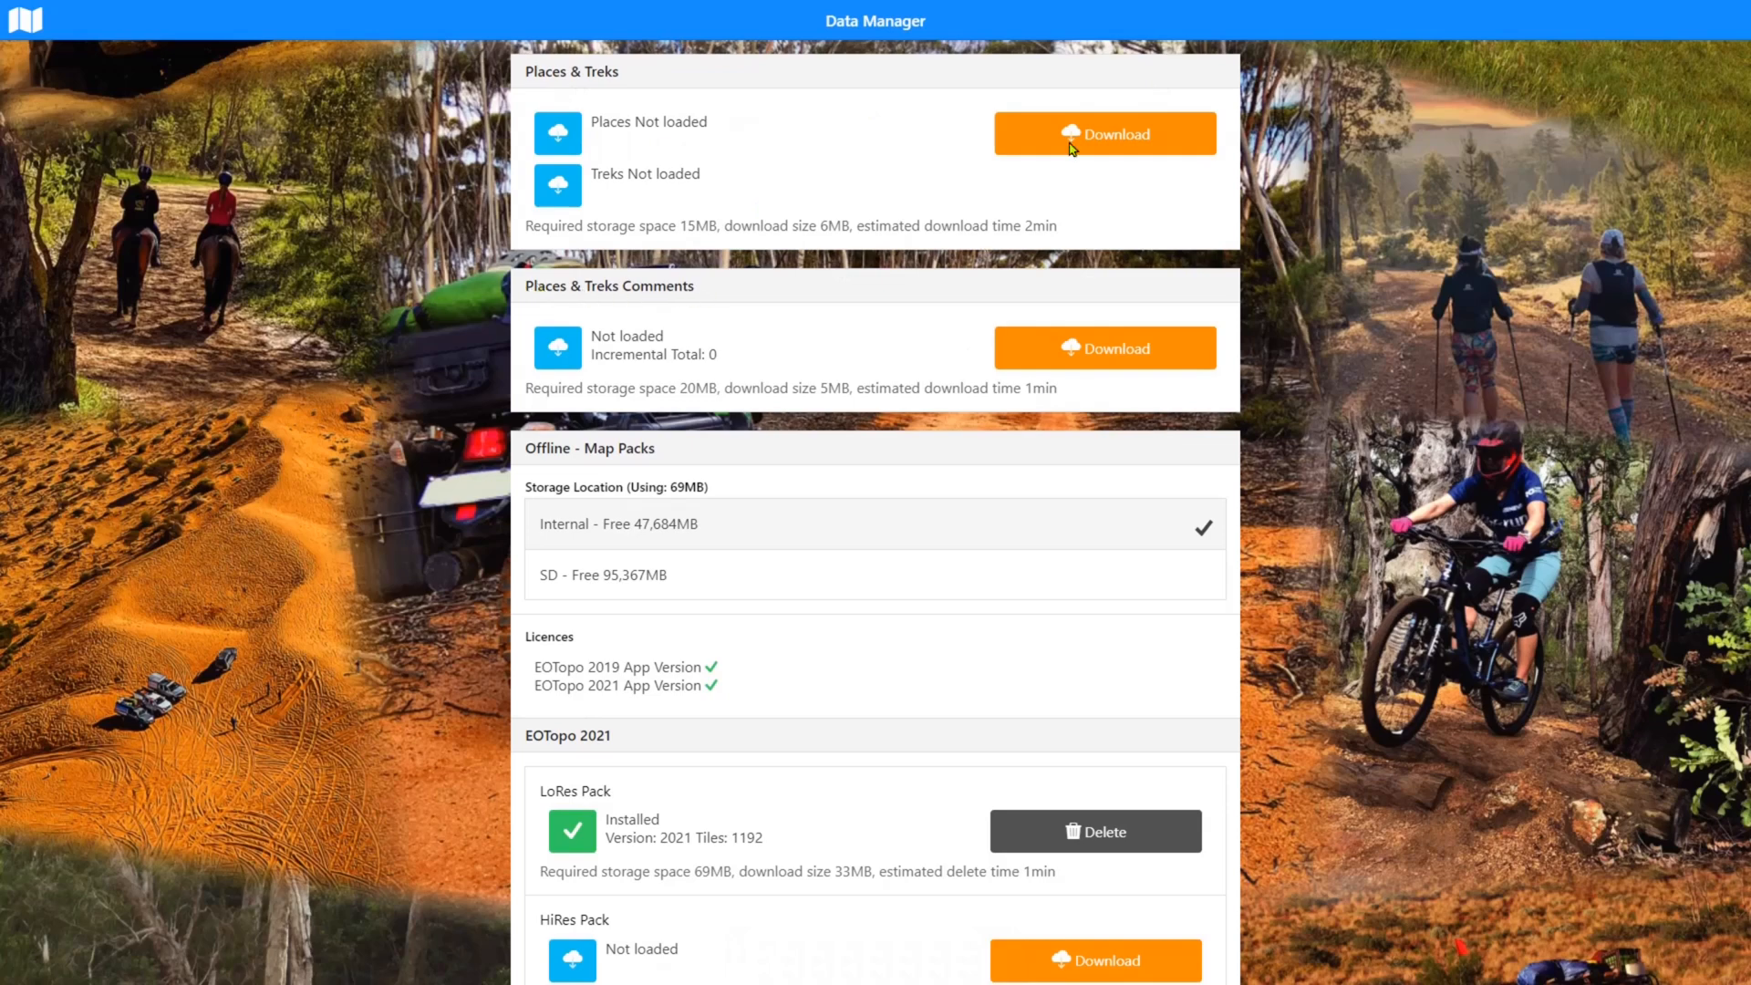
{"action": "scroll", "scroll_direction": "down", "scroll_amount": 3}
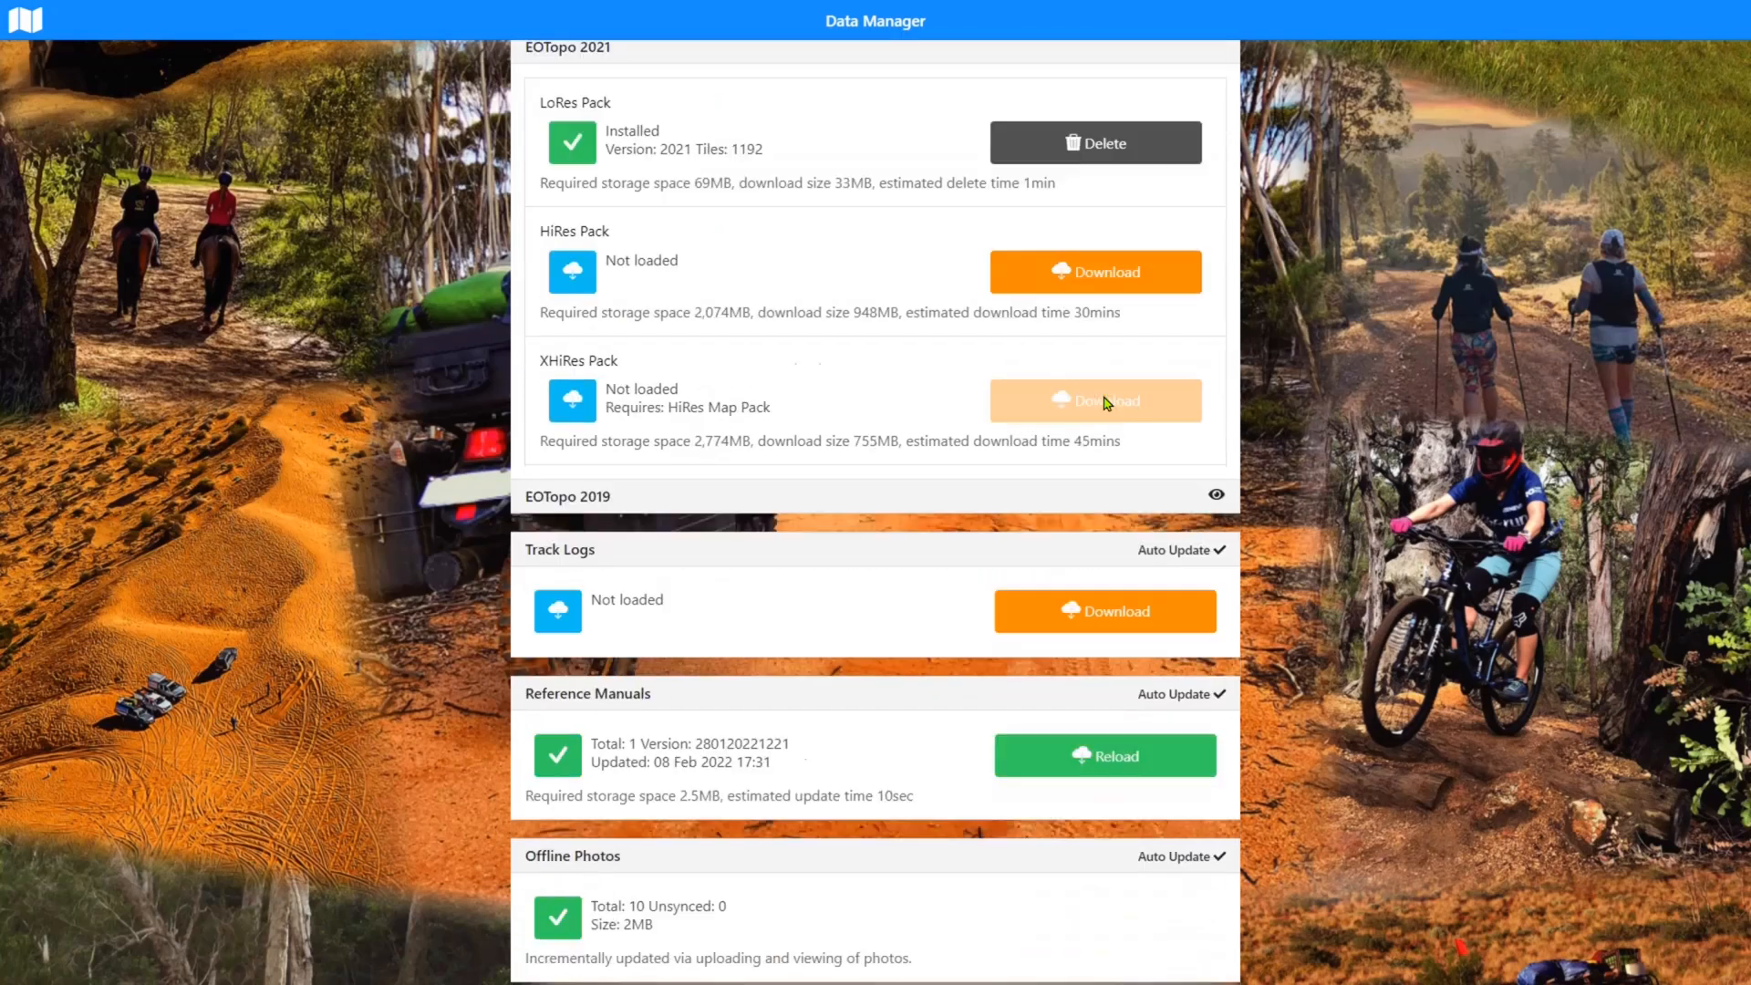
{"action": "scroll", "scroll_direction": "down", "scroll_amount": 3}
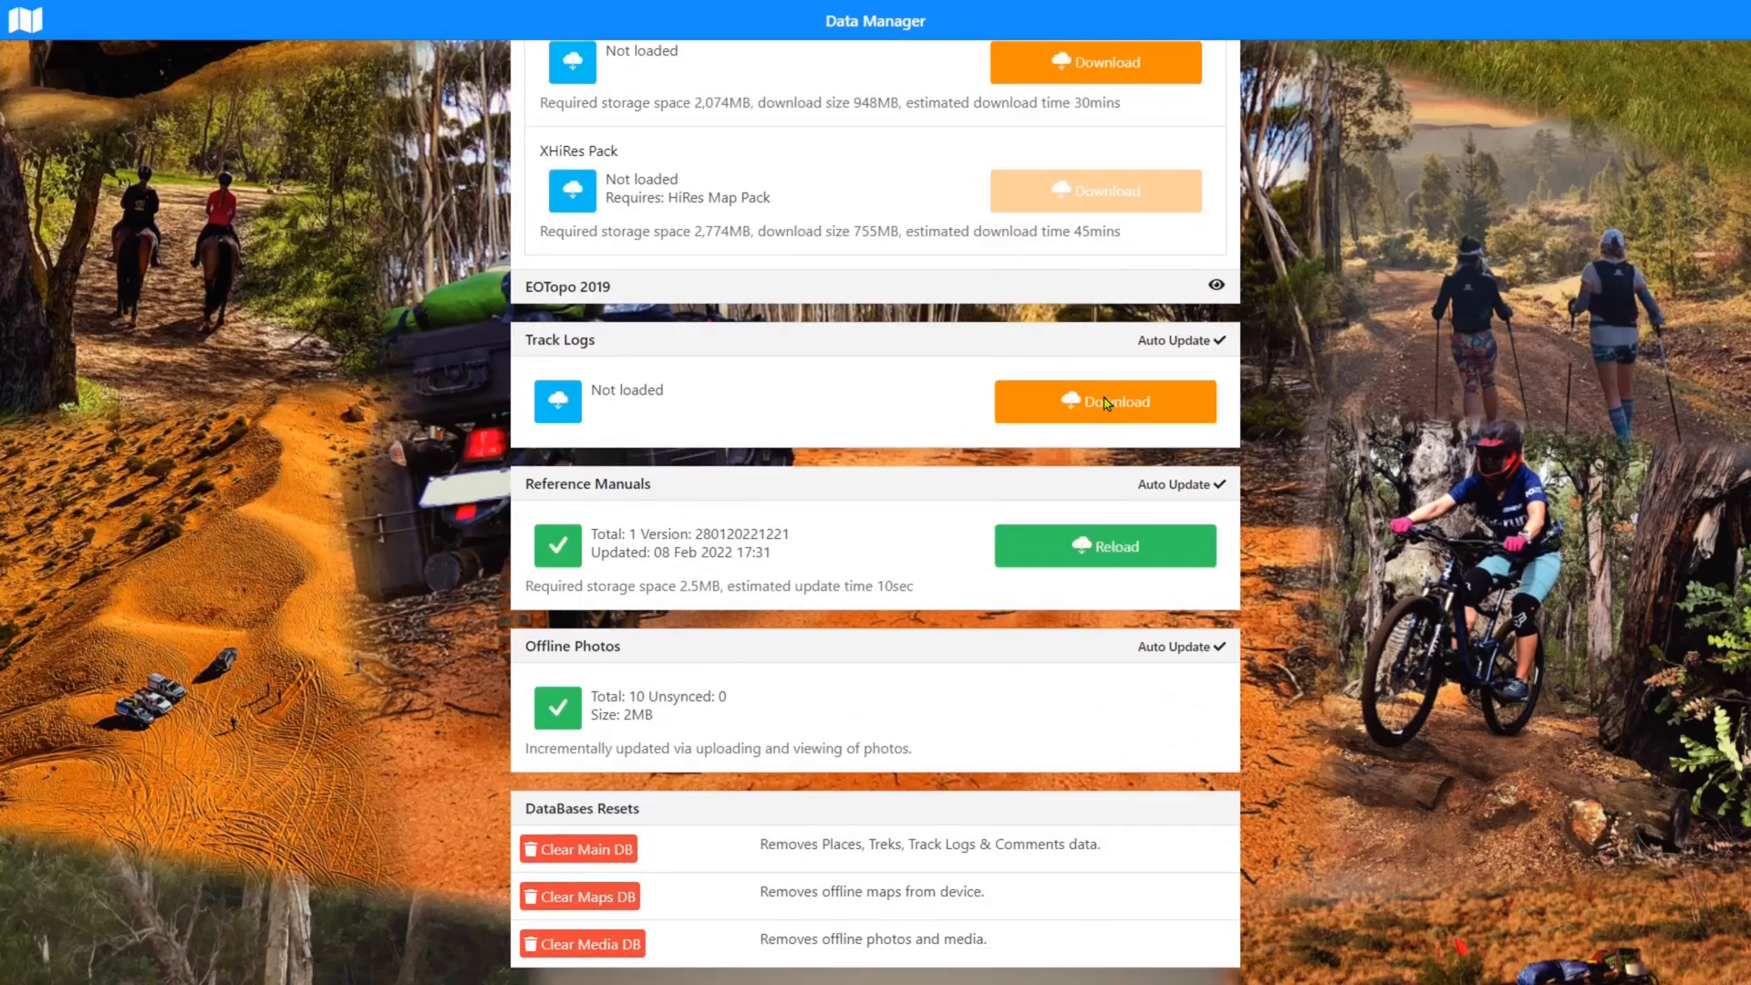
{"action": "mouse_move", "coordinate": [1068, 347]}
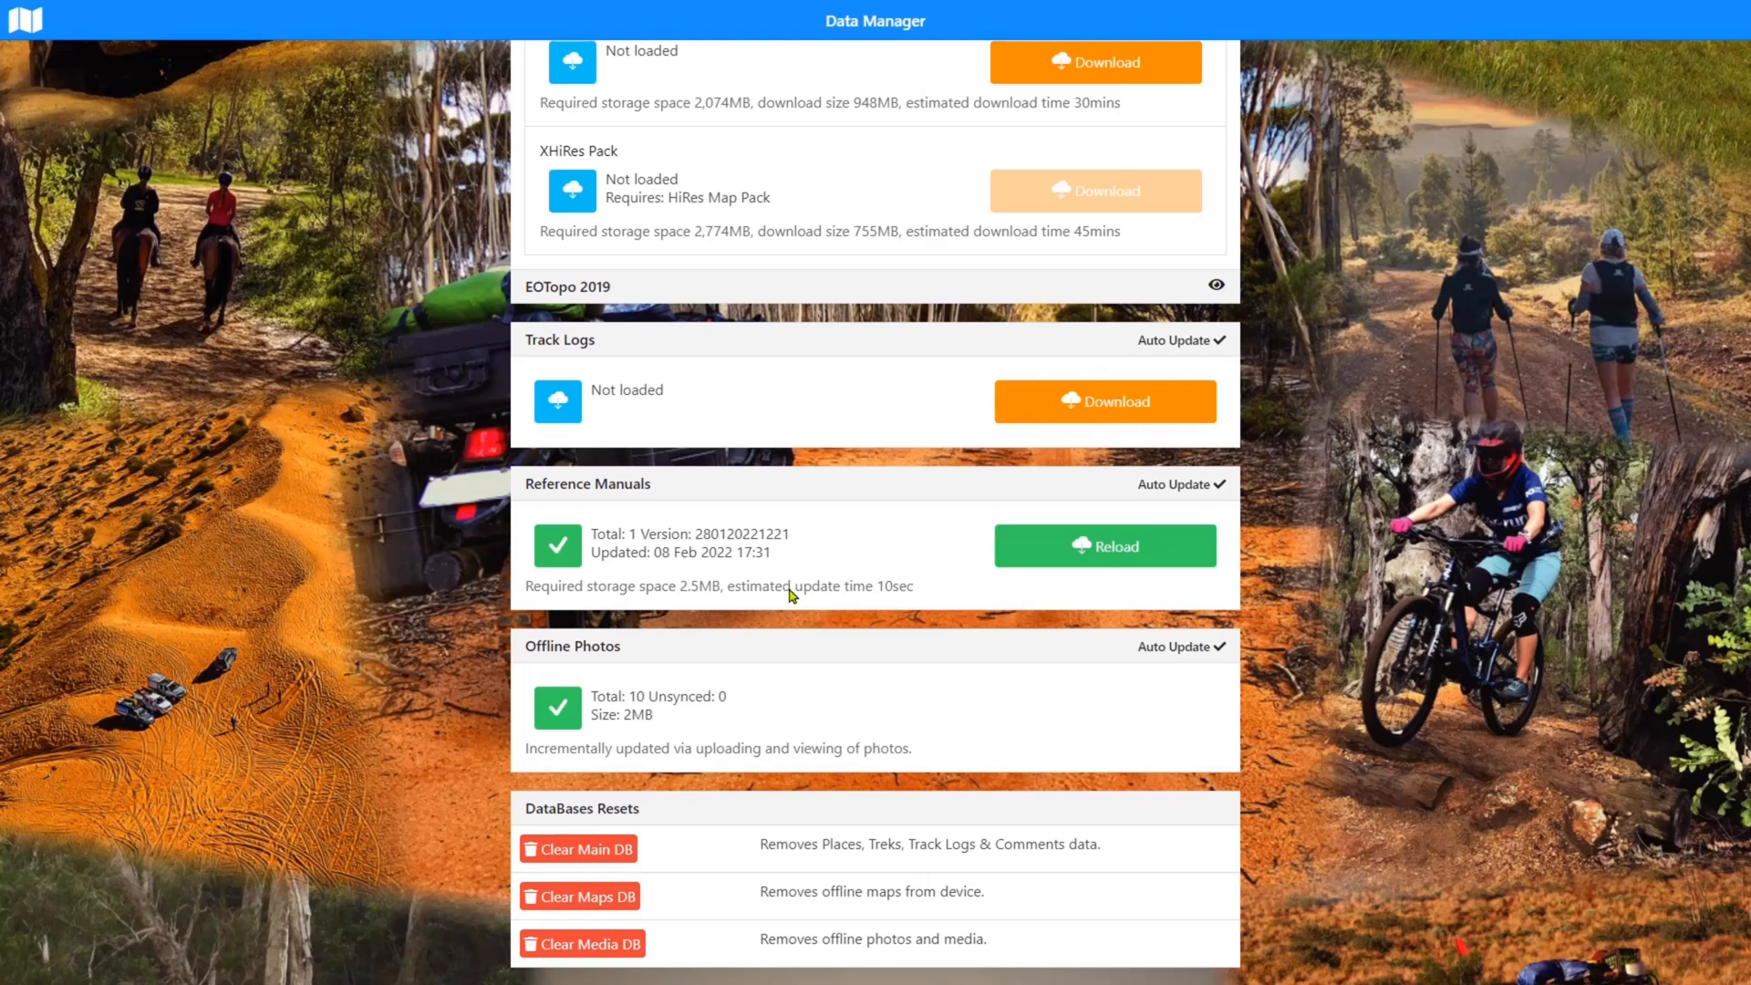
{"action": "mouse_move", "coordinate": [569, 914]}
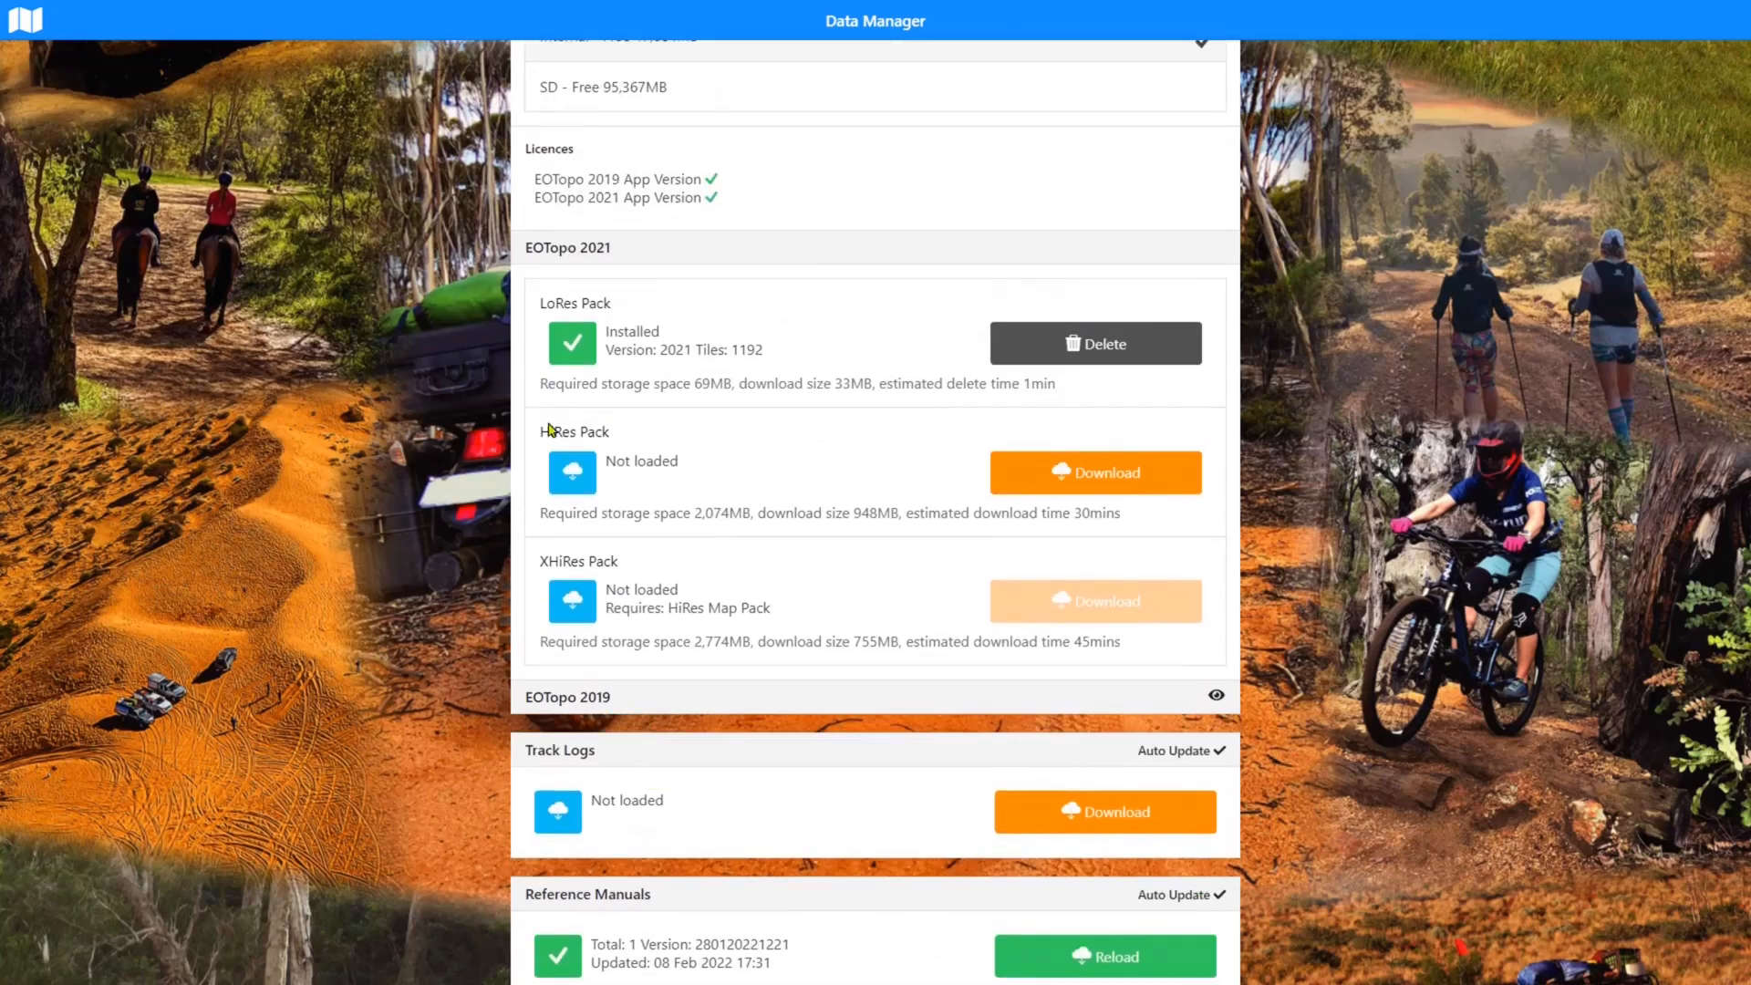
{"action": "mouse_move", "coordinate": [600, 341]}
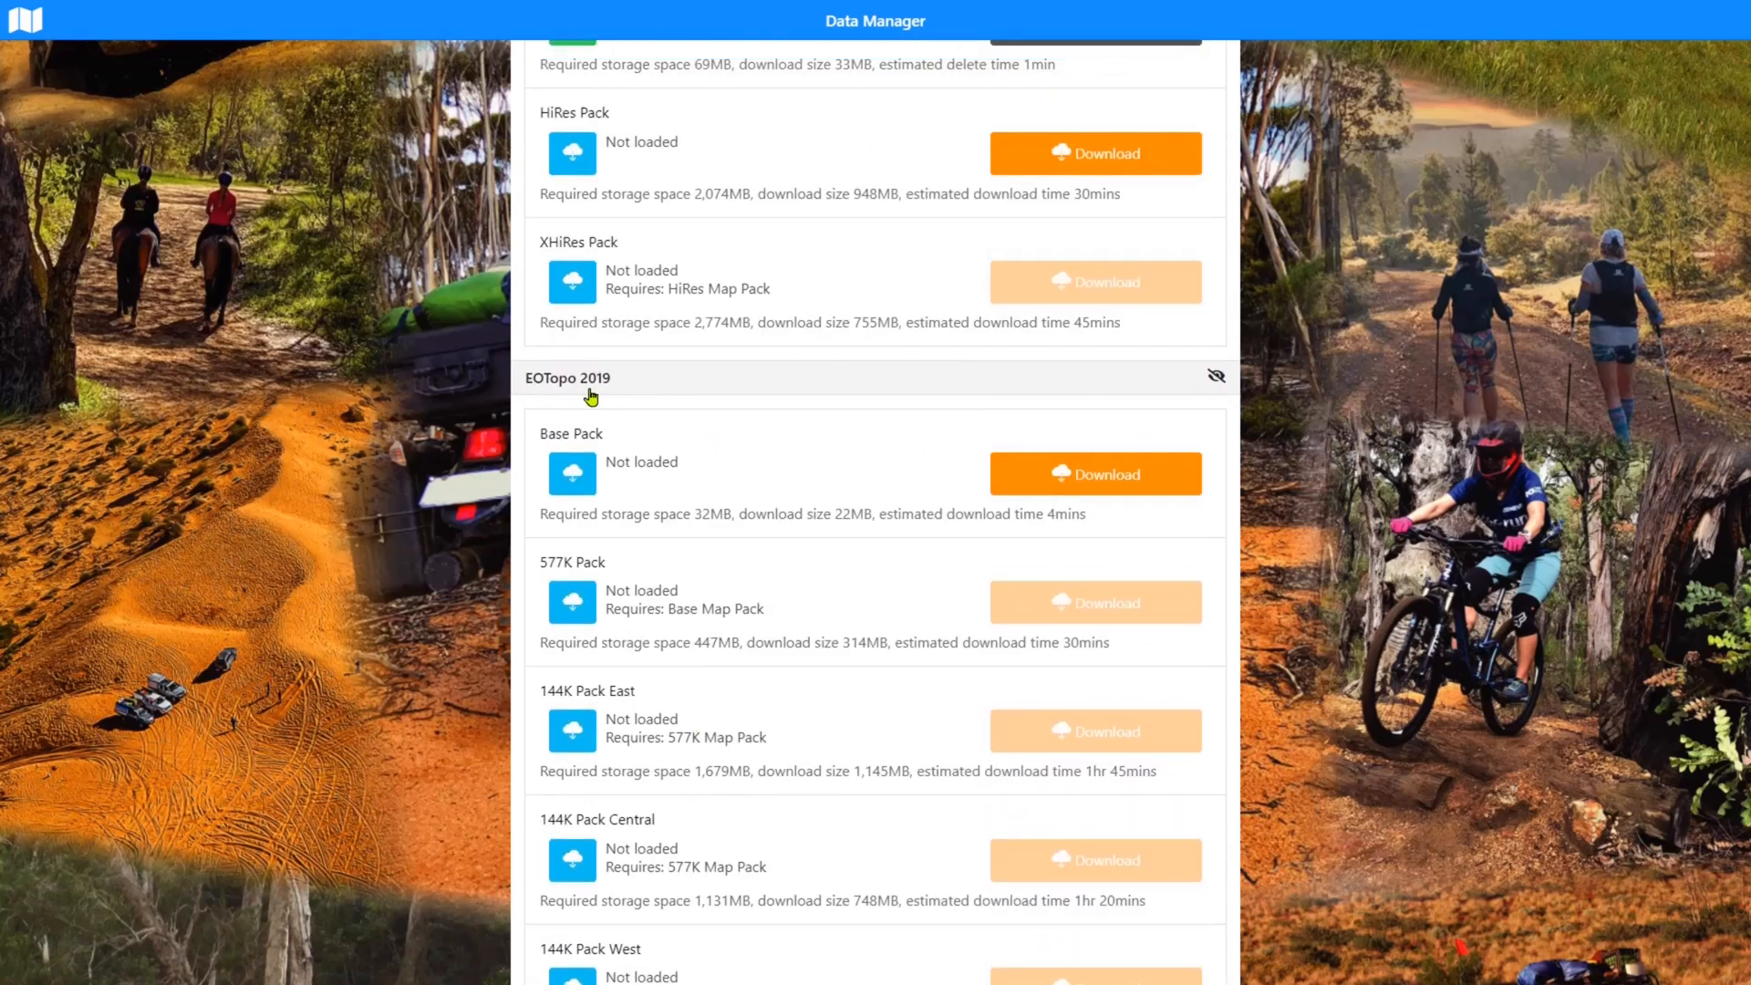
{"action": "mouse_move", "coordinate": [650, 385]}
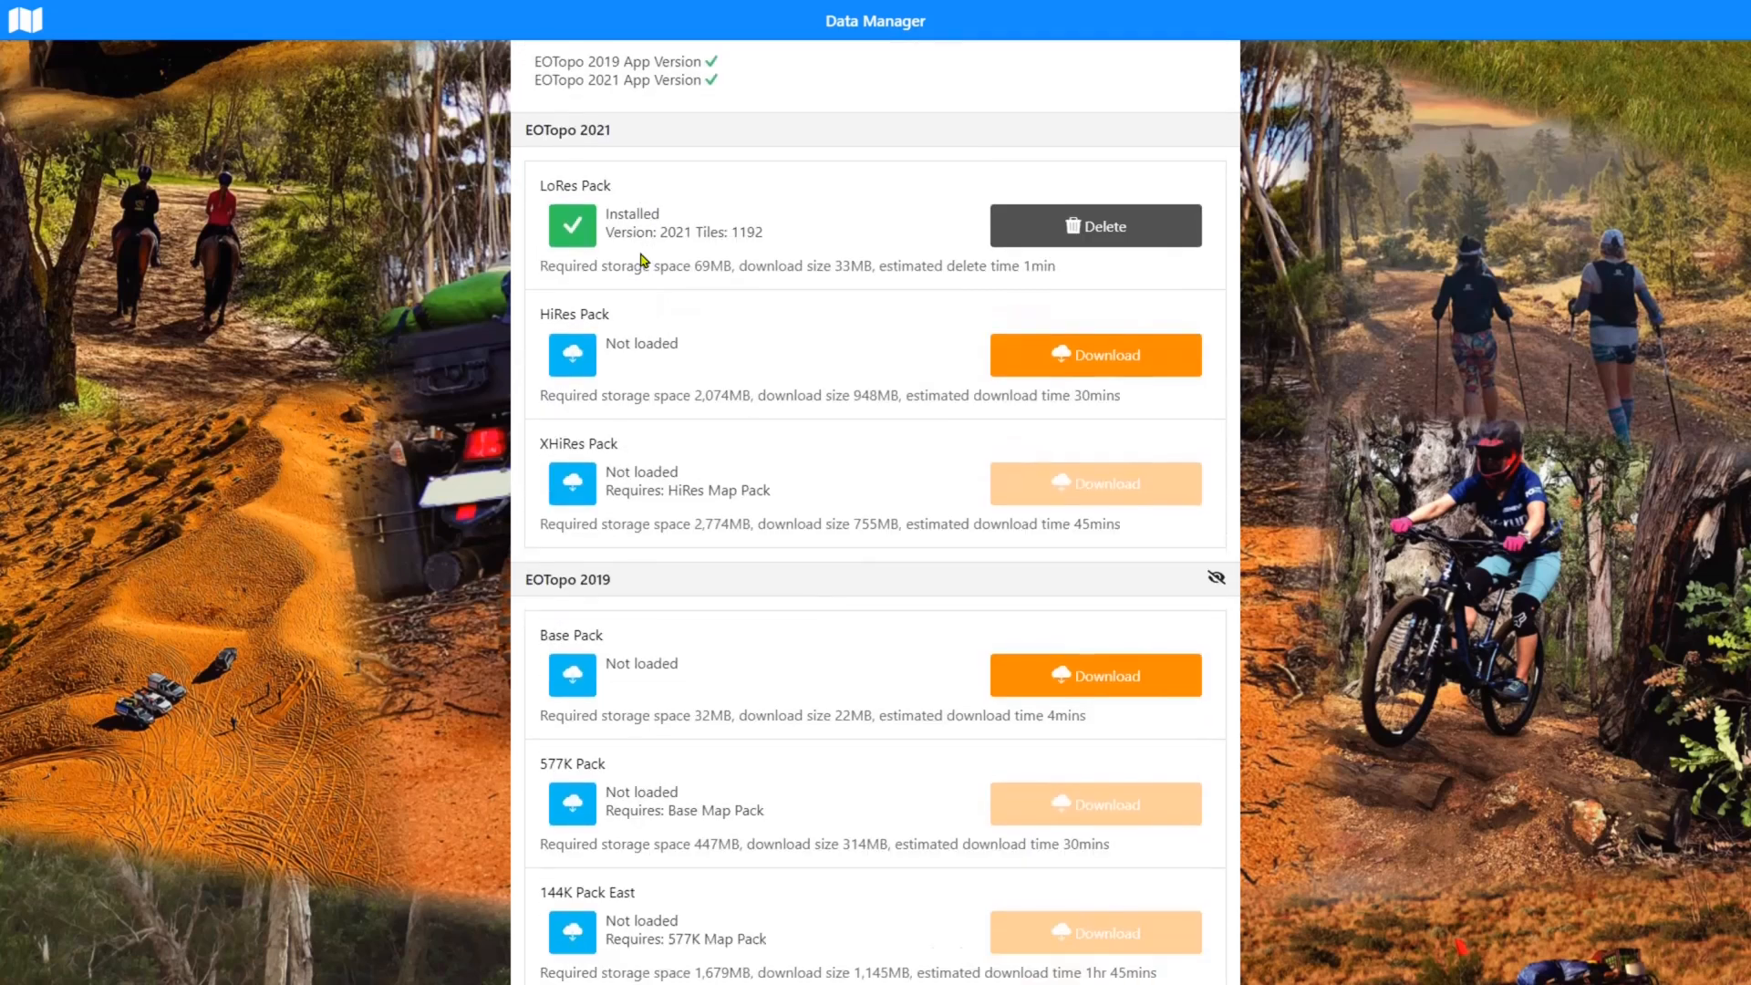
{"action": "left_click", "coordinate": [1217, 579]}
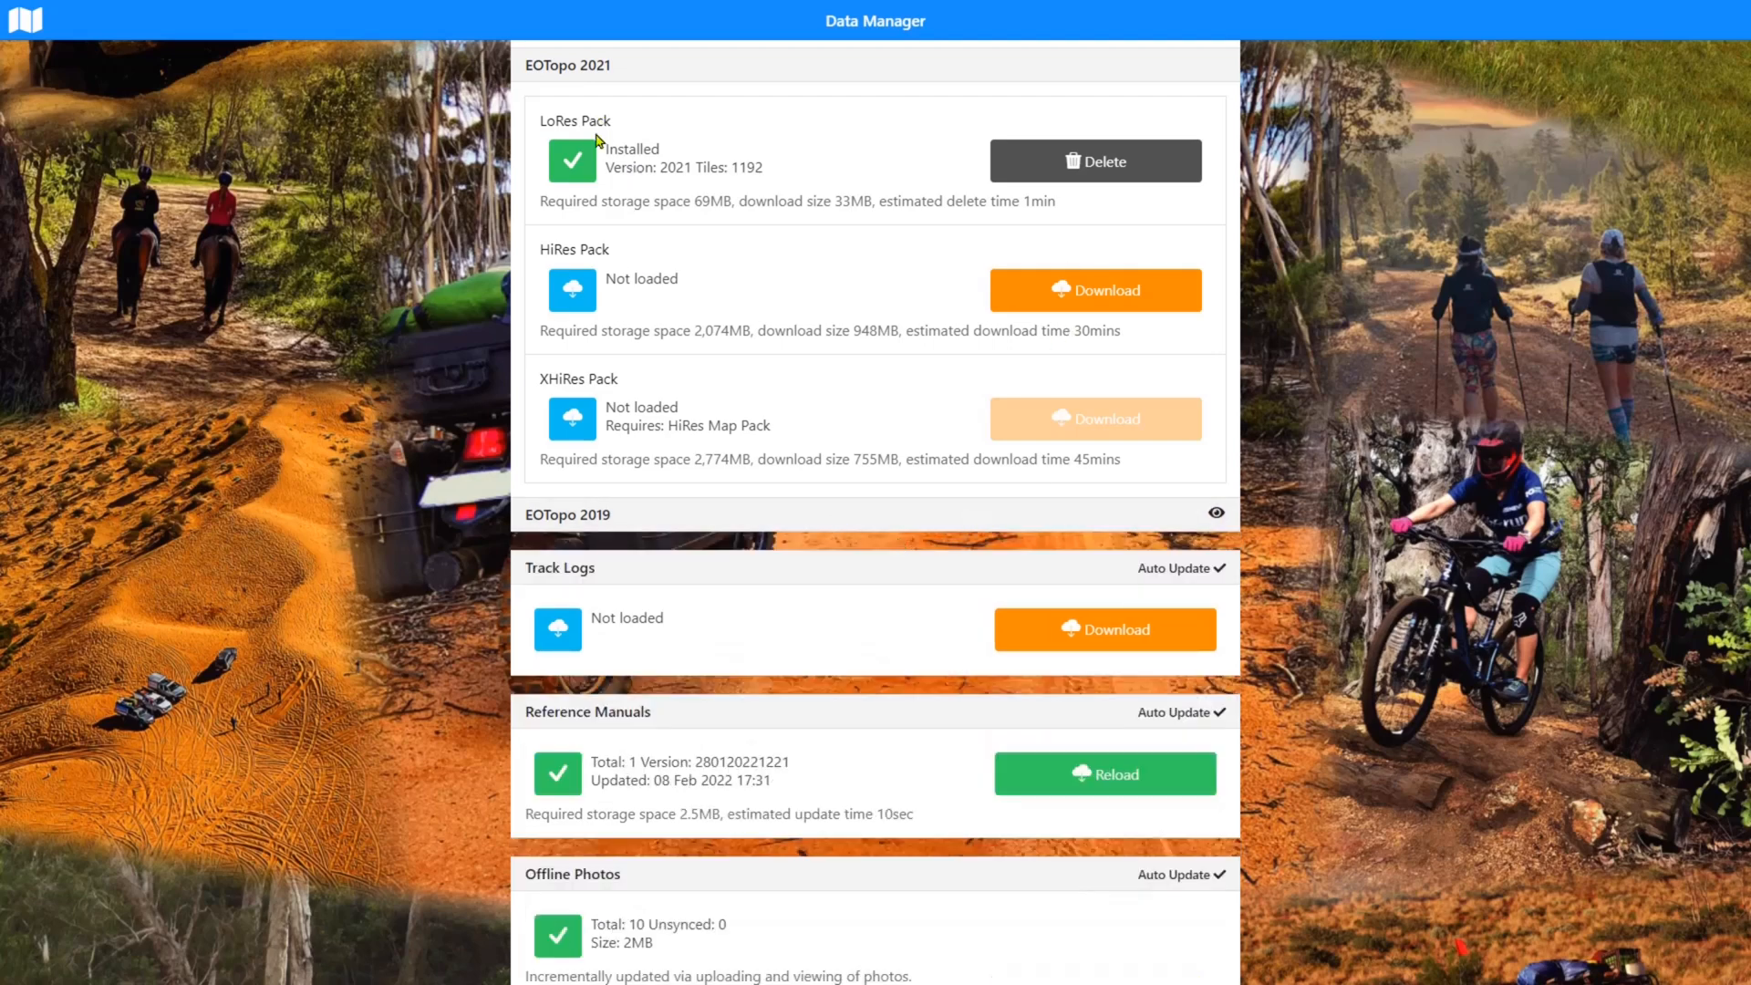
{"action": "scroll", "scroll_direction": "down", "scroll_amount": 3}
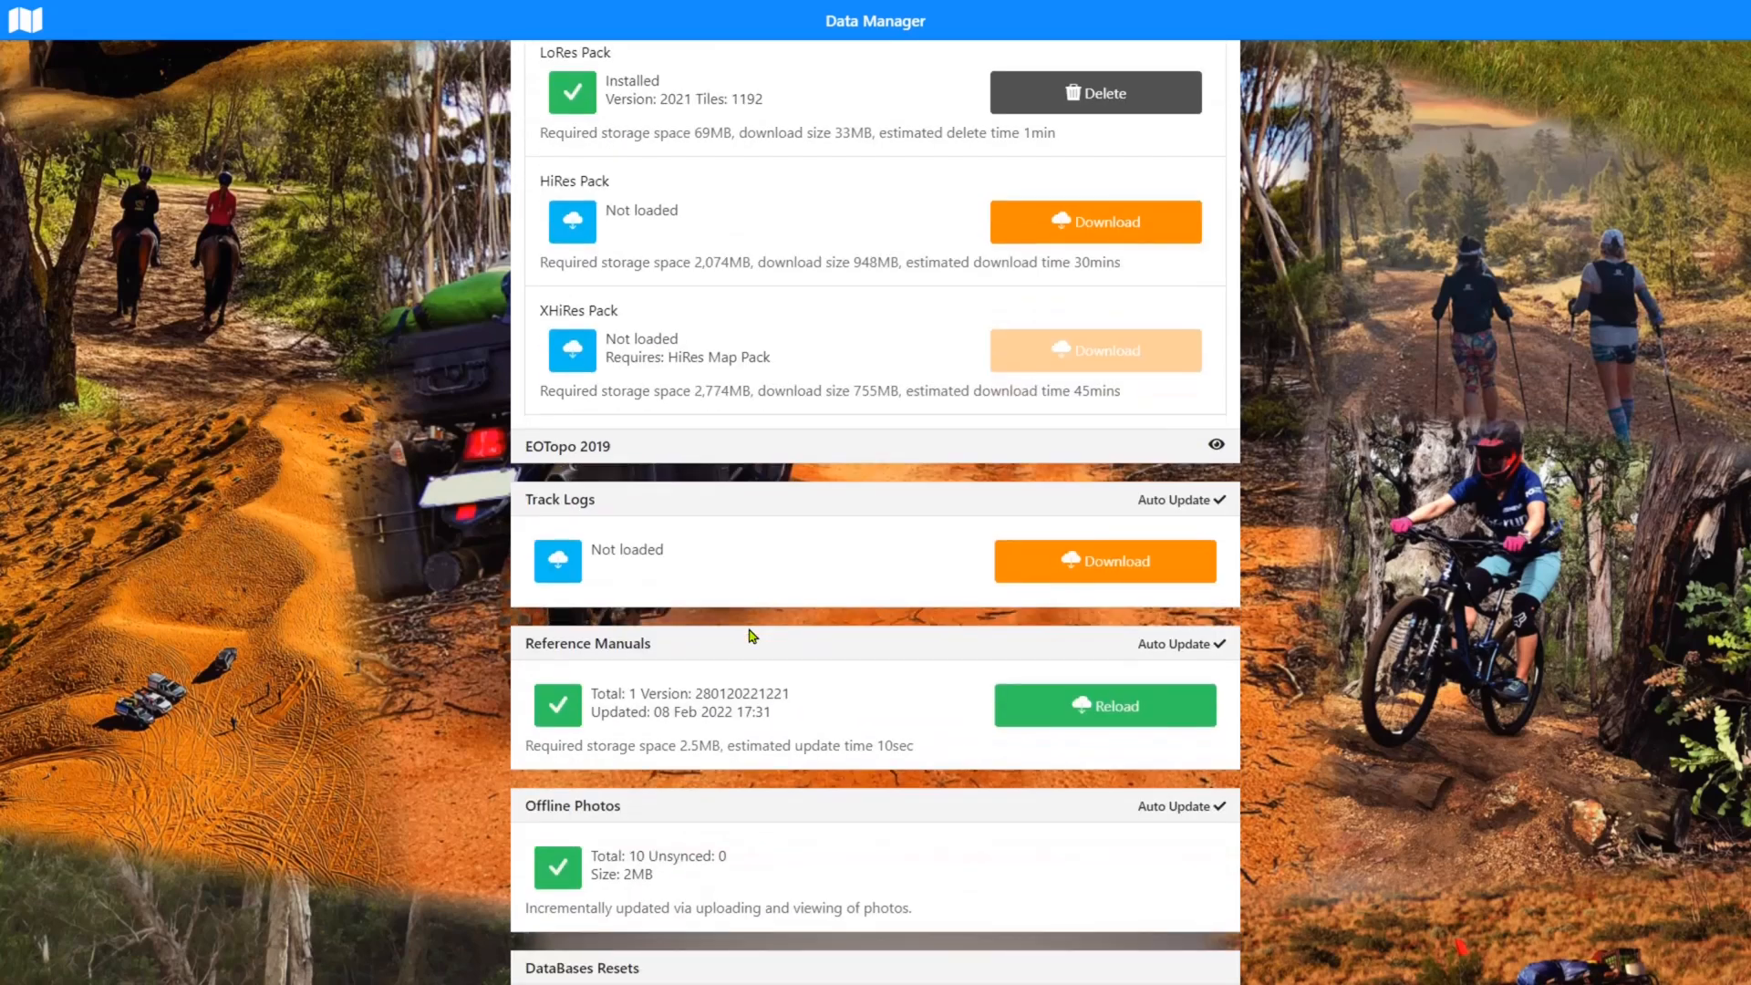
{"action": "scroll", "scroll_direction": "down", "scroll_amount": 3}
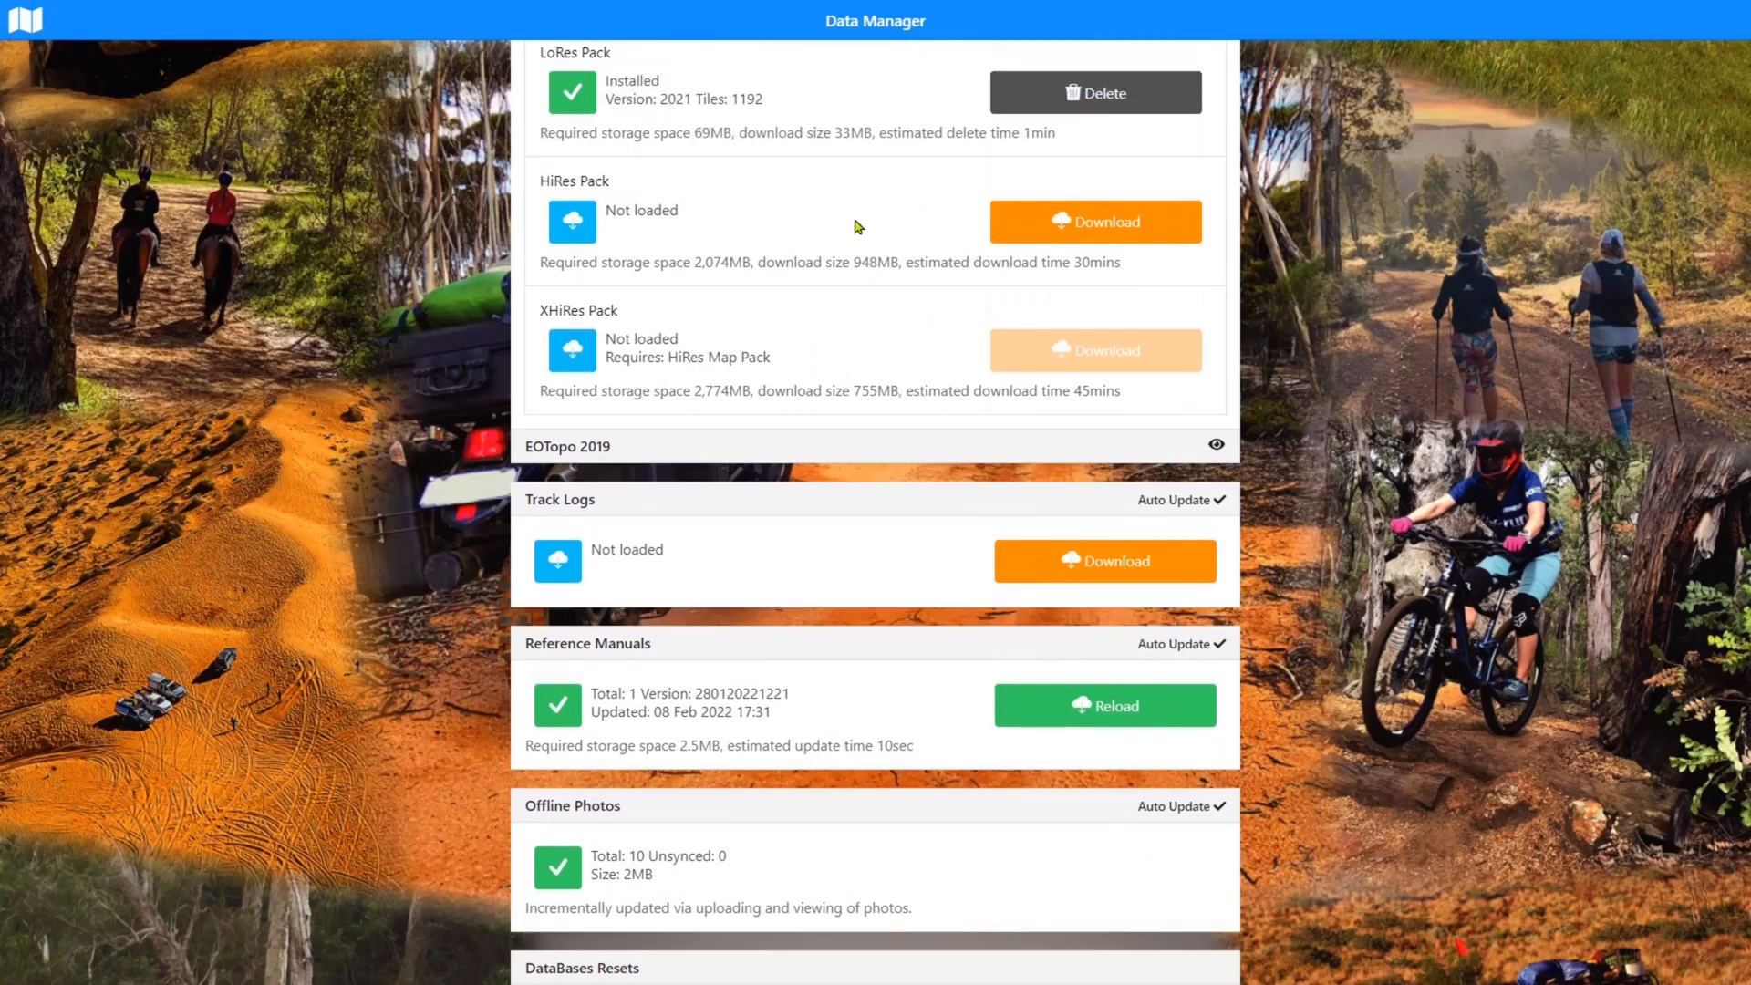
{"action": "mouse_move", "coordinate": [1036, 242]}
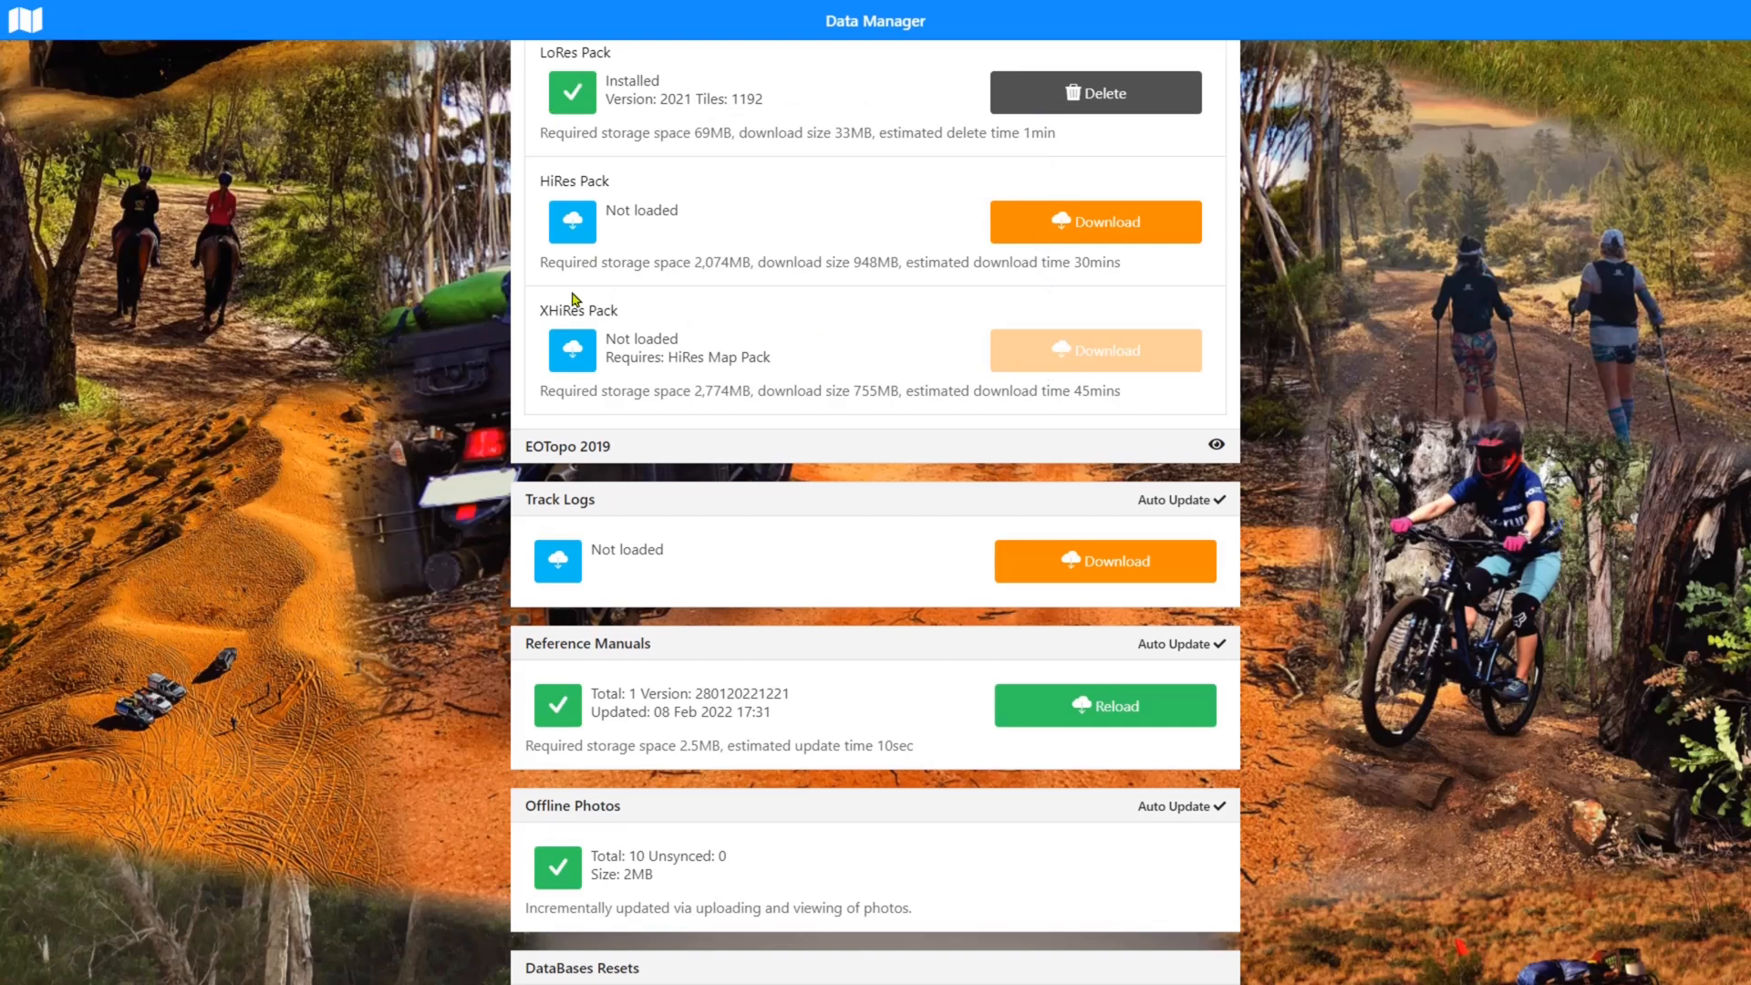
{"action": "mouse_move", "coordinate": [754, 120]}
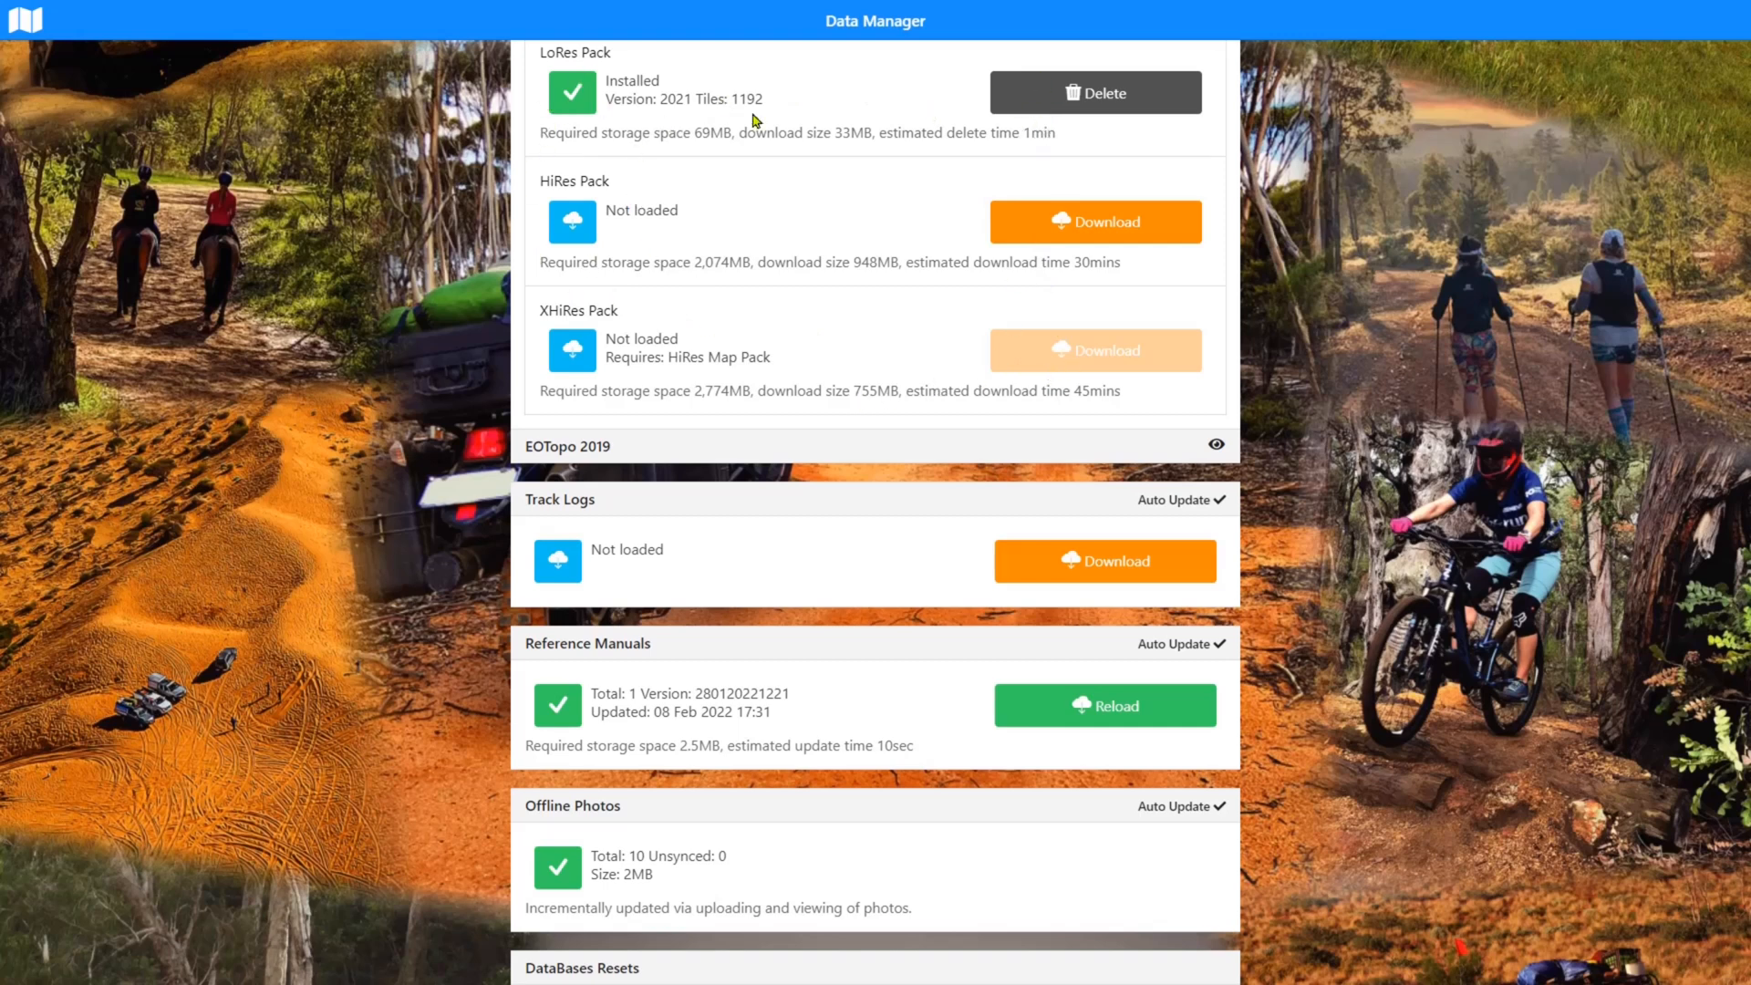
{"action": "scroll", "scroll_direction": "down", "scroll_amount": 3}
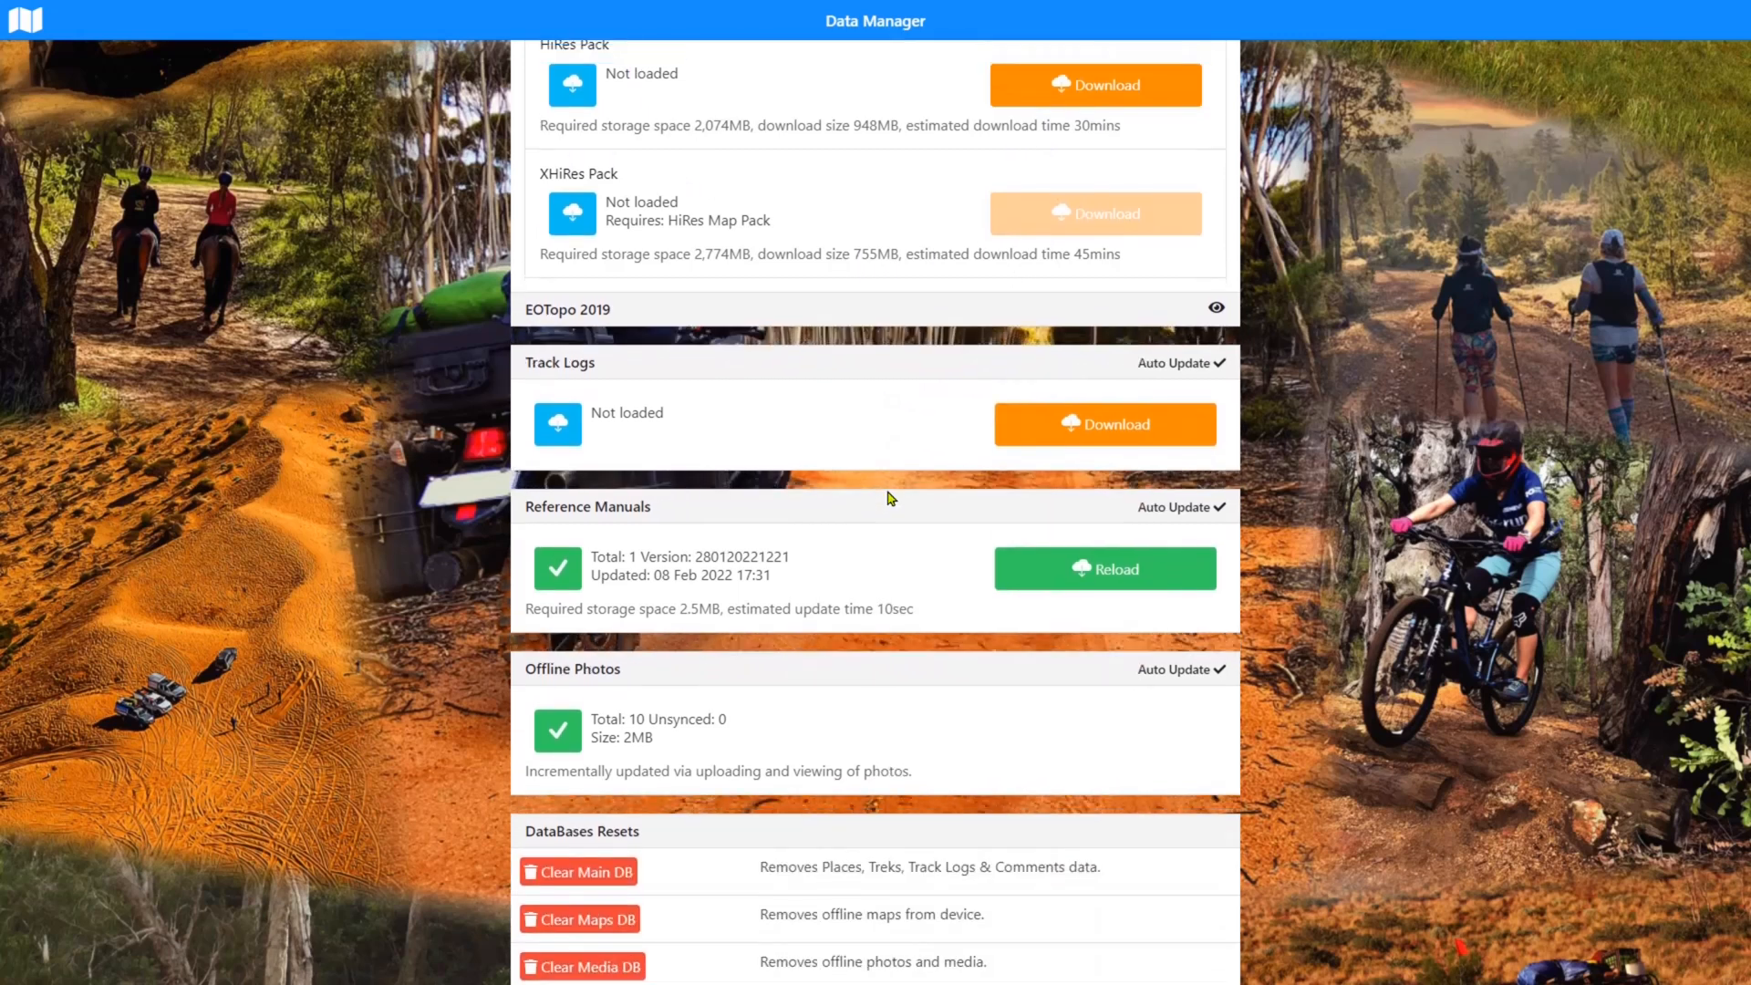
{"action": "scroll", "scroll_direction": "down", "scroll_amount": 3}
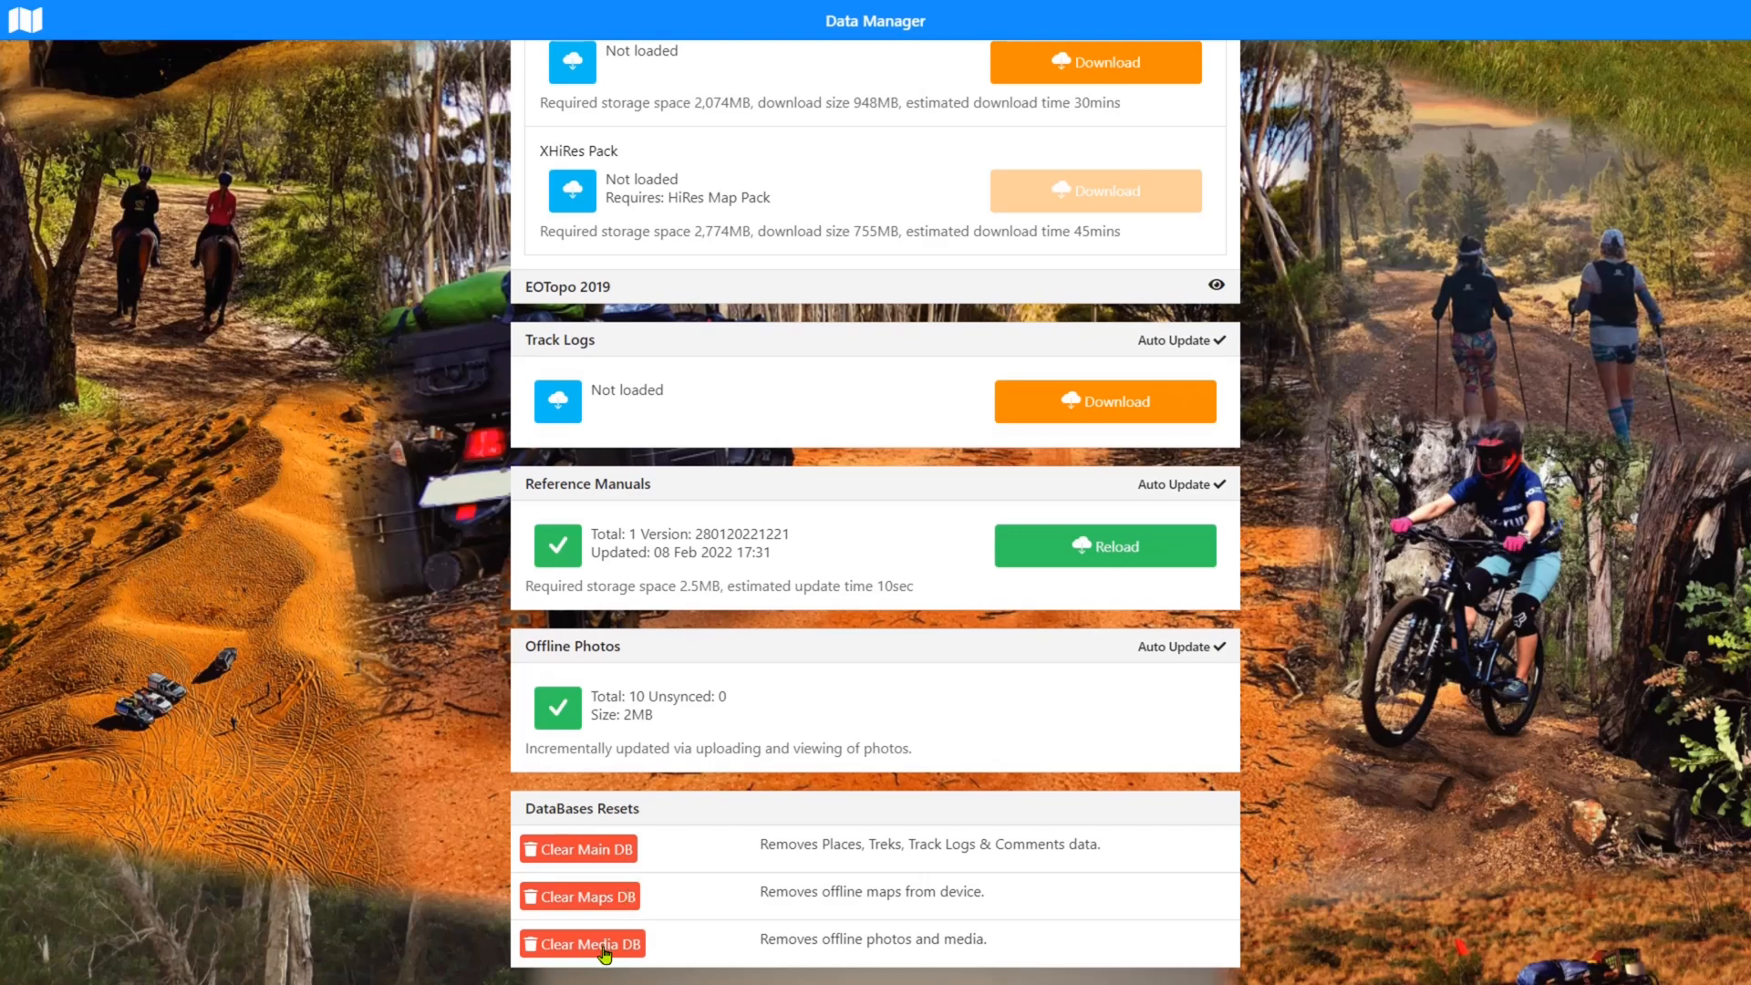
{"action": "mouse_move", "coordinate": [620, 708]}
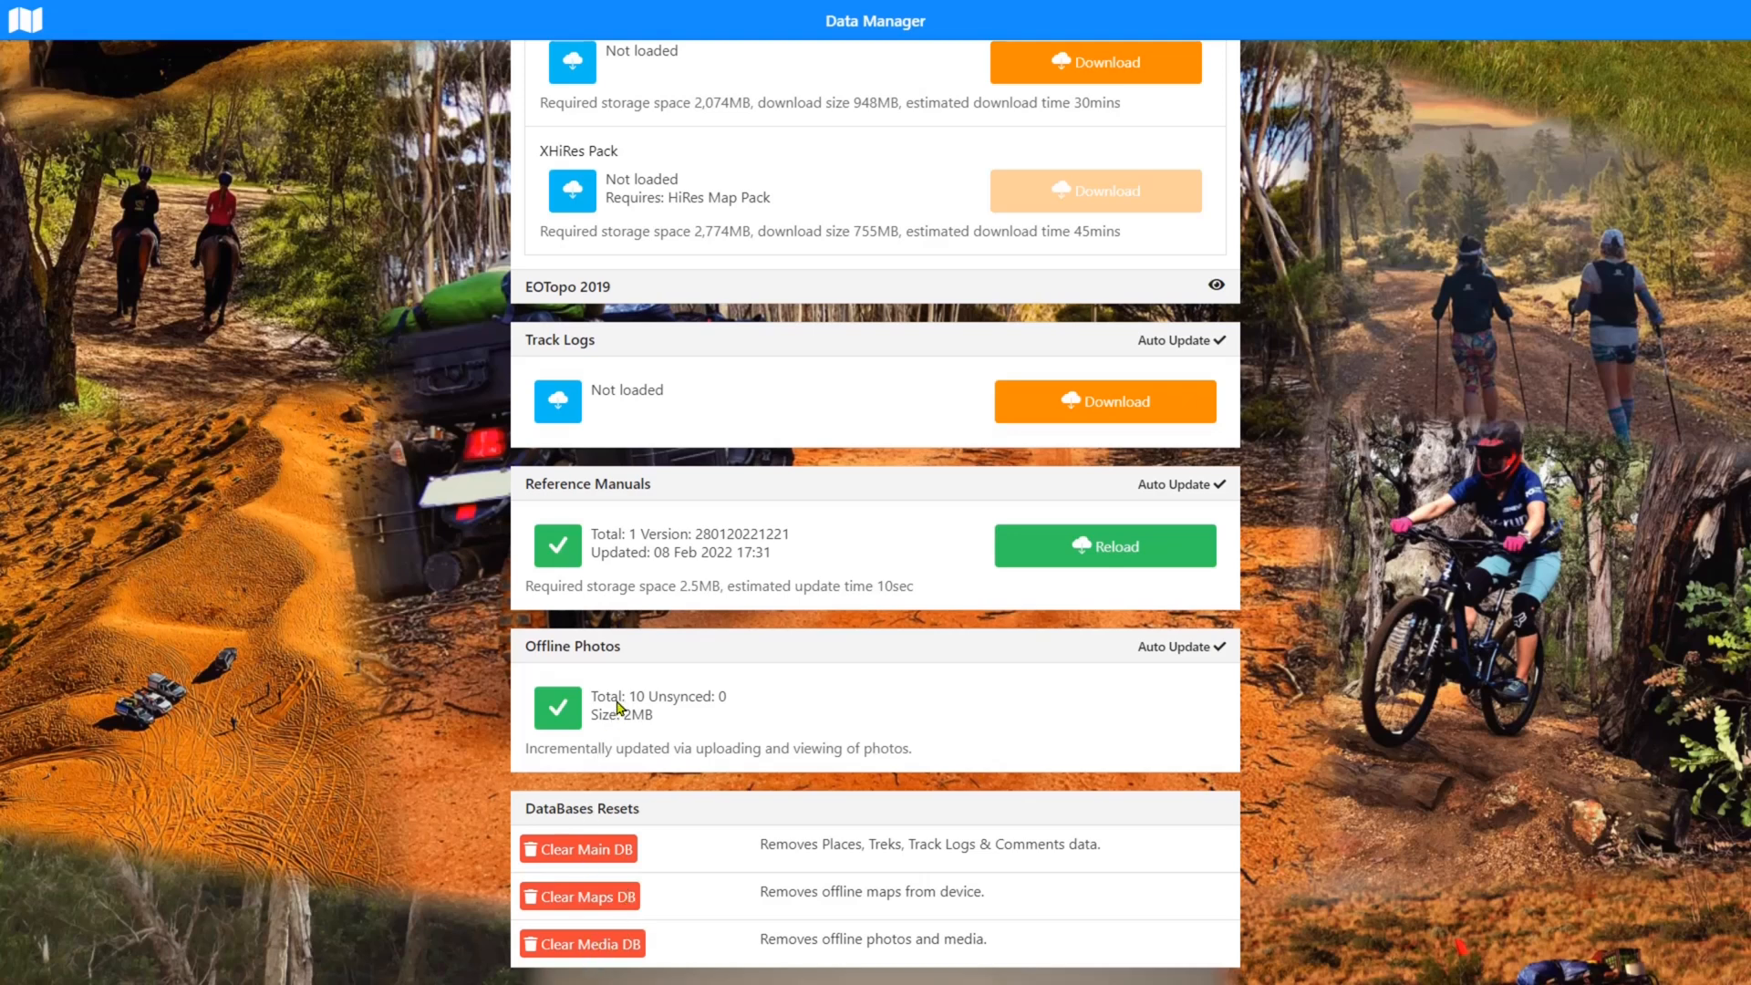
{"action": "mouse_move", "coordinate": [715, 713]}
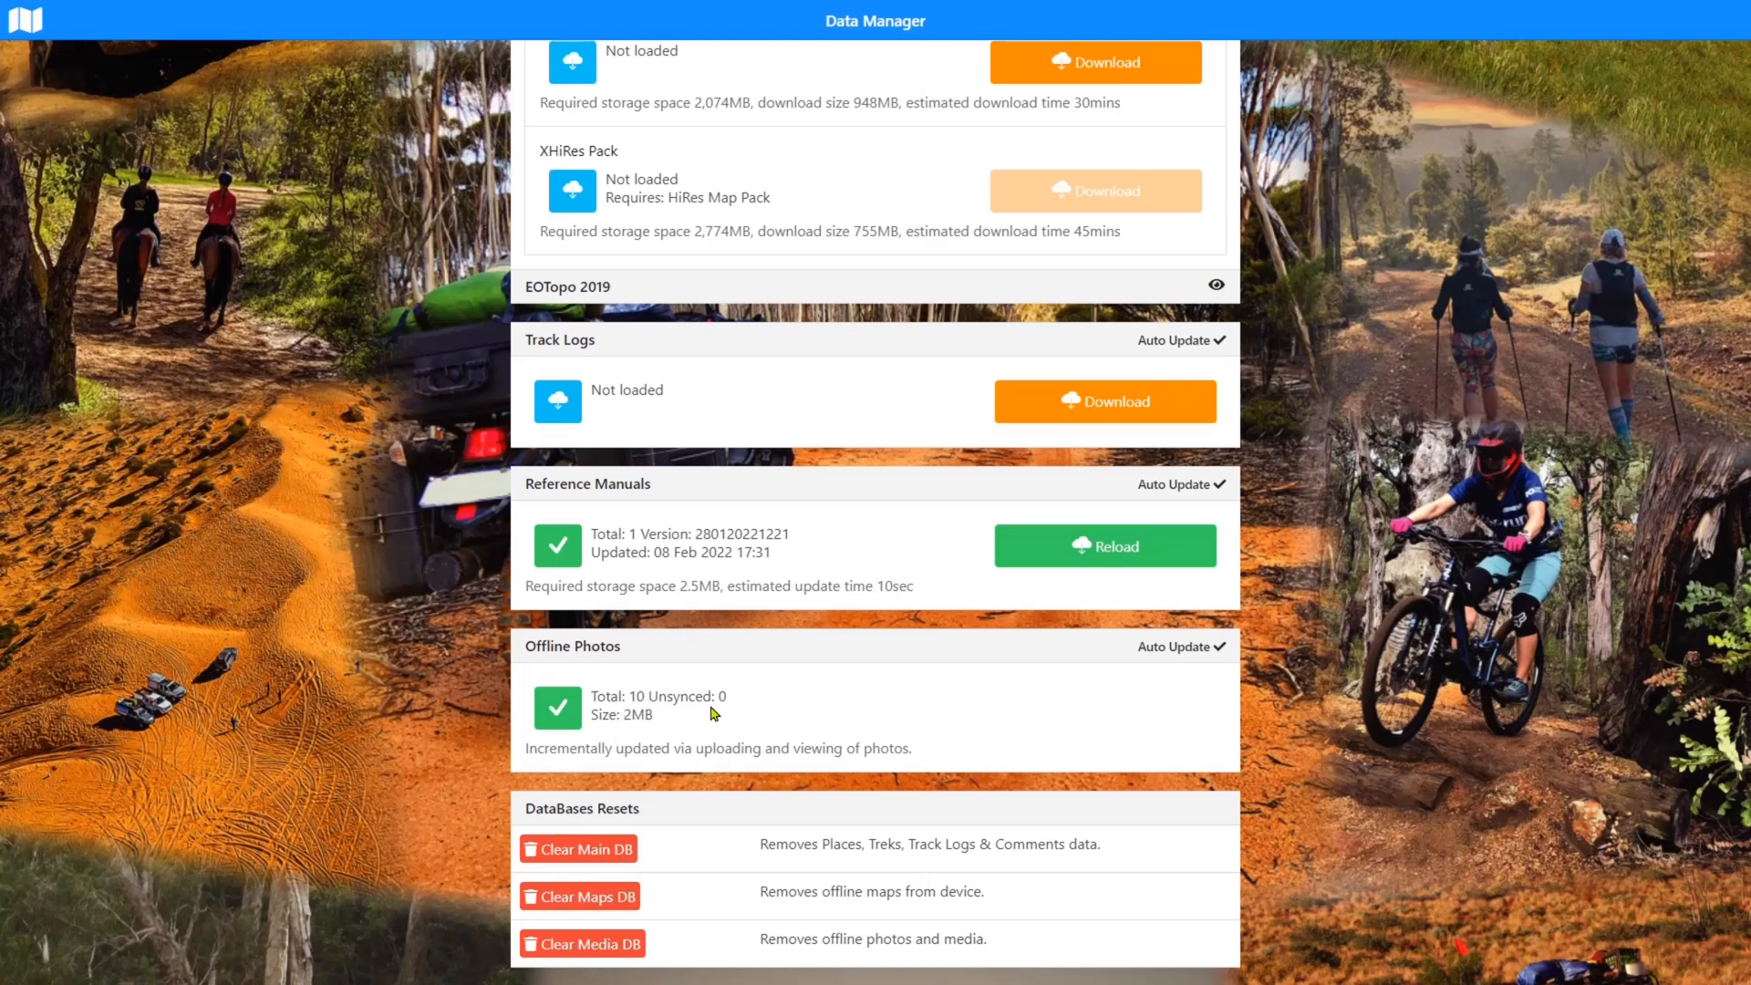
{"action": "mouse_move", "coordinate": [633, 730]}
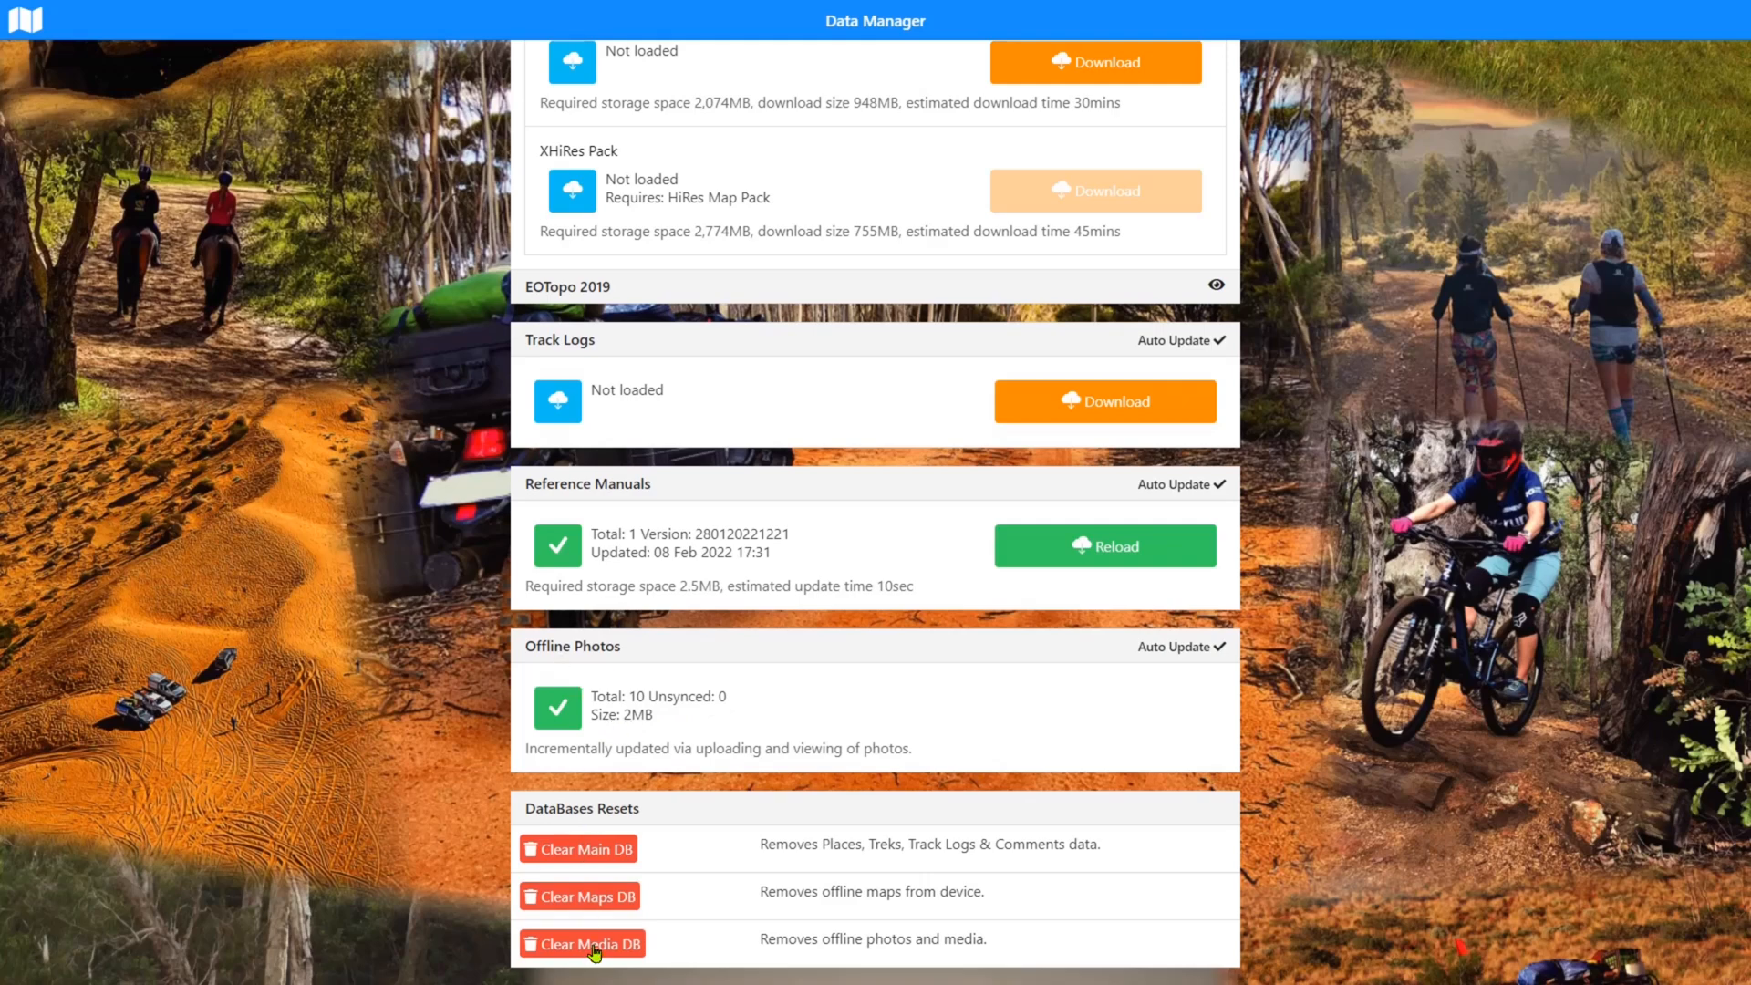
Clear Media DB under DataBases Resets so Offline Photos shows 0 total and 0MB
{"action": "left_click", "coordinate": [582, 943]}
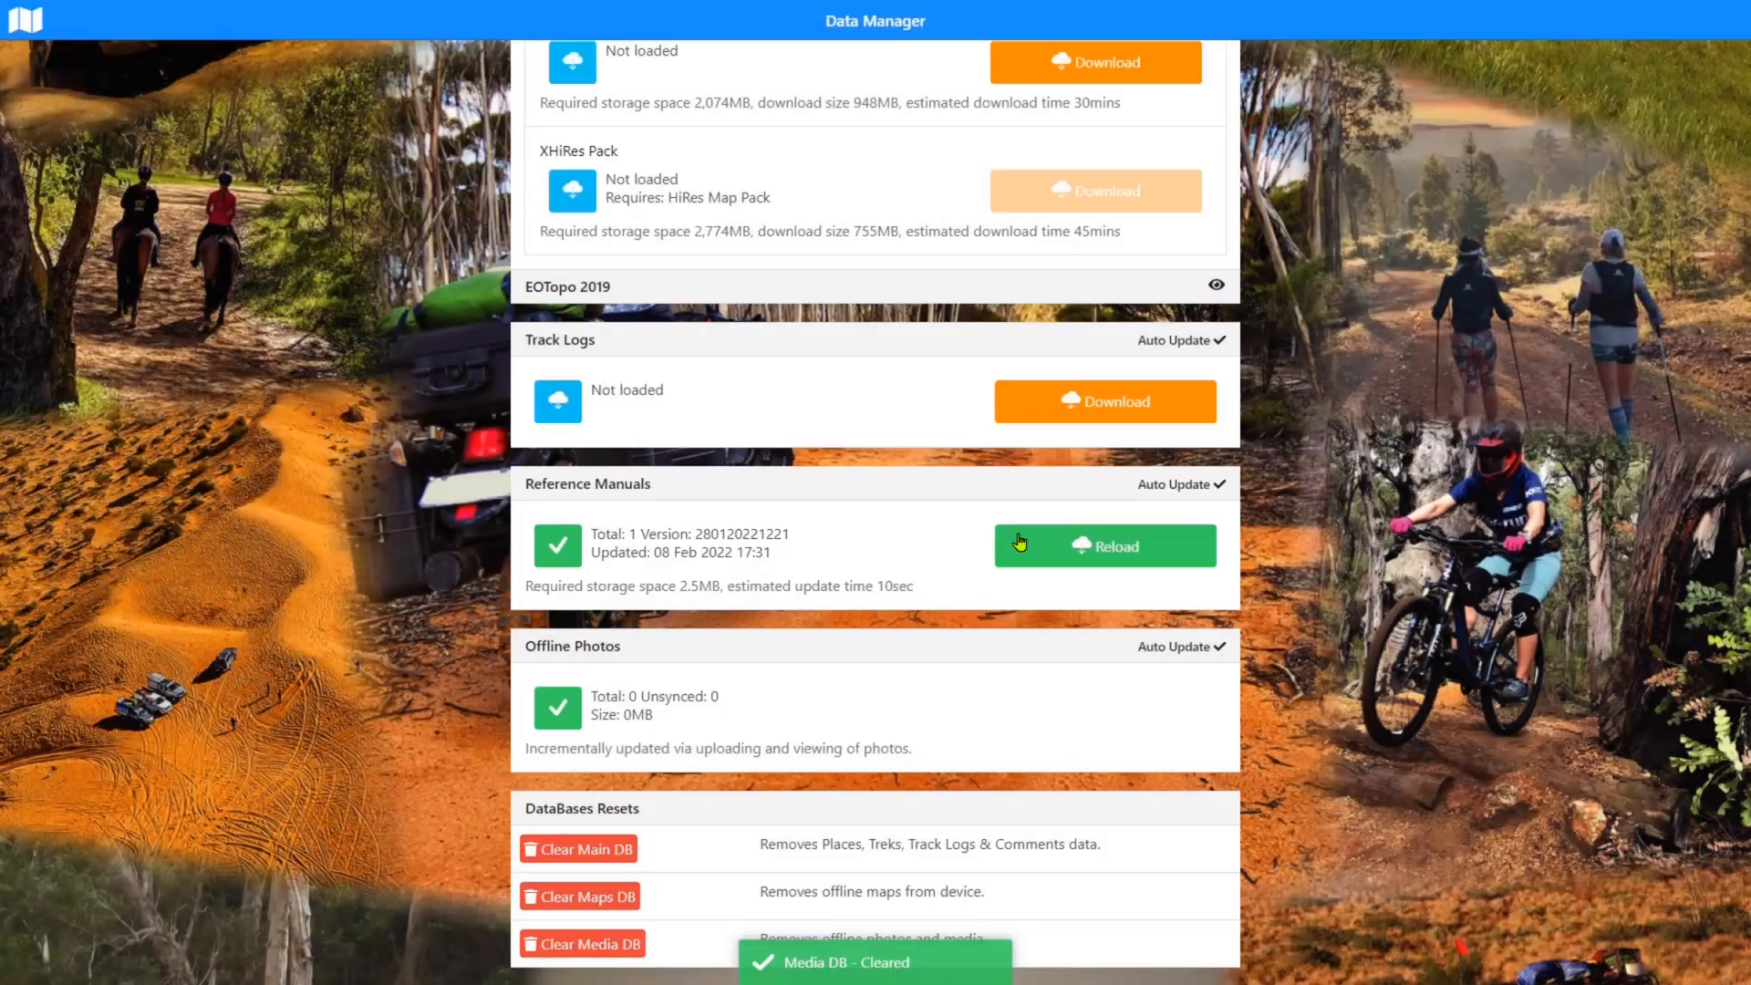
{"action": "mouse_move", "coordinate": [31, 24]}
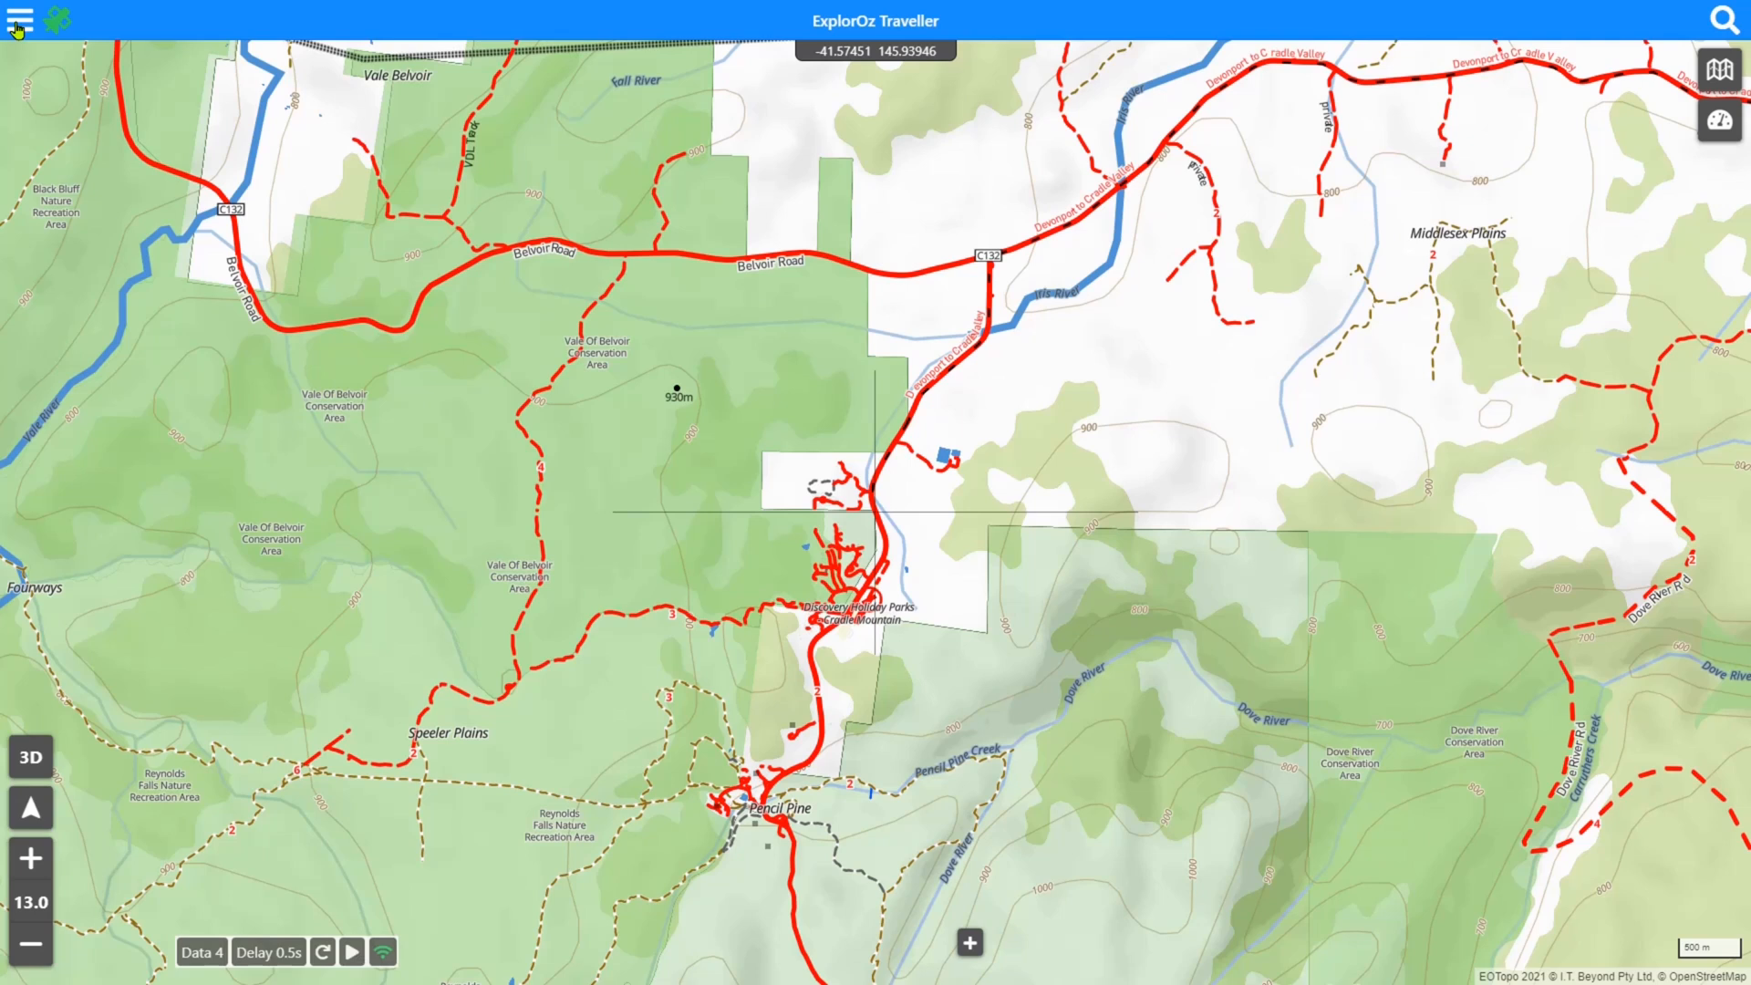
{"action": "mouse_move", "coordinate": [148, 104]}
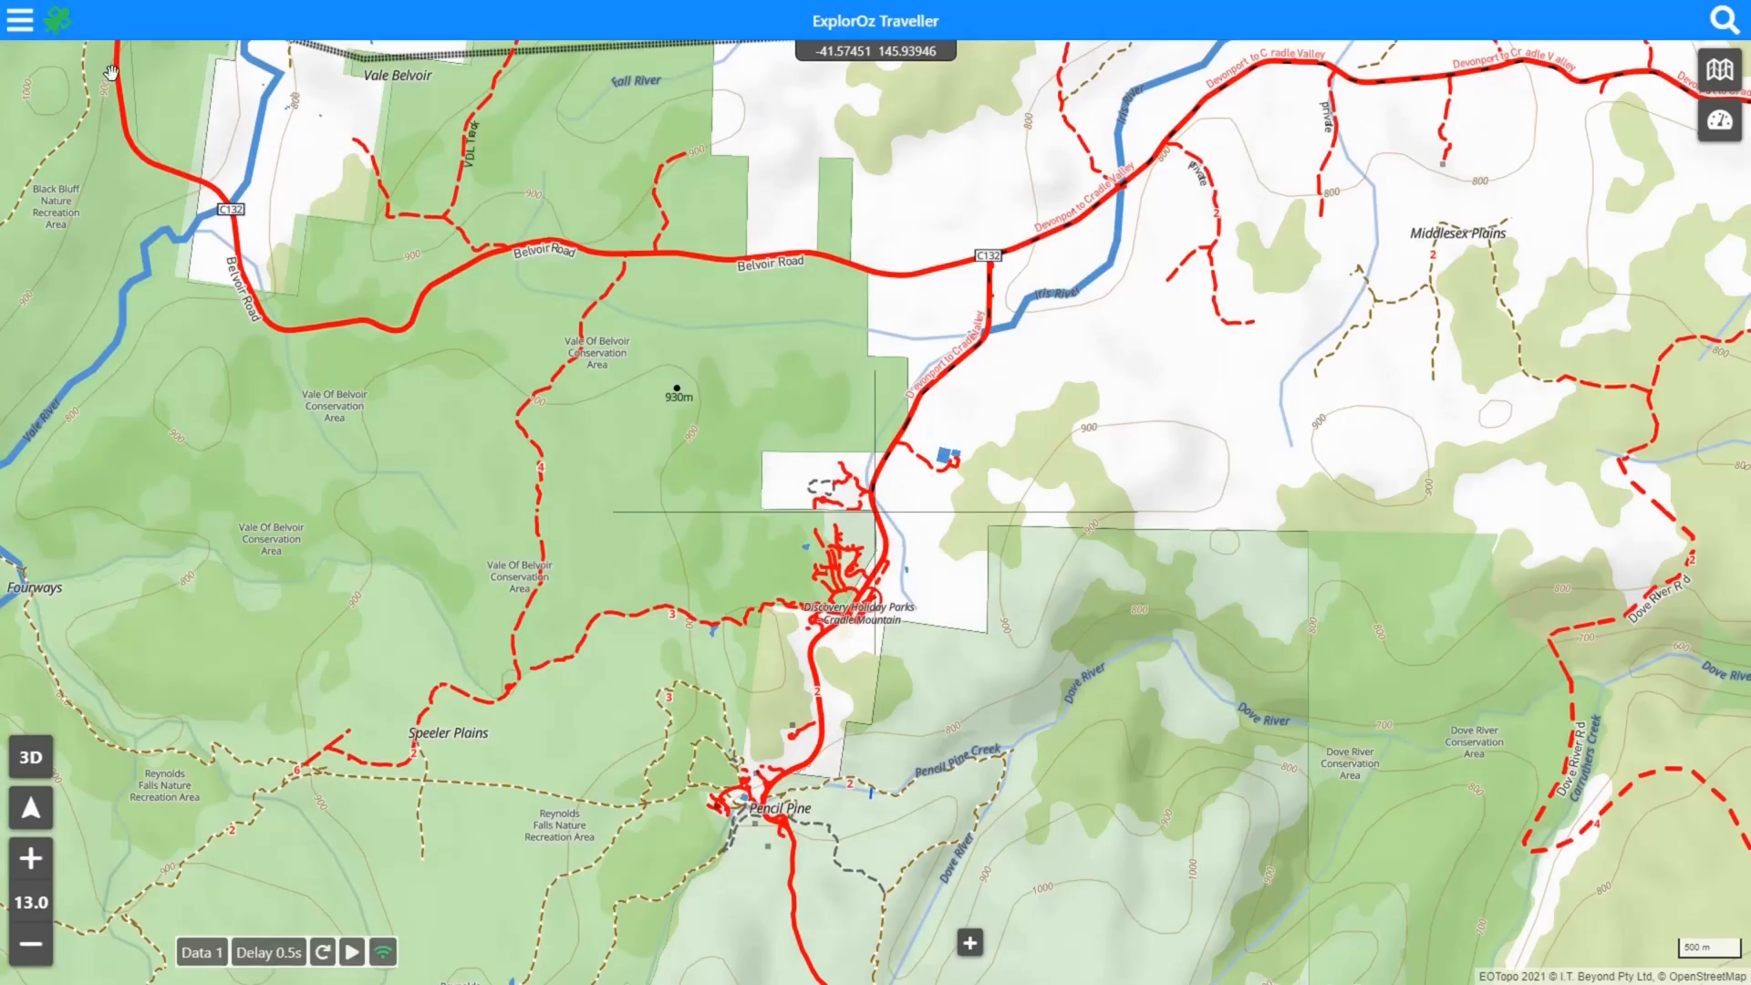
Bring up the main menu from the top-left hamburger icon on the map
{"action": "left_click", "coordinate": [20, 20]}
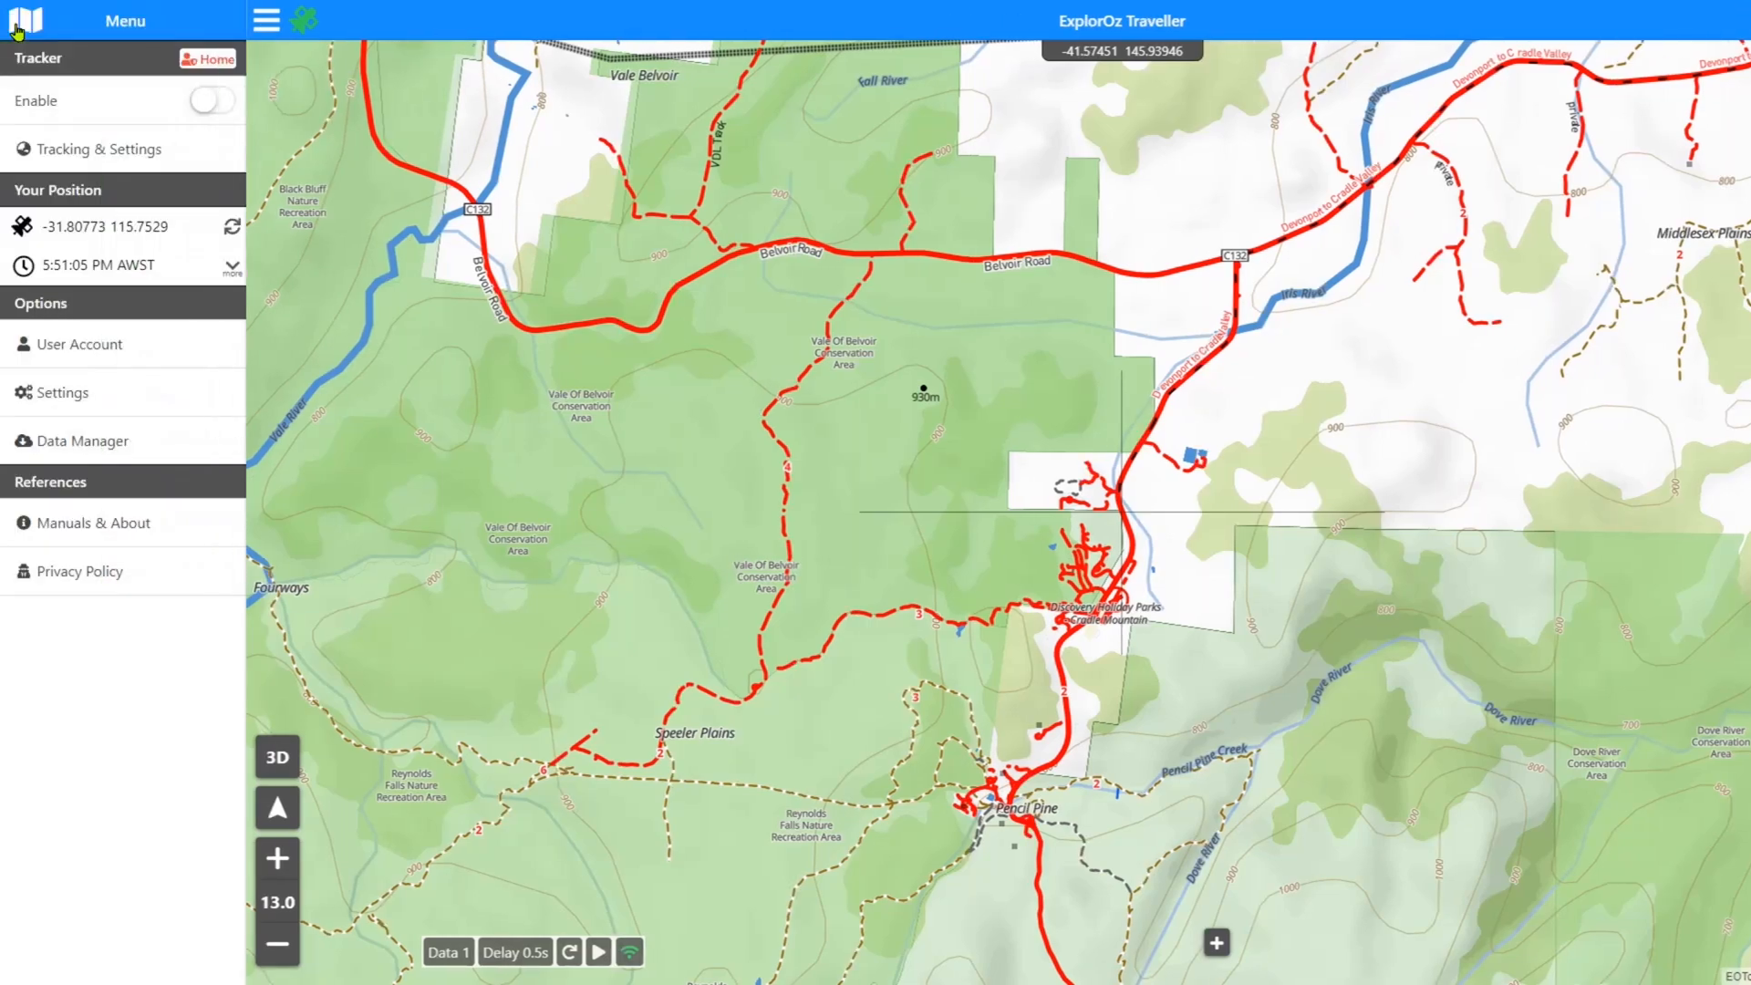
Reopen Data Manager and start the Places & Treks download
{"action": "left_click", "coordinate": [82, 440]}
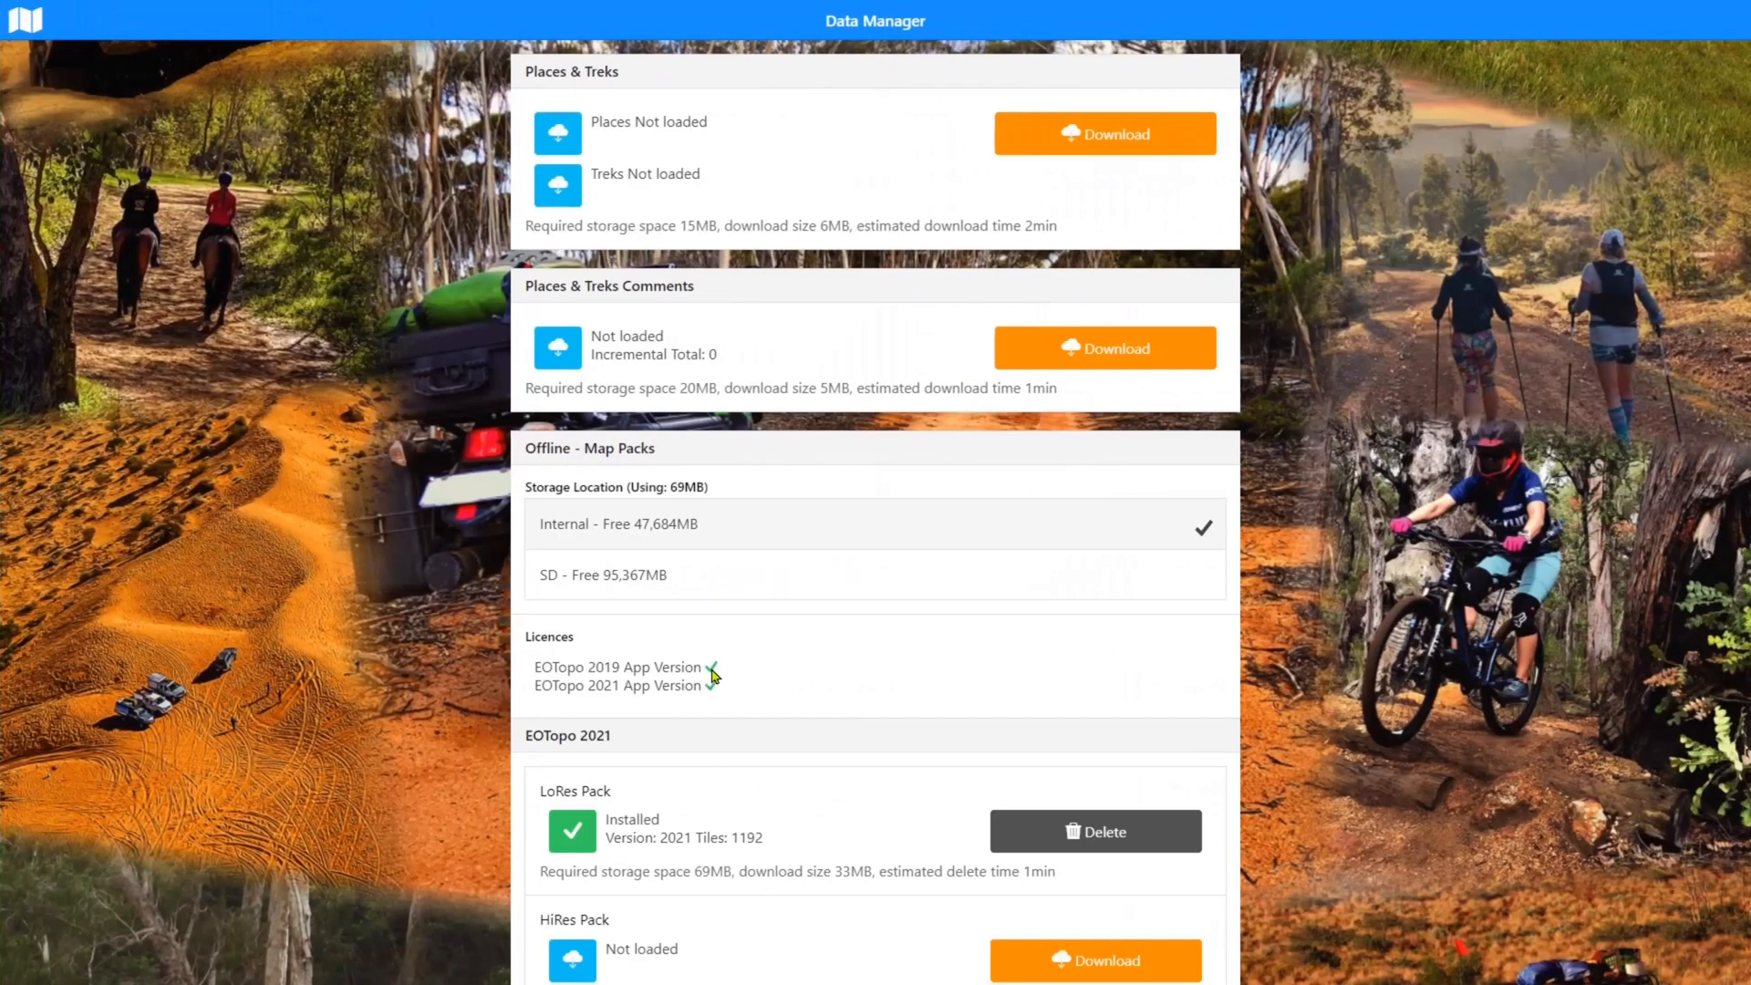
{"action": "scroll", "scroll_direction": "down", "scroll_amount": 3}
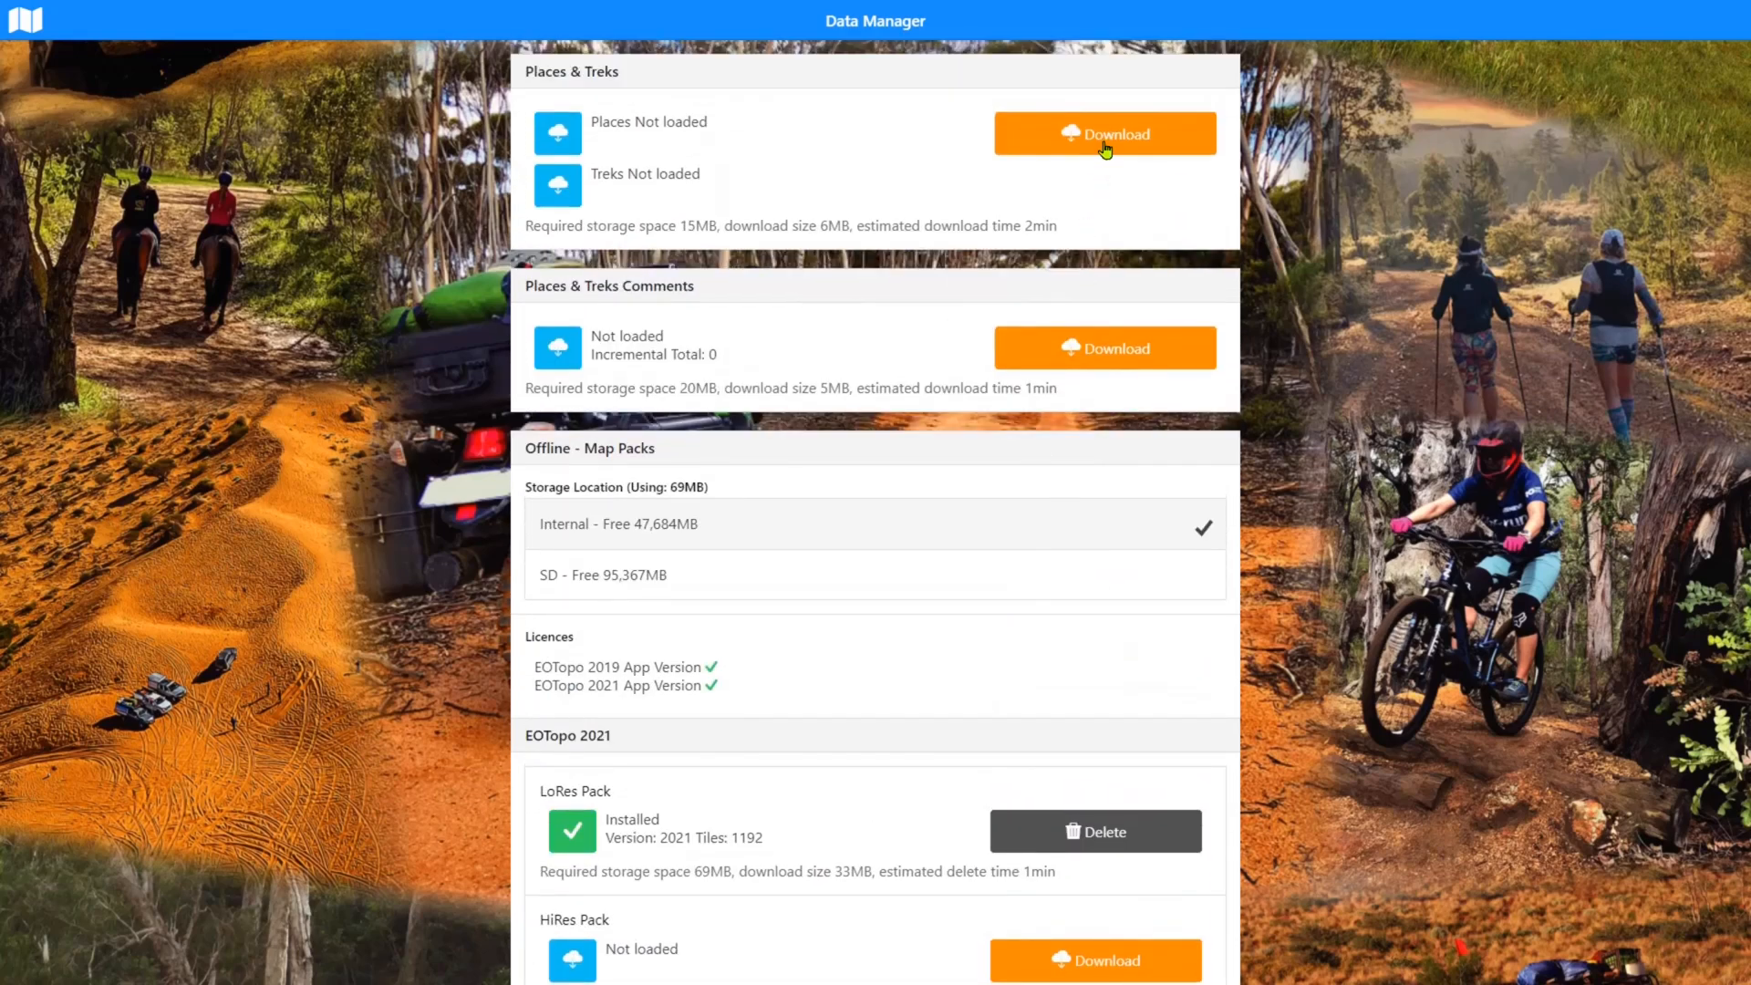
{"action": "left_click", "coordinate": [1103, 133]}
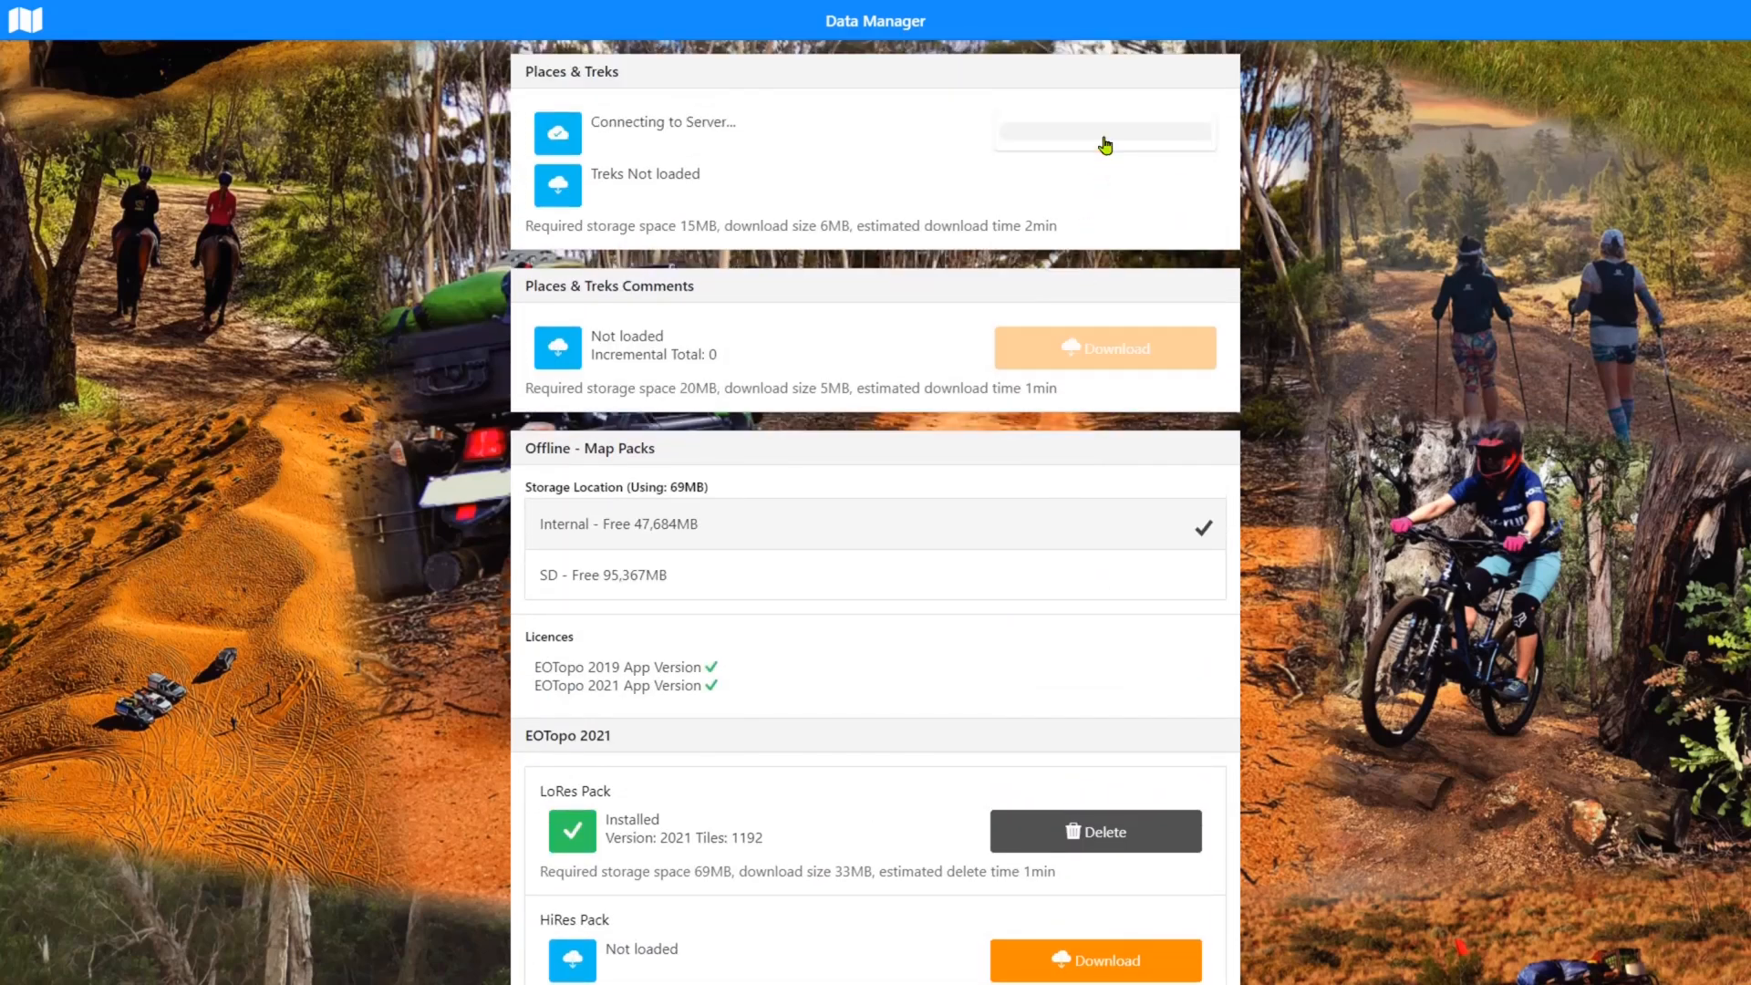
Scroll down through the sections to watch Track Logs saving as the data reloads
{"action": "scroll", "scroll_direction": "down", "scroll_amount": 3}
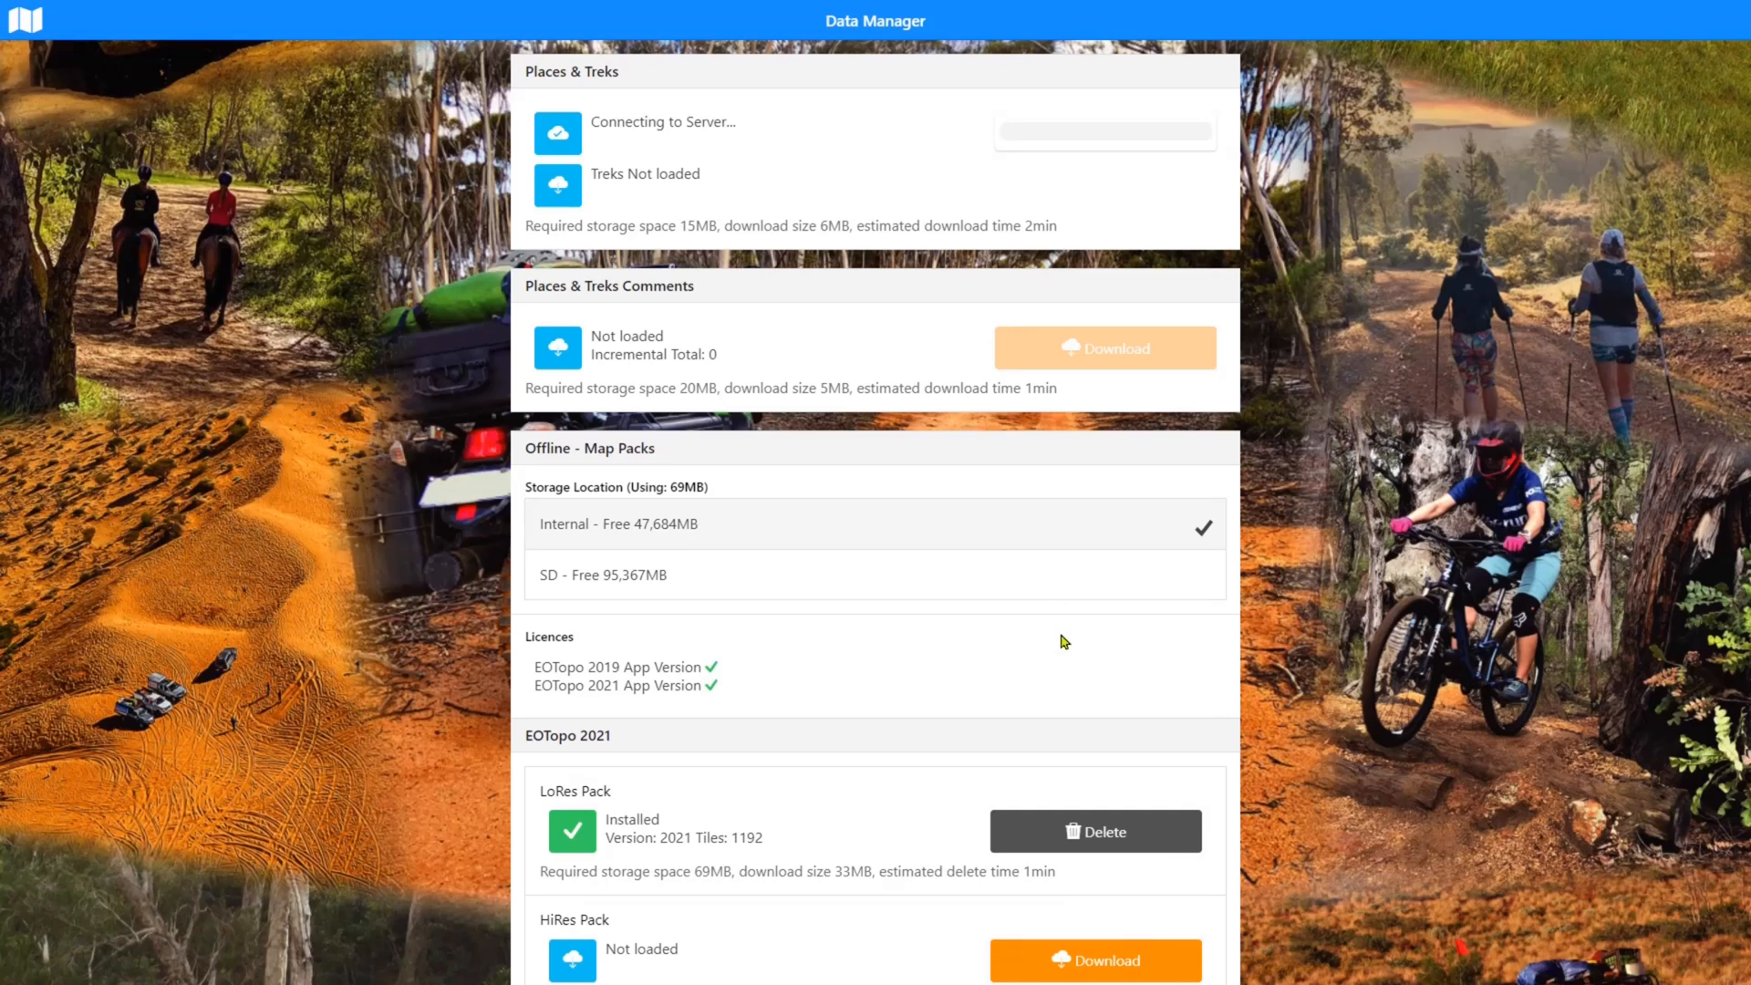
{"action": "scroll", "scroll_direction": "down", "scroll_amount": 3}
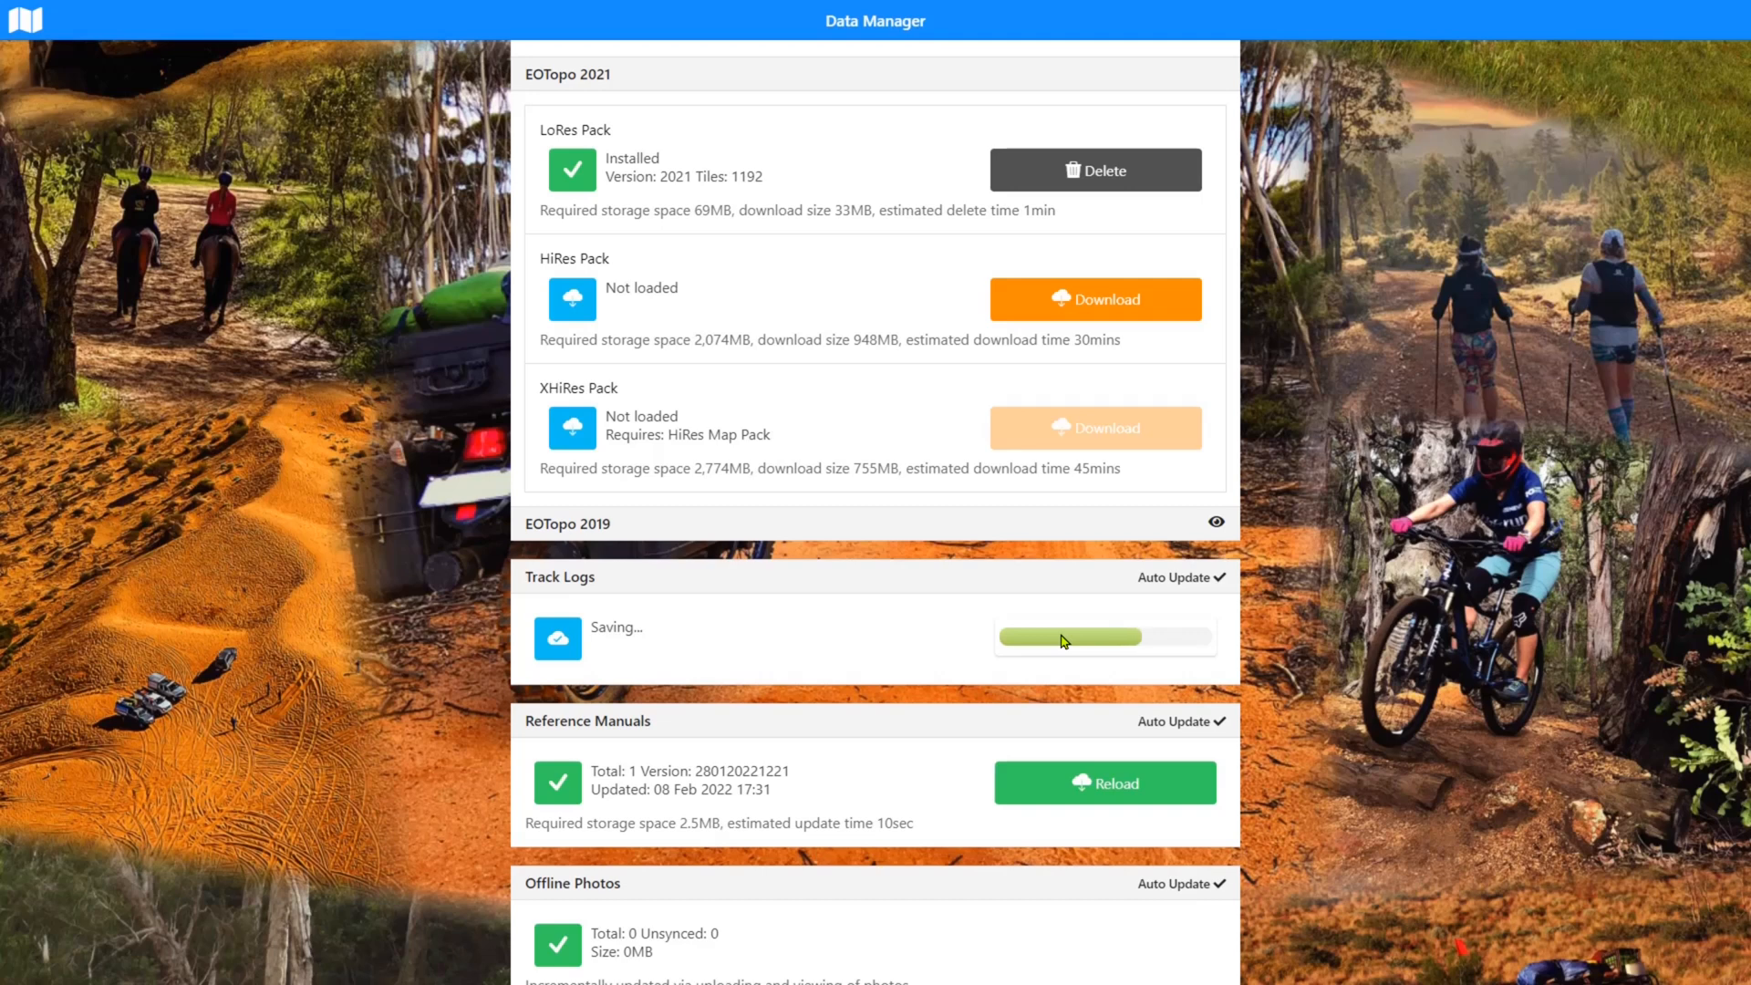
{"action": "mouse_move", "coordinate": [1248, 660]}
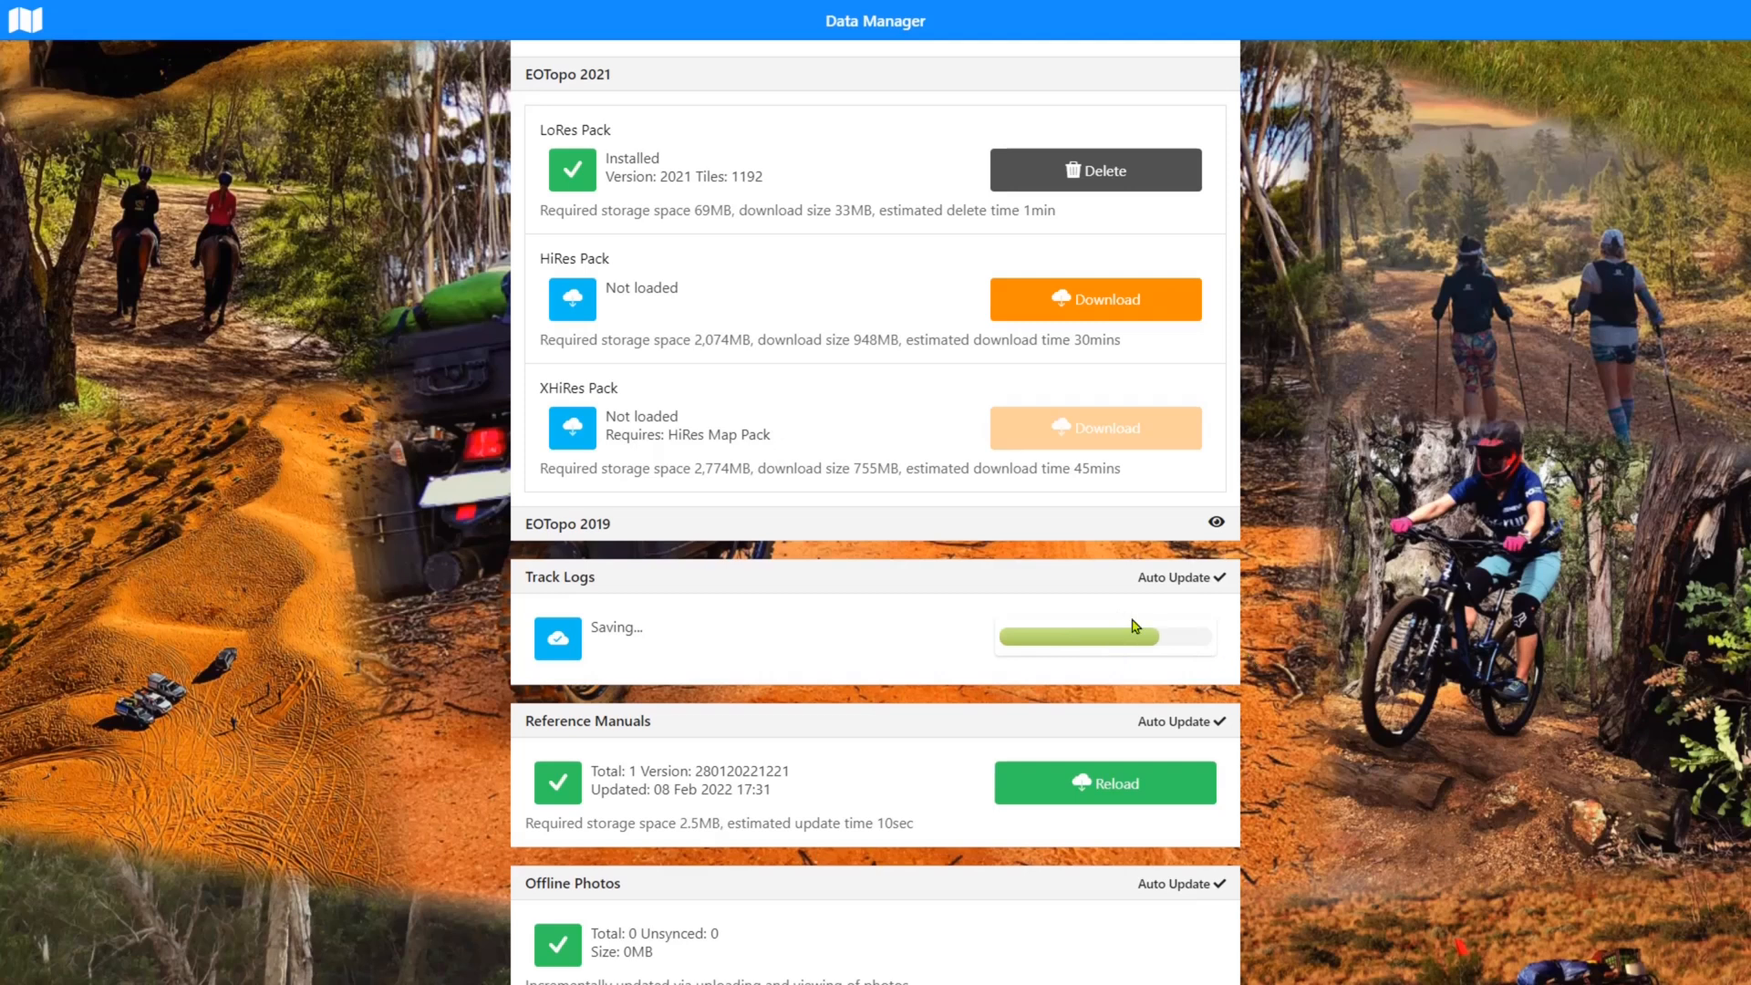
{"action": "scroll", "scroll_direction": "down", "scroll_amount": 3}
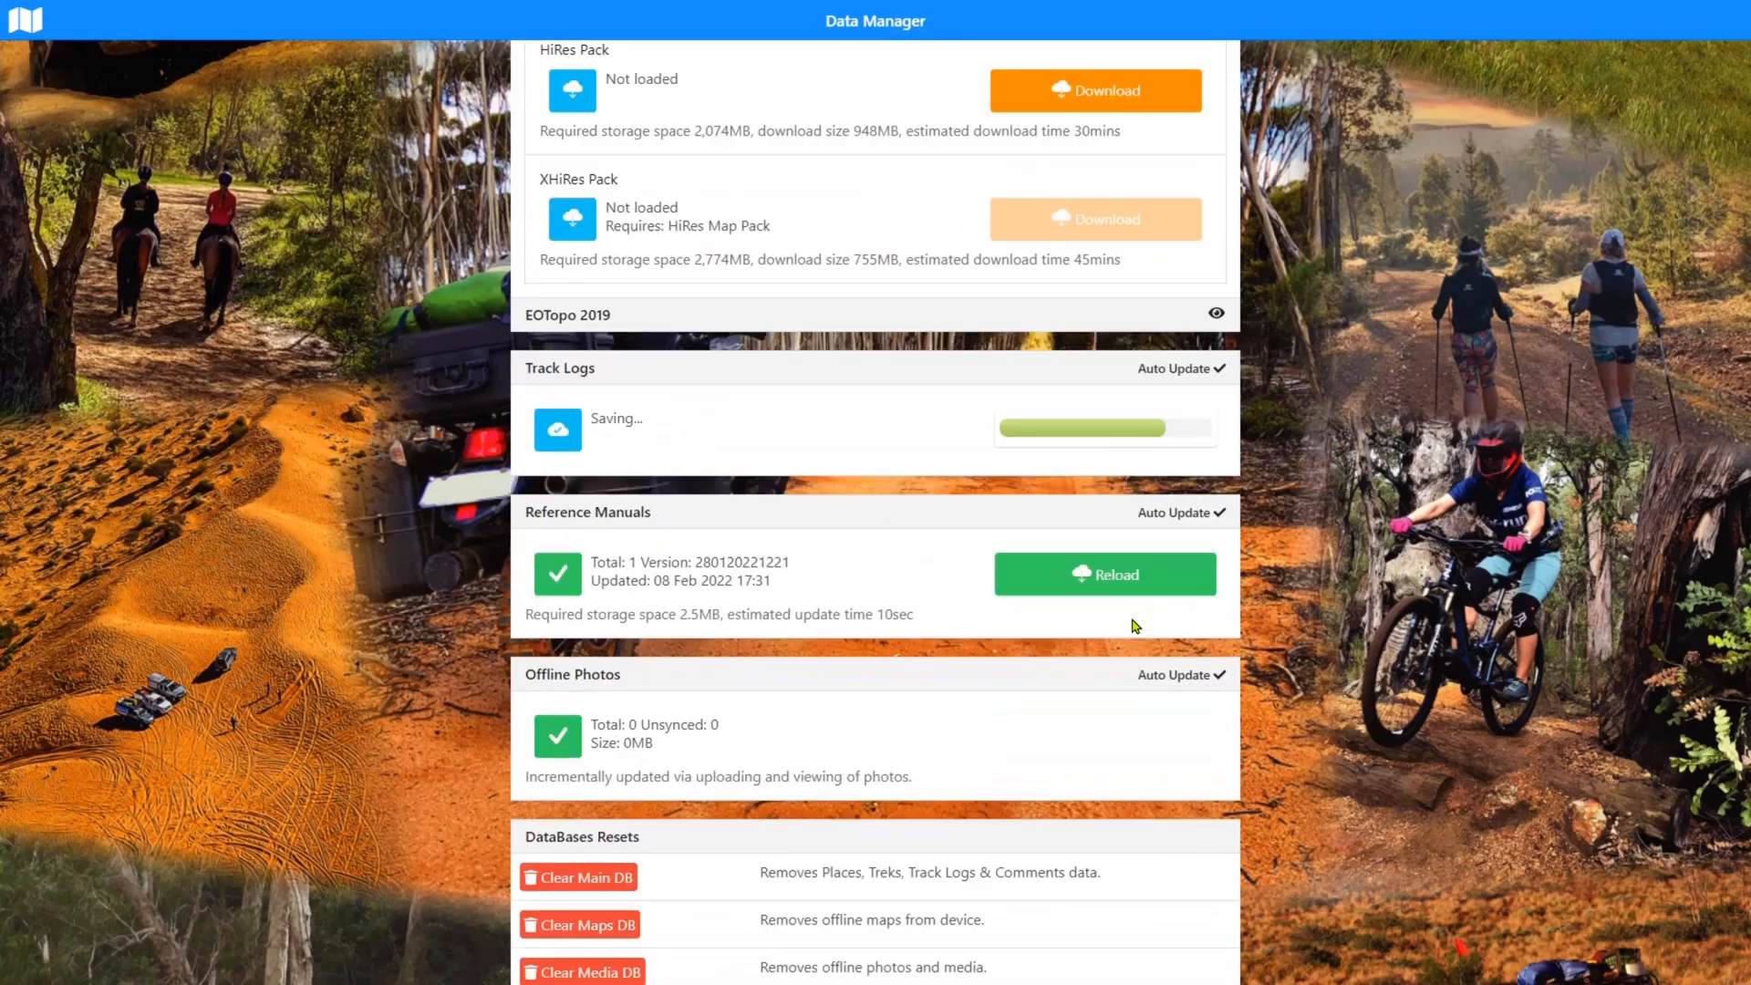
{"action": "scroll", "scroll_direction": "down", "scroll_amount": 3}
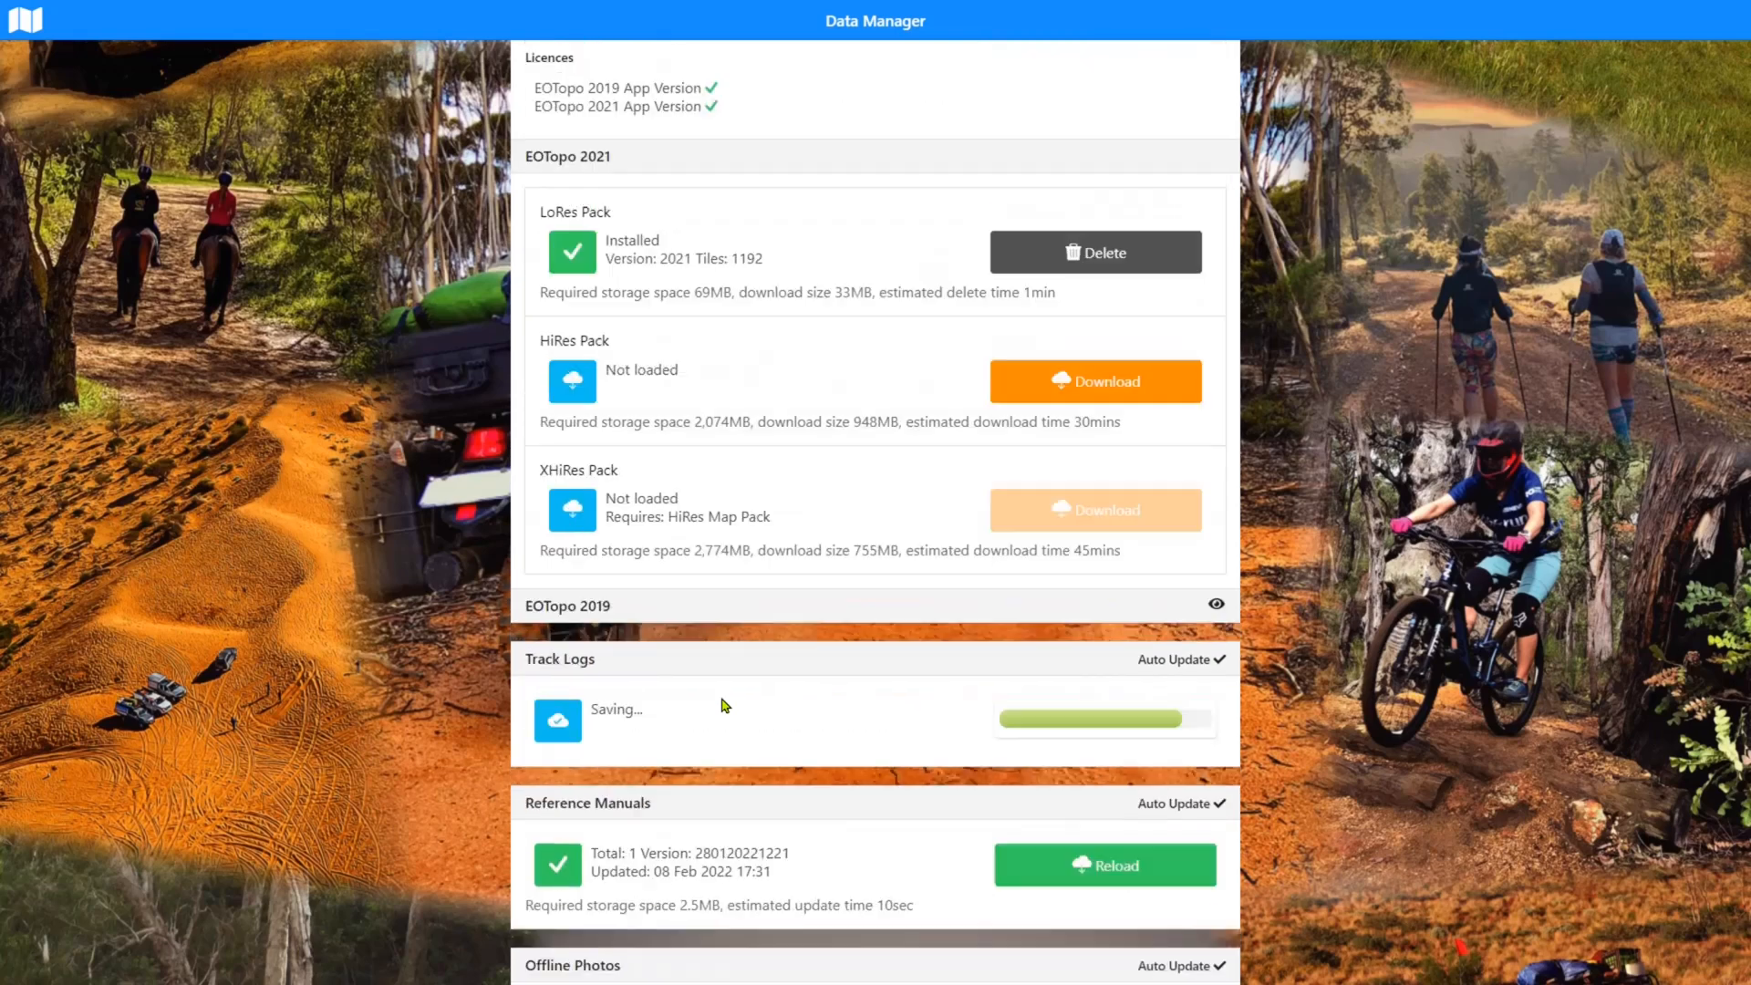
{"action": "scroll", "scroll_direction": "down", "scroll_amount": 3}
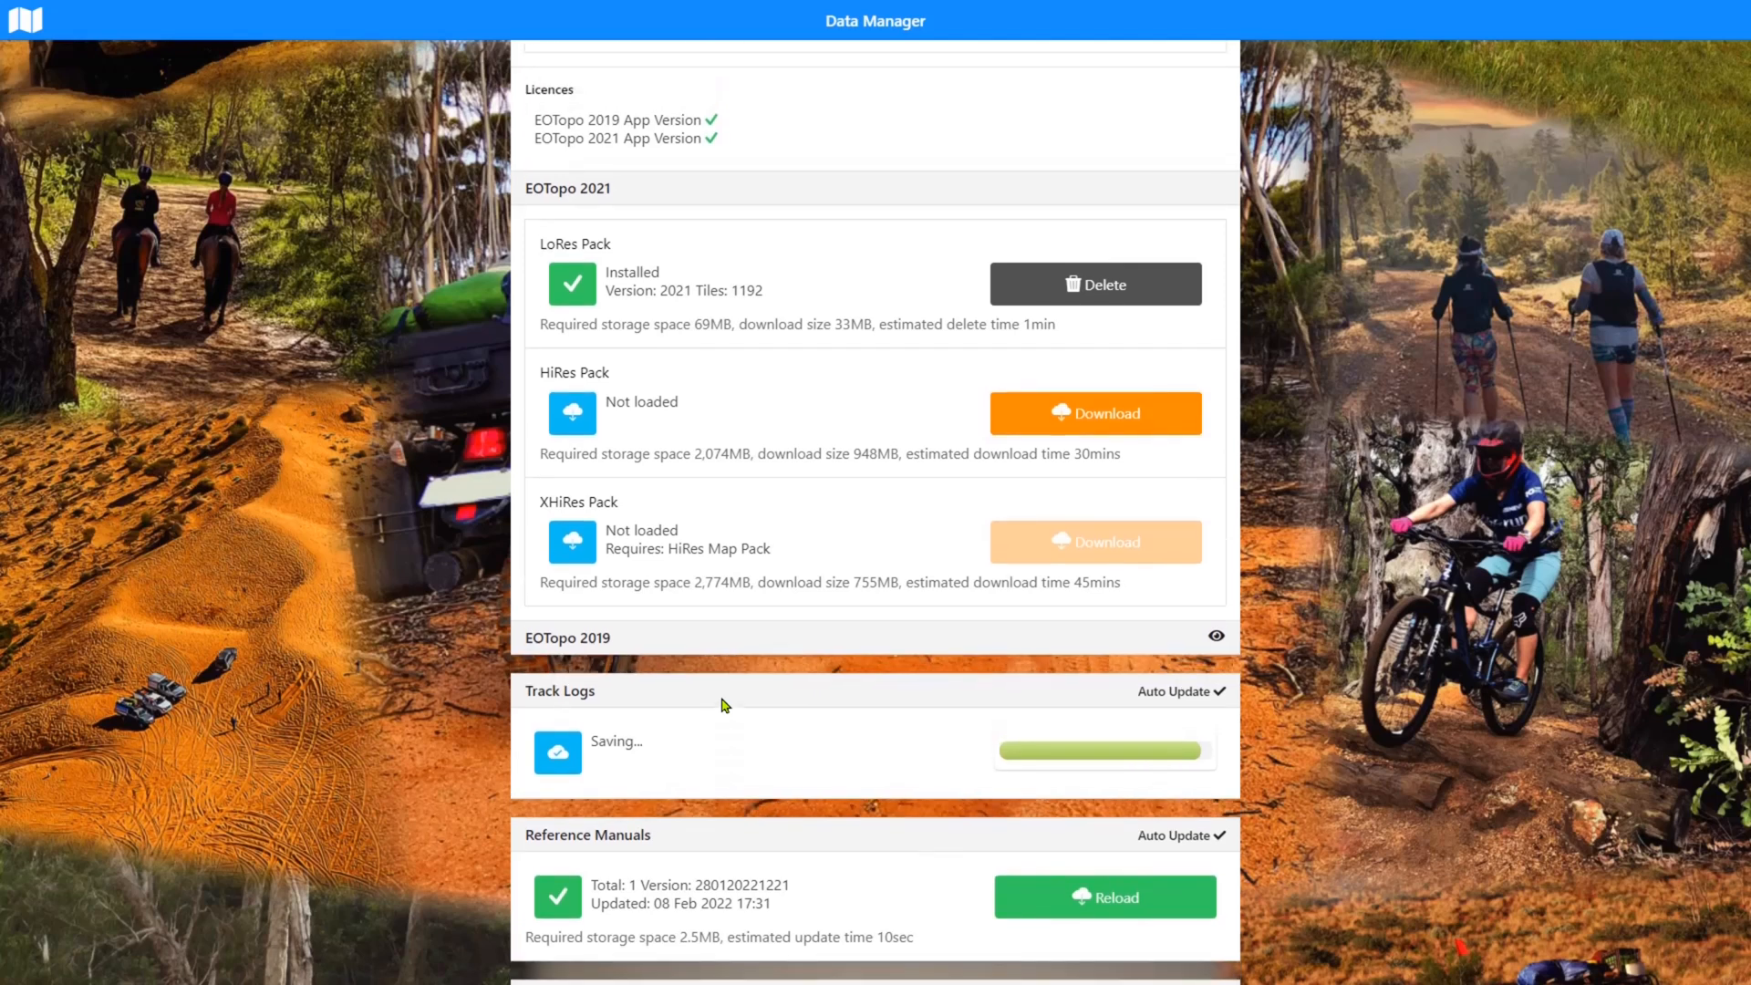
{"action": "scroll", "scroll_direction": "down", "scroll_amount": 3}
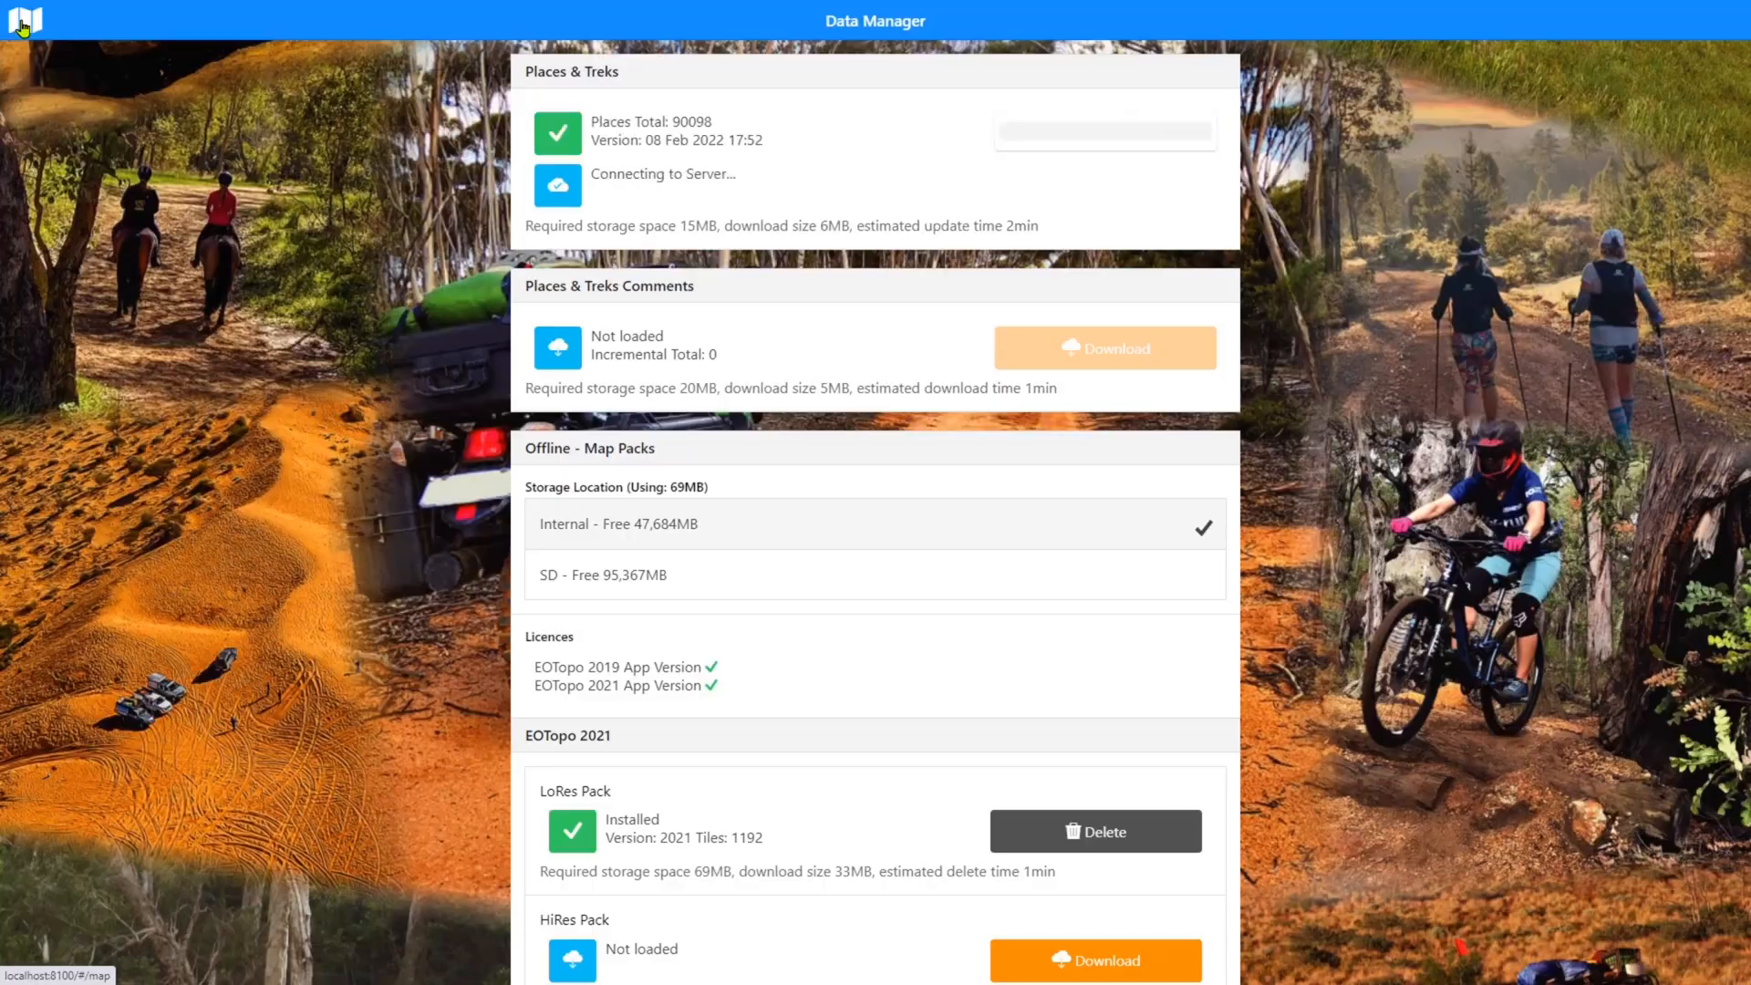
Return to the map, whose Data panel lists 90,098 places and 284 track logs
{"action": "left_click", "coordinate": [22, 20]}
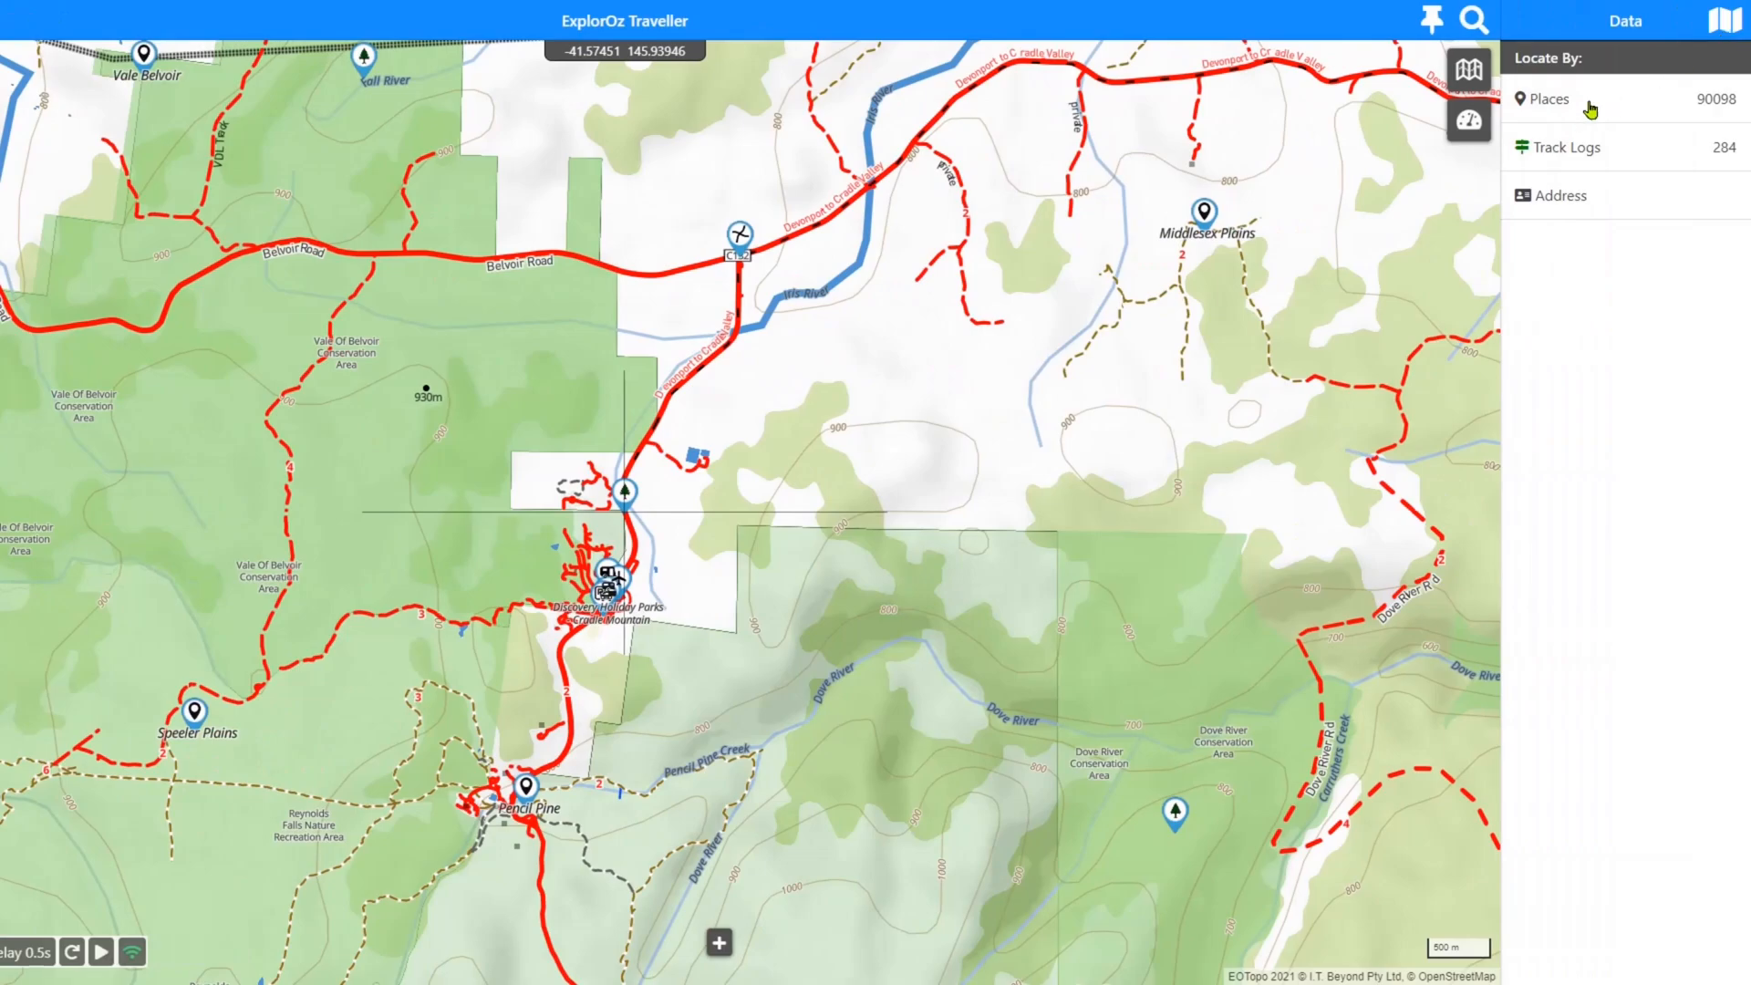
List the loaded Places in the Locate By panel and show Hillarys on the map
{"action": "left_click", "coordinate": [1547, 99]}
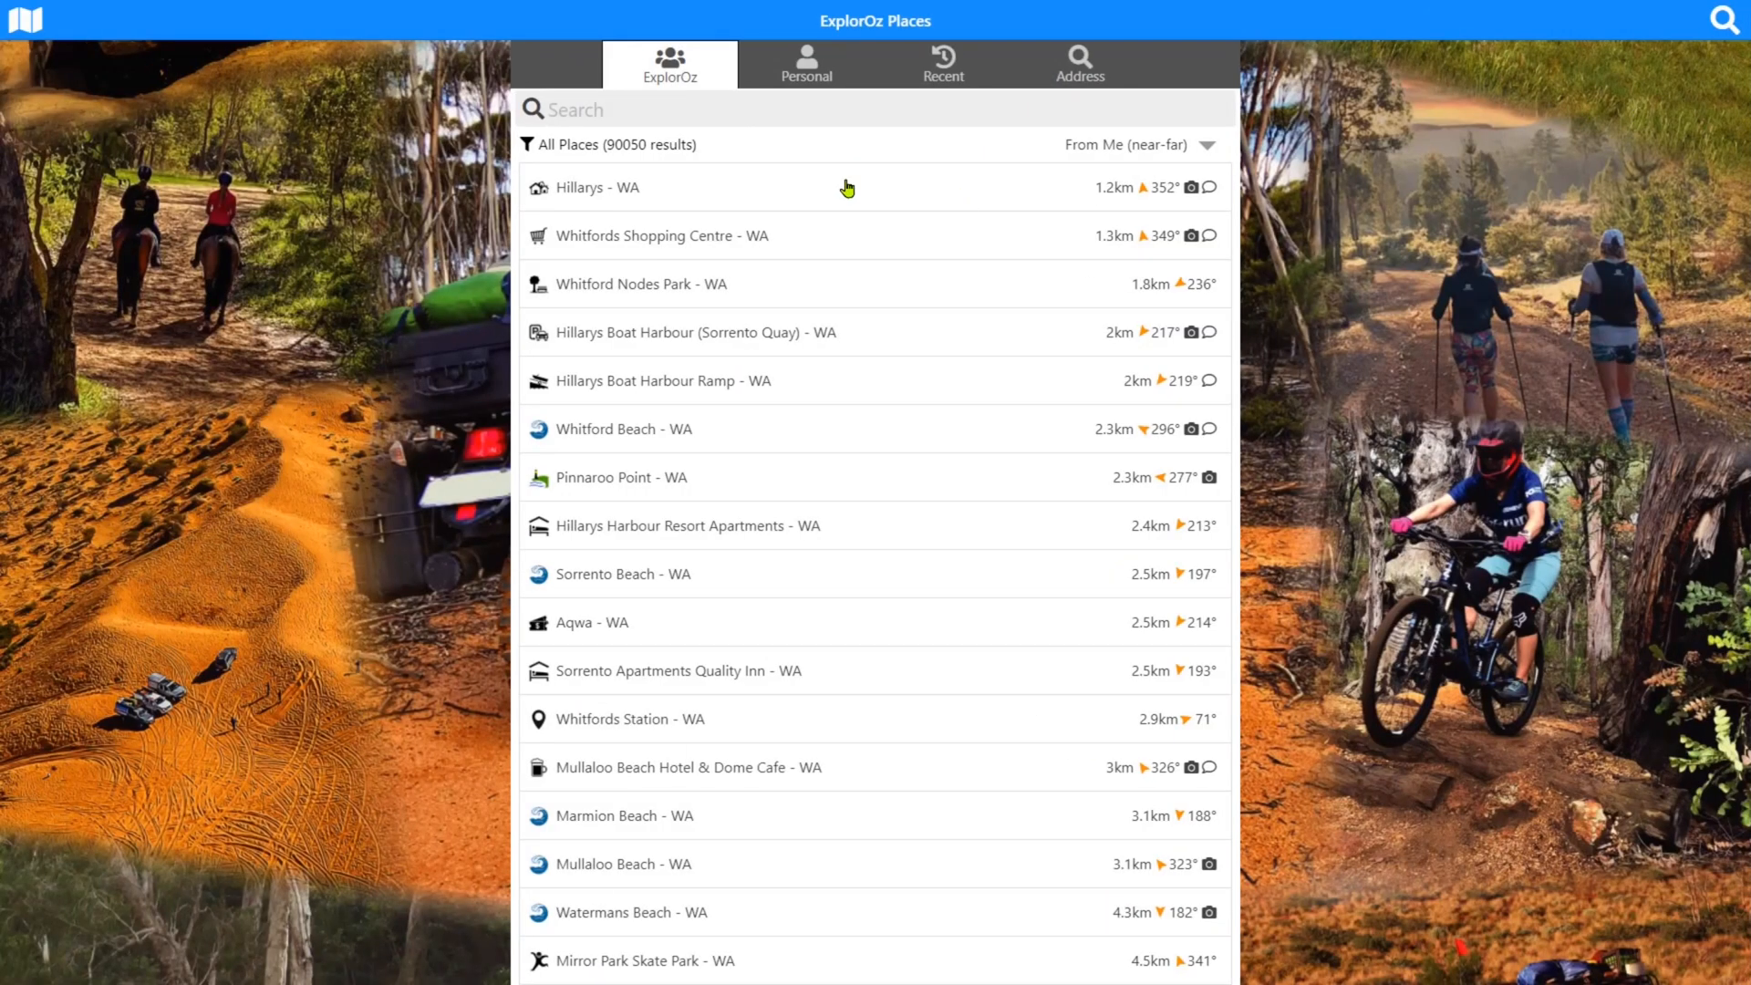
{"action": "mouse_move", "coordinate": [981, 193]}
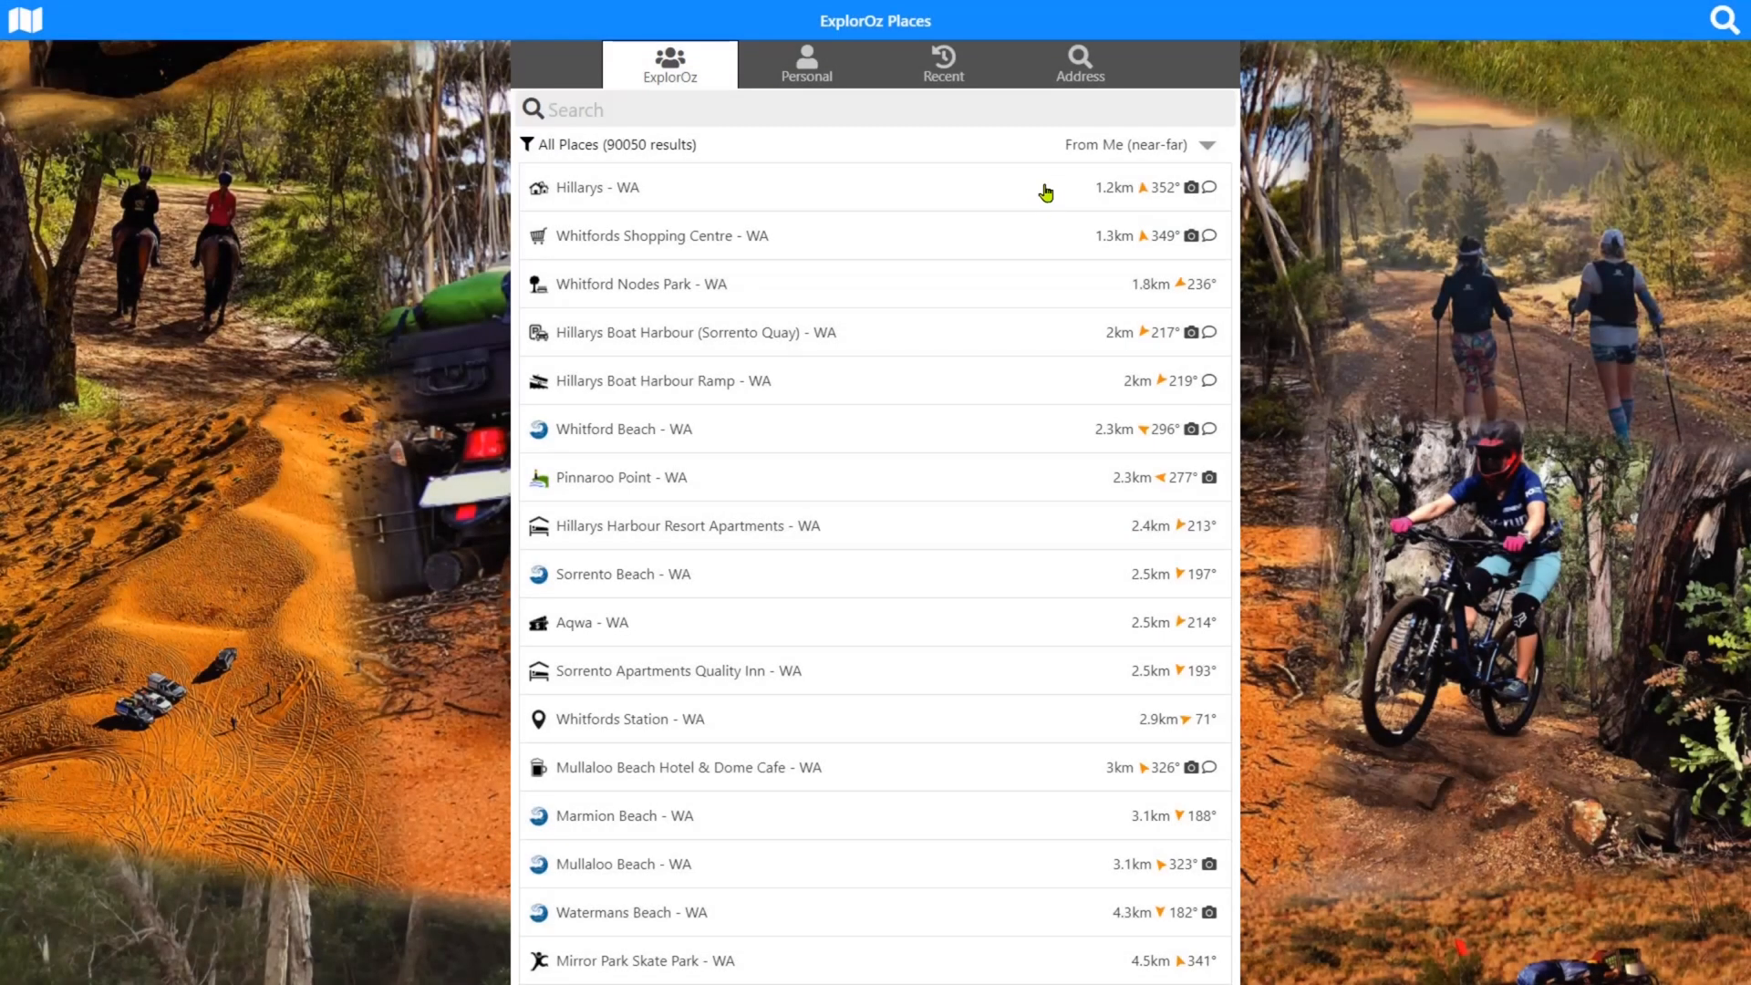
{"action": "mouse_move", "coordinate": [1047, 189]}
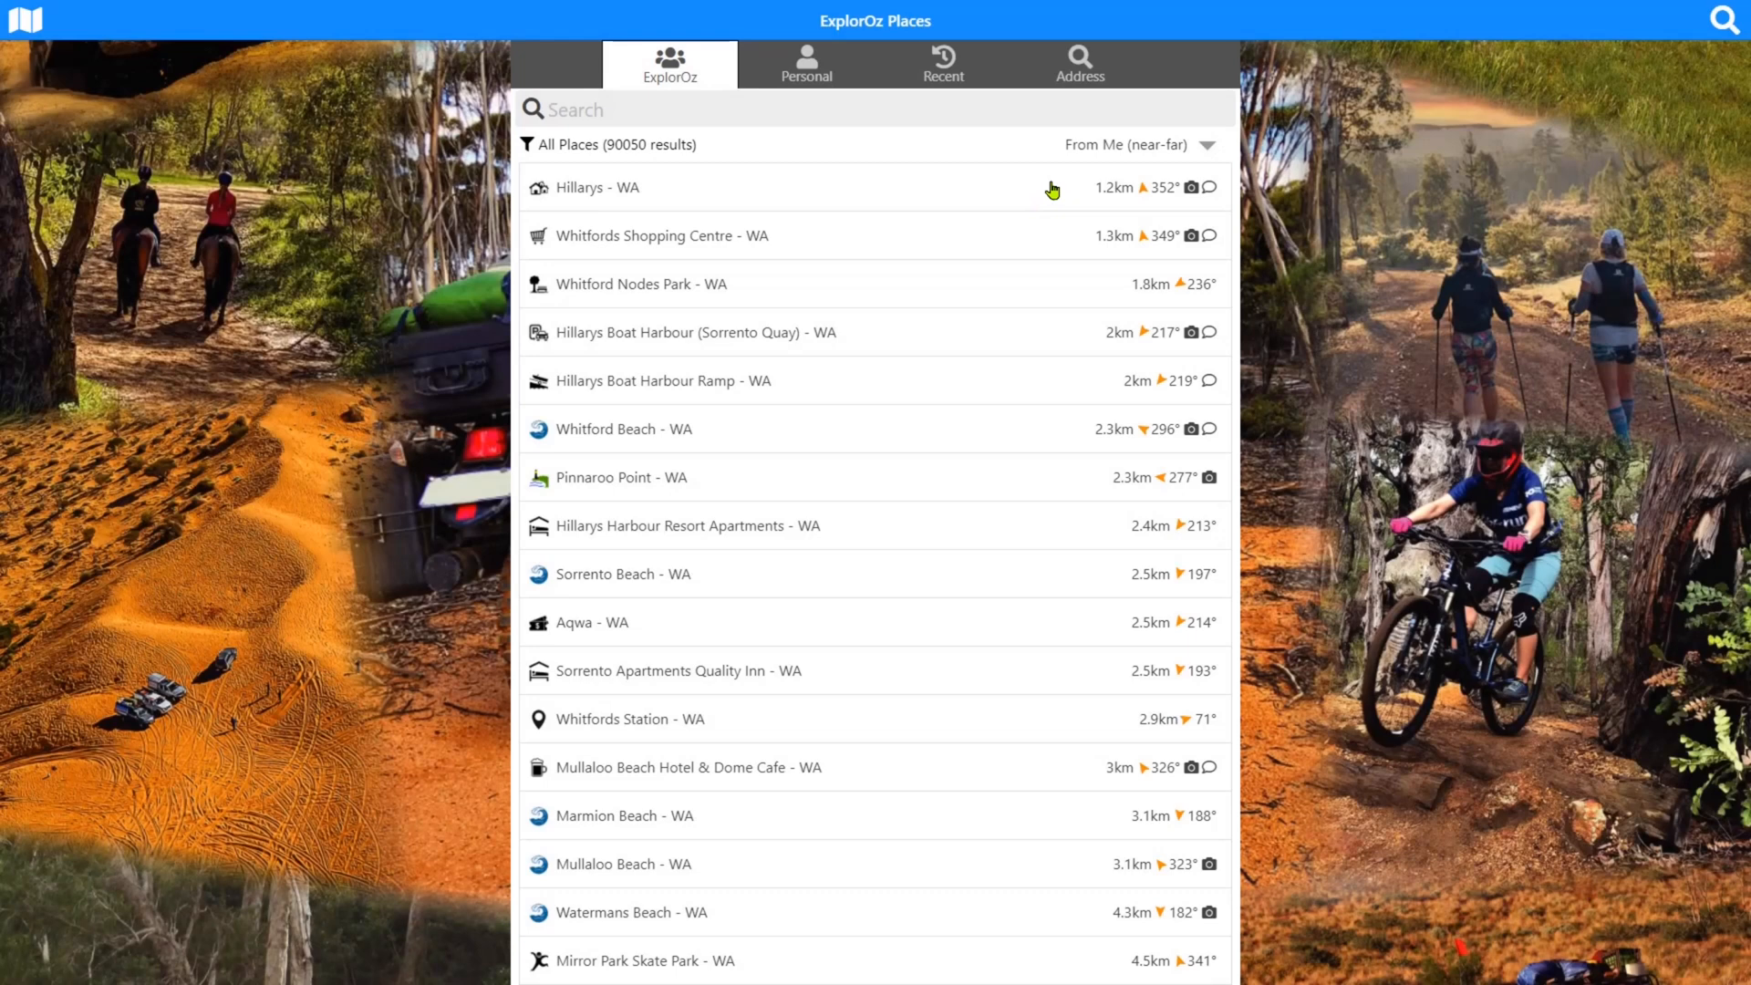
{"action": "left_click", "coordinate": [609, 186]}
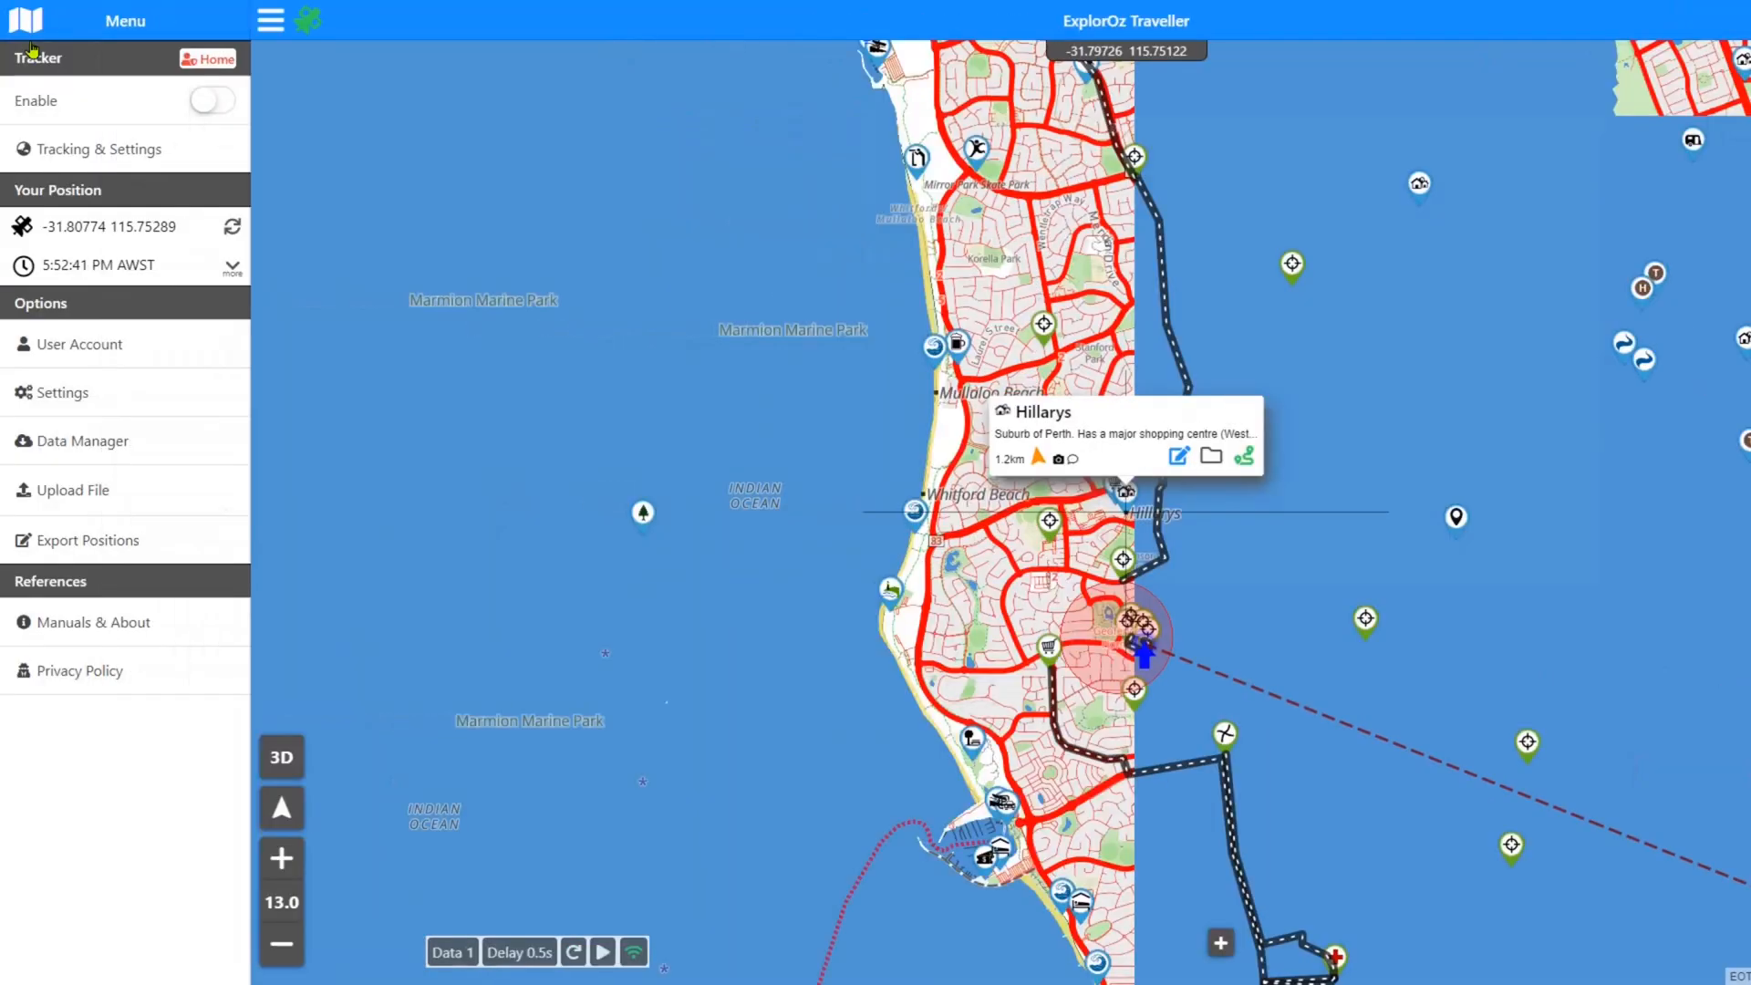
Reopen Data Manager and scroll to confirm Places 90,098, Treks 195, Track Logs 284, Offline Photos 2
{"action": "left_click", "coordinate": [80, 439]}
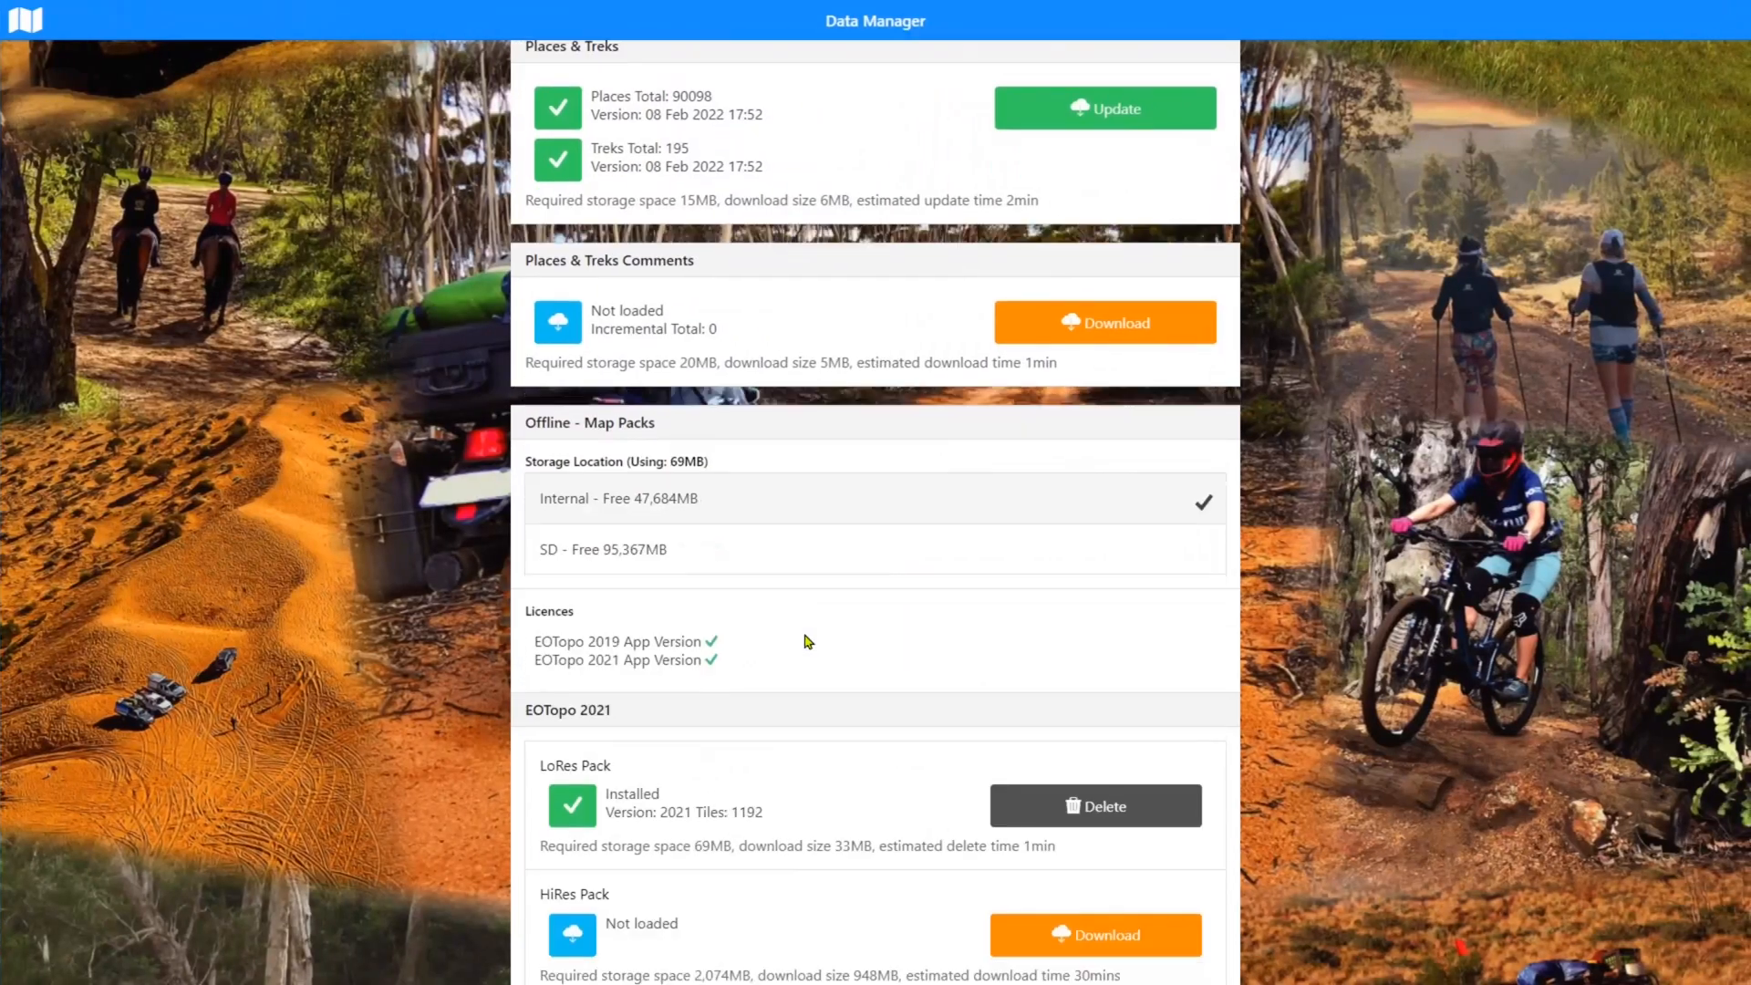
{"action": "scroll", "scroll_direction": "down", "scroll_amount": 3}
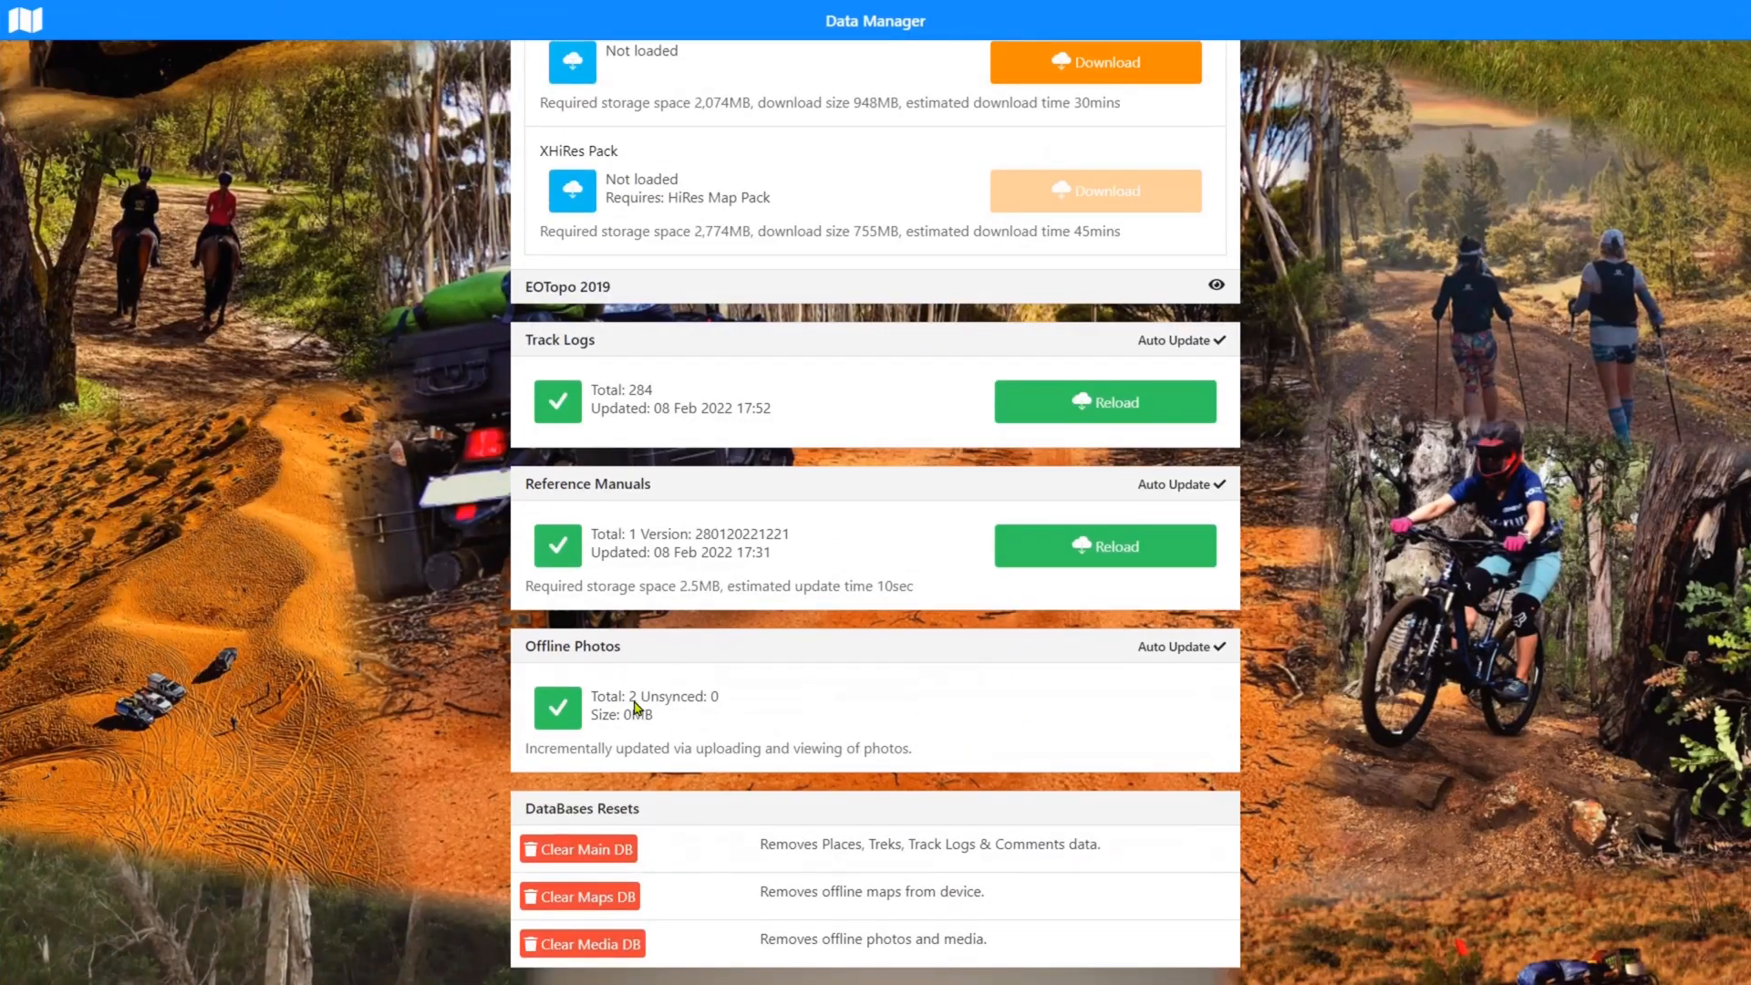
{"action": "mouse_move", "coordinate": [653, 728]}
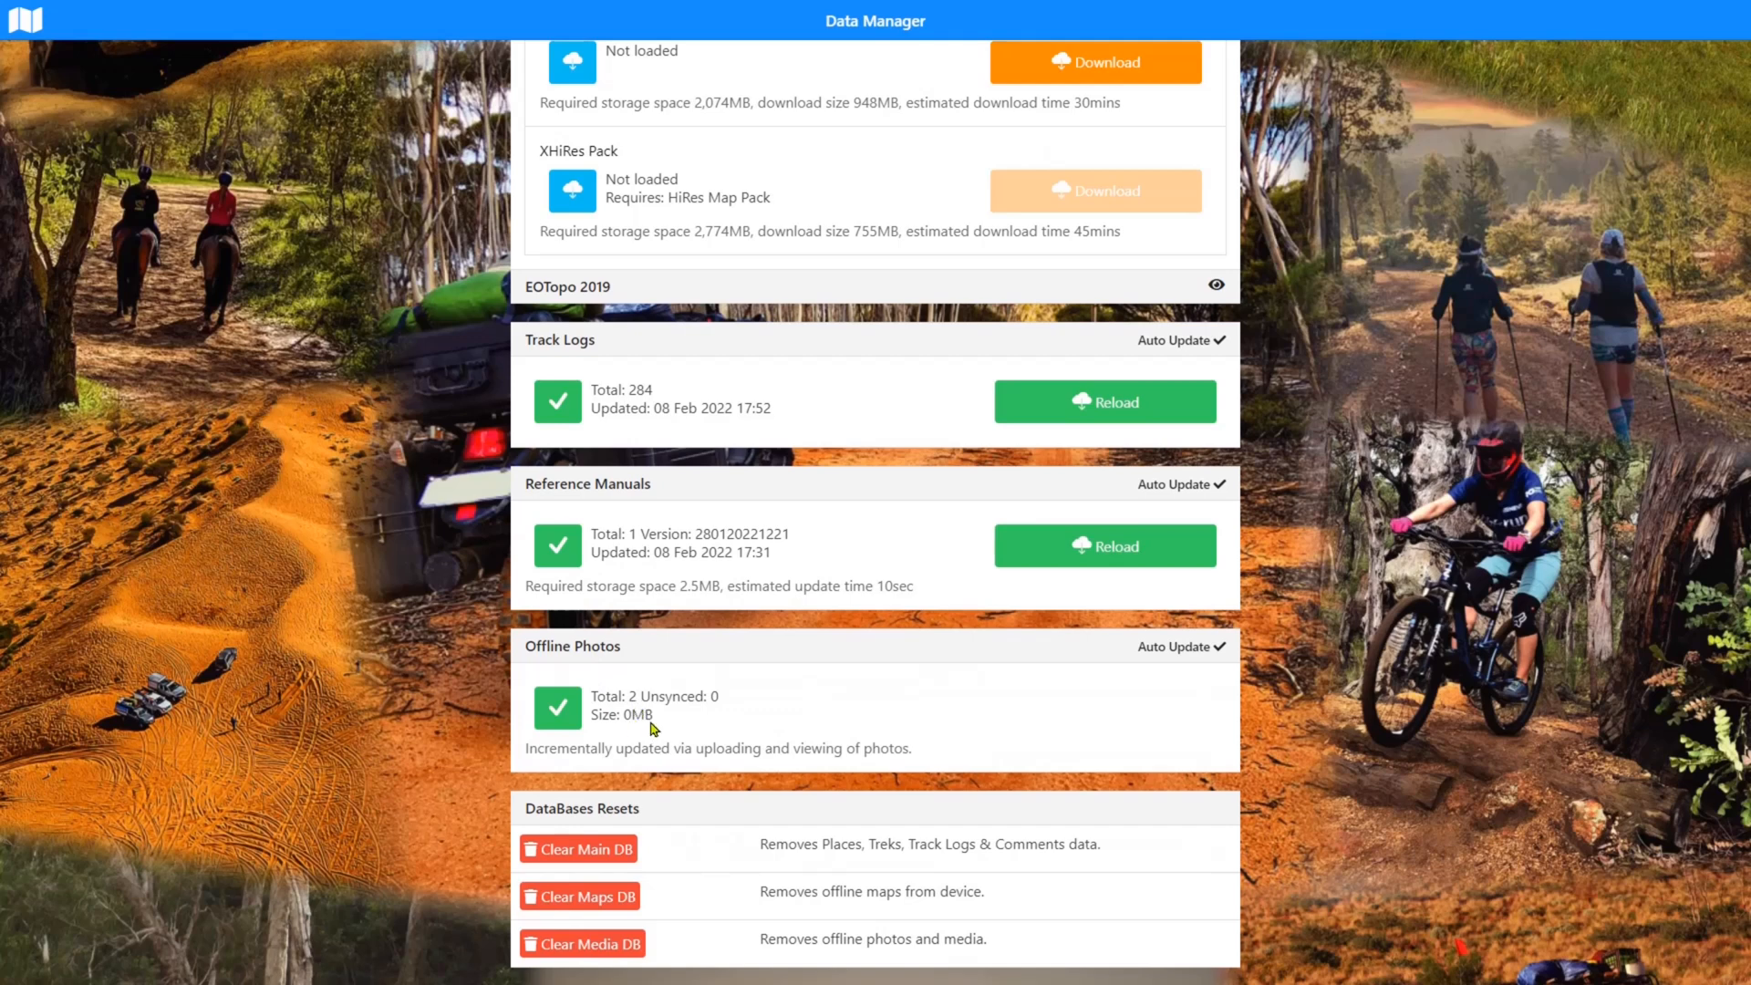
{"action": "mouse_move", "coordinate": [660, 729]}
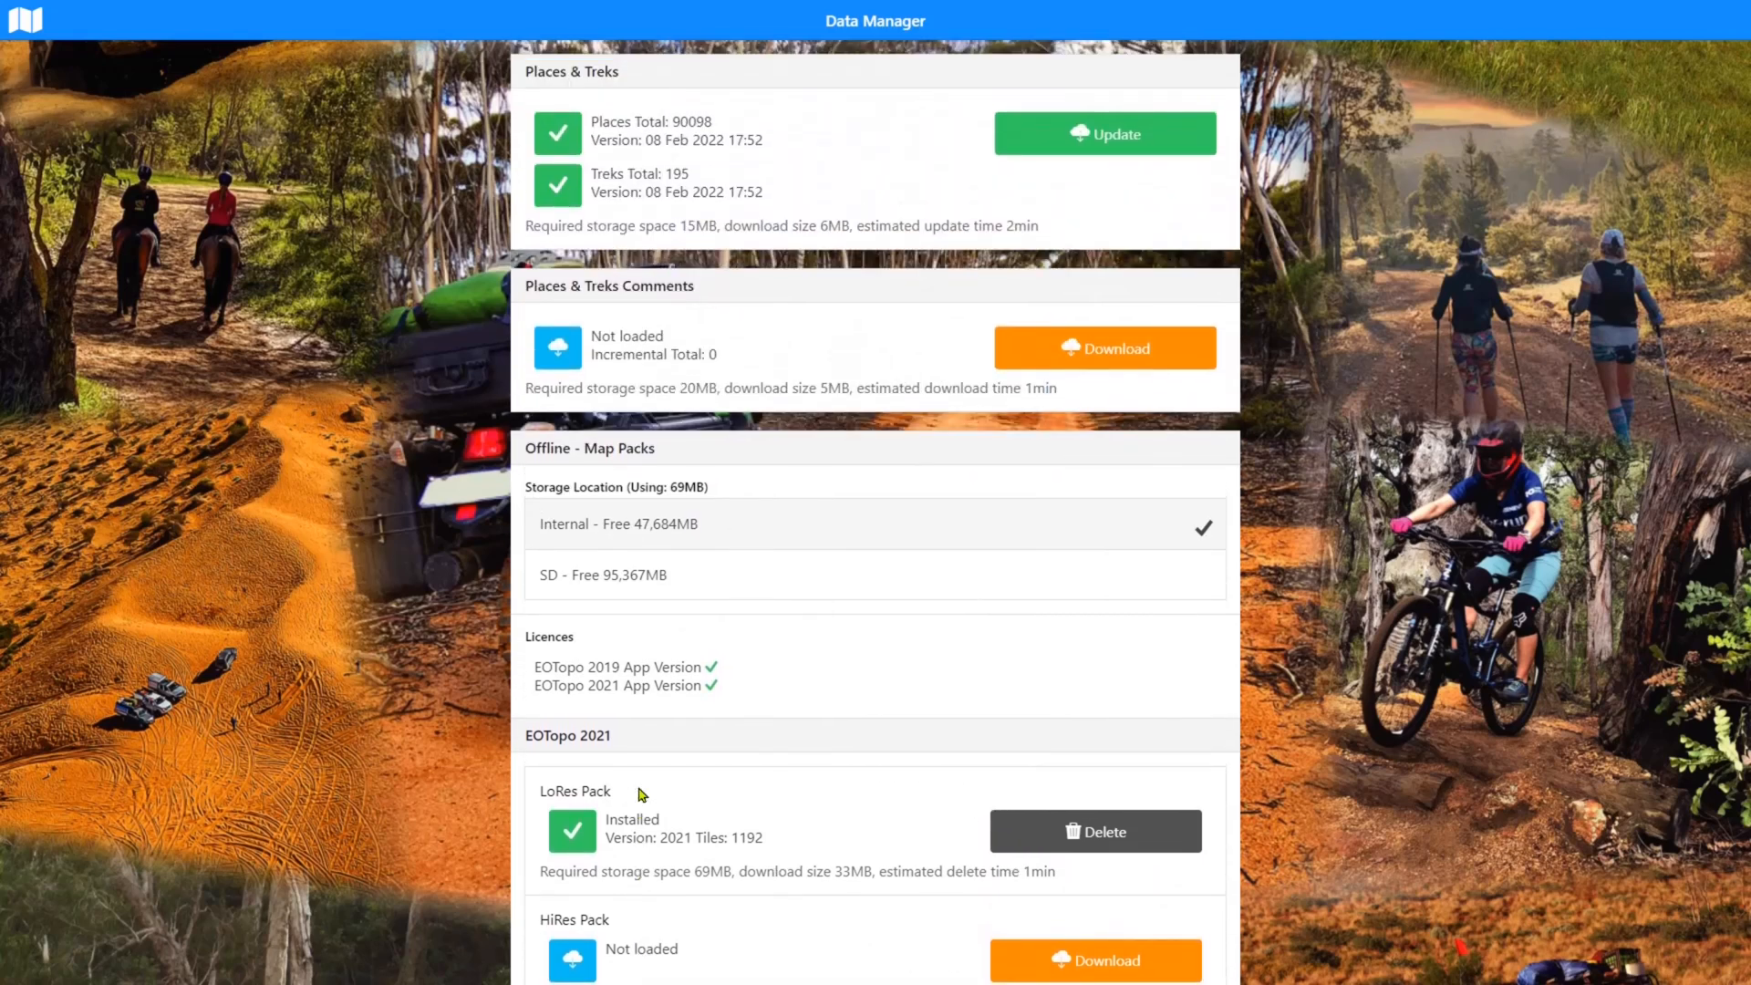
{"action": "scroll", "scroll_direction": "down", "scroll_amount": 3}
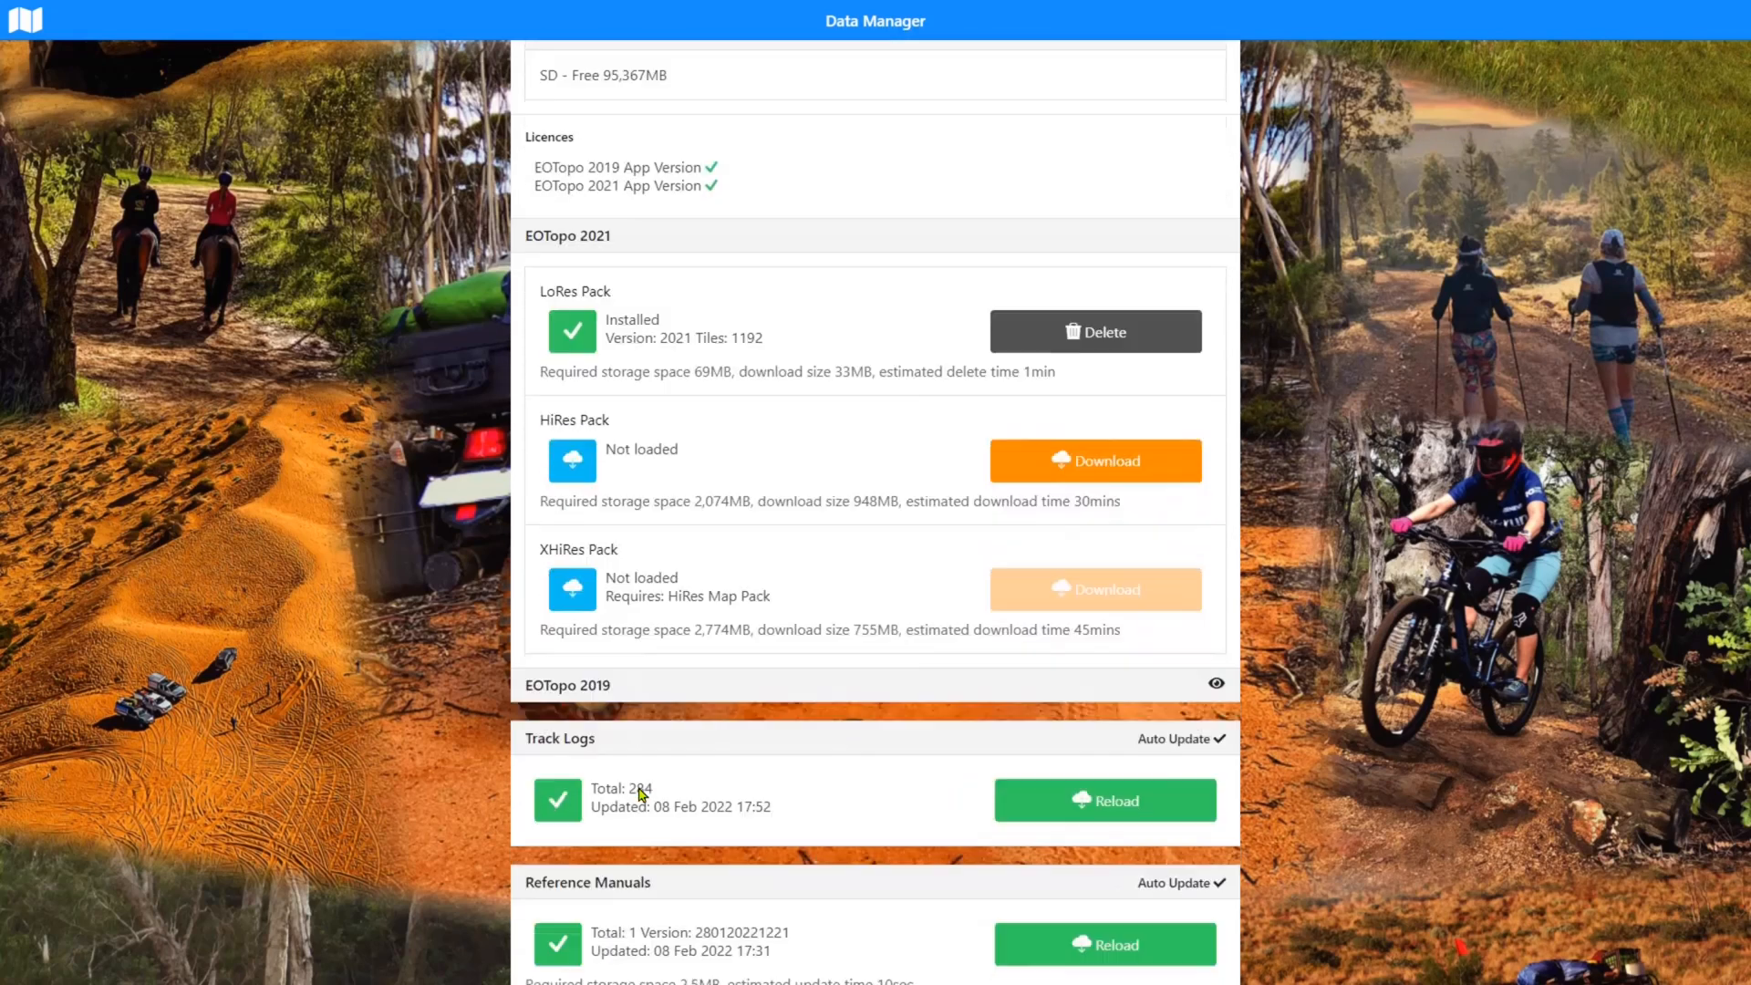